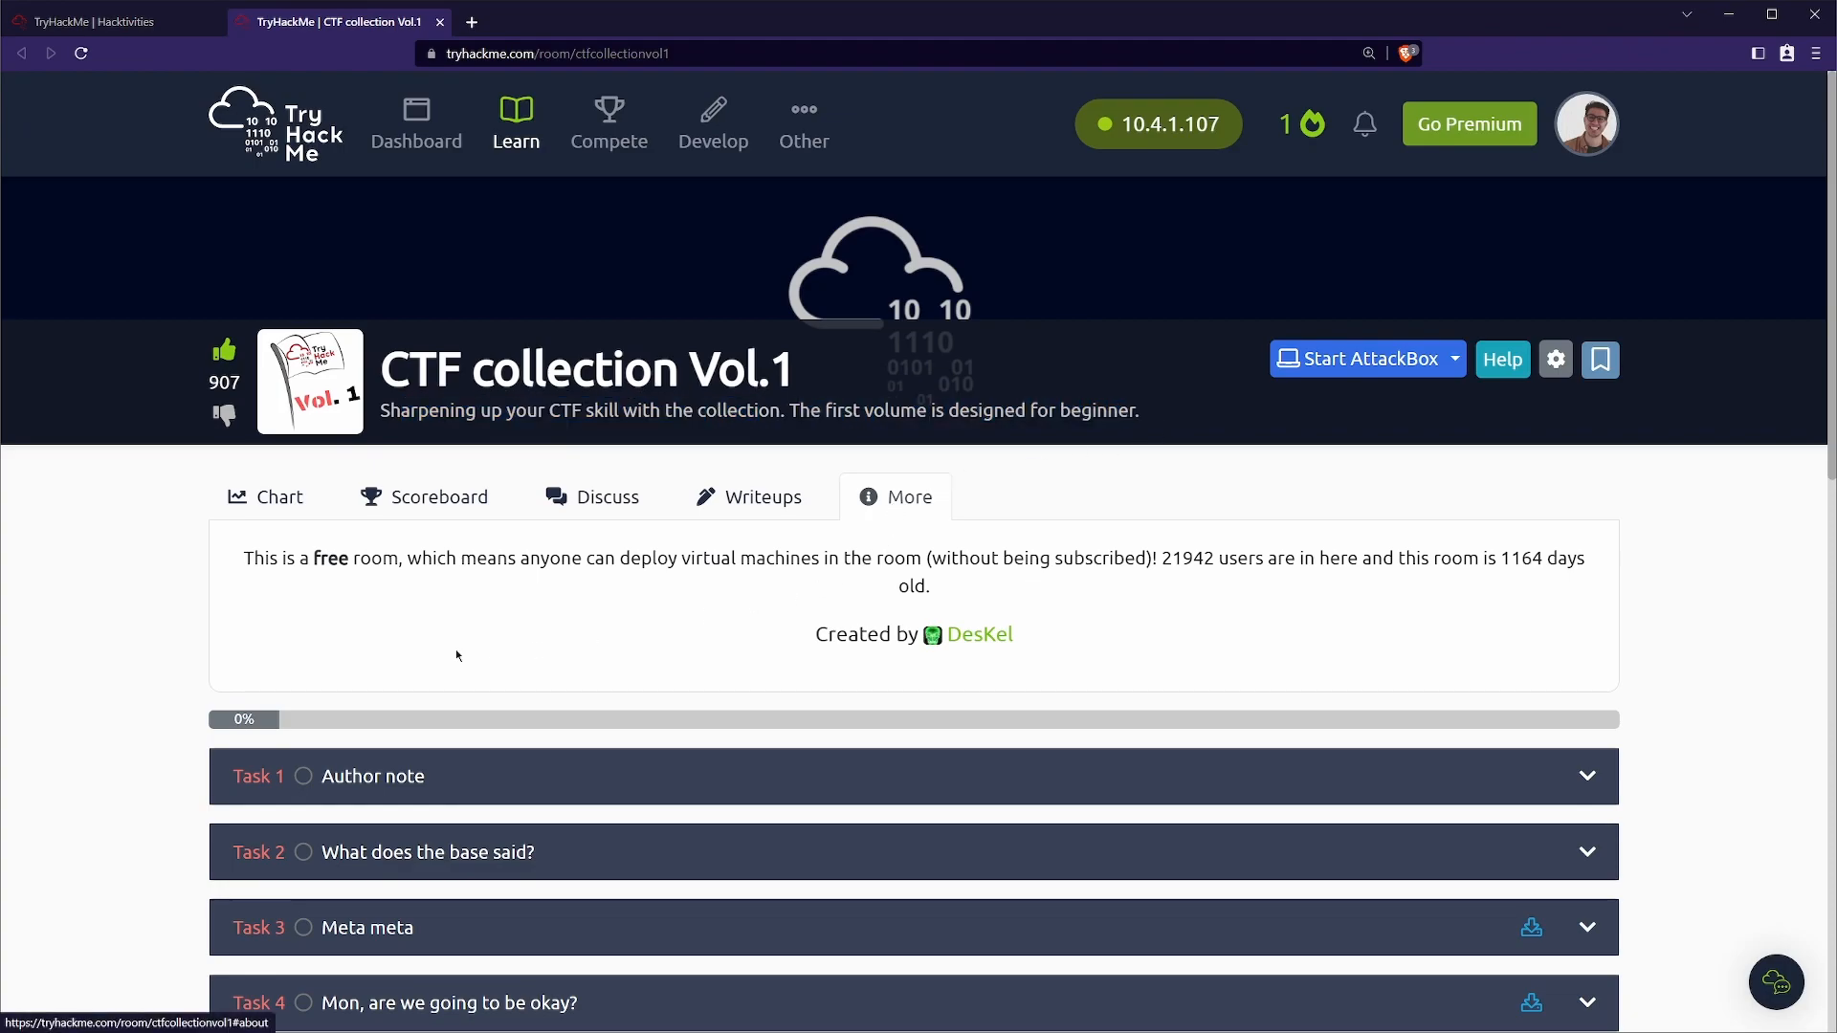
Step: Scroll through the CTF collection Vol.1 task list and back to the top
scroll(down, 3)
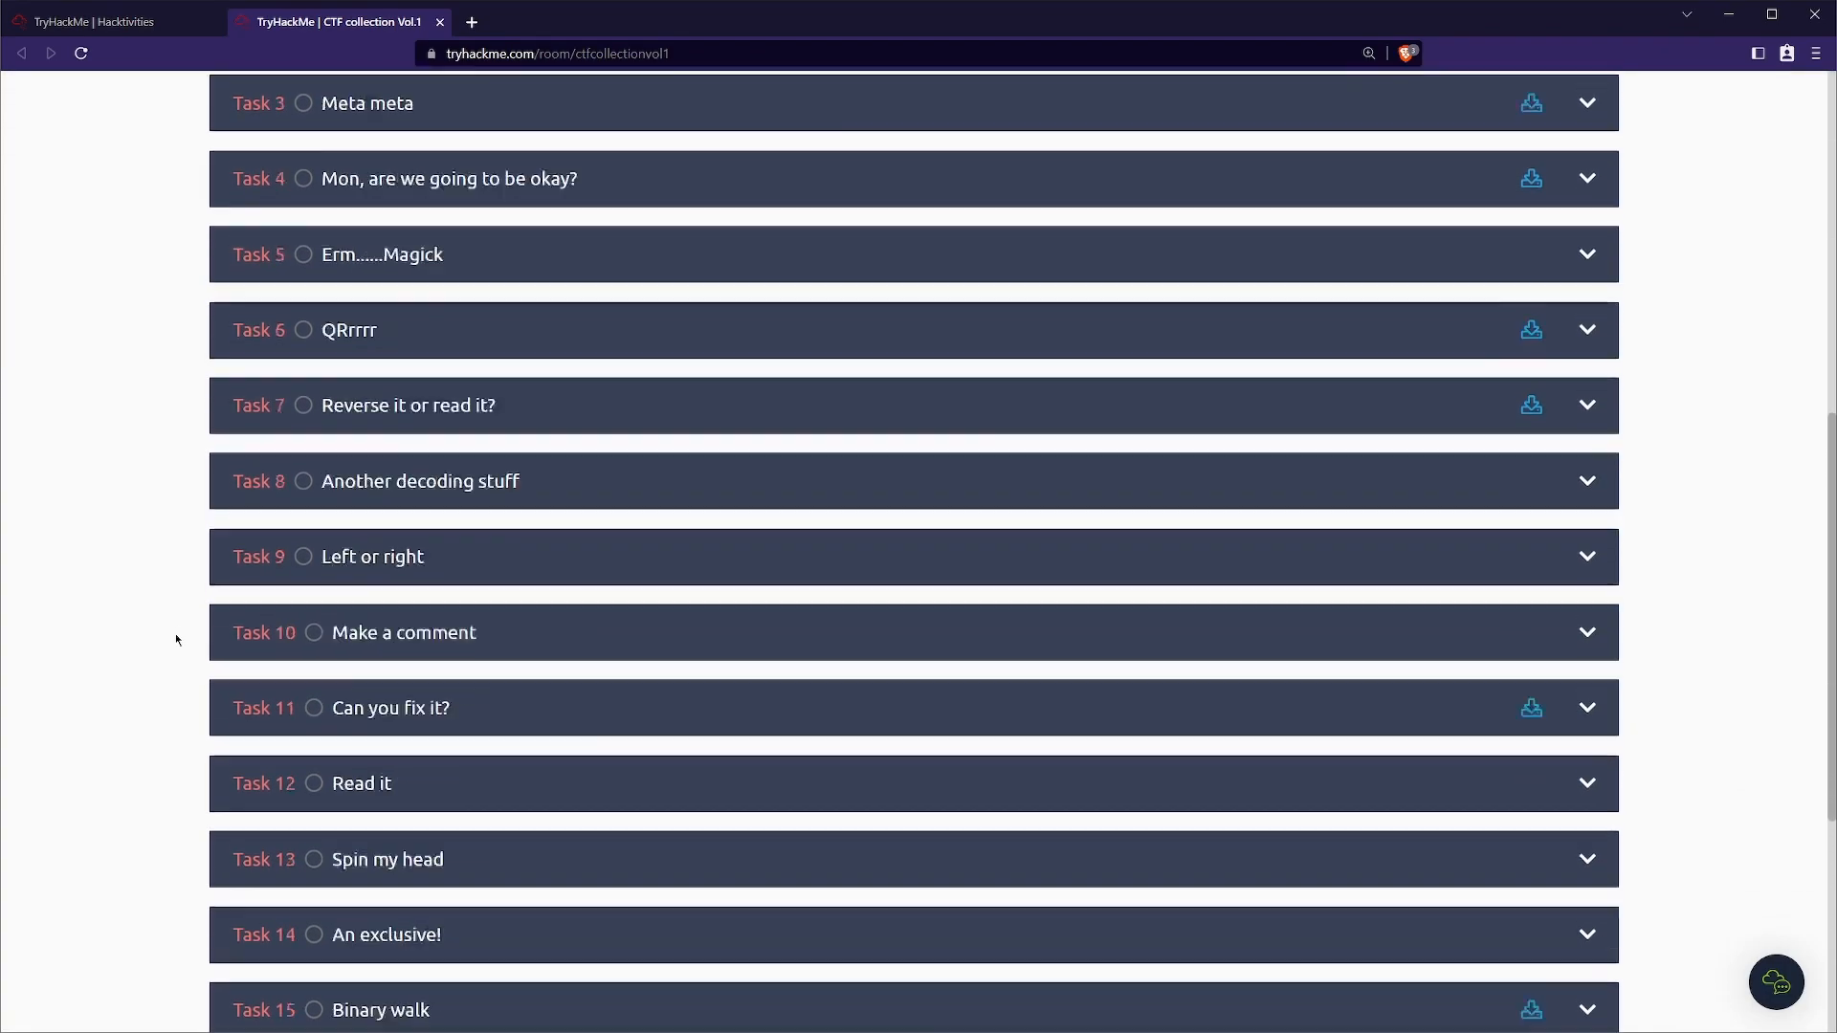
scroll(down, 3)
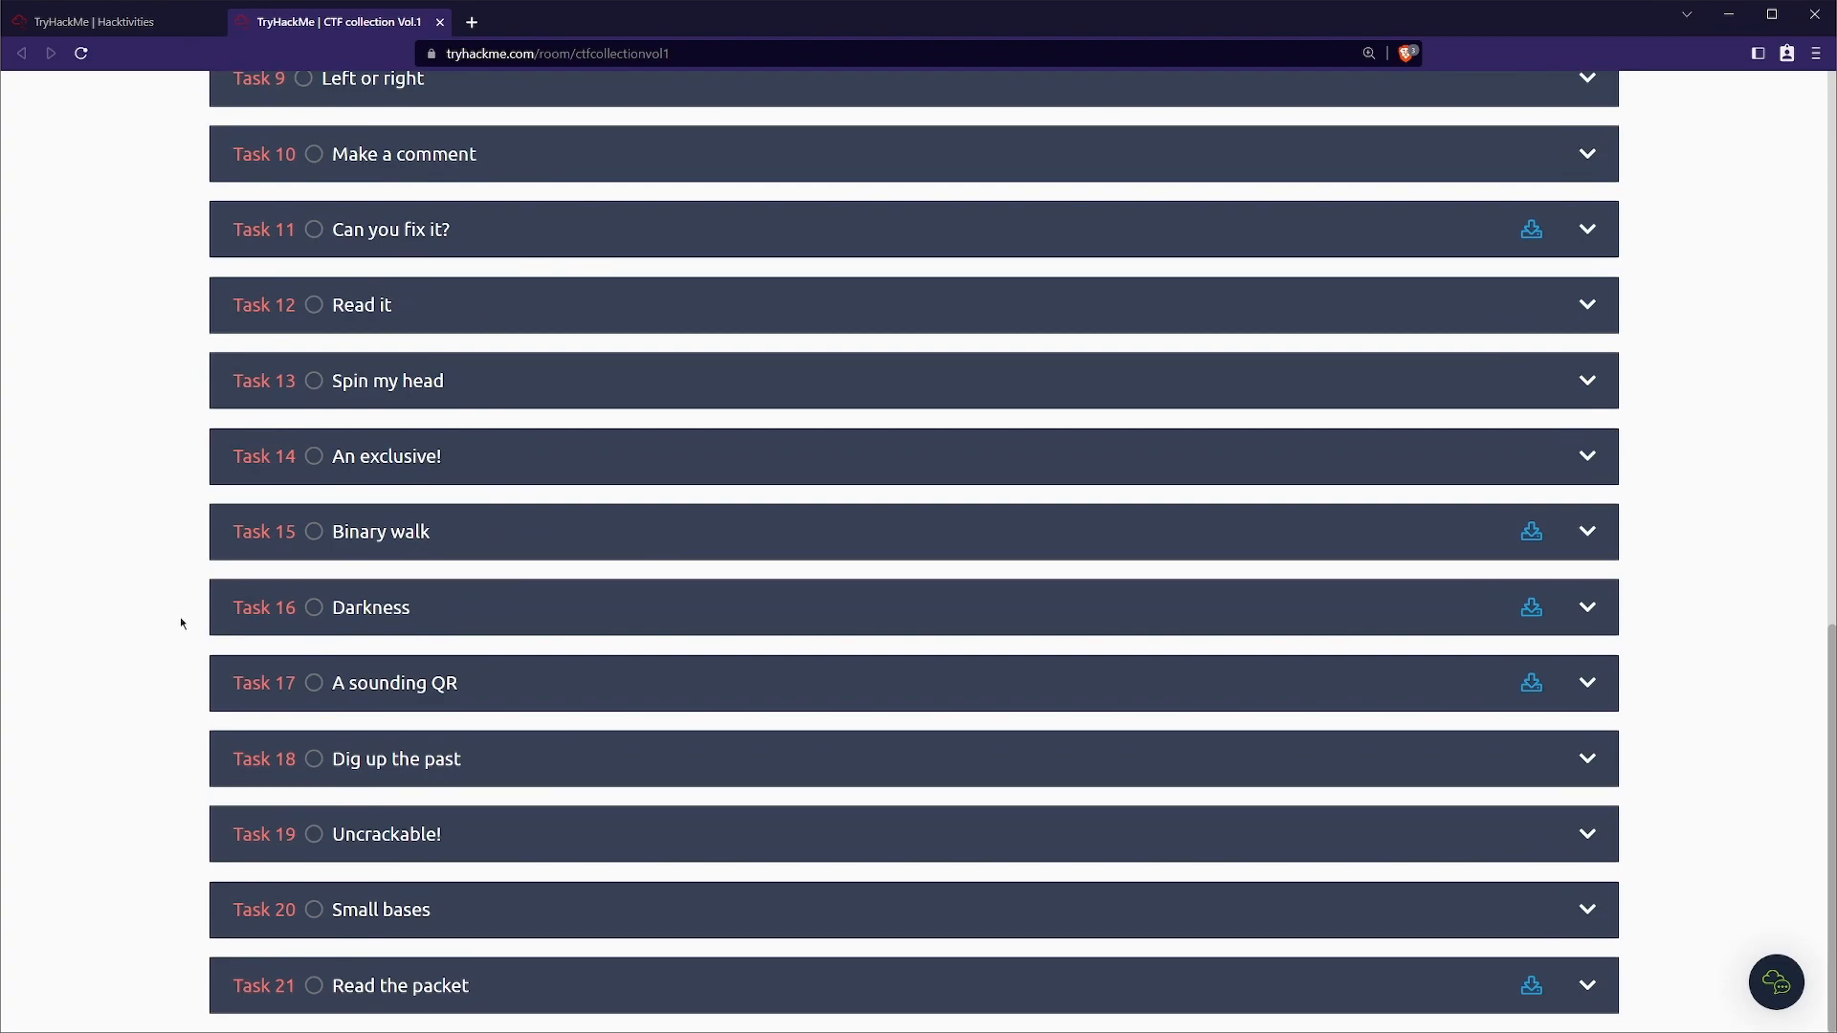
scroll(up, 3)
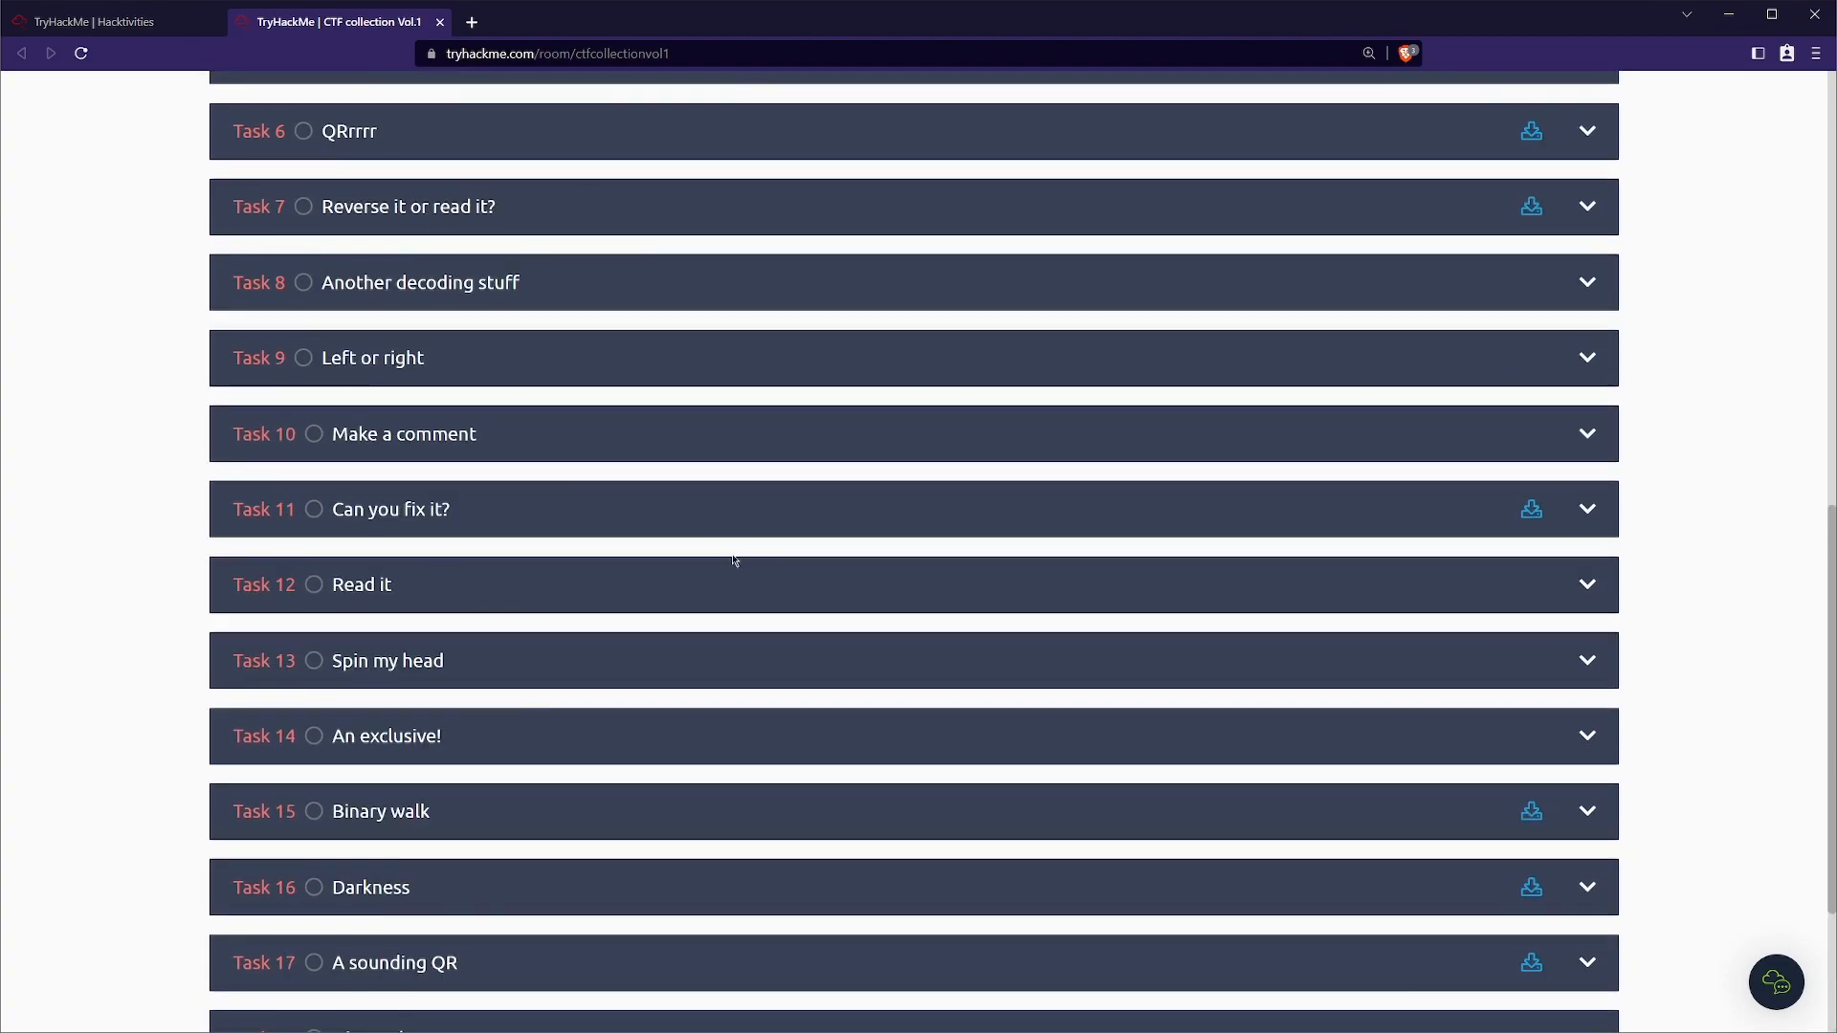
scroll(up, 3)
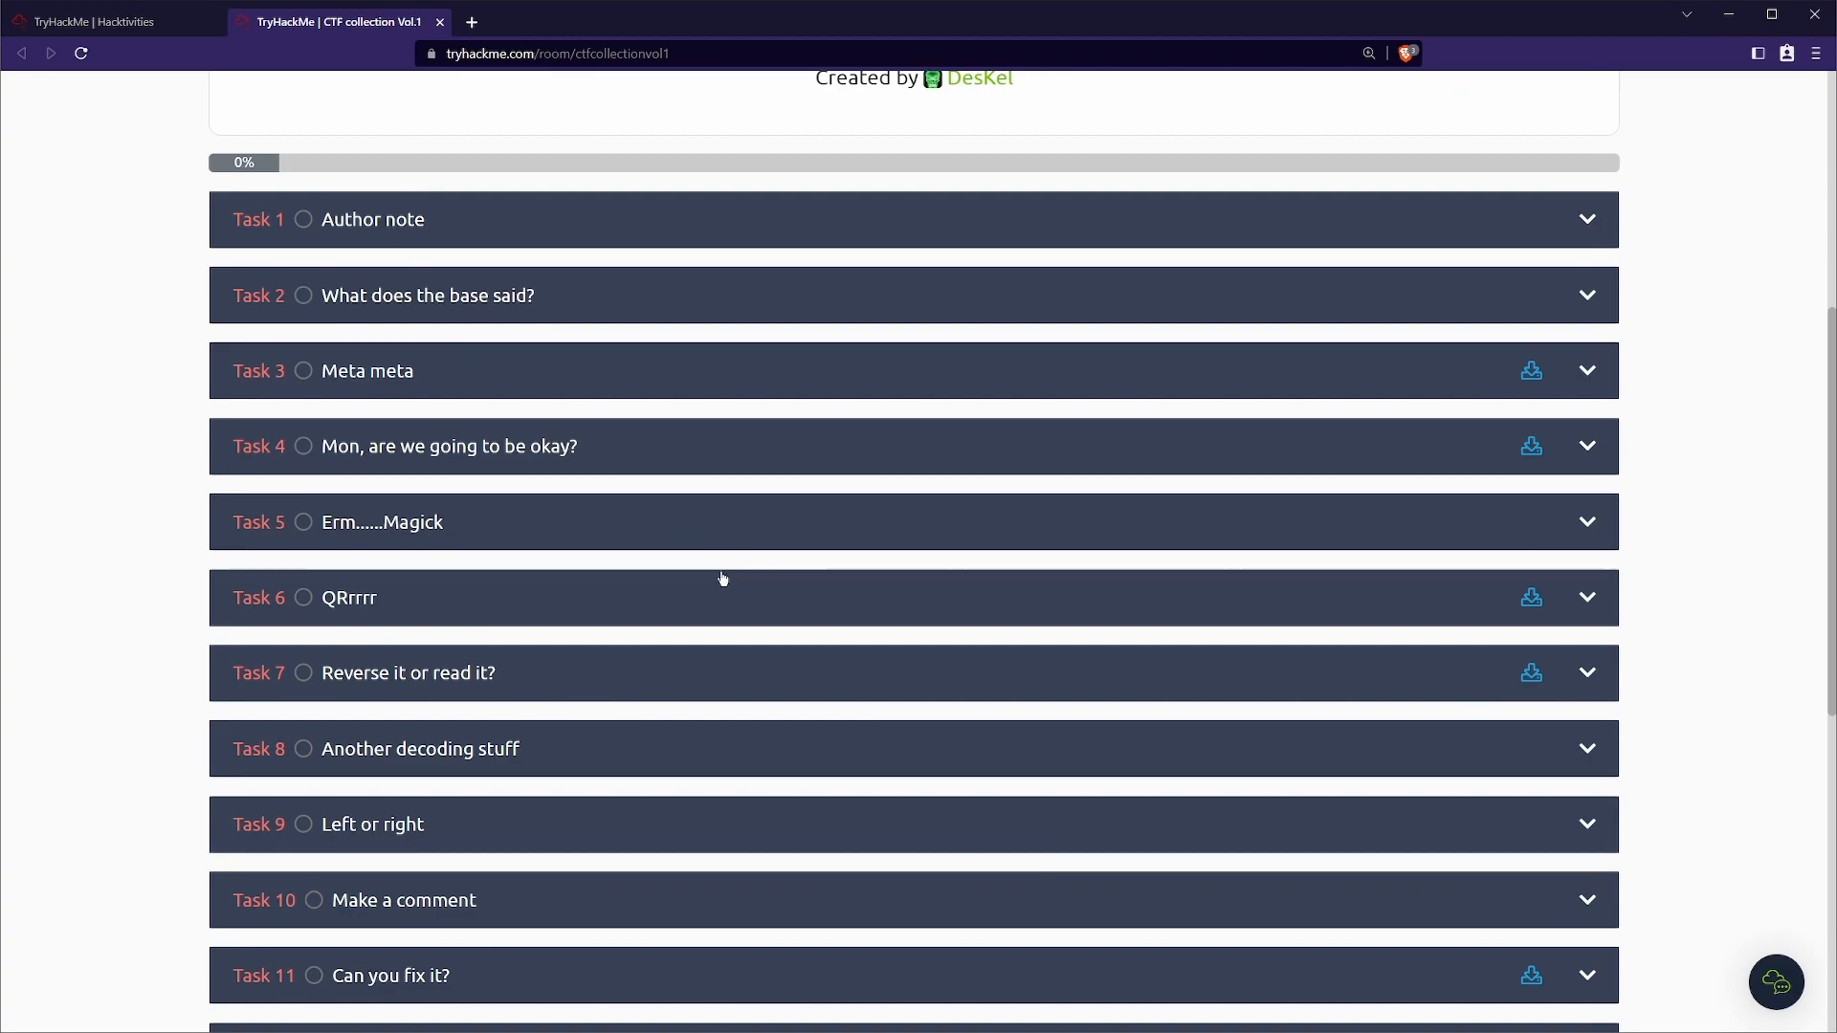
mouse_move(247, 268)
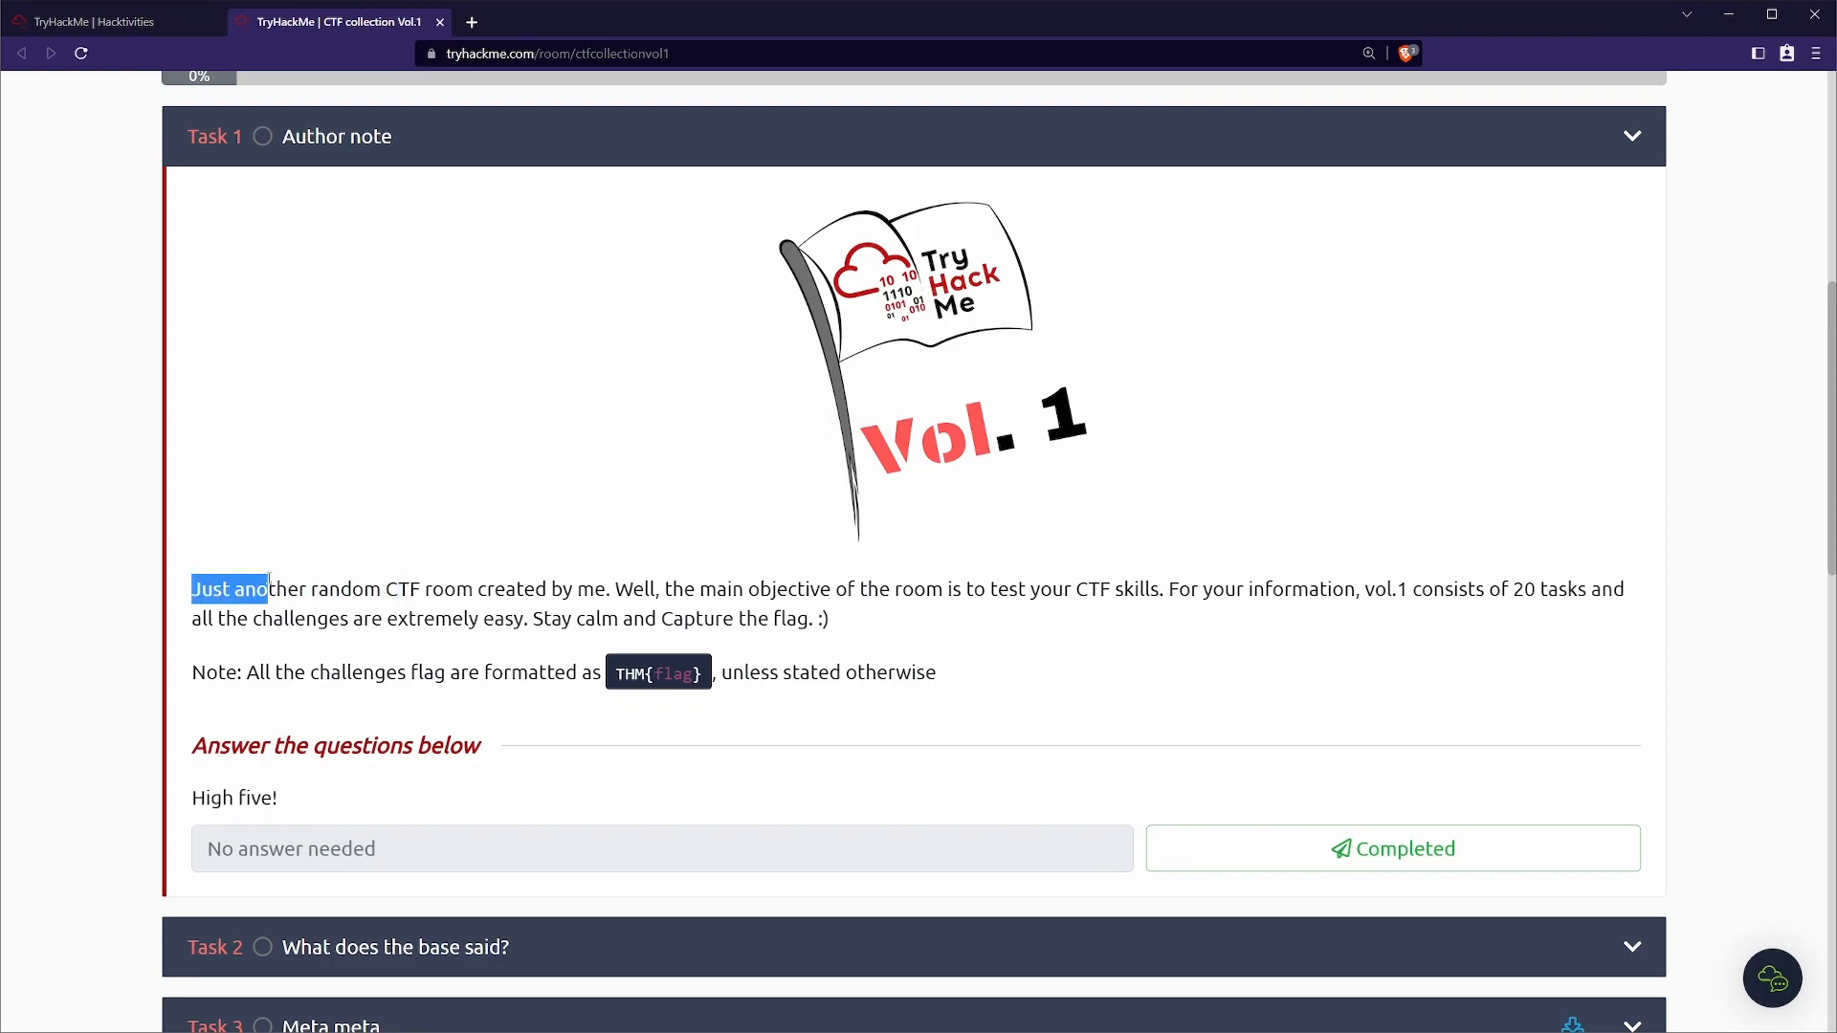
Step: Read the author note and mark Task 1 as completed
double_click(635, 589)
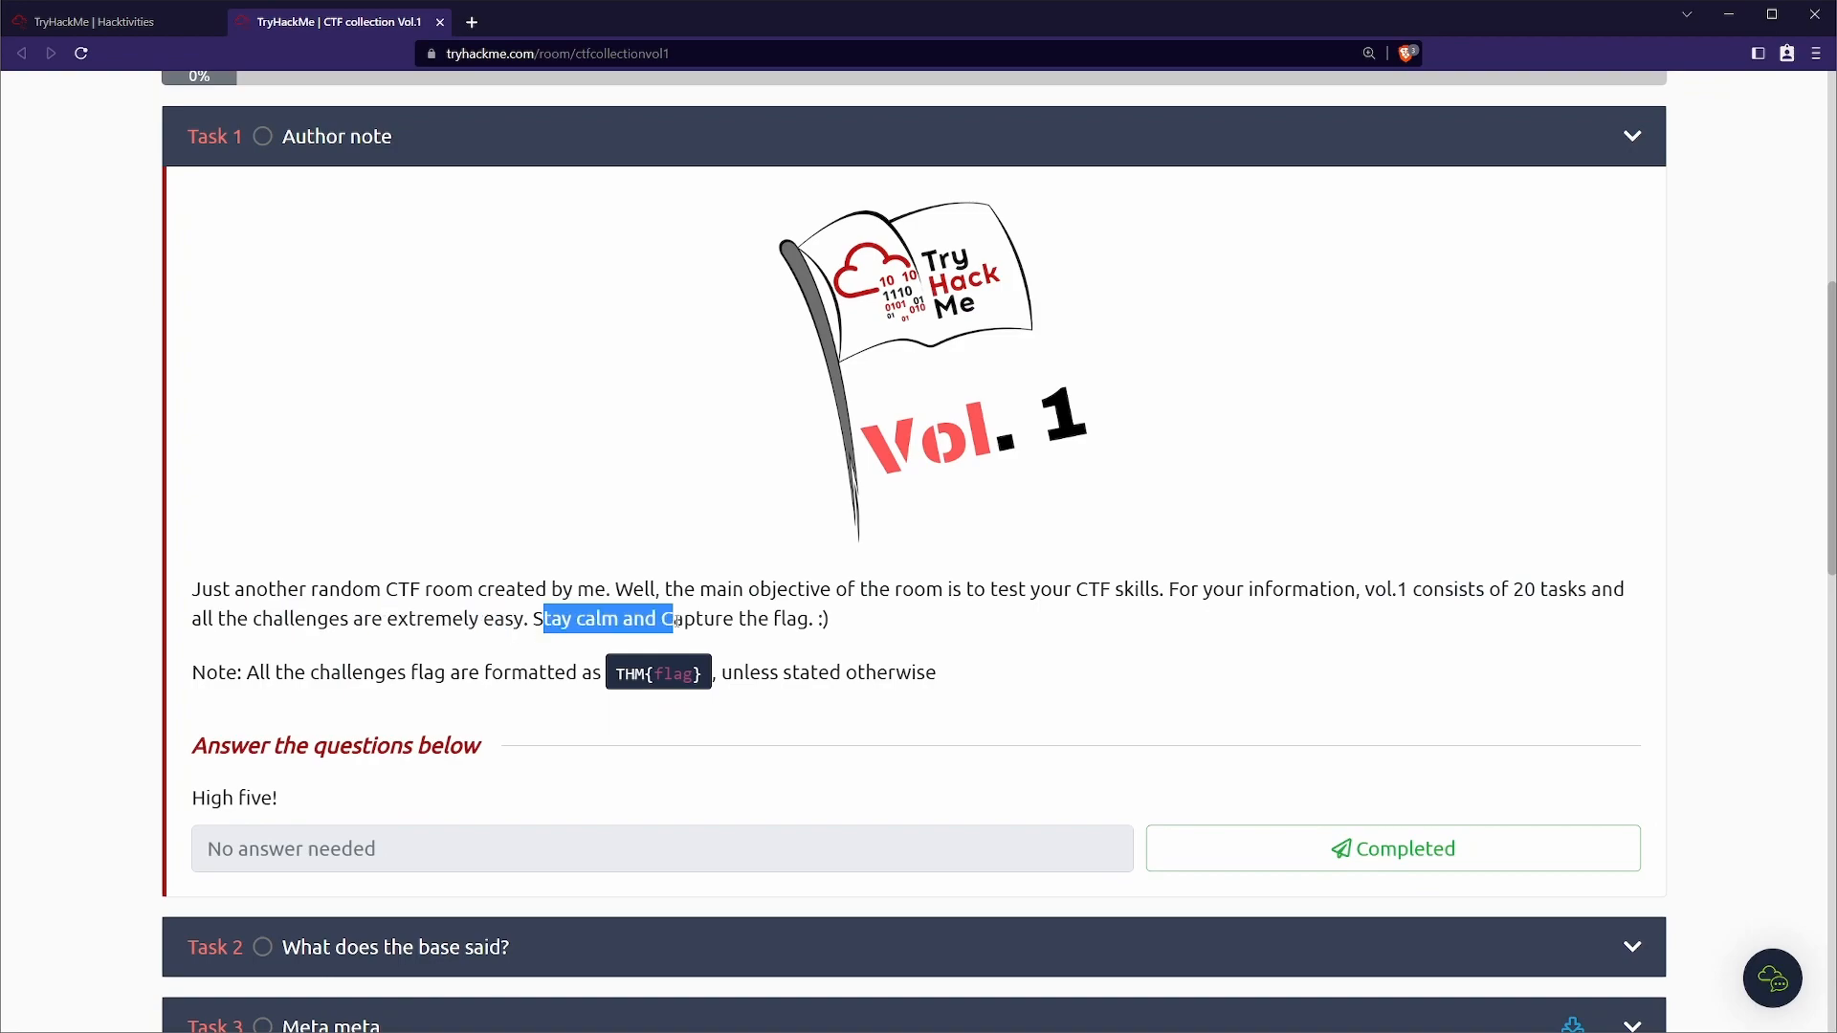
click(409, 671)
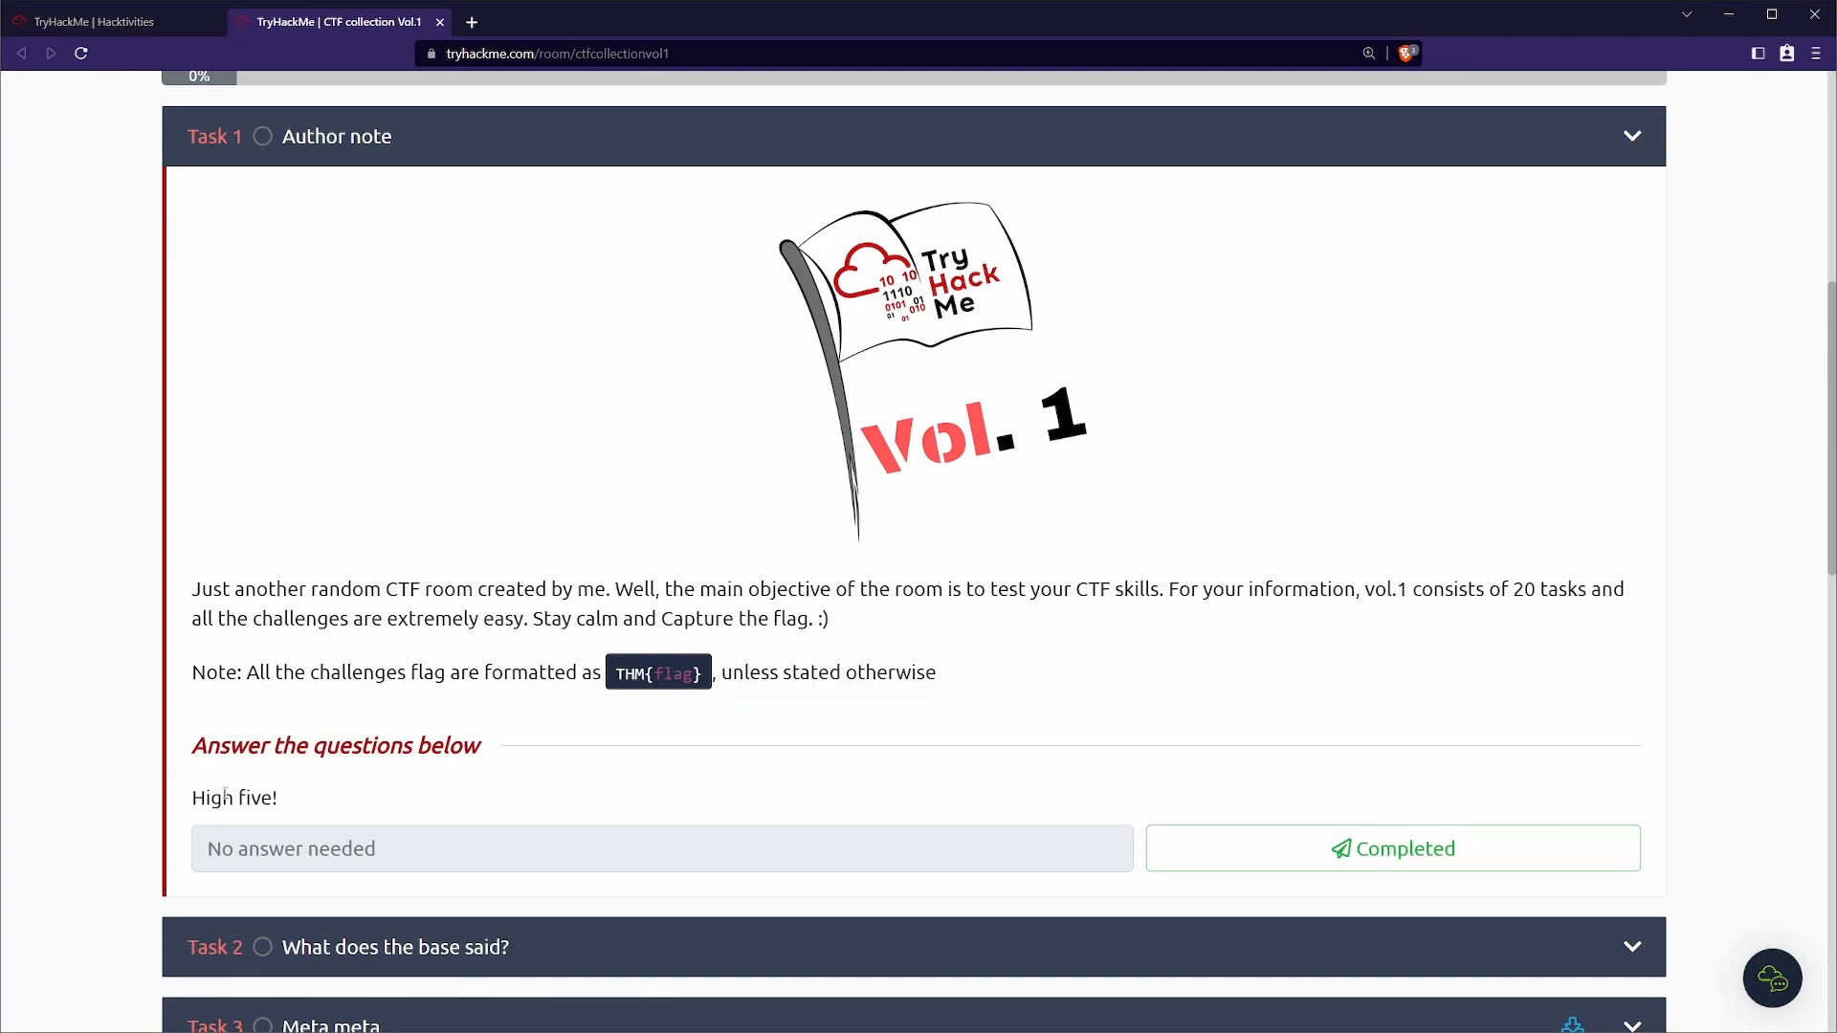
click(1391, 848)
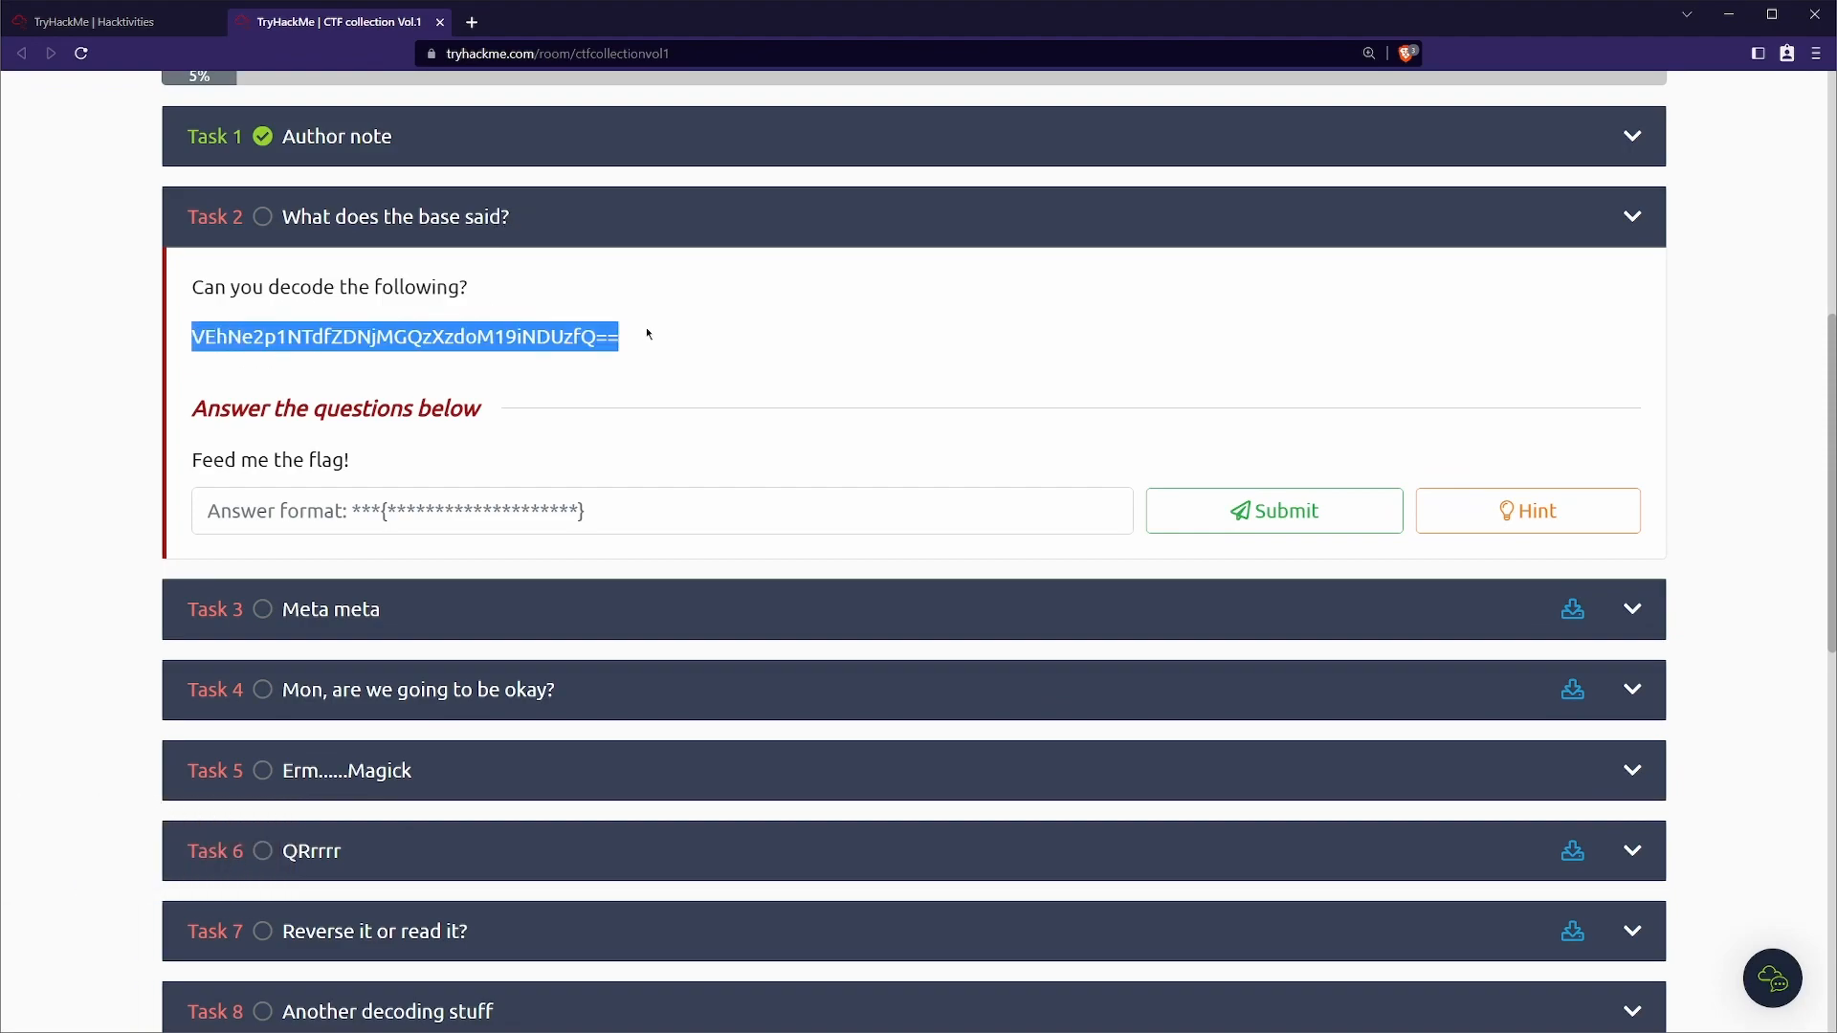
click(648, 337)
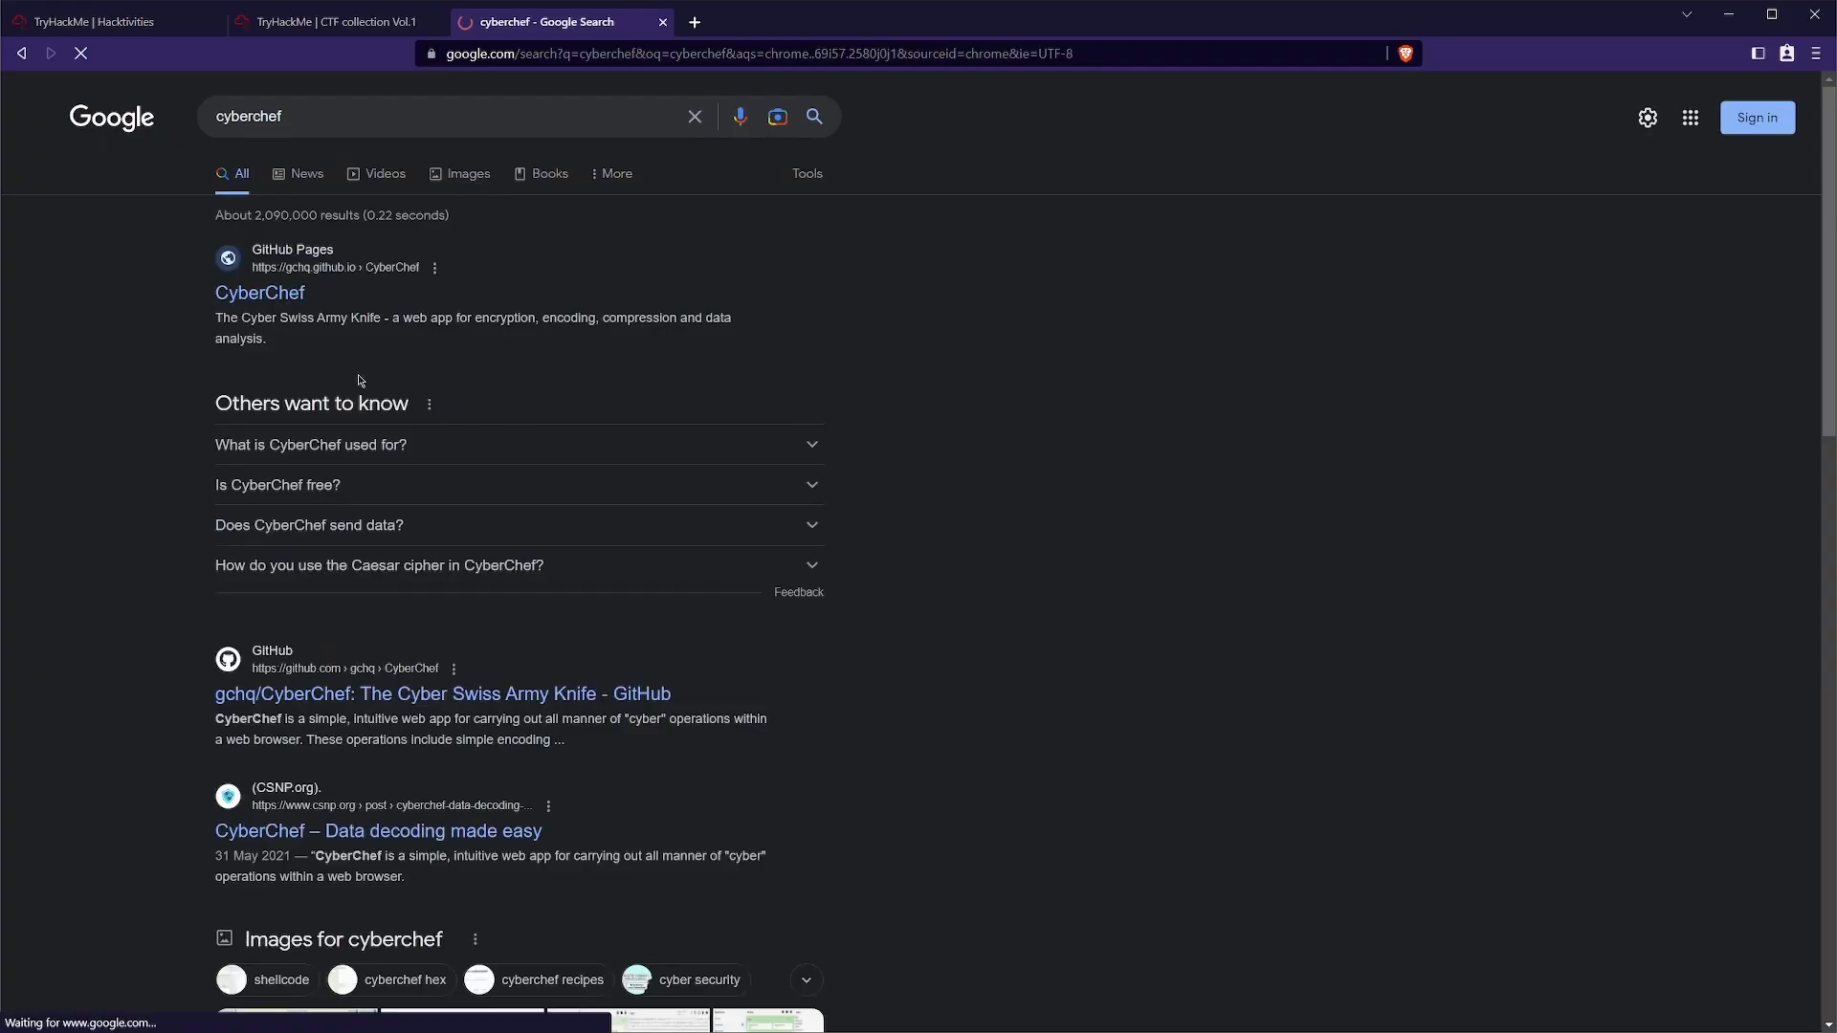
click(258, 293)
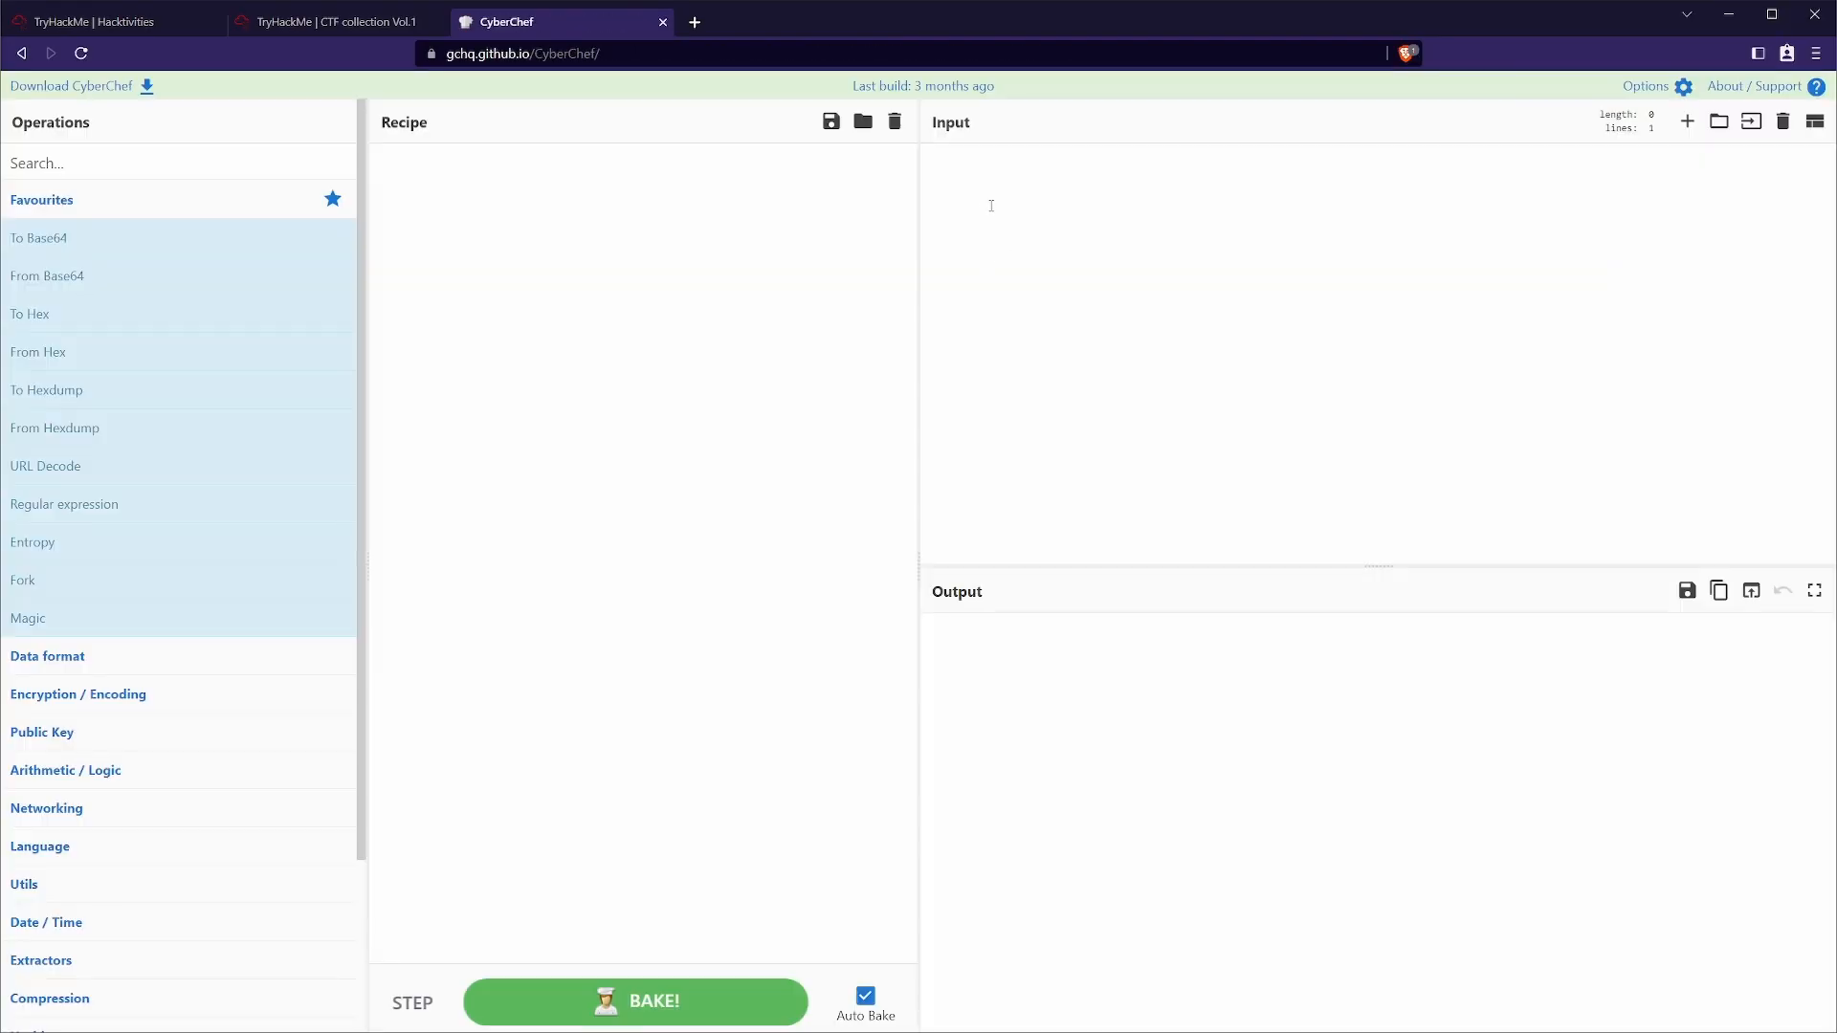
text(VEhNe2p1NTdfZDNjMGQzXzdoM19iNDUzfQ==)
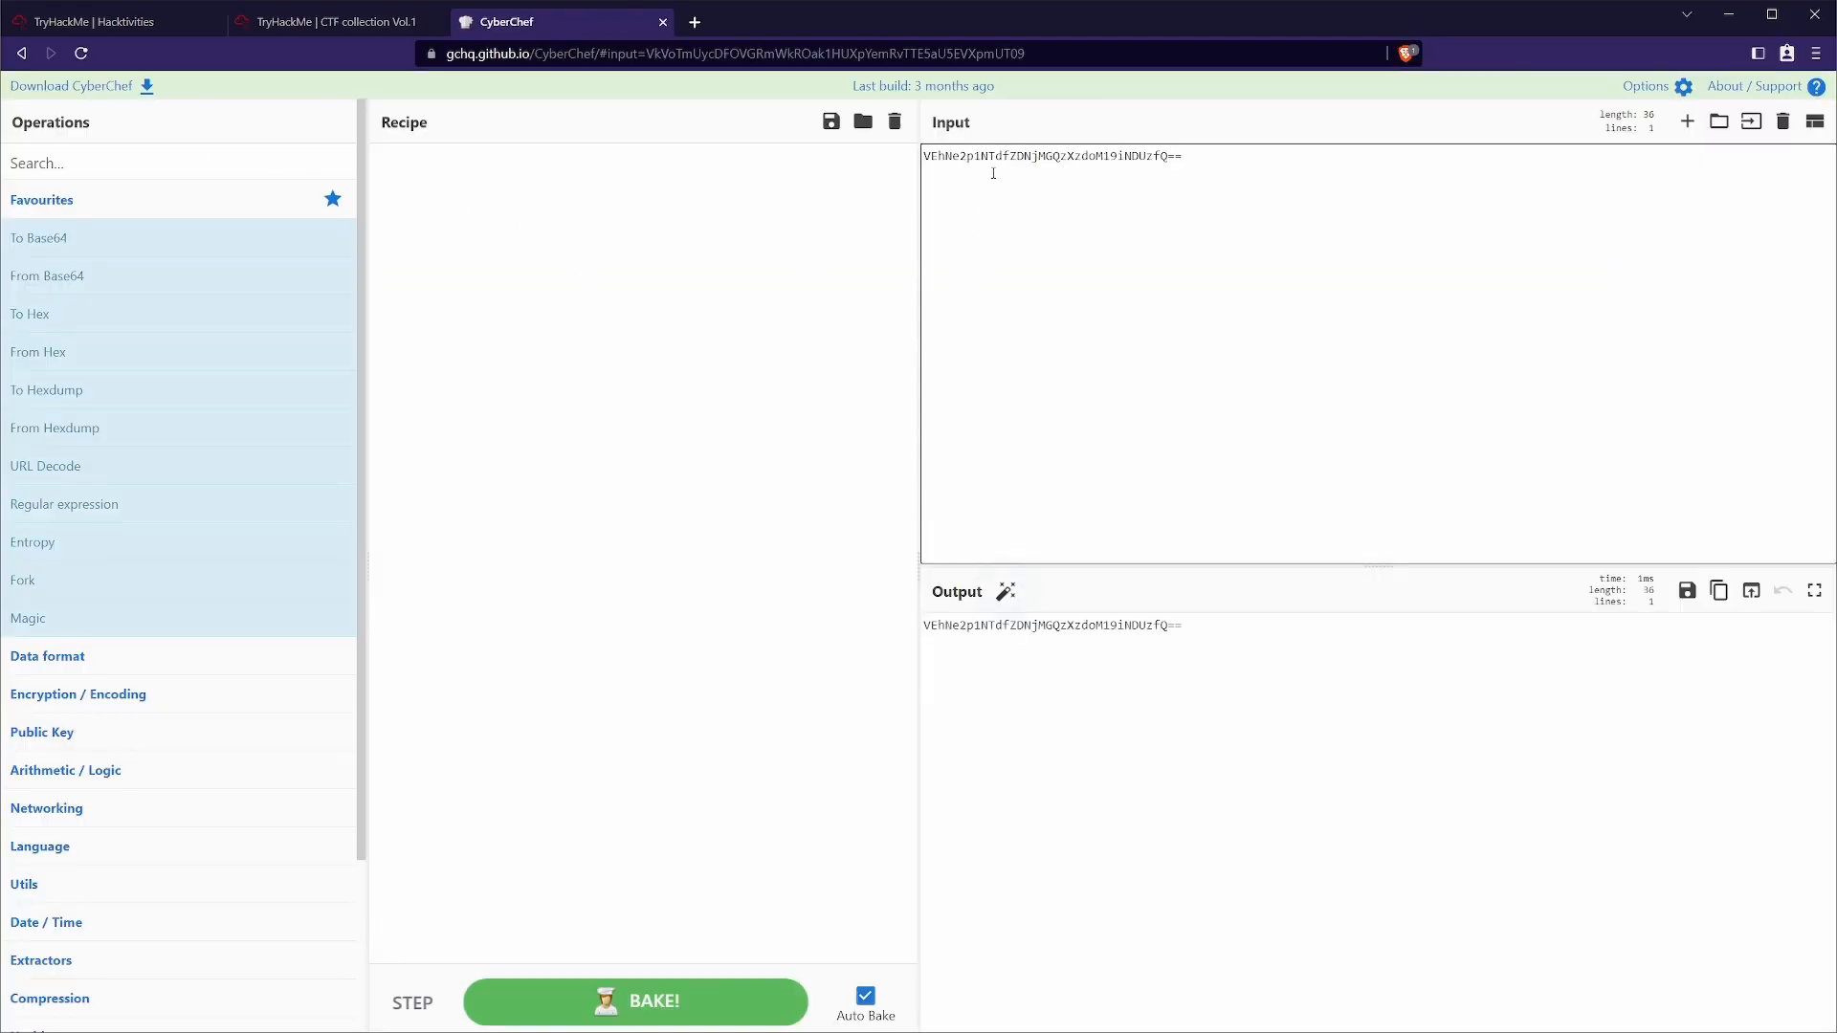
click(333, 21)
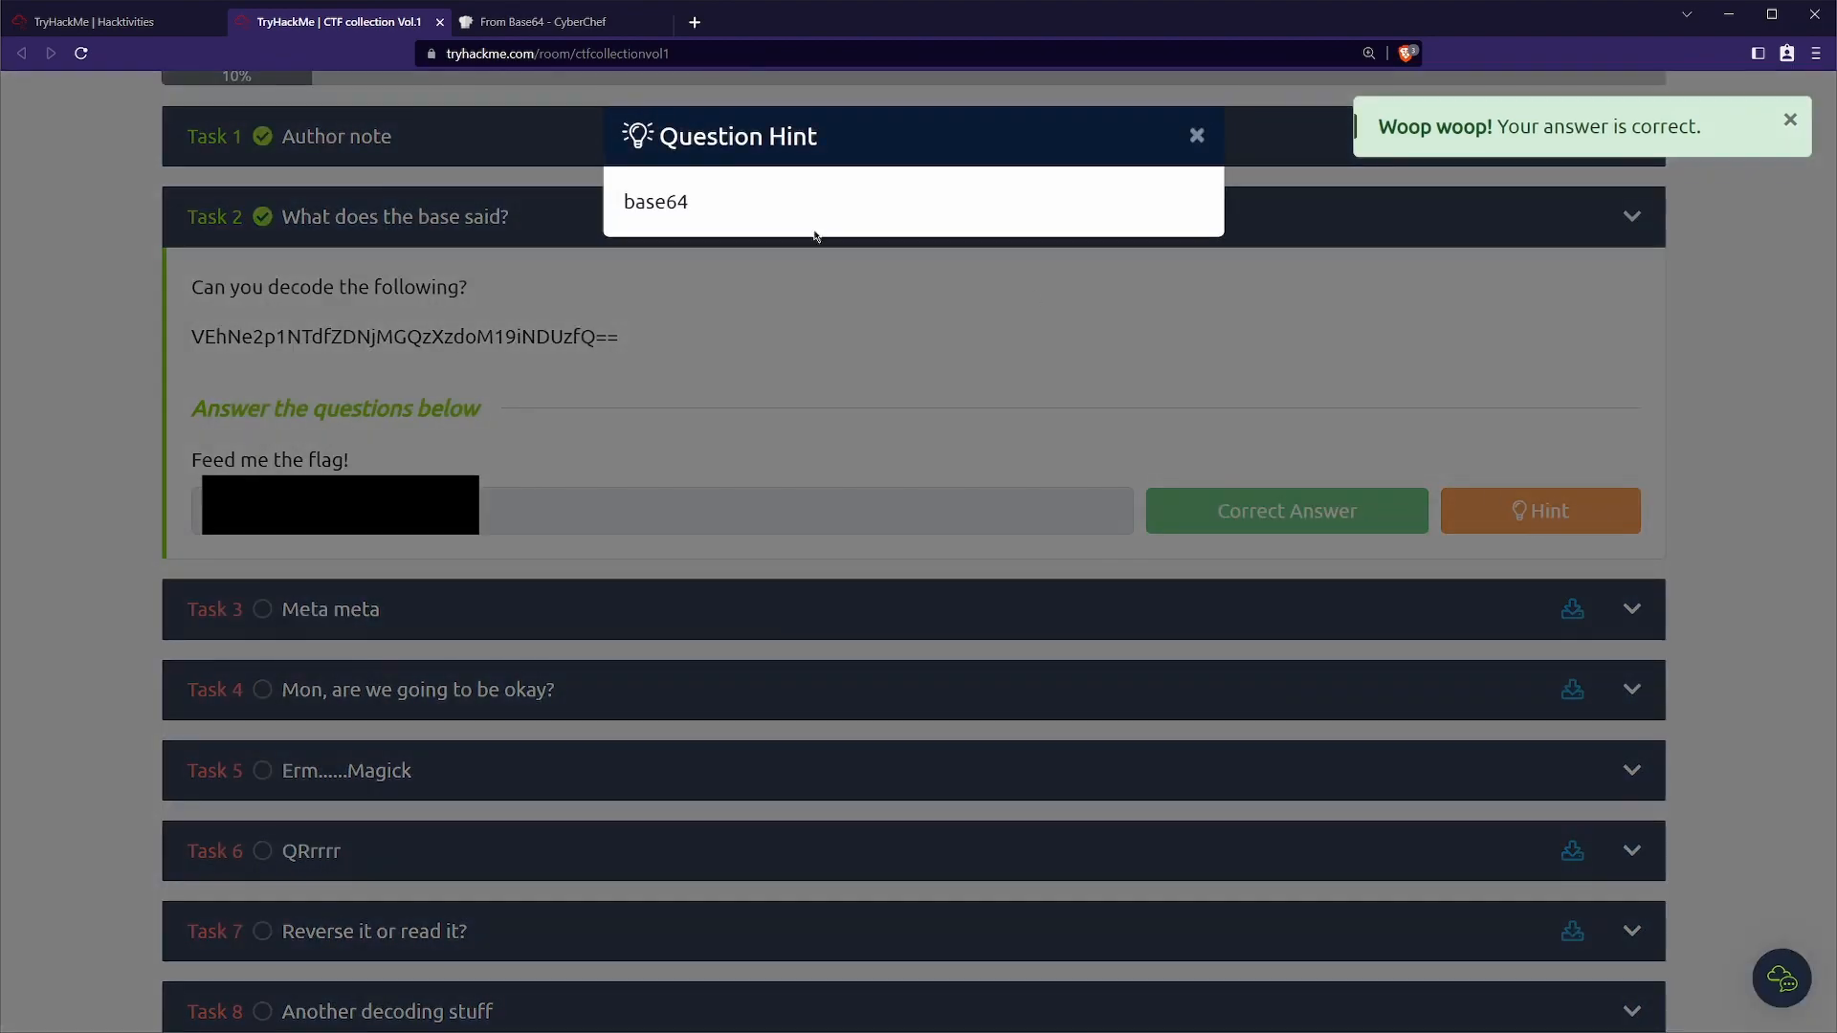
Step: Dismiss the base64 question hint for the solved Task 2
double_click(654, 201)
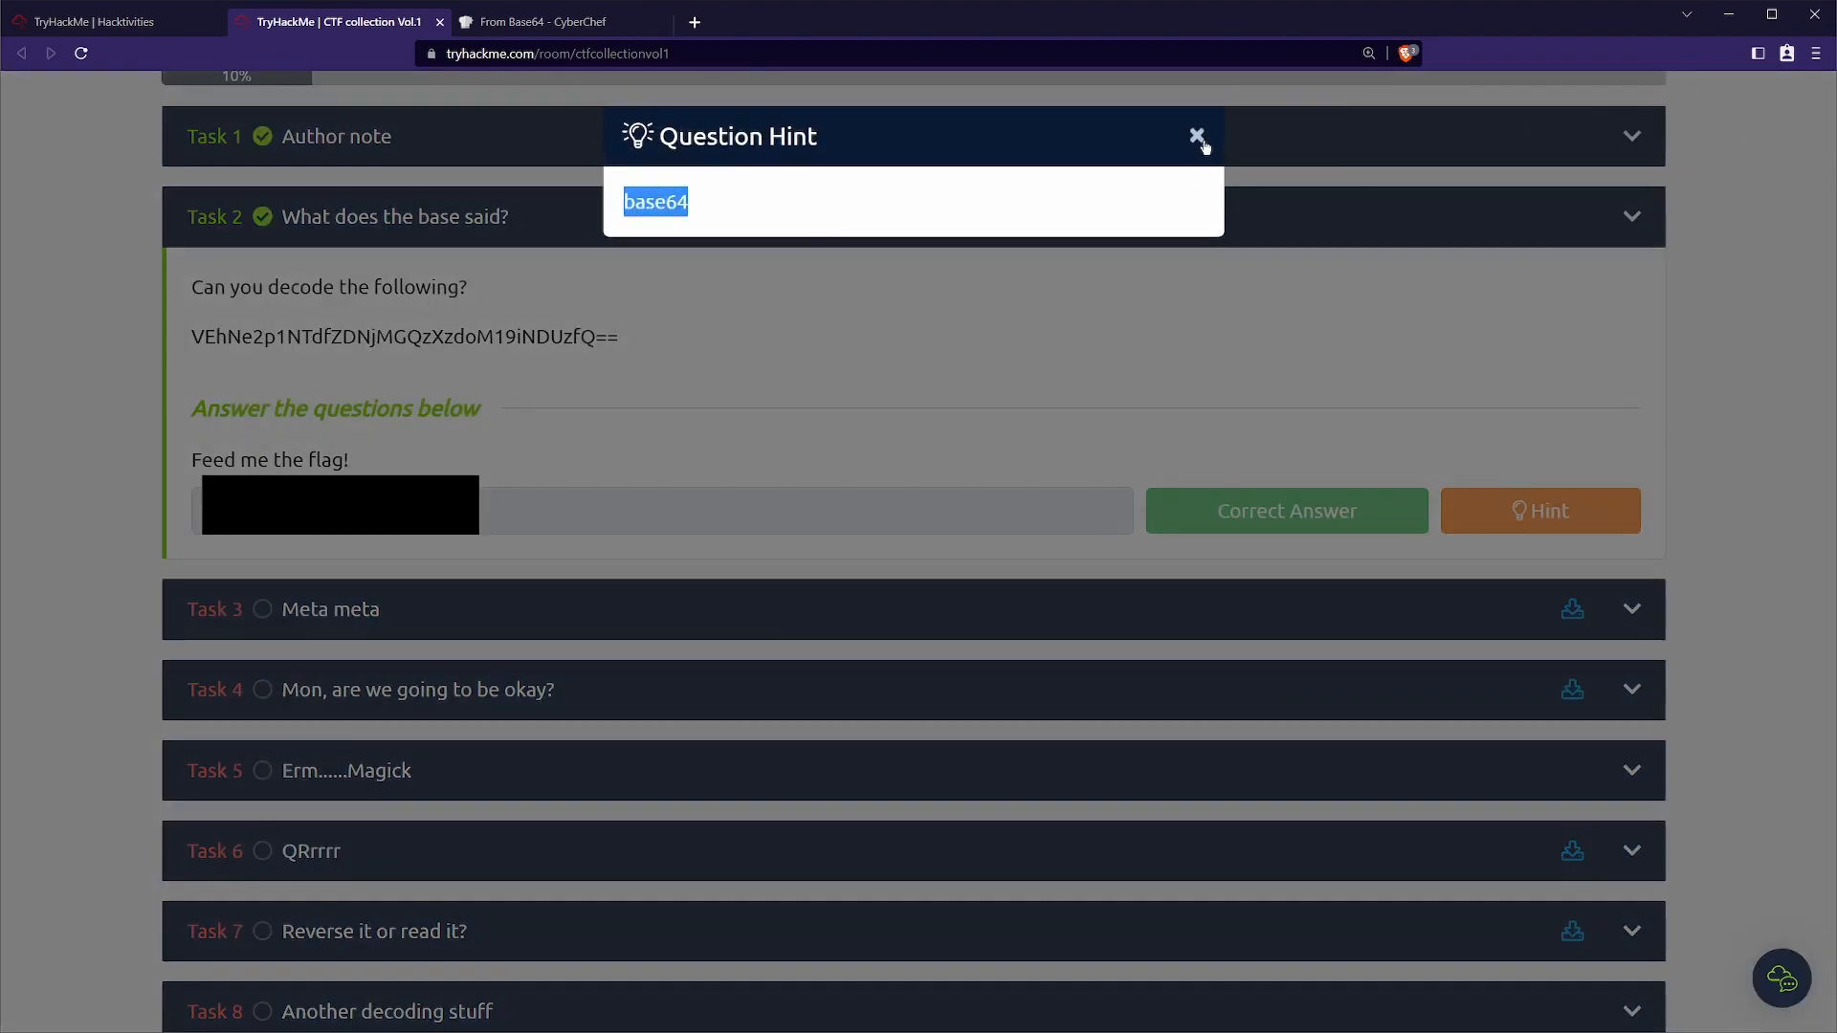
click(1198, 136)
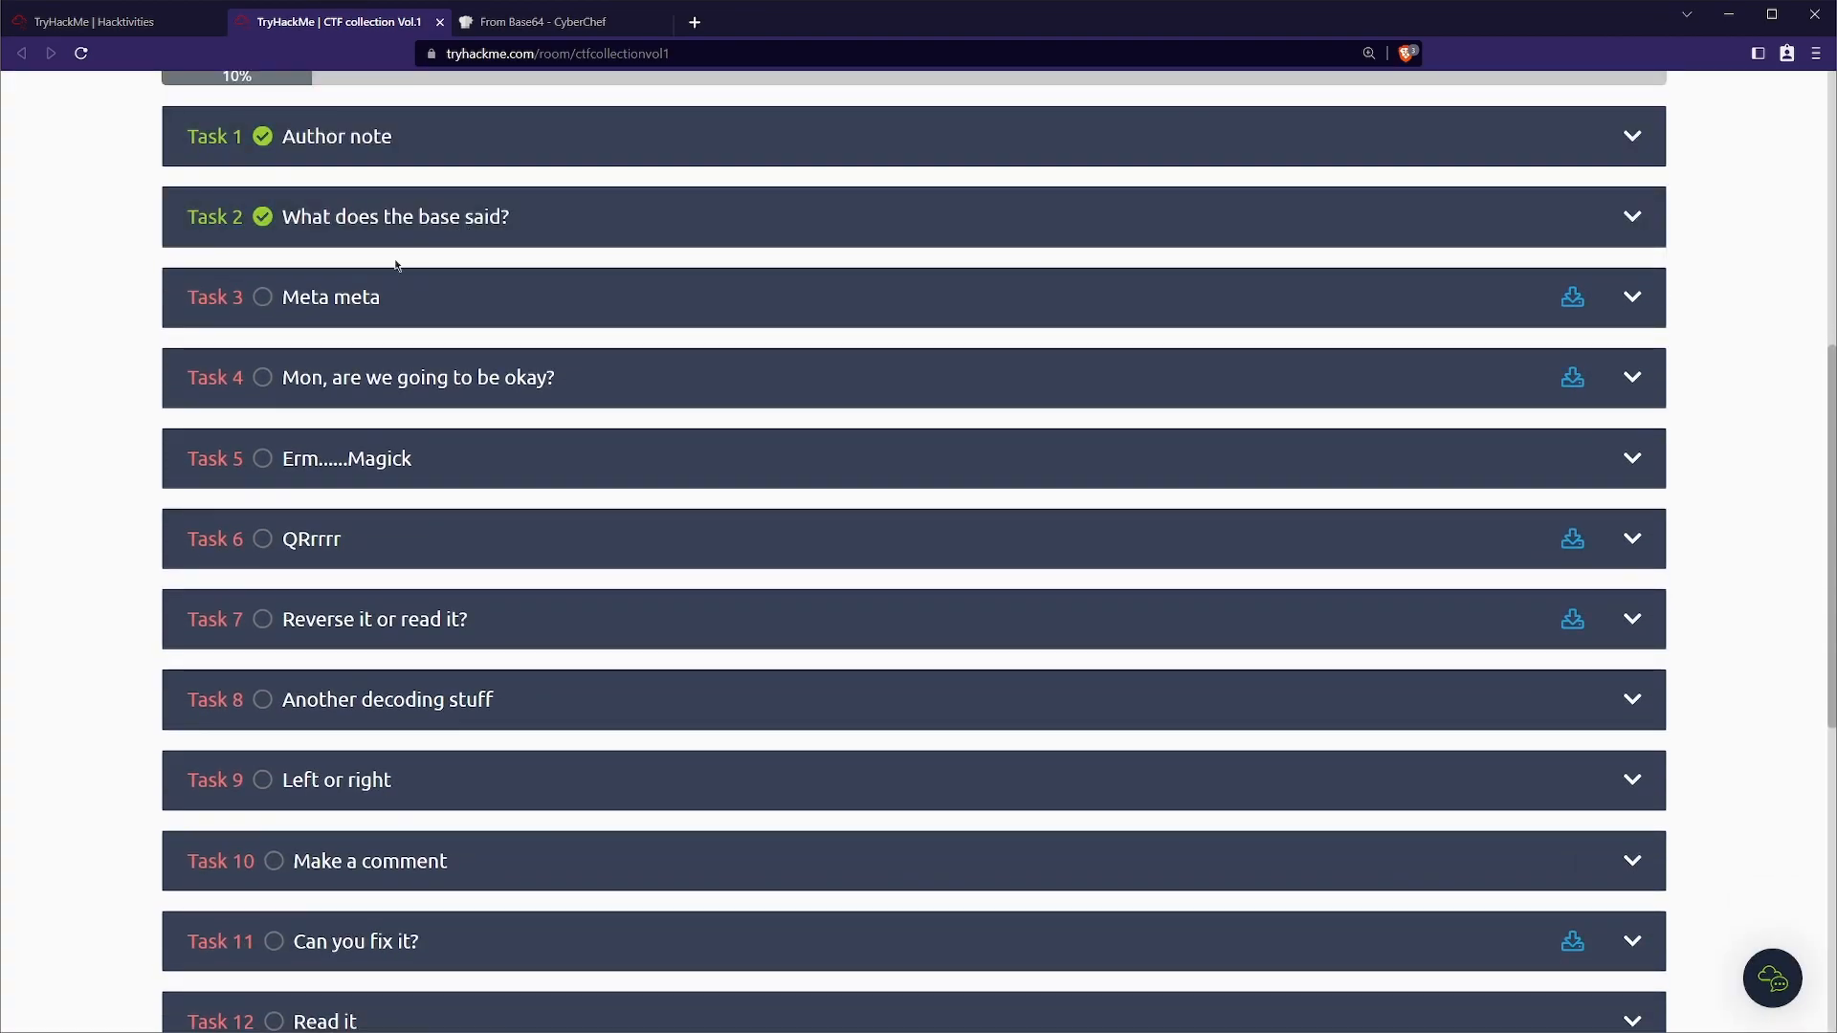
mouse_move(293, 308)
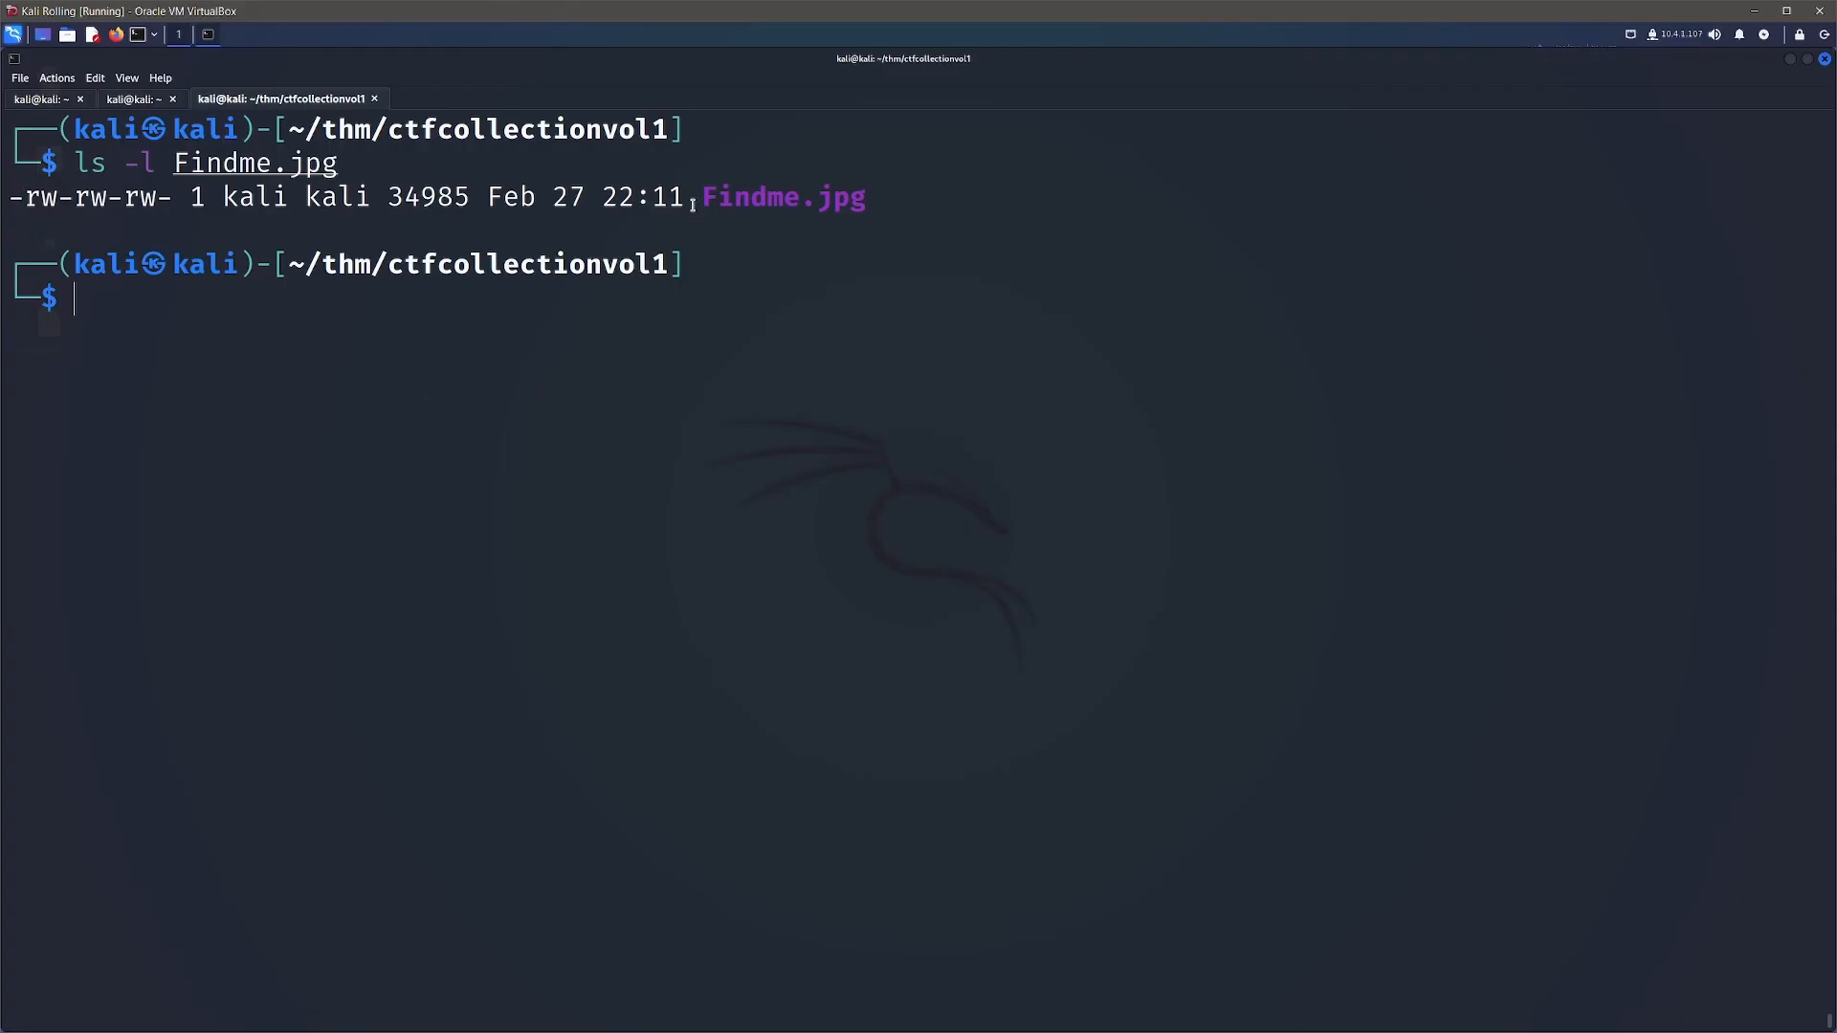
Step: Check the strings manual, then run strings on Findme.jpg to reveal the Task 3 flag
double_click(782, 197)
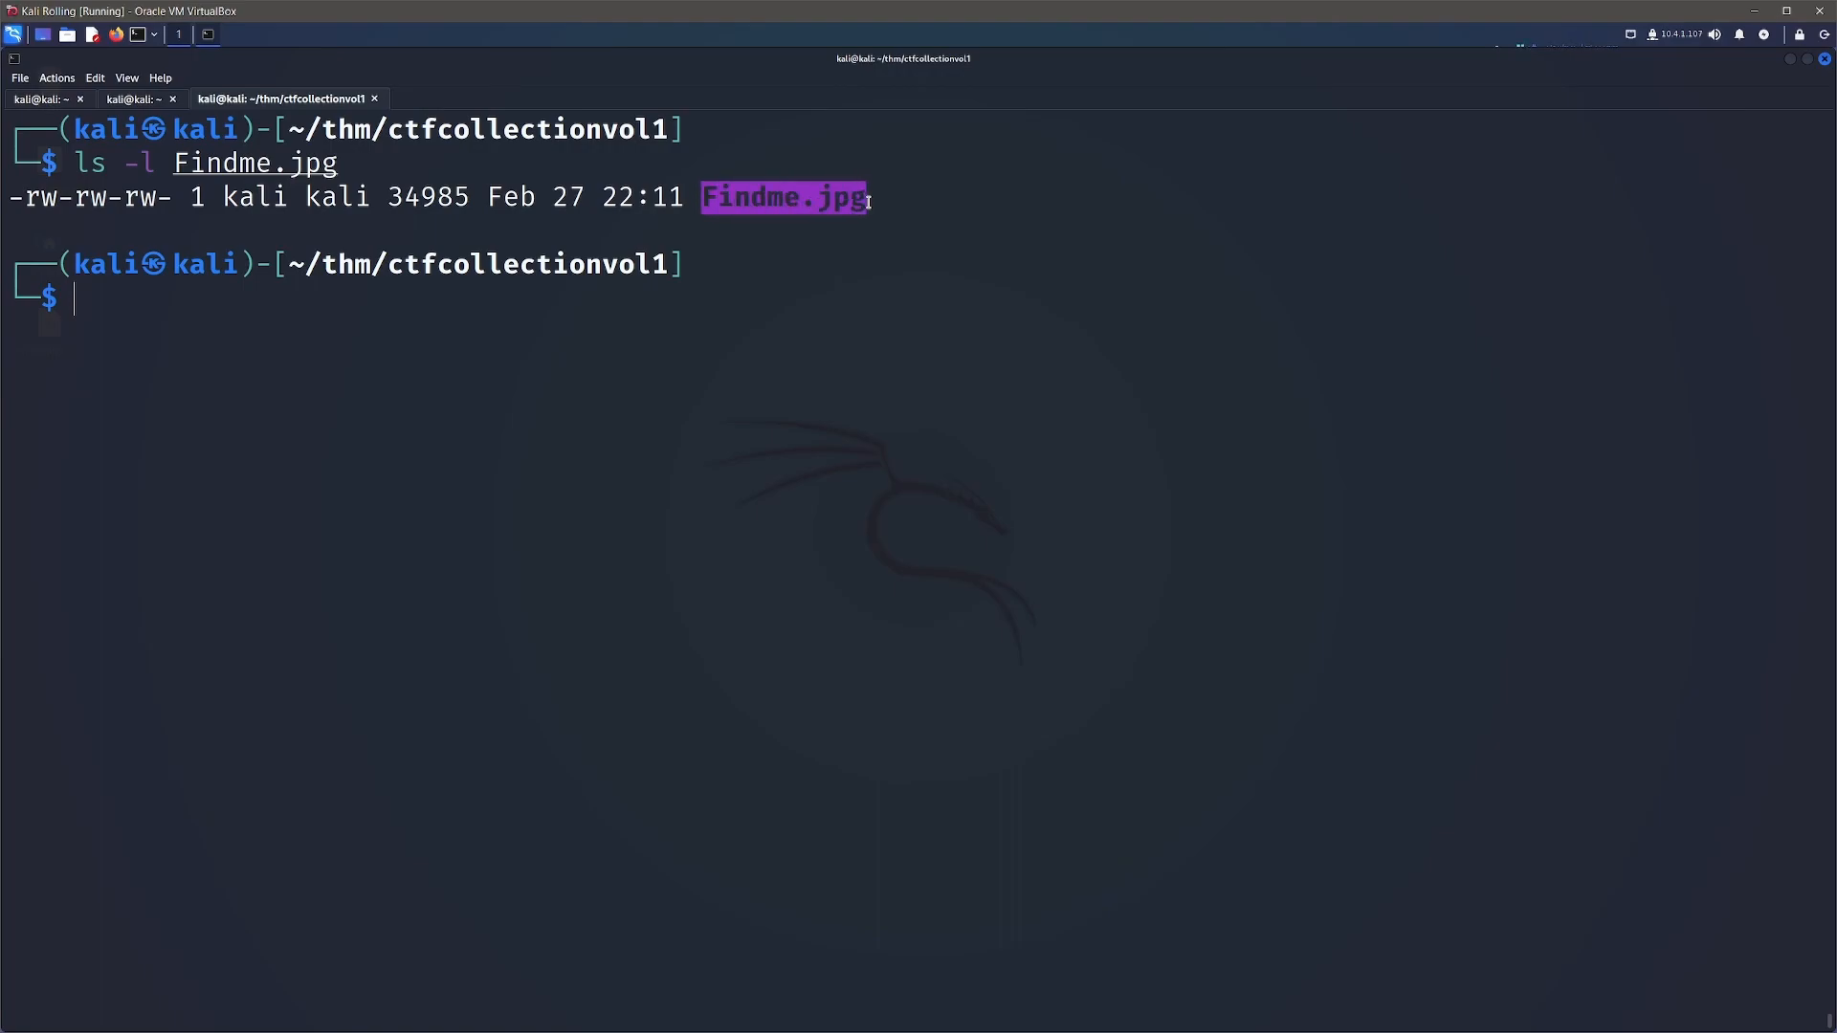
text(strings)
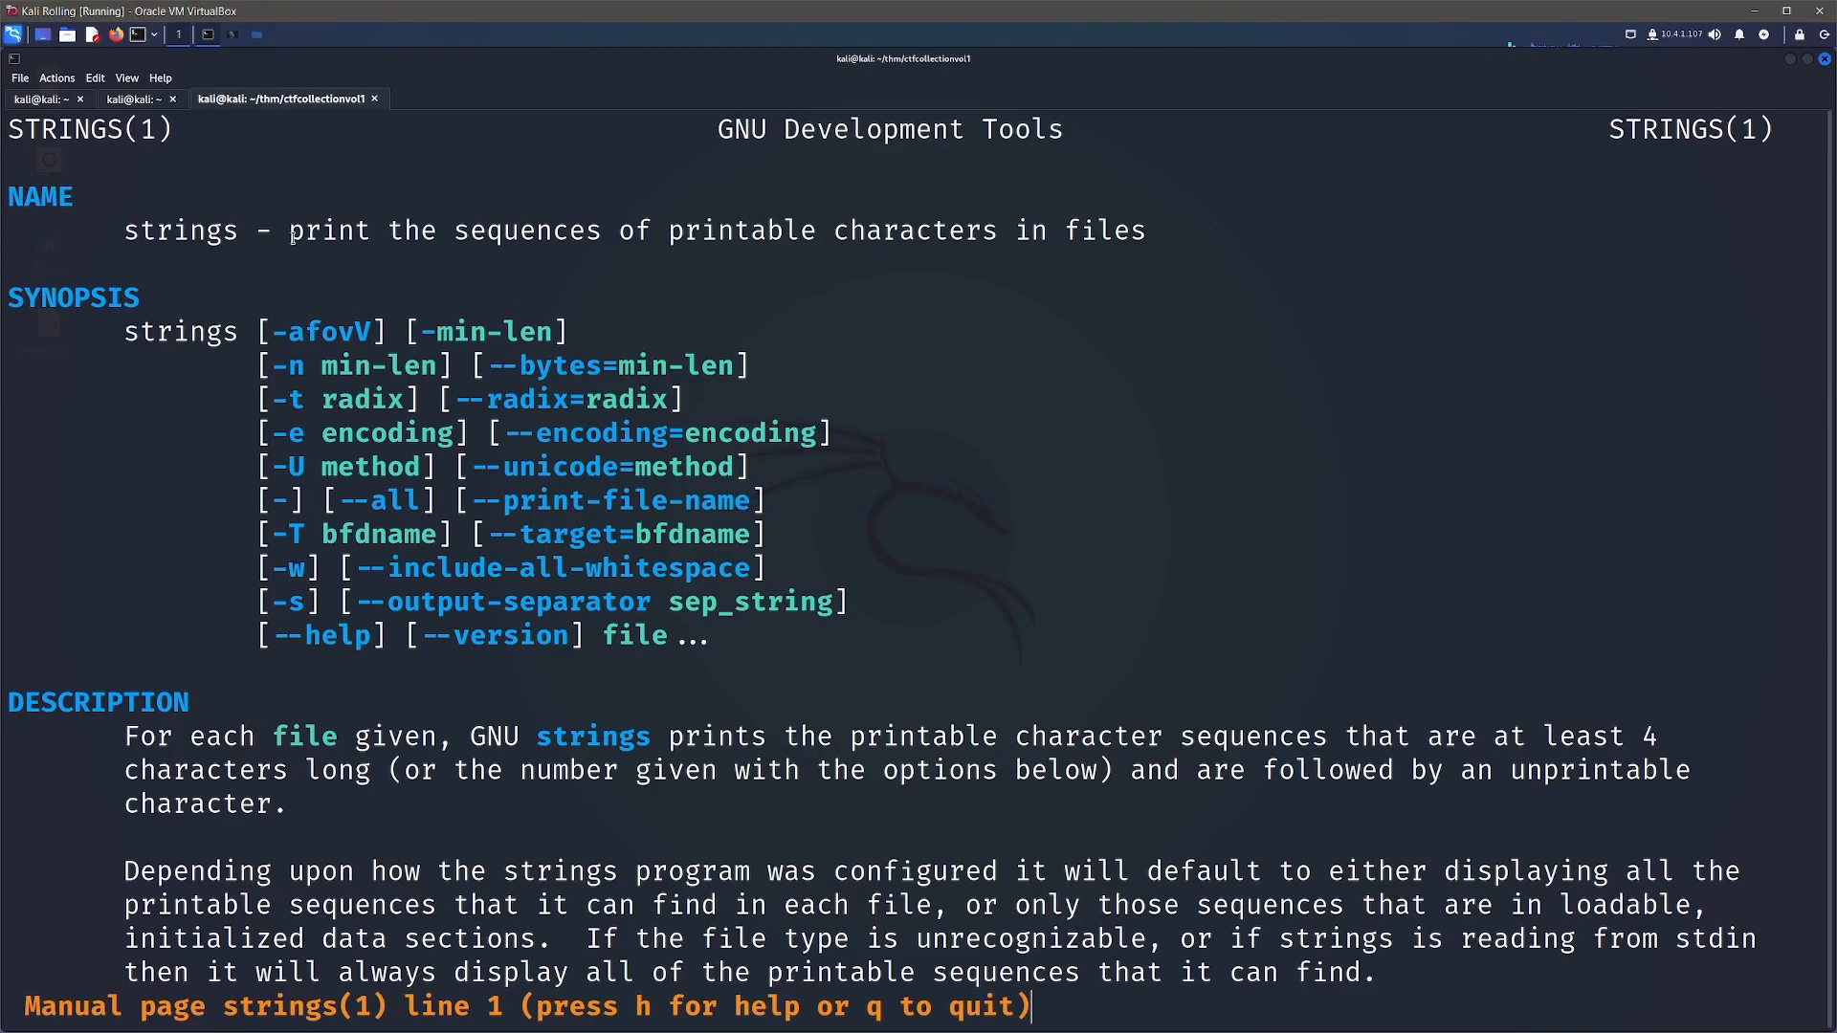
key(q)
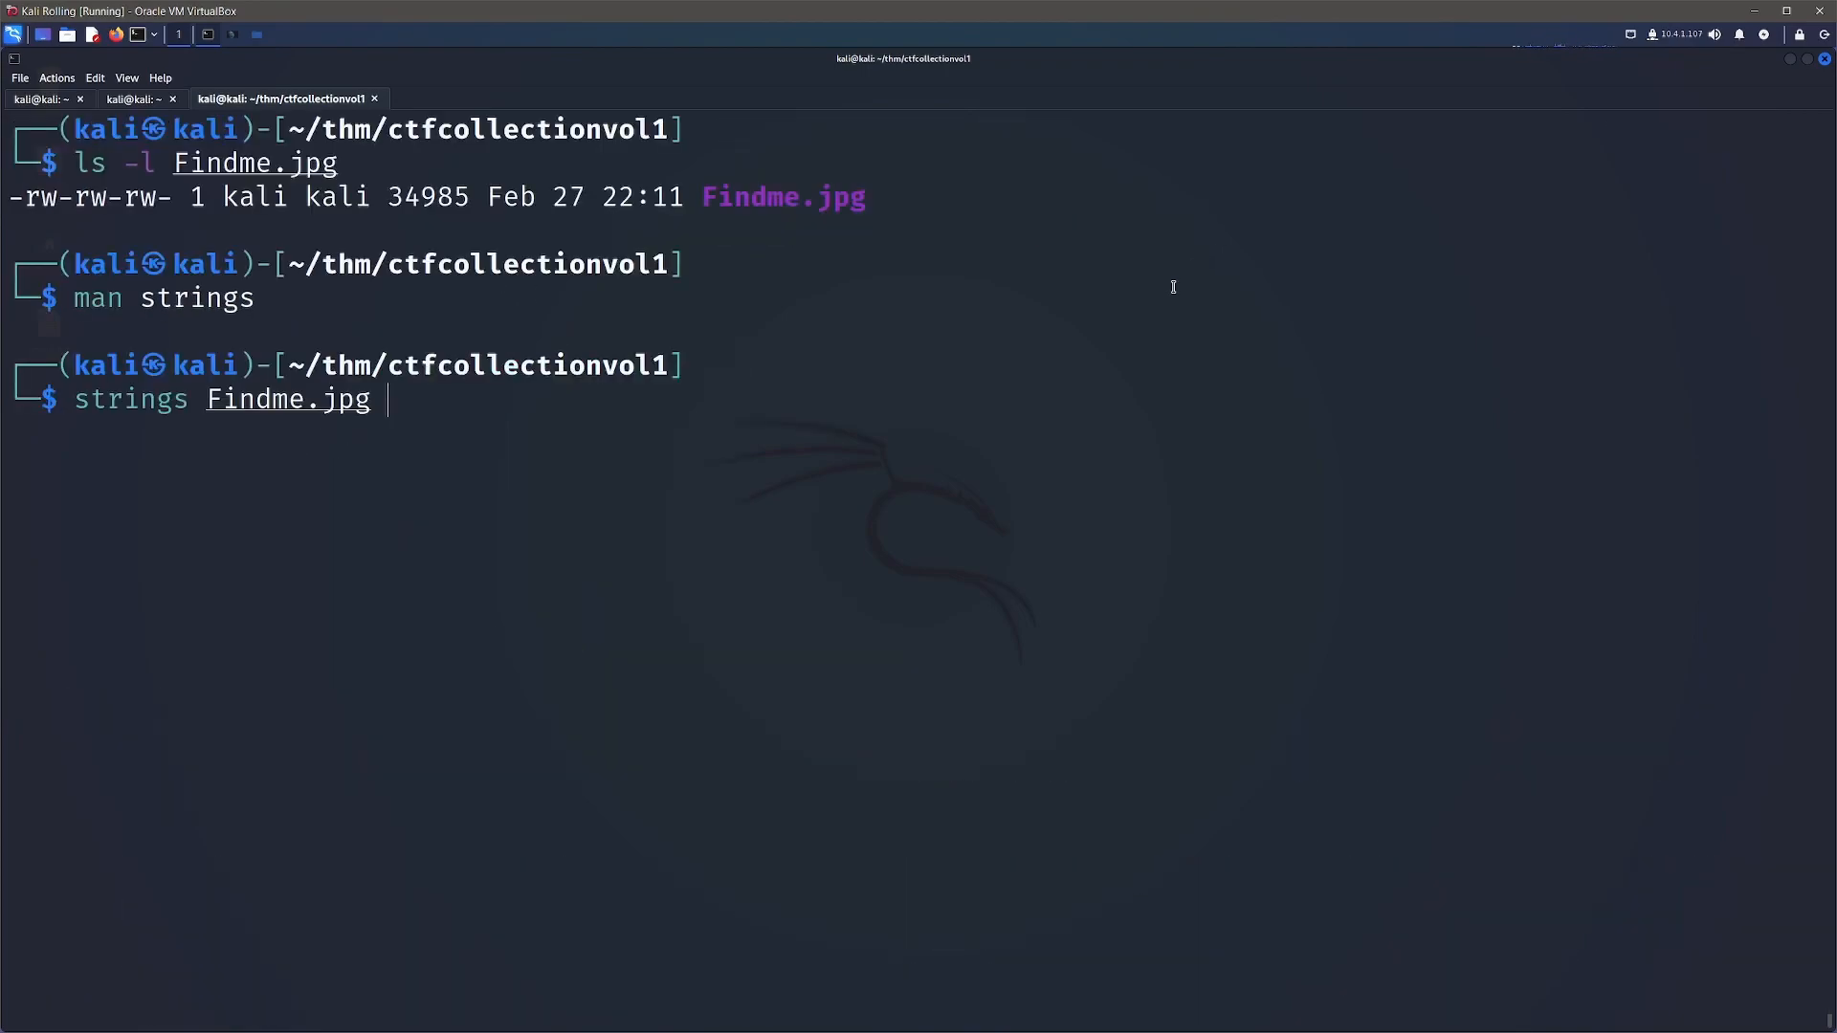
key(Return)
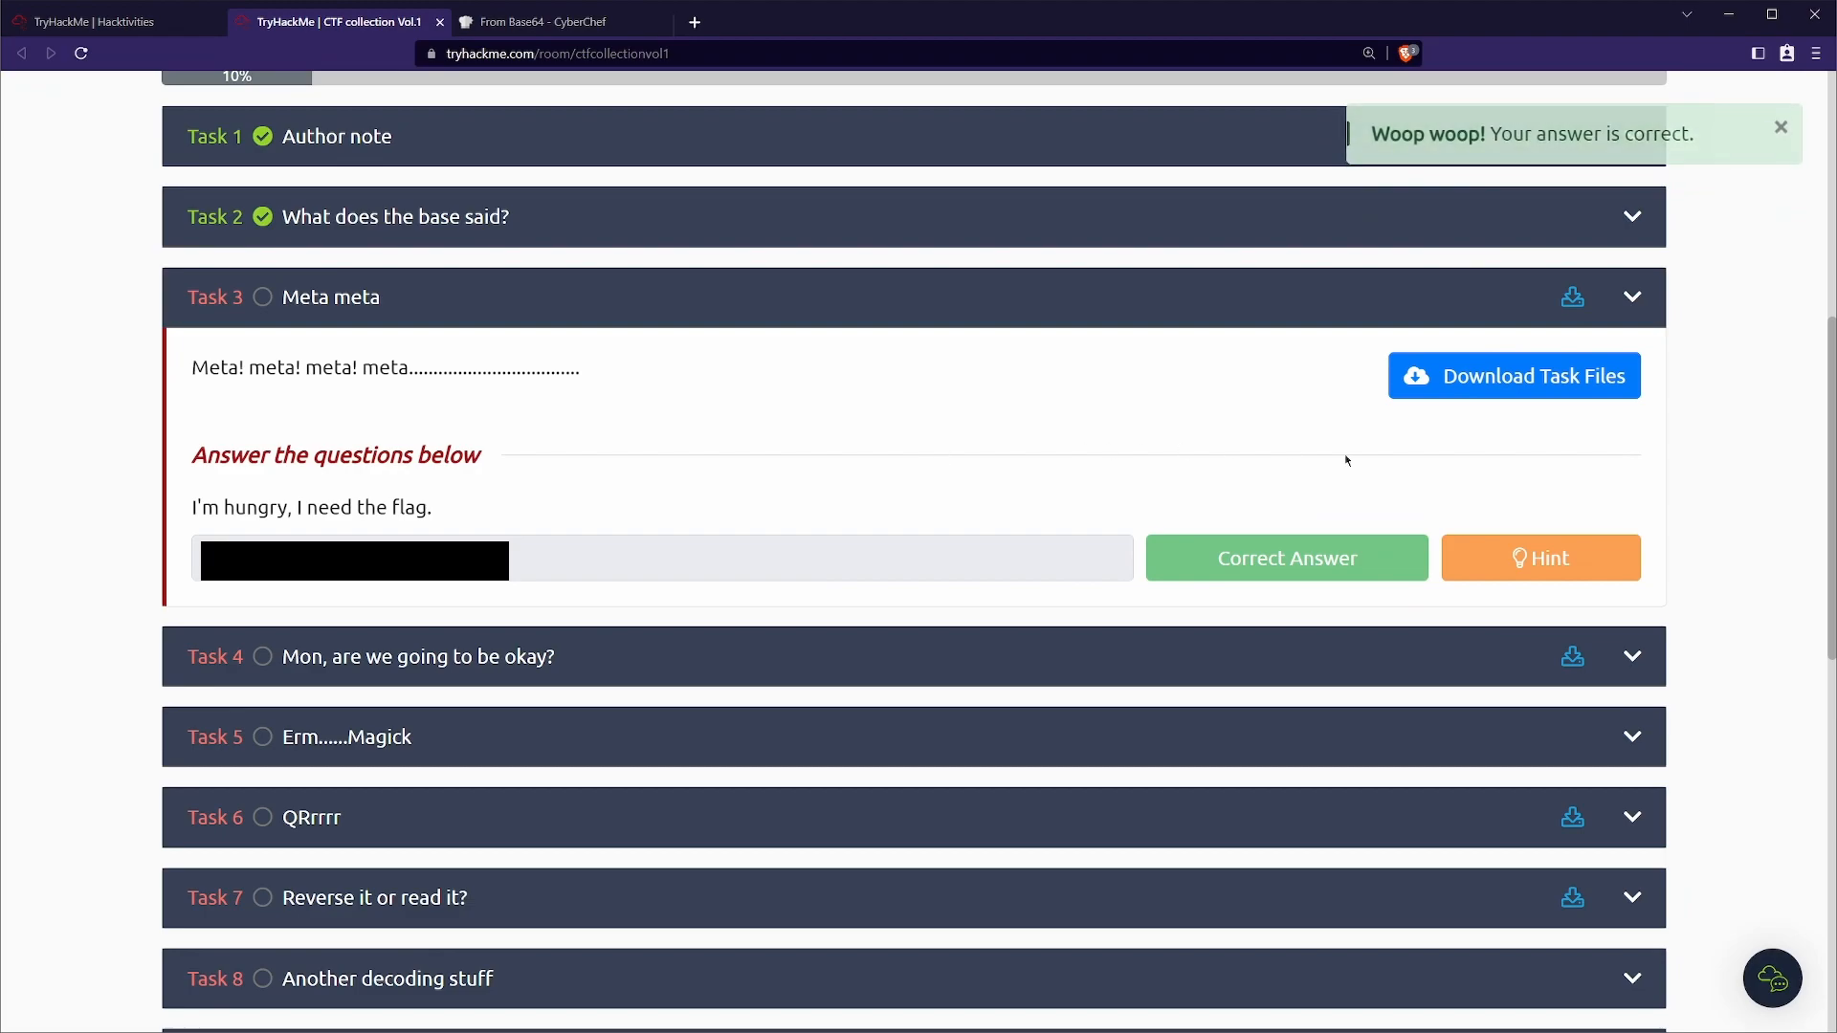
Step: Collapse the solved Meta meta task and read Task 4's description about something hiding
click(1540, 557)
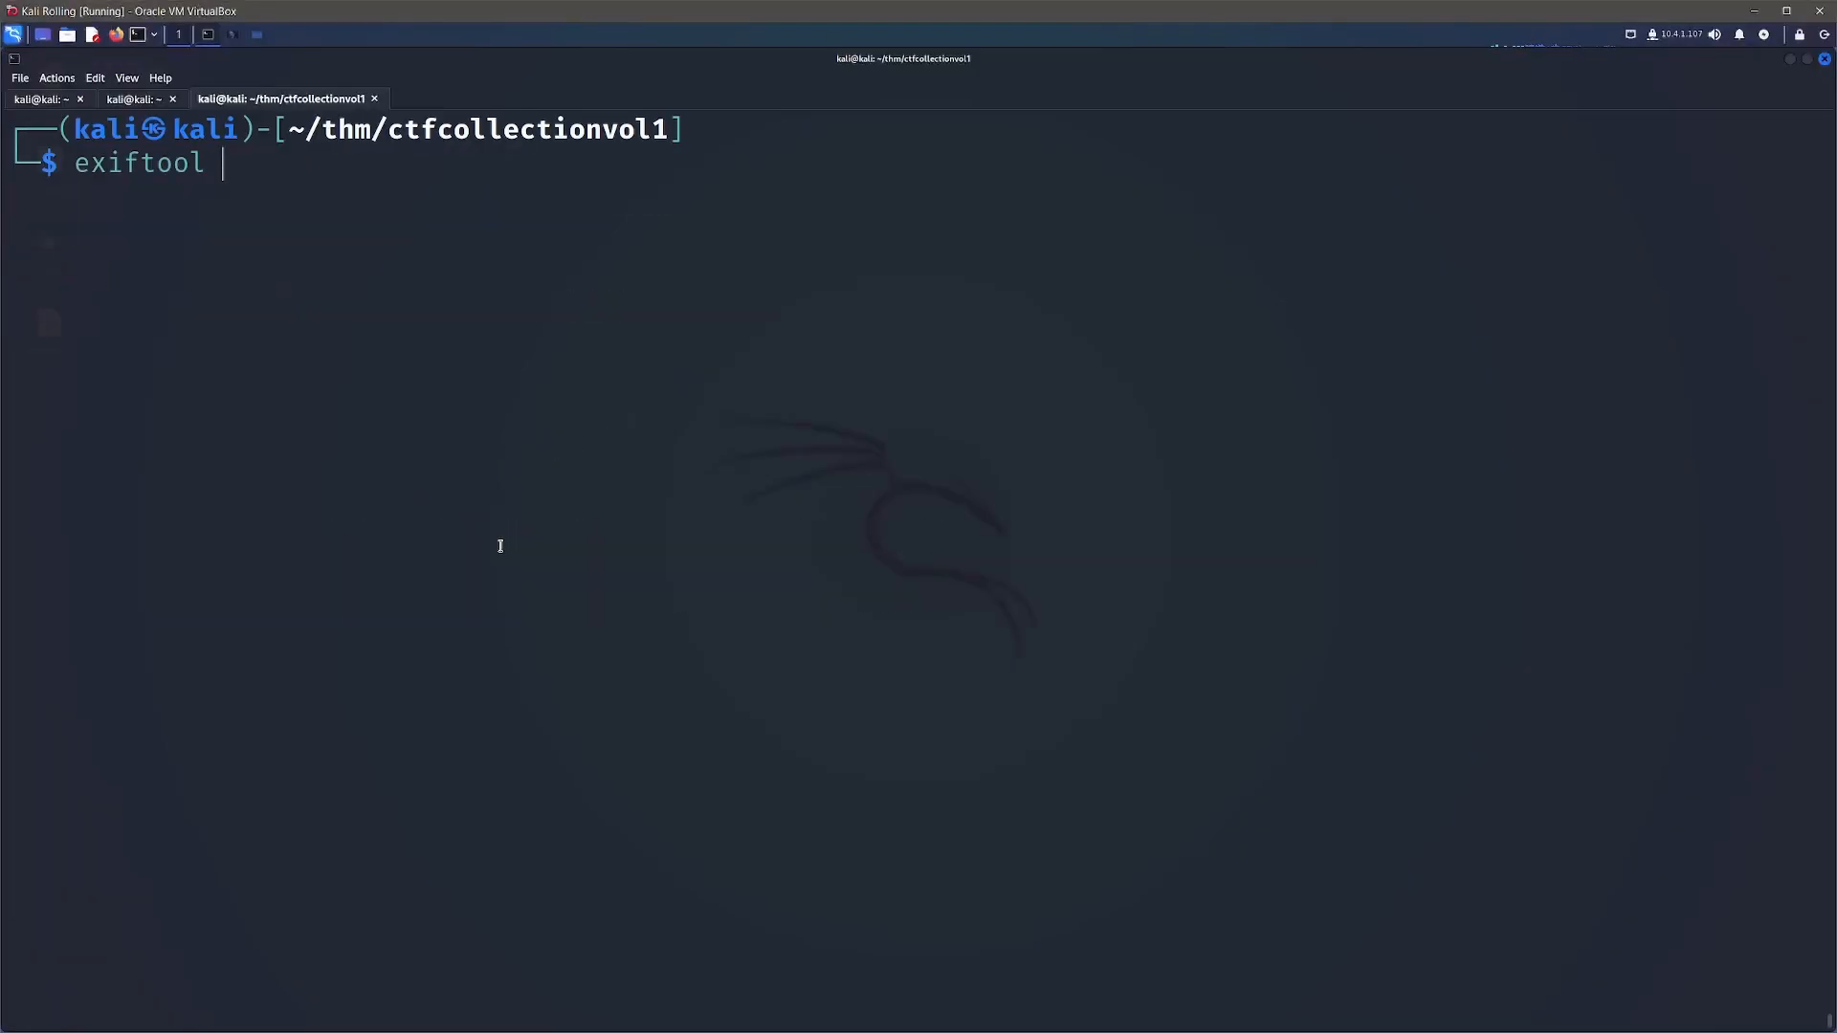
key(Return)
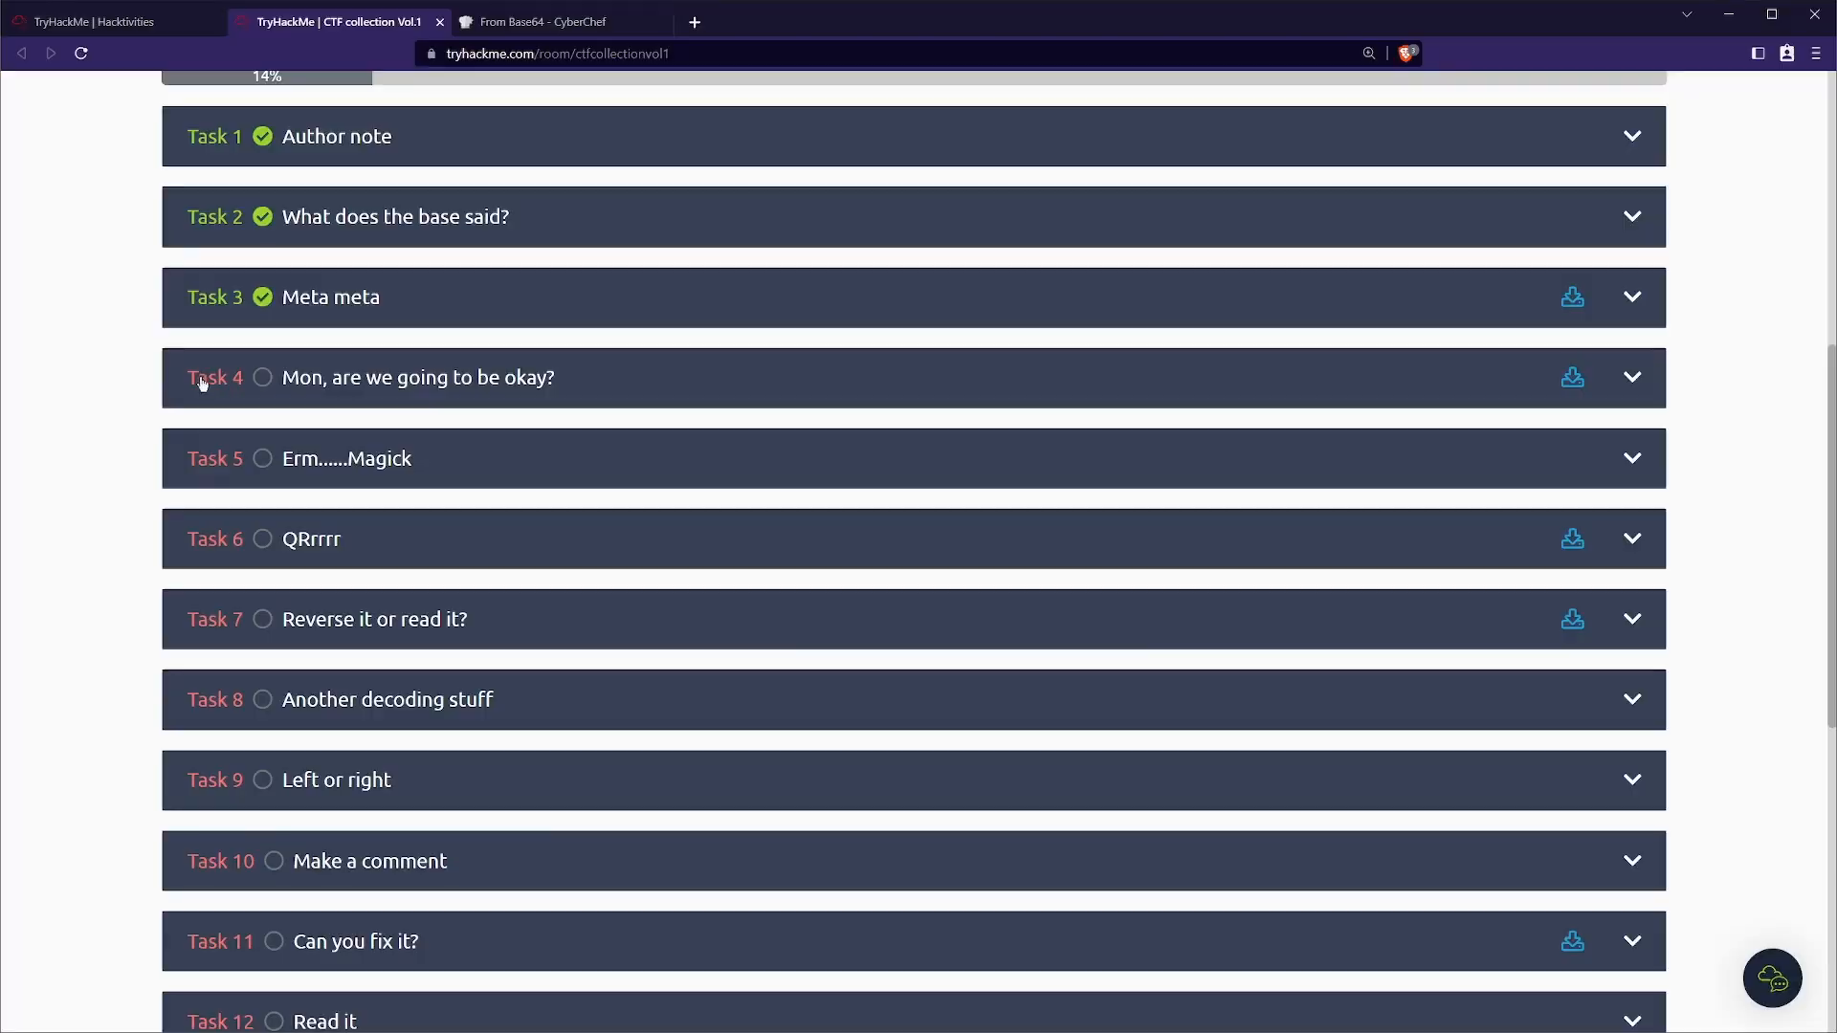
mouse_move(457, 388)
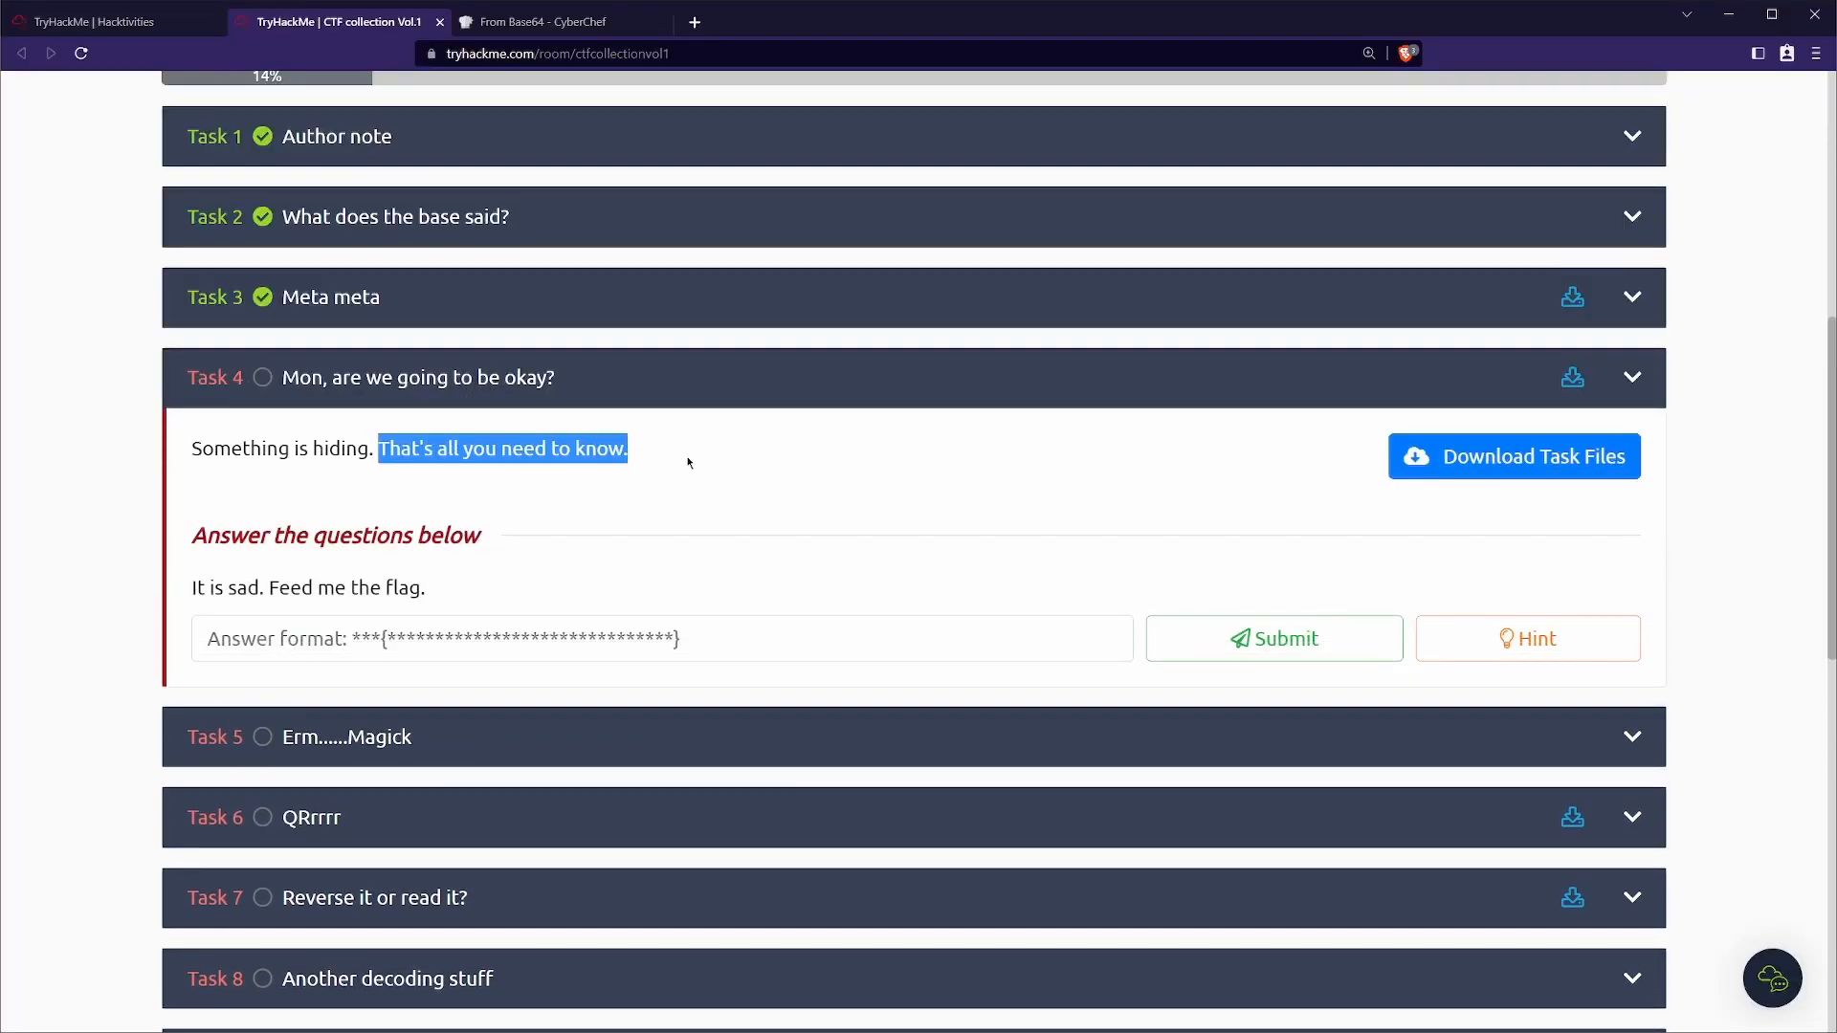
click(1511, 455)
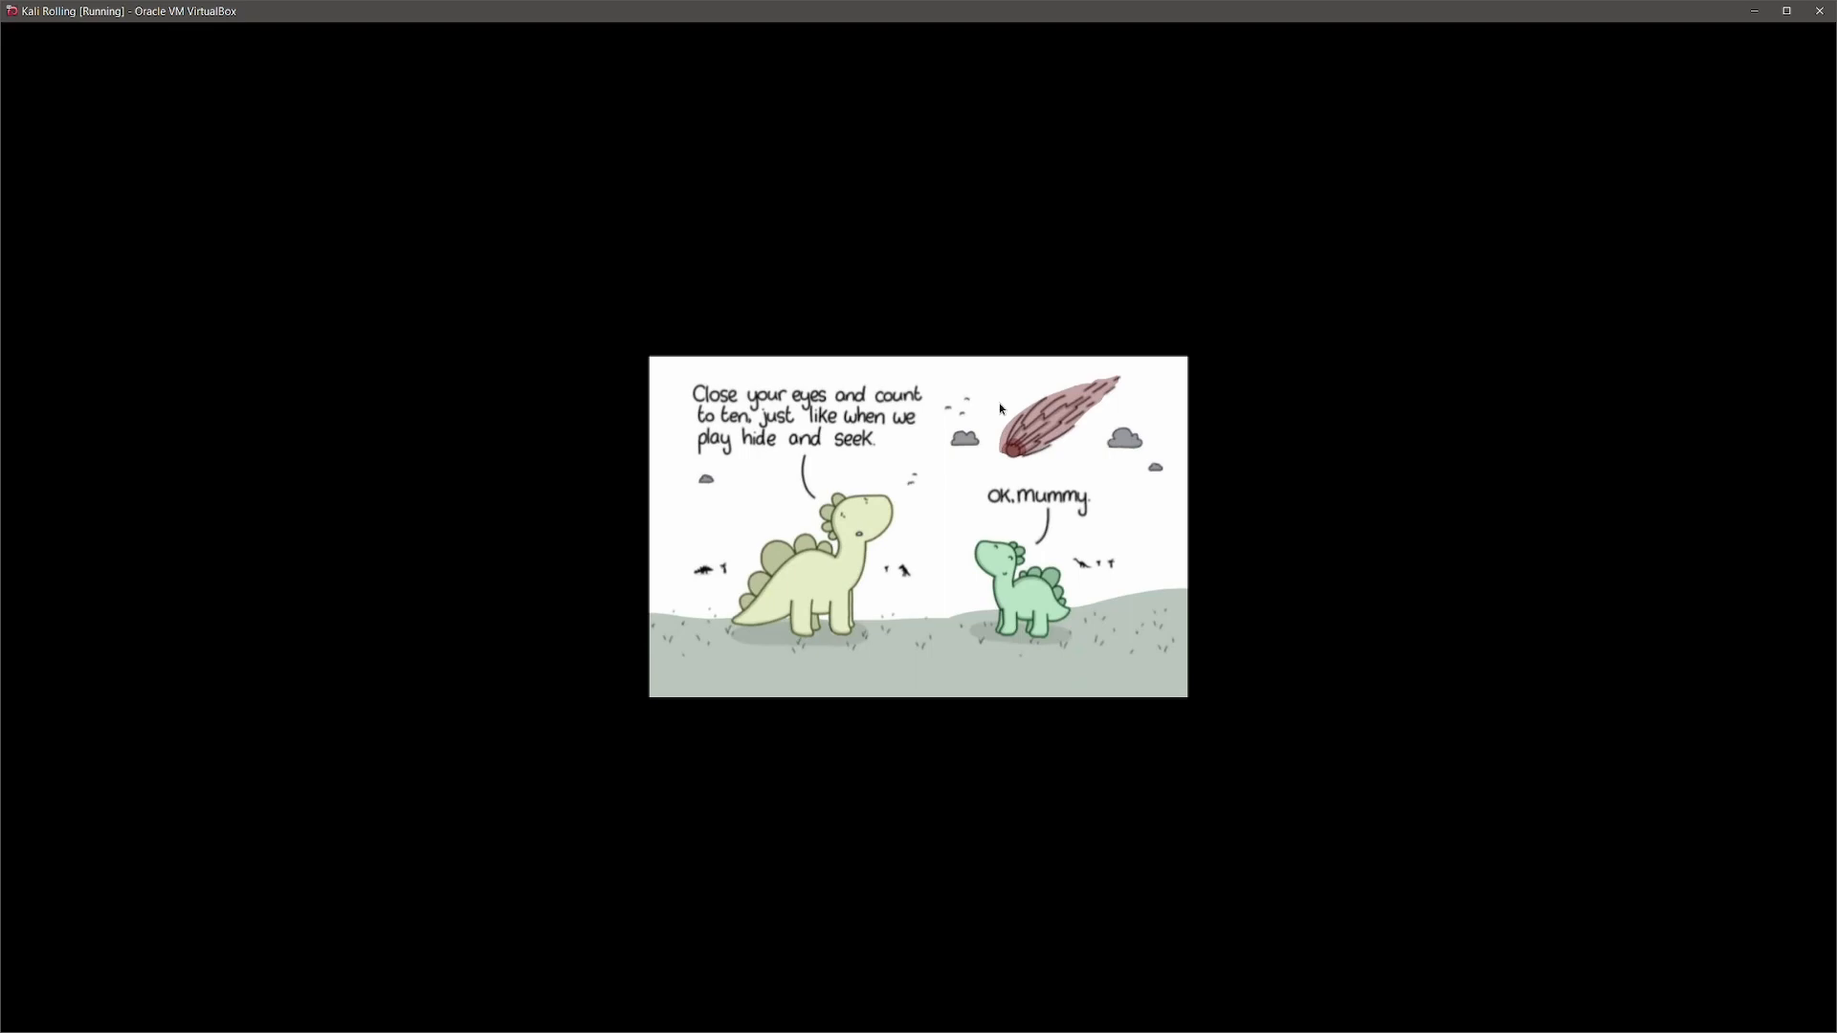
mouse_move(806, 479)
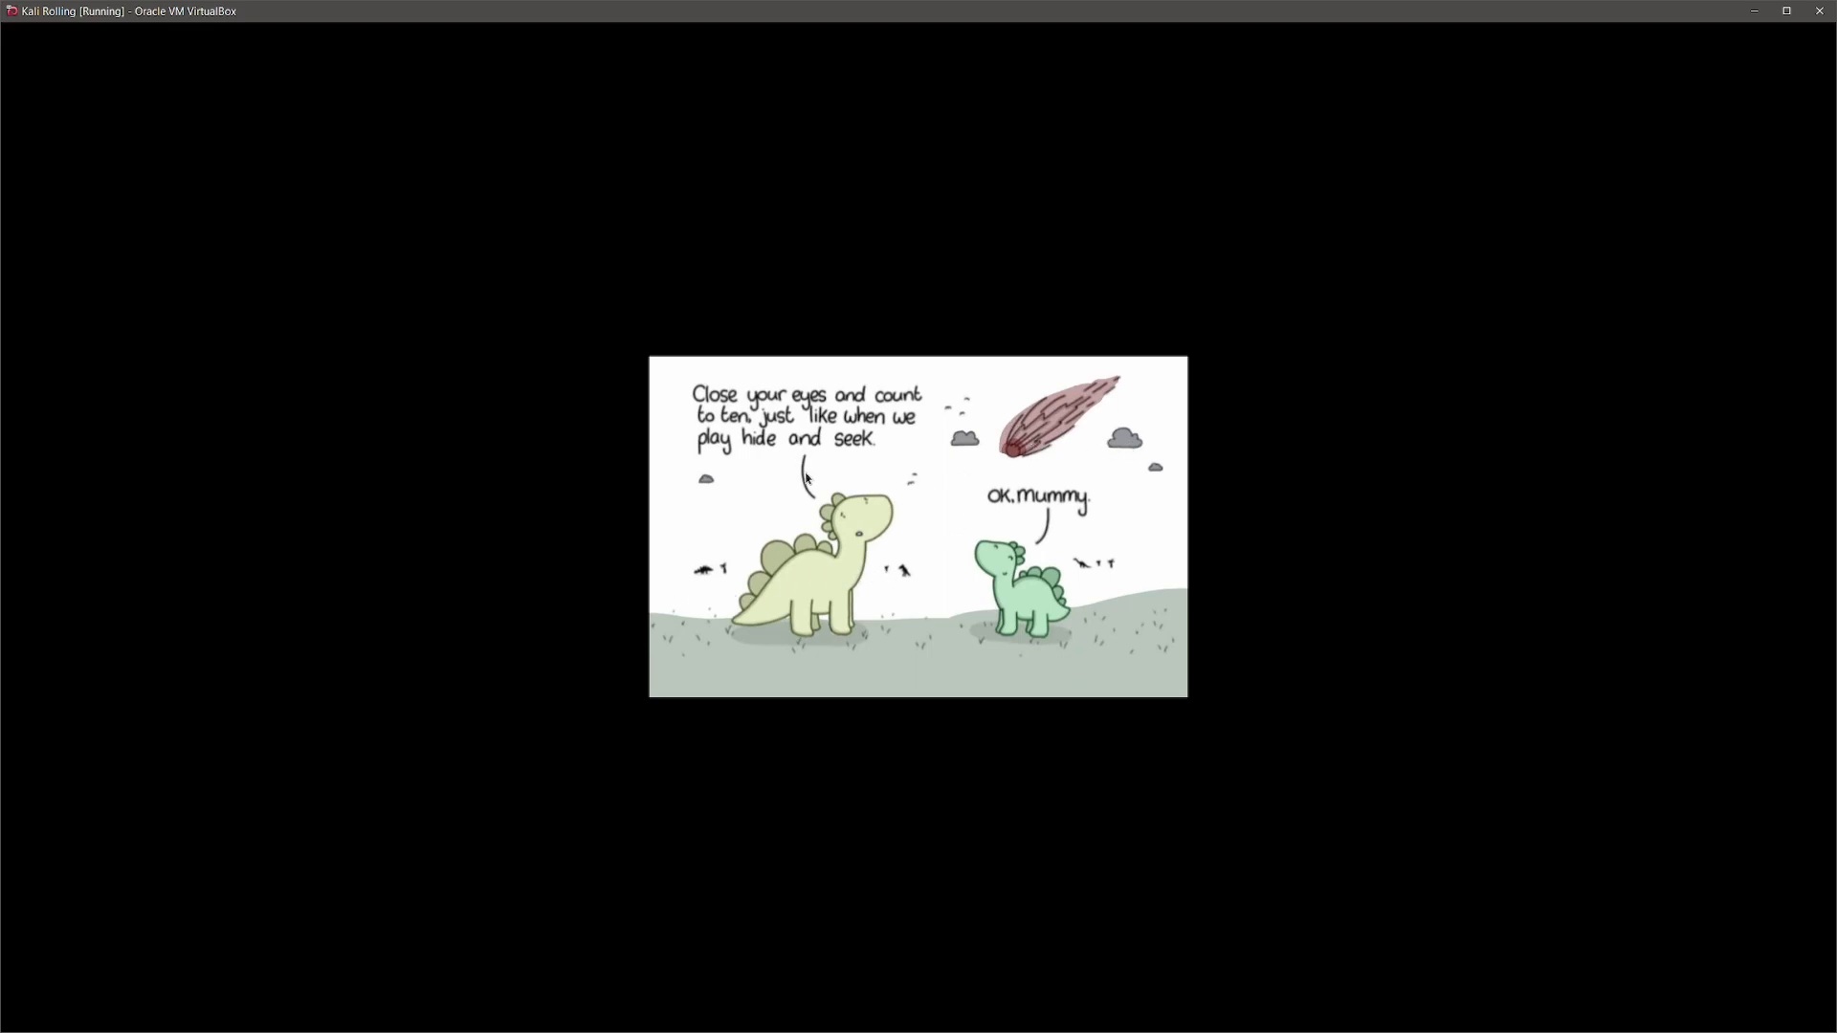
mouse_move(918, 534)
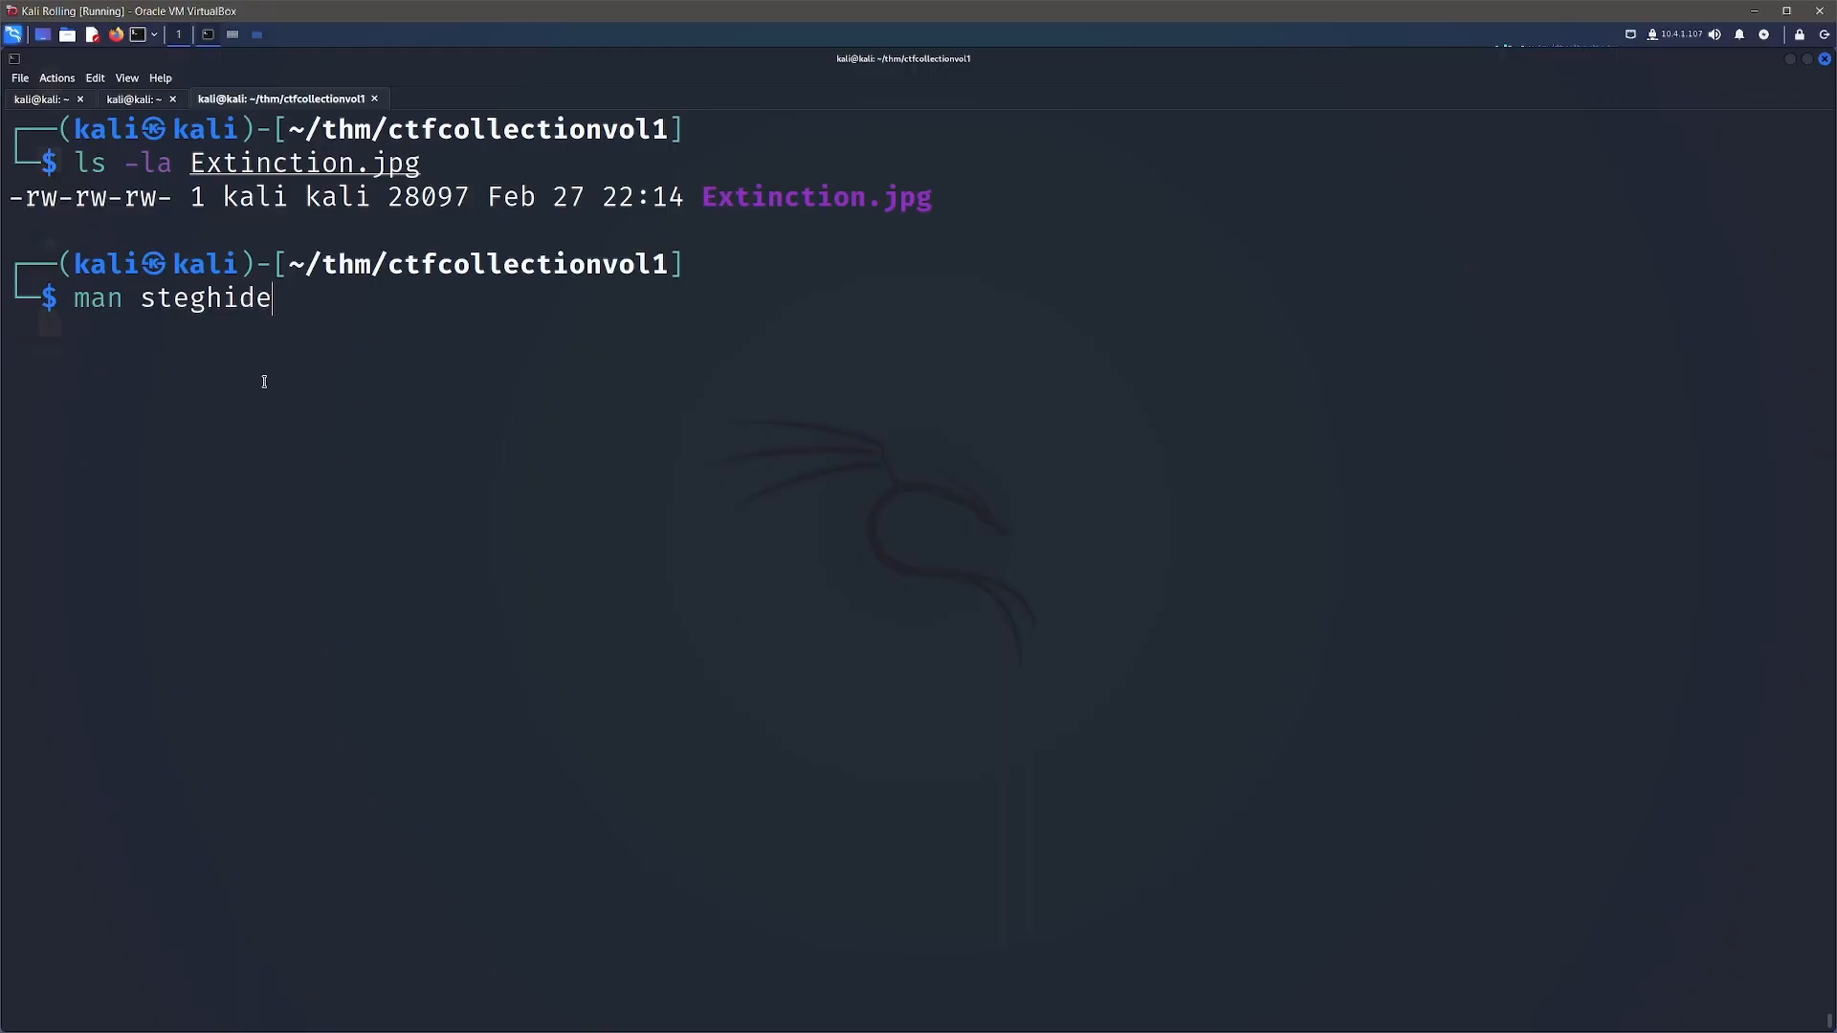
Step: Read the steghide manual page to find the extraction options
key(Return)
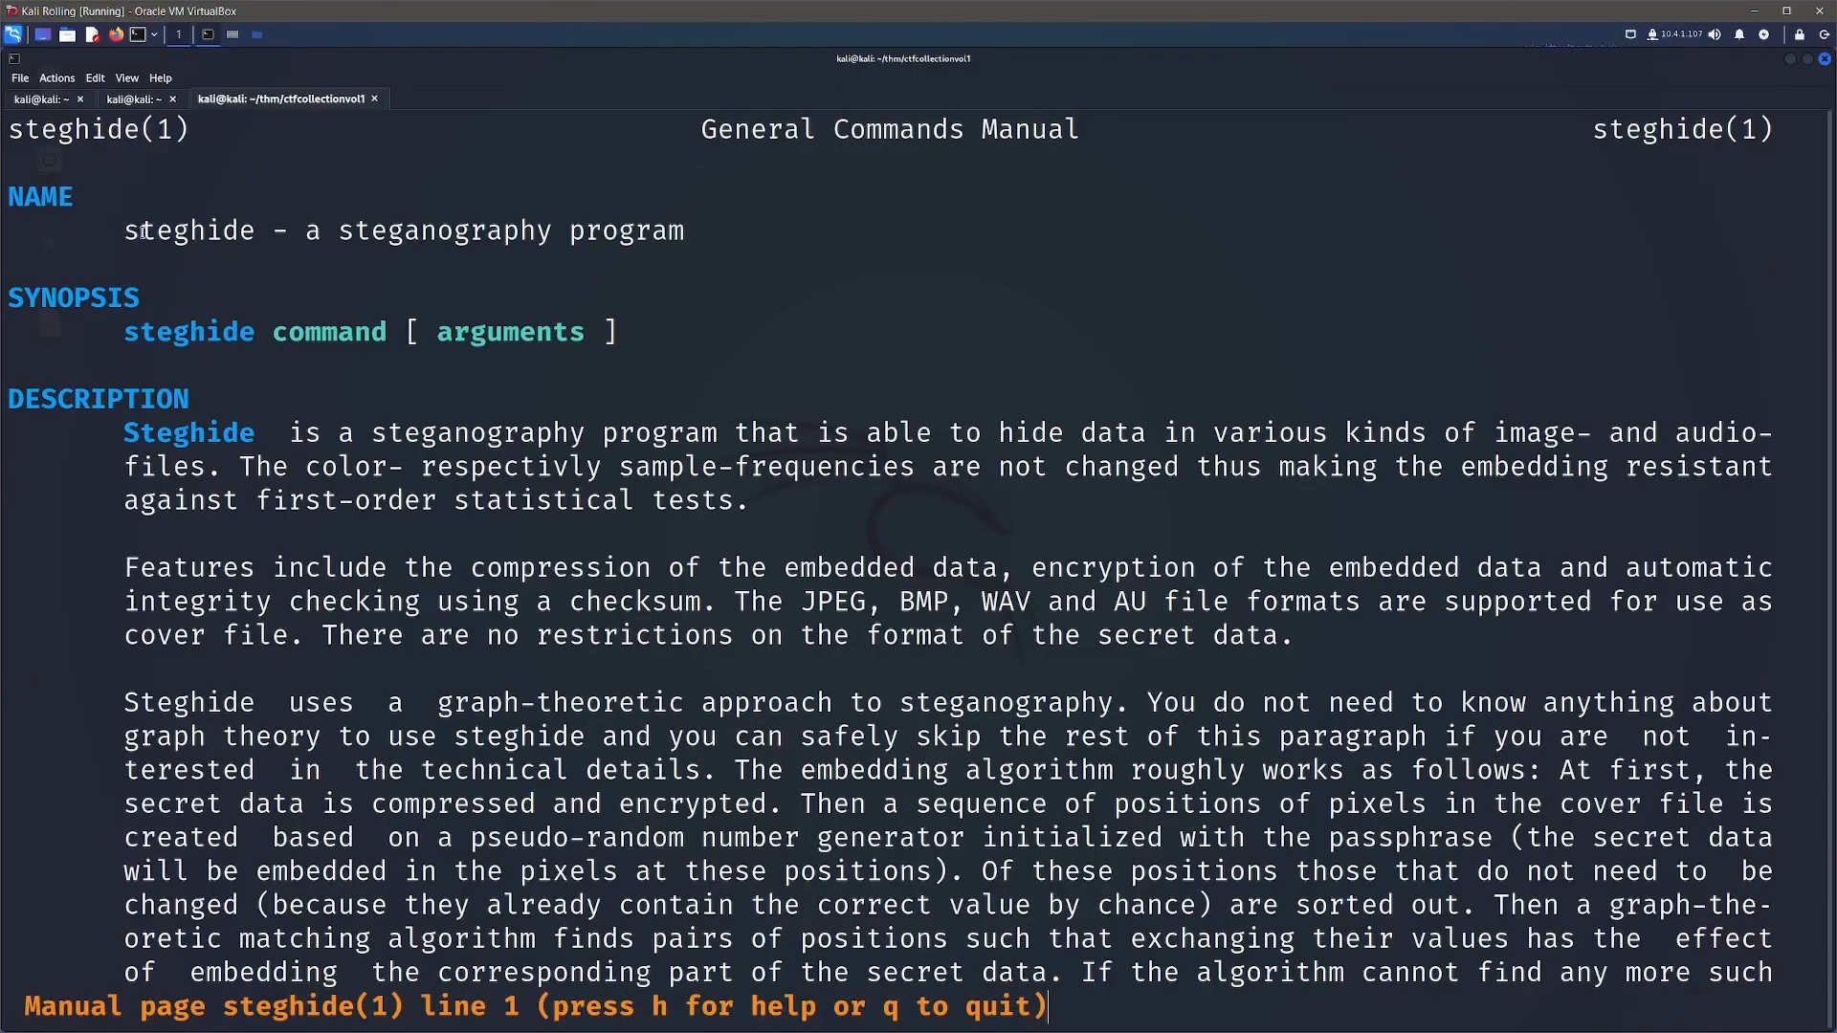
double_click(437, 231)
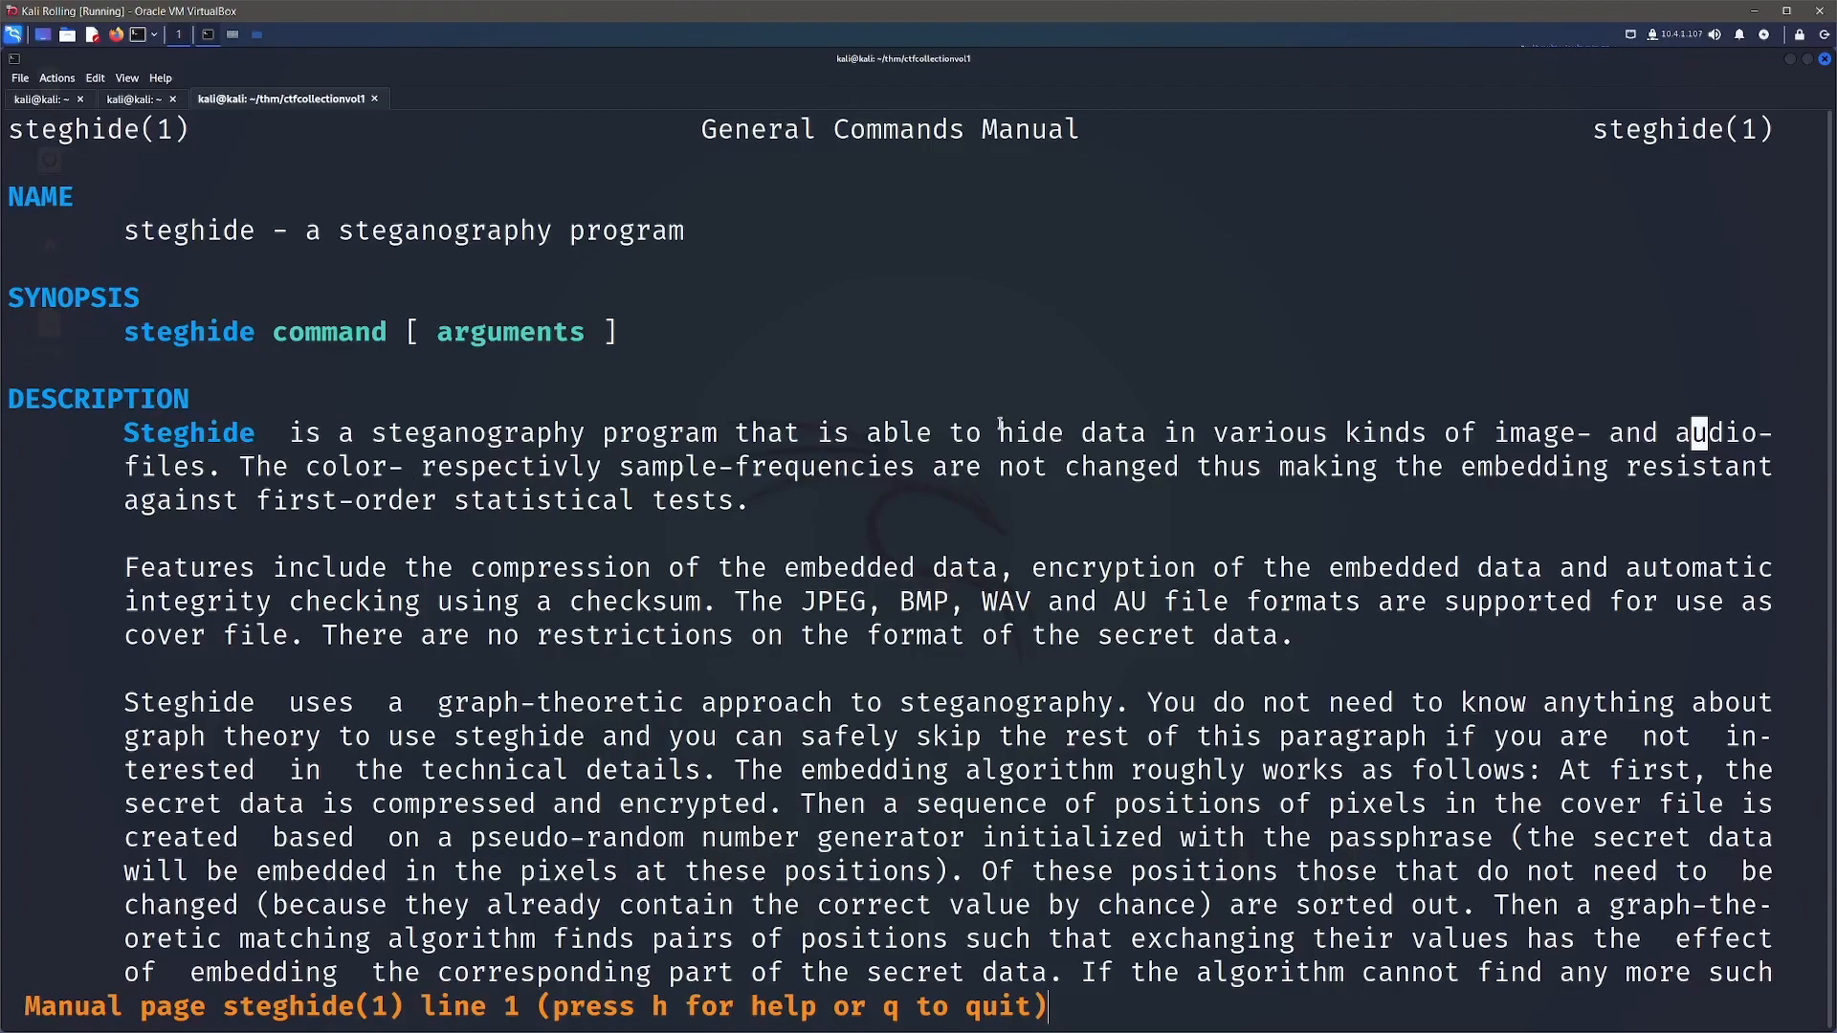
key(q)
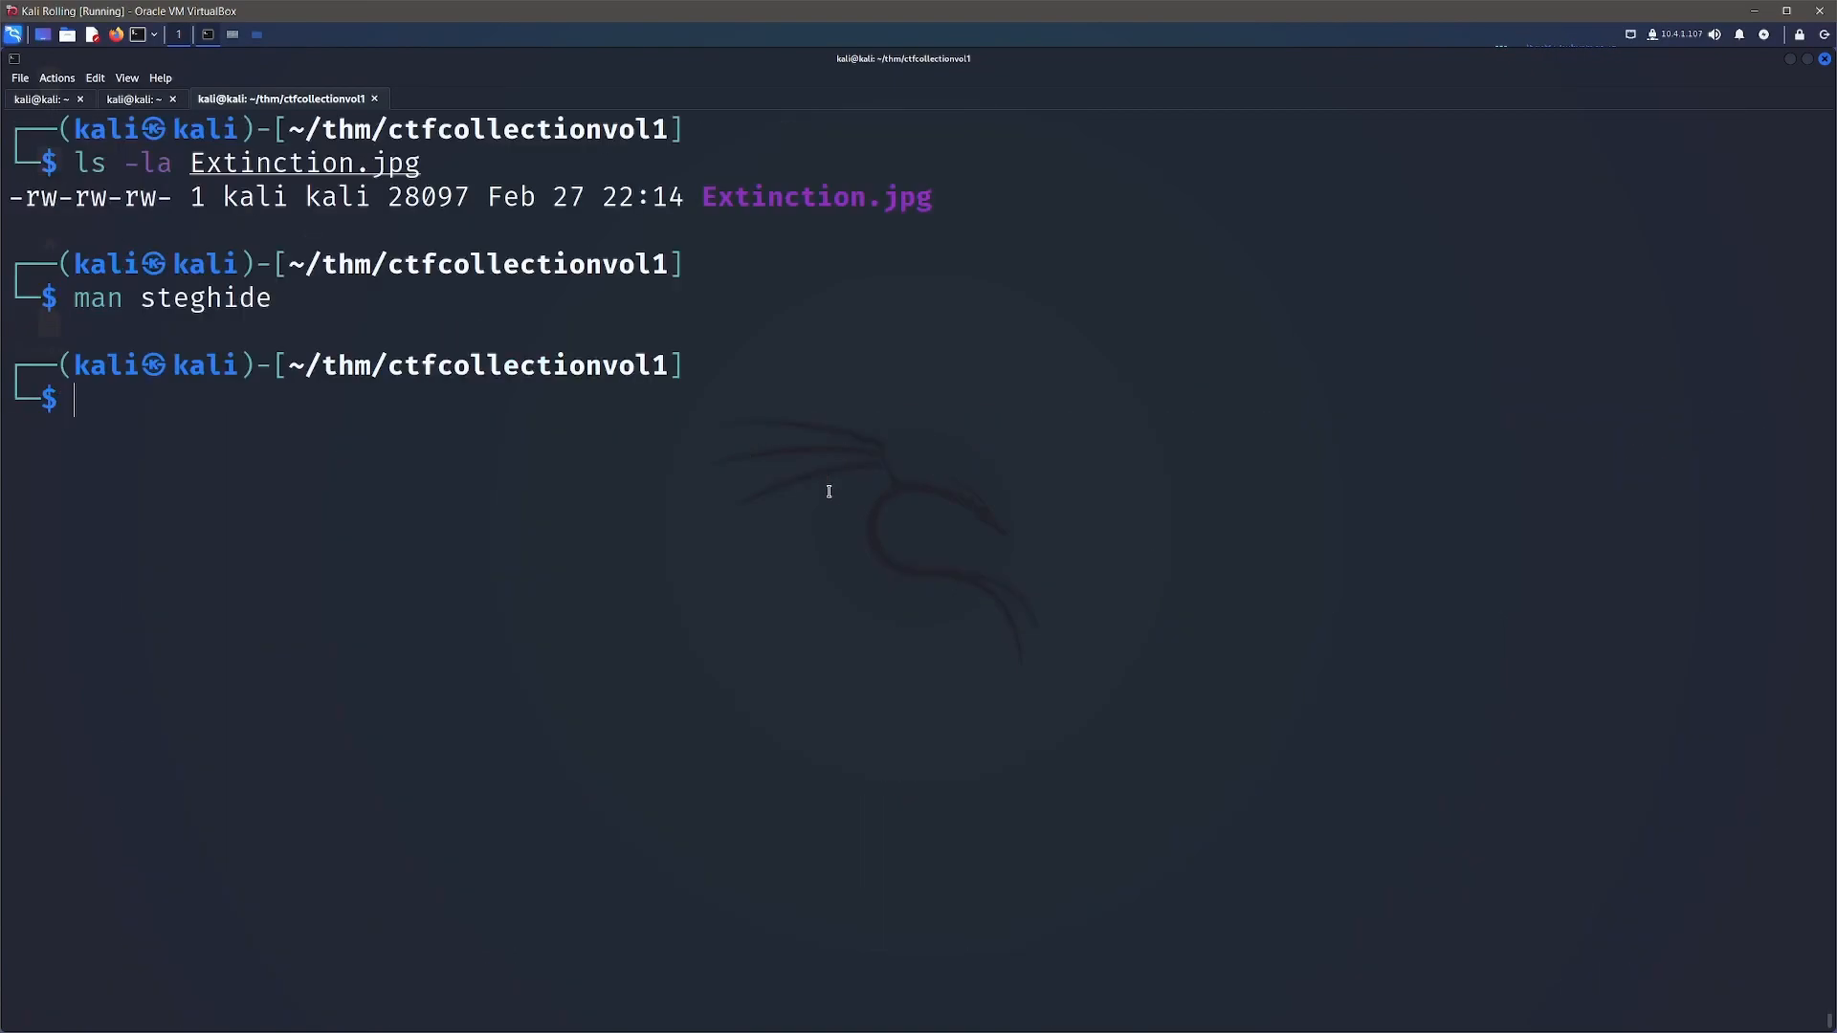
Step: Run steghide --extract -sf Extinction.jpg and cat the extracted Final_message.txt
text(steghide --extract)
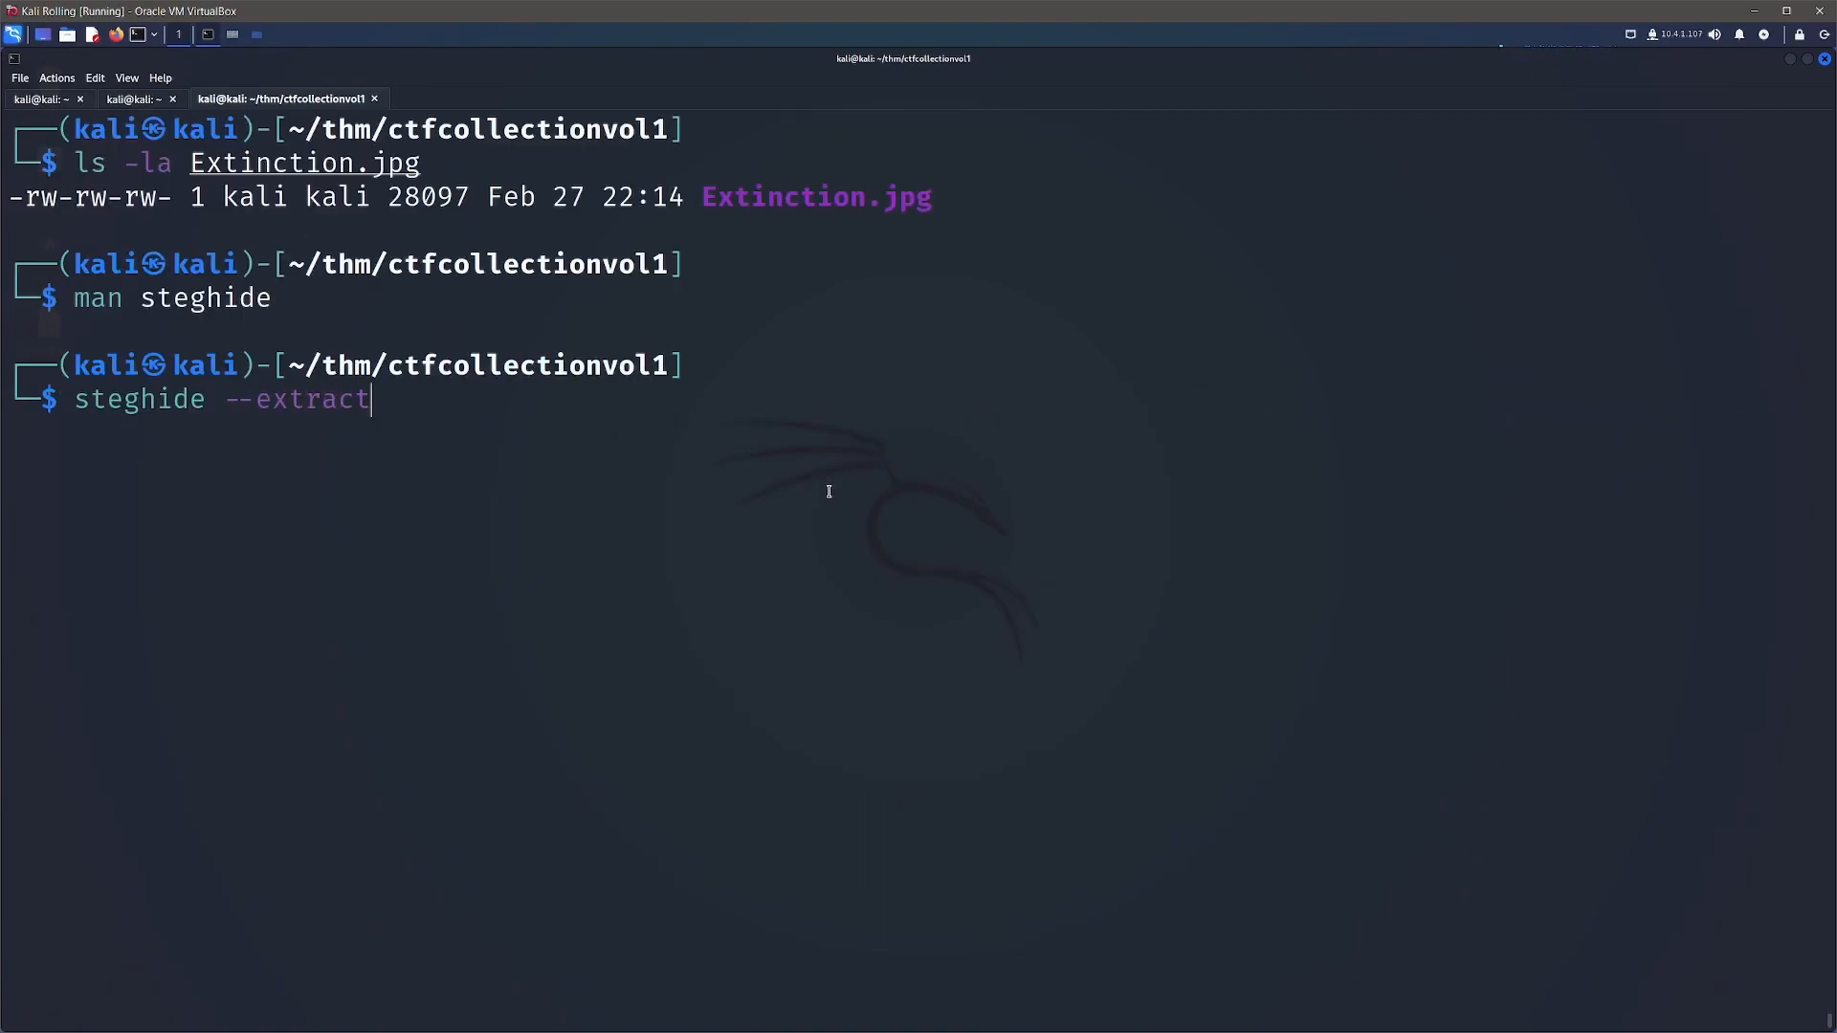
double_click(293, 400)
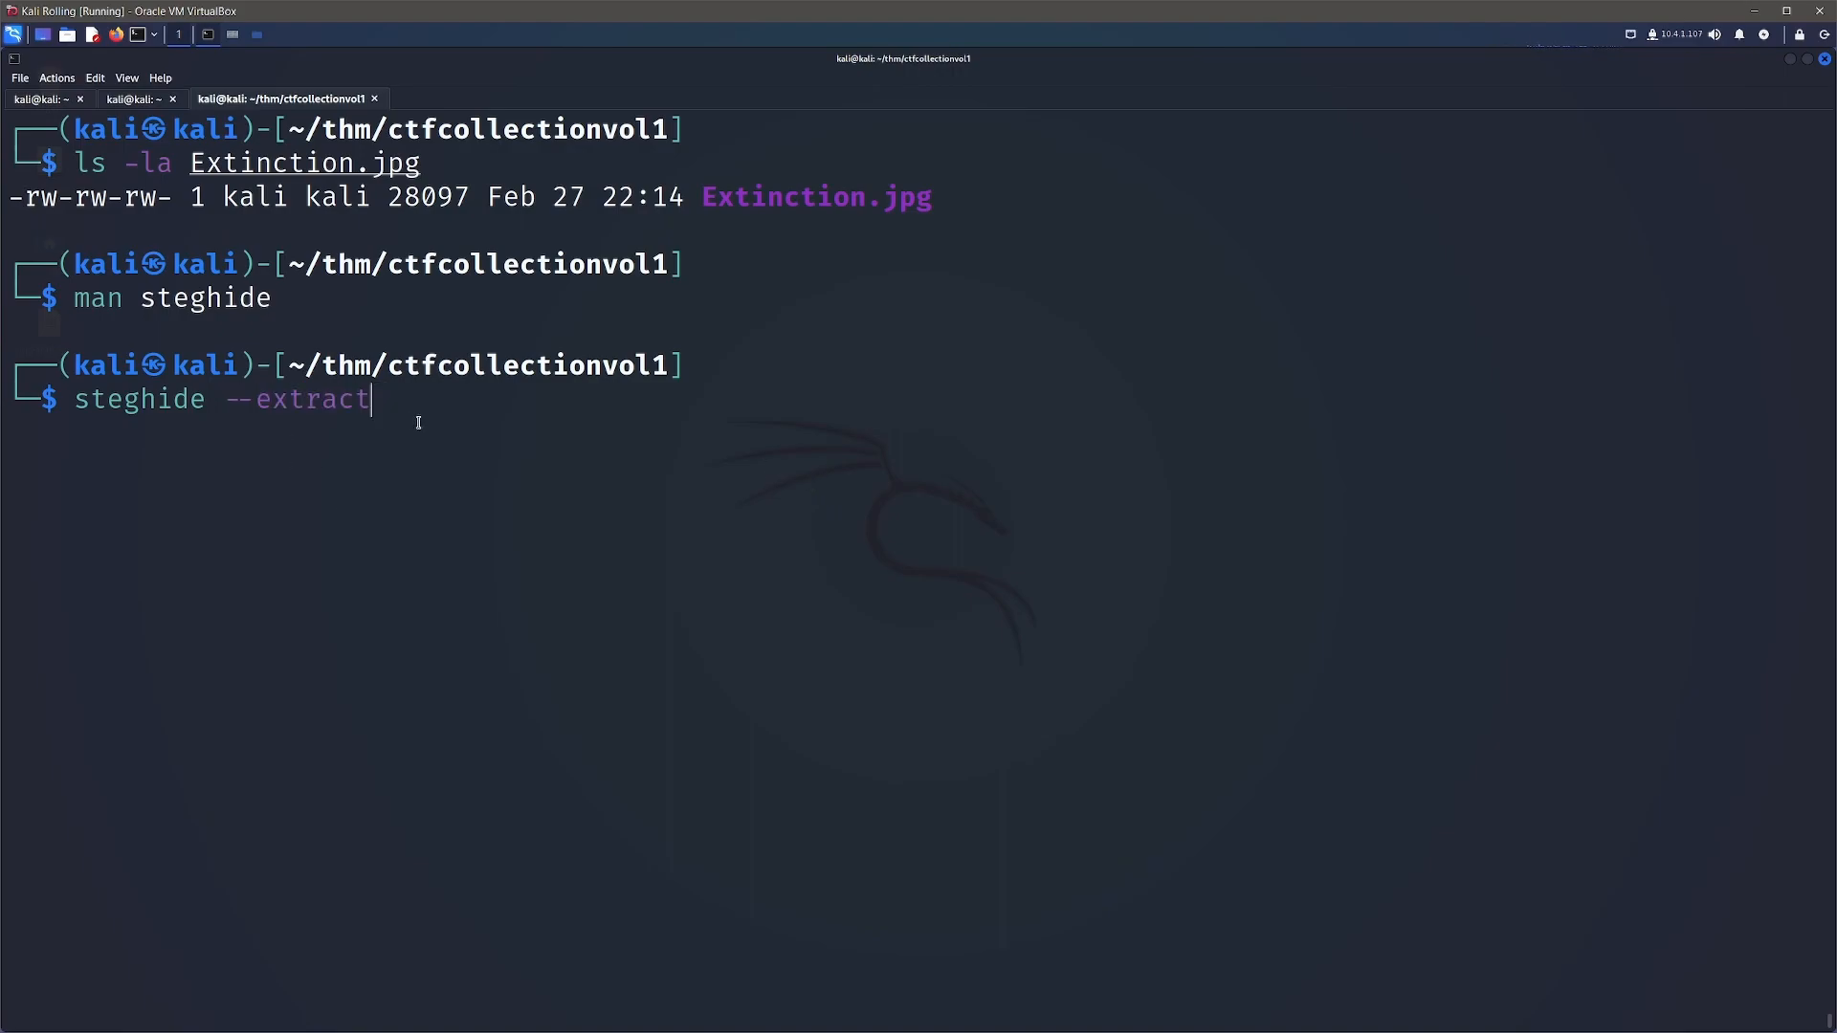
text(-sf)
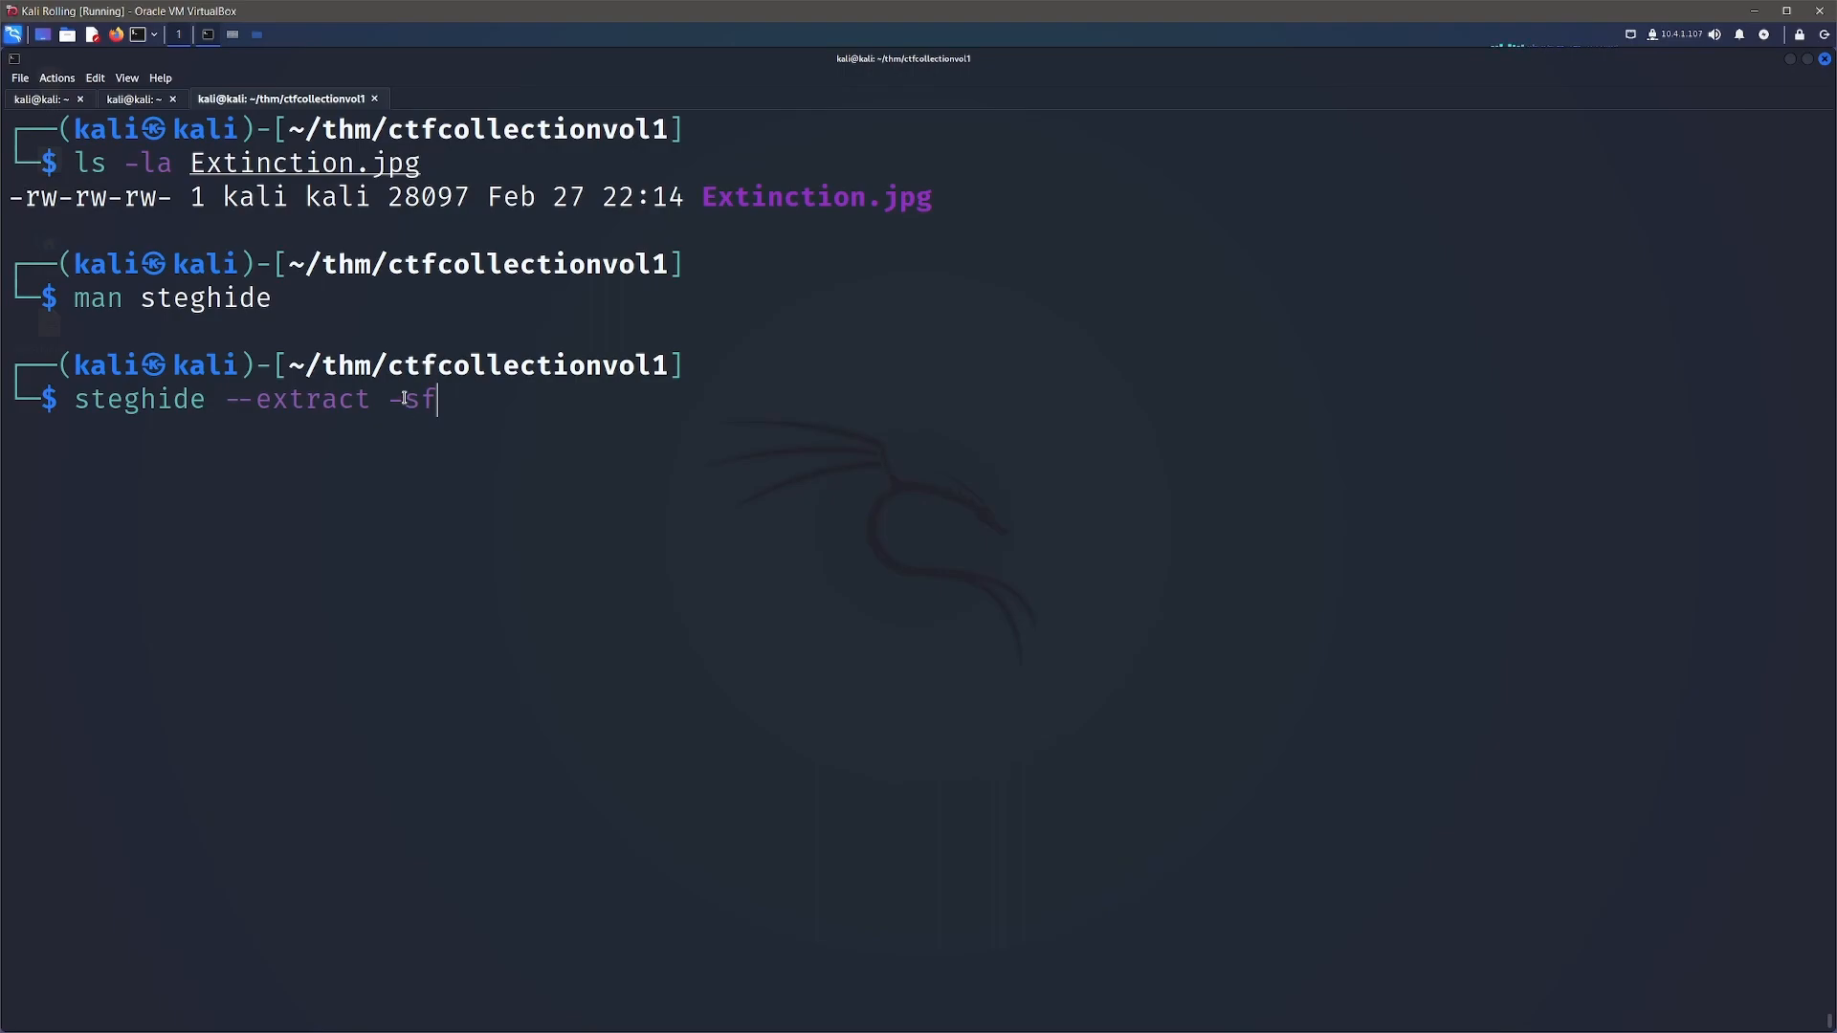
key(Return)
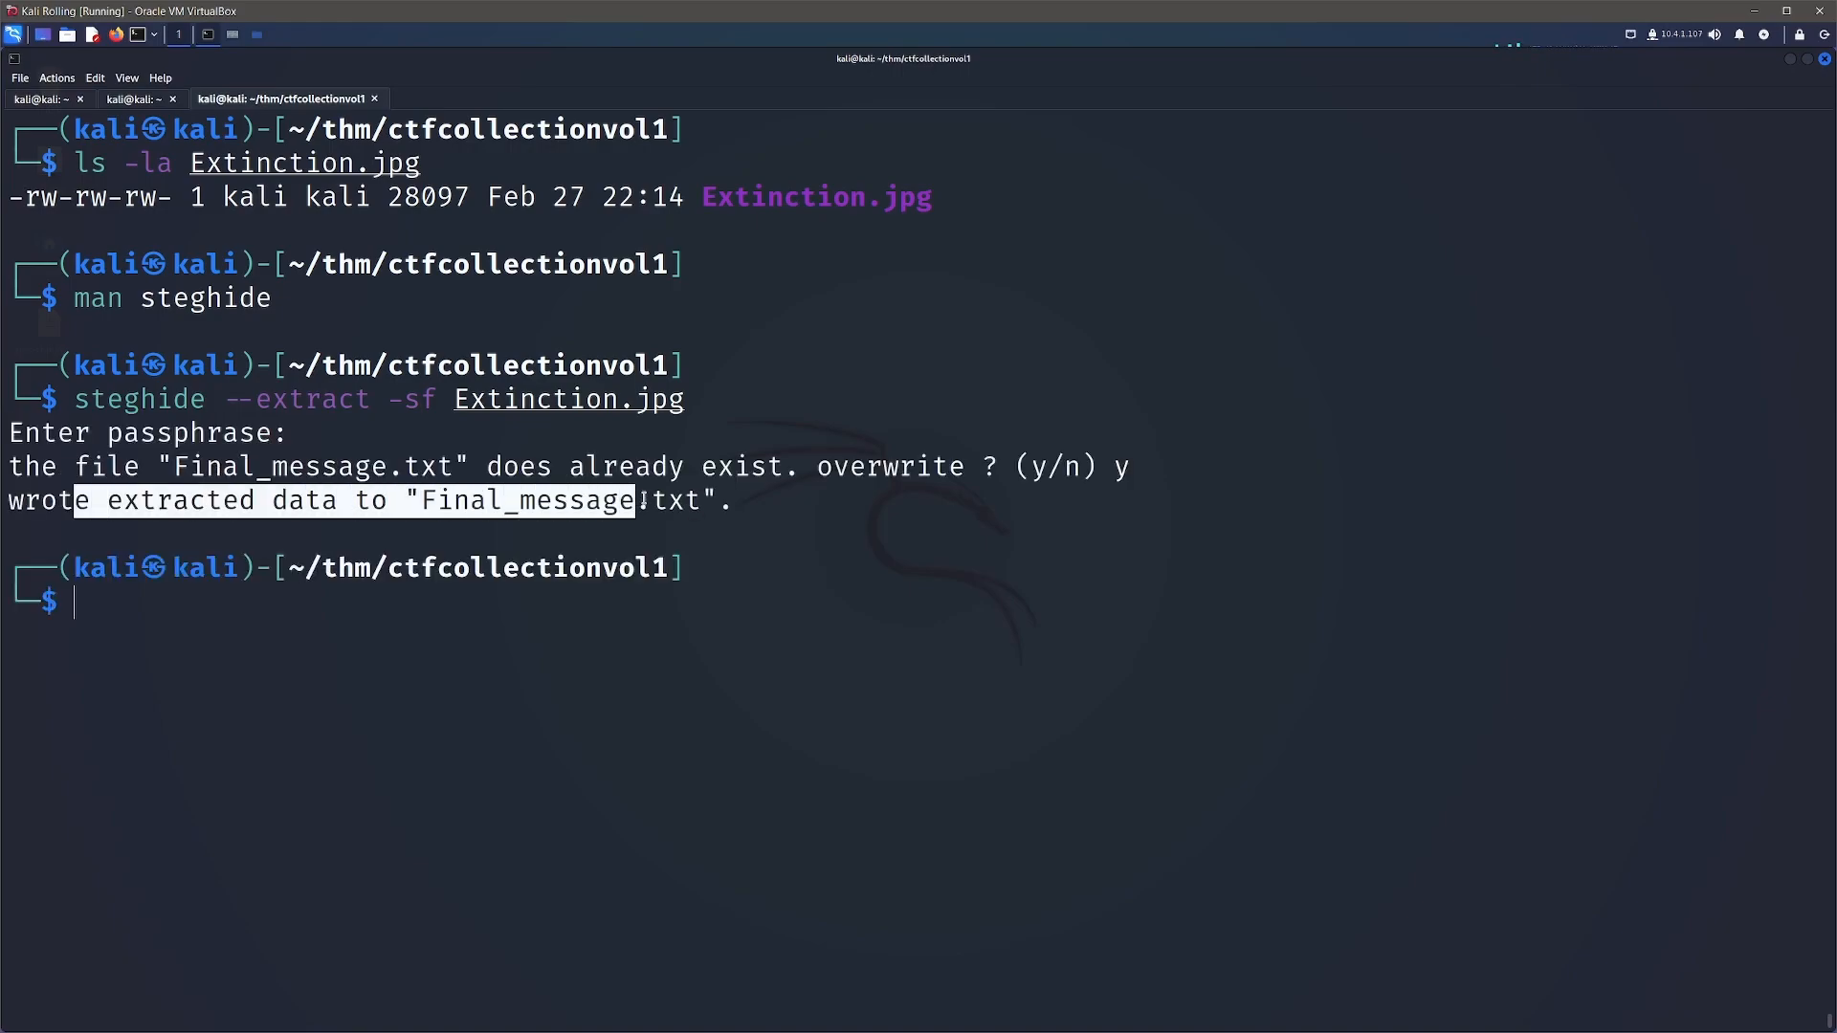
text(cat Final_message.txt)
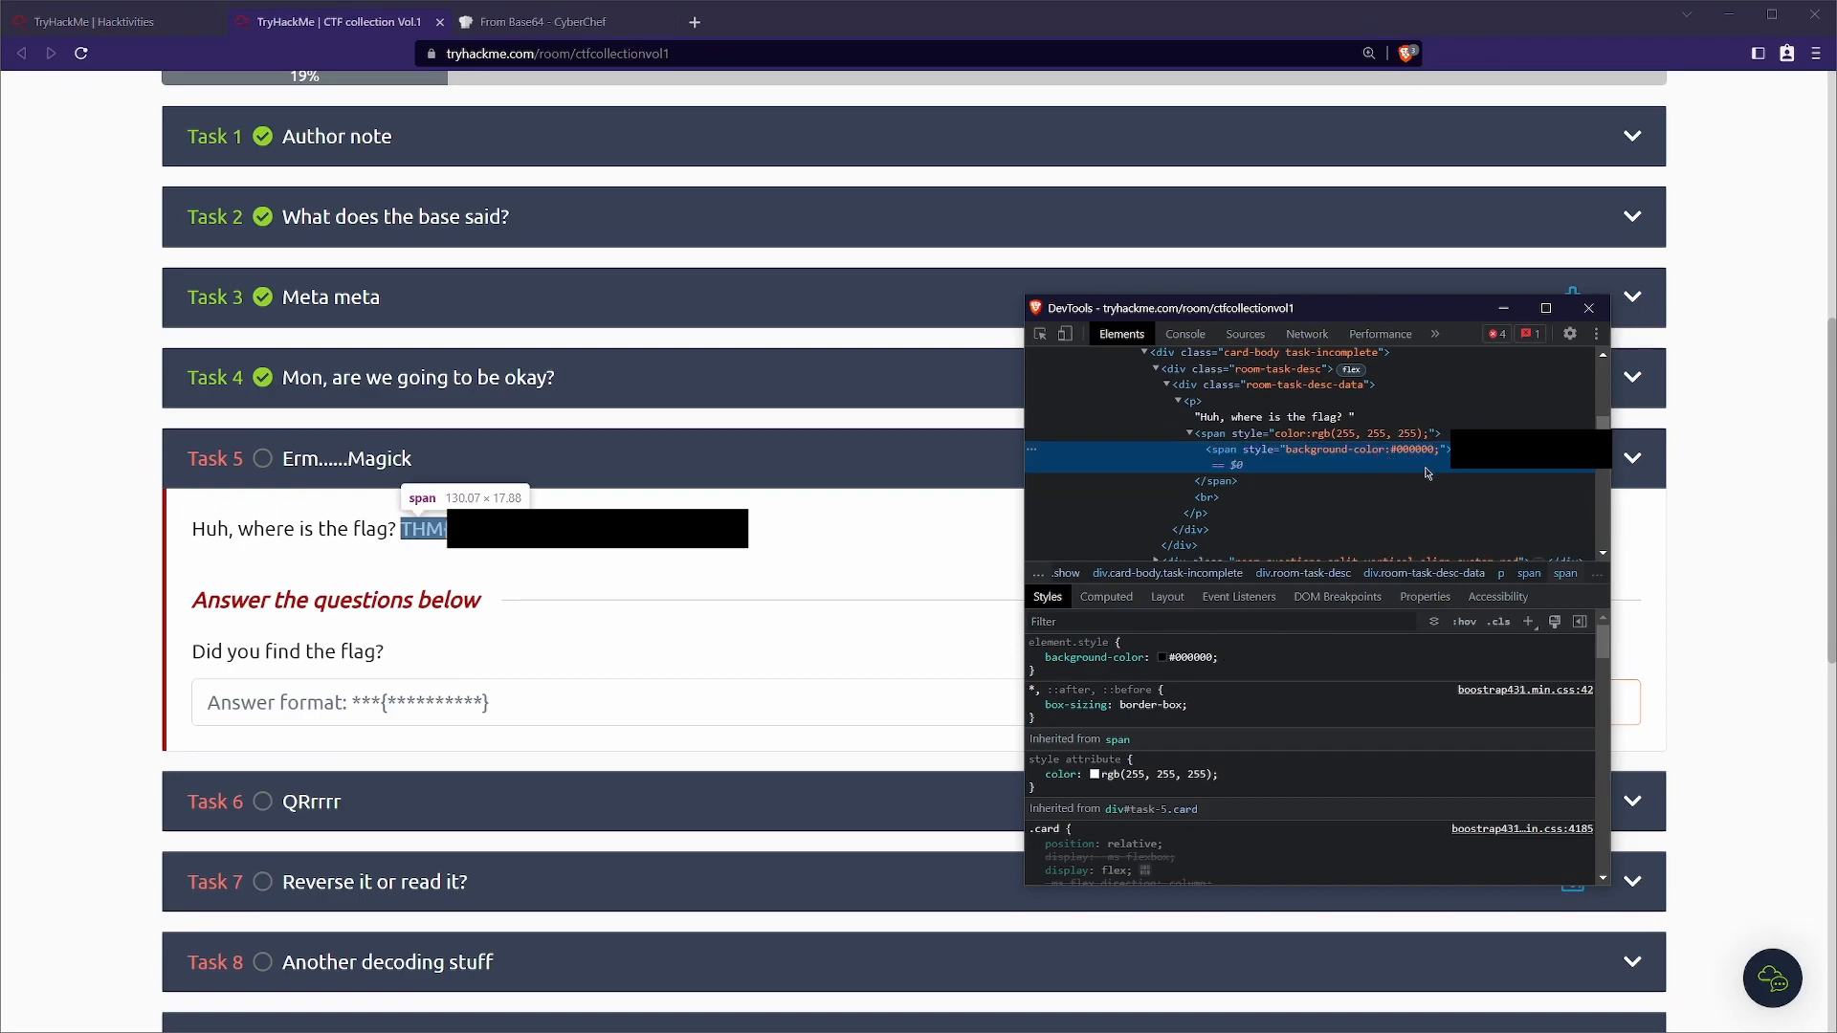
Step: Submit the THM flag found in the blacked-out span via DevTools and move on to Task 6
click(1587, 308)
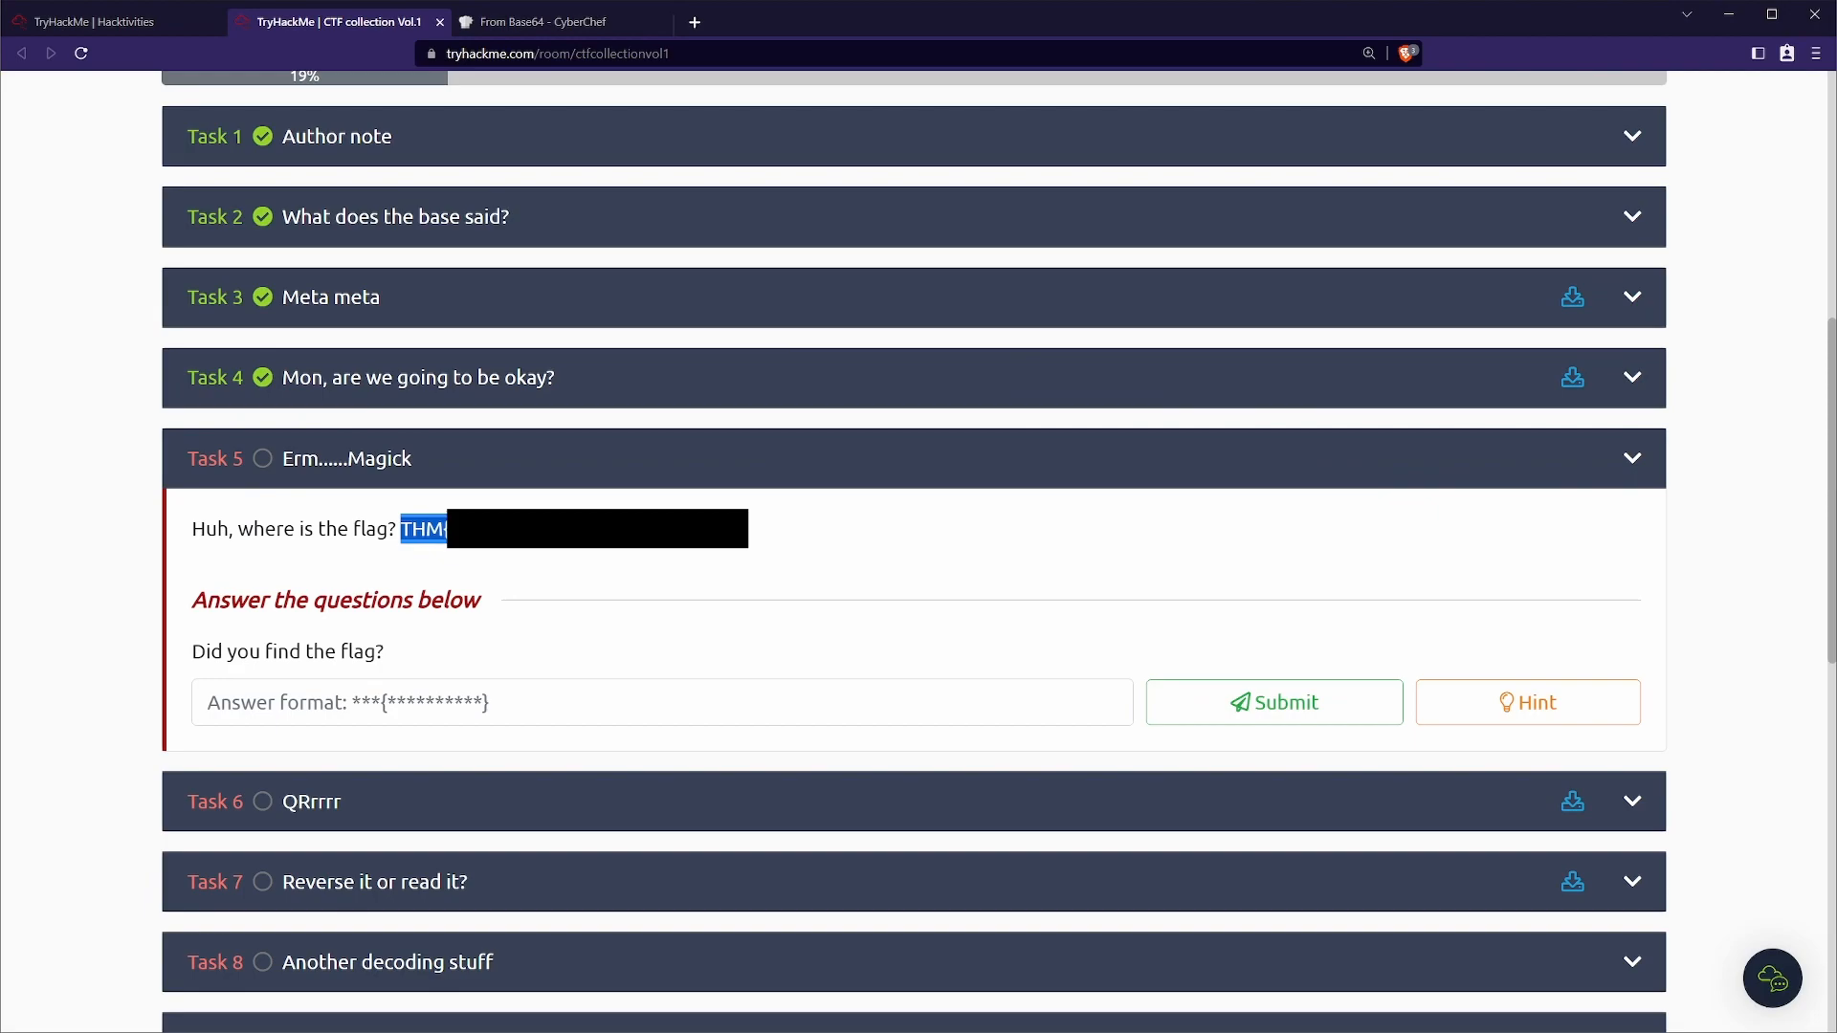
click(1274, 703)
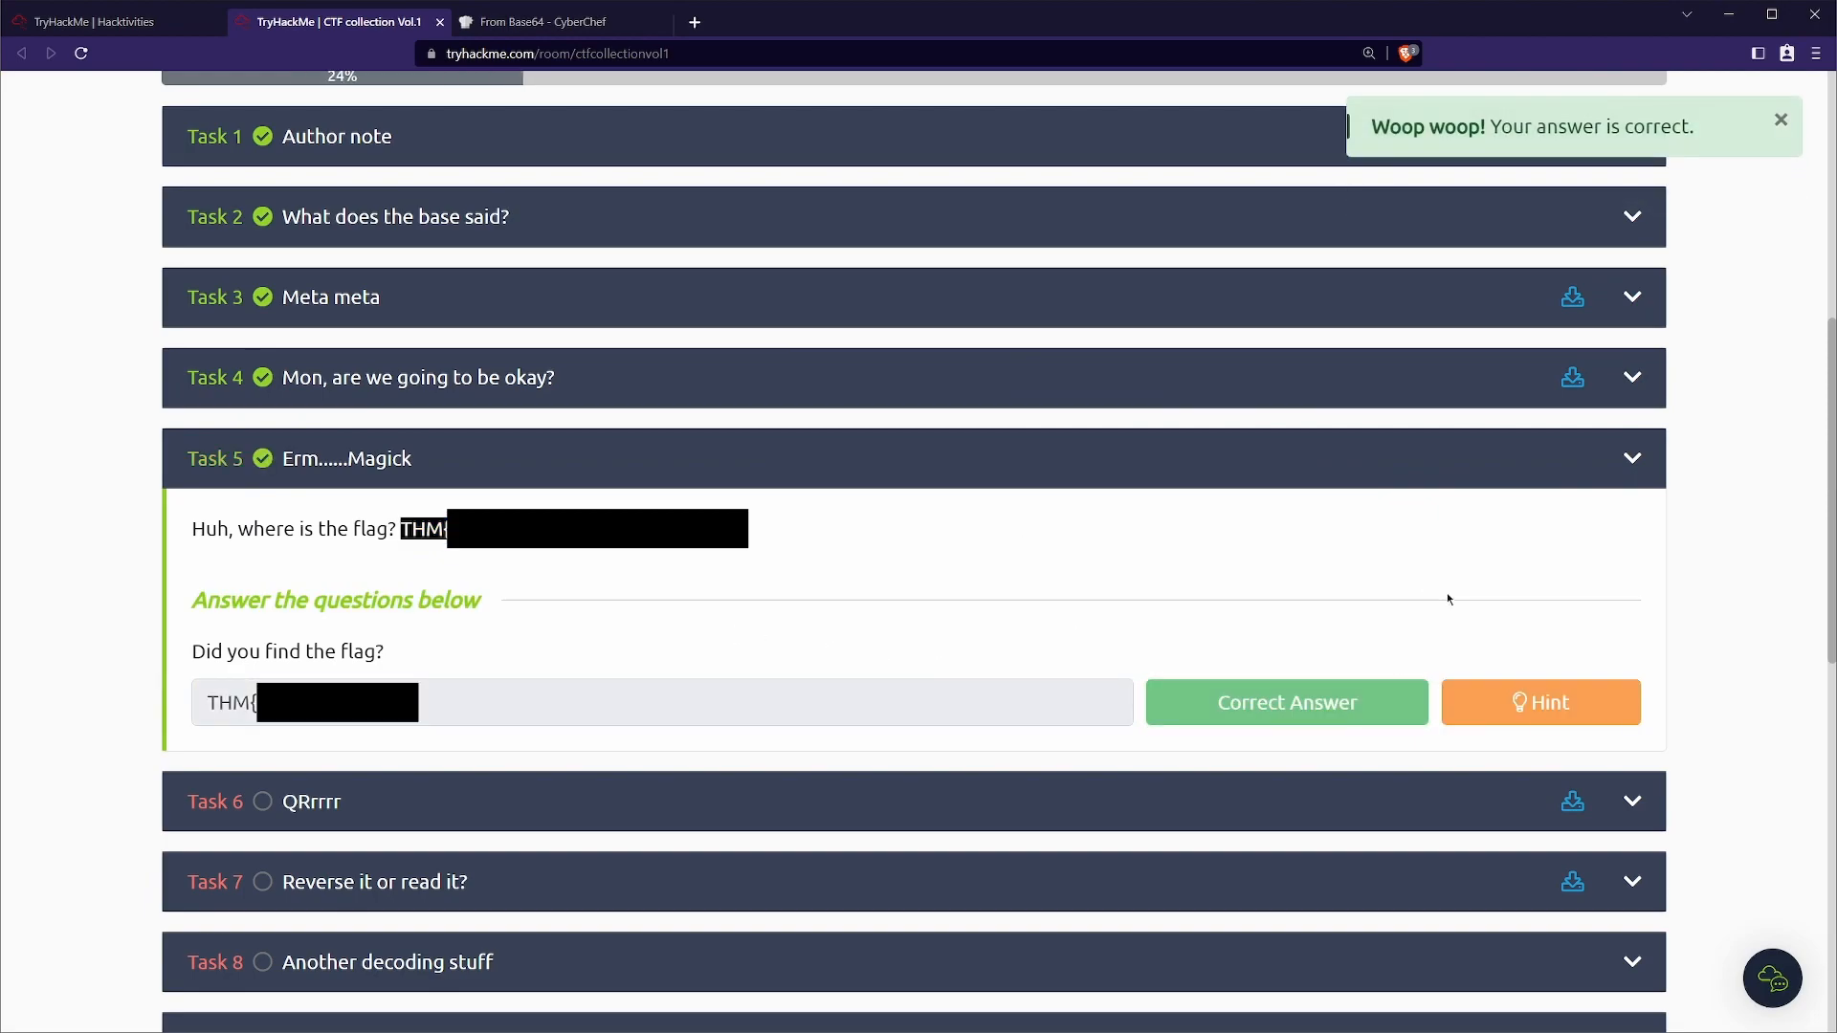
click(1538, 702)
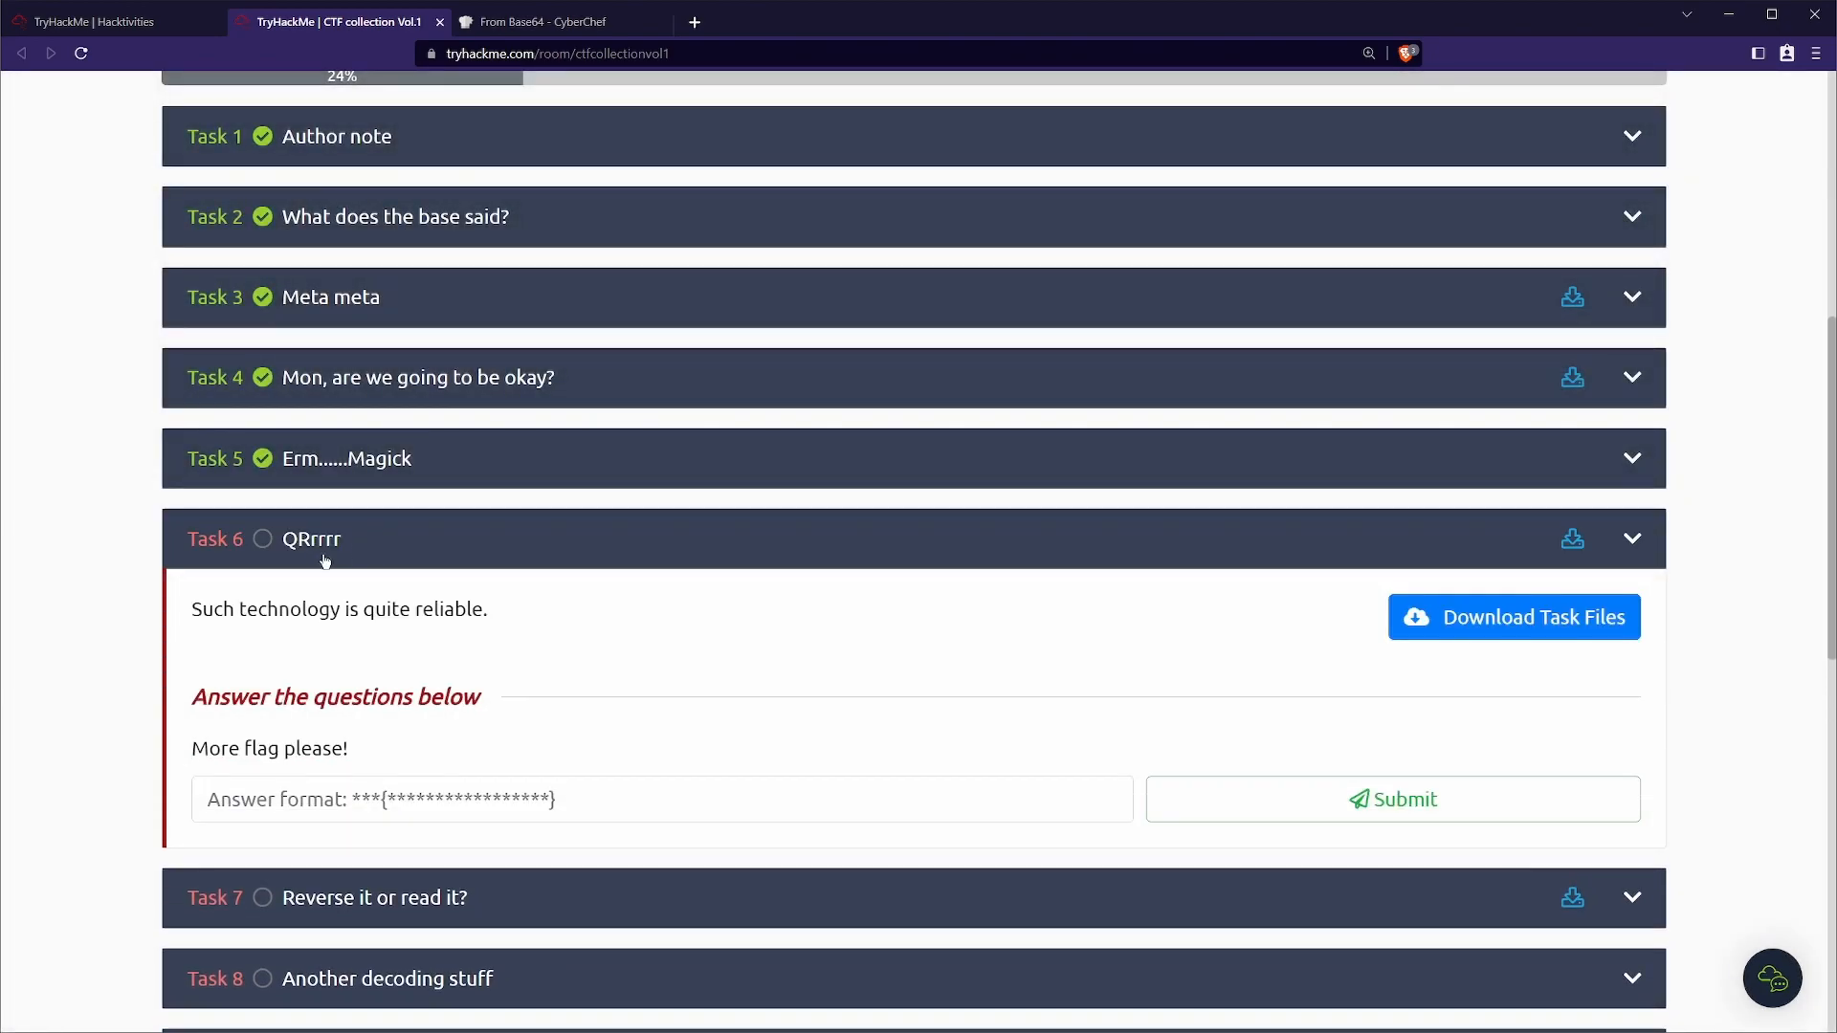
Step: Scroll to Task 6 QRrrrr and read its description and question
scroll(down, 3)
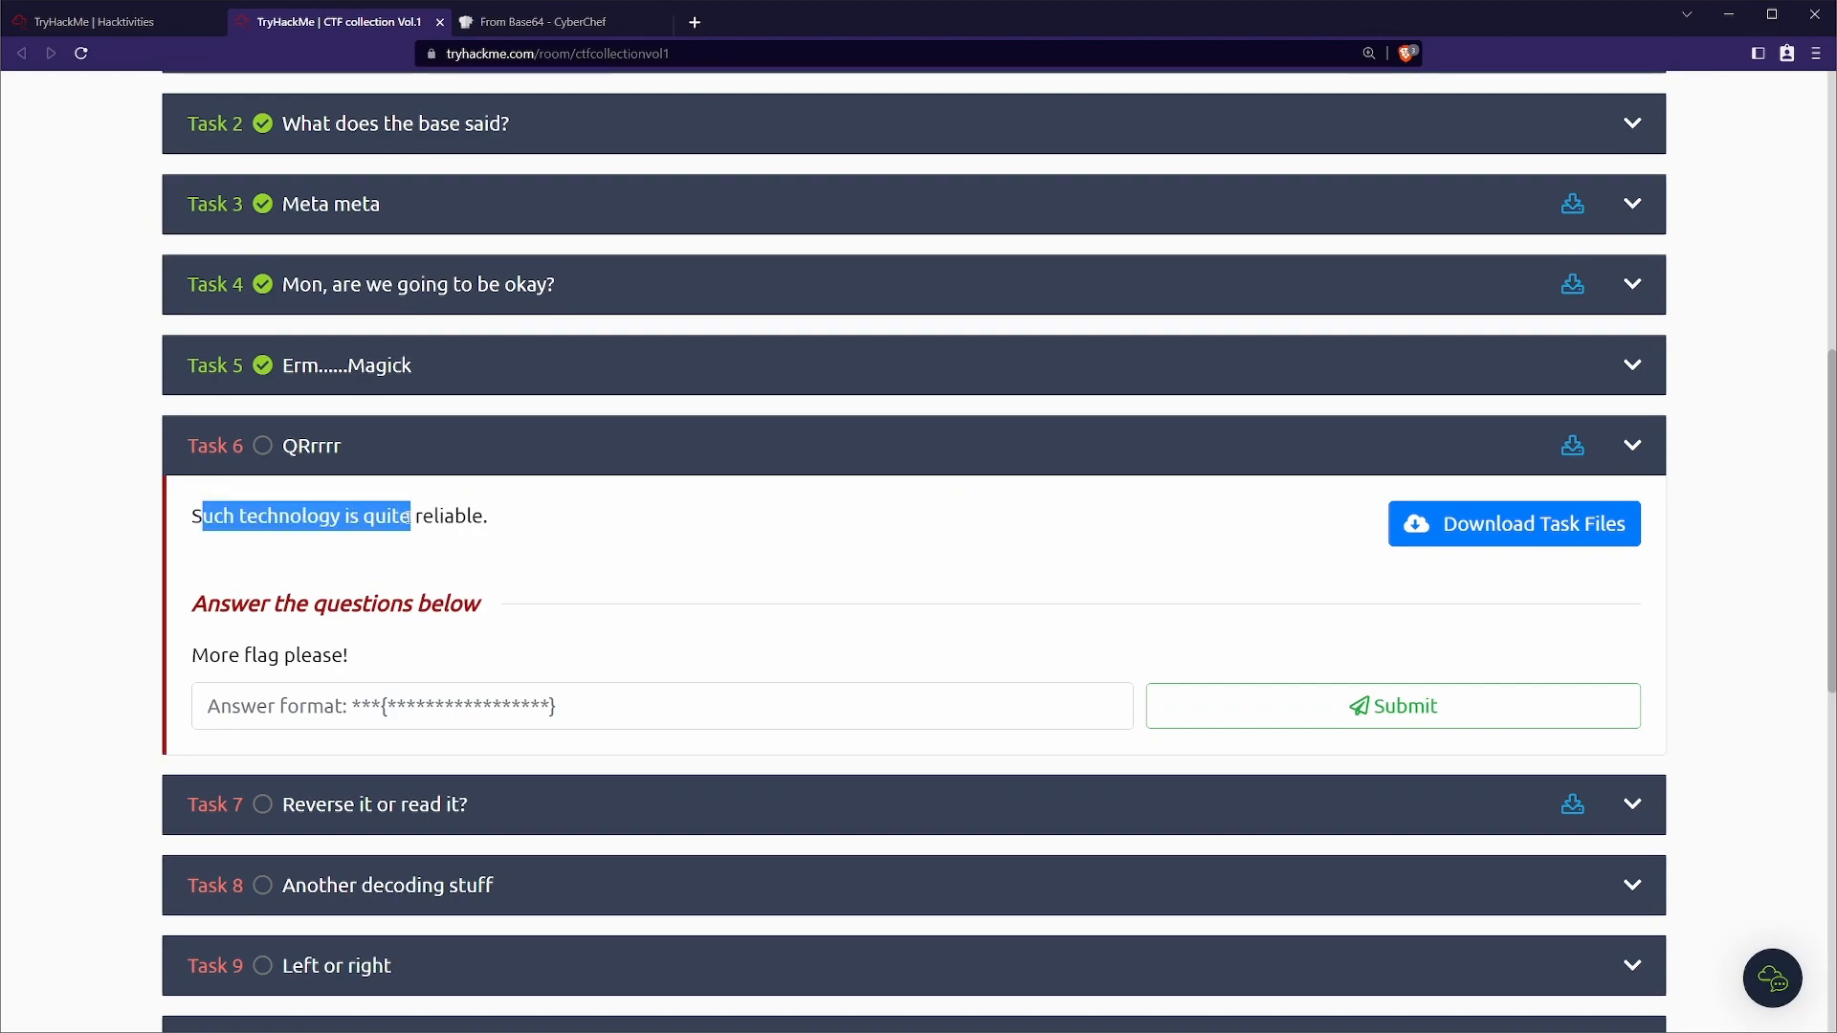
click(322, 457)
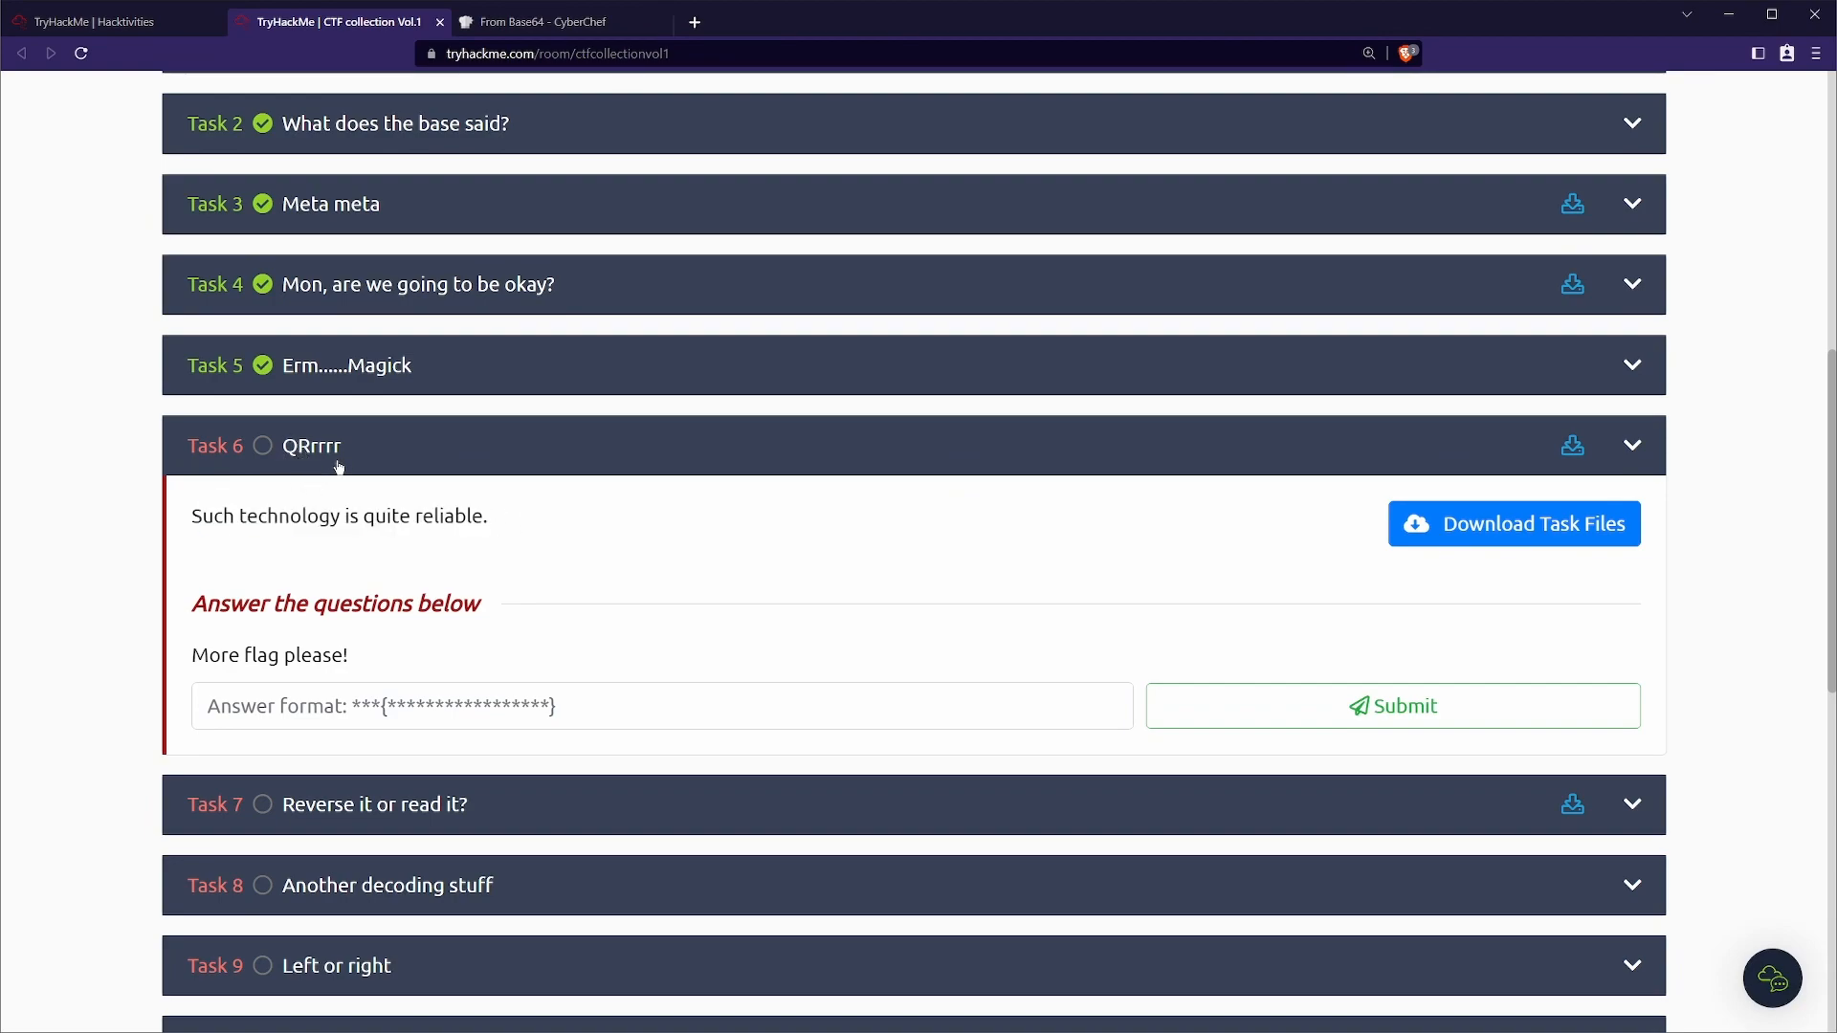
mouse_move(283, 568)
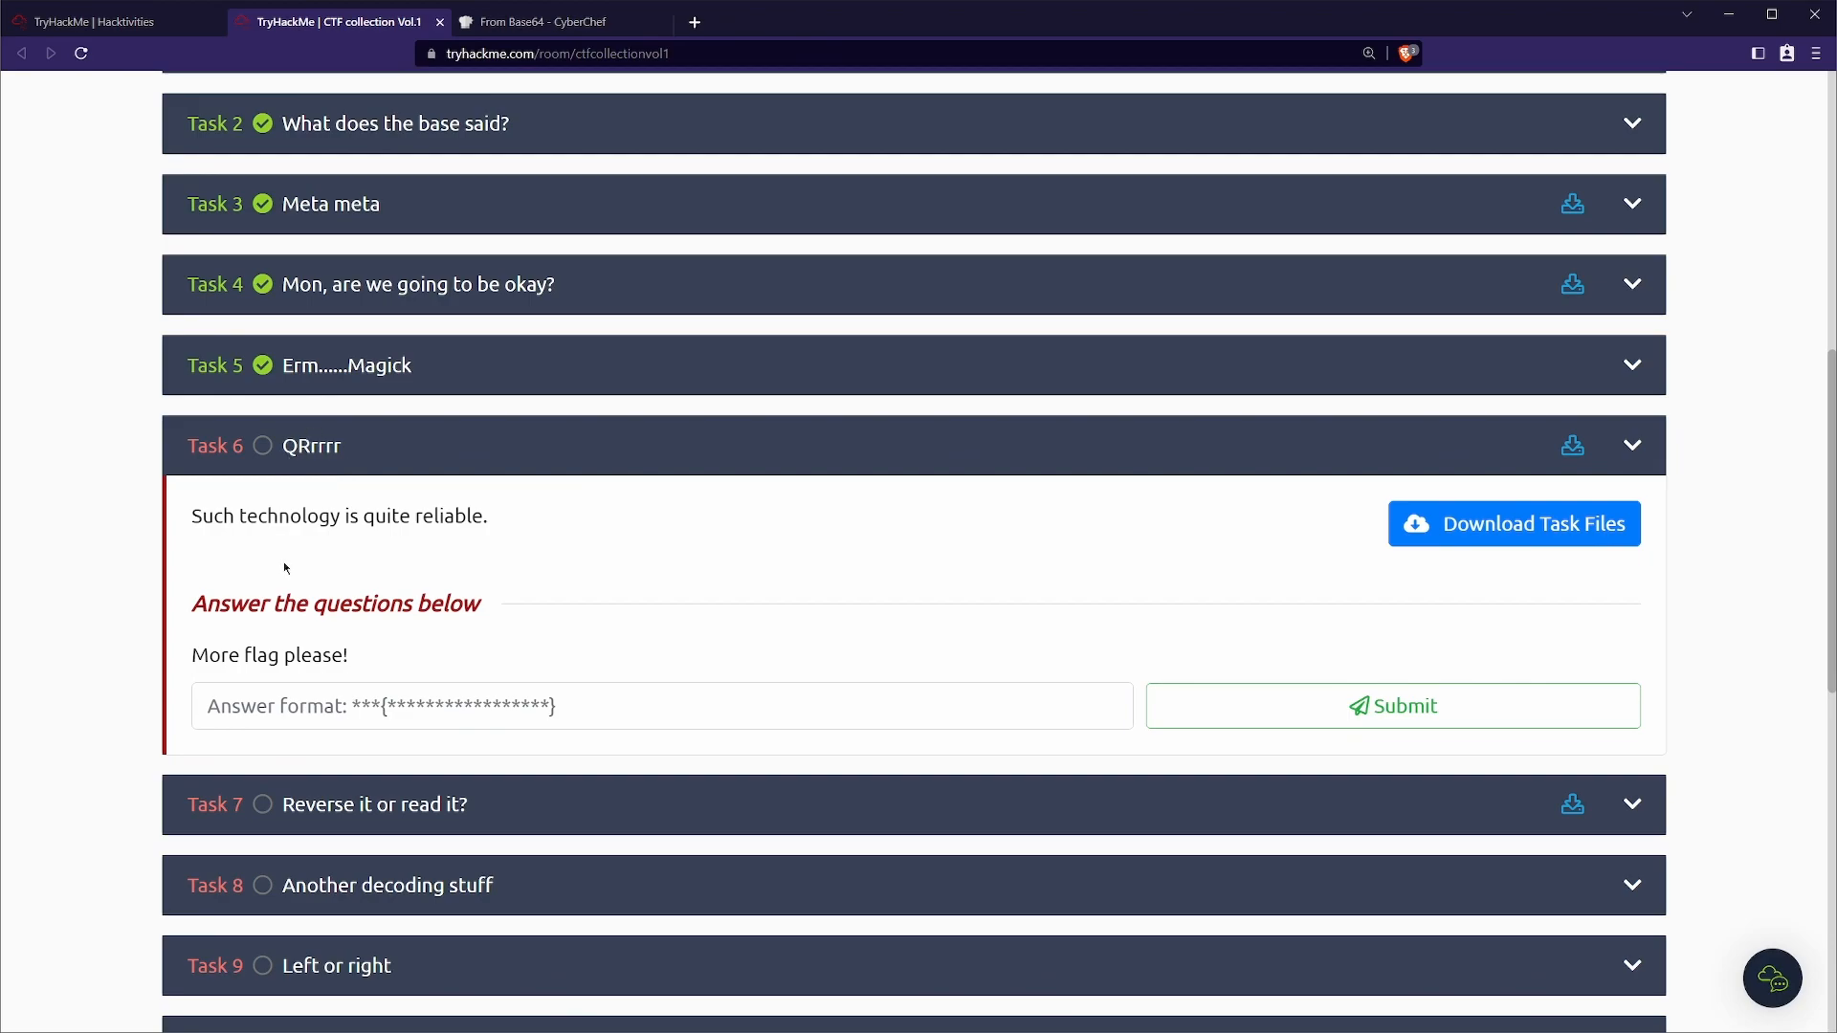
mouse_move(1270, 570)
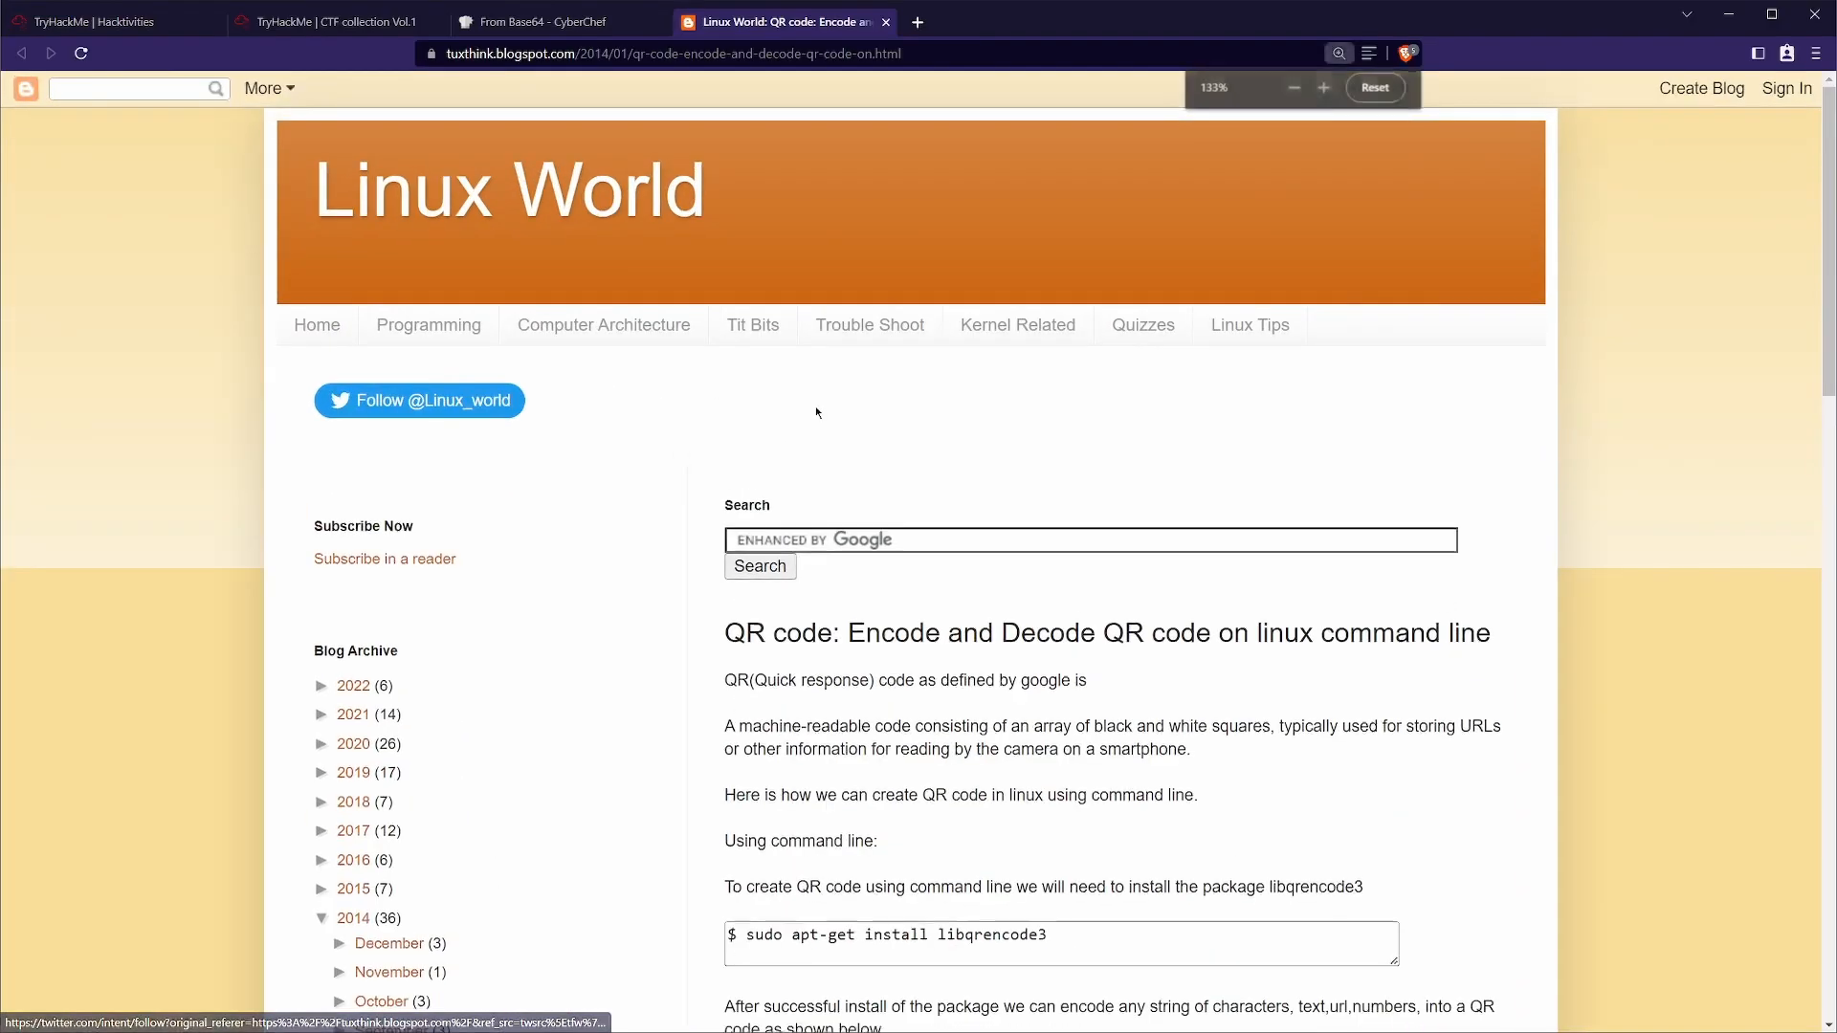
Step: Copy zbarimg from the Linux World blog and run it on QR.png to decode the Task 6 flag
click(1322, 86)
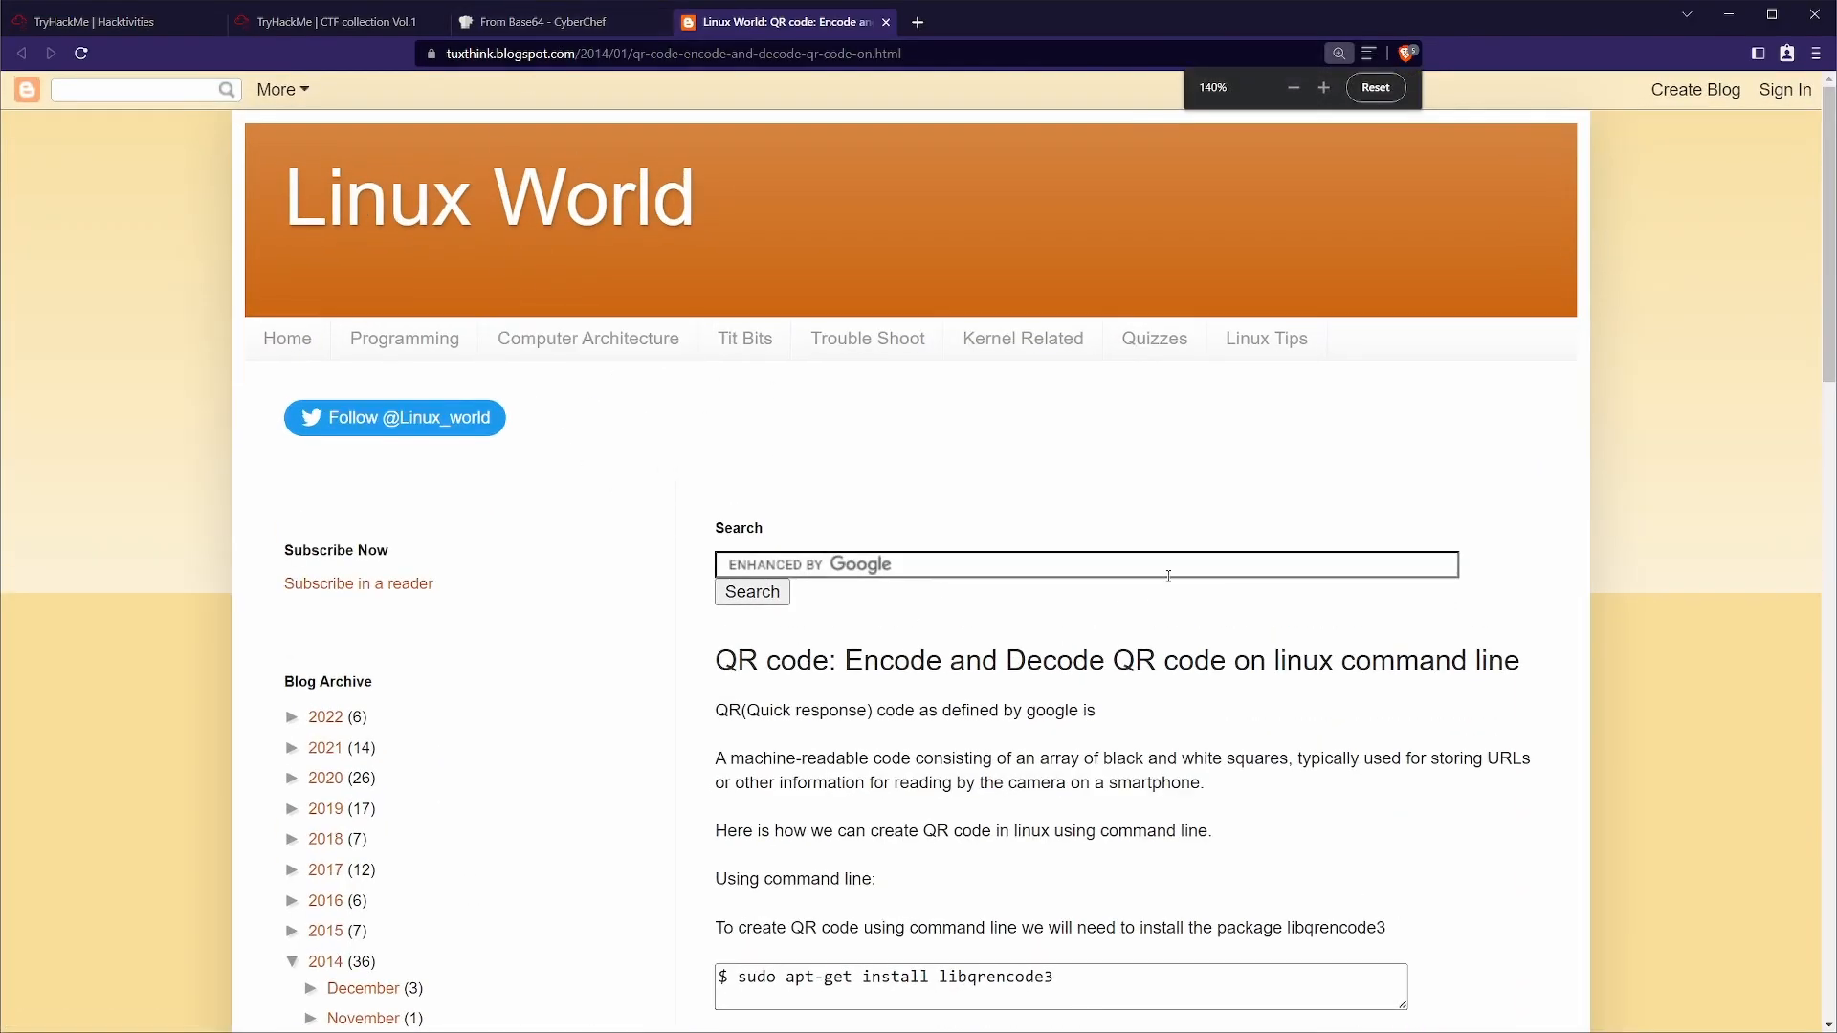
scroll(down, 3)
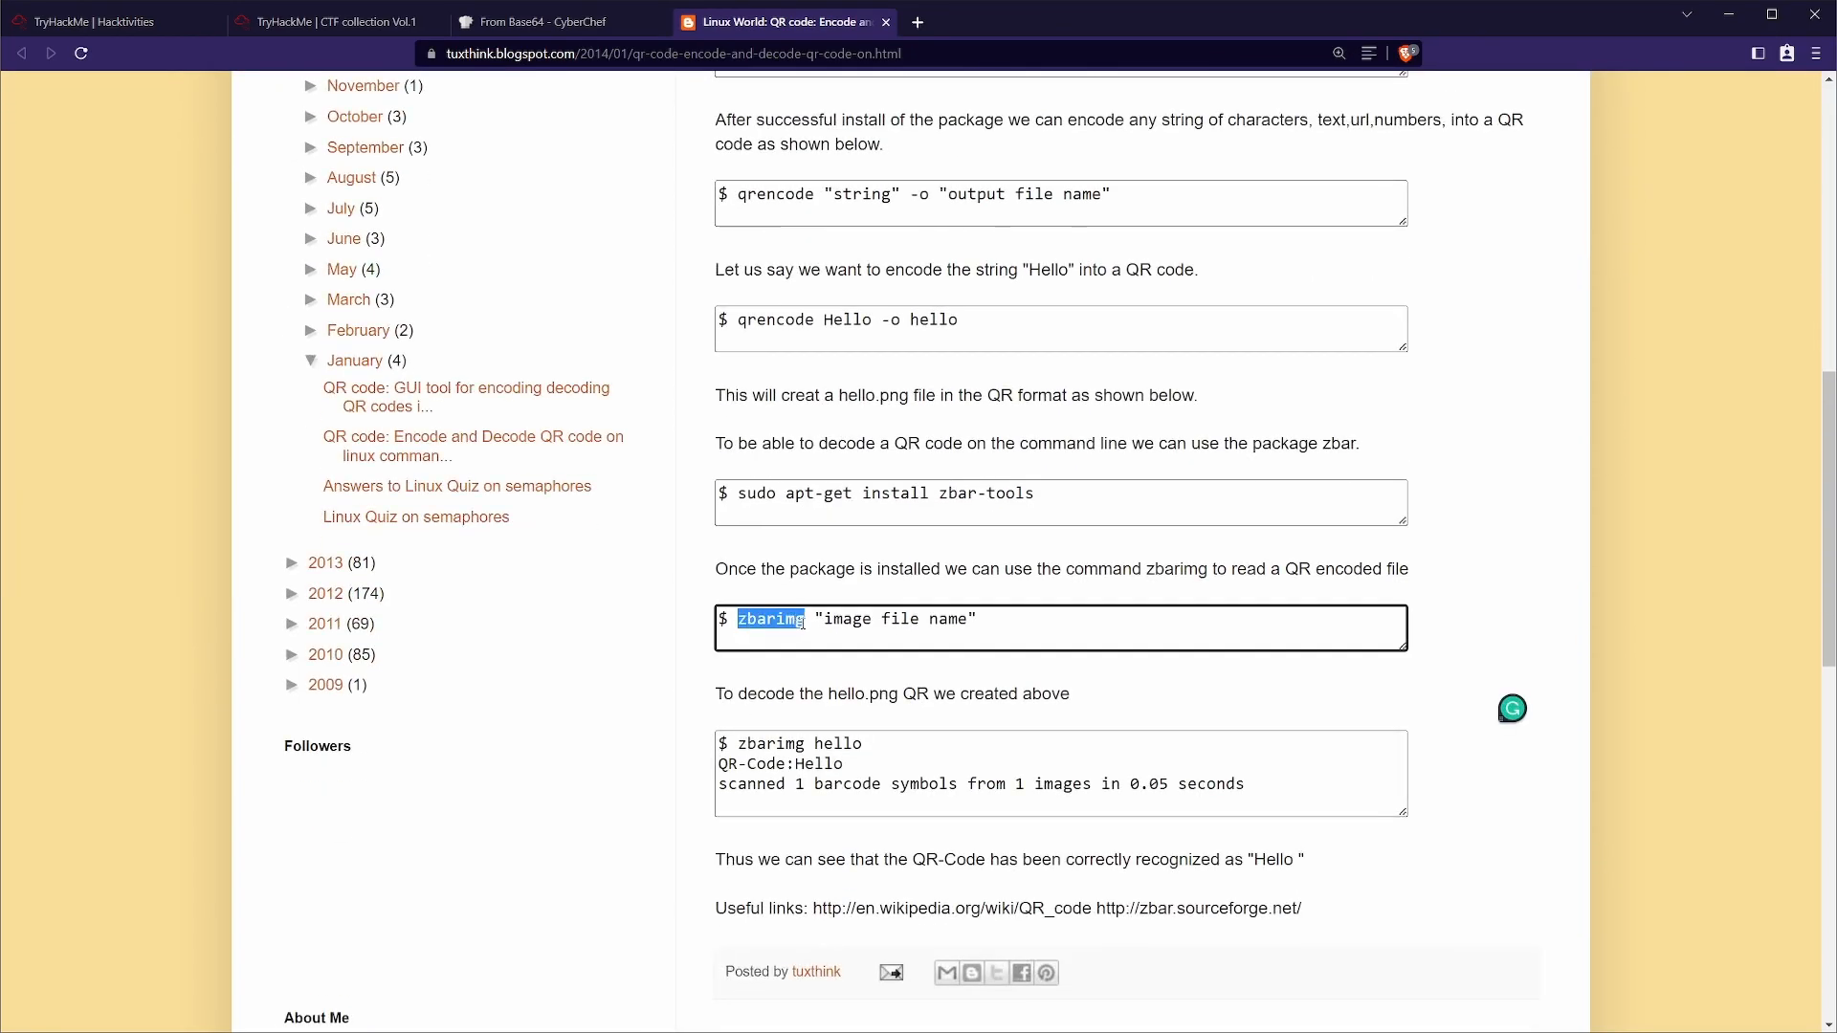
right_click(771, 618)
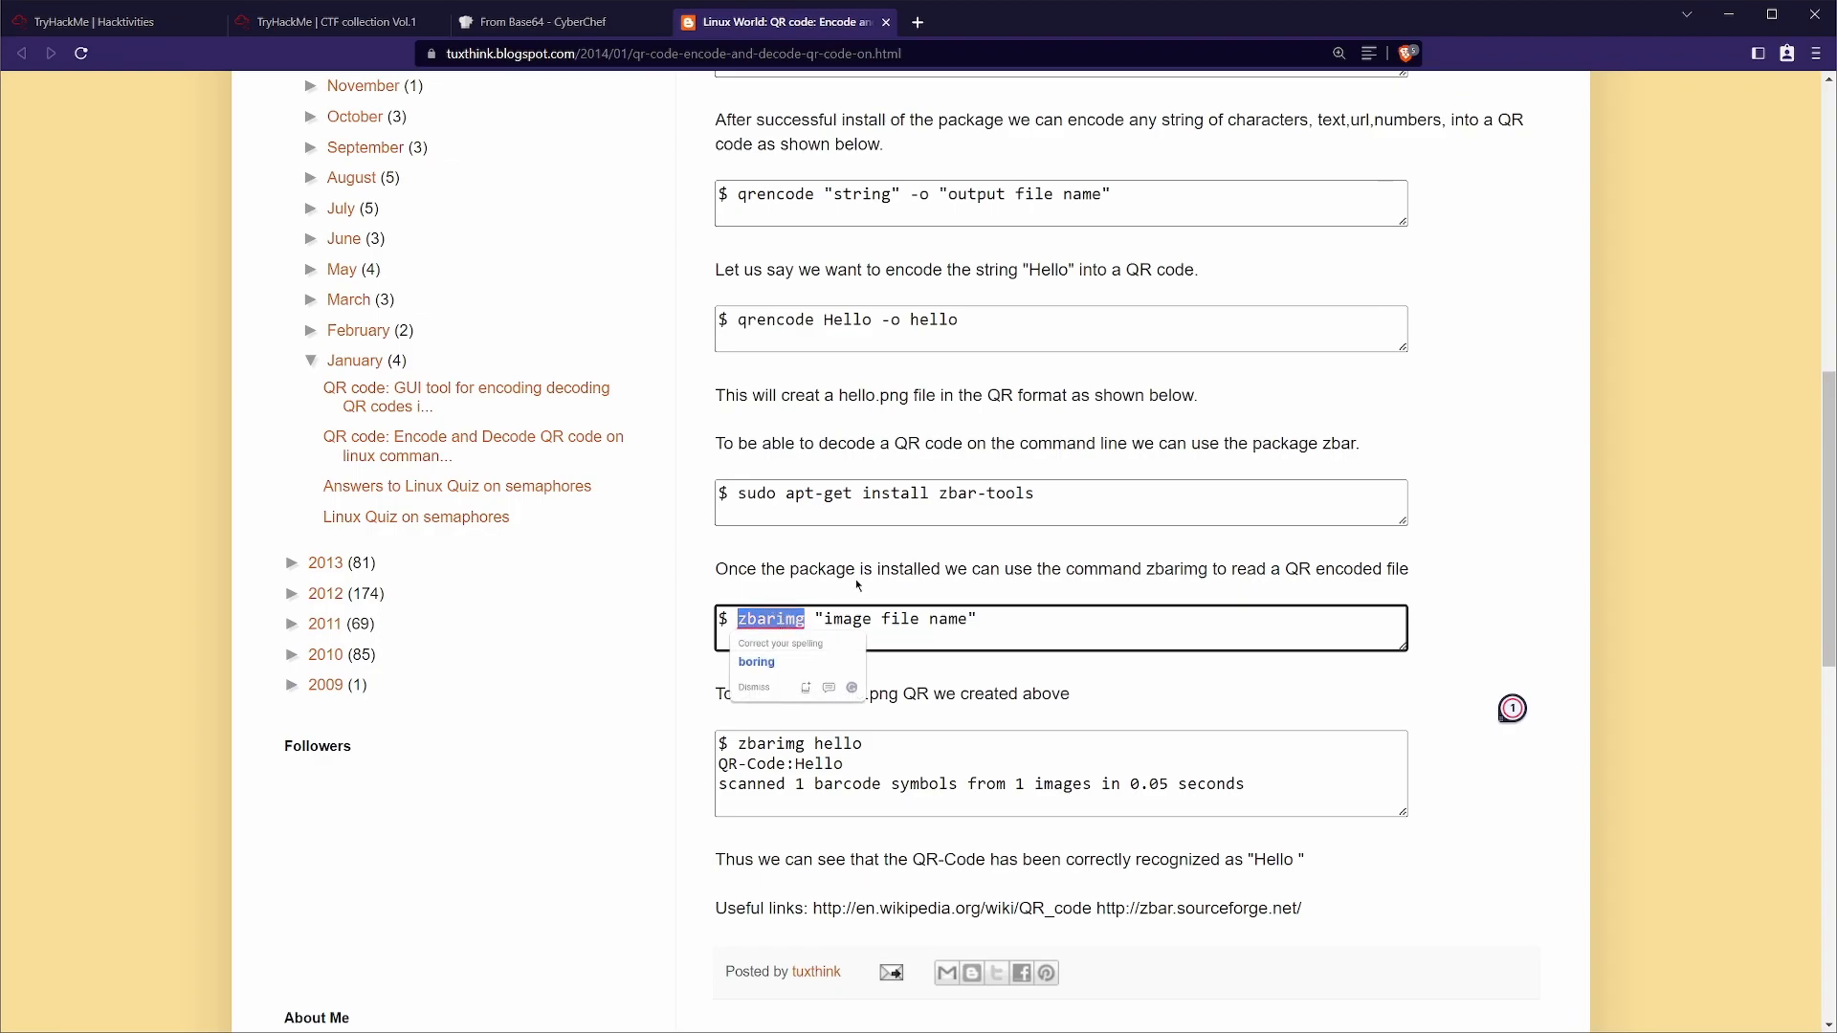
click(823, 459)
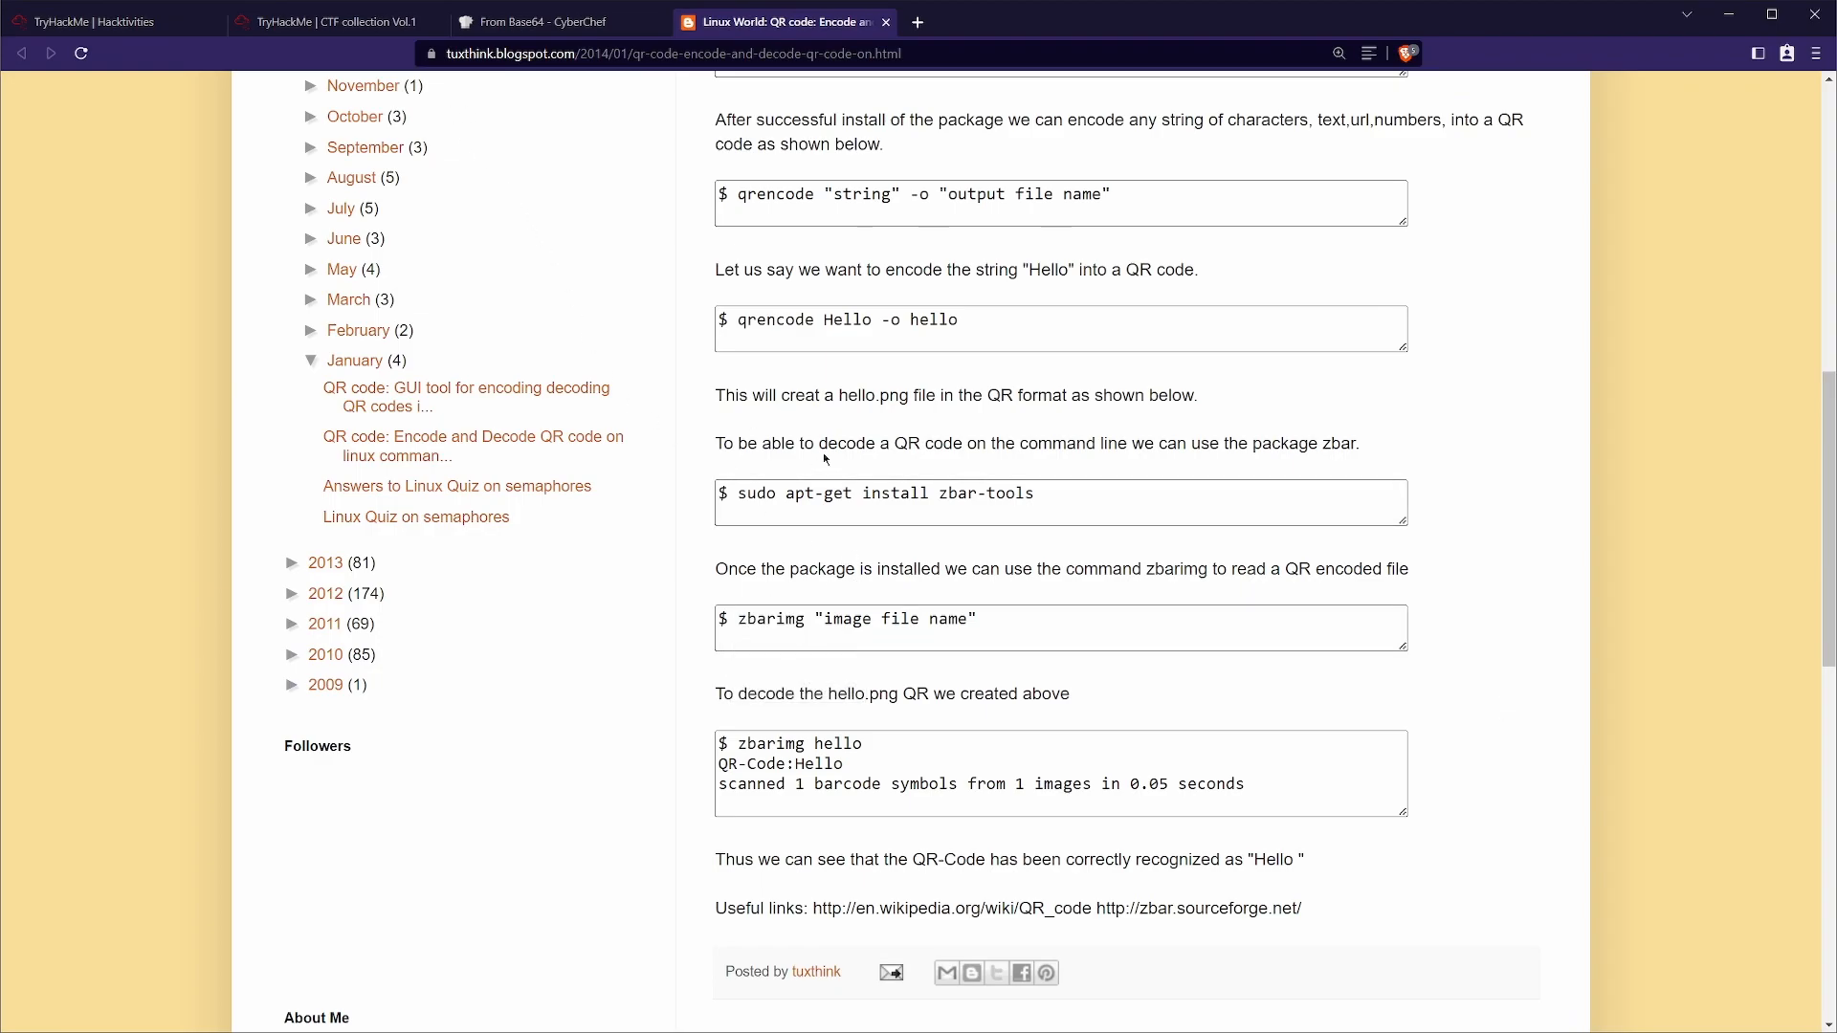
double_click(988, 492)
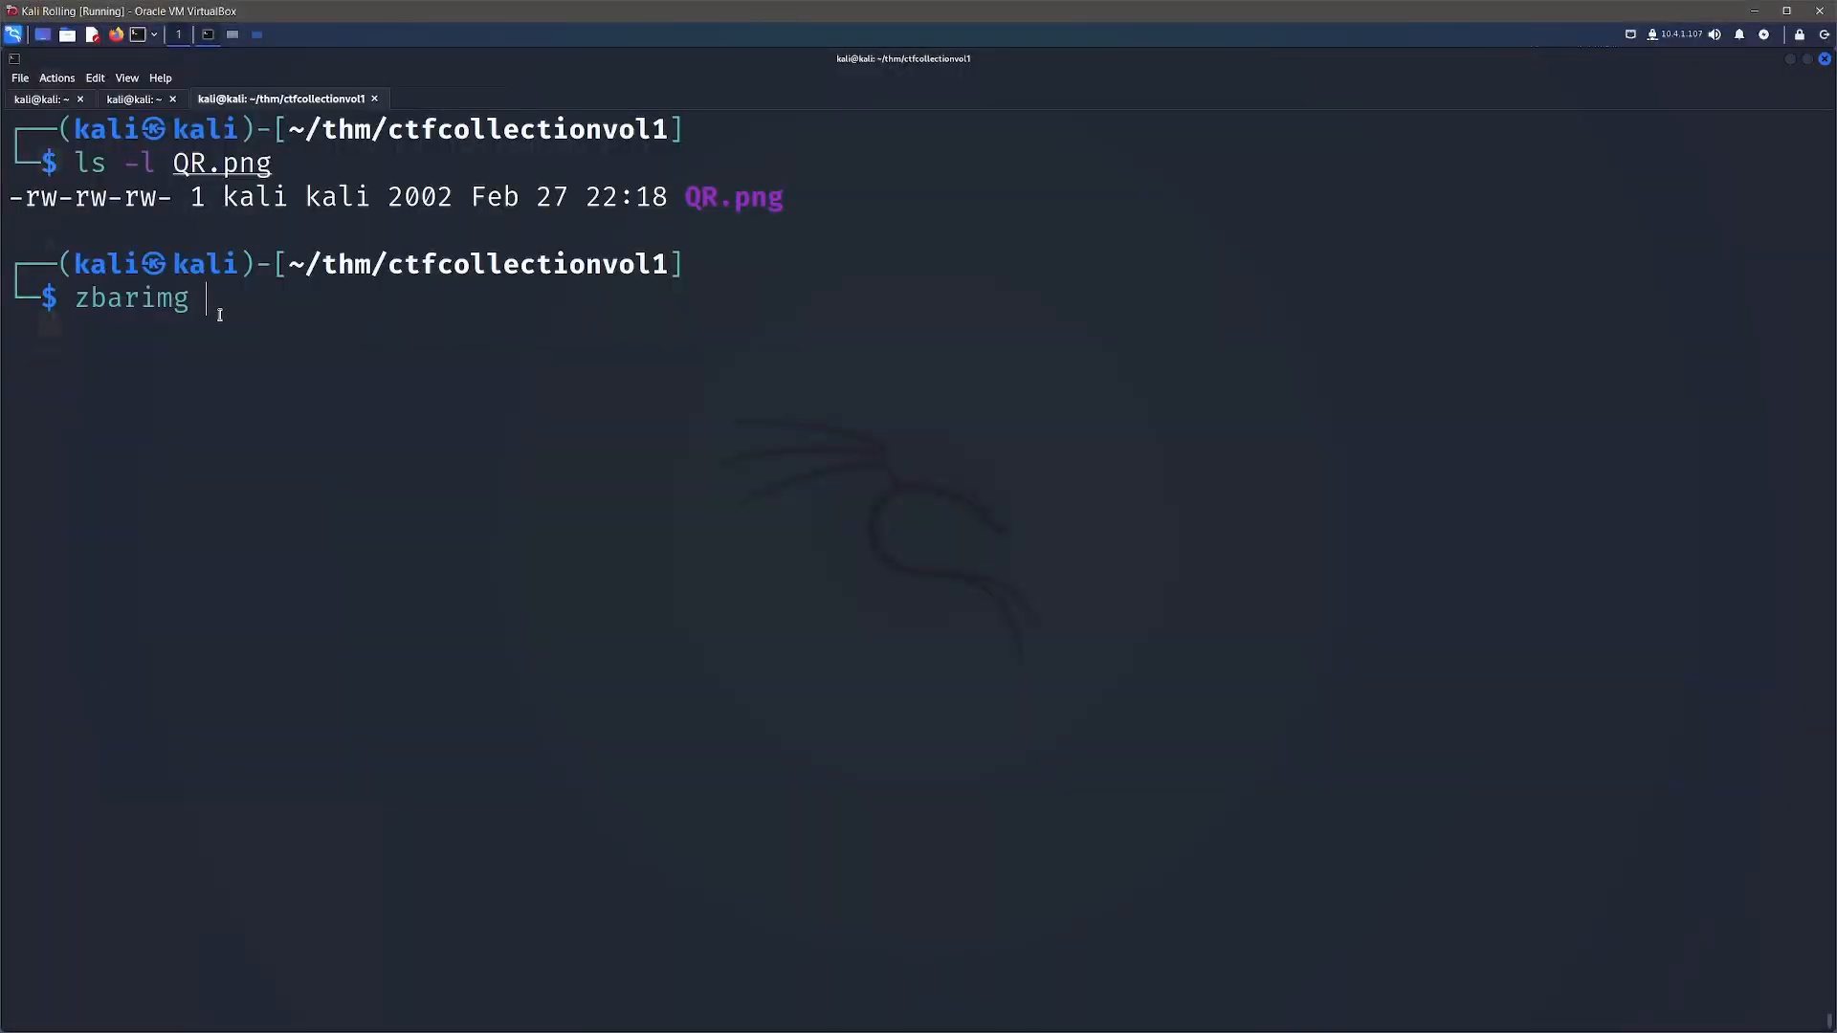
key(Return)
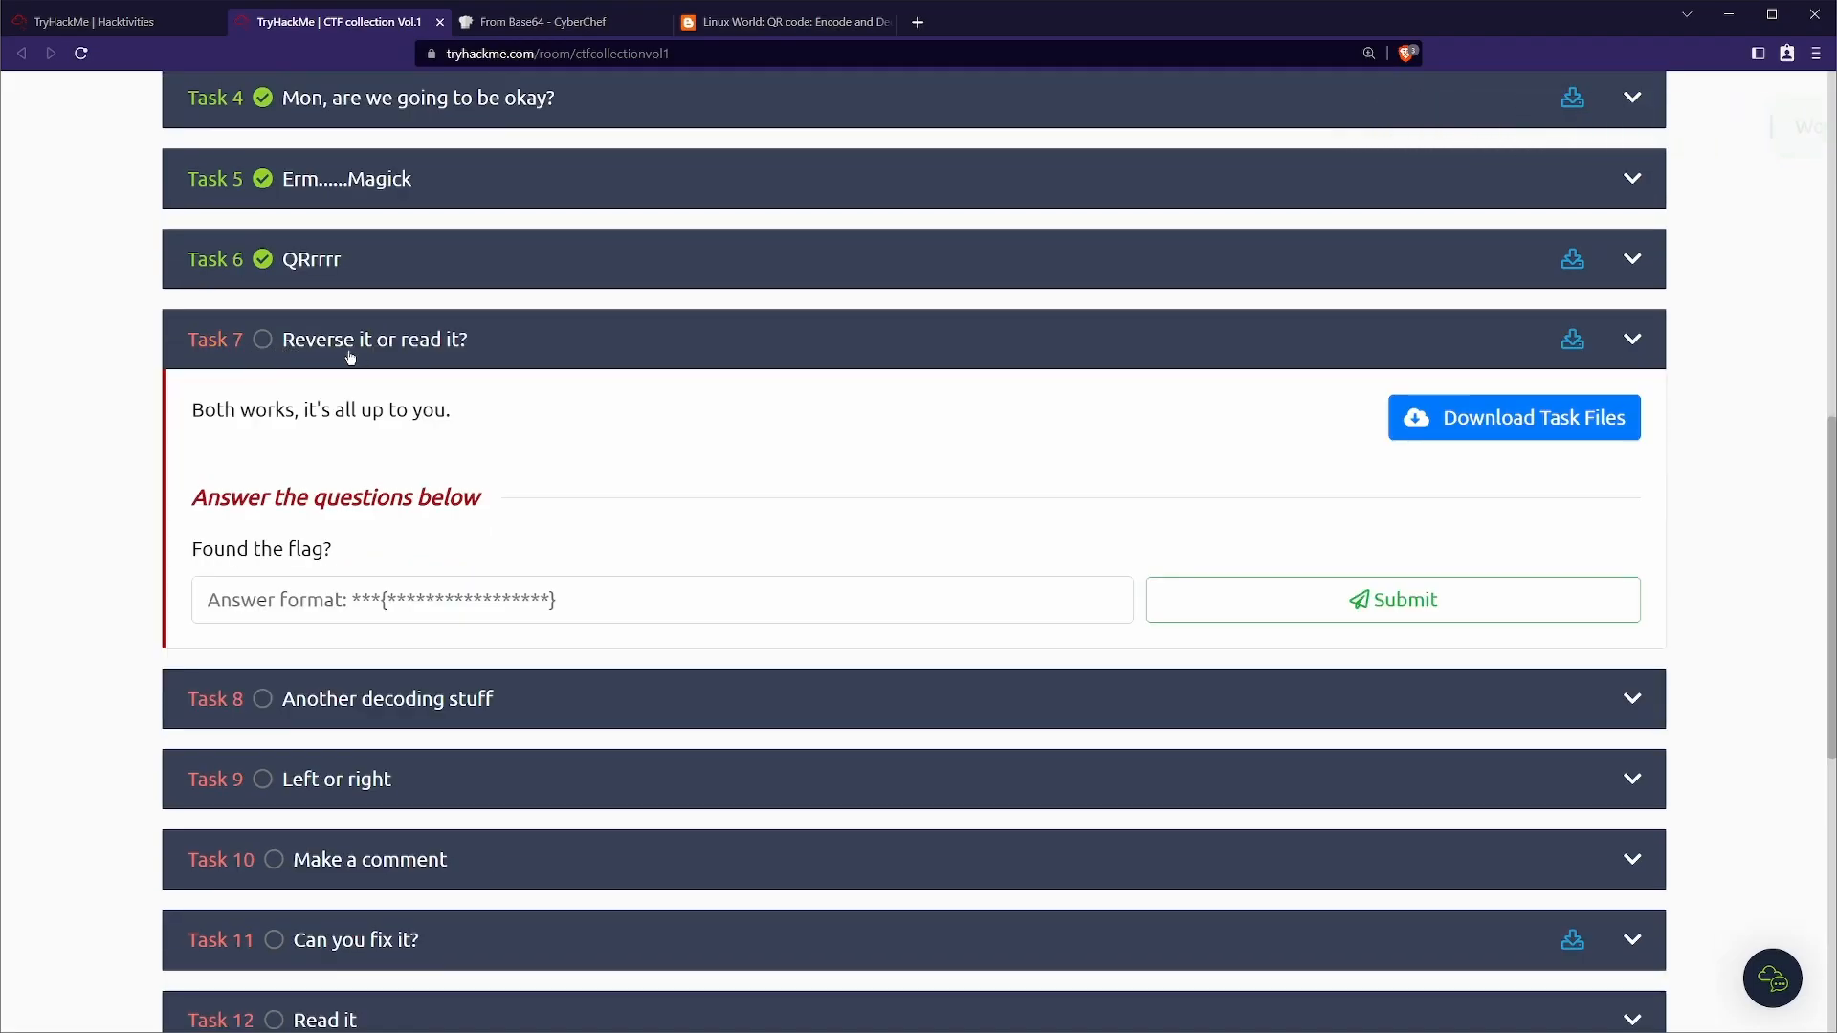
Step: Read the Task 7 description, then switch over to the Kali virtual machine window
drag(193, 410, 363, 409)
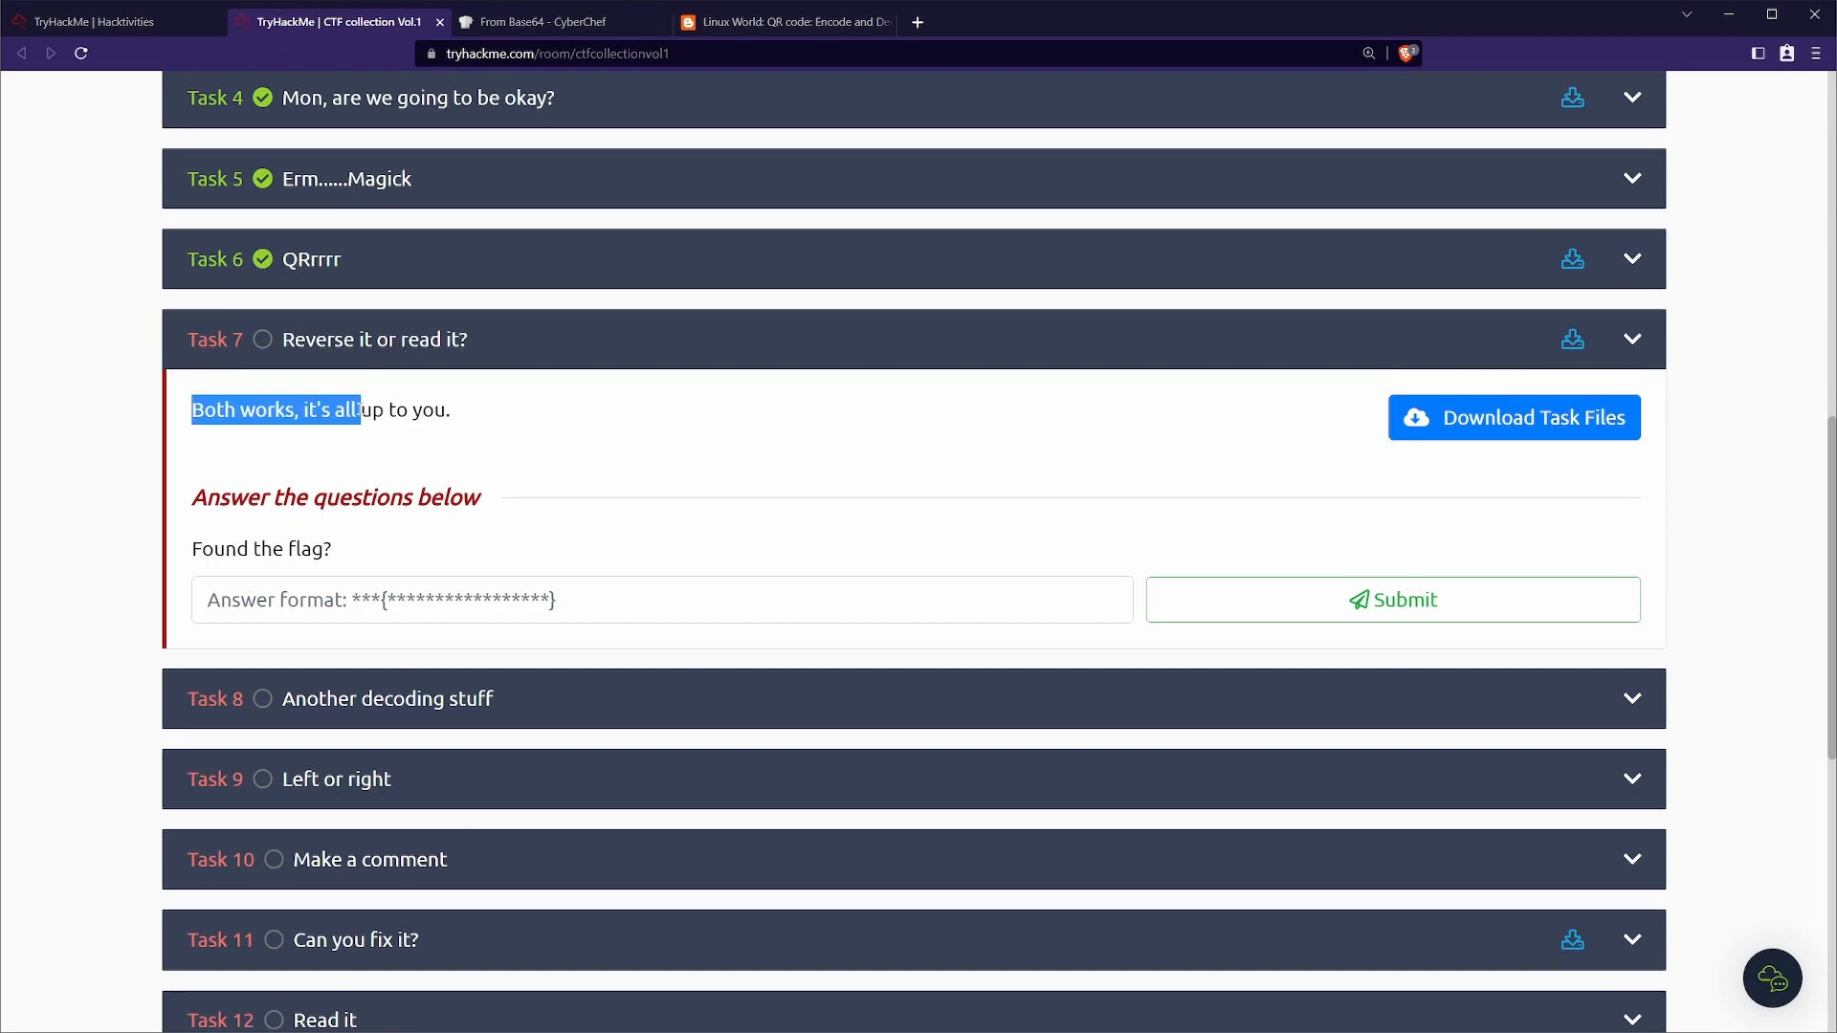
key(alt+tab)
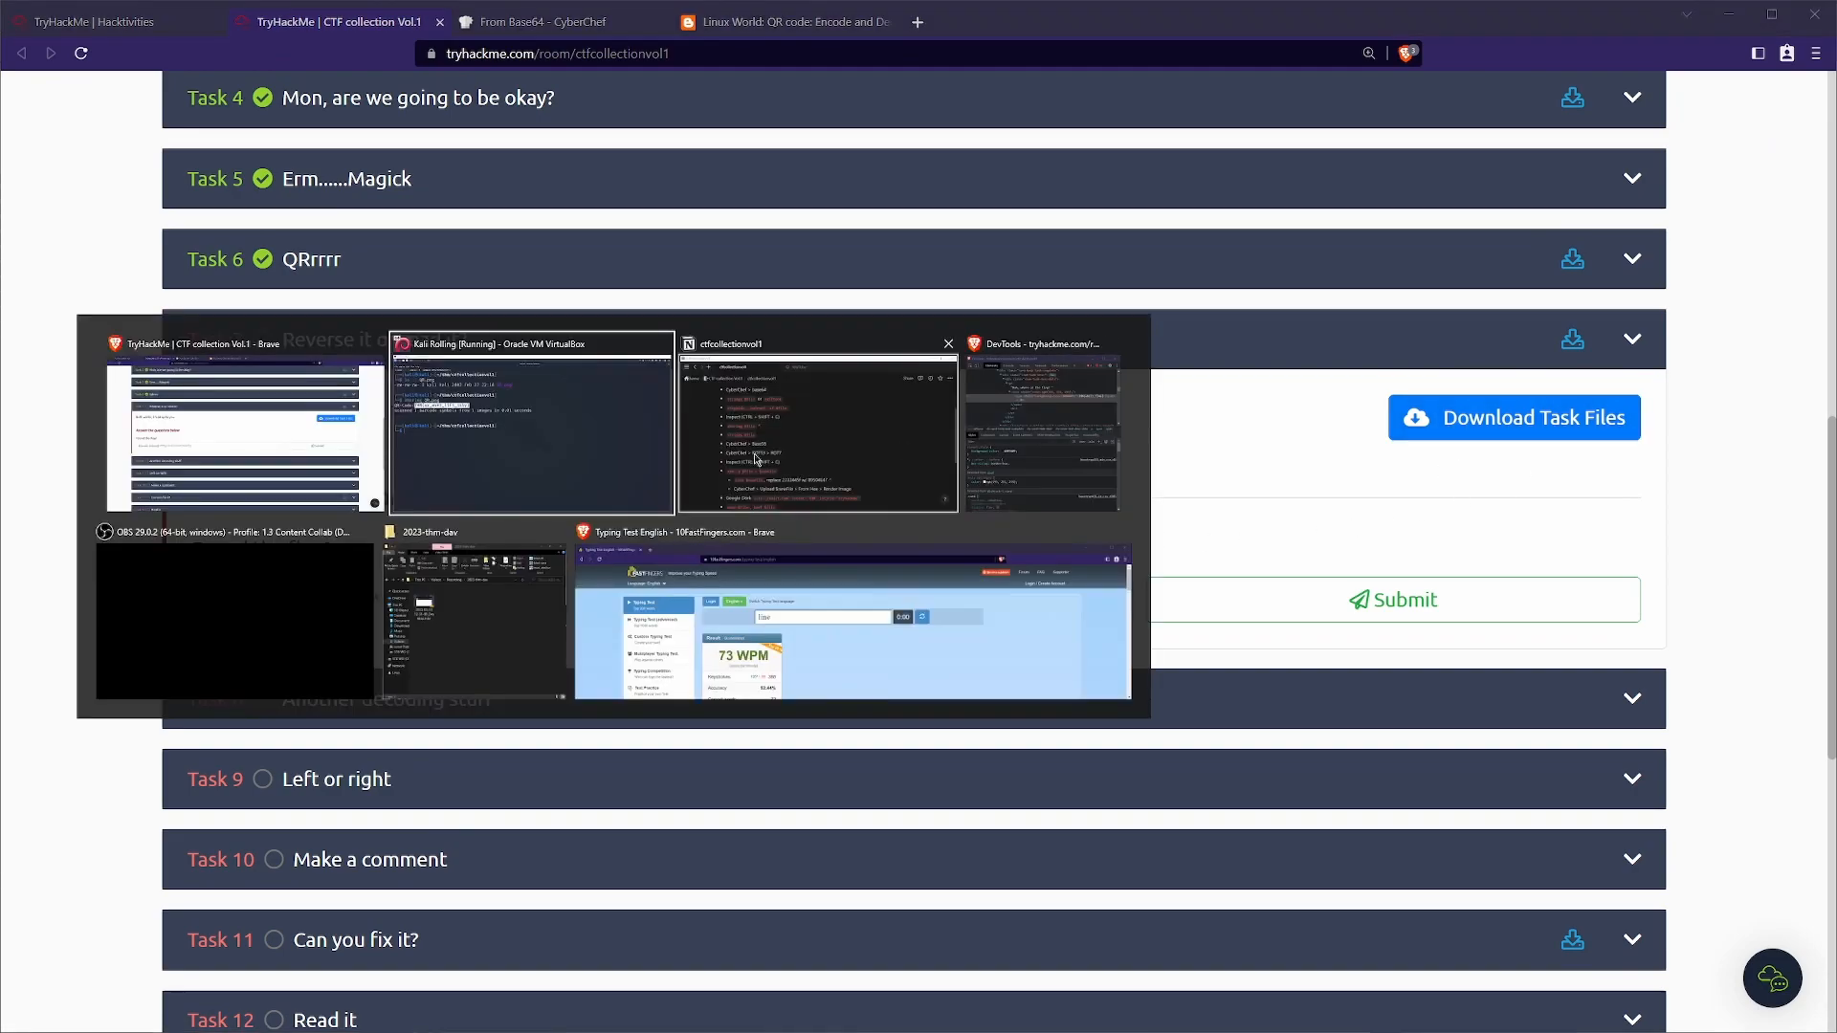
click(530, 435)
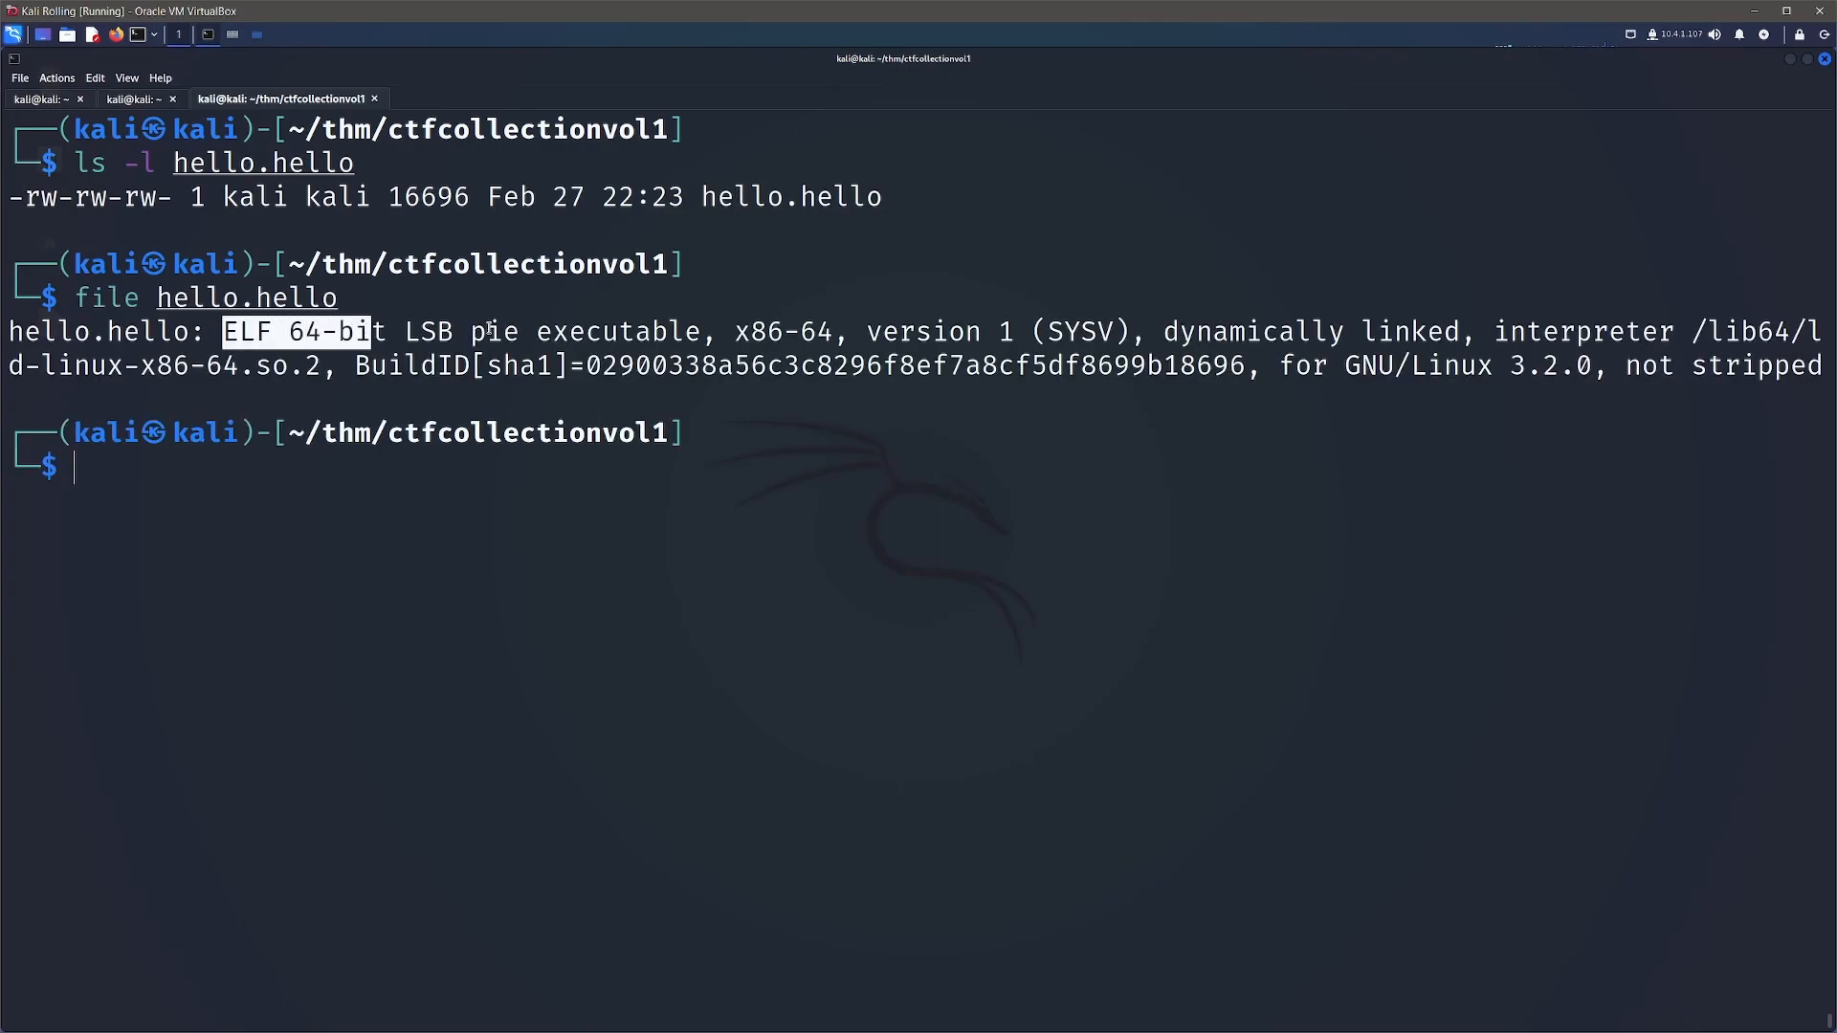
Step: Make hello.hello executable with chmod +x and run it in the Kali terminal
text(strings Findme.jpg)
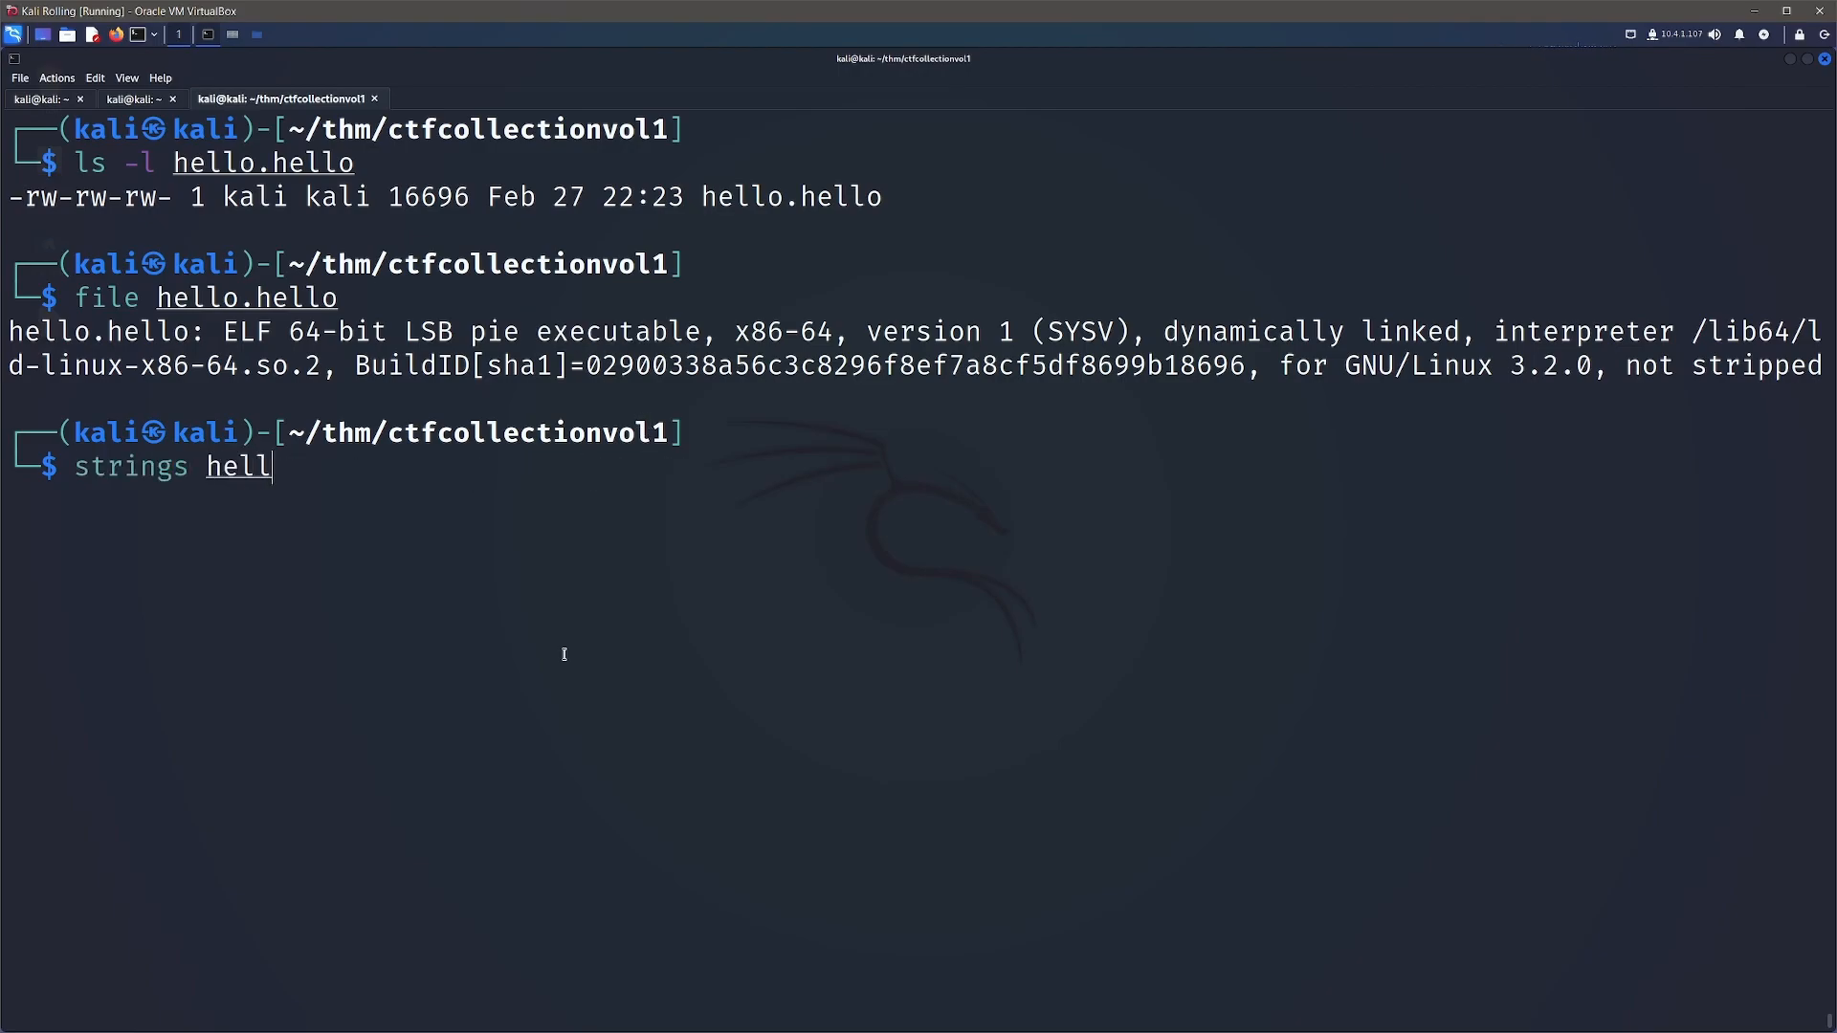
key(Return)
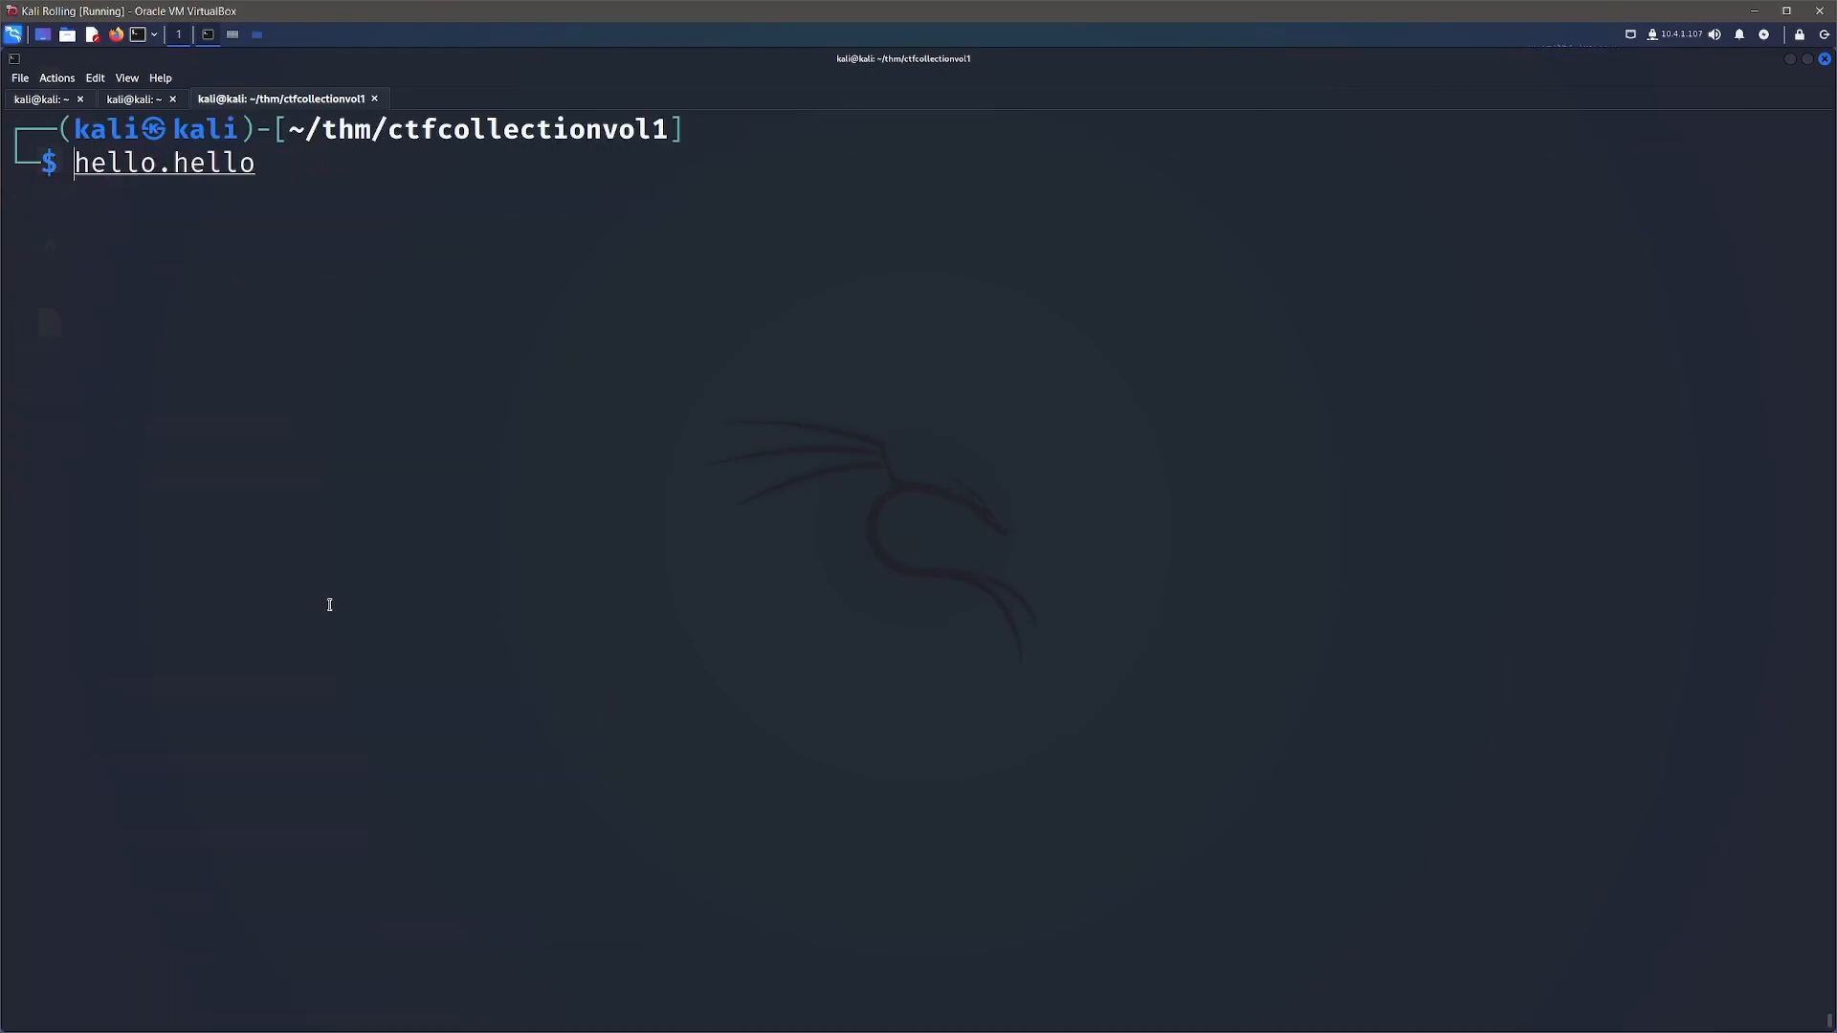
key(Return)
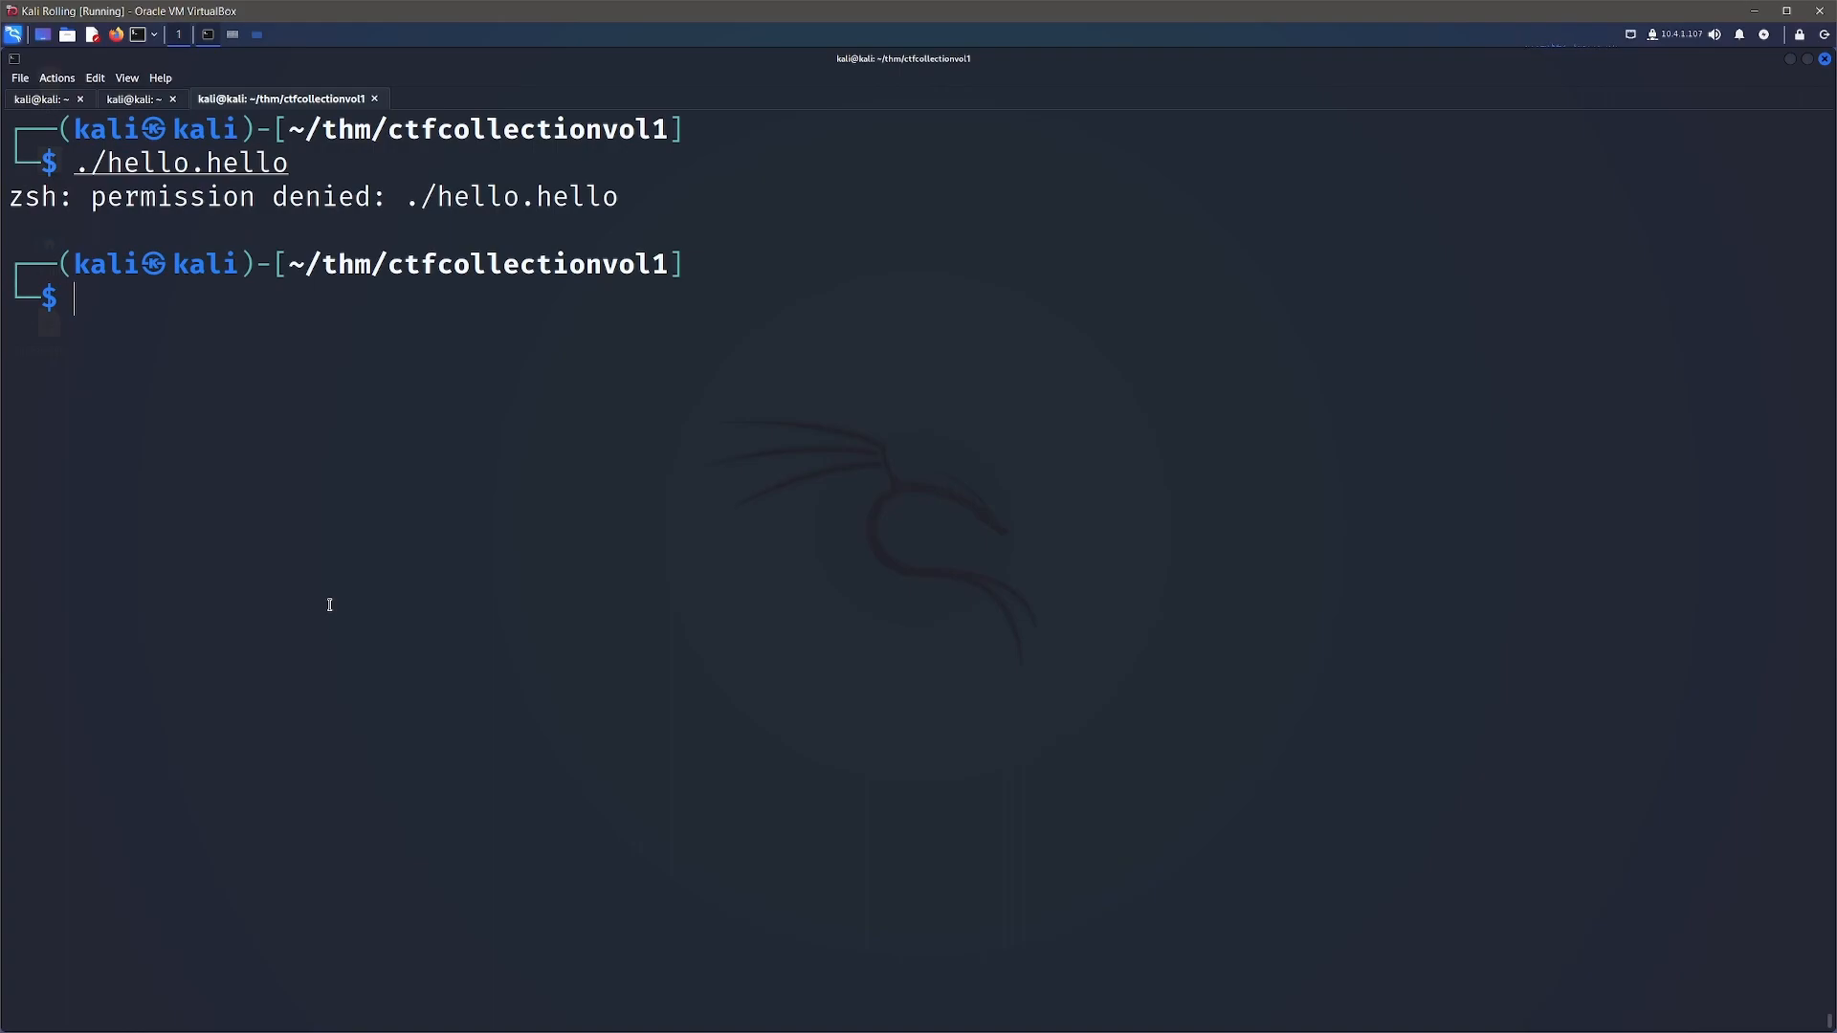
text(chmod +x hello)
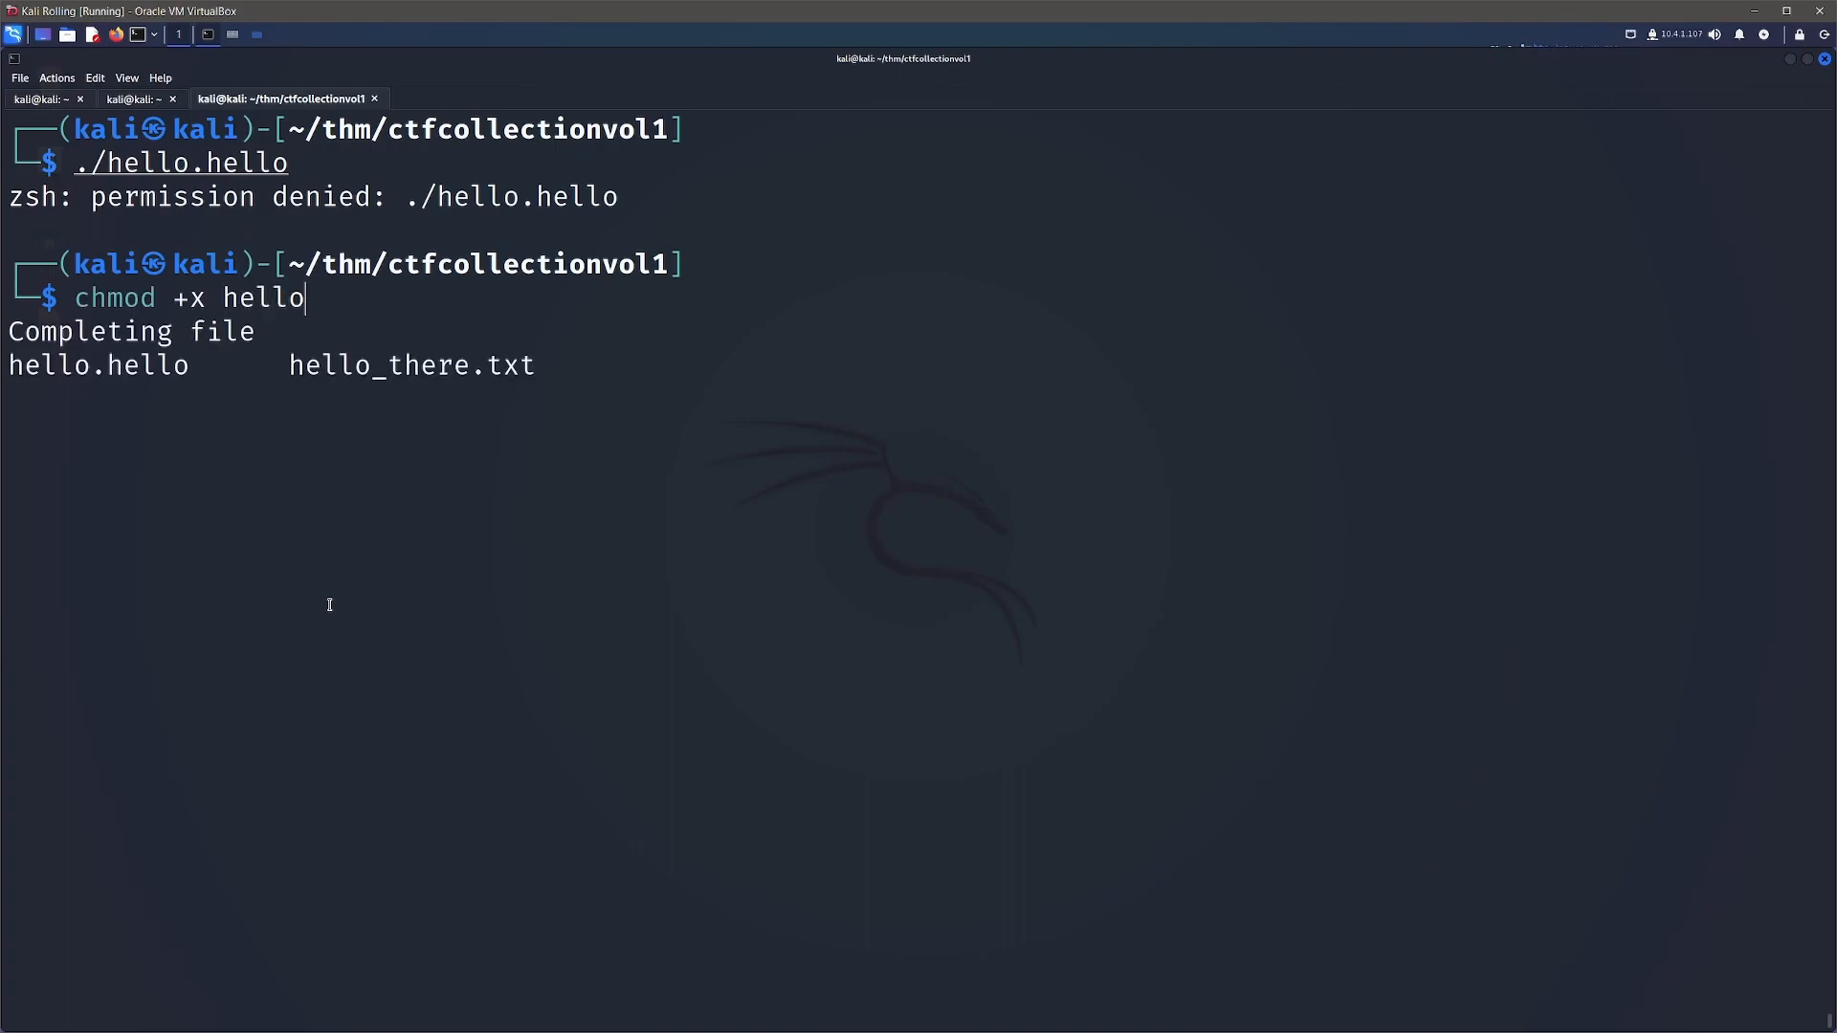
key(Return)
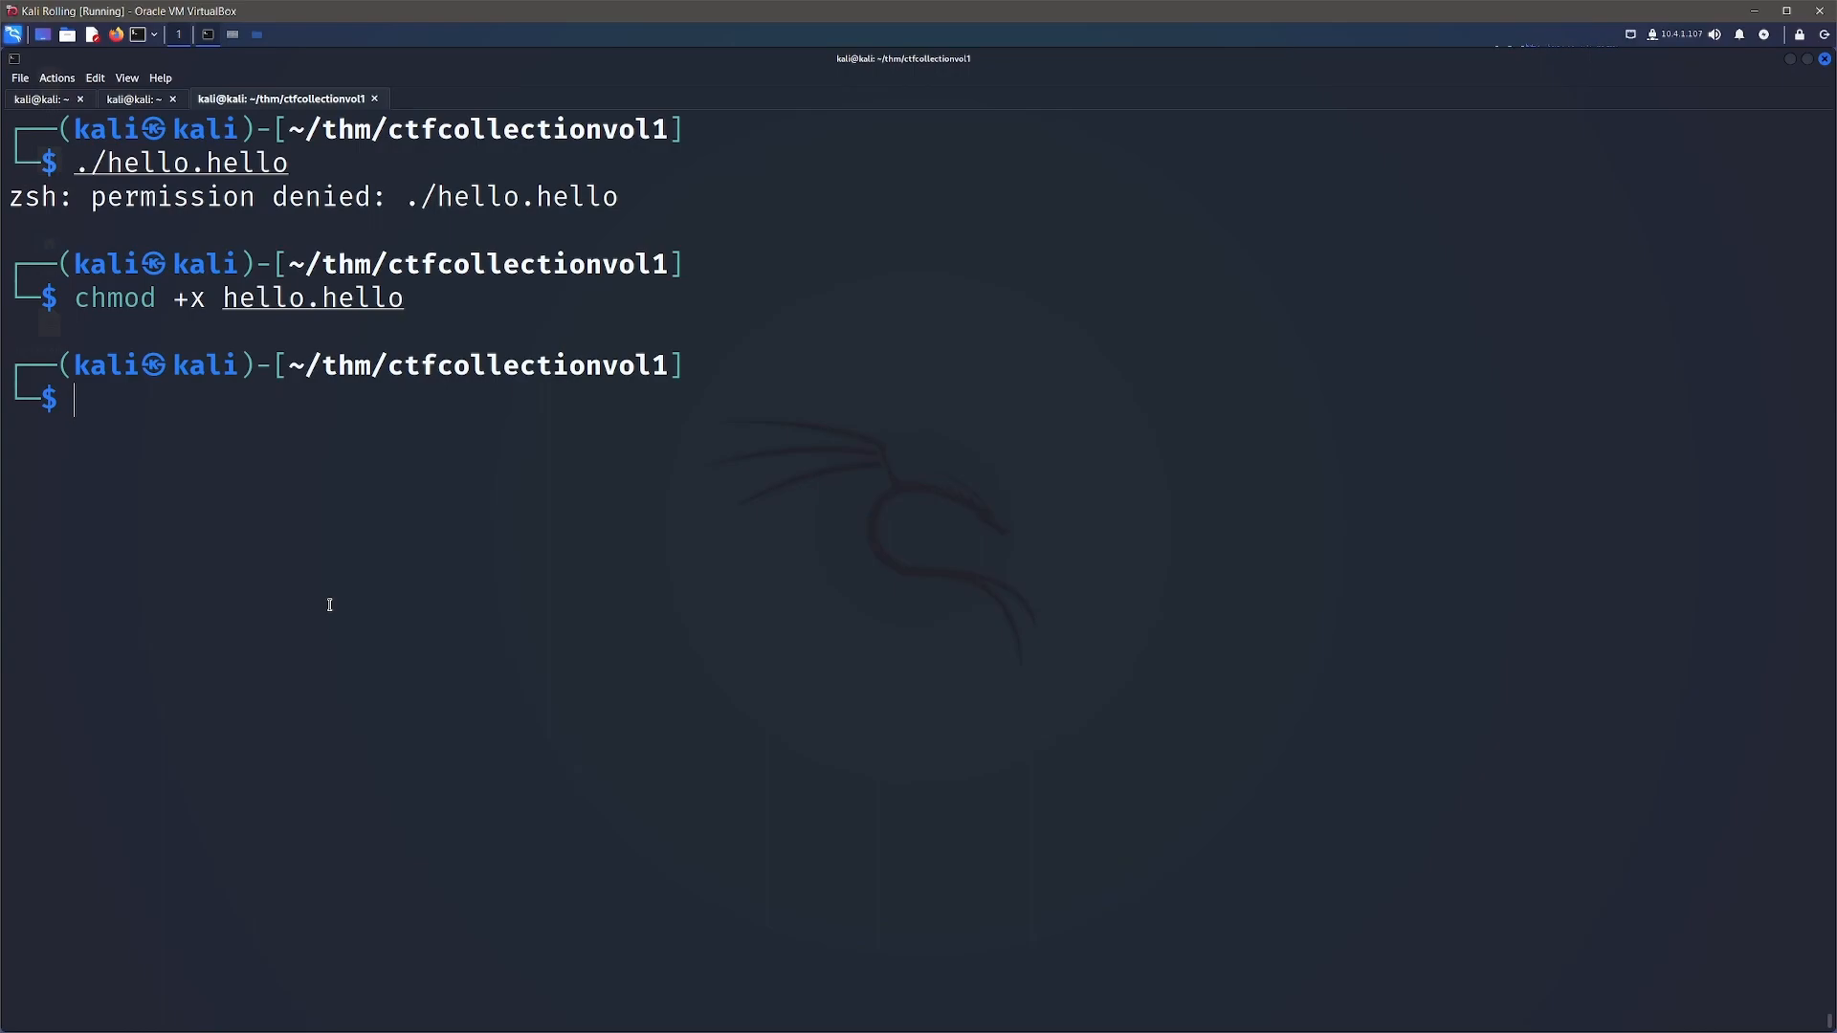
key(Return)
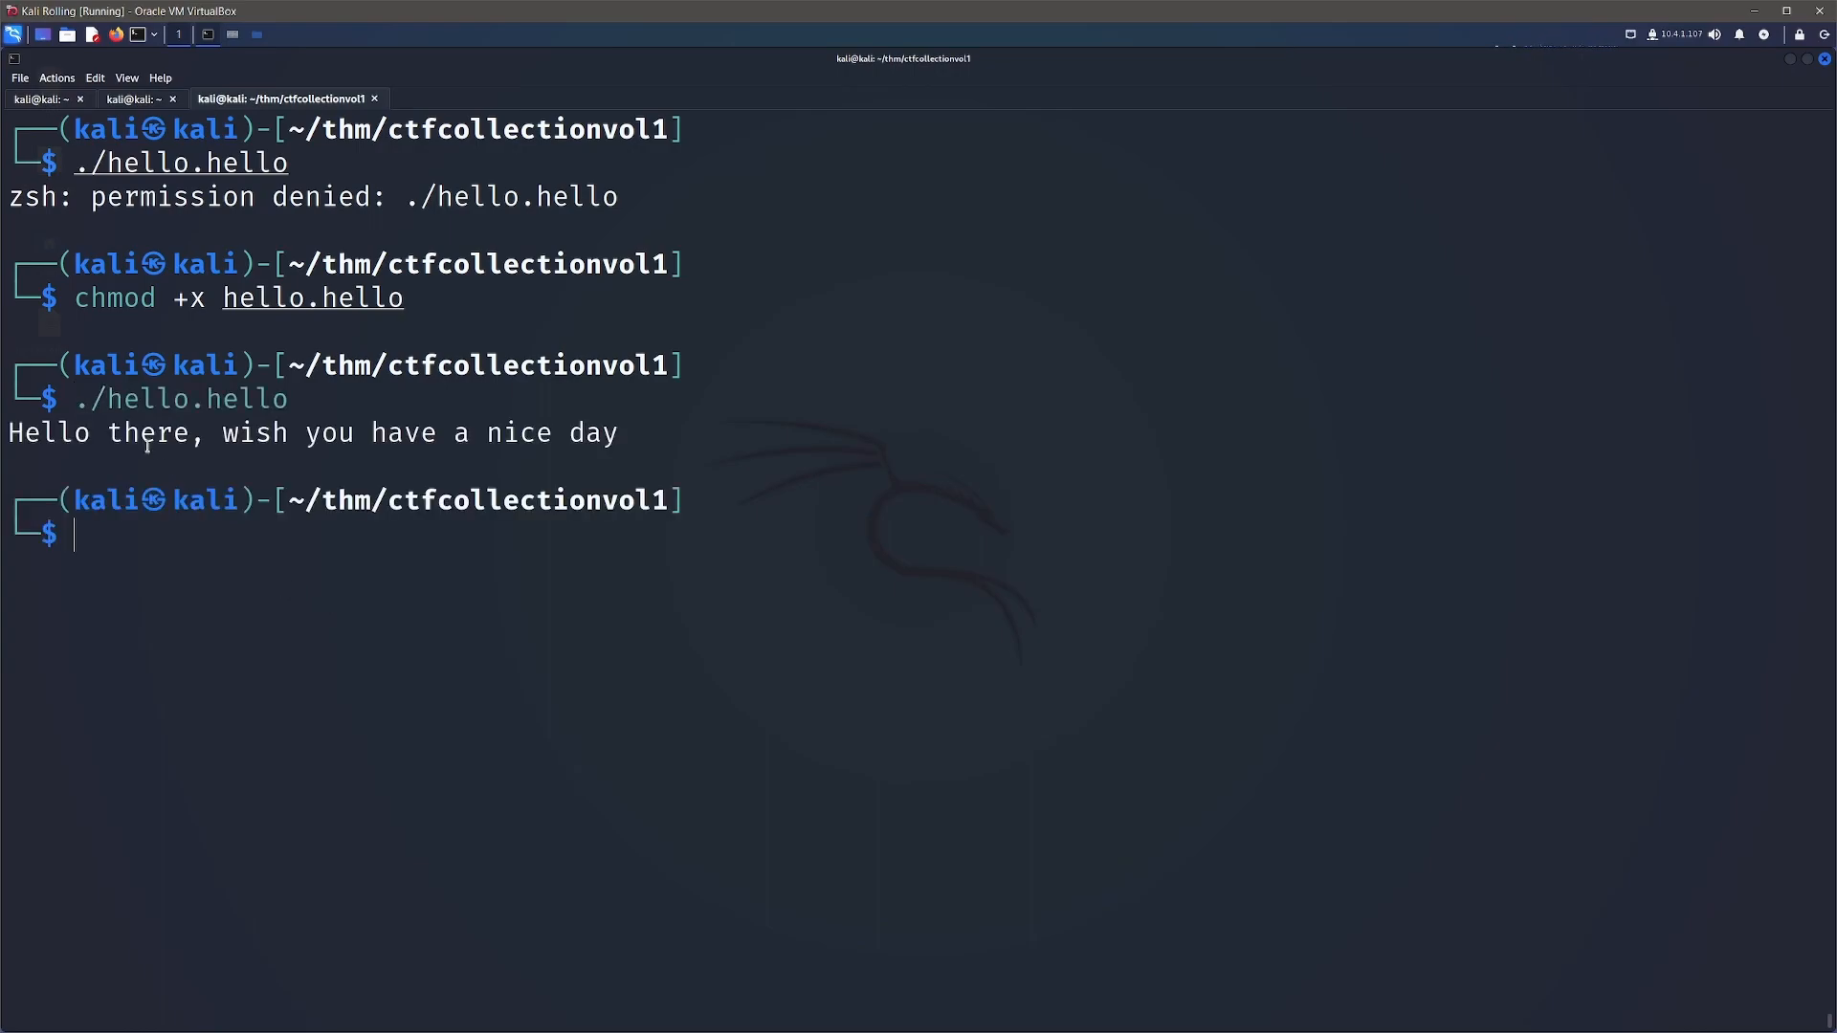
Step: List the printable strings inside hello.hello to recover the Task 7 flag
double_click(255, 433)
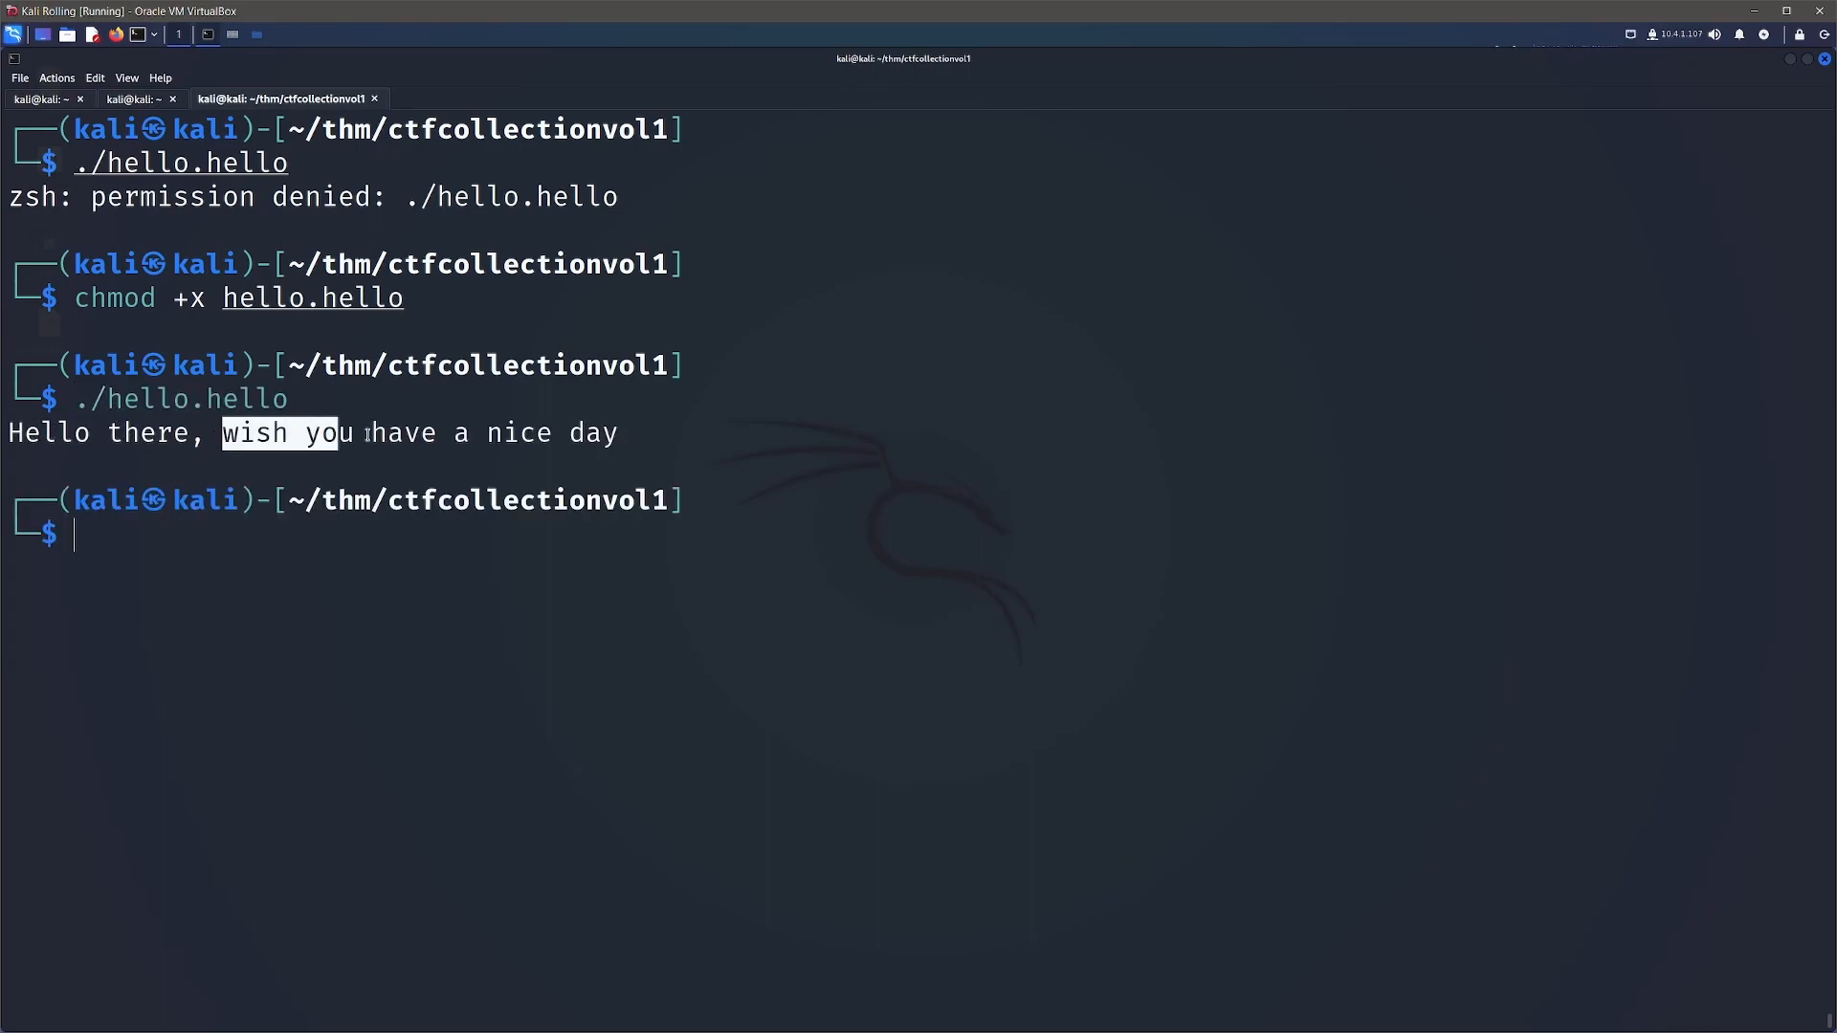
text(strings hello.hello)
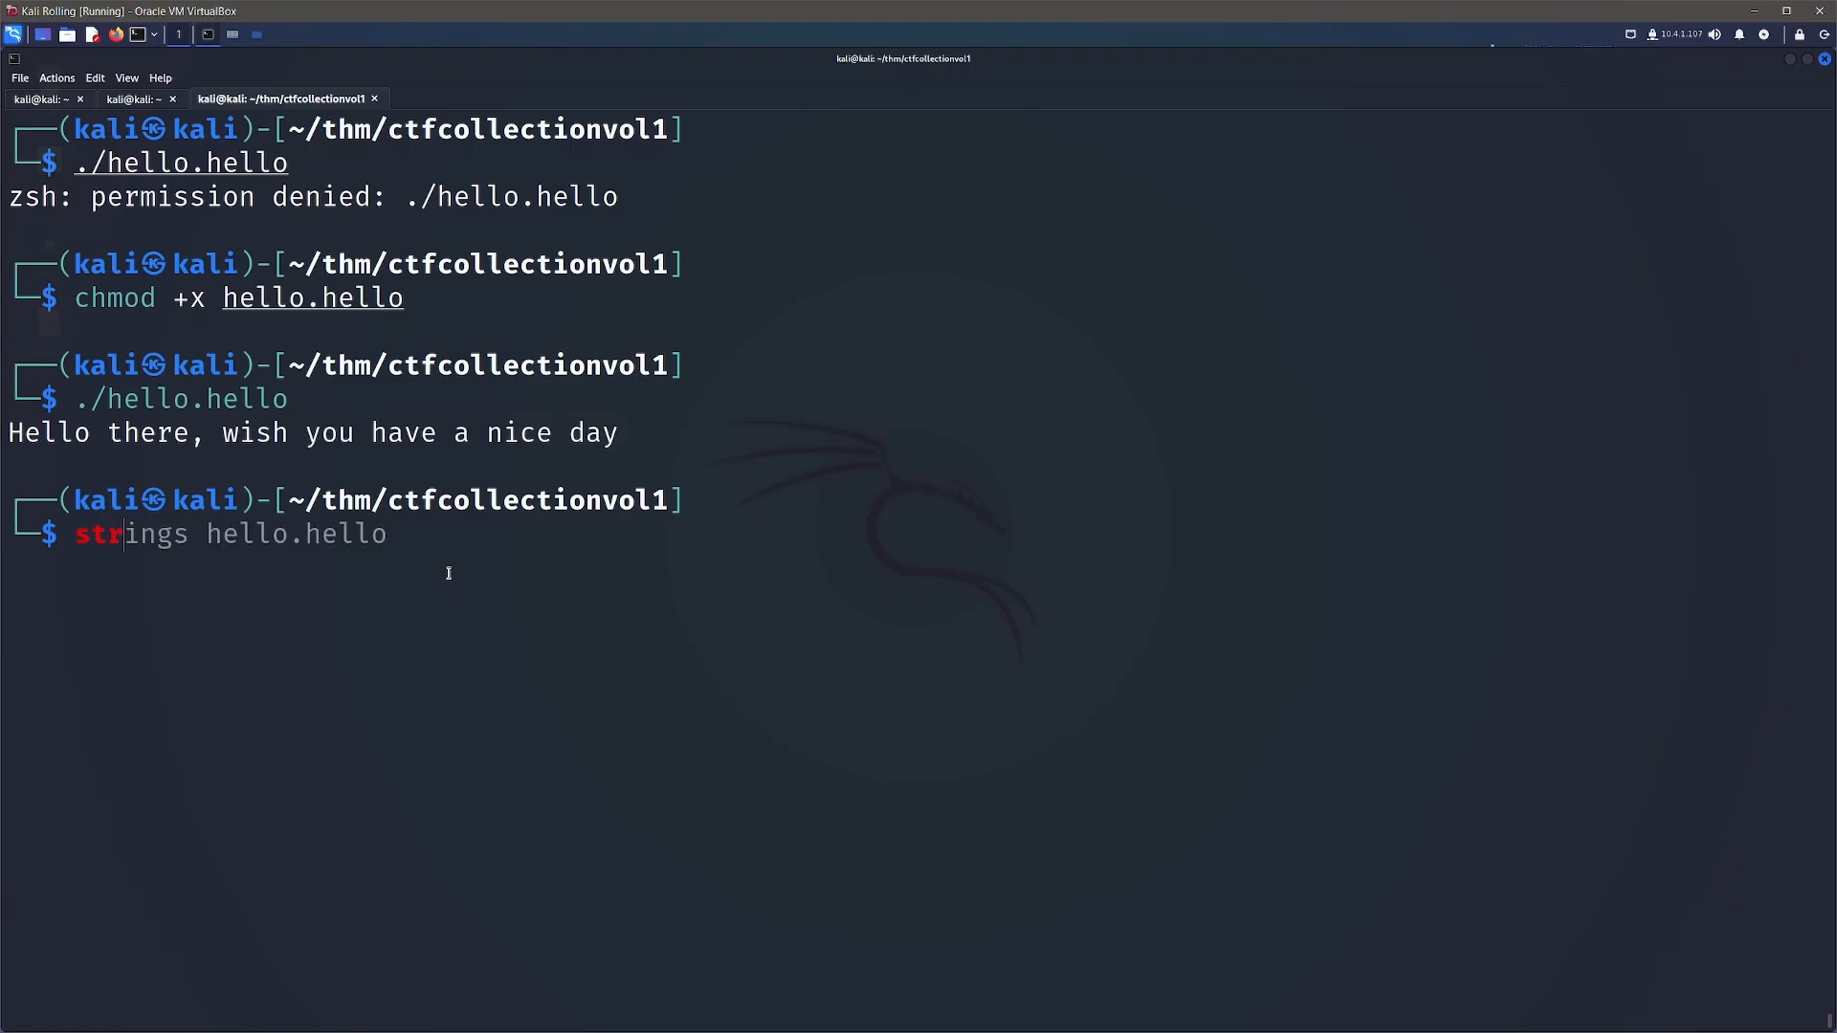
key(Return)
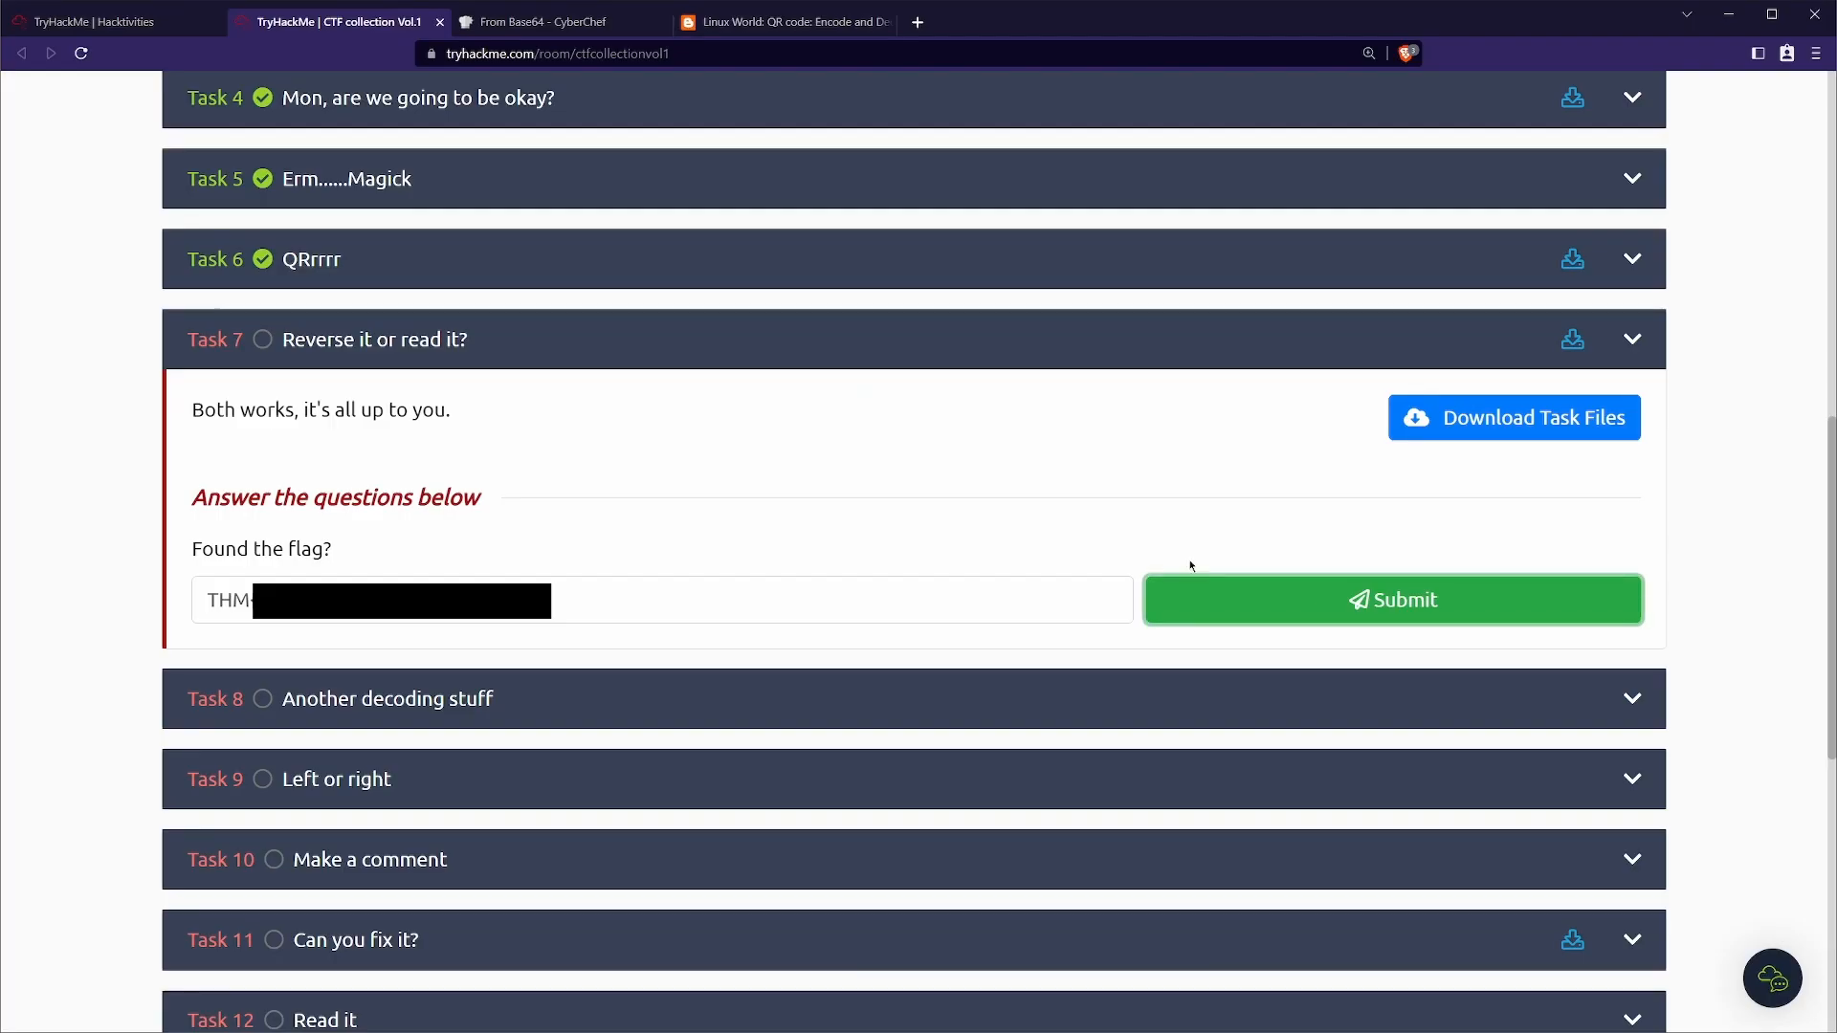
Step: Submit the Task 7 flag, Base58-decode Task 8's text in CyberChef and submit that flag
click(1391, 599)
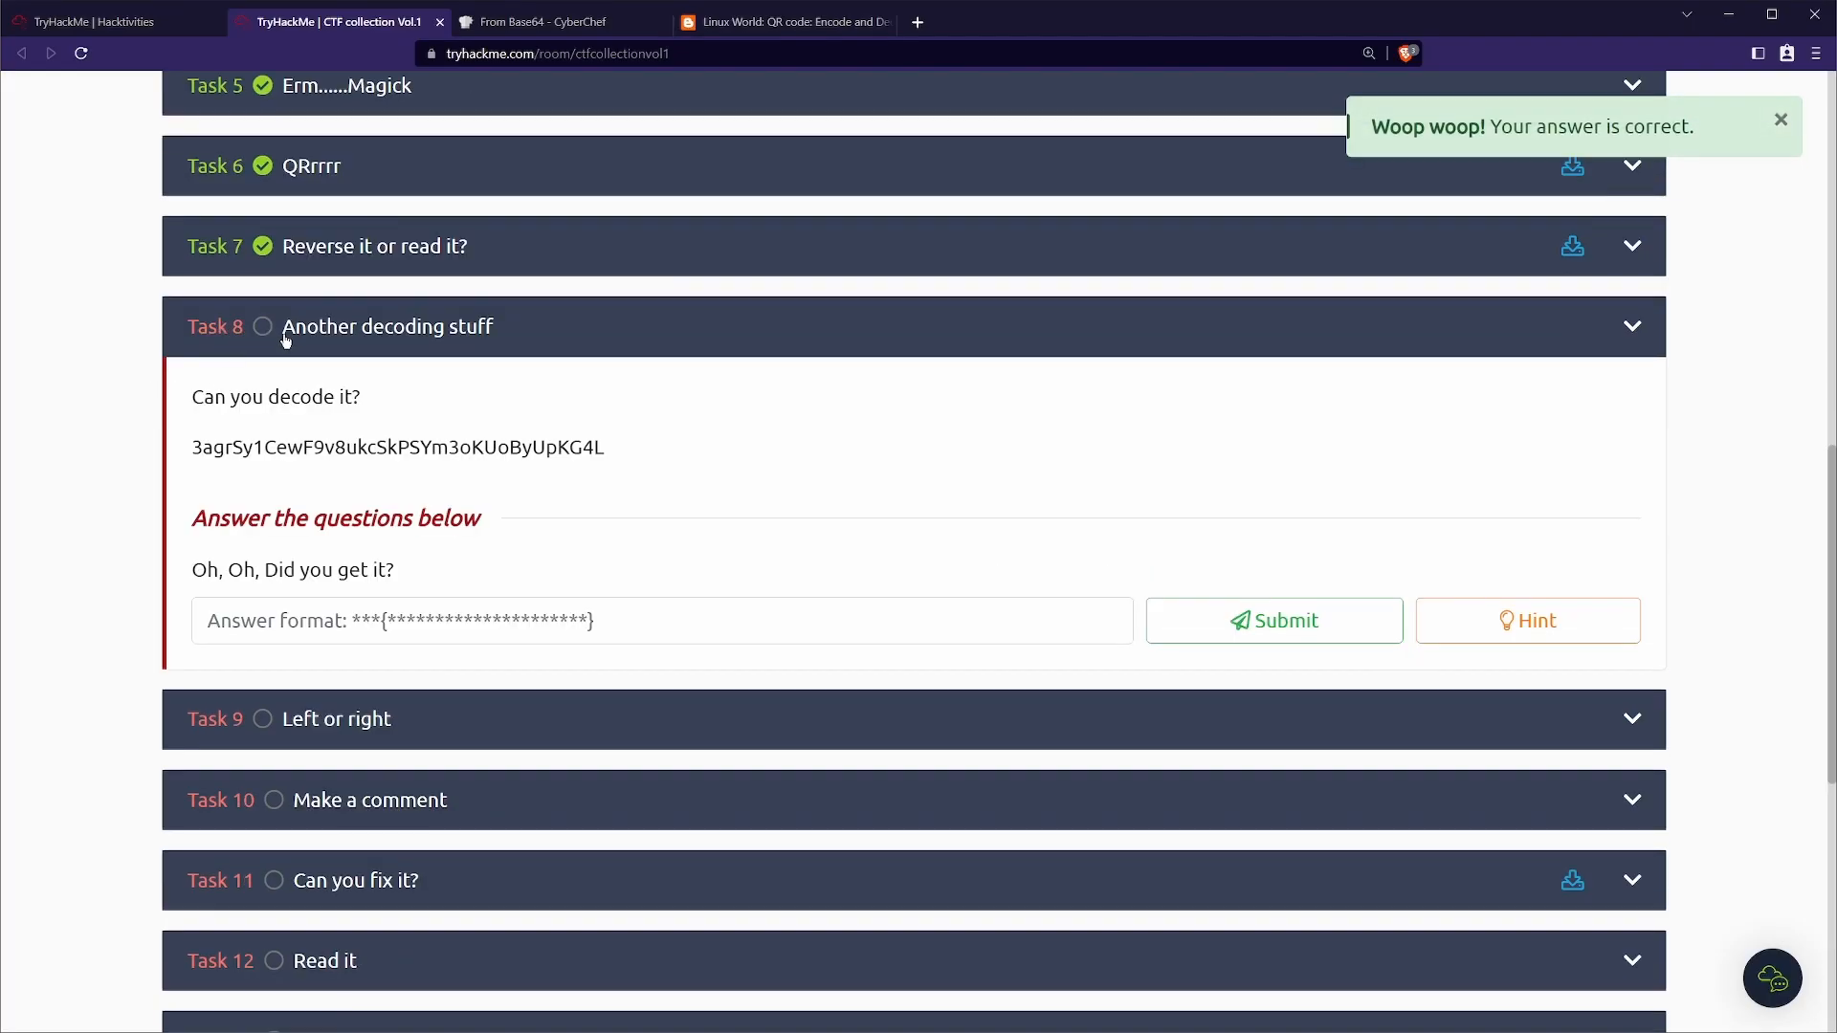
double_click(273, 396)
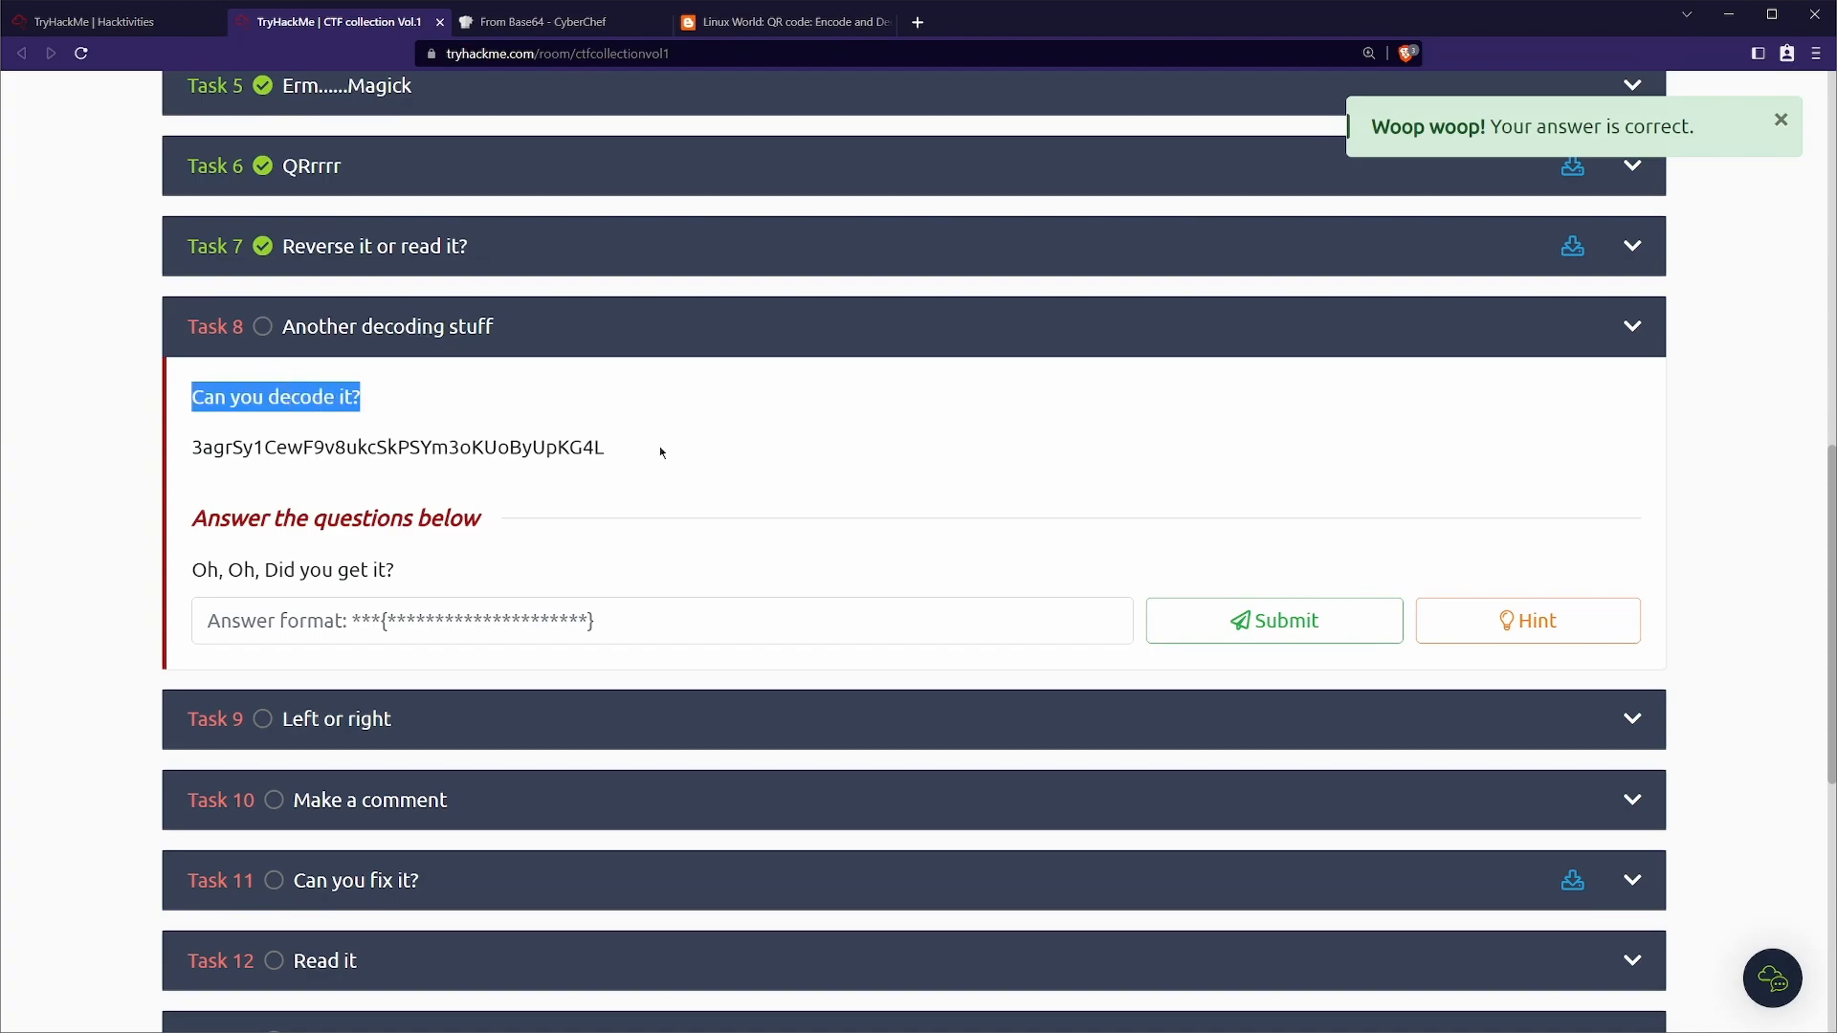
click(541, 21)
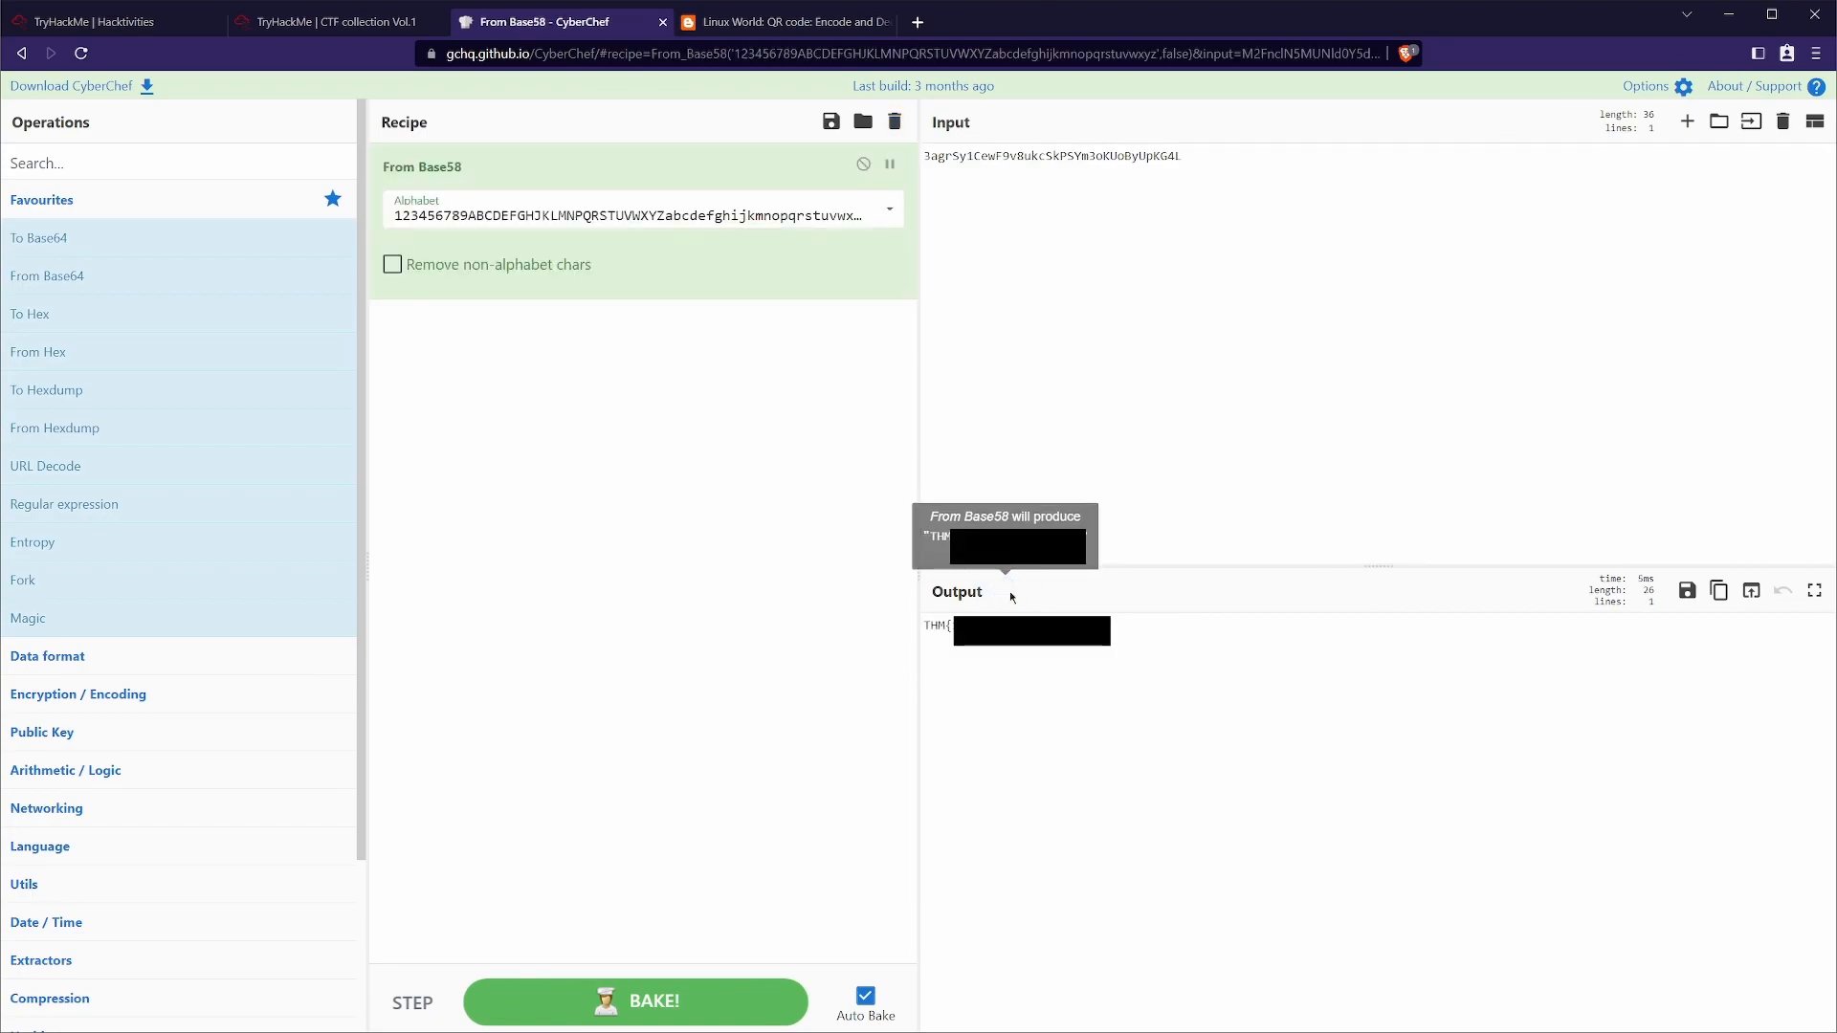
mouse_move(706, 555)
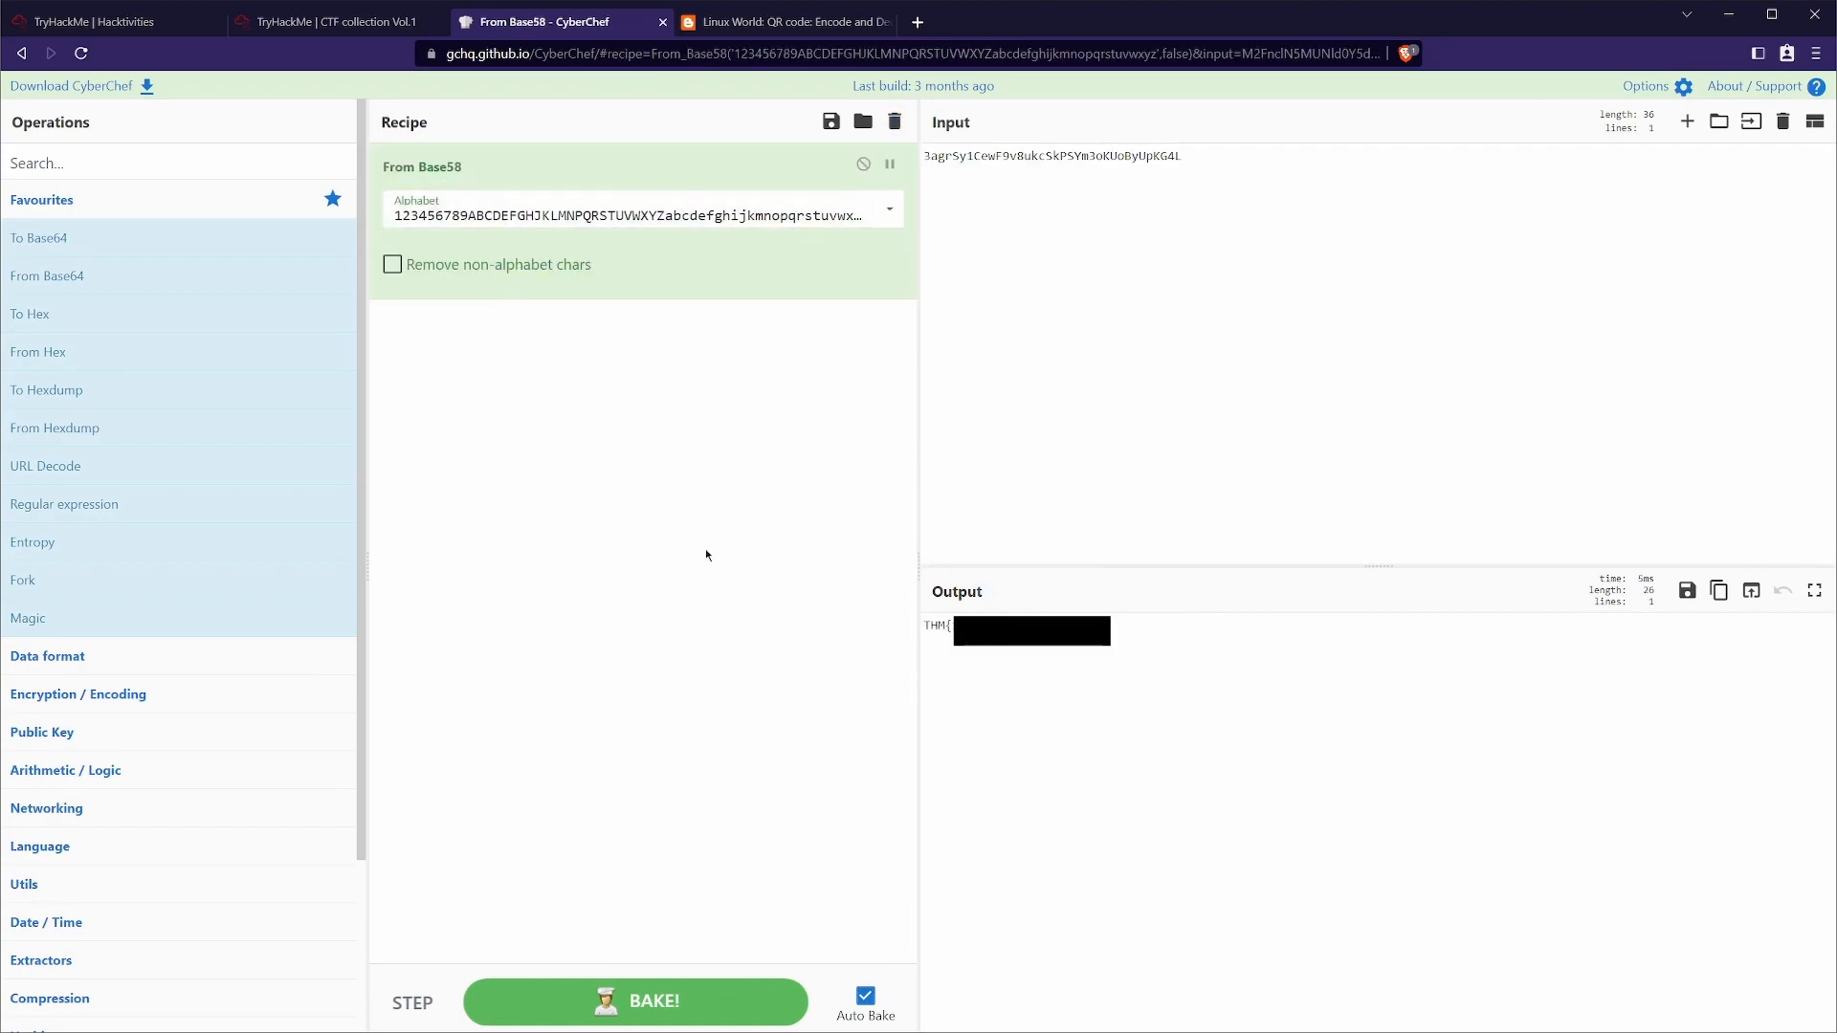
click(337, 21)
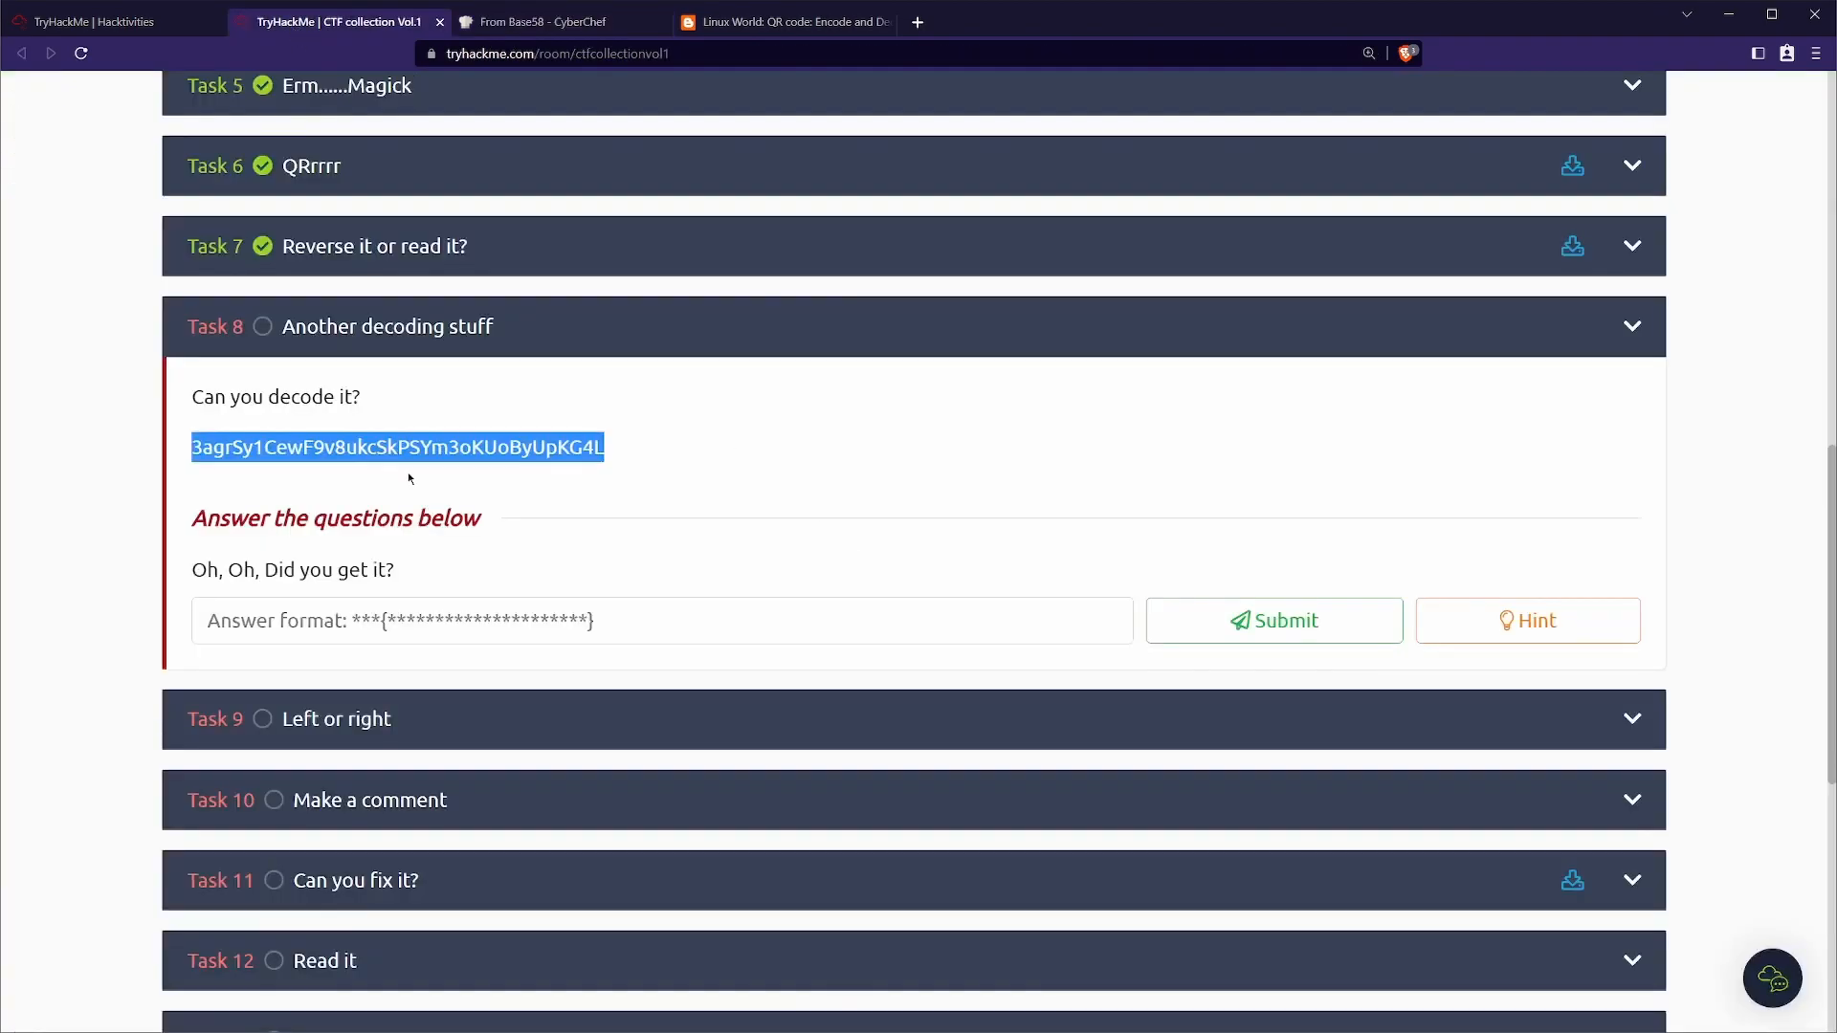
click(1274, 620)
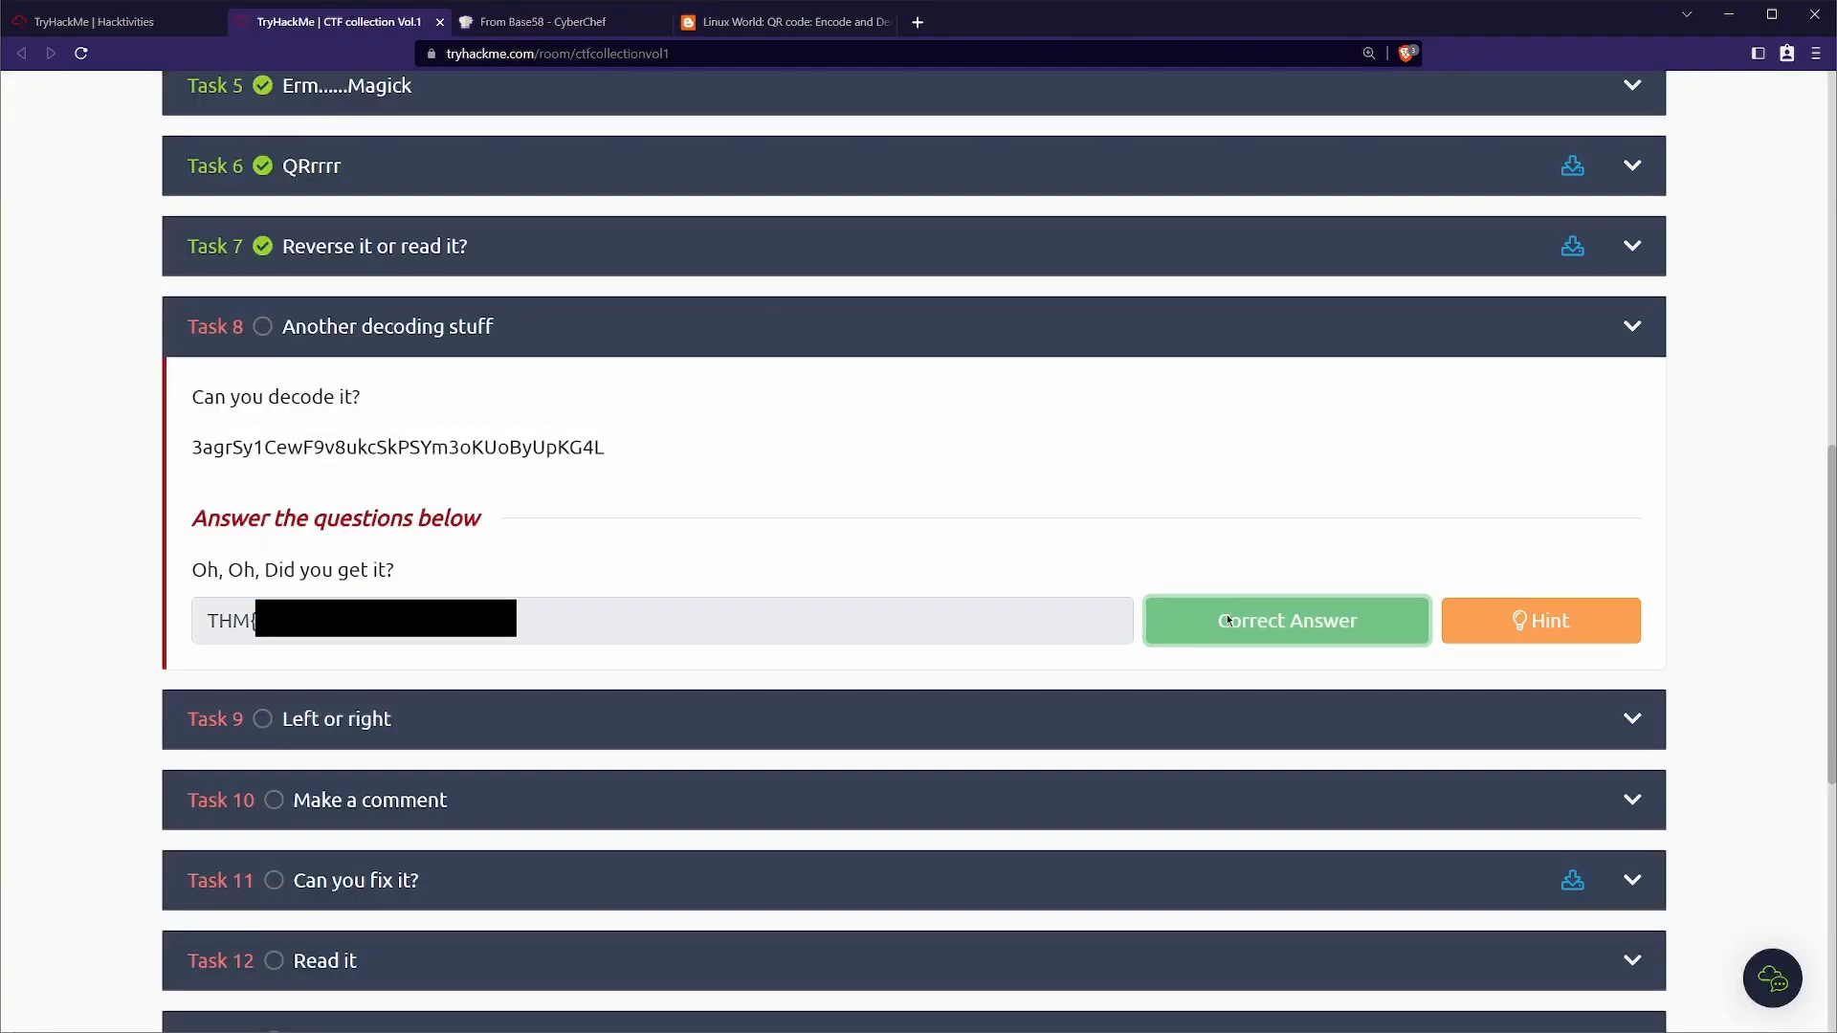
Step: View Task 8's hint, then take Task 9's Rot 13 text over to CyberChef
click(1538, 620)
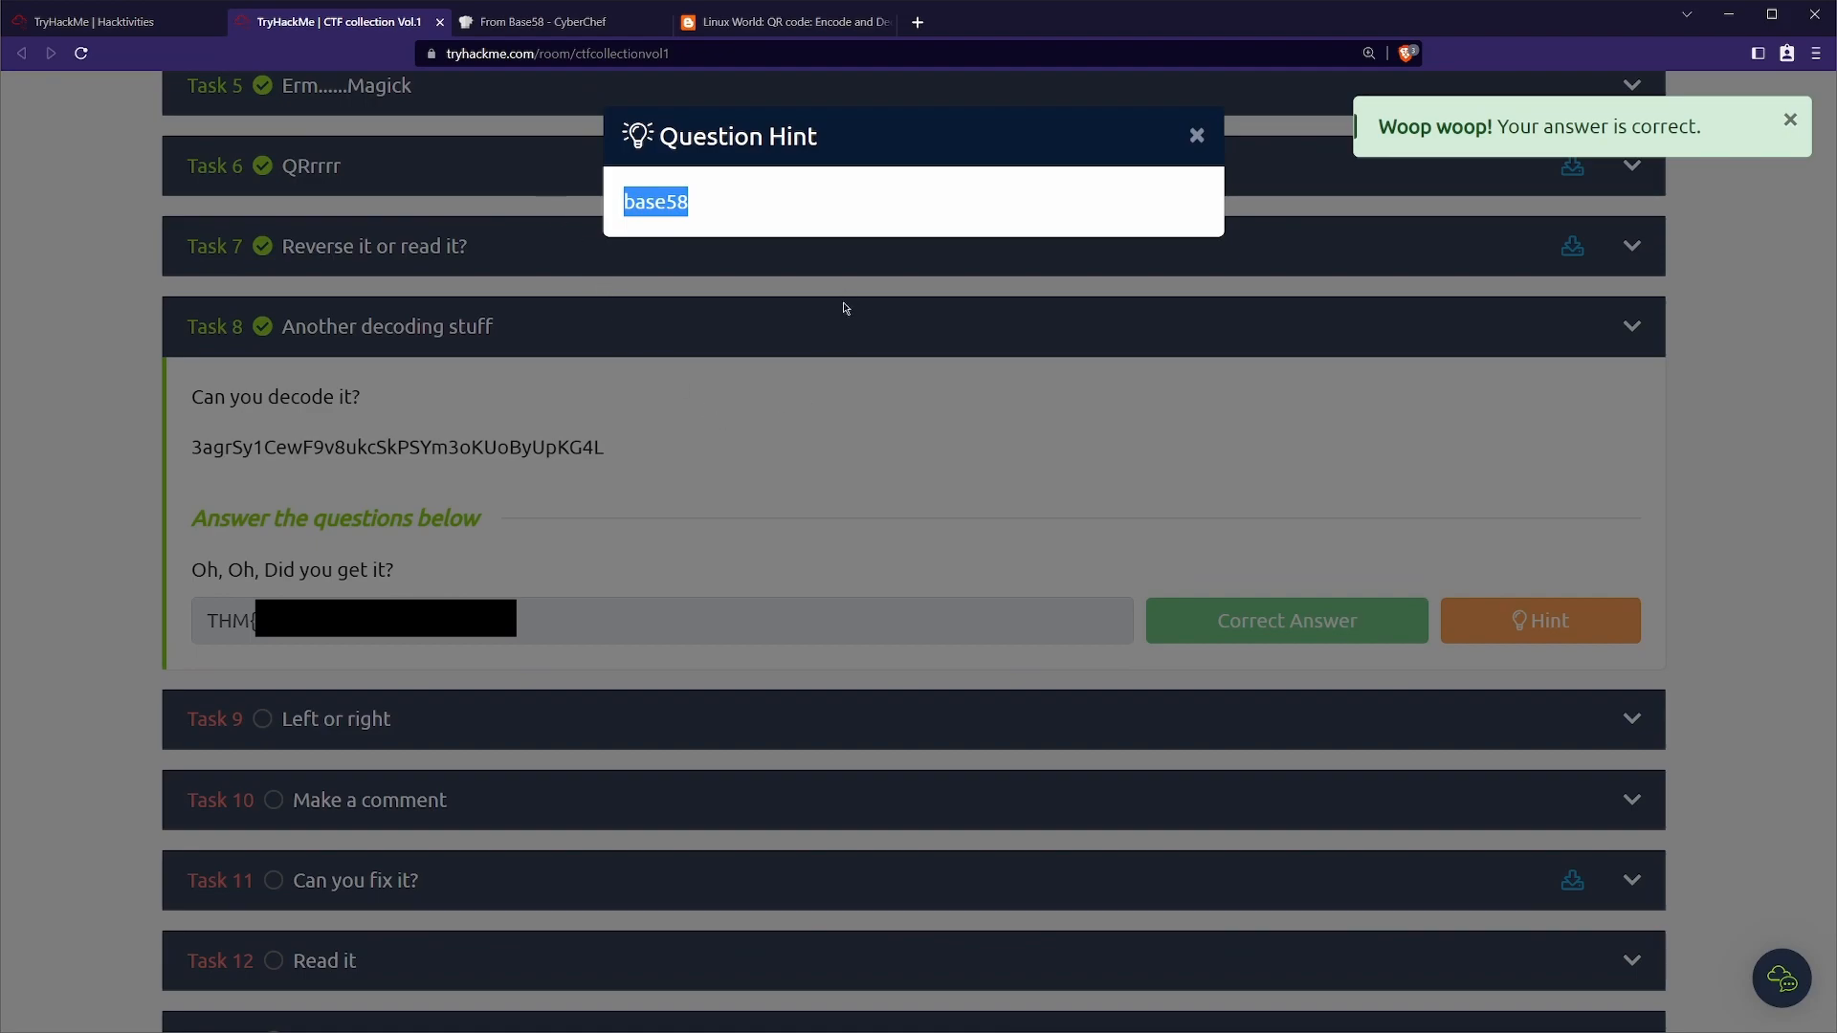
click(1194, 134)
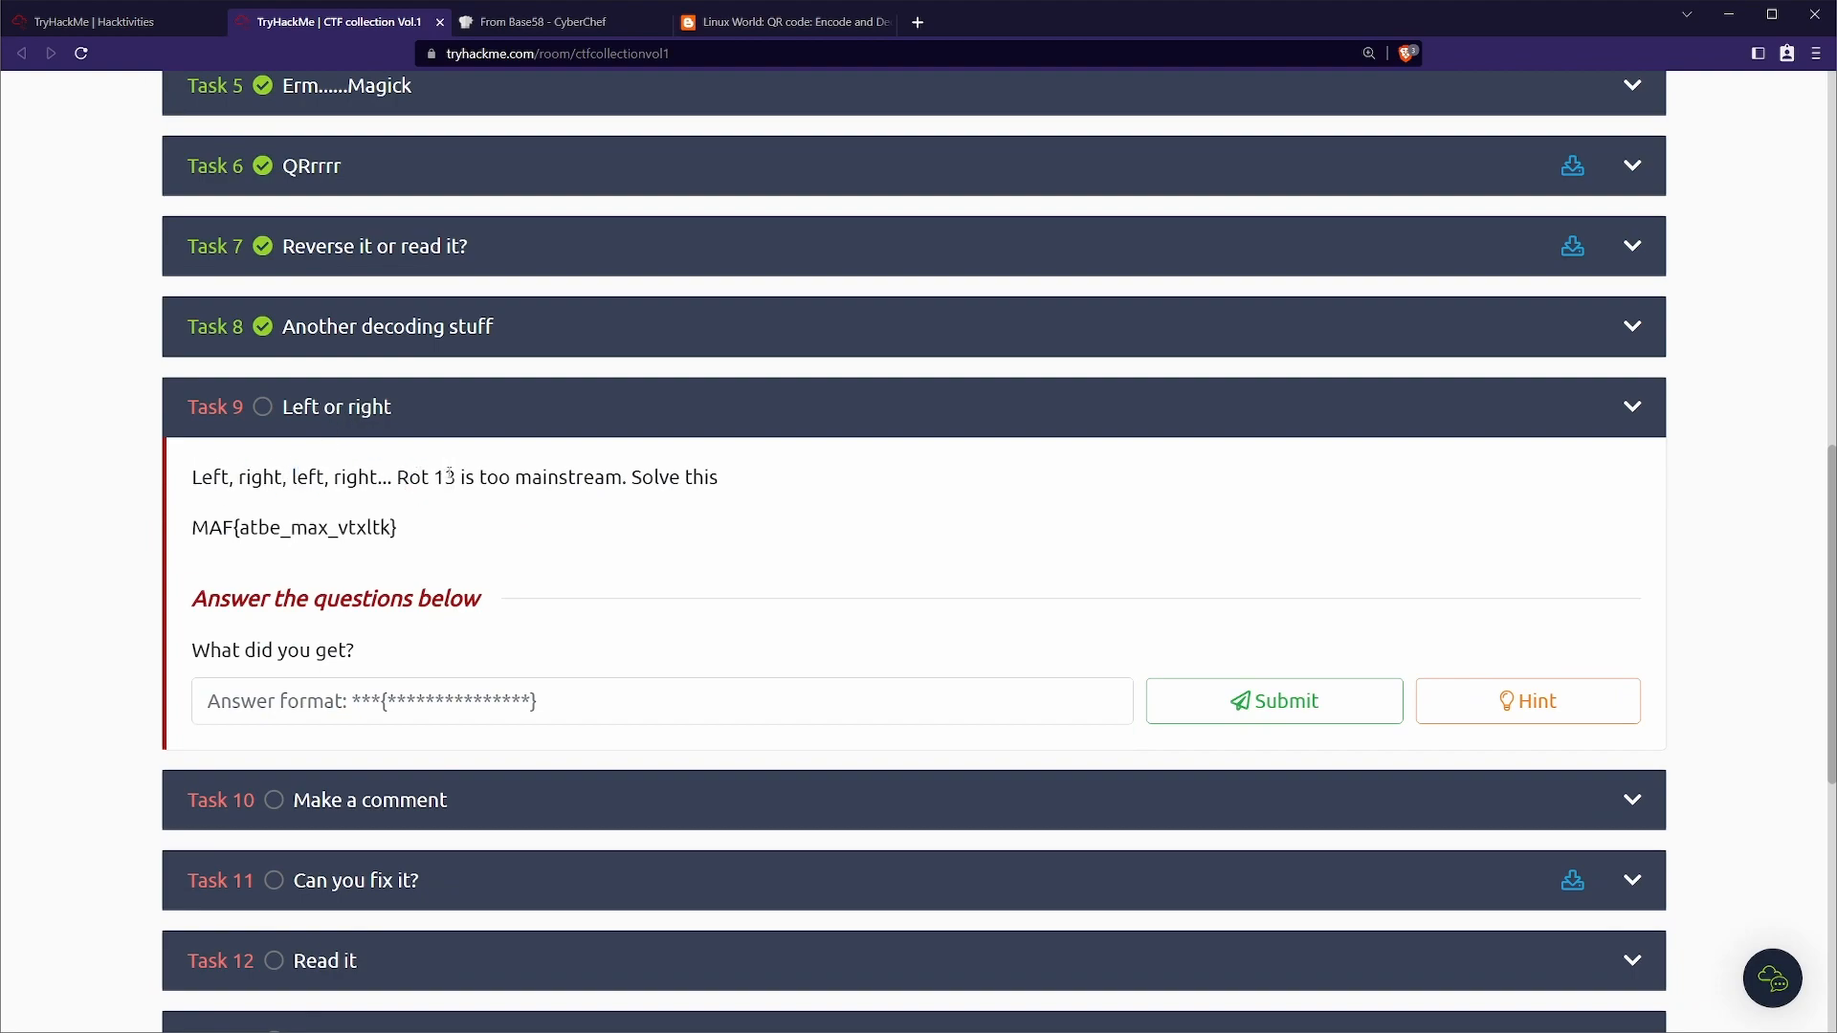
double_click(674, 477)
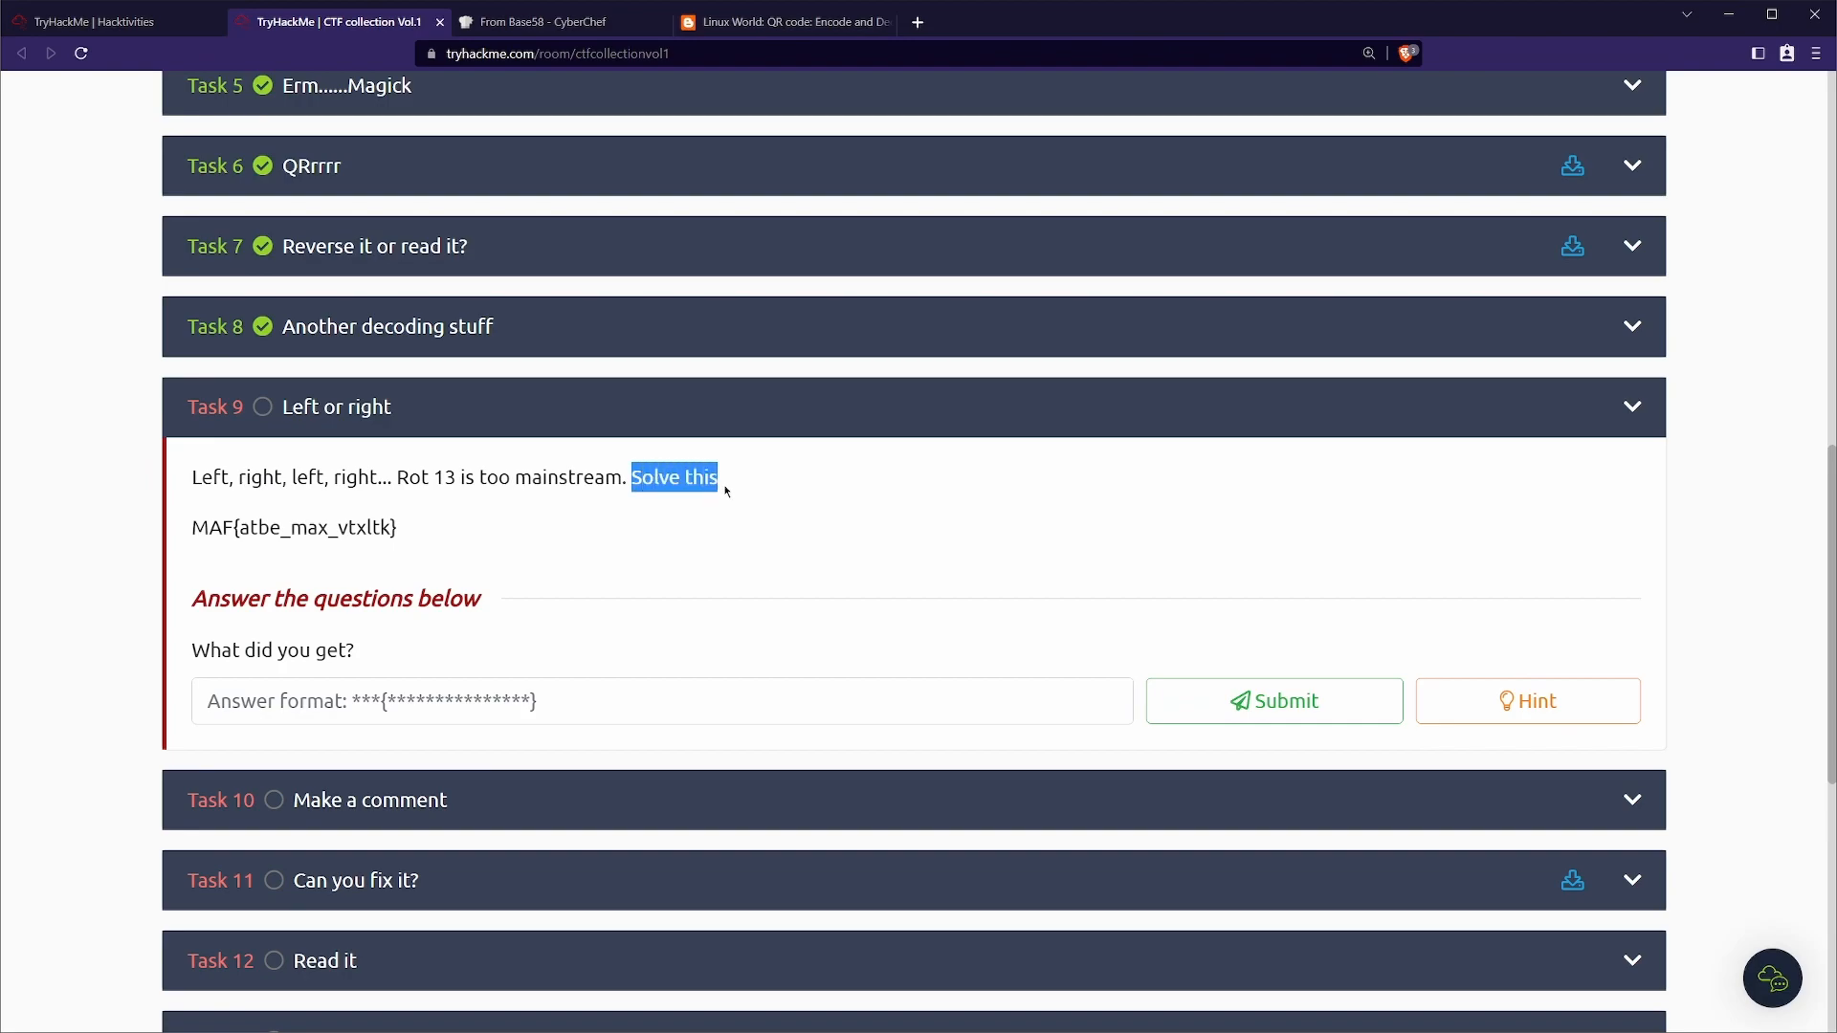
double_click(427, 477)
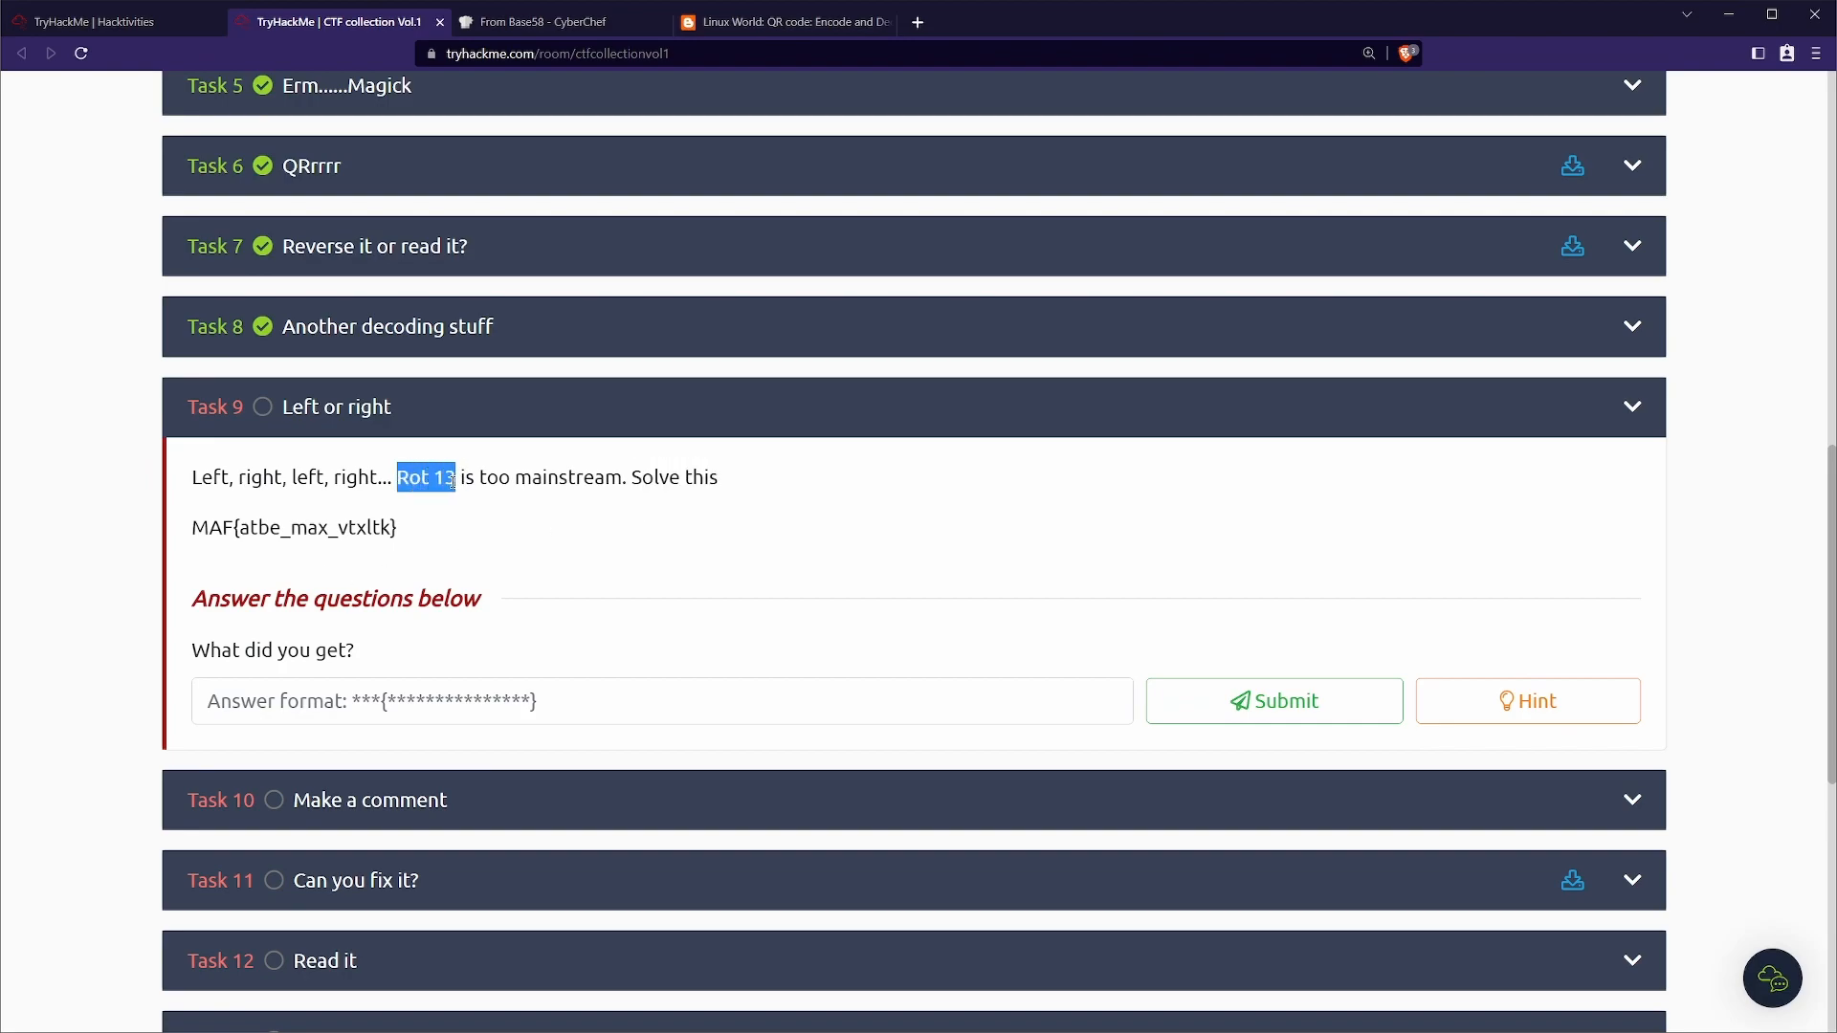
click(561, 22)
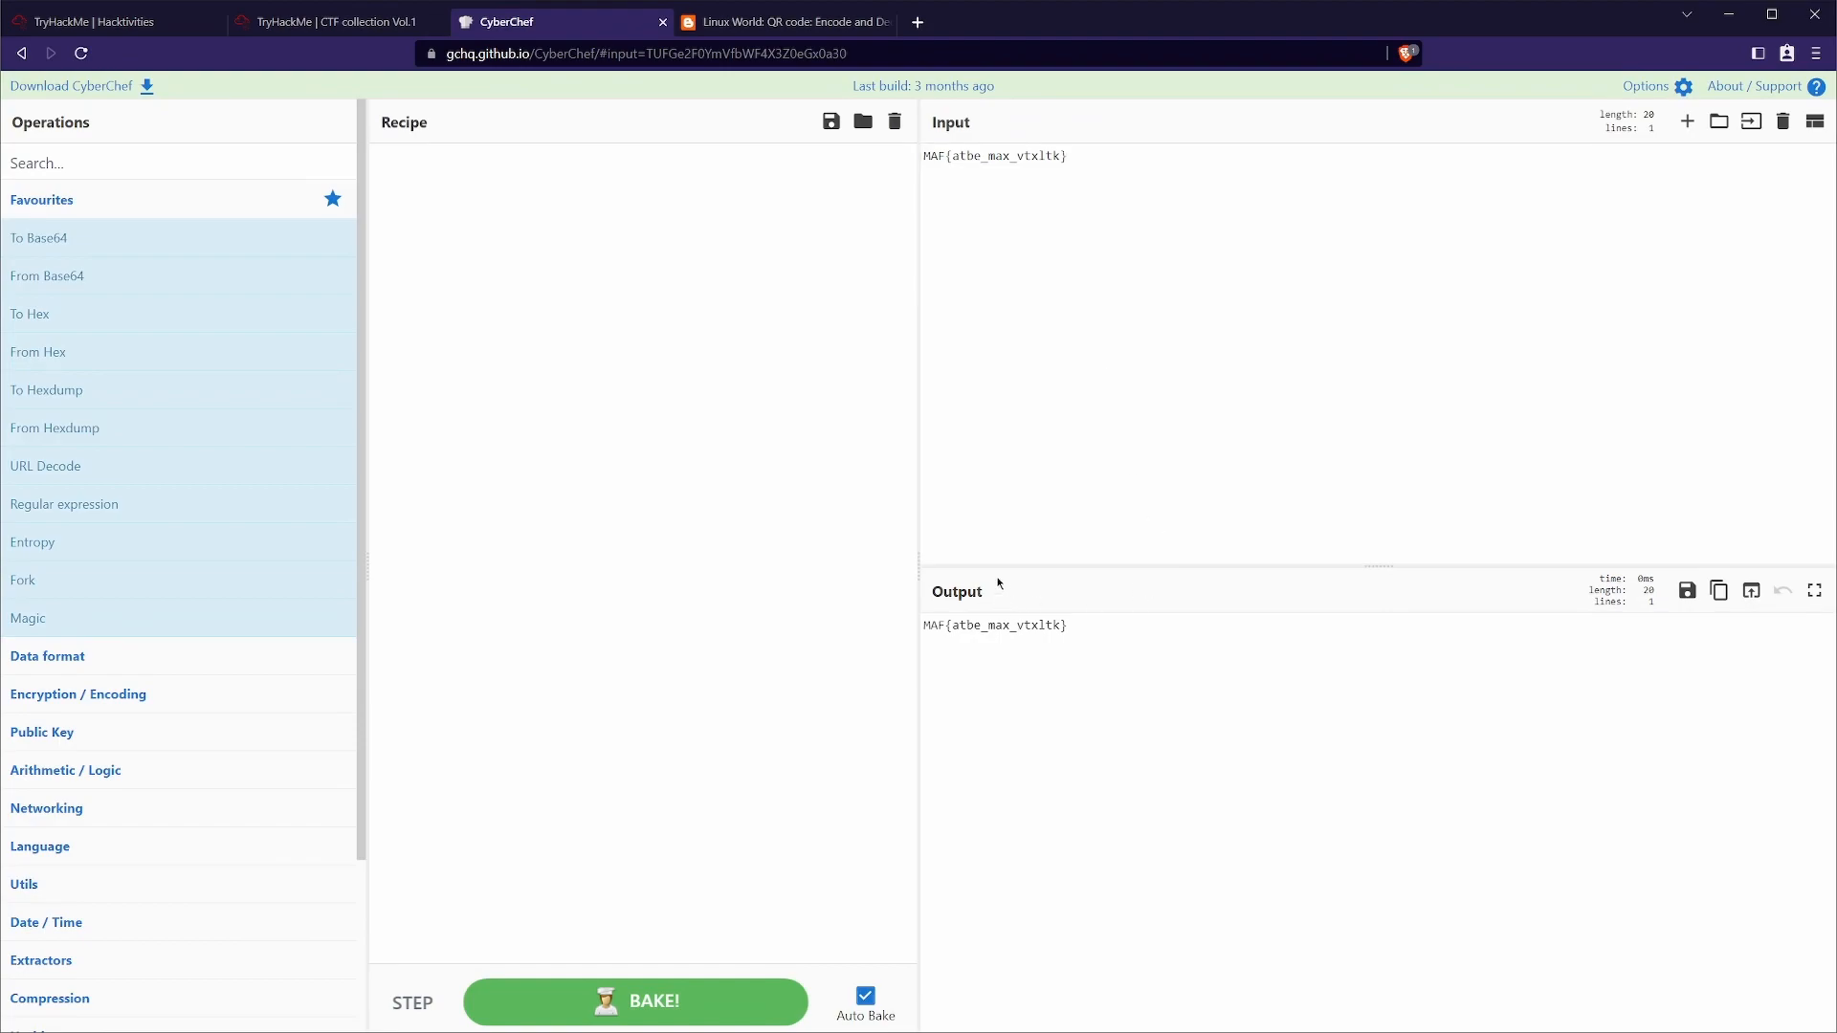
Step: Decode Task 9's text with ROT13 at amount 7, copy the flag and return to TryHackMe
text(ROT)
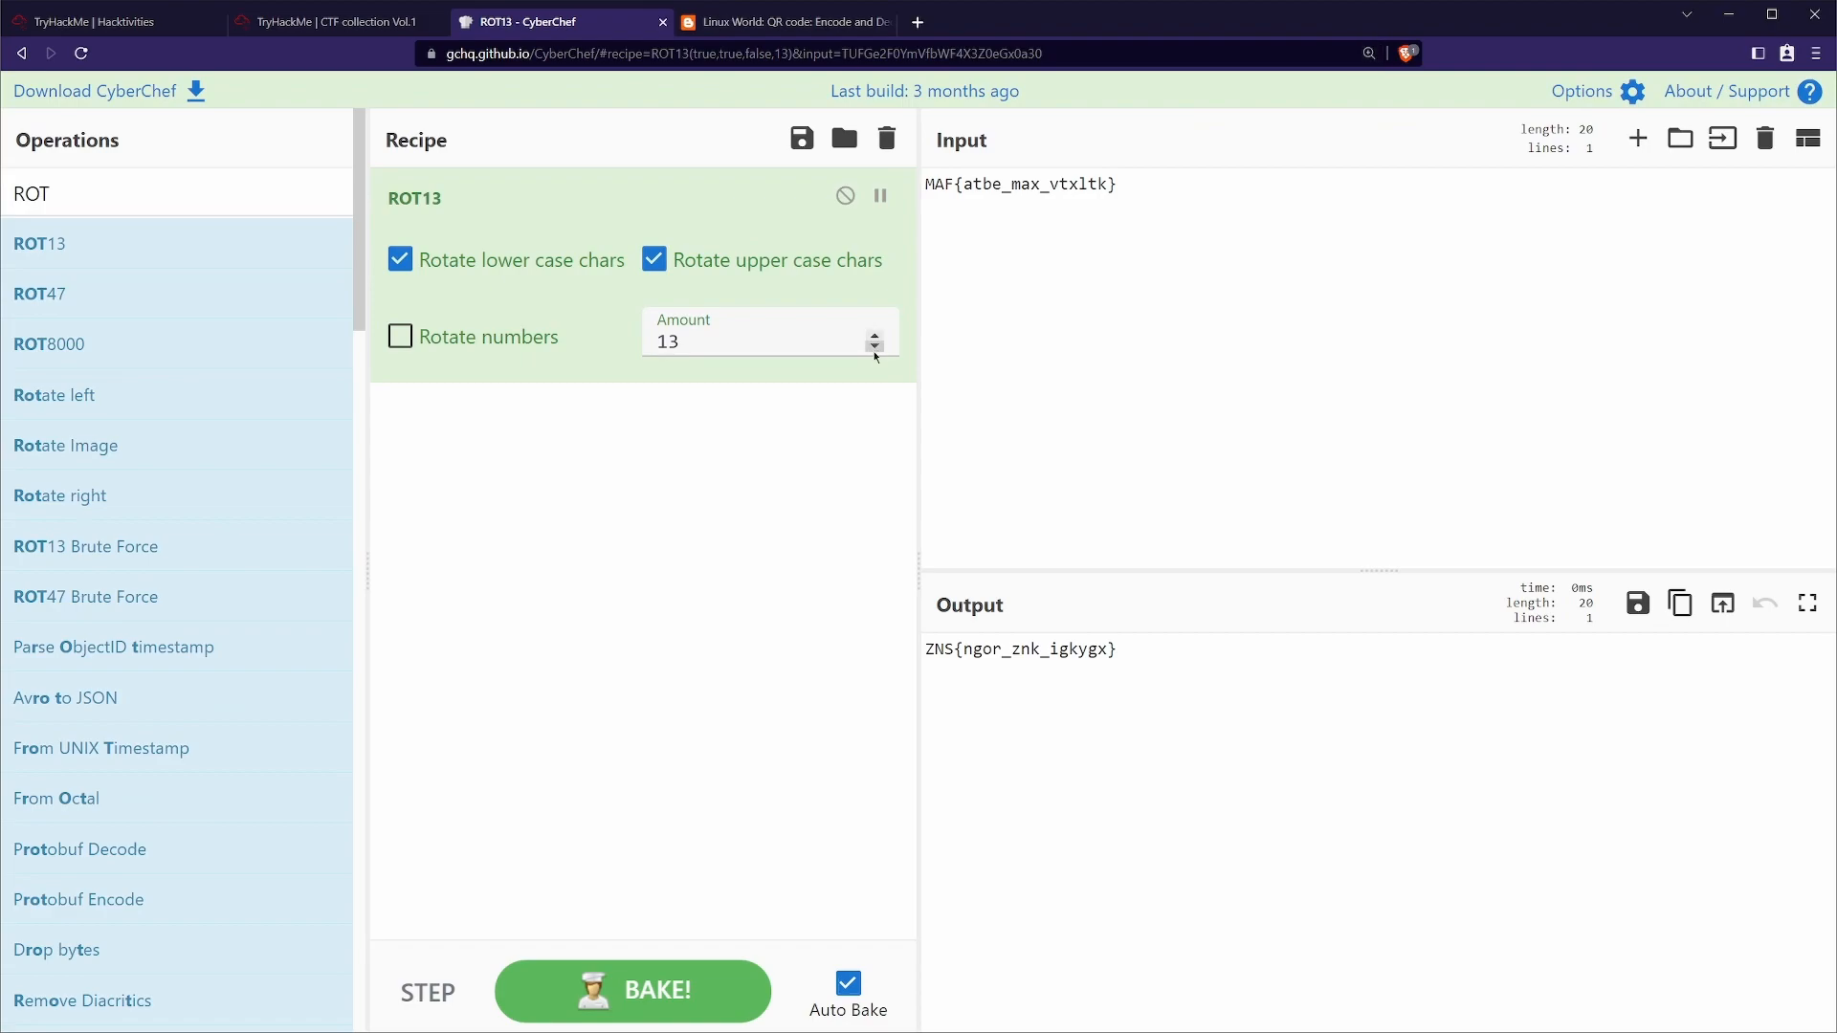
click(875, 347)
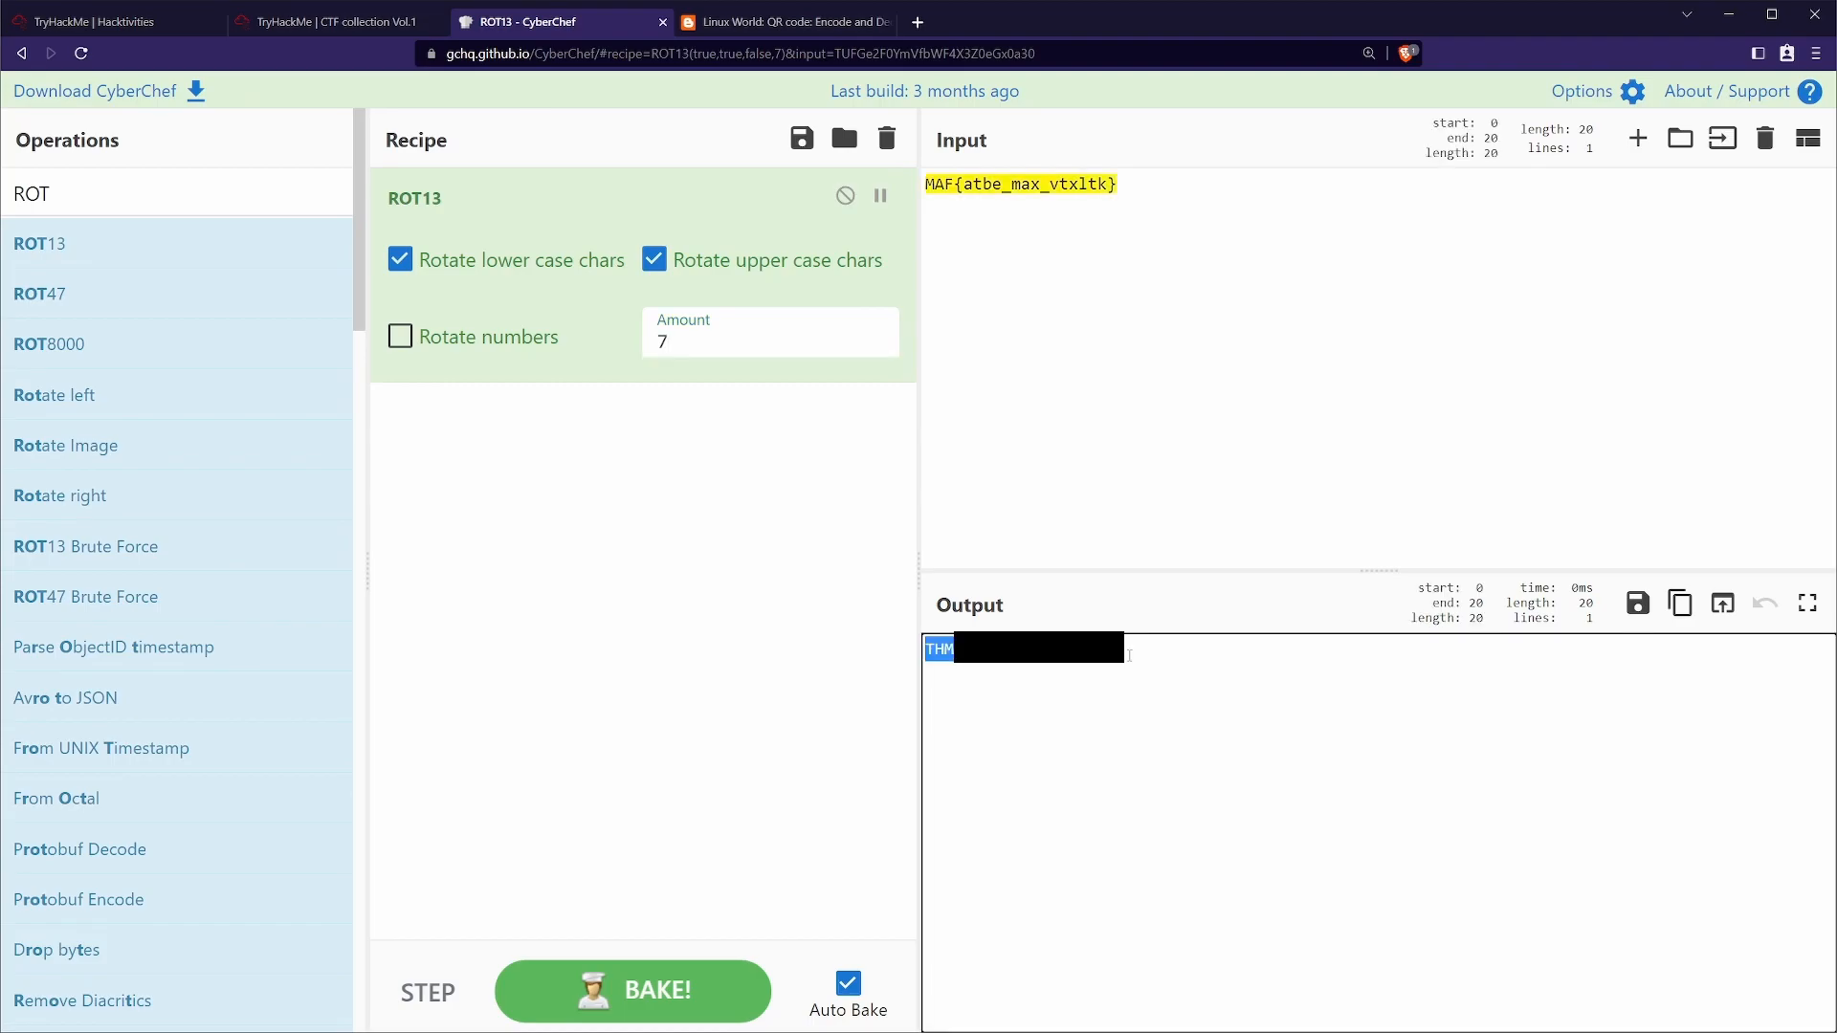
click(762, 341)
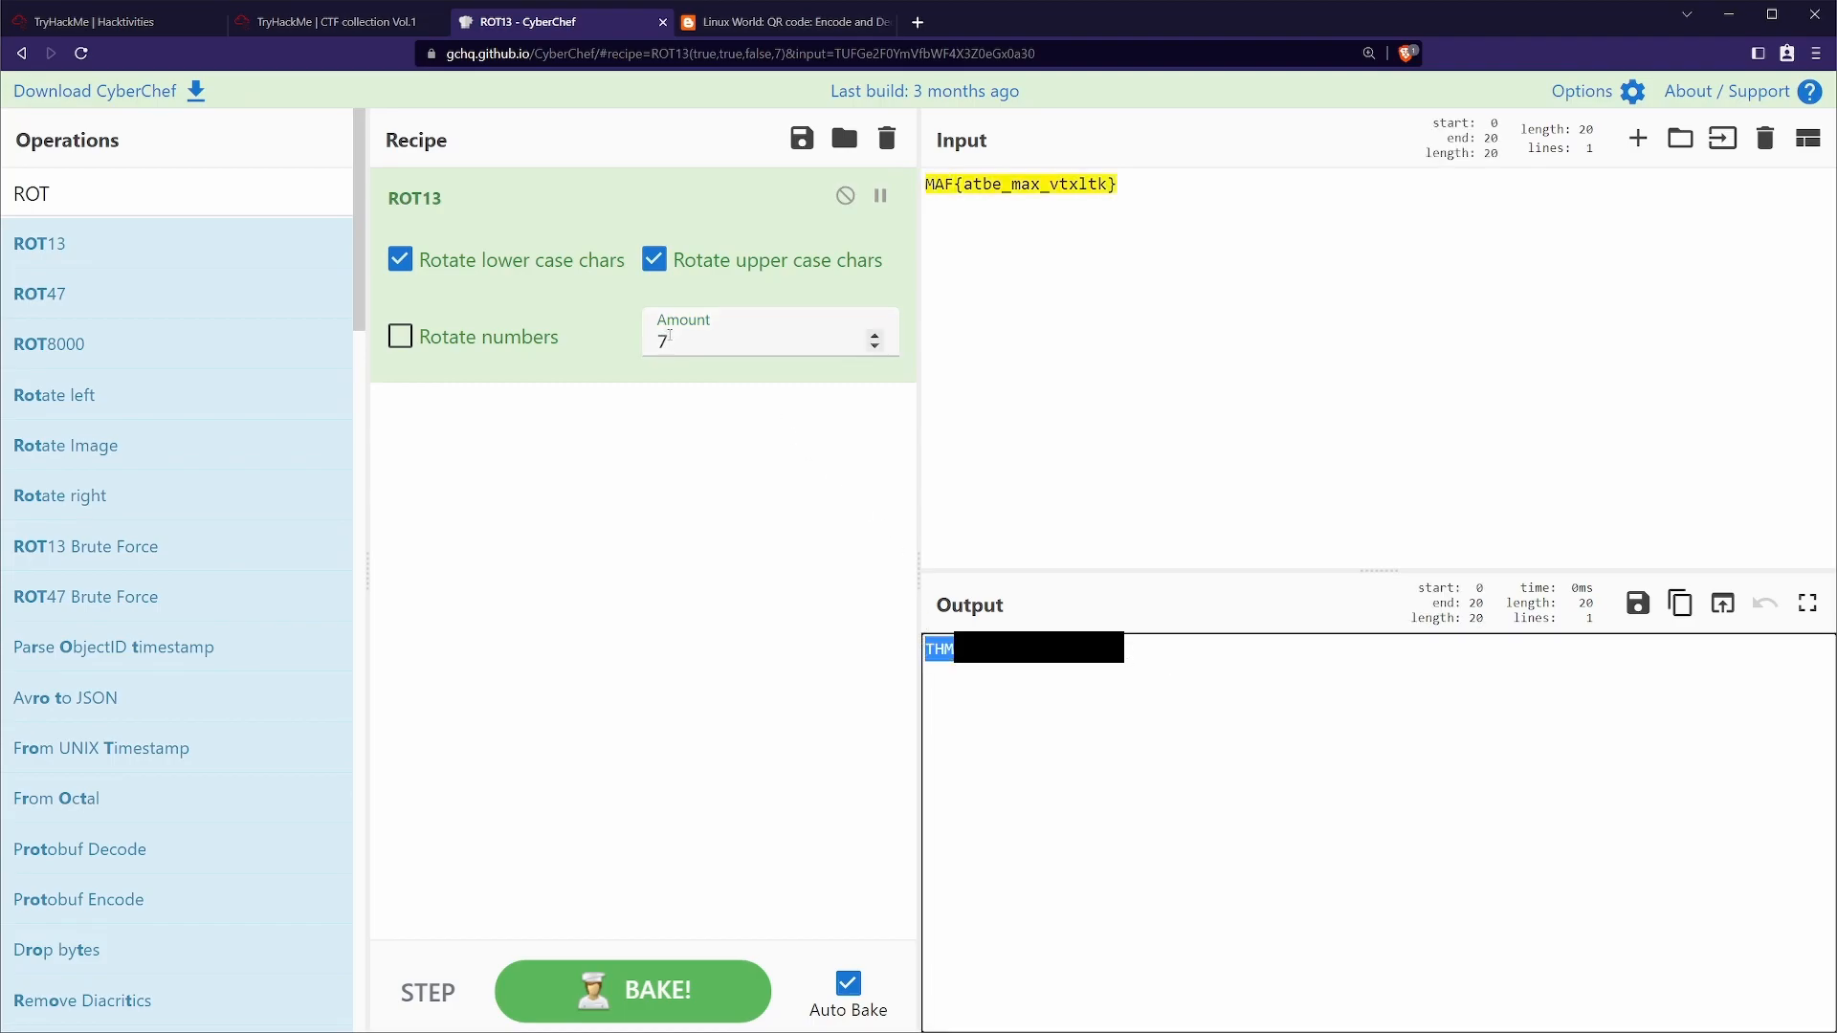
click(337, 21)
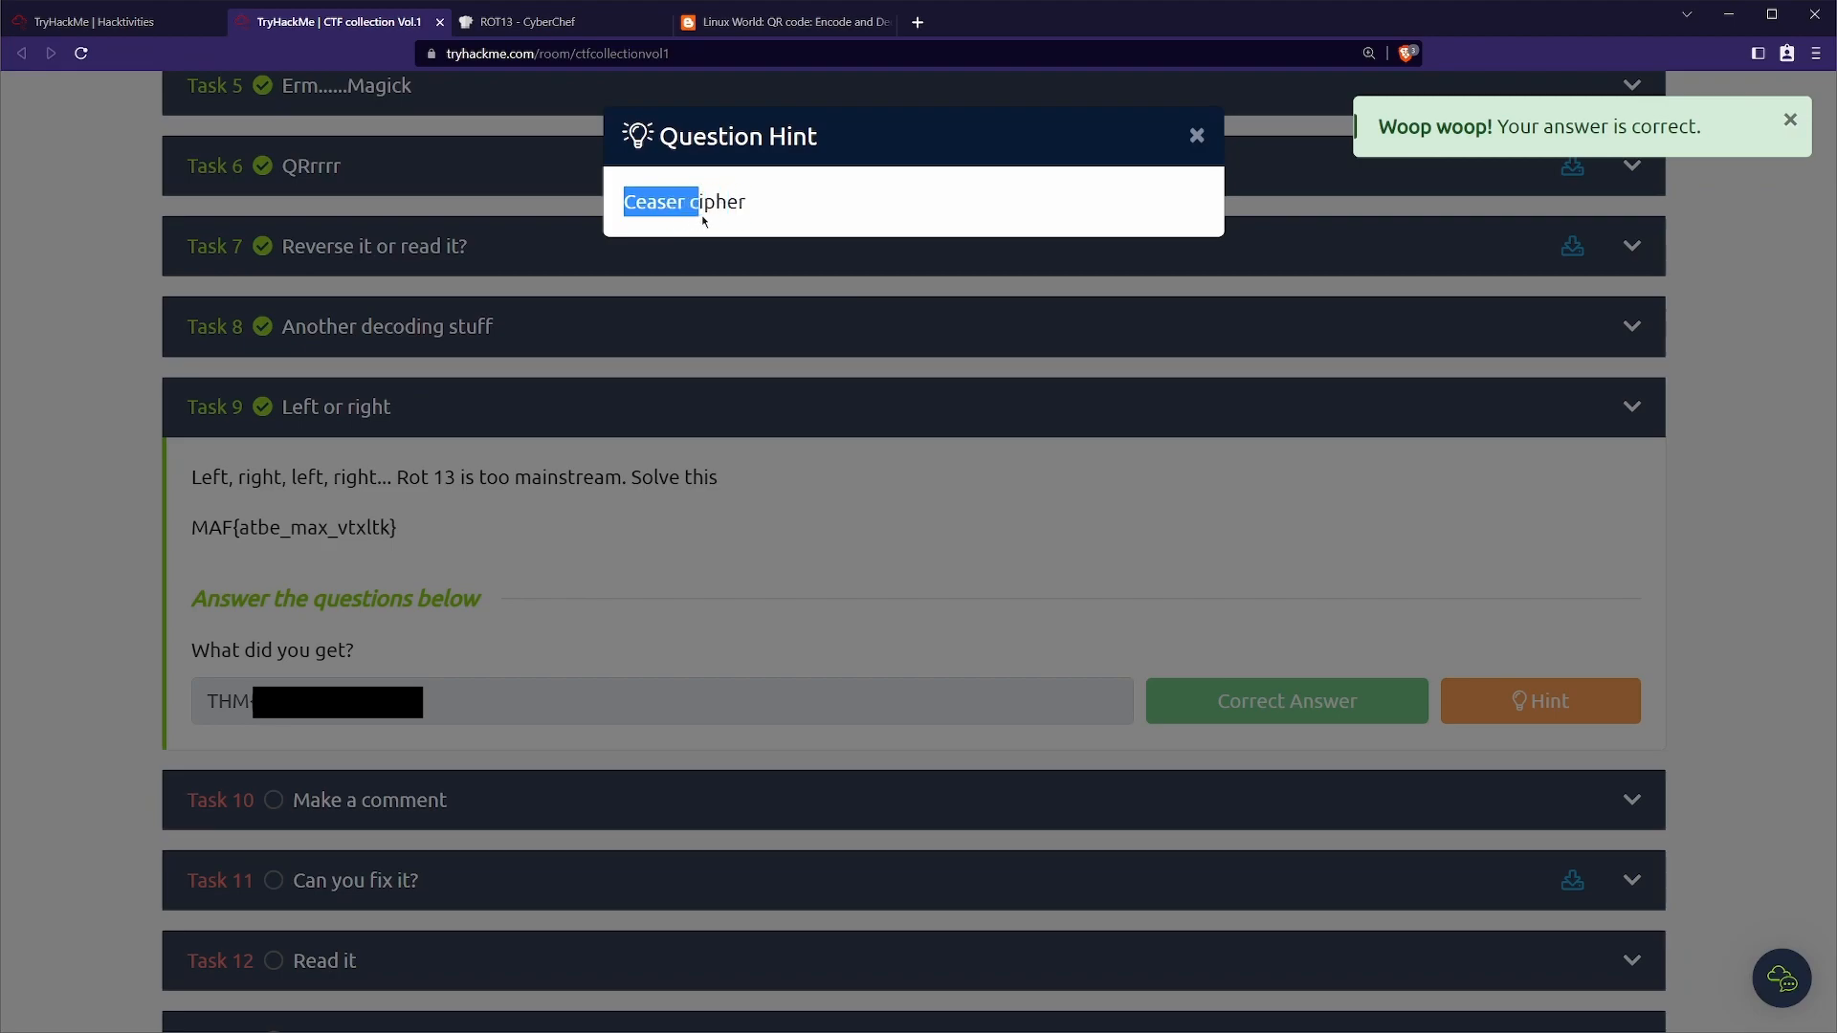
Step: Inspect Task 10's description in the page HTML to reveal the hidden flag
double_click(717, 201)
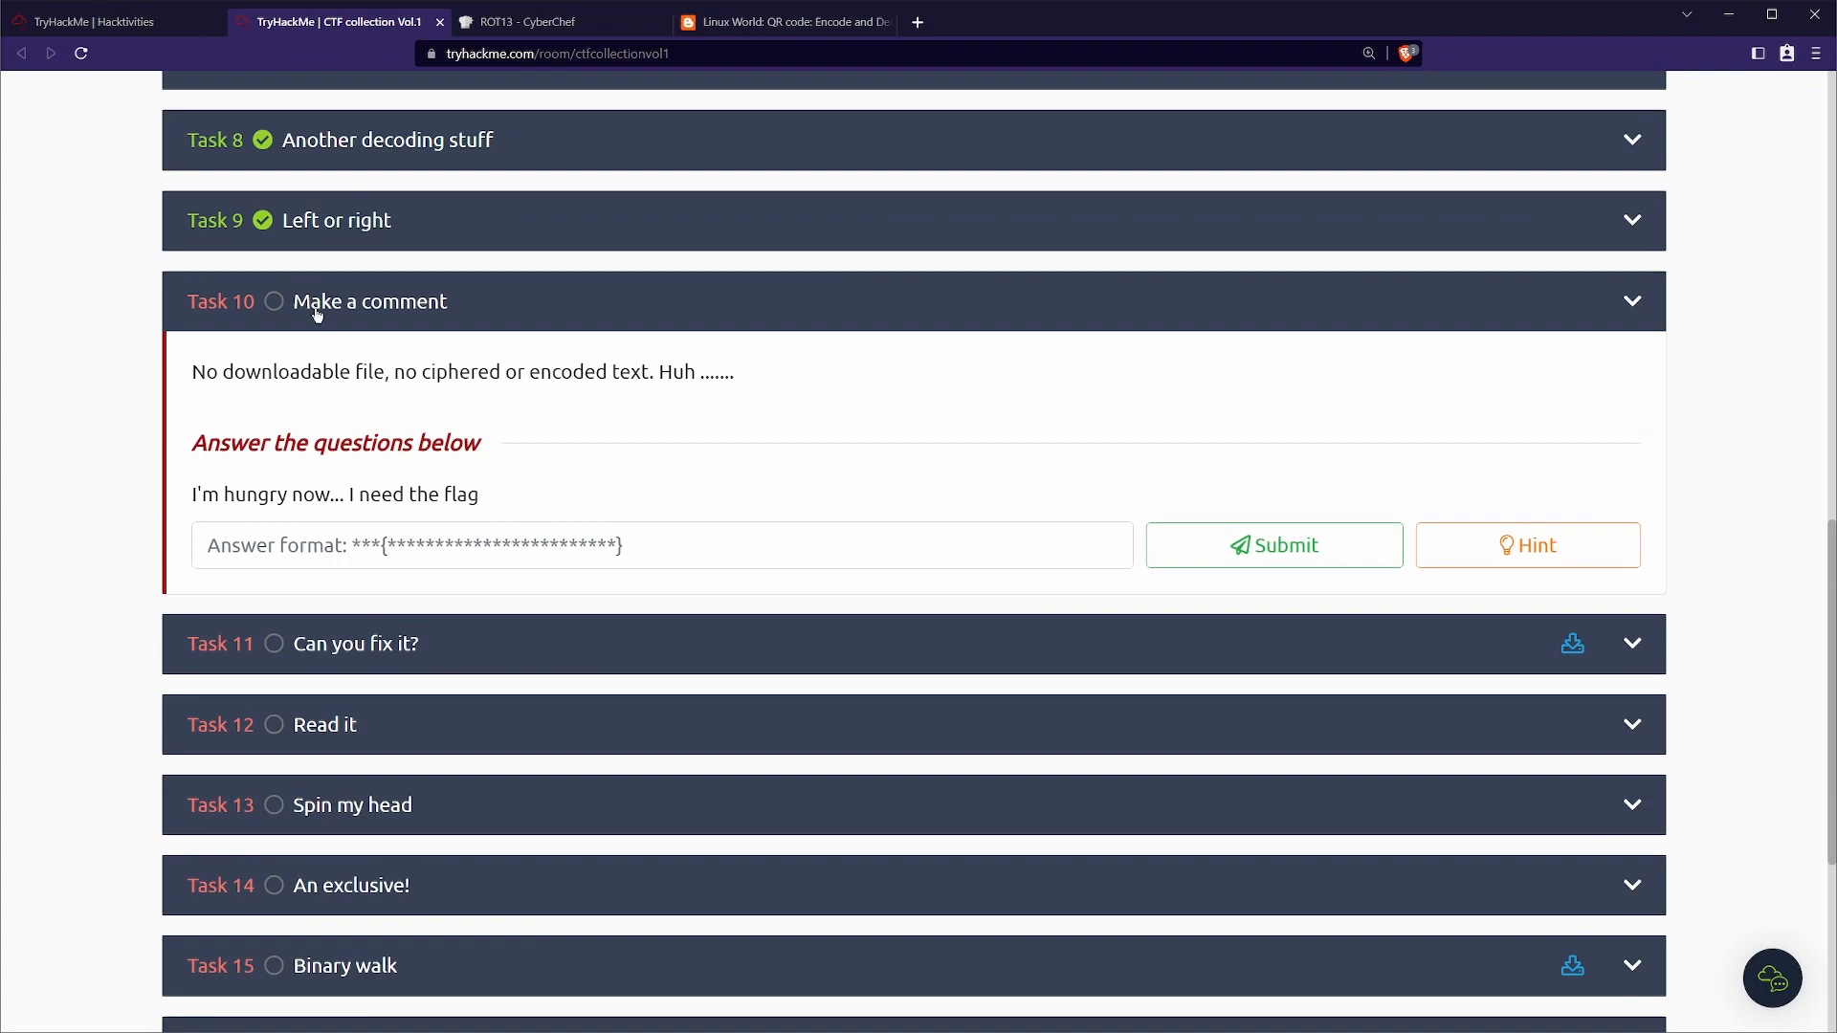
double_click(287, 371)
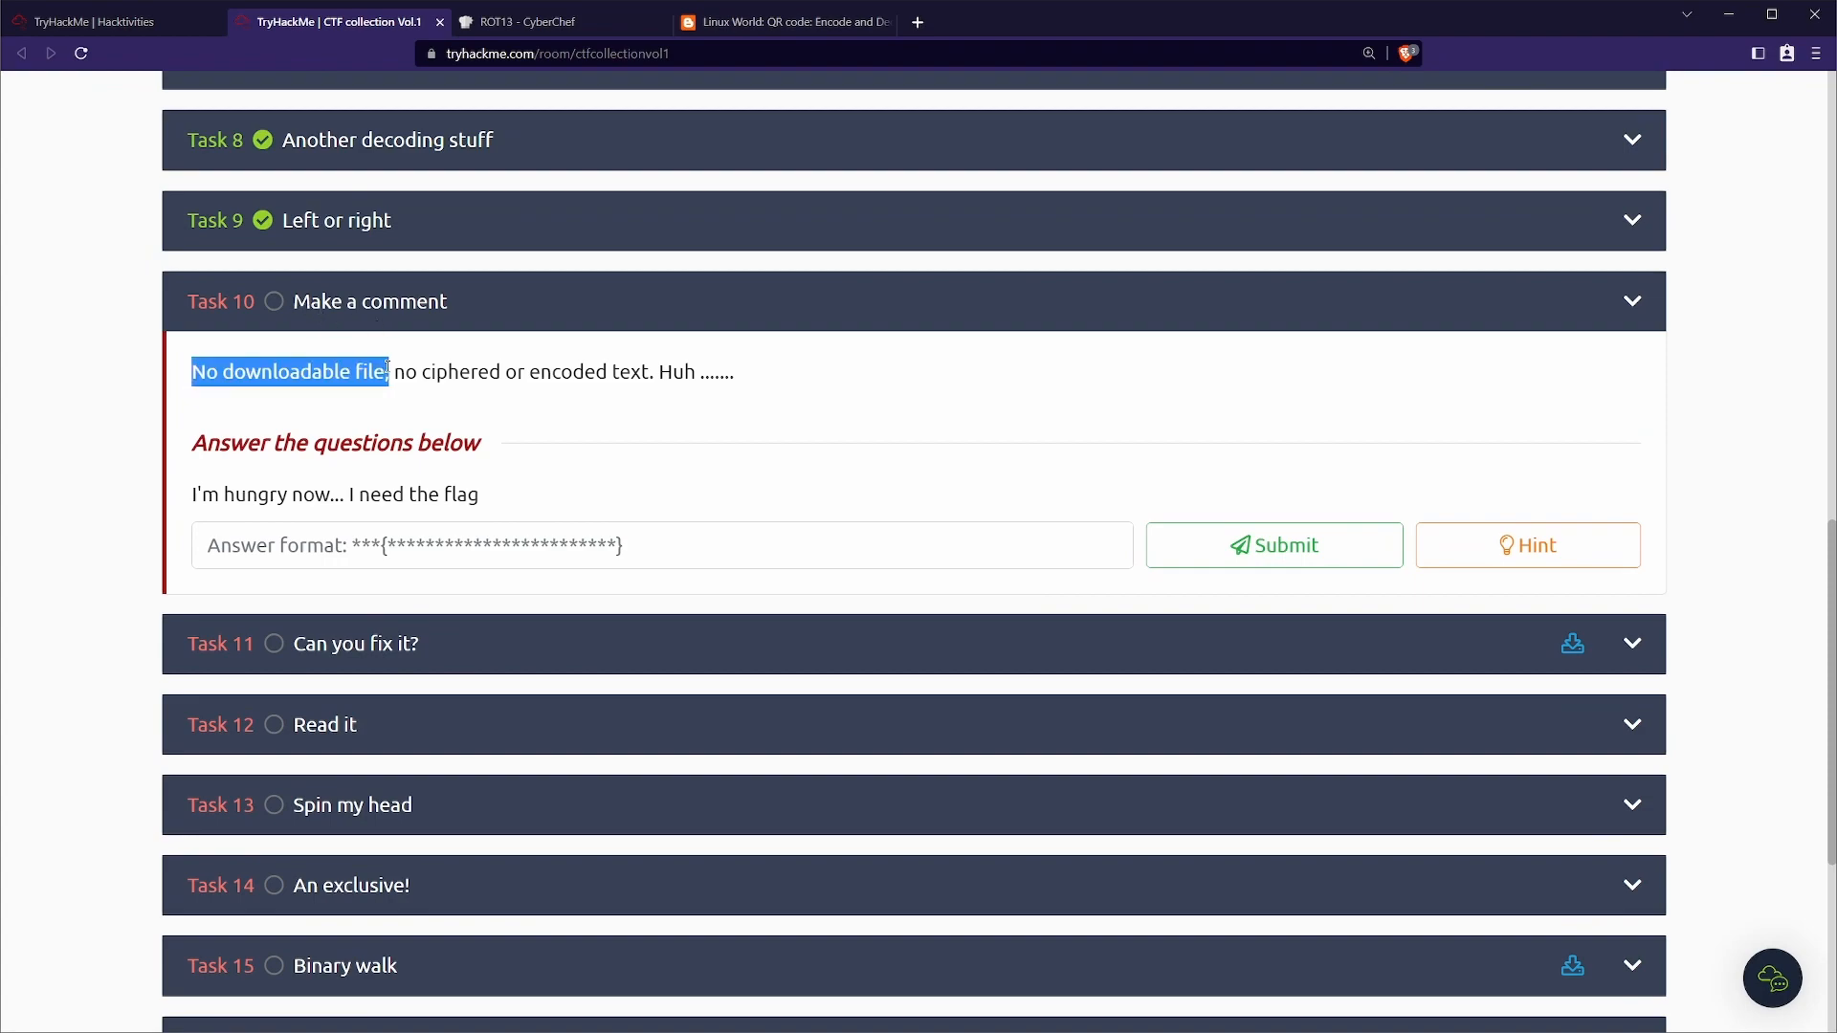
drag(392, 371, 708, 371)
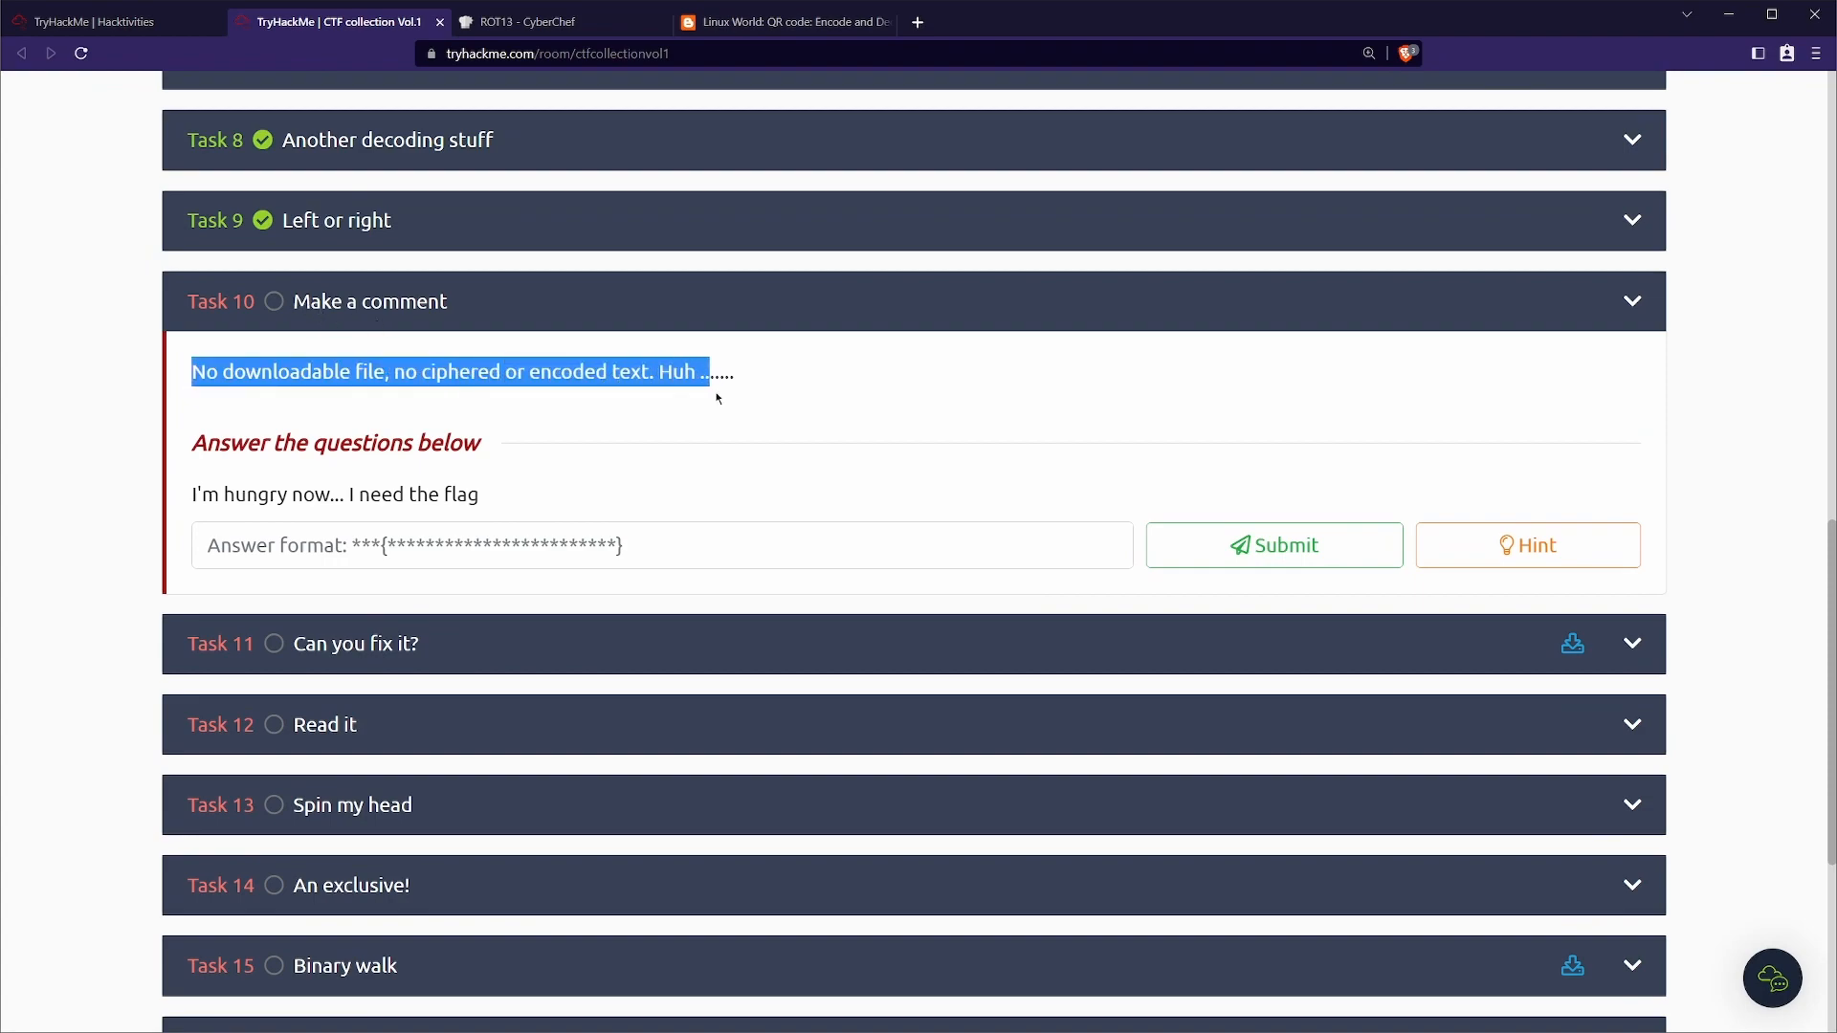
click(459, 396)
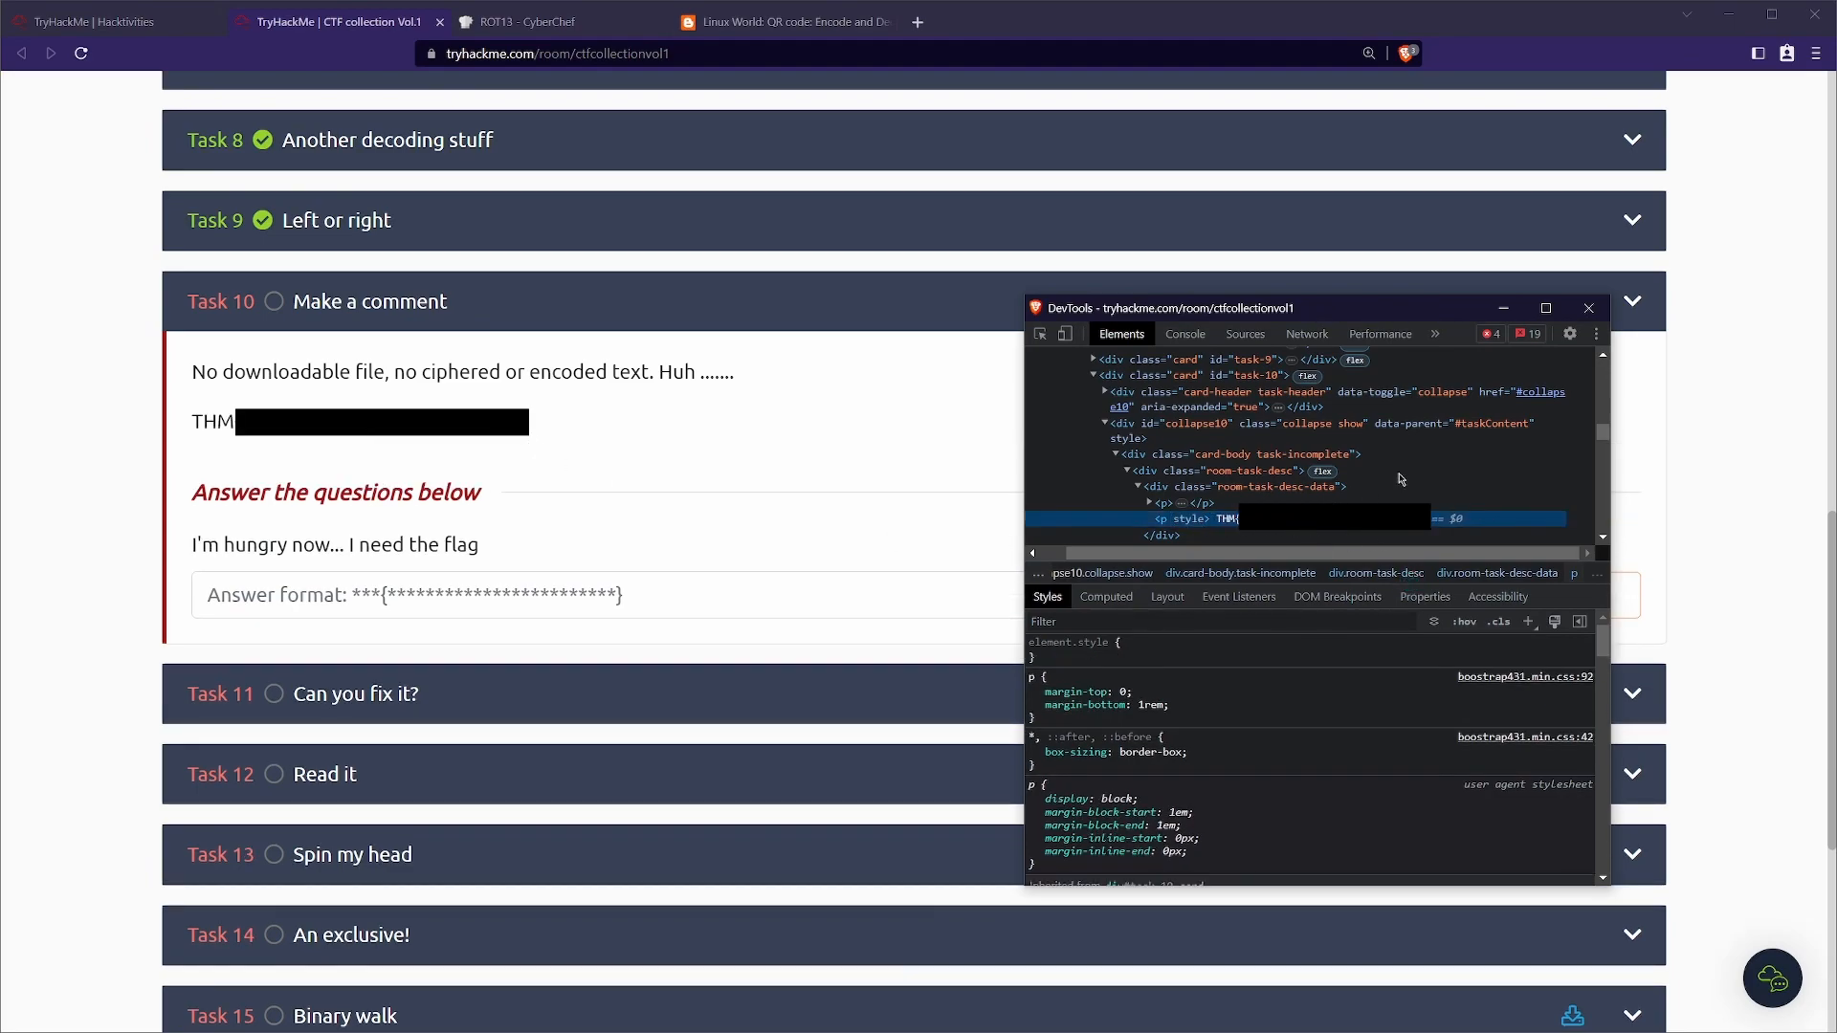
click(1588, 306)
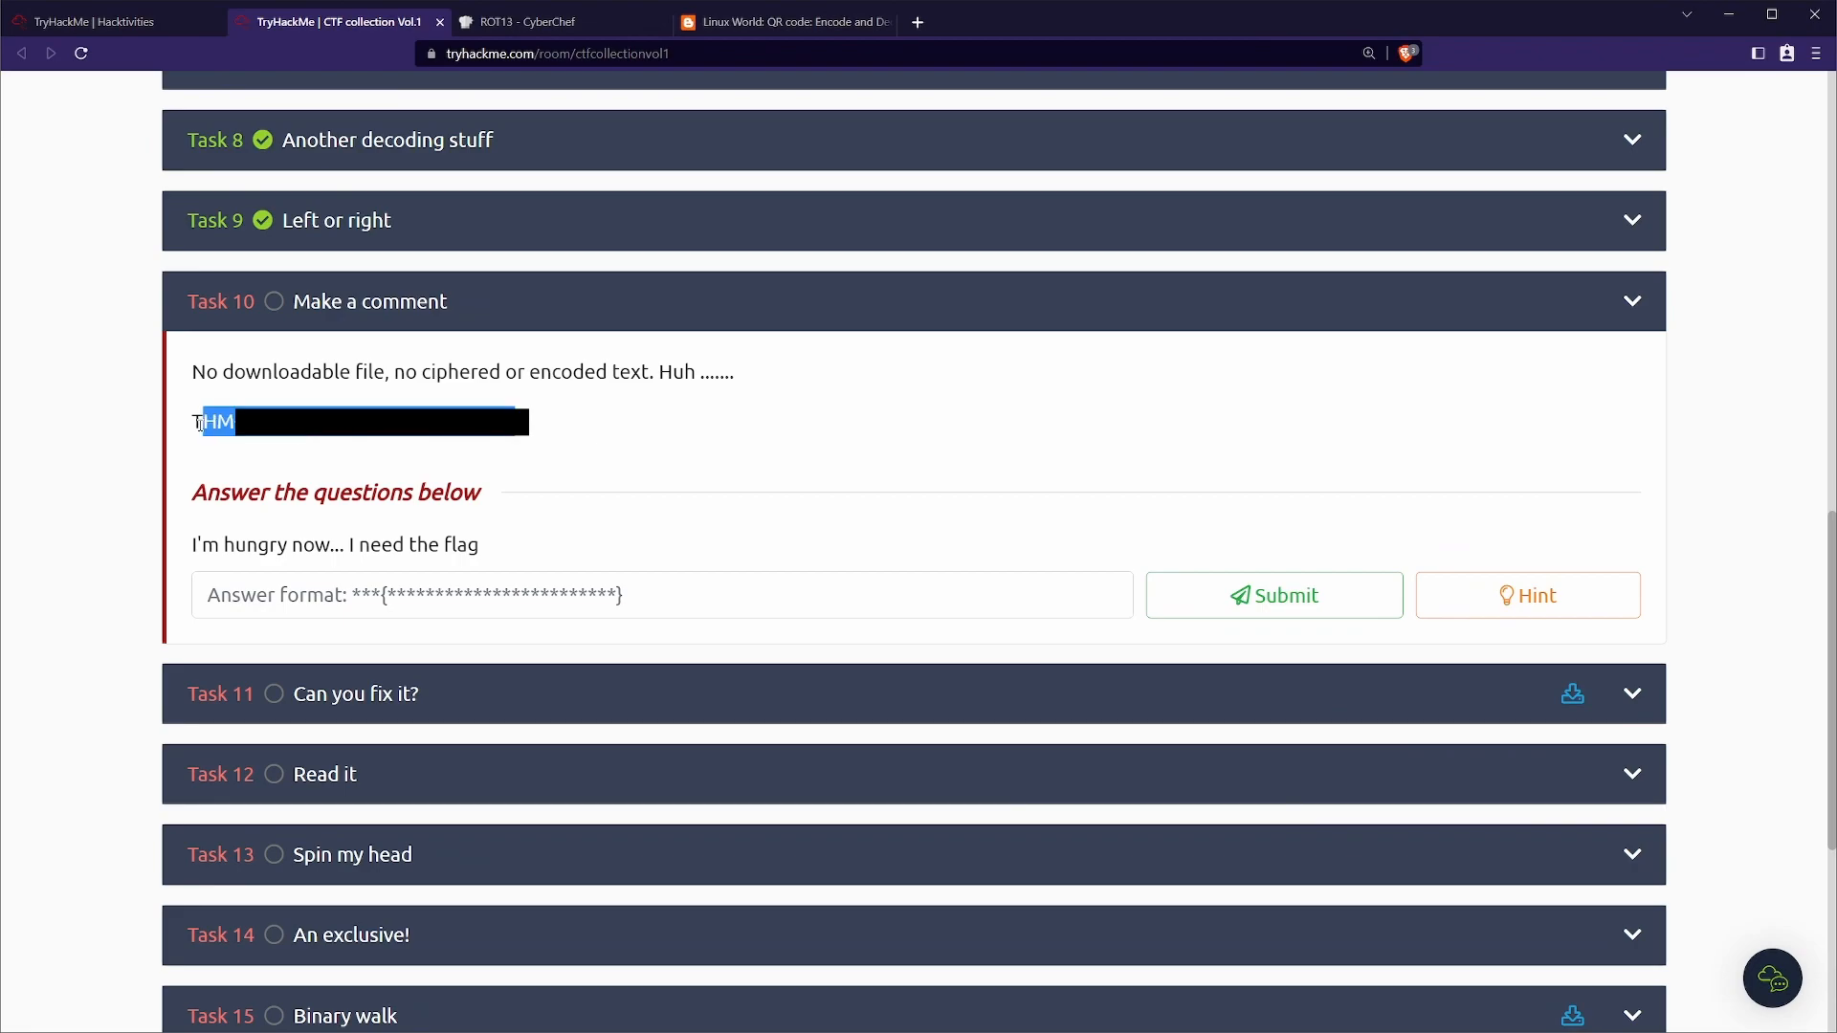
Step: View and close Task 10's hint, then read Task 11's broken PNG challenge
click(1272, 593)
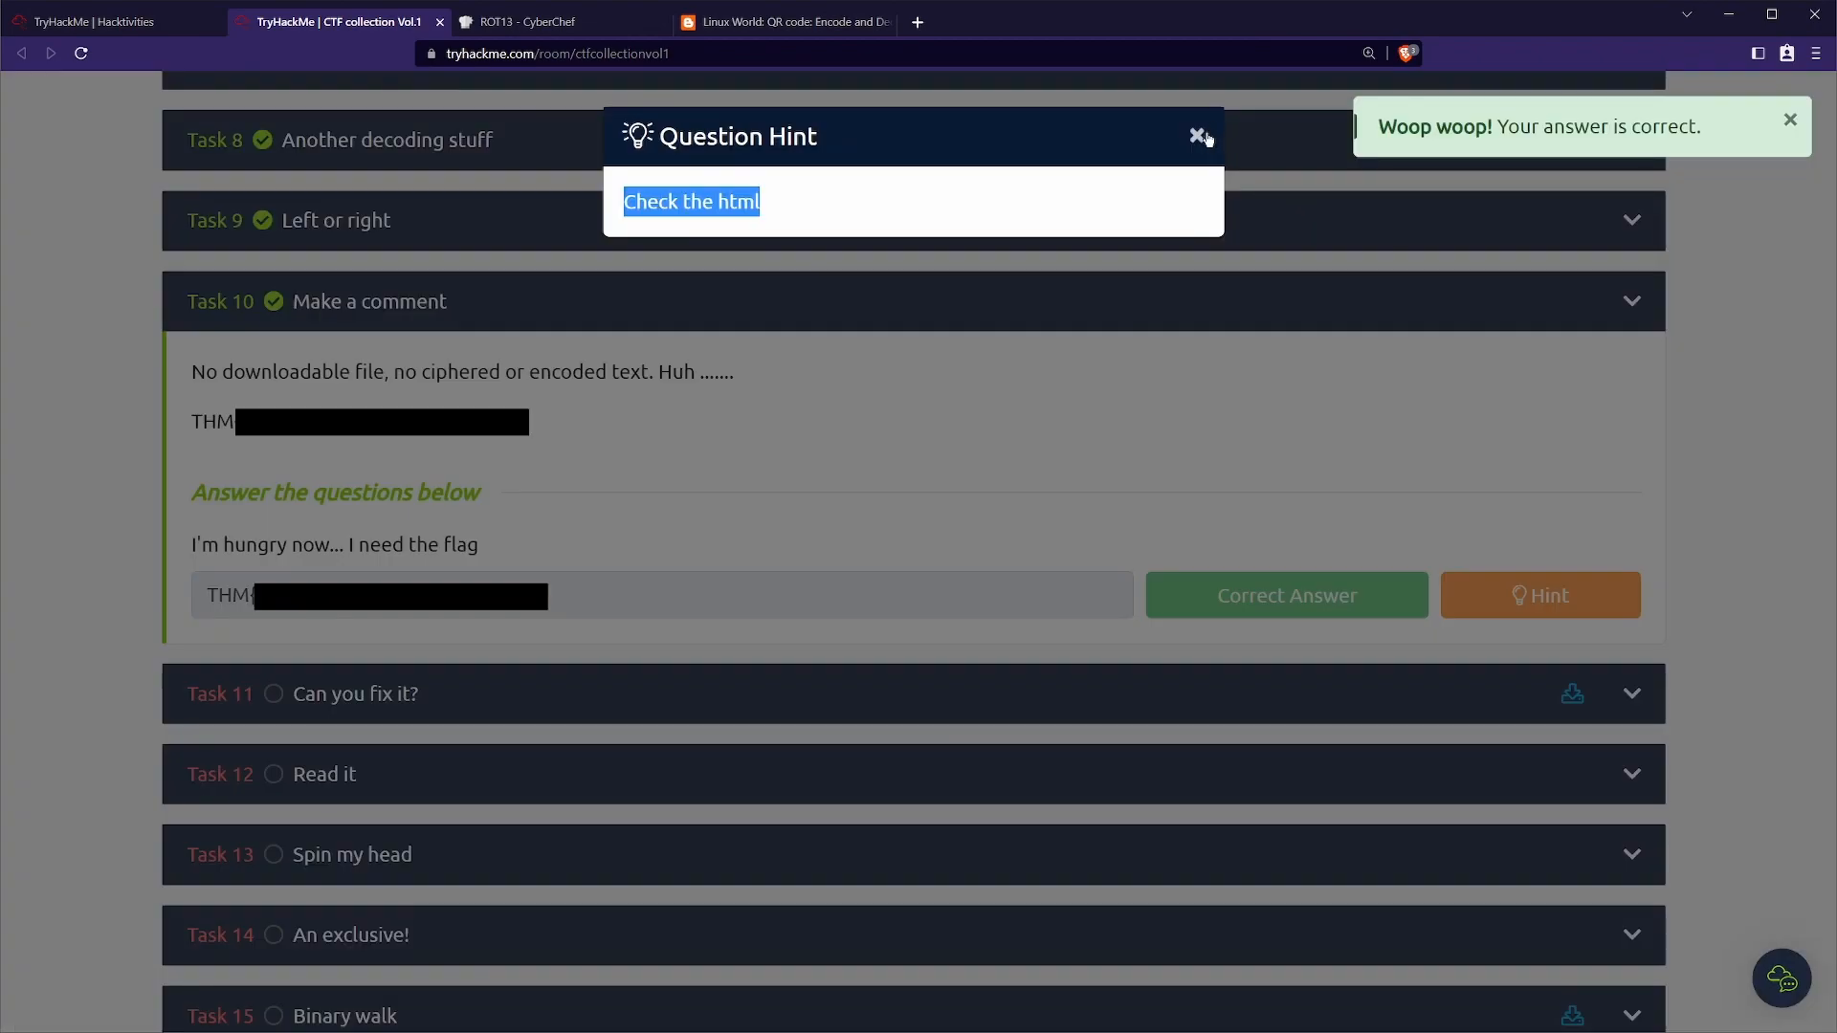
click(1198, 136)
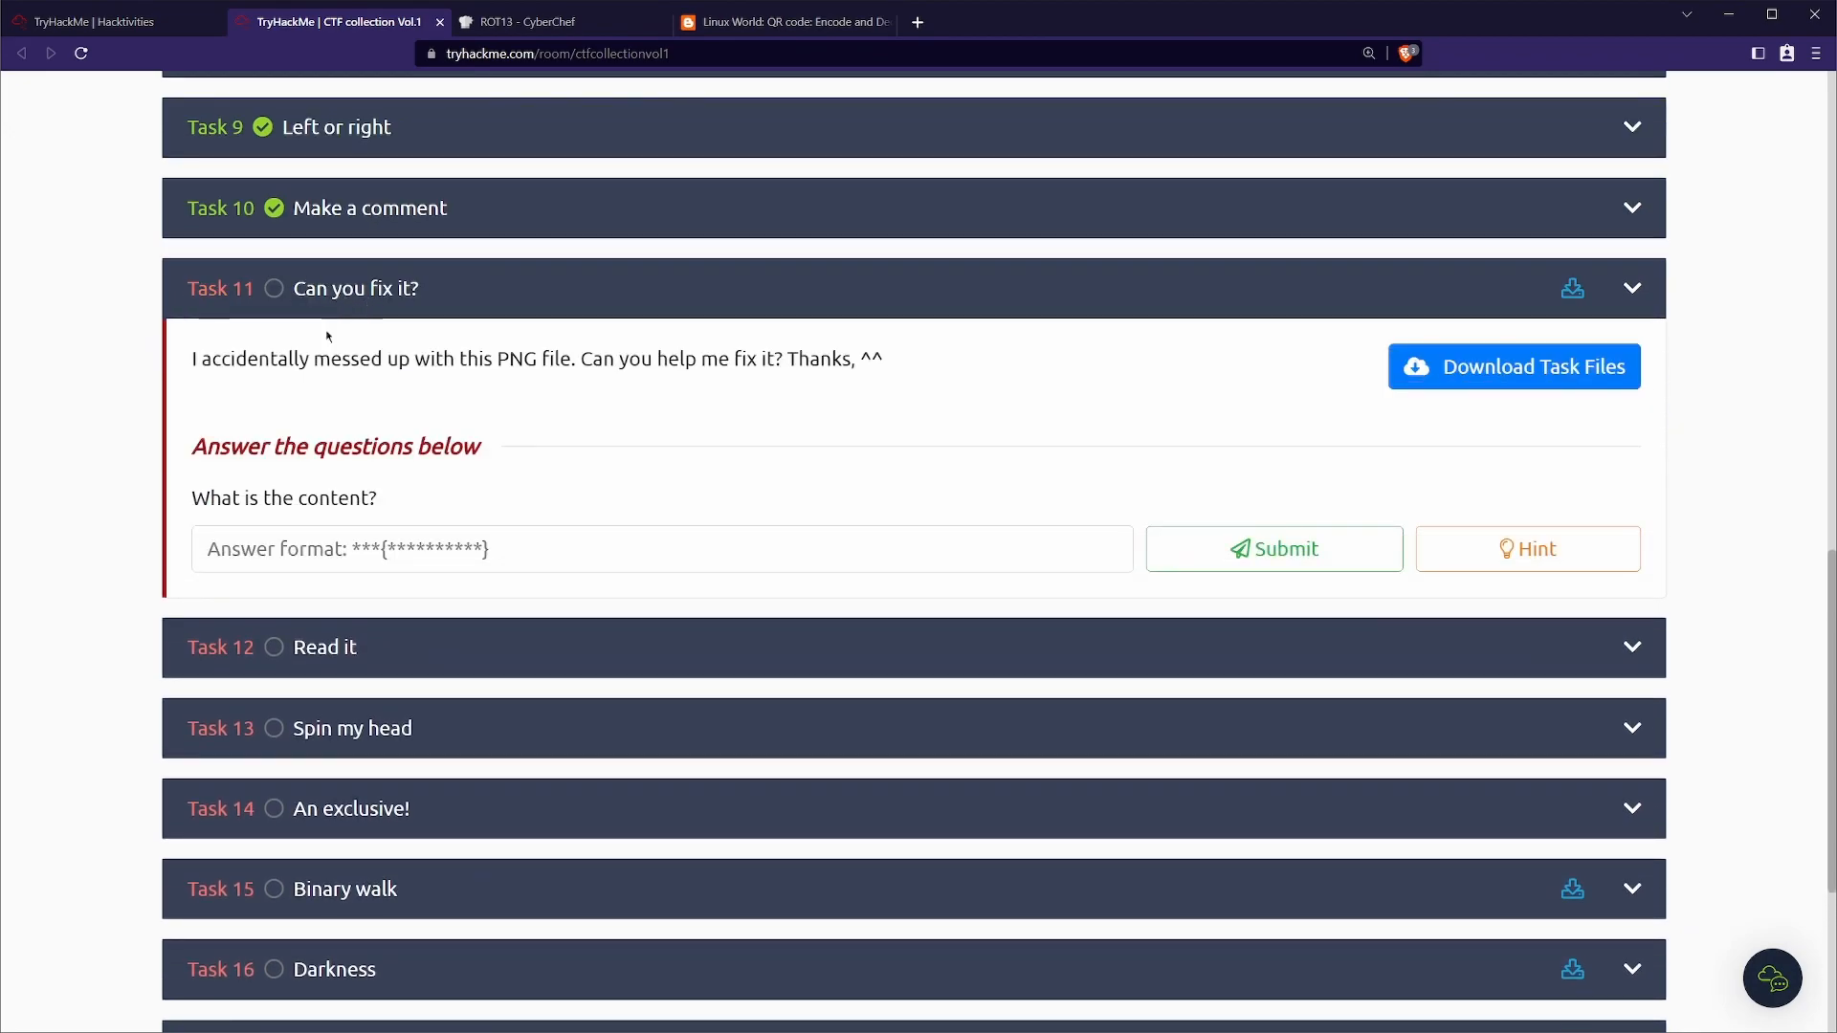
drag(191, 358, 560, 358)
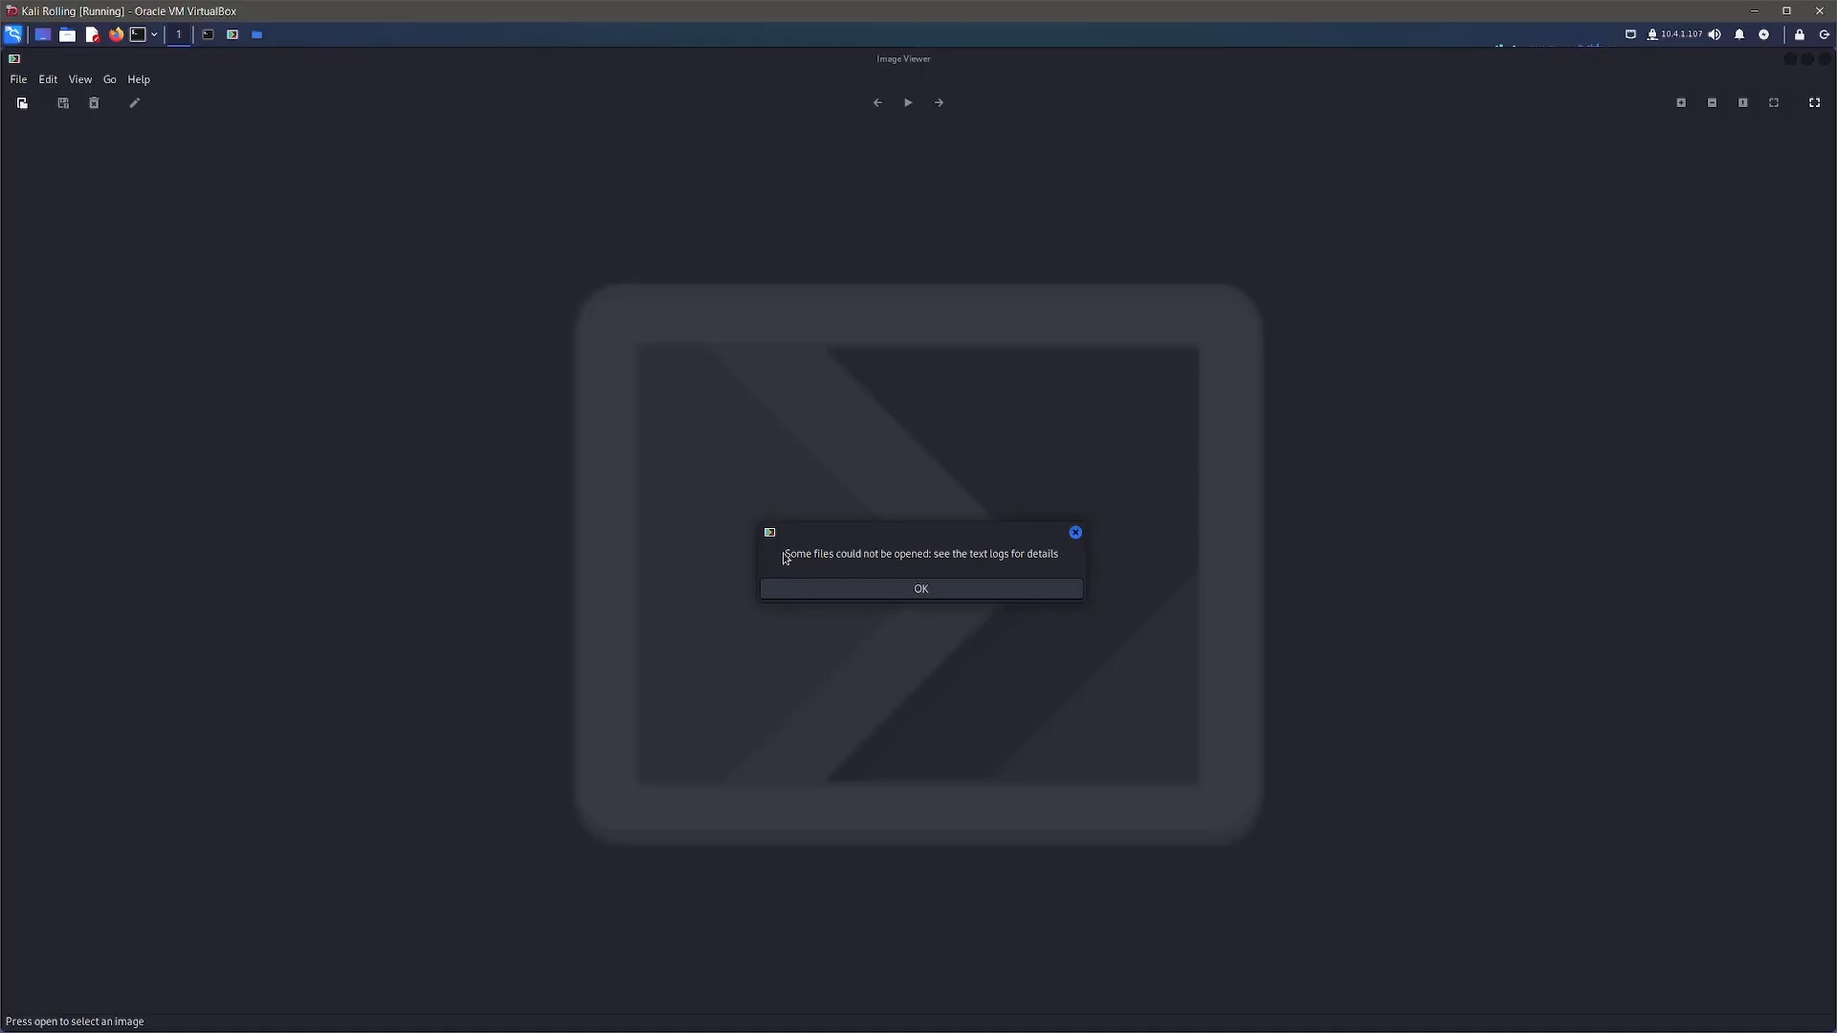
mouse_move(952, 566)
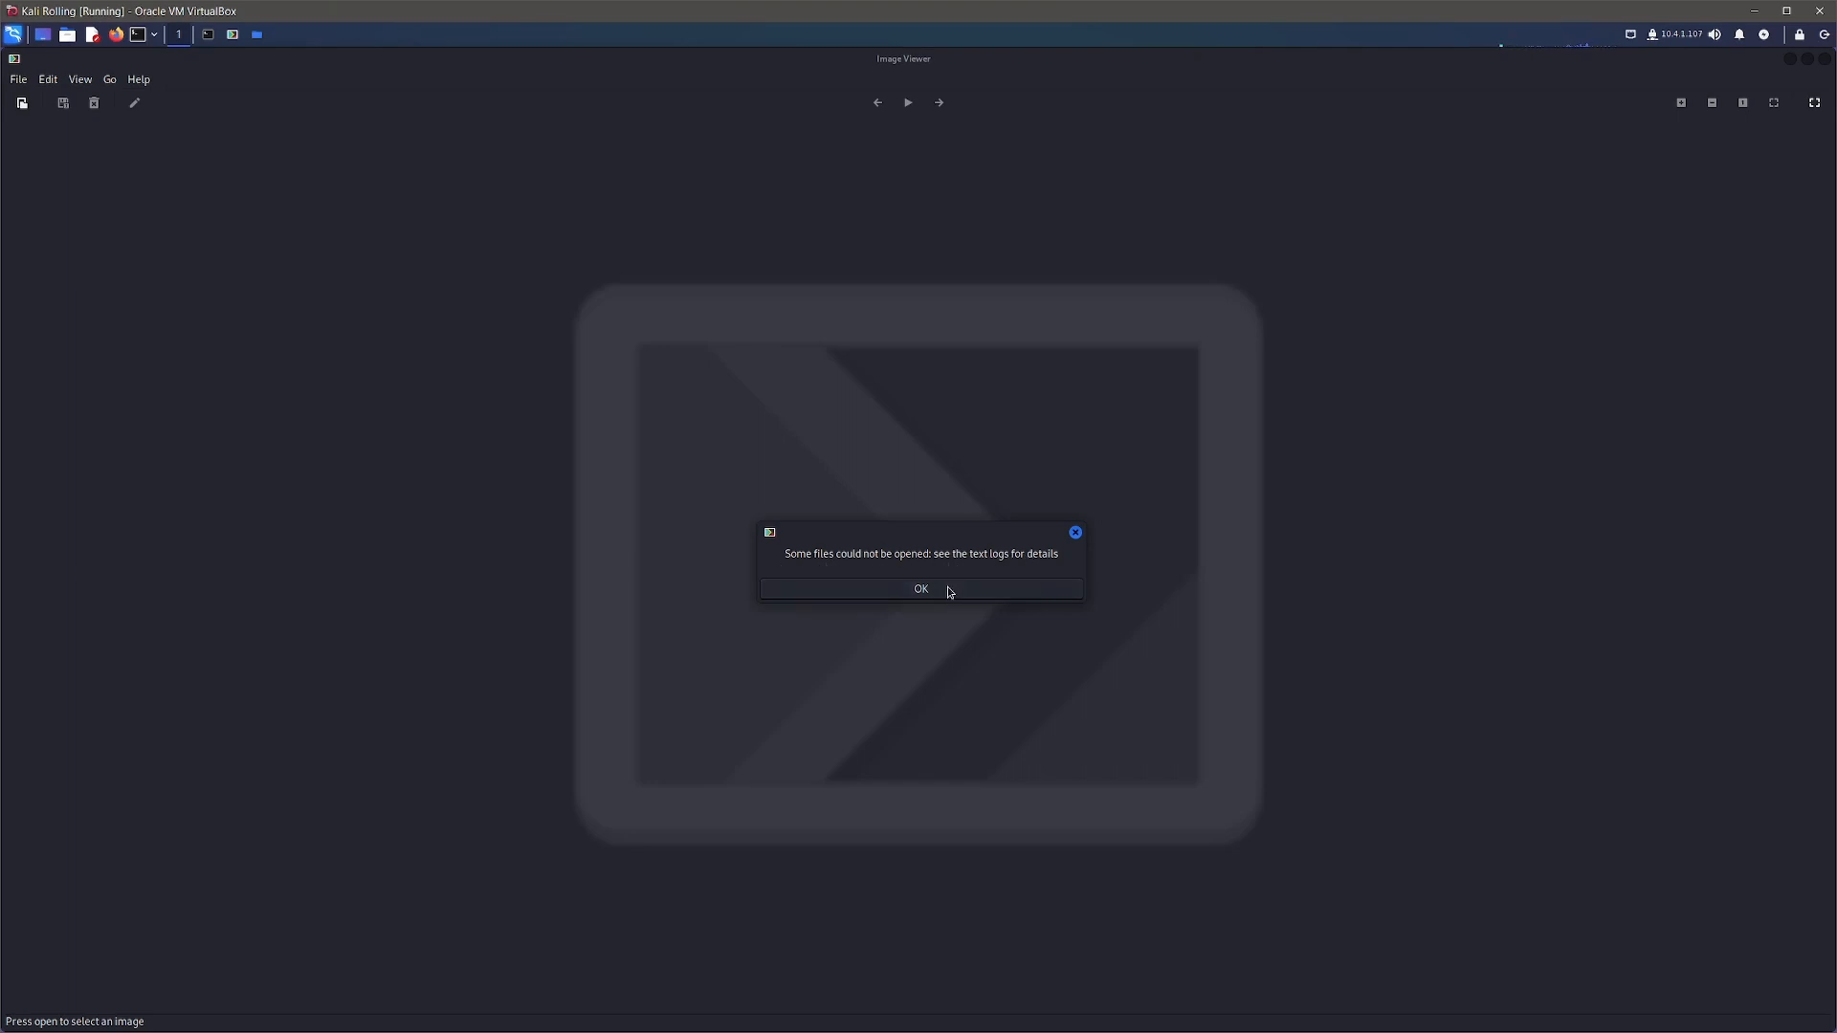
Step: Dismiss the image error, check man xxd, and dump spoil.png's hex into newSpoil.png
click(920, 587)
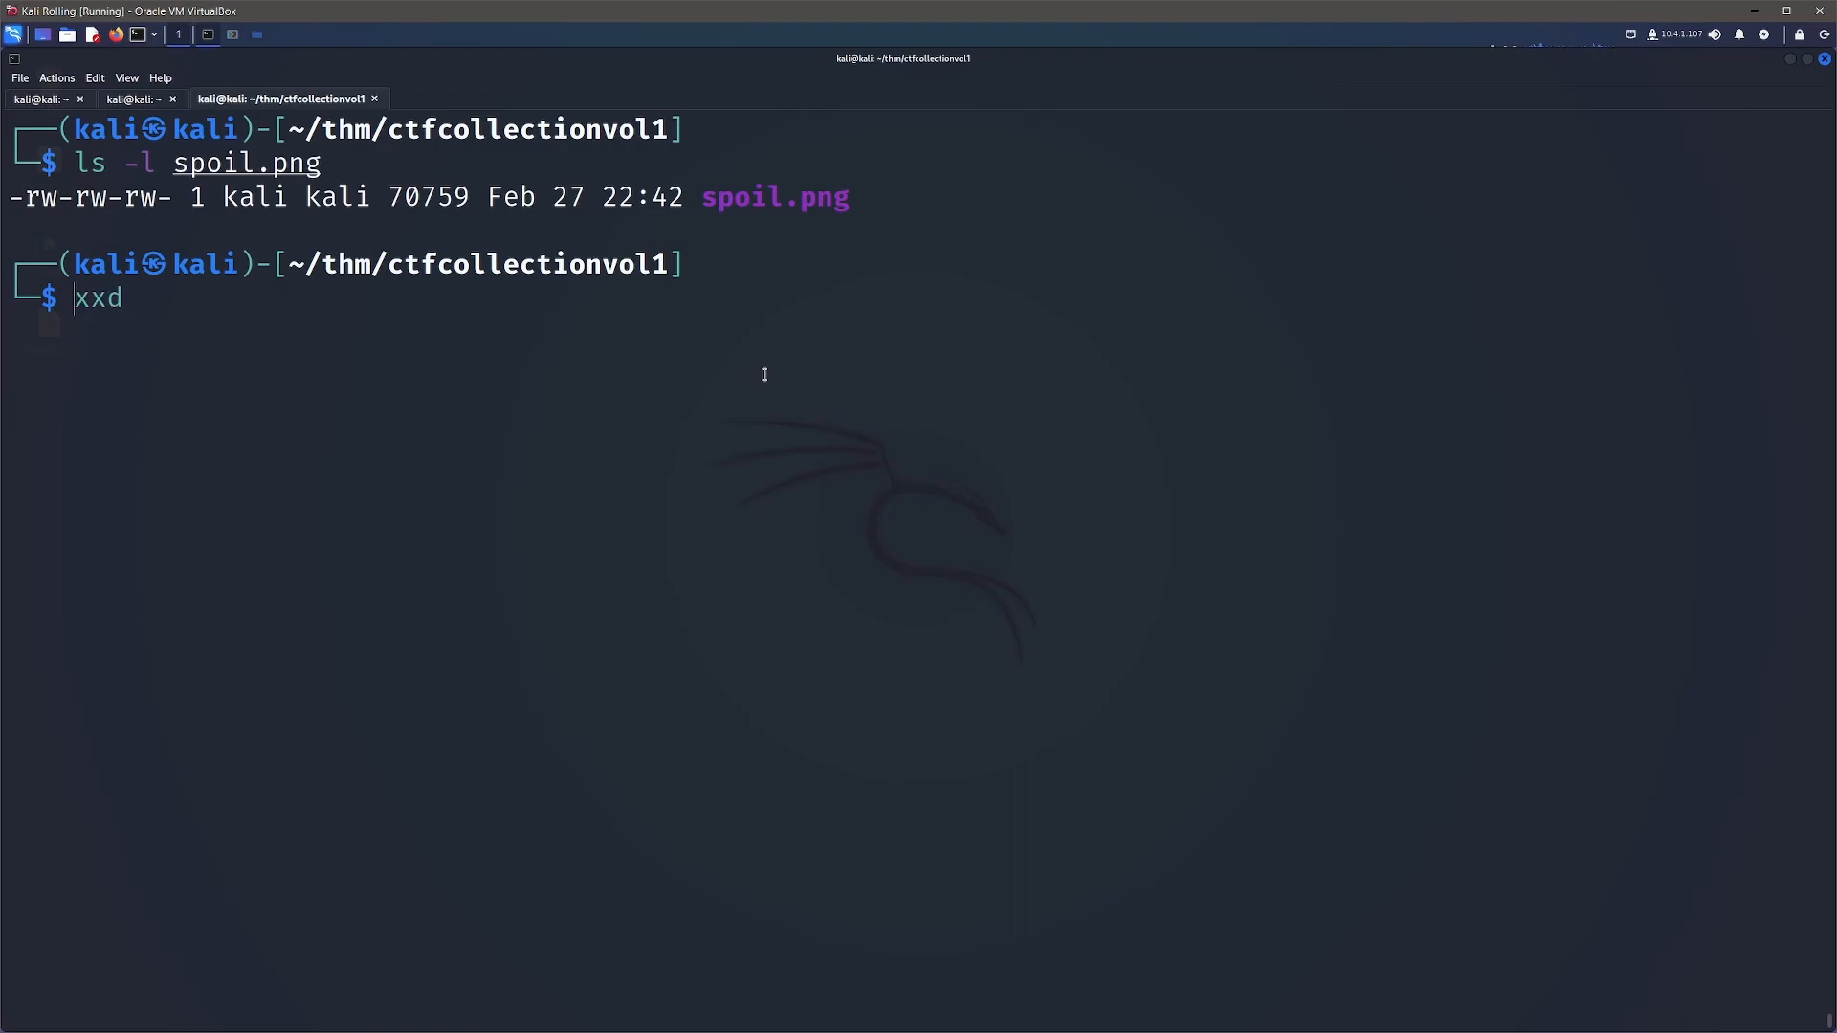
key(Return)
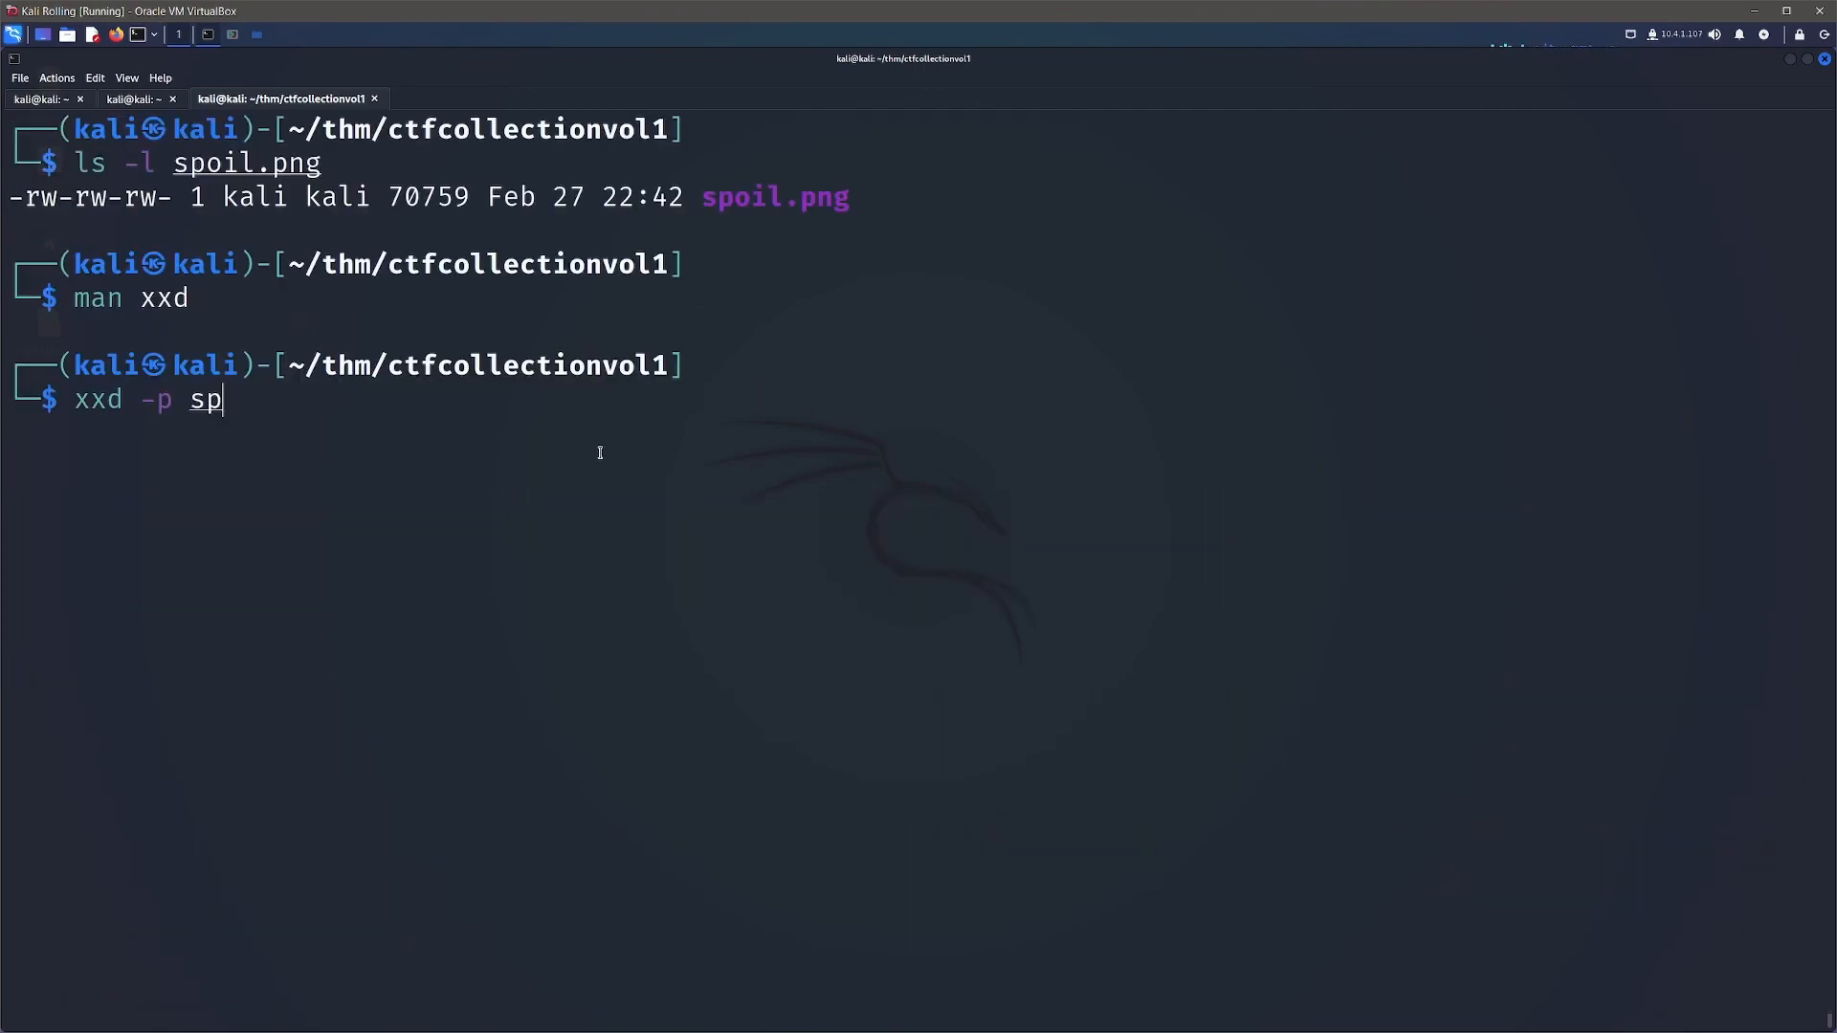
text(oil.png)
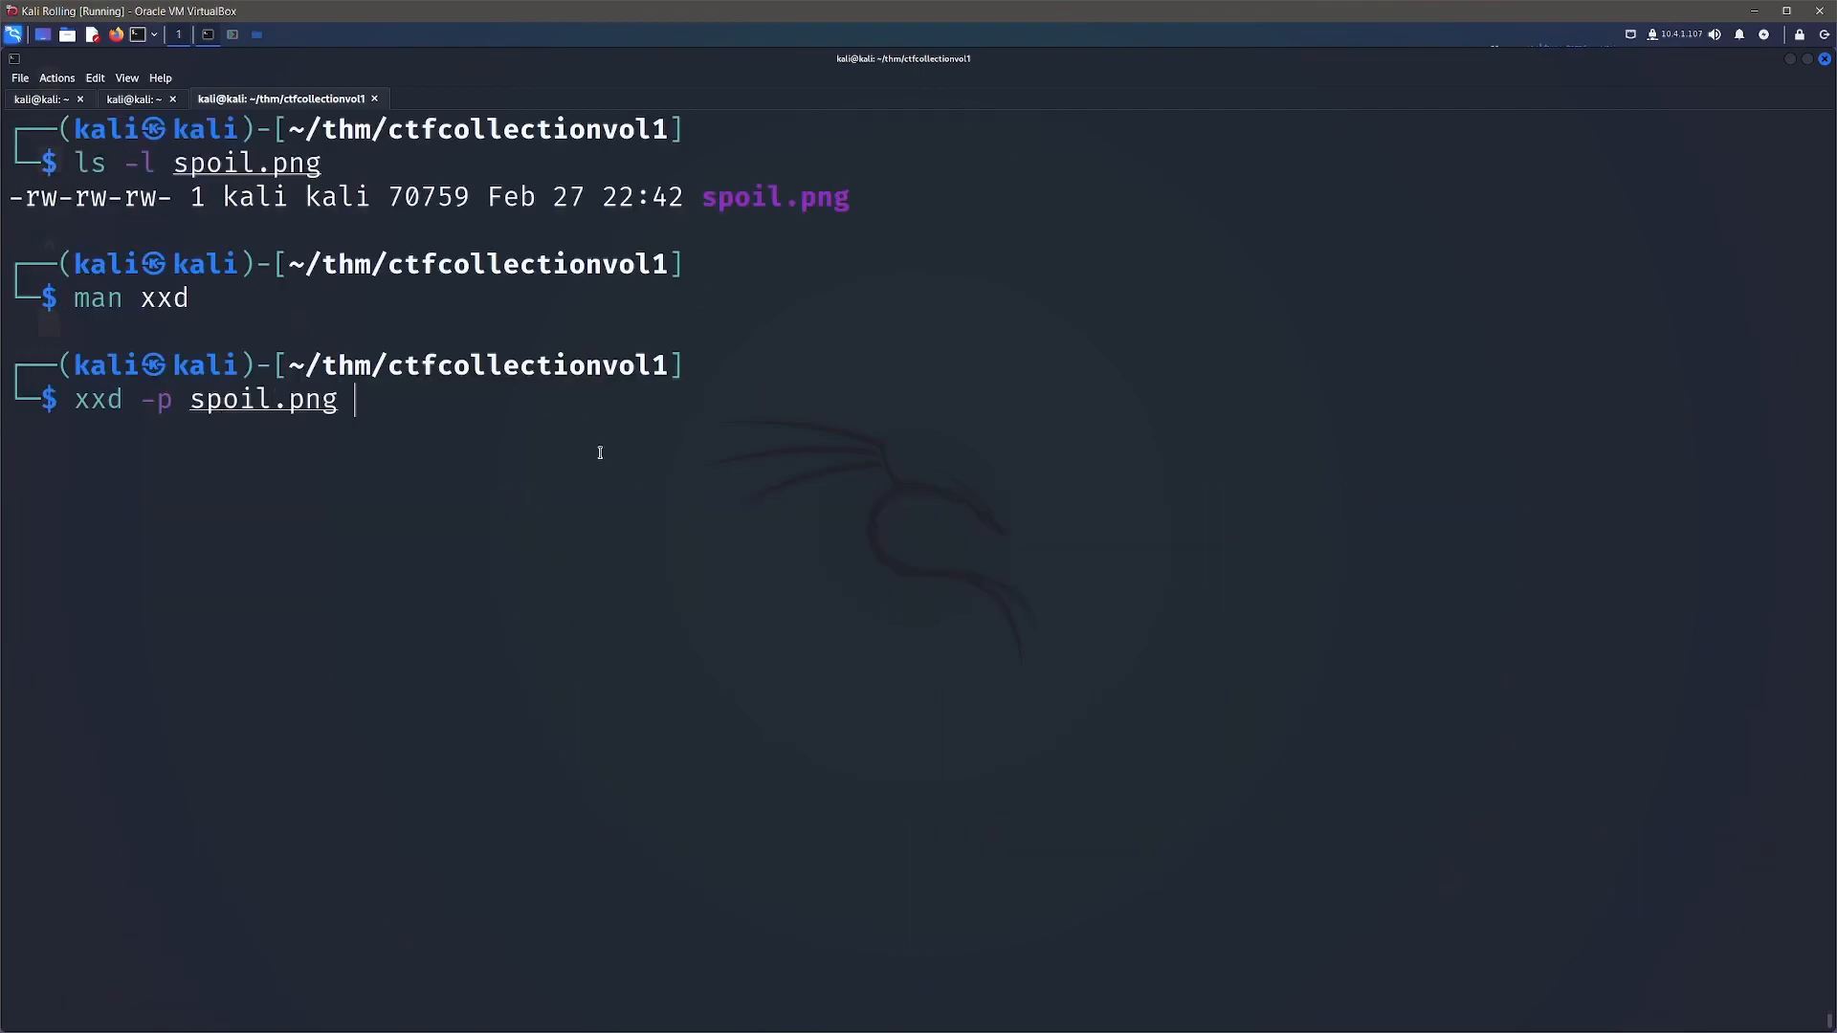
text(> newSpoil.png)
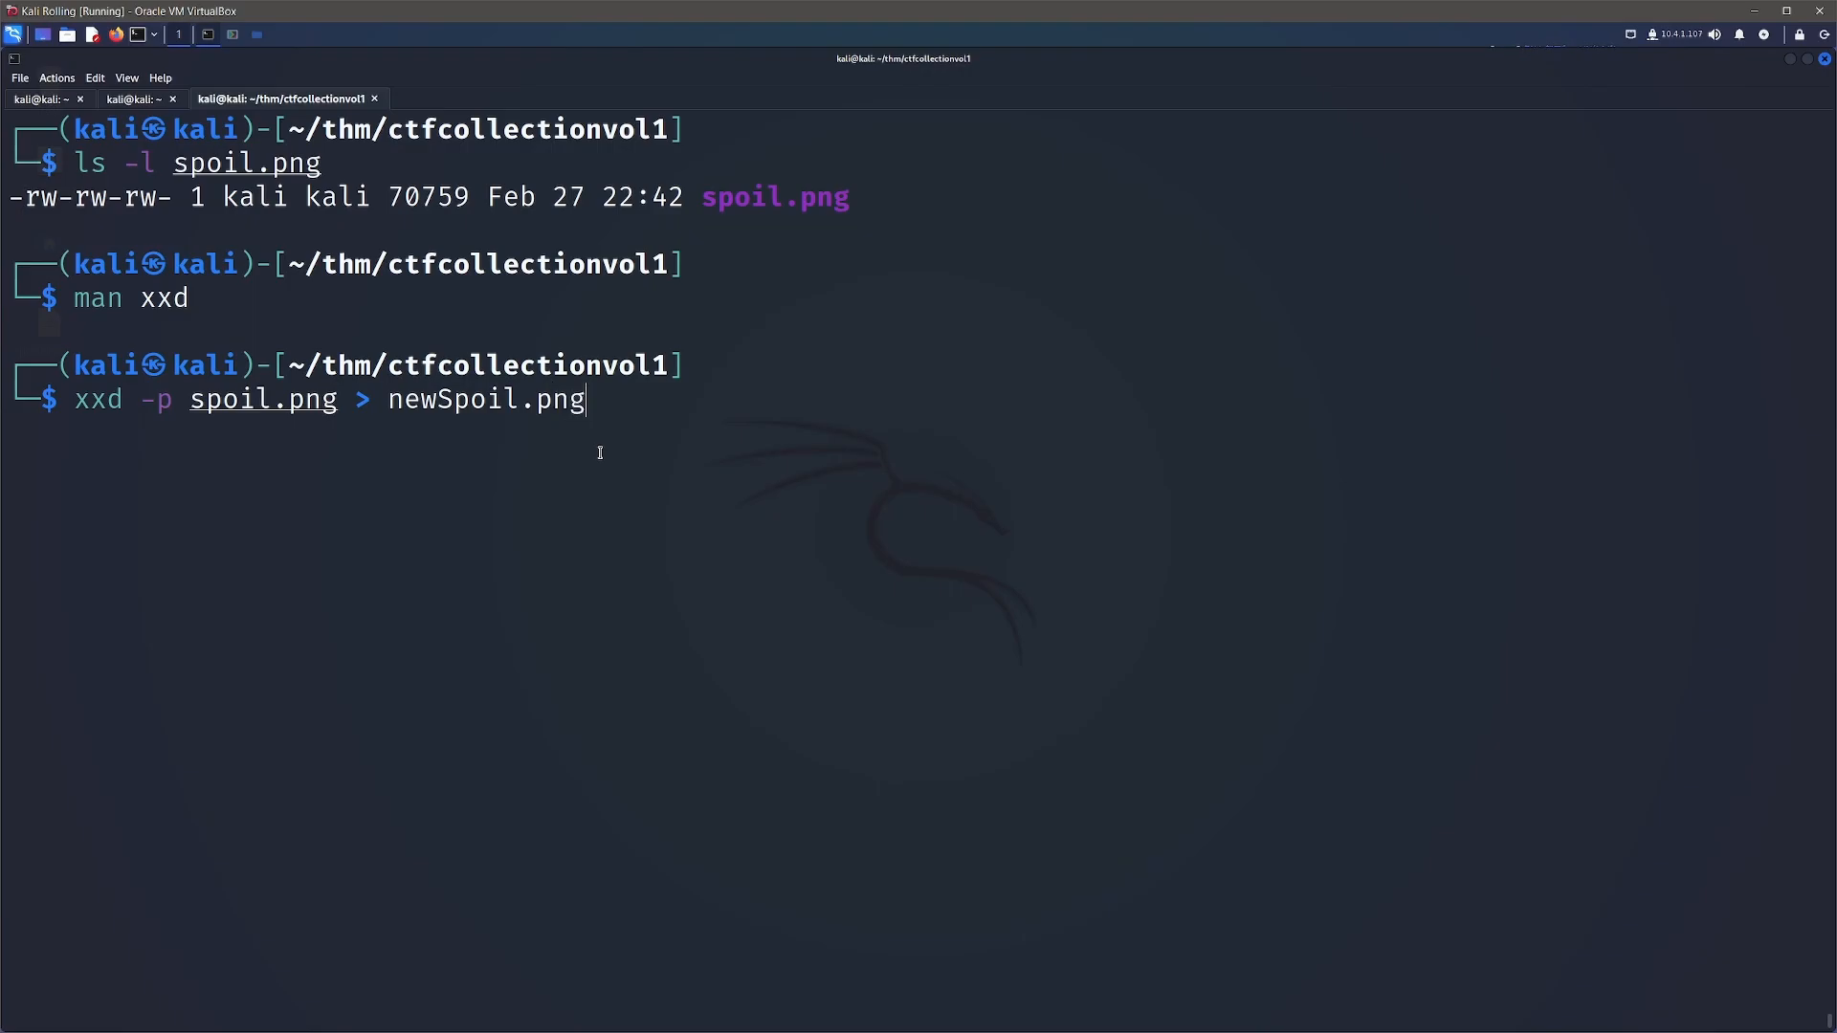
key(Return)
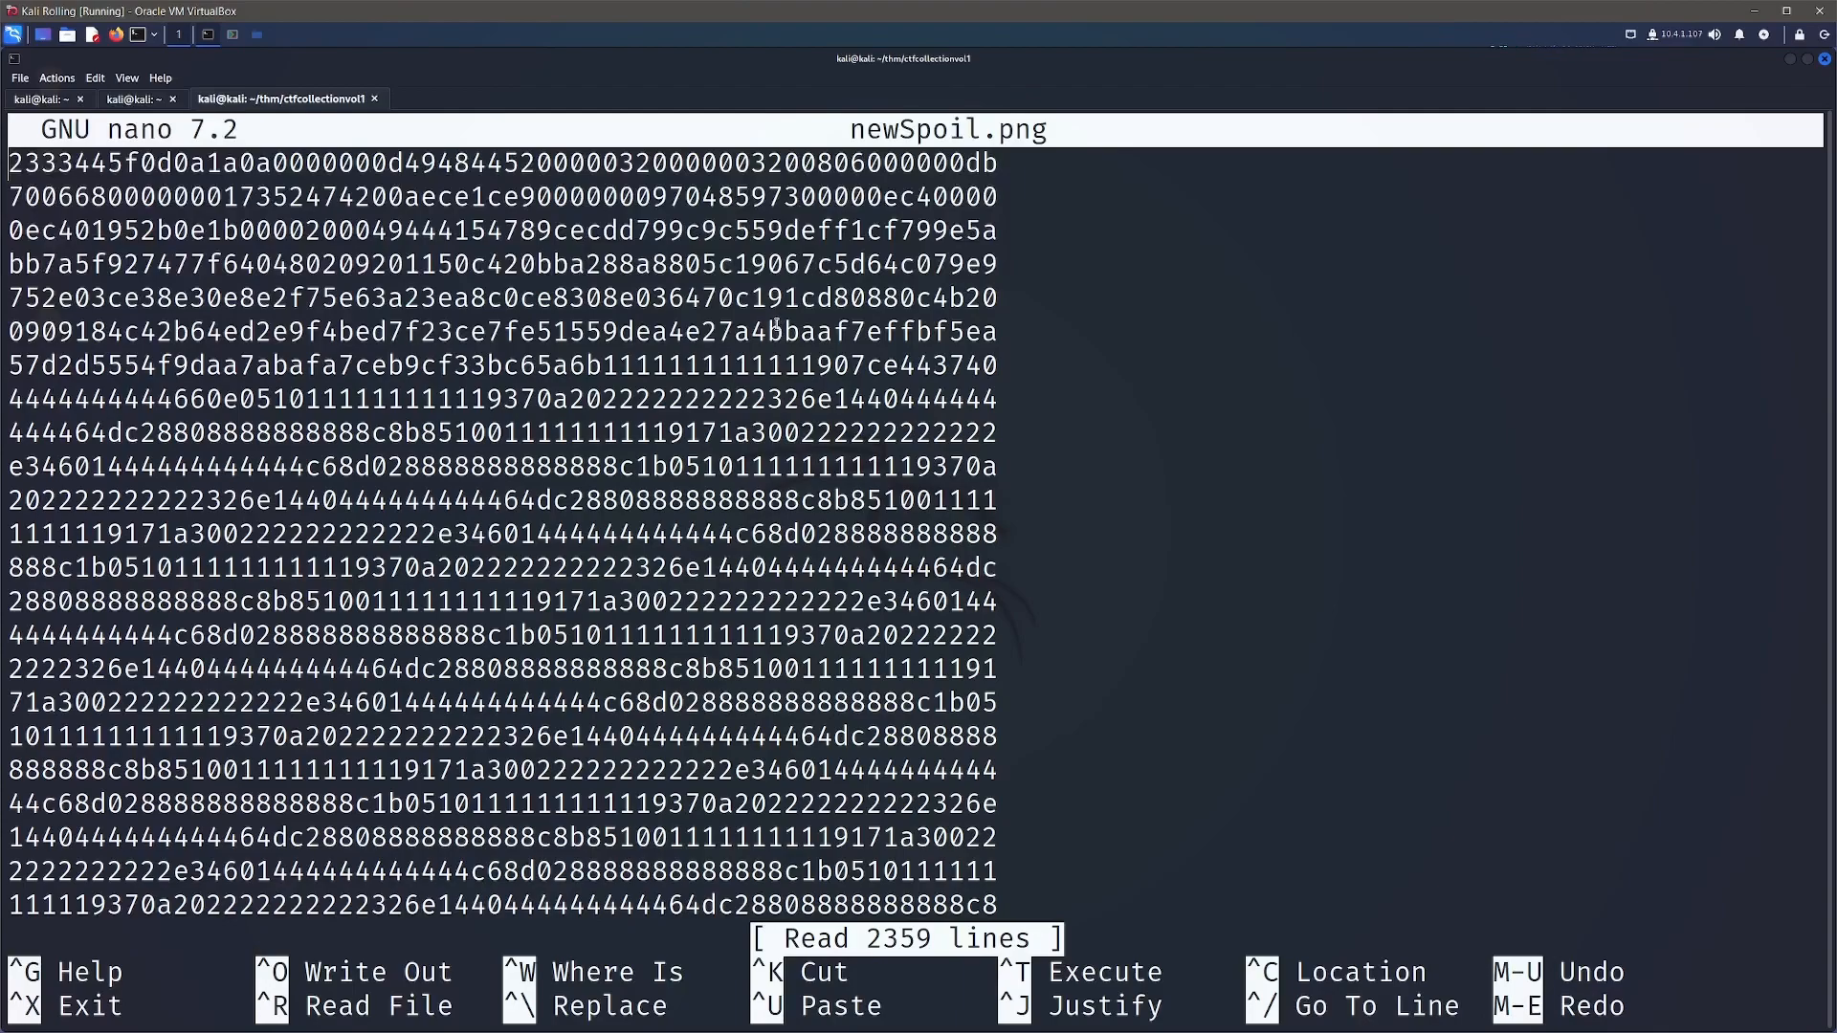
mouse_move(1699, 223)
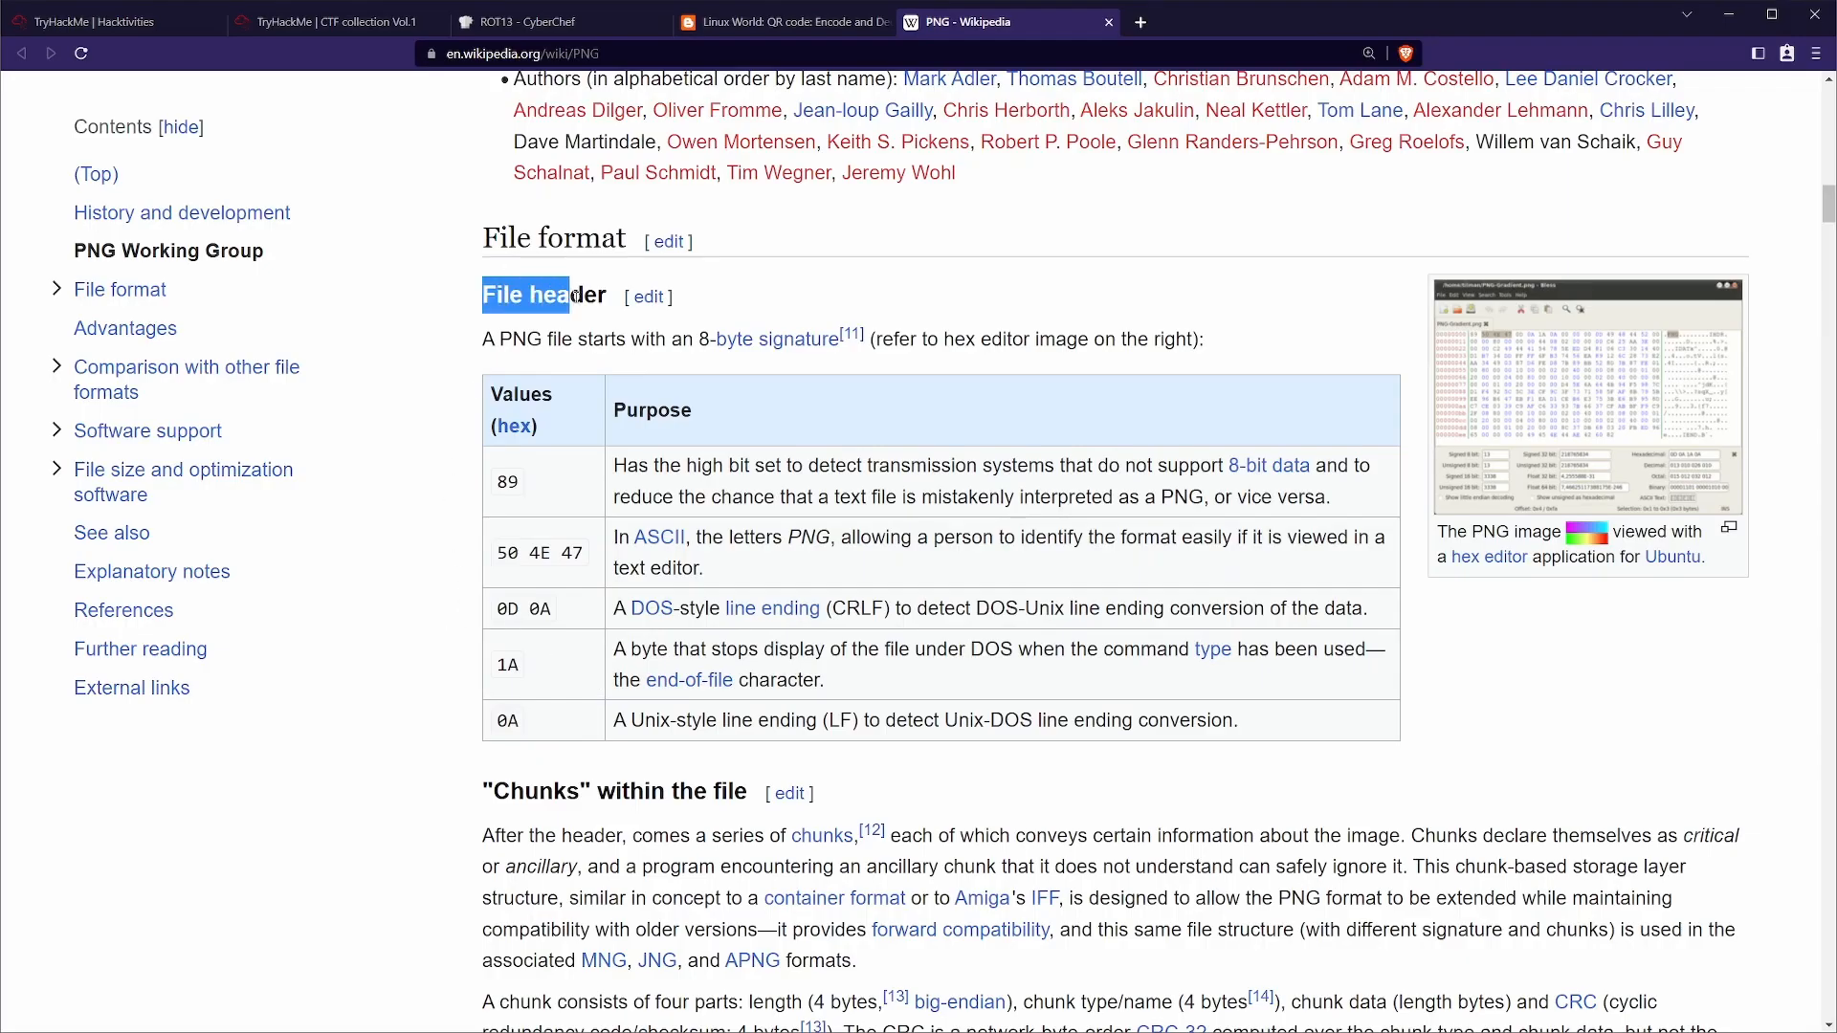
mouse_move(513, 427)
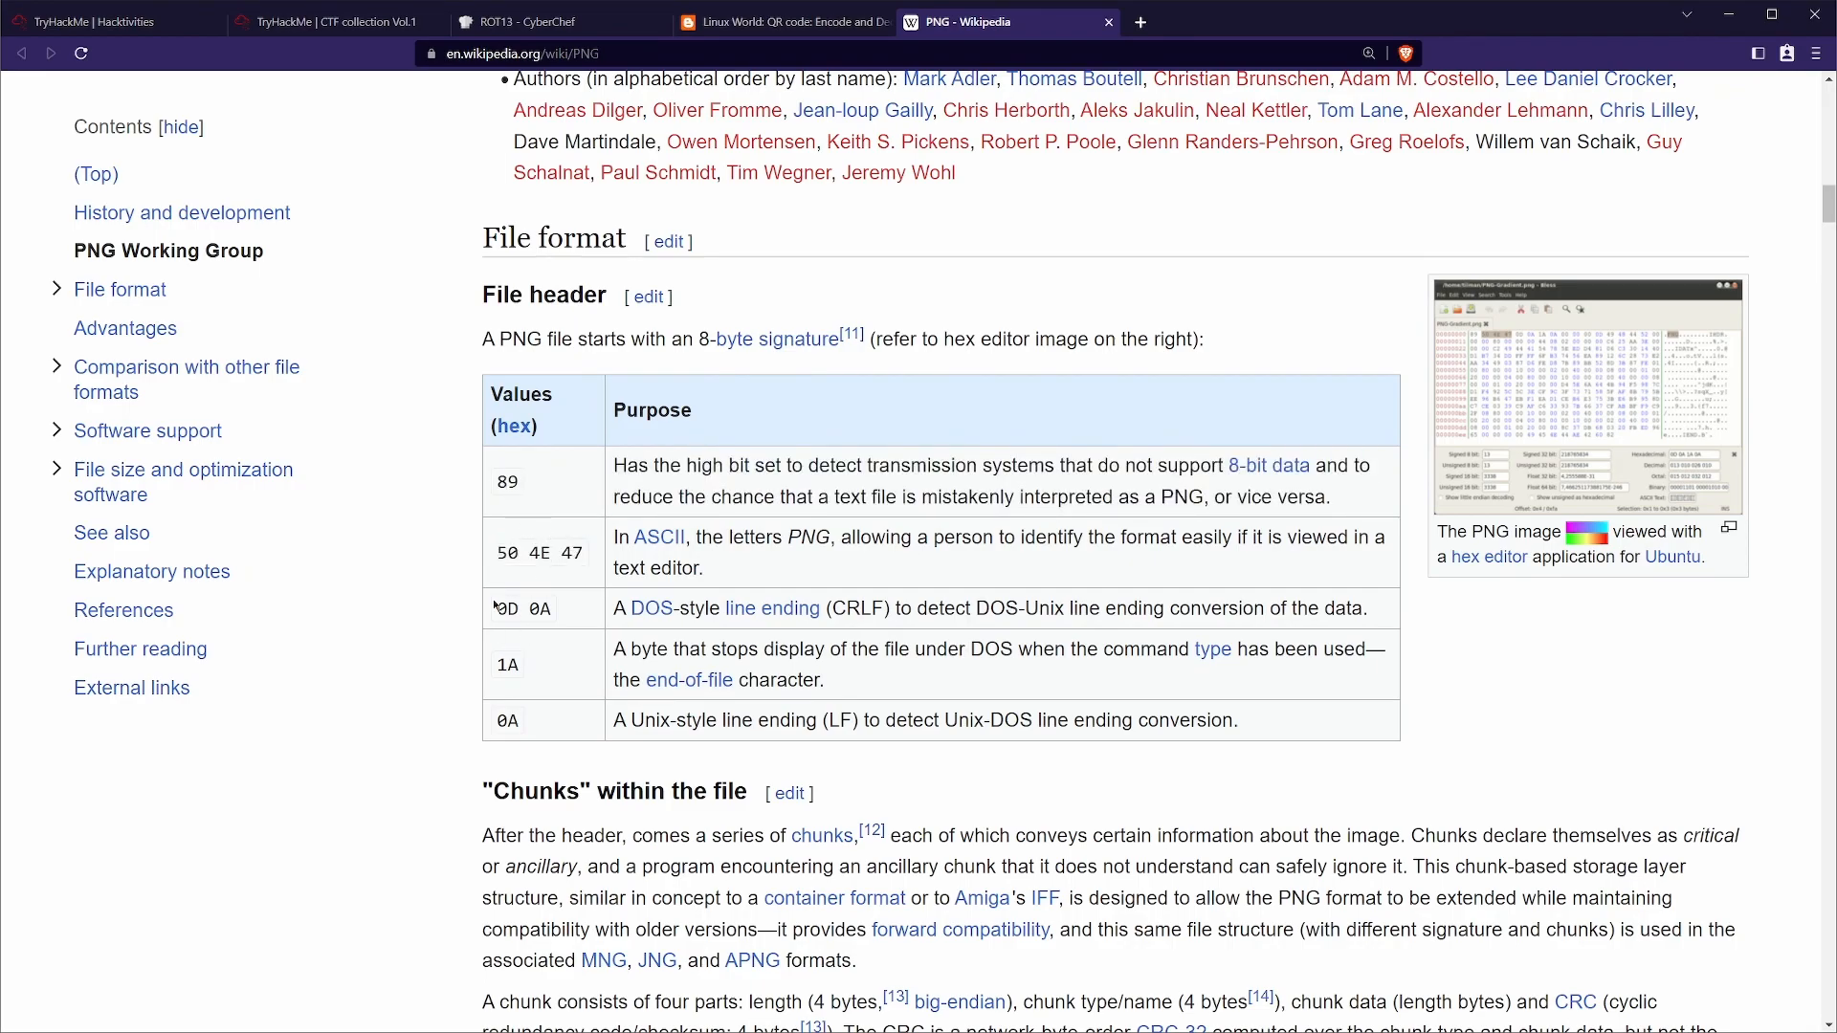
mouse_move(861, 354)
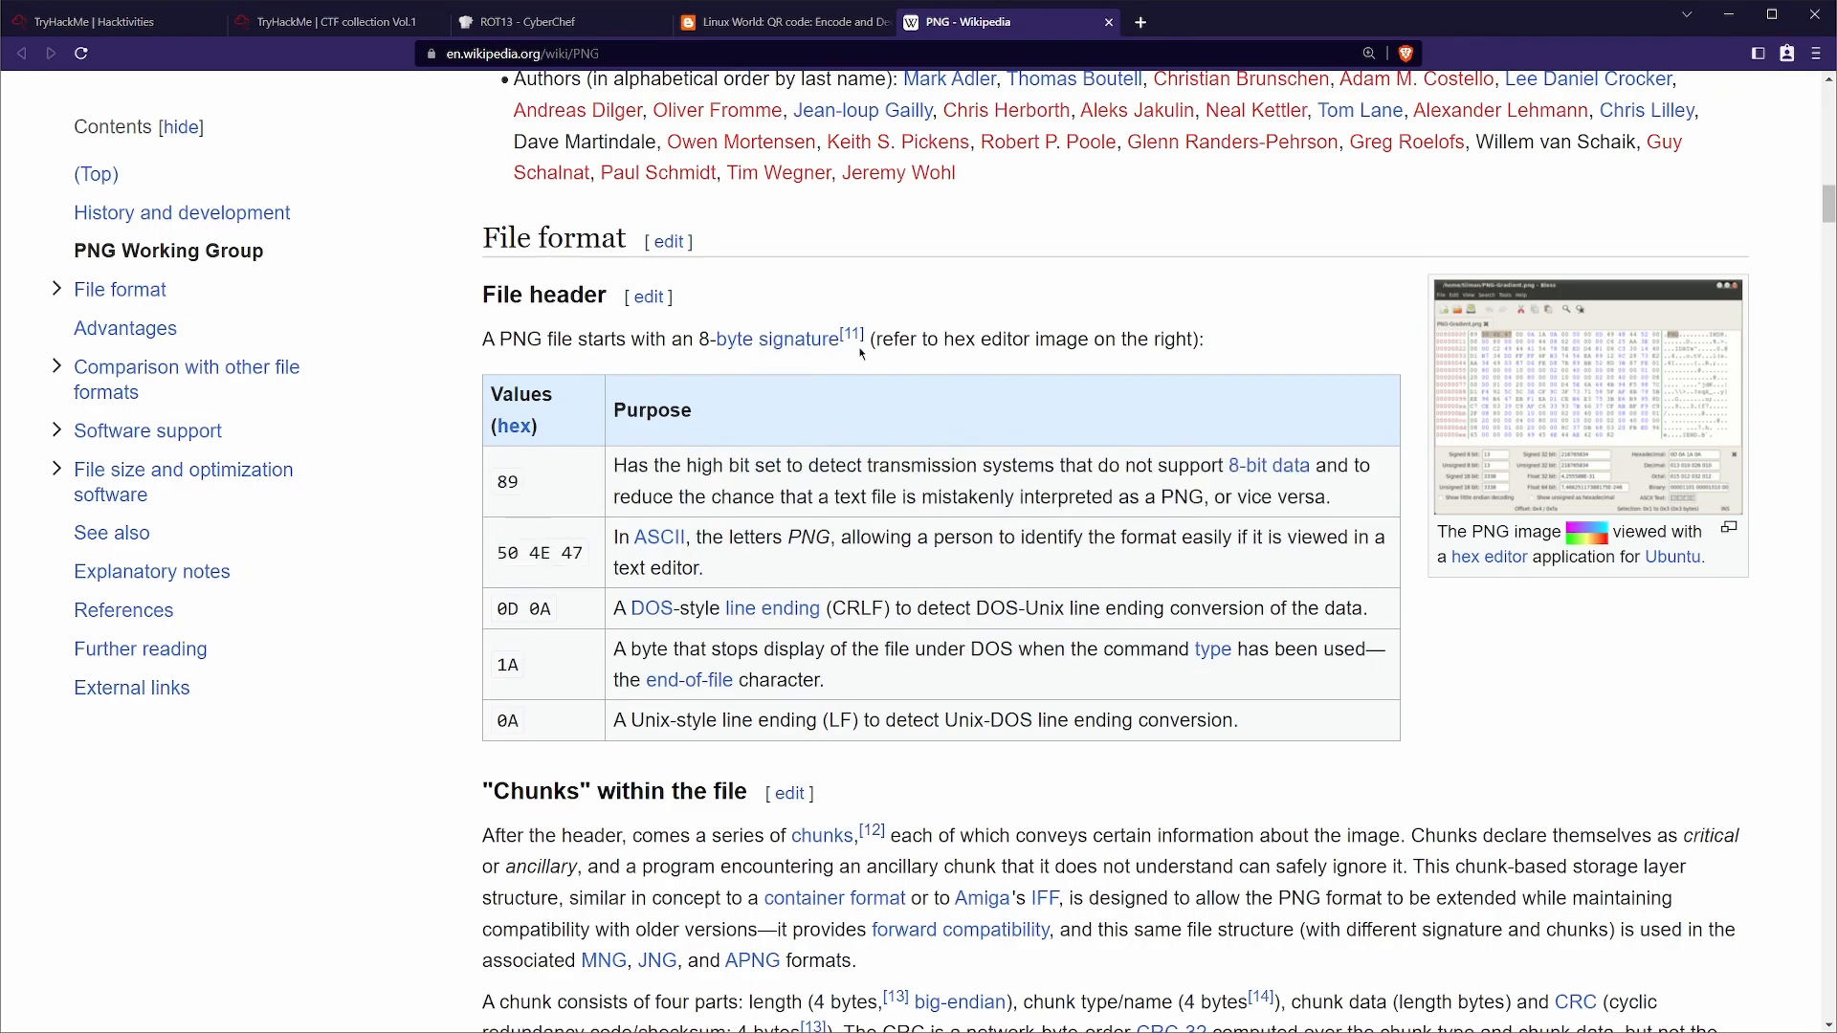
mouse_move(583, 570)
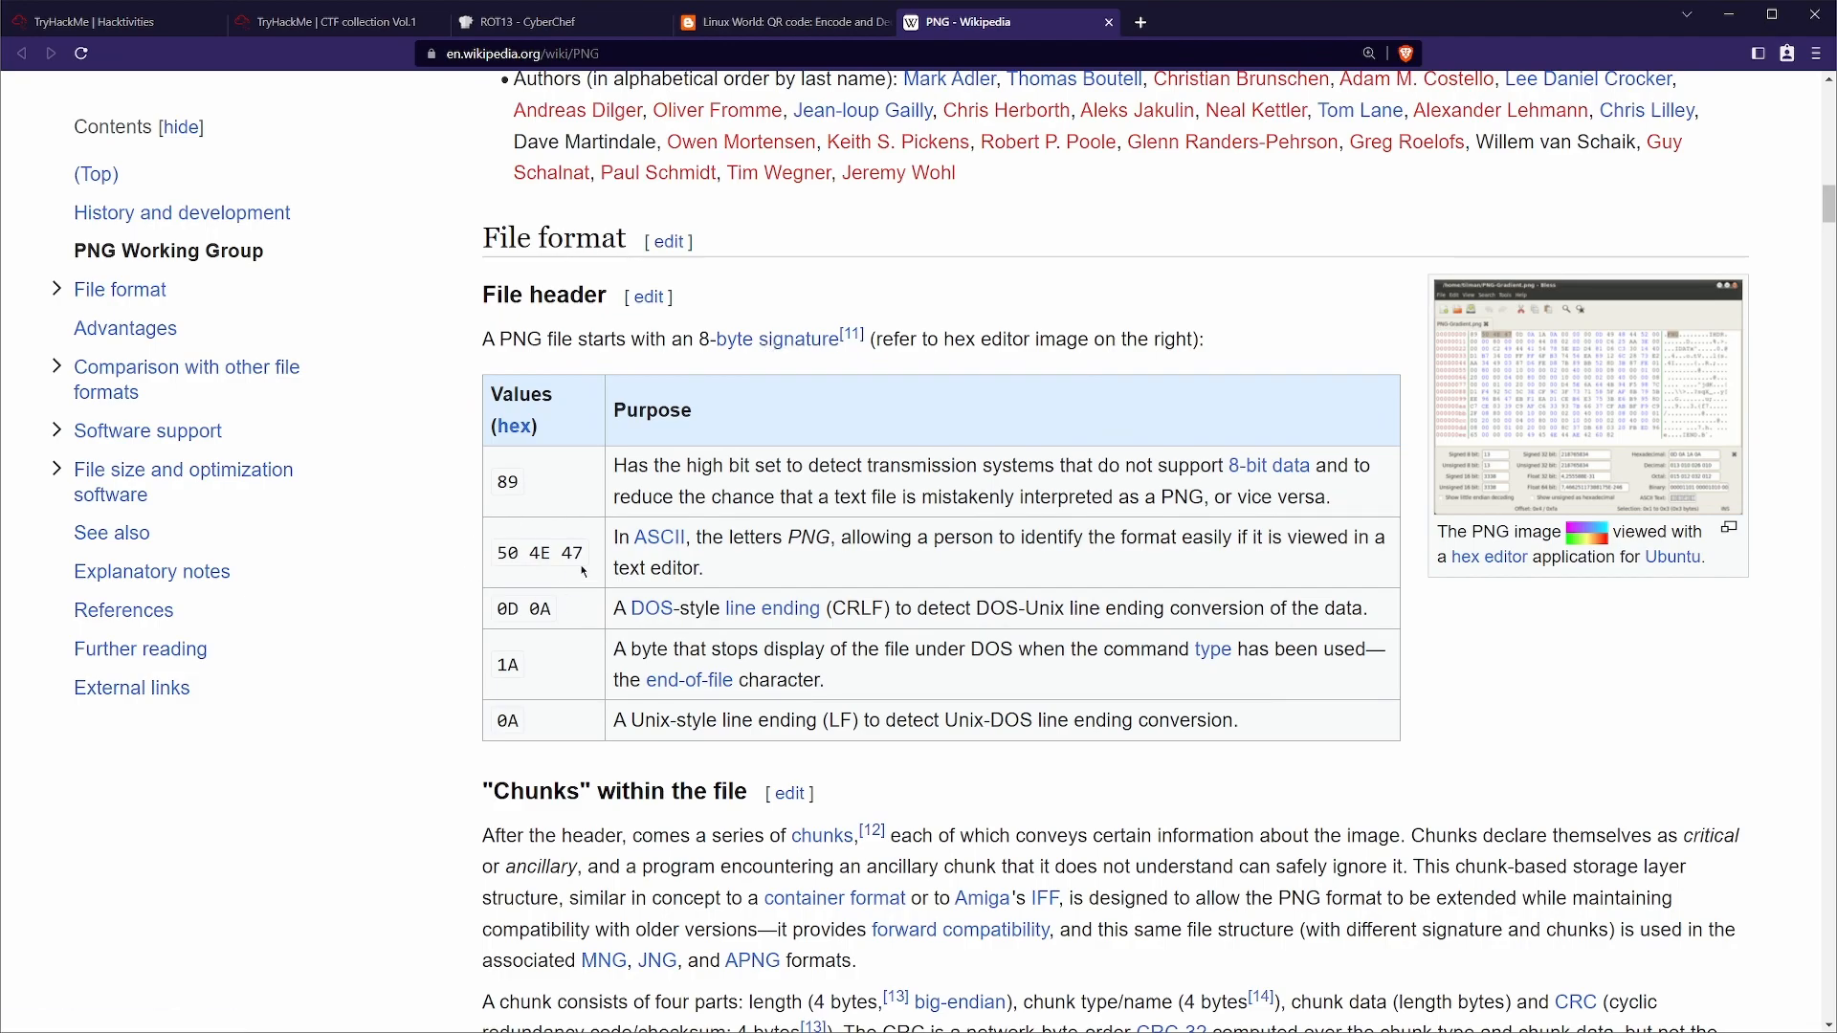
mouse_move(513, 515)
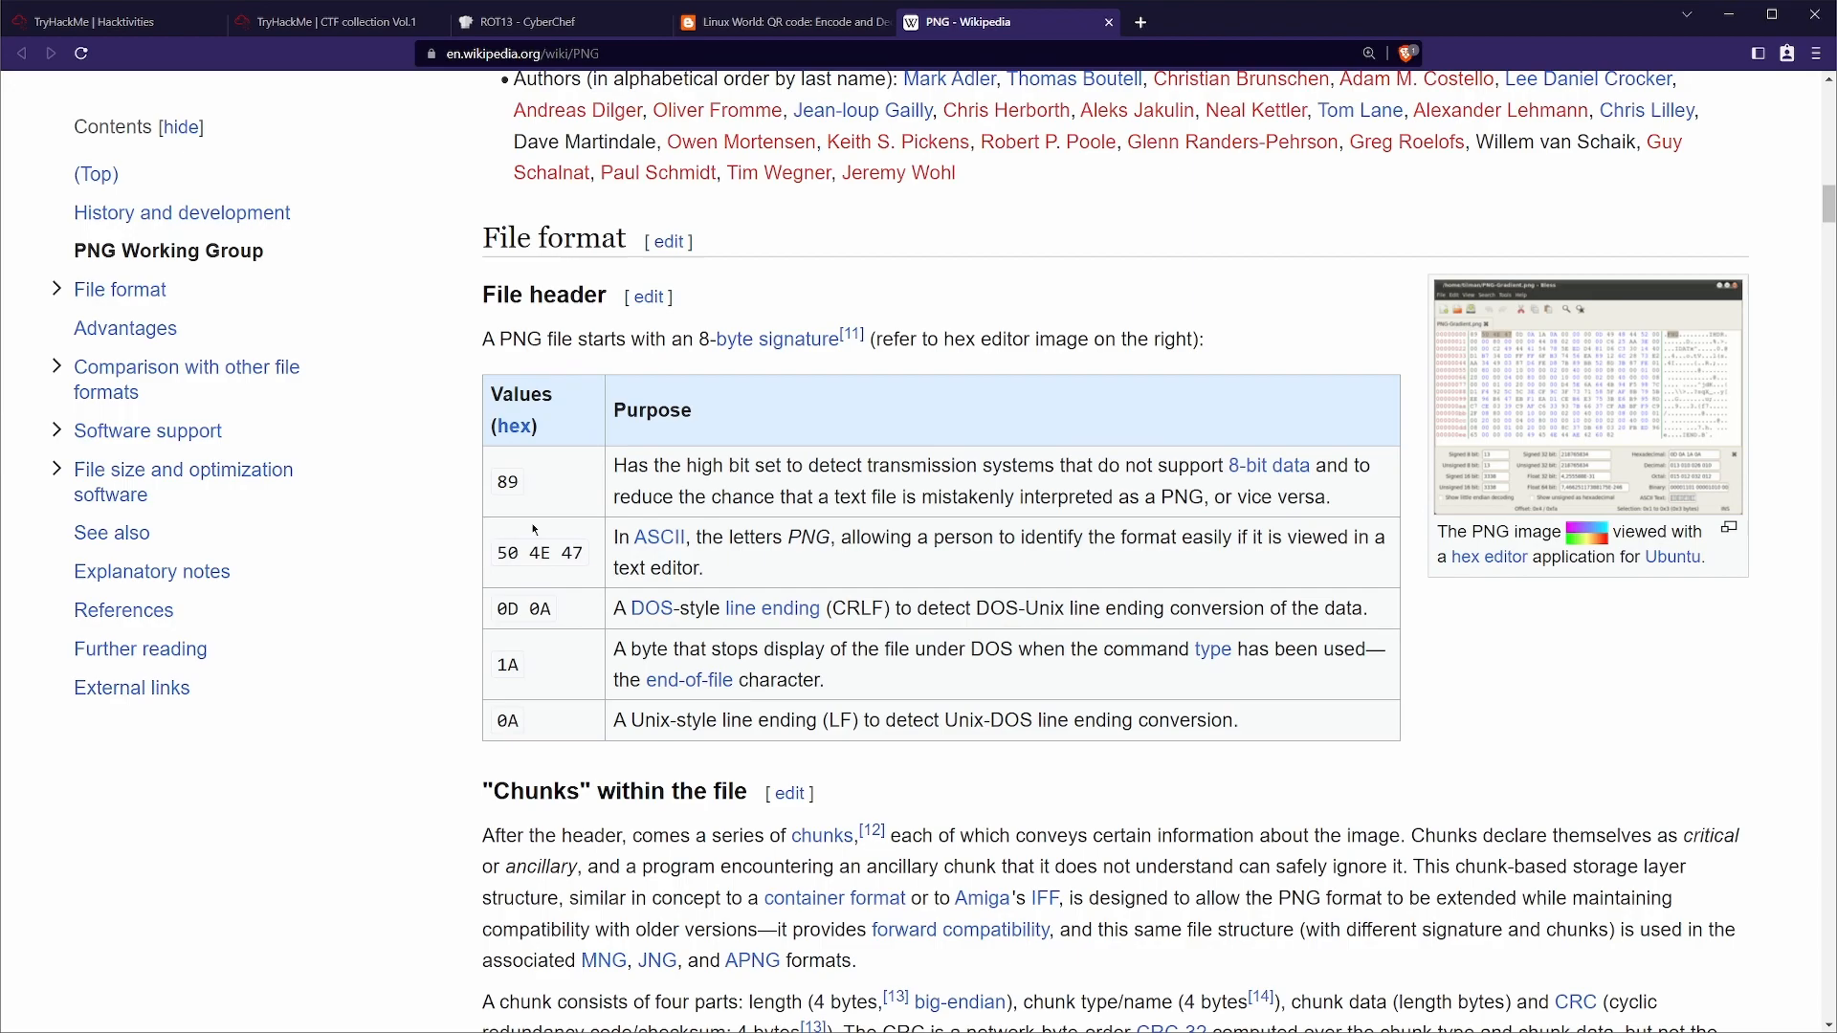
mouse_move(512, 427)
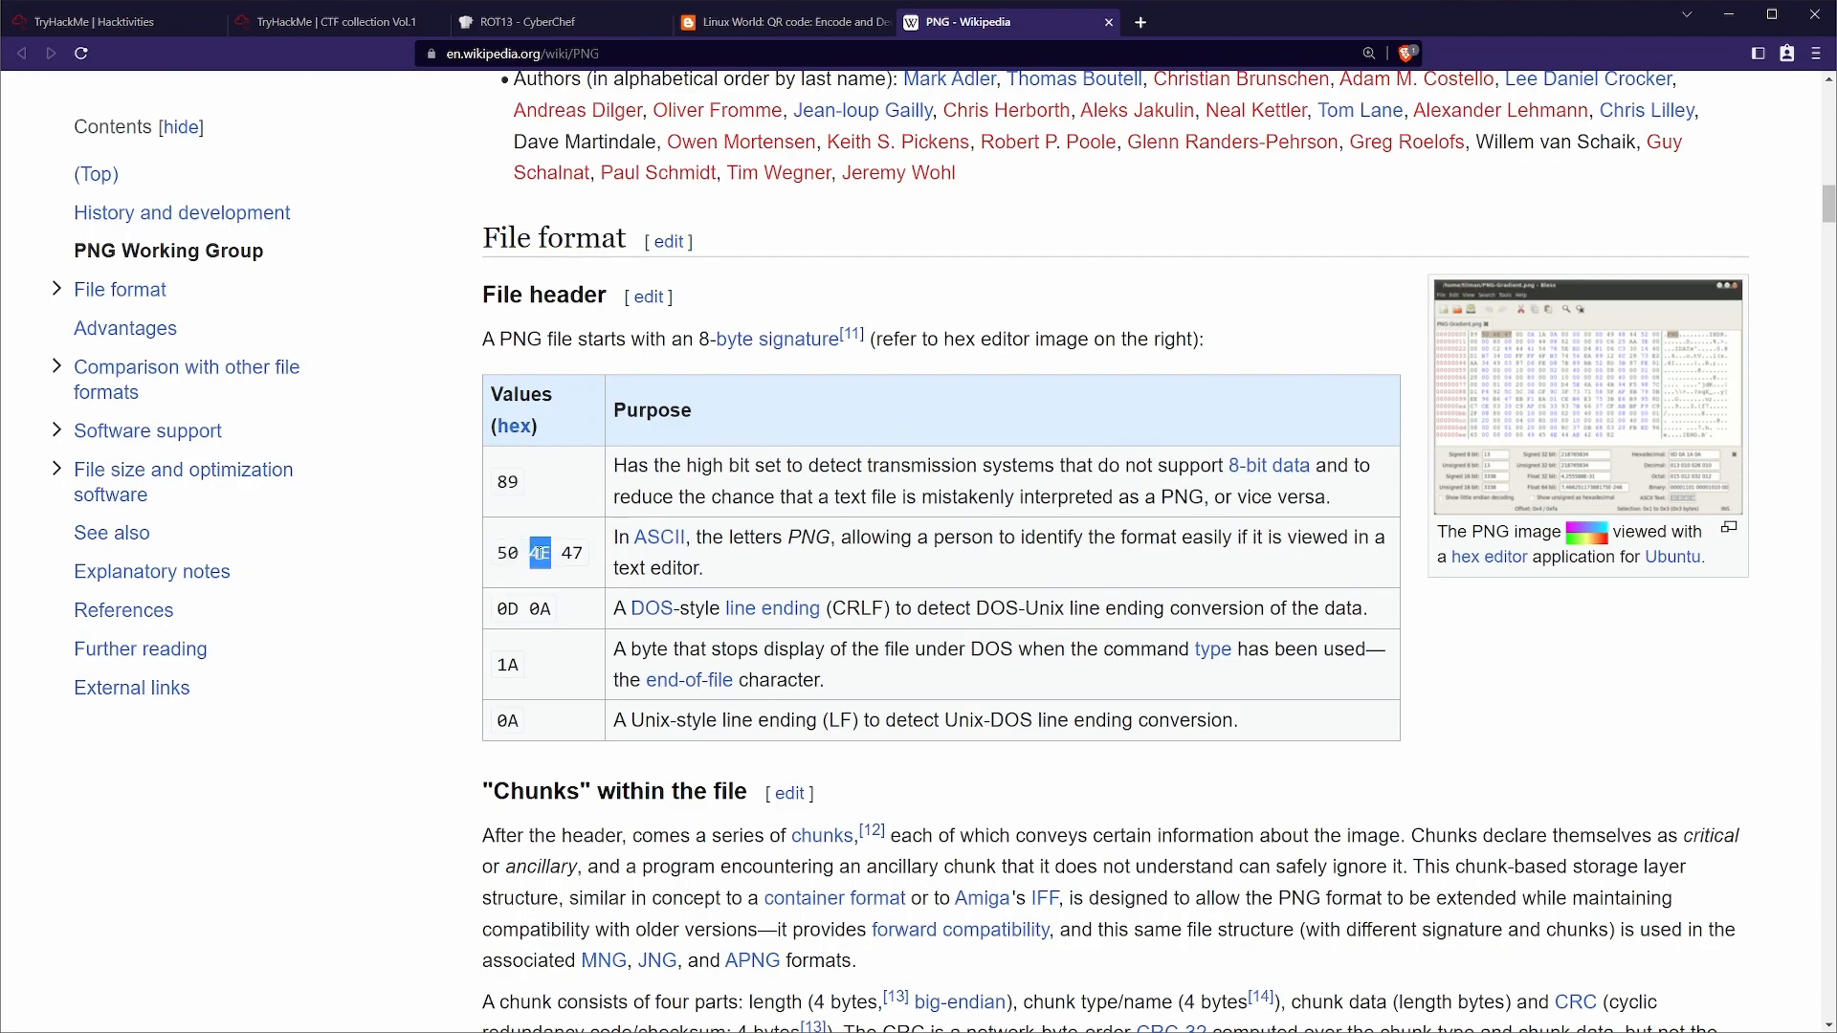
Step: After checking the PNG signature bytes on Wikipedia, return to the Kali virtual machine
click(754, 267)
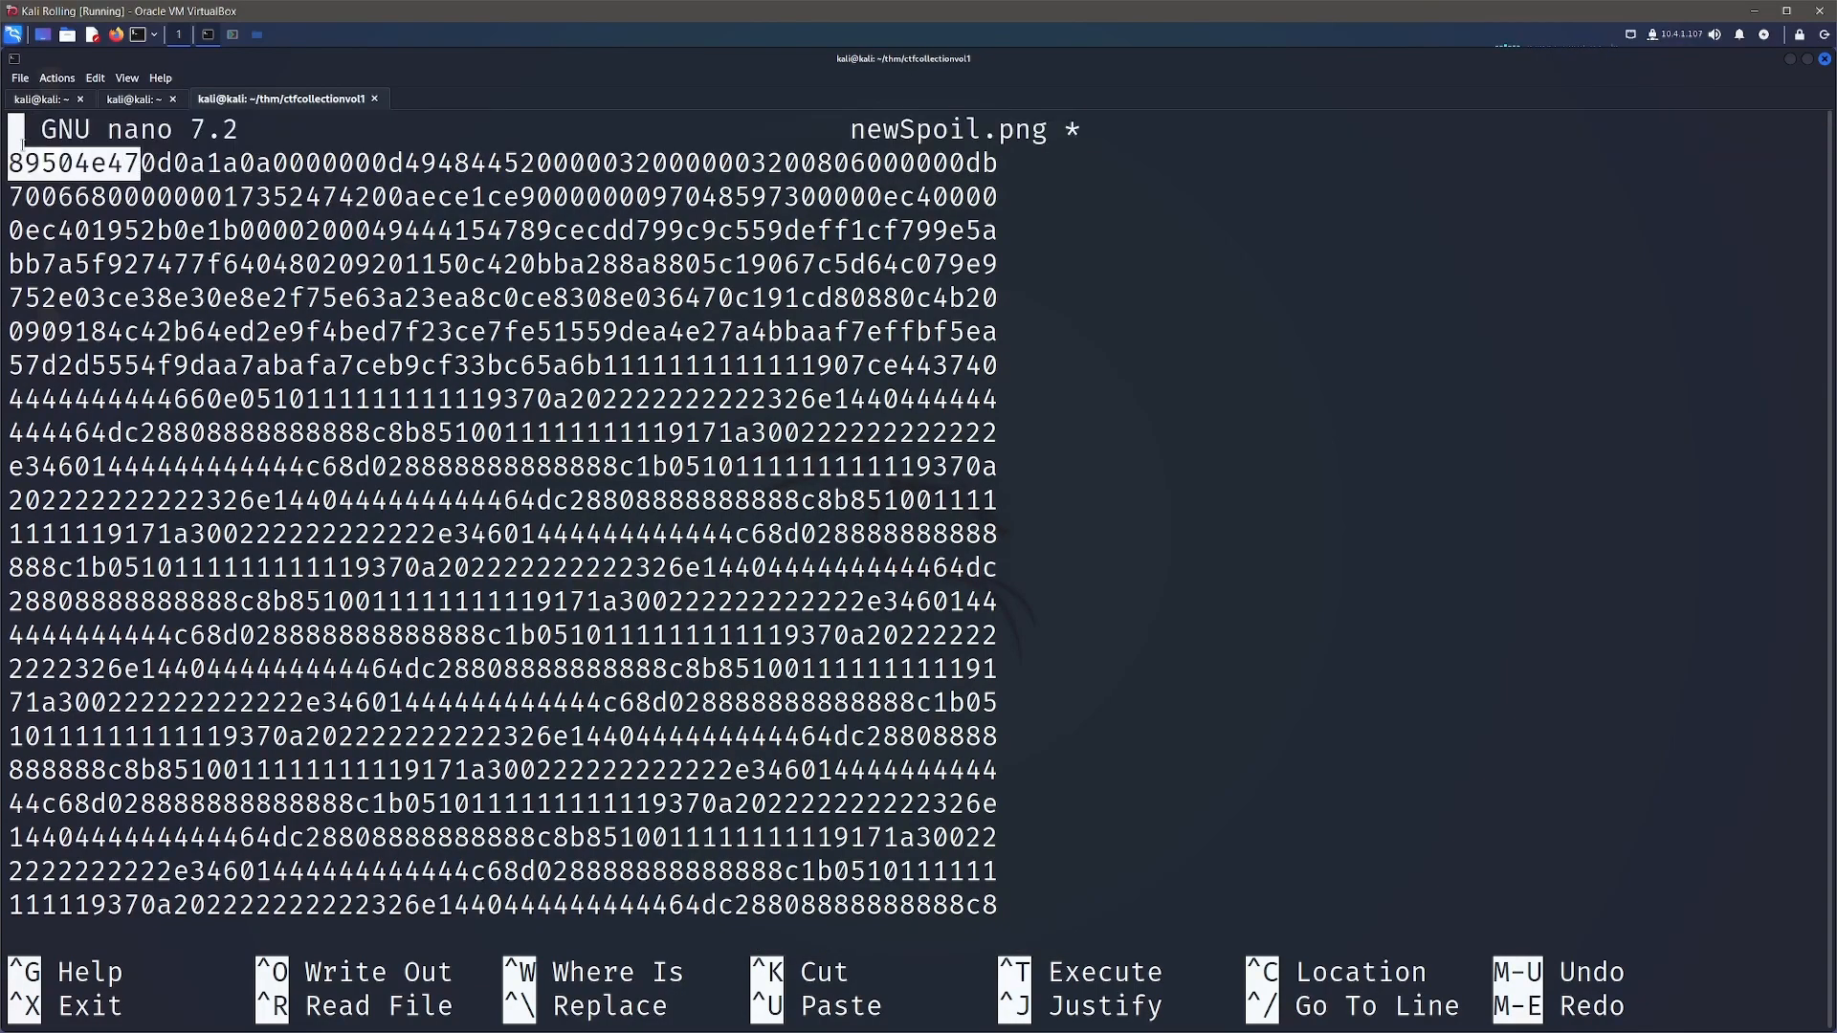
Step: Save newSpoil.png in nano with its first bytes corrected to 89504e47
key(ctrl+x)
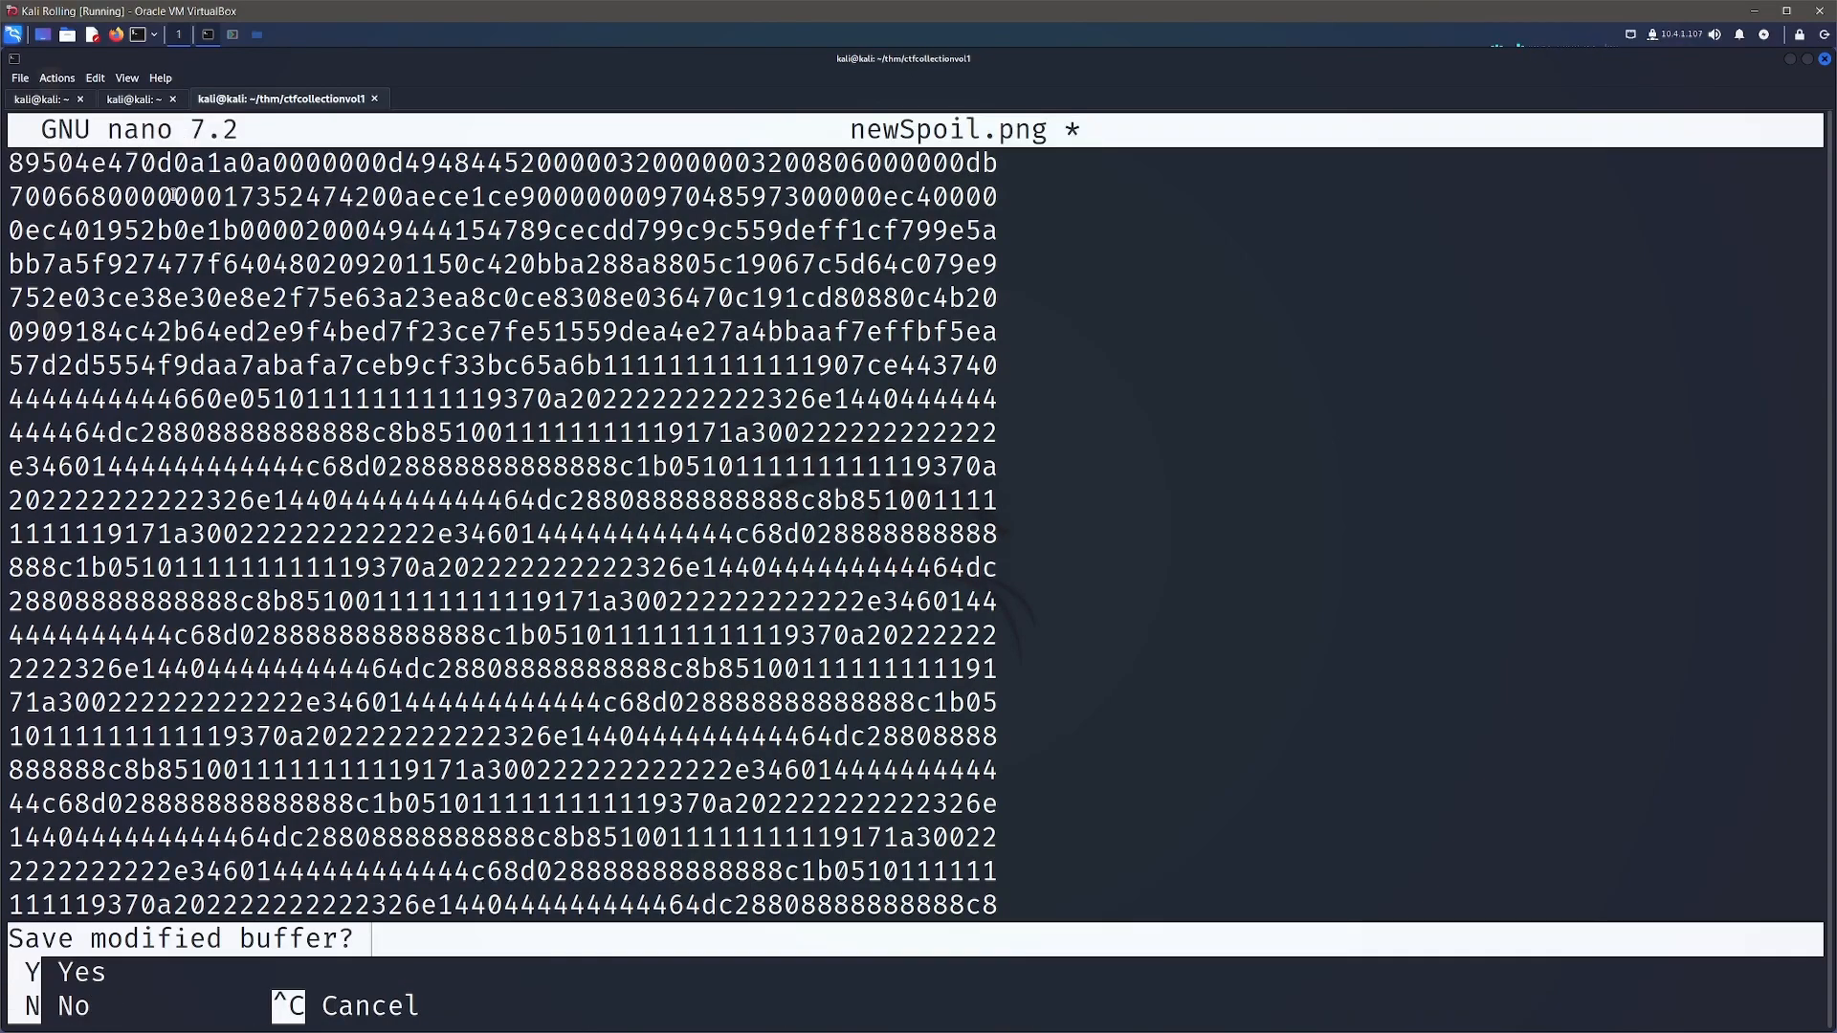
key(y)
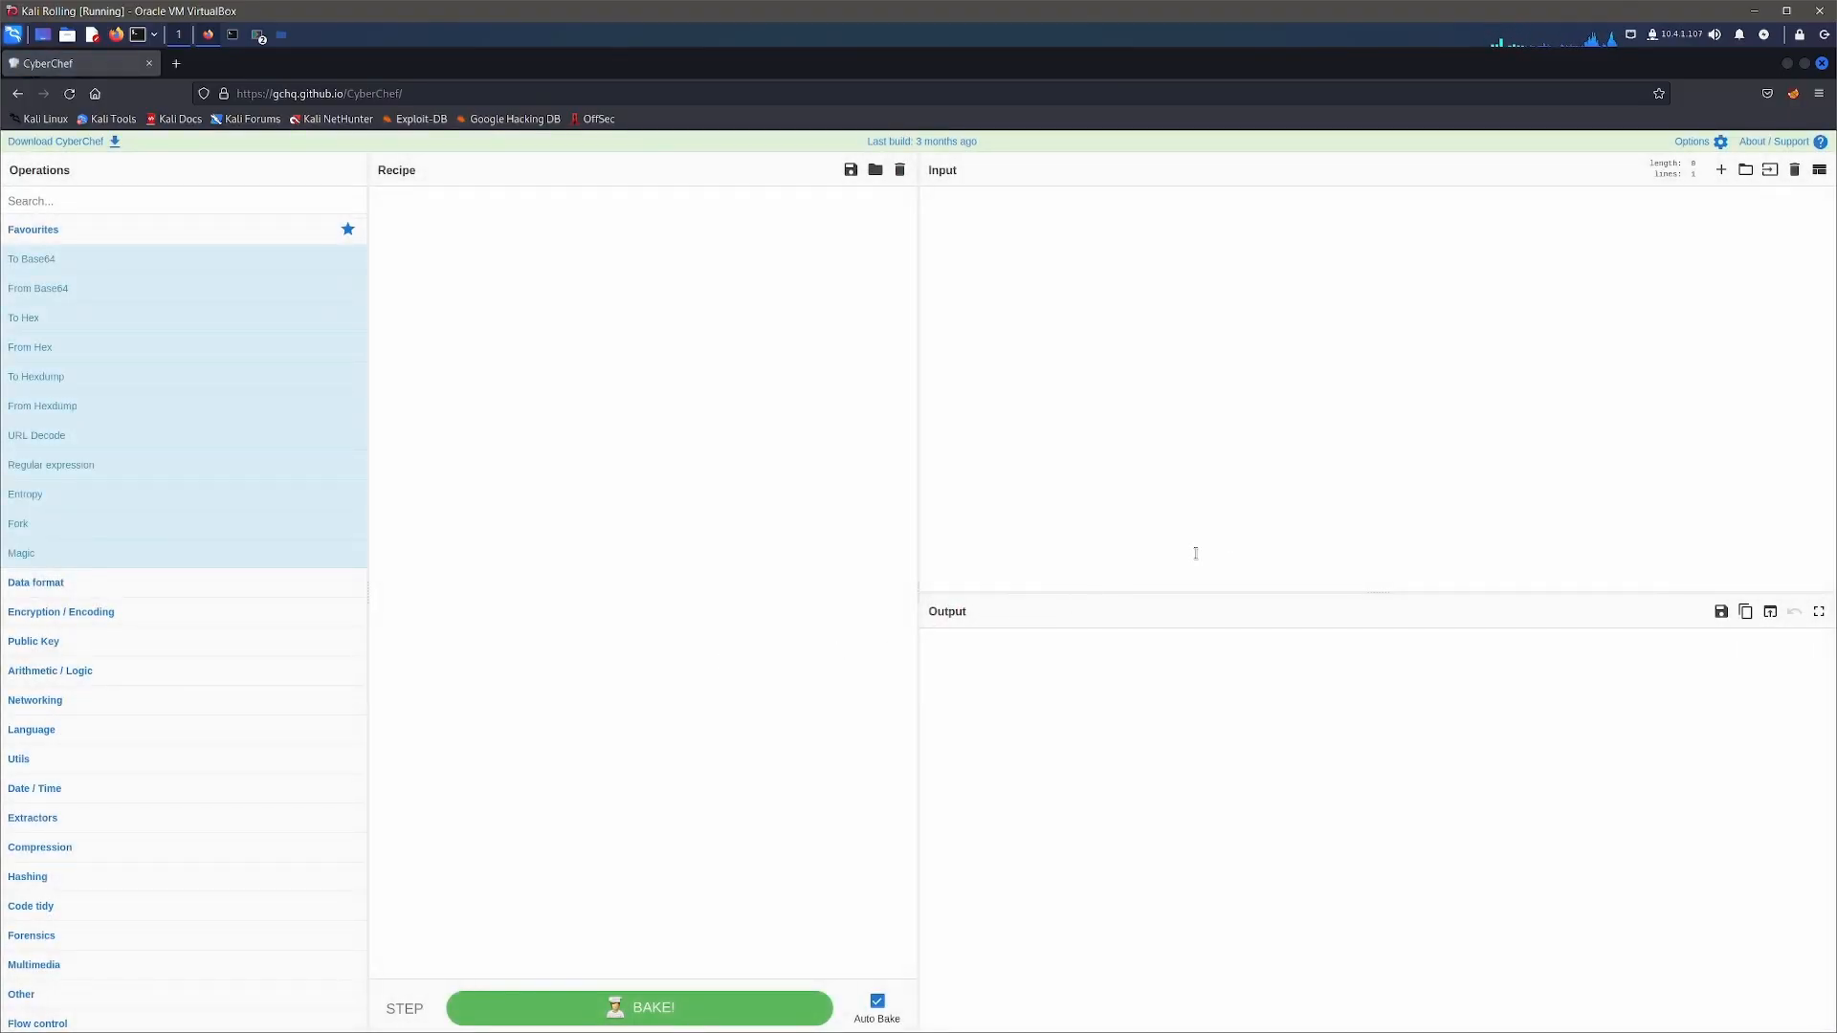
mouse_move(1745, 171)
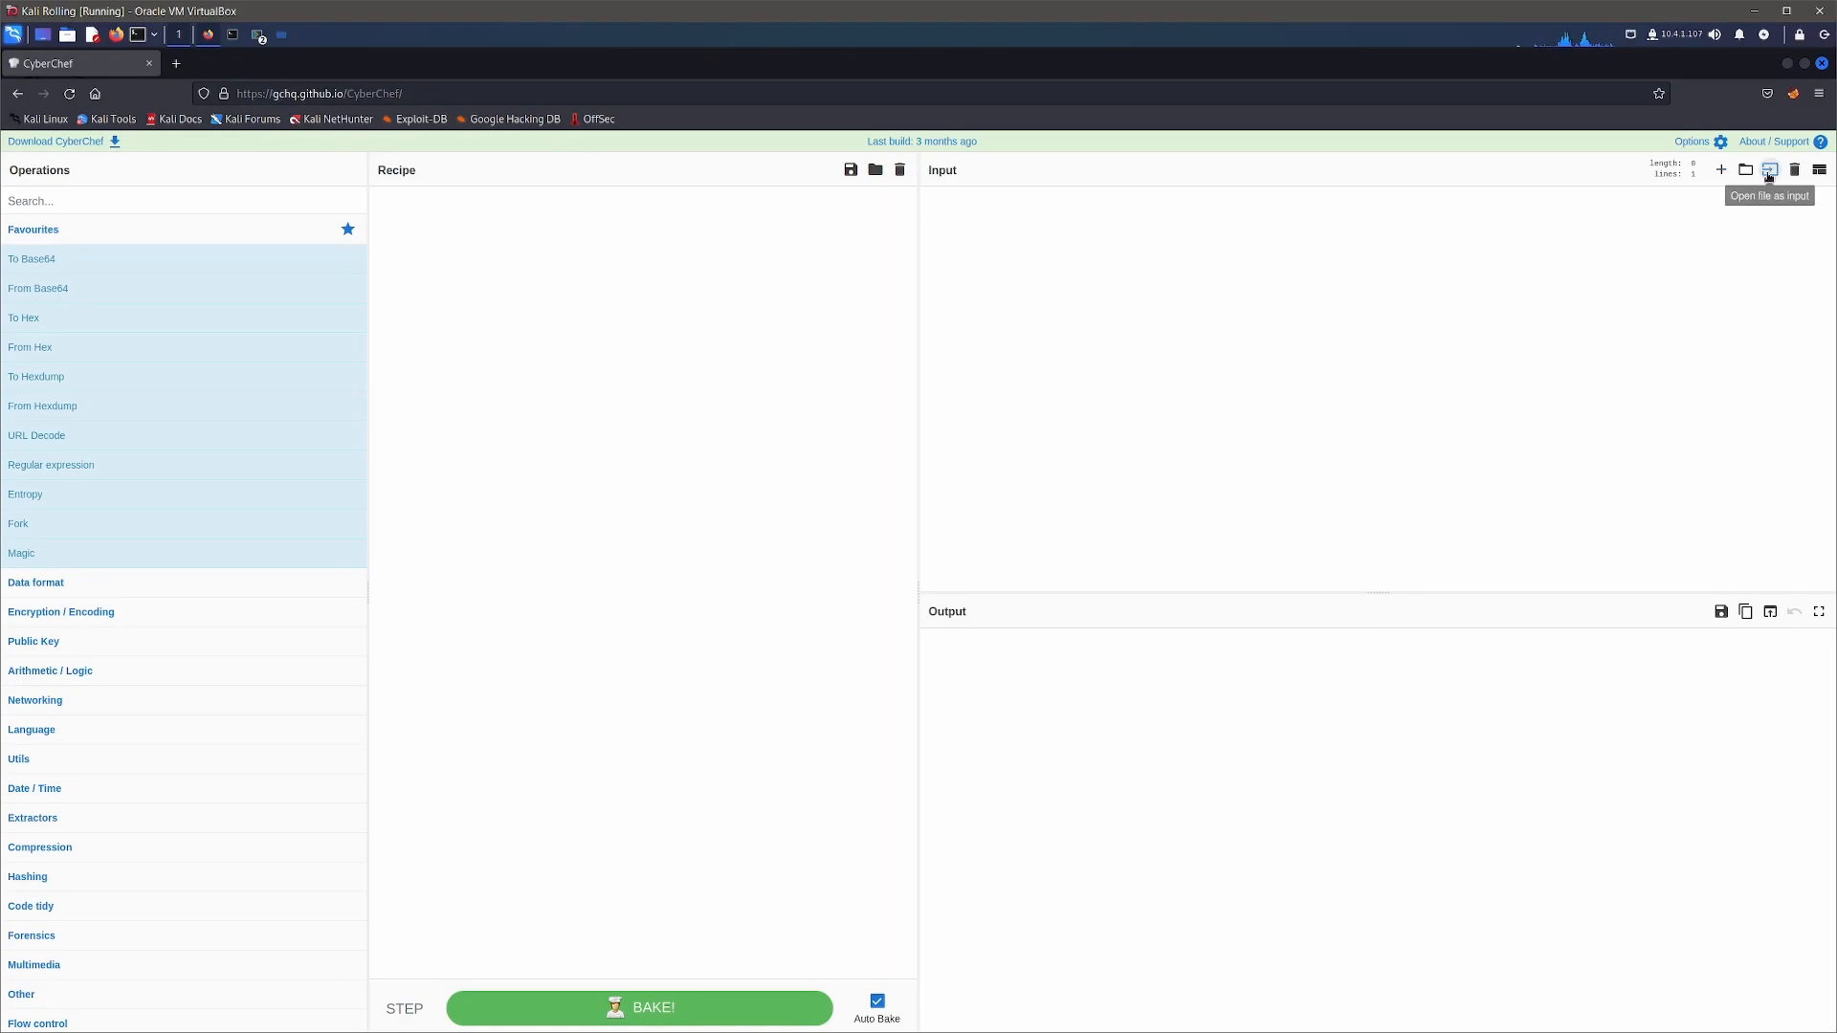
Step: Load newSpoil.png into CyberChef and render its hex as the TryHackMe logo image
click(1767, 170)
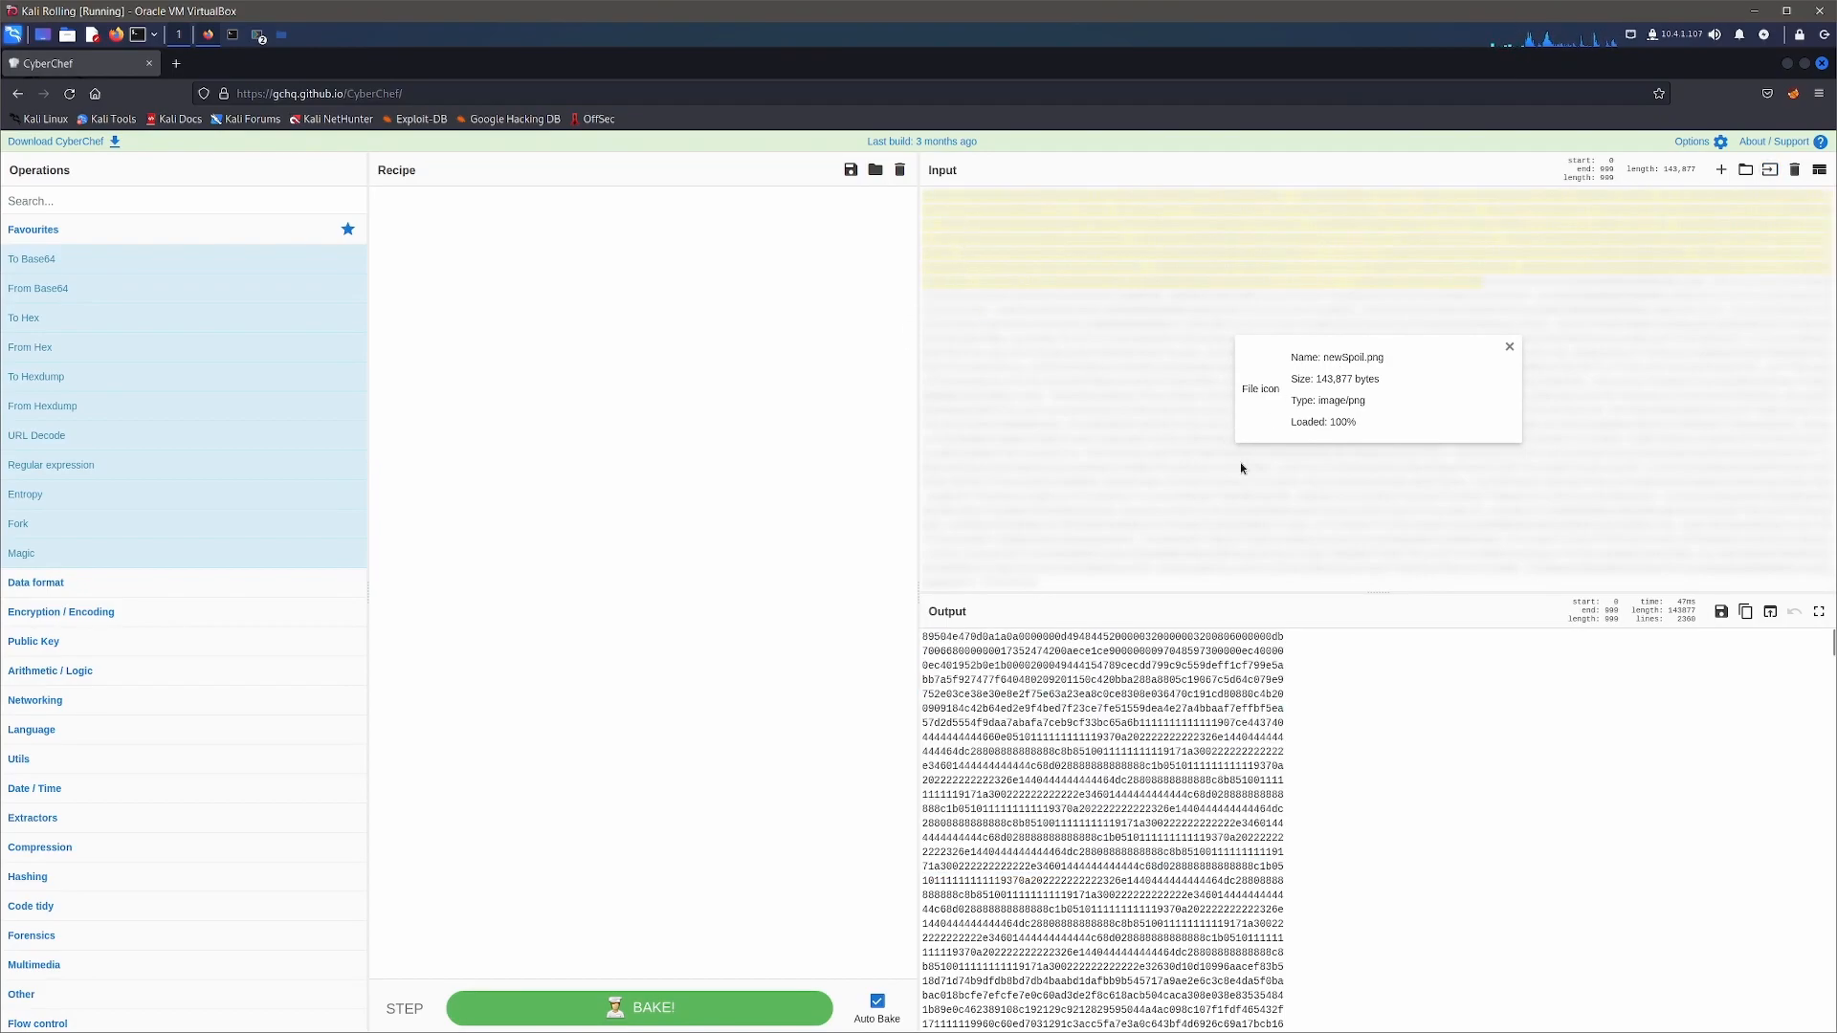
mouse_move(934, 681)
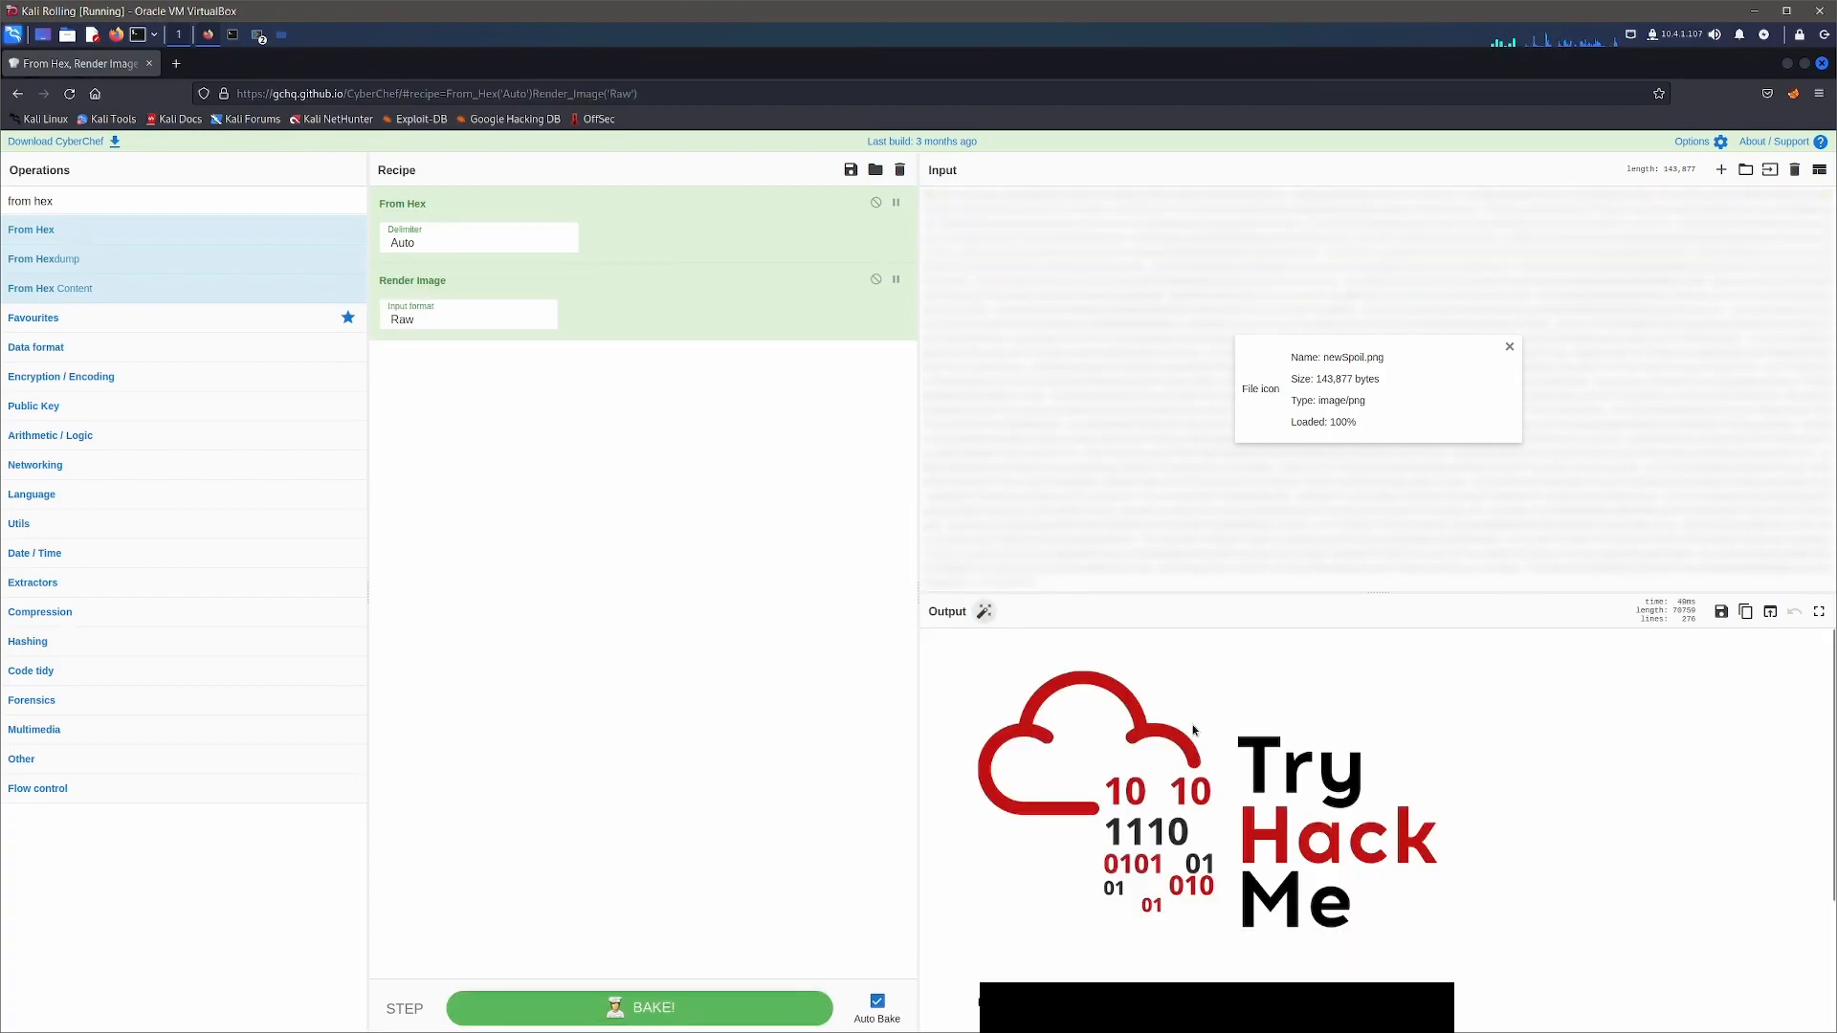
scroll(down, 3)
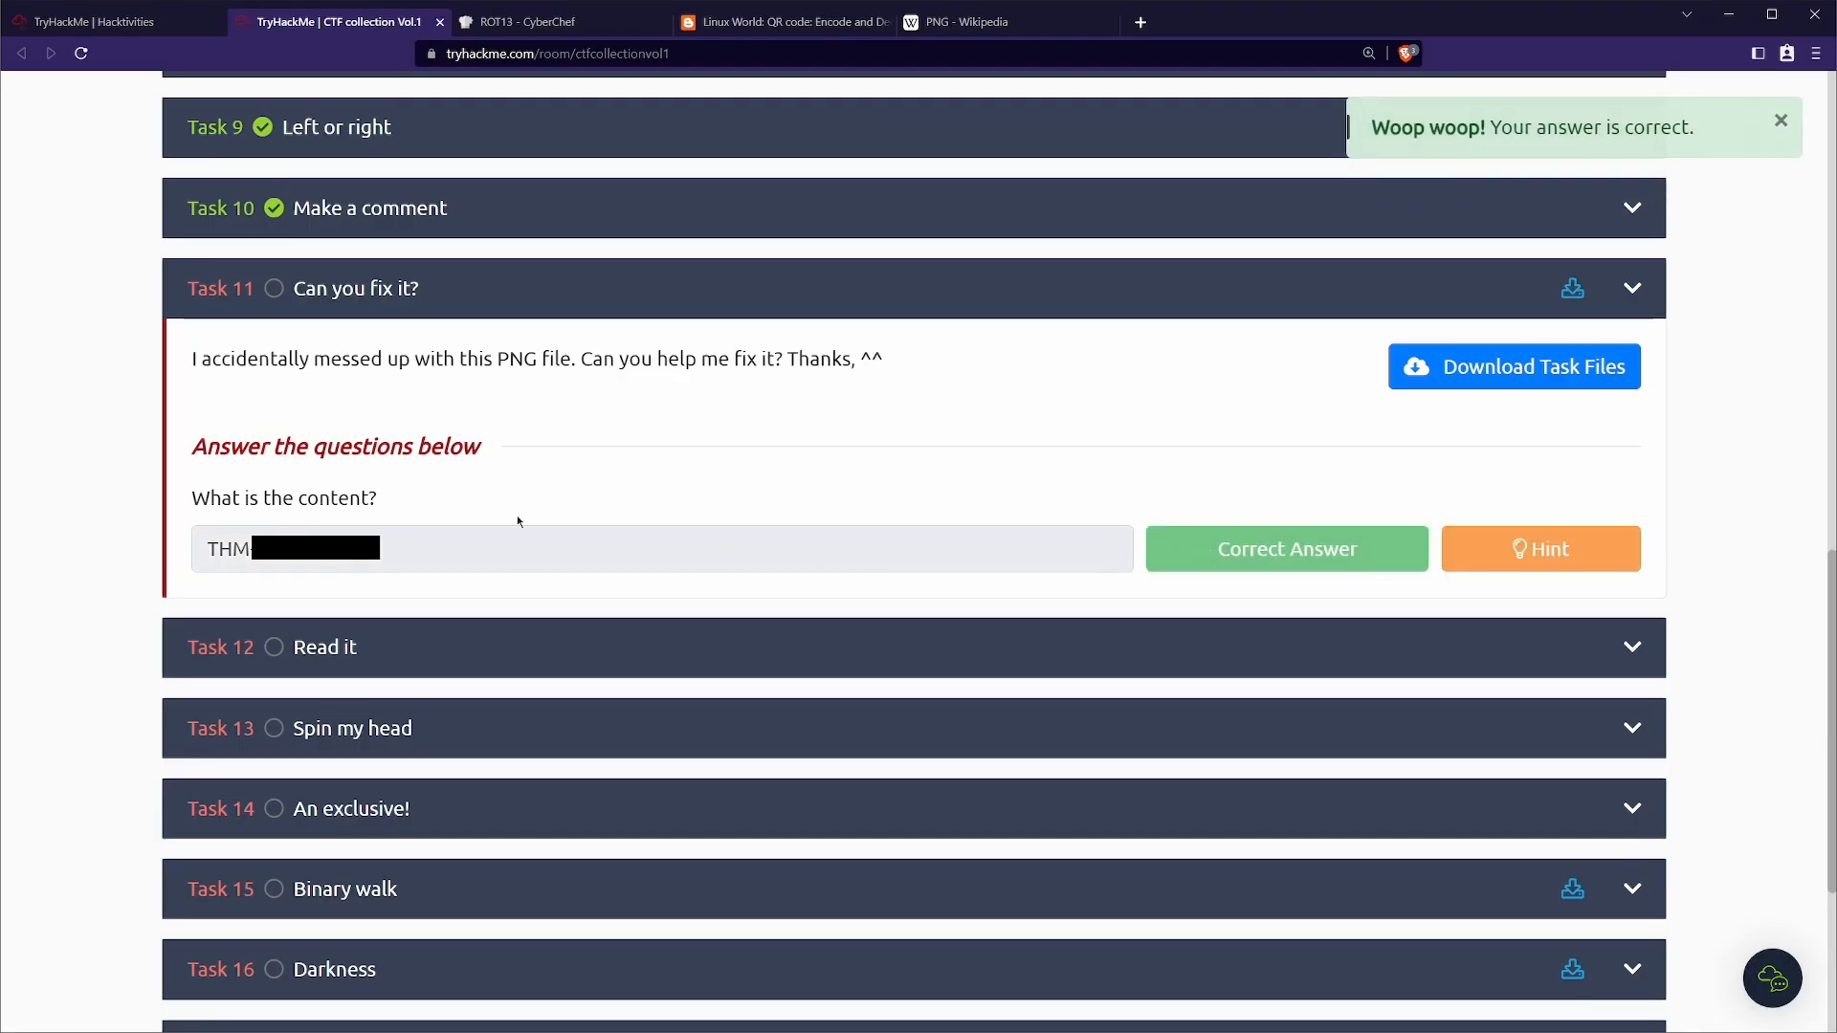
Step: Expand Task 12 'Read it', read its description and reveal the hint pointing to reddit
click(1286, 549)
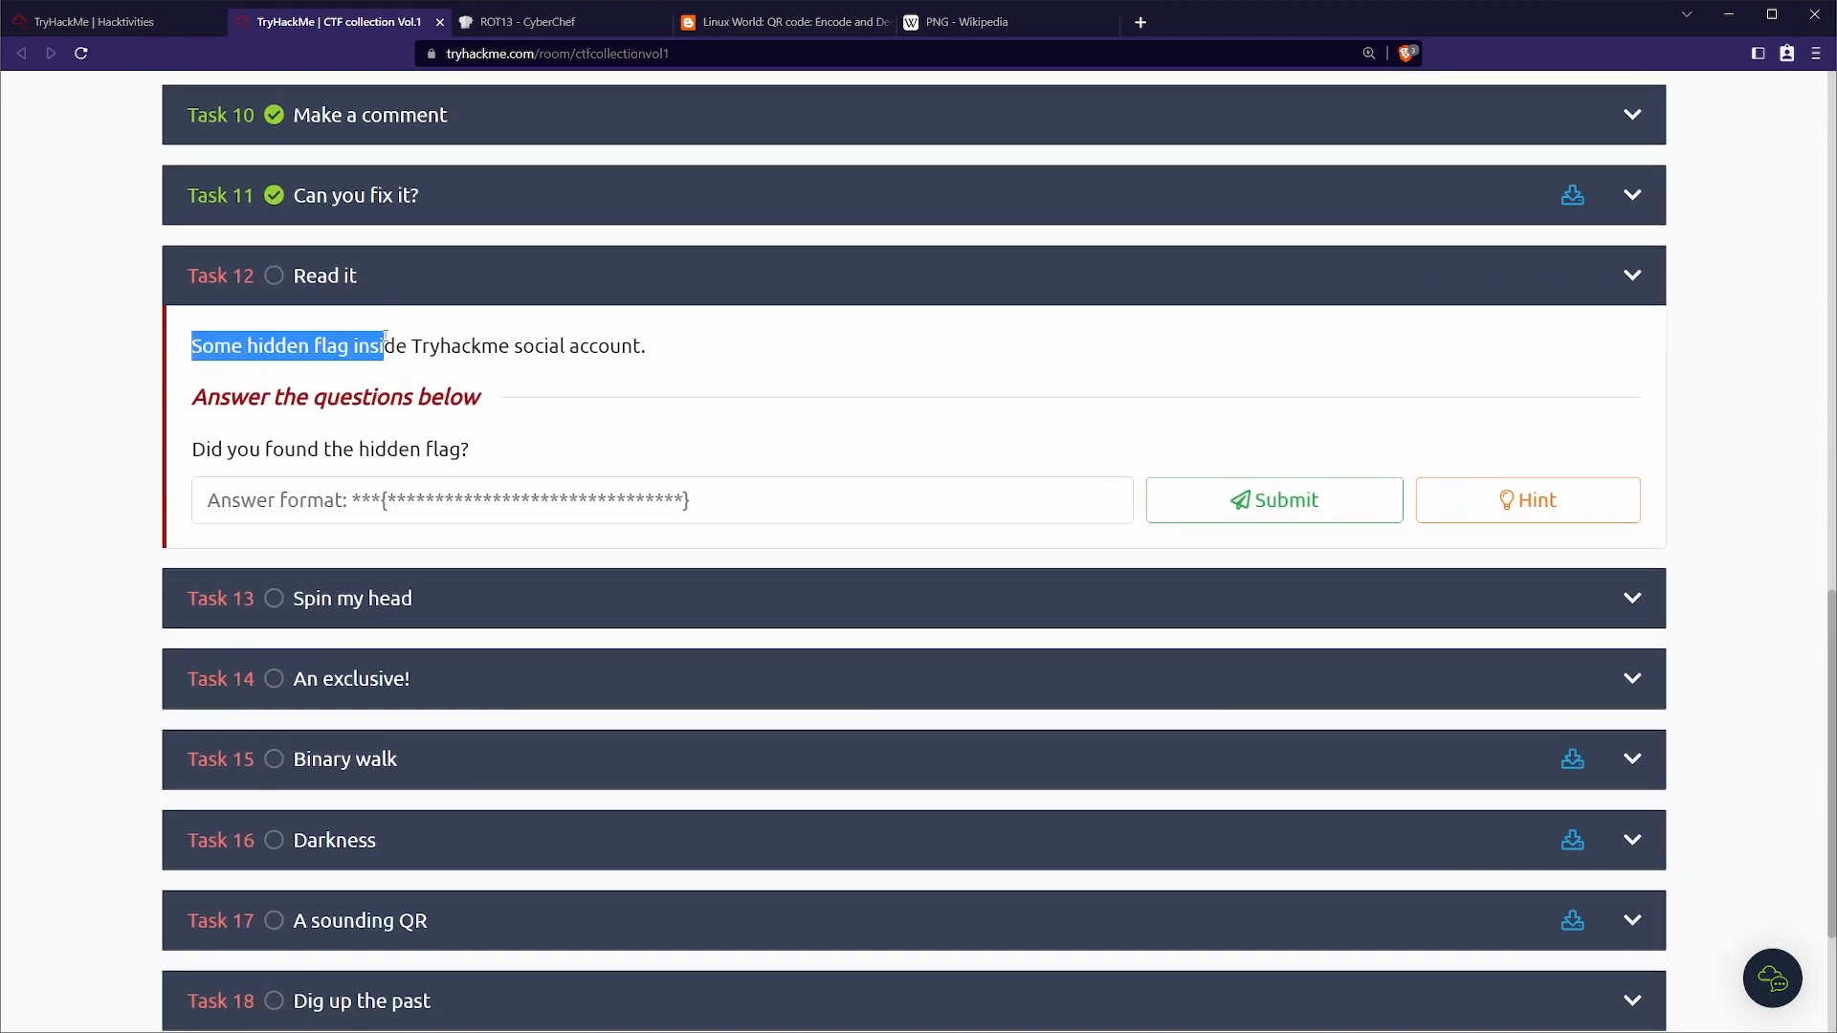
drag(192, 345, 645, 344)
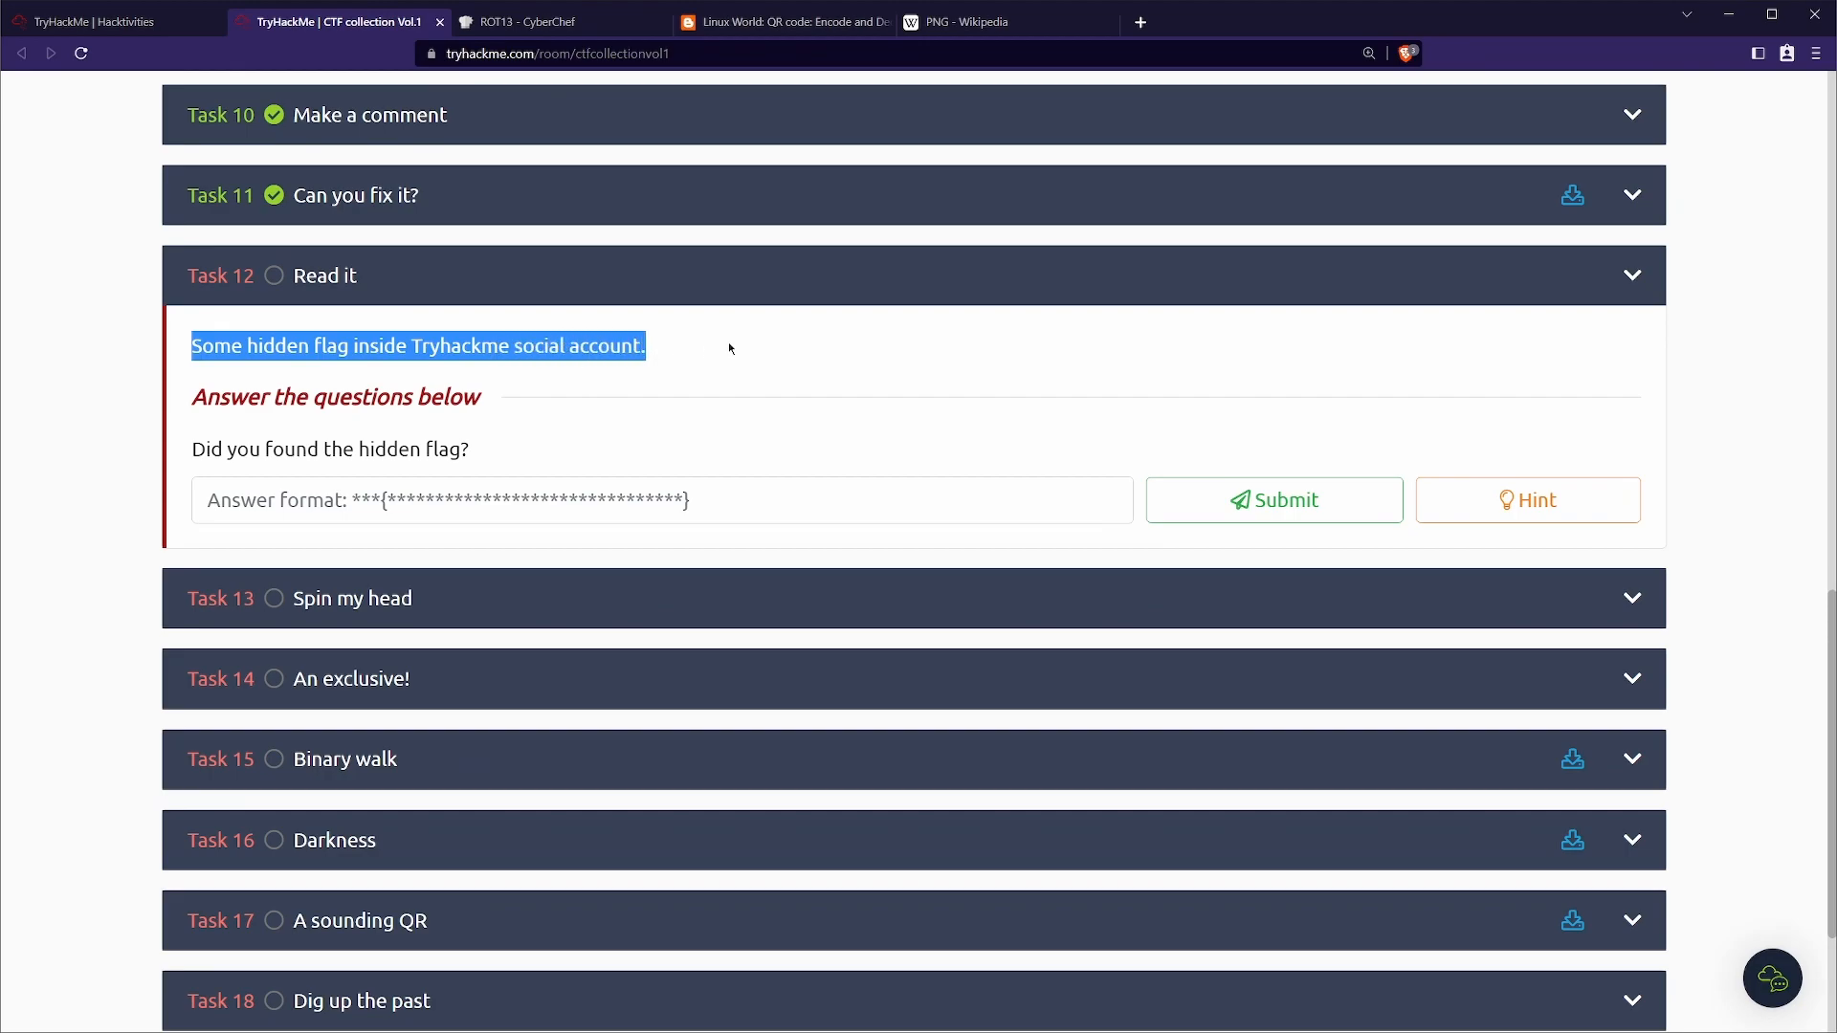
click(1526, 499)
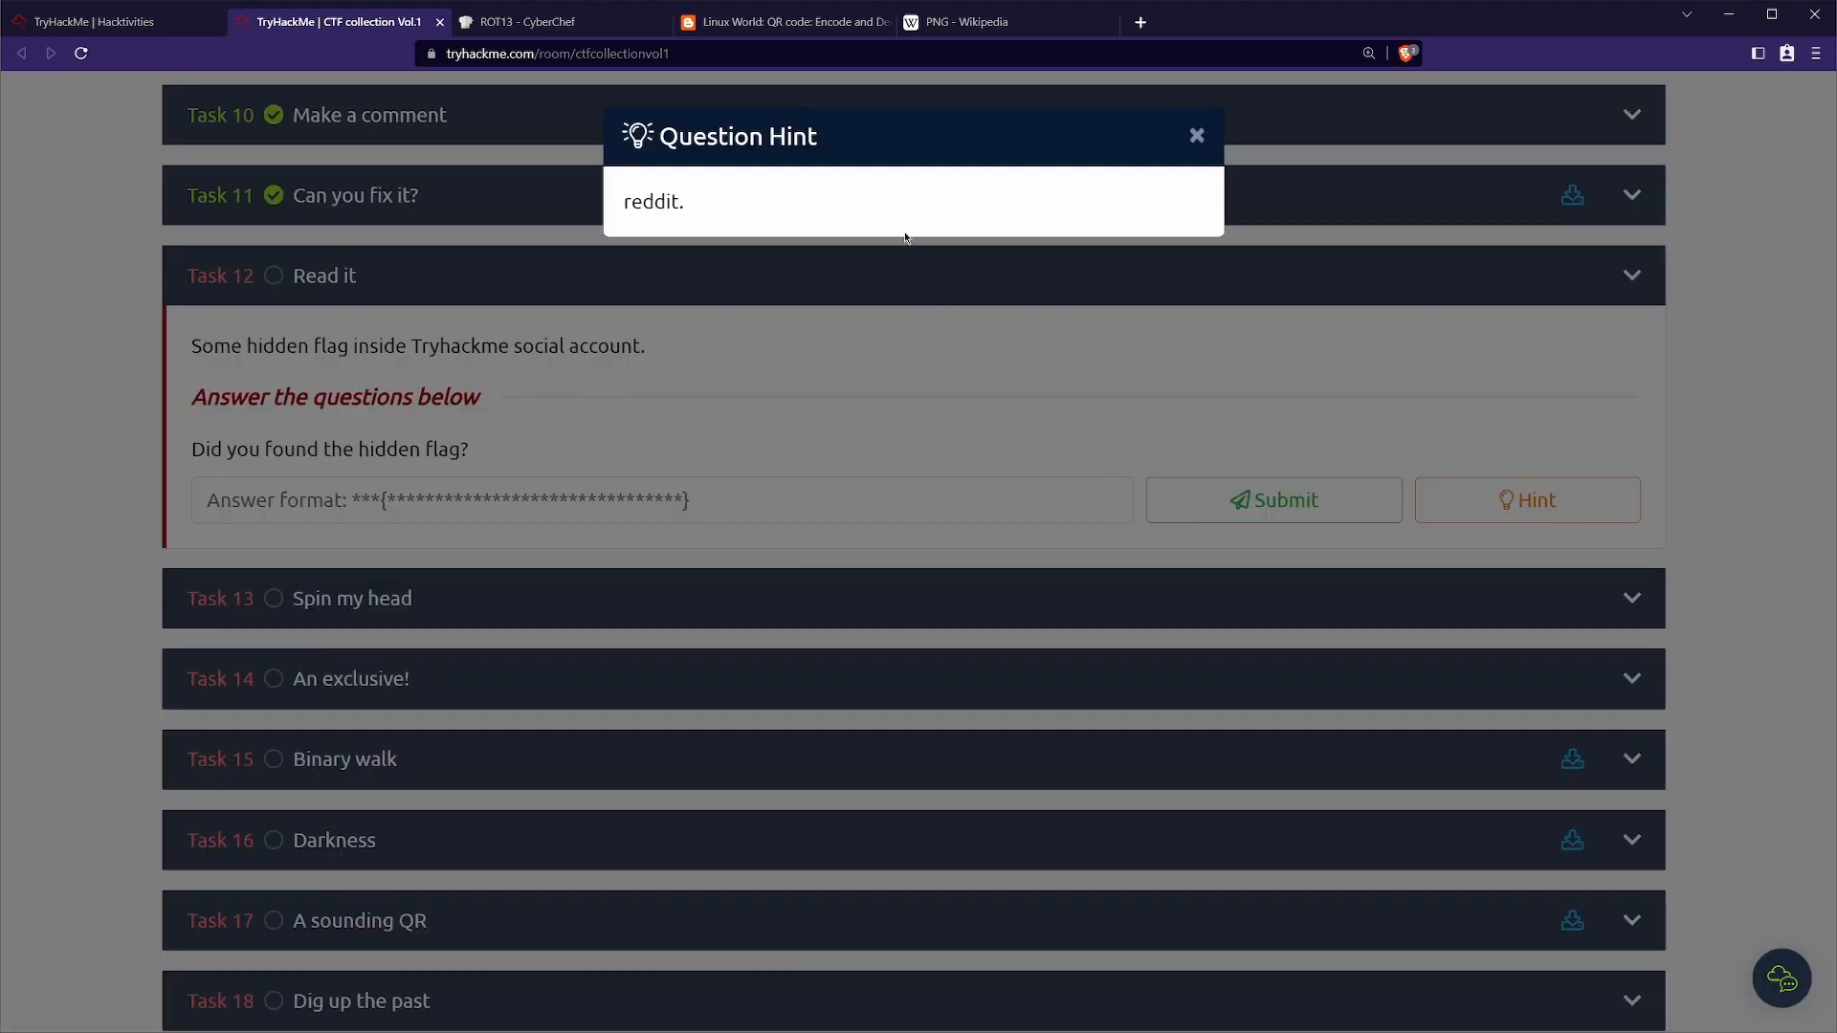
double_click(650, 201)
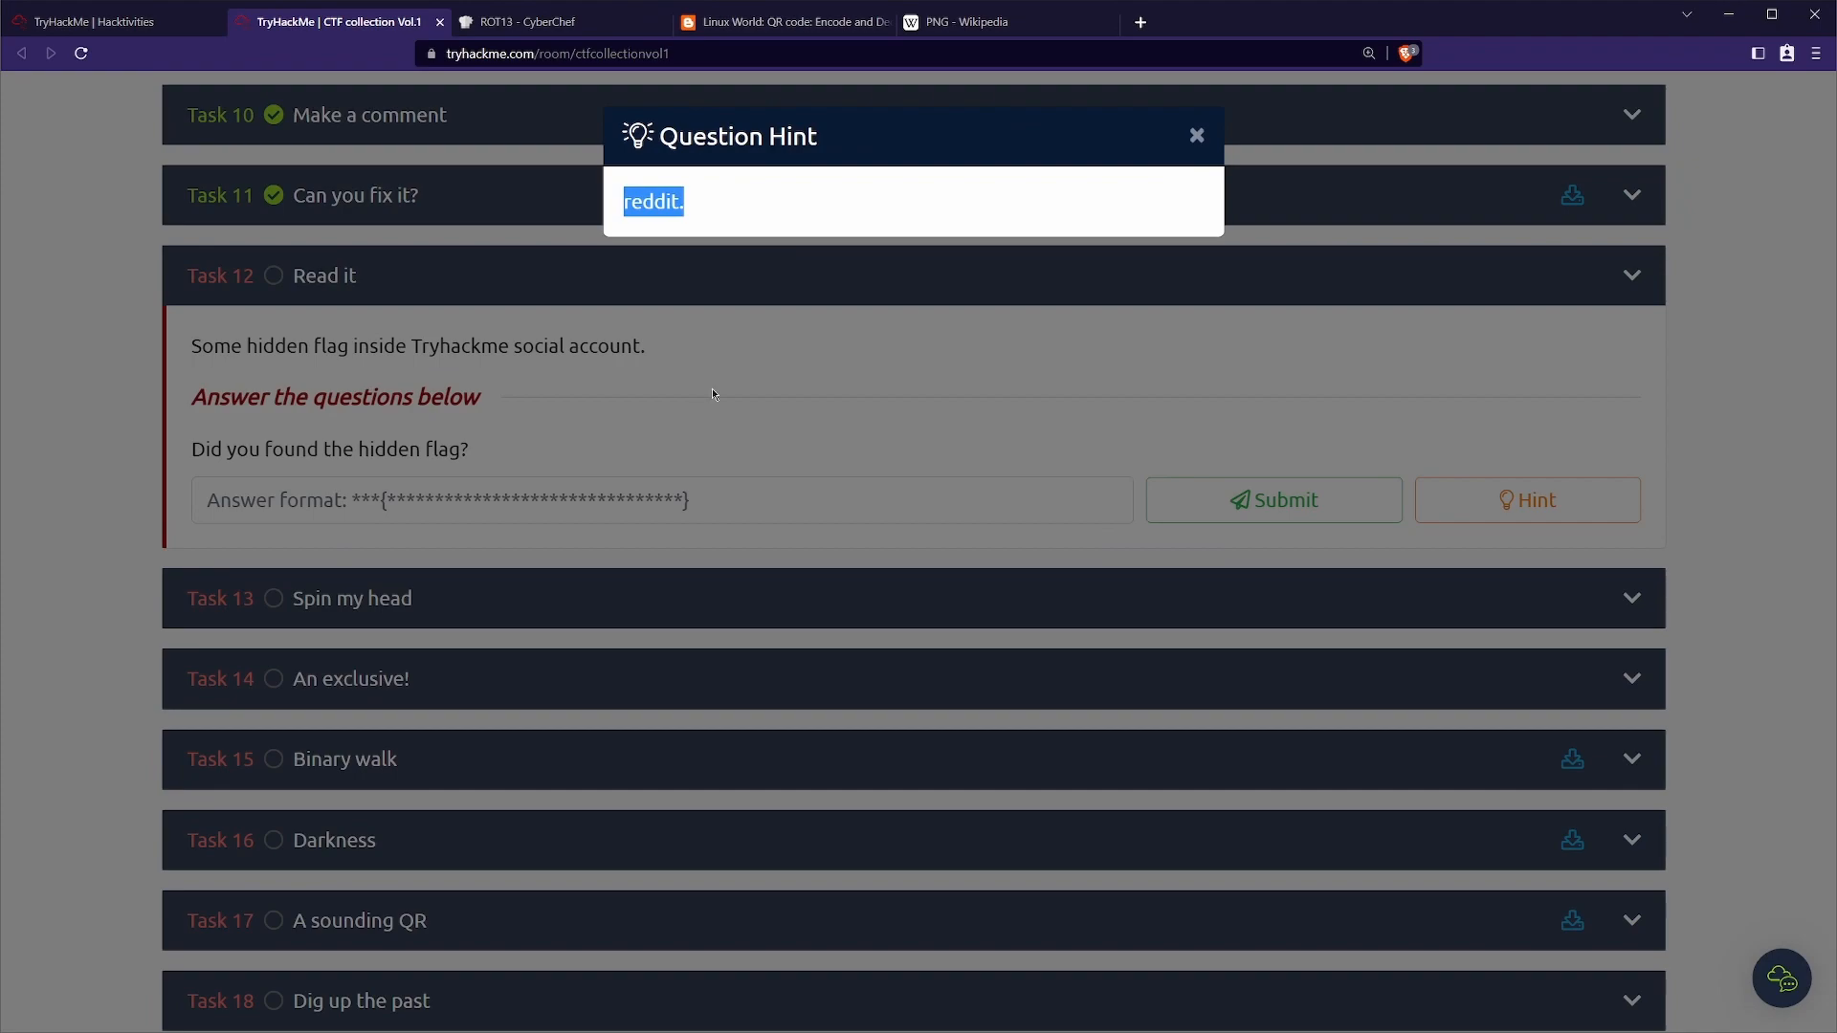
mouse_move(1194, 135)
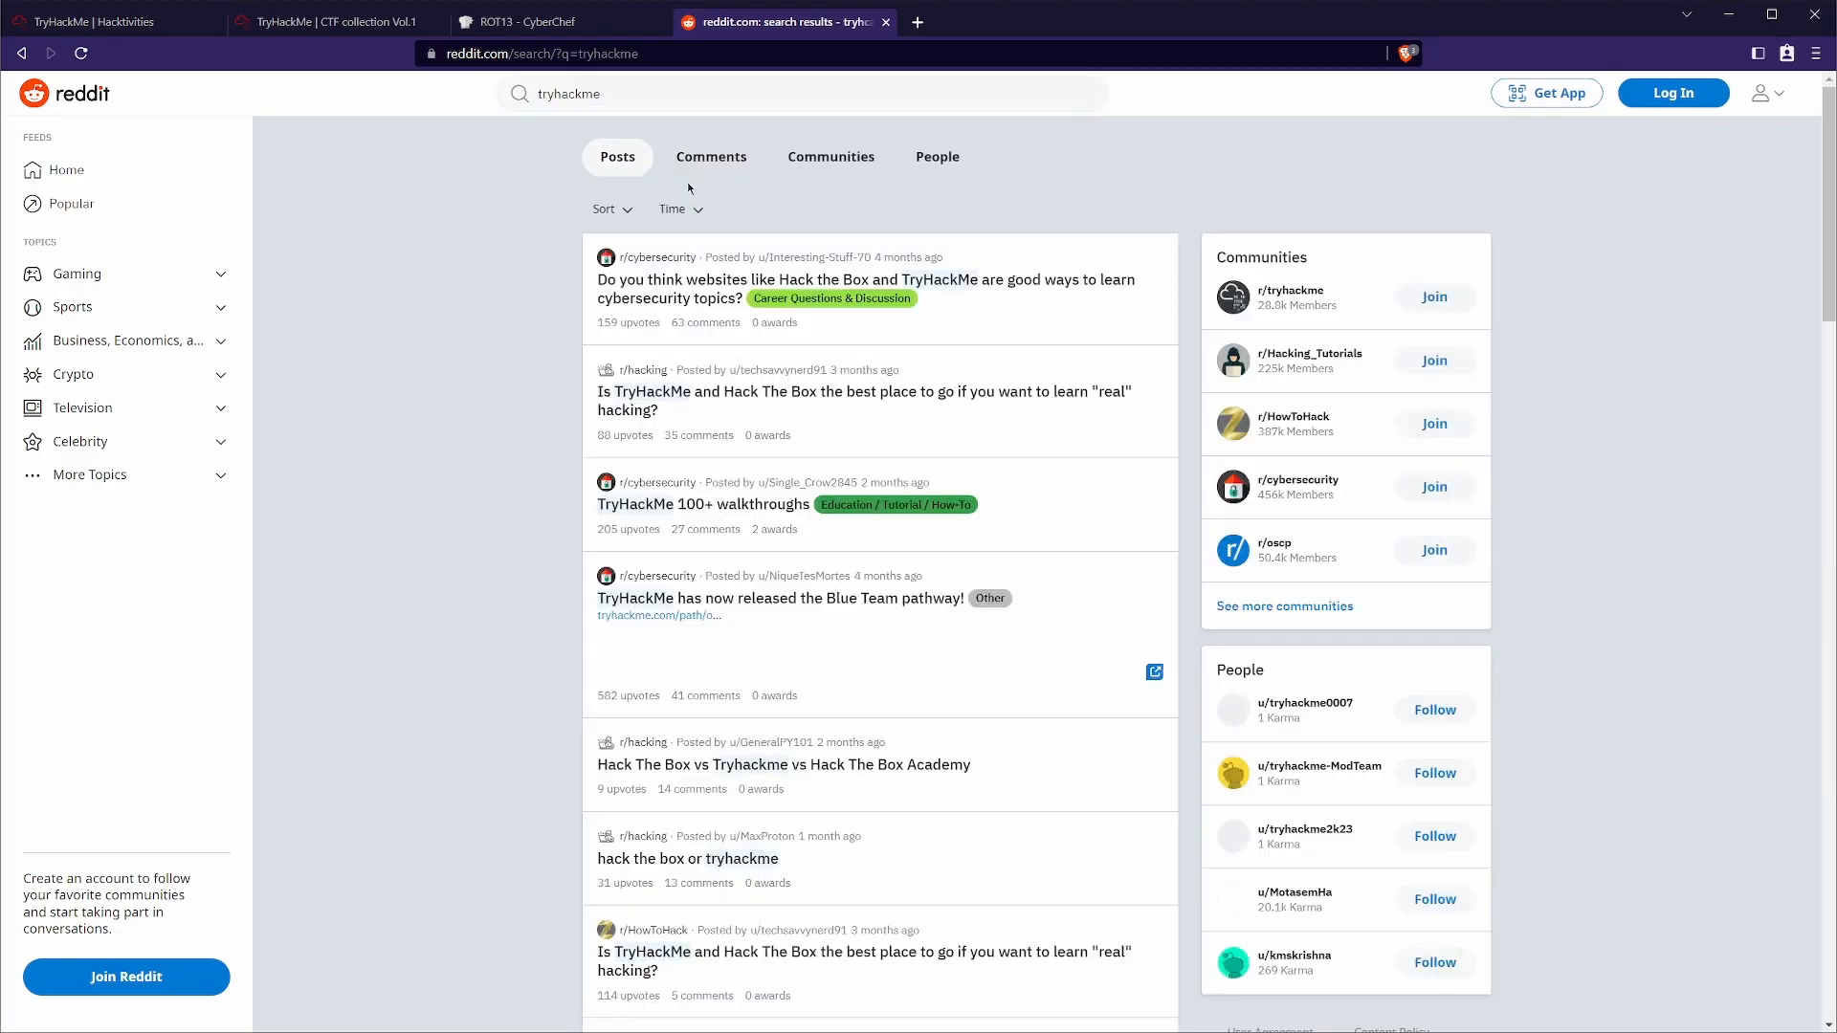
Step: Visit r/tryhackme's wiki, find only a welcome message, and start a fresh web search
click(1287, 289)
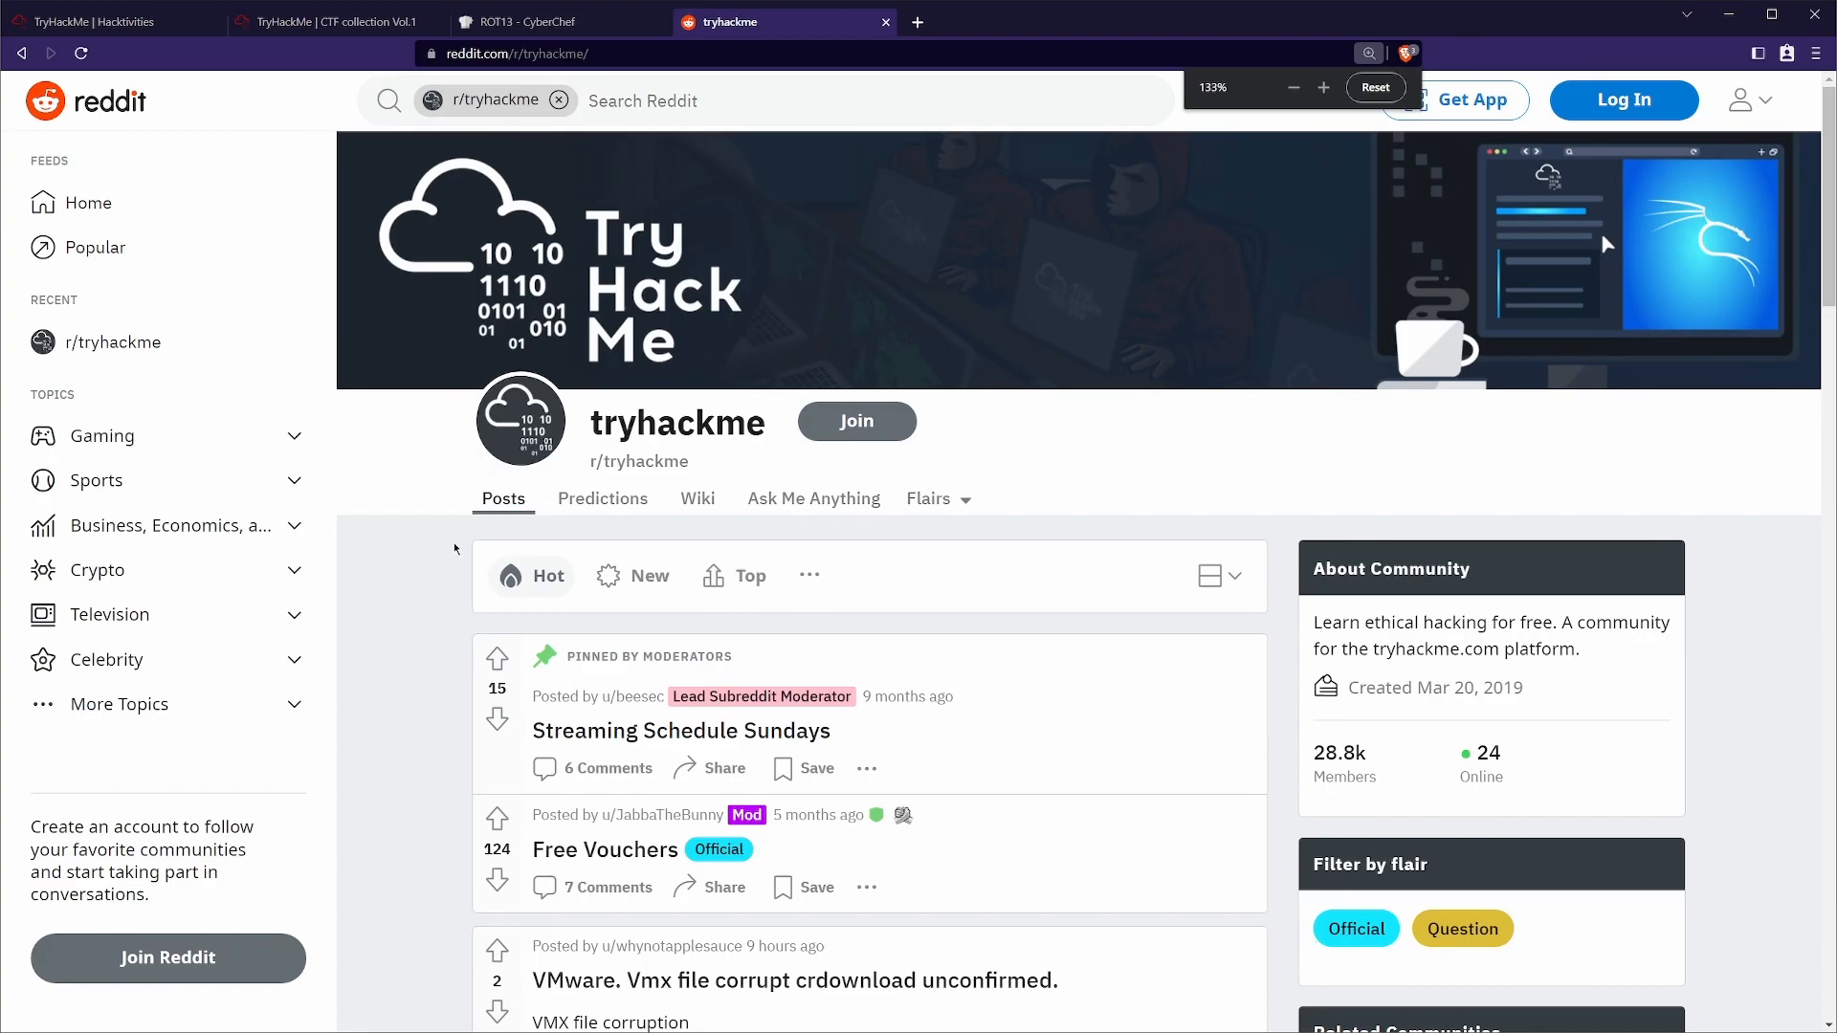
double_click(677, 421)
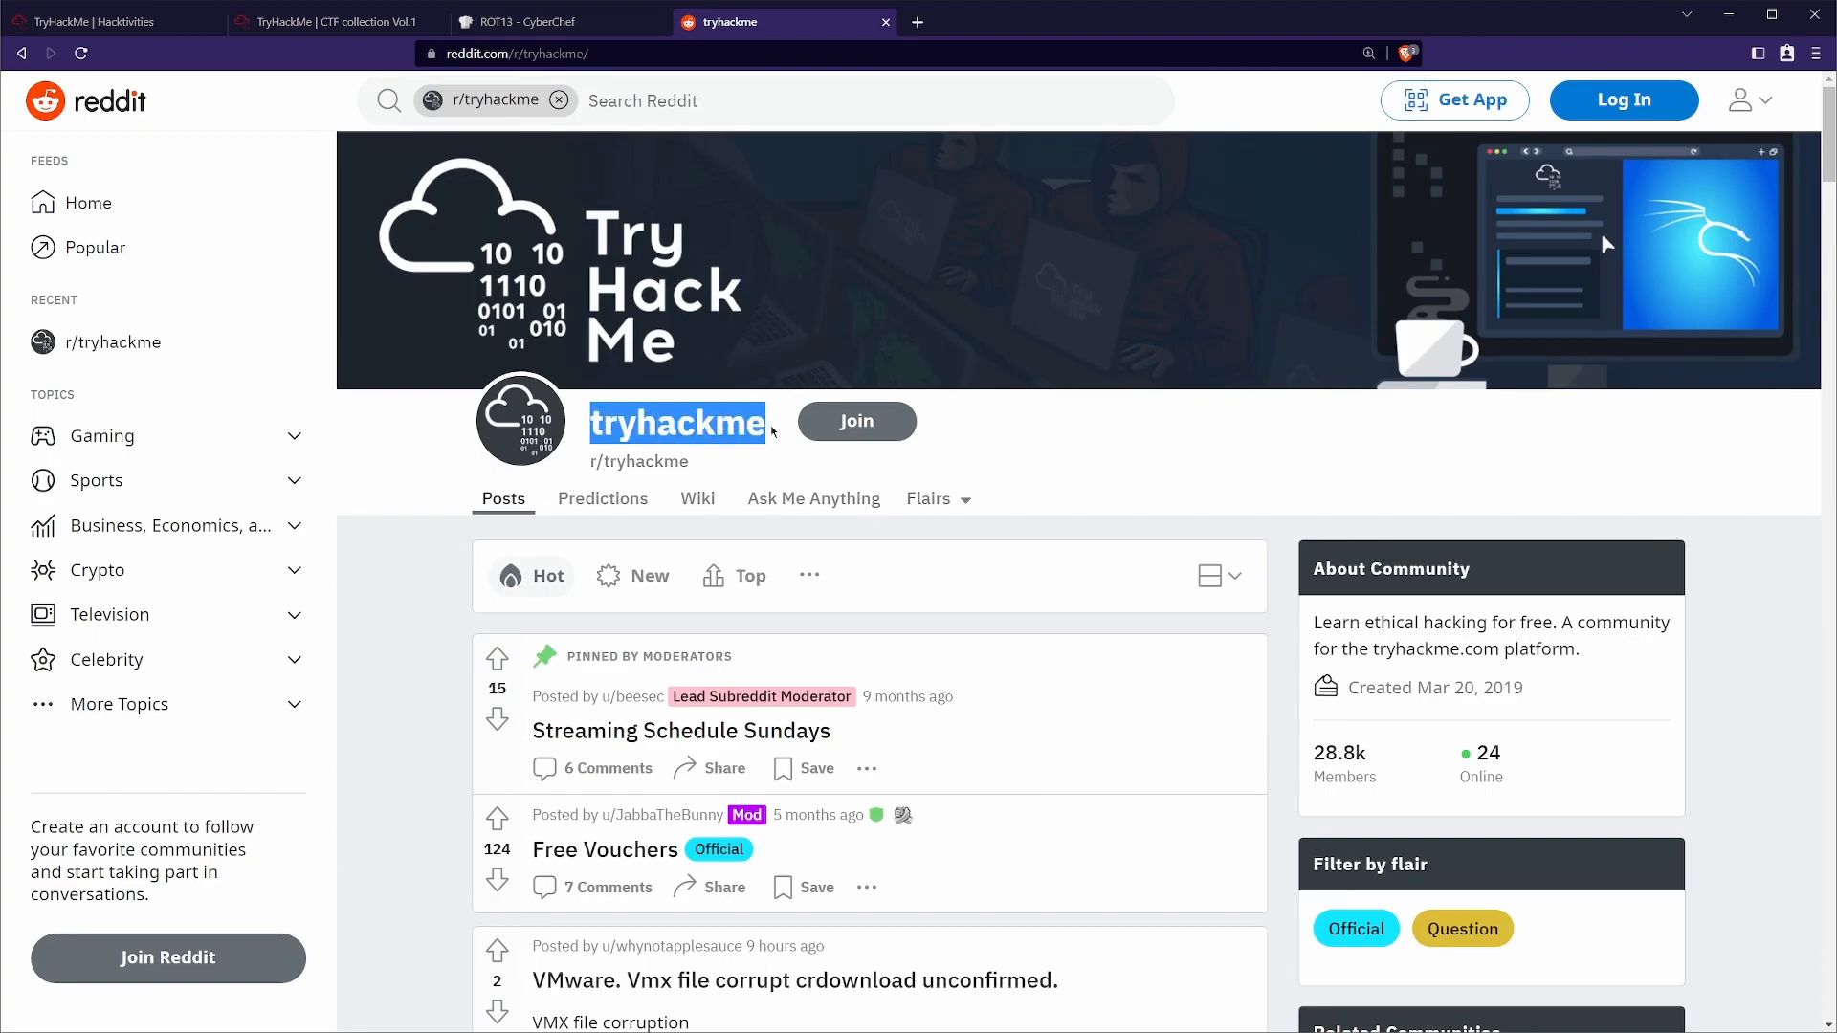
scroll(down, 3)
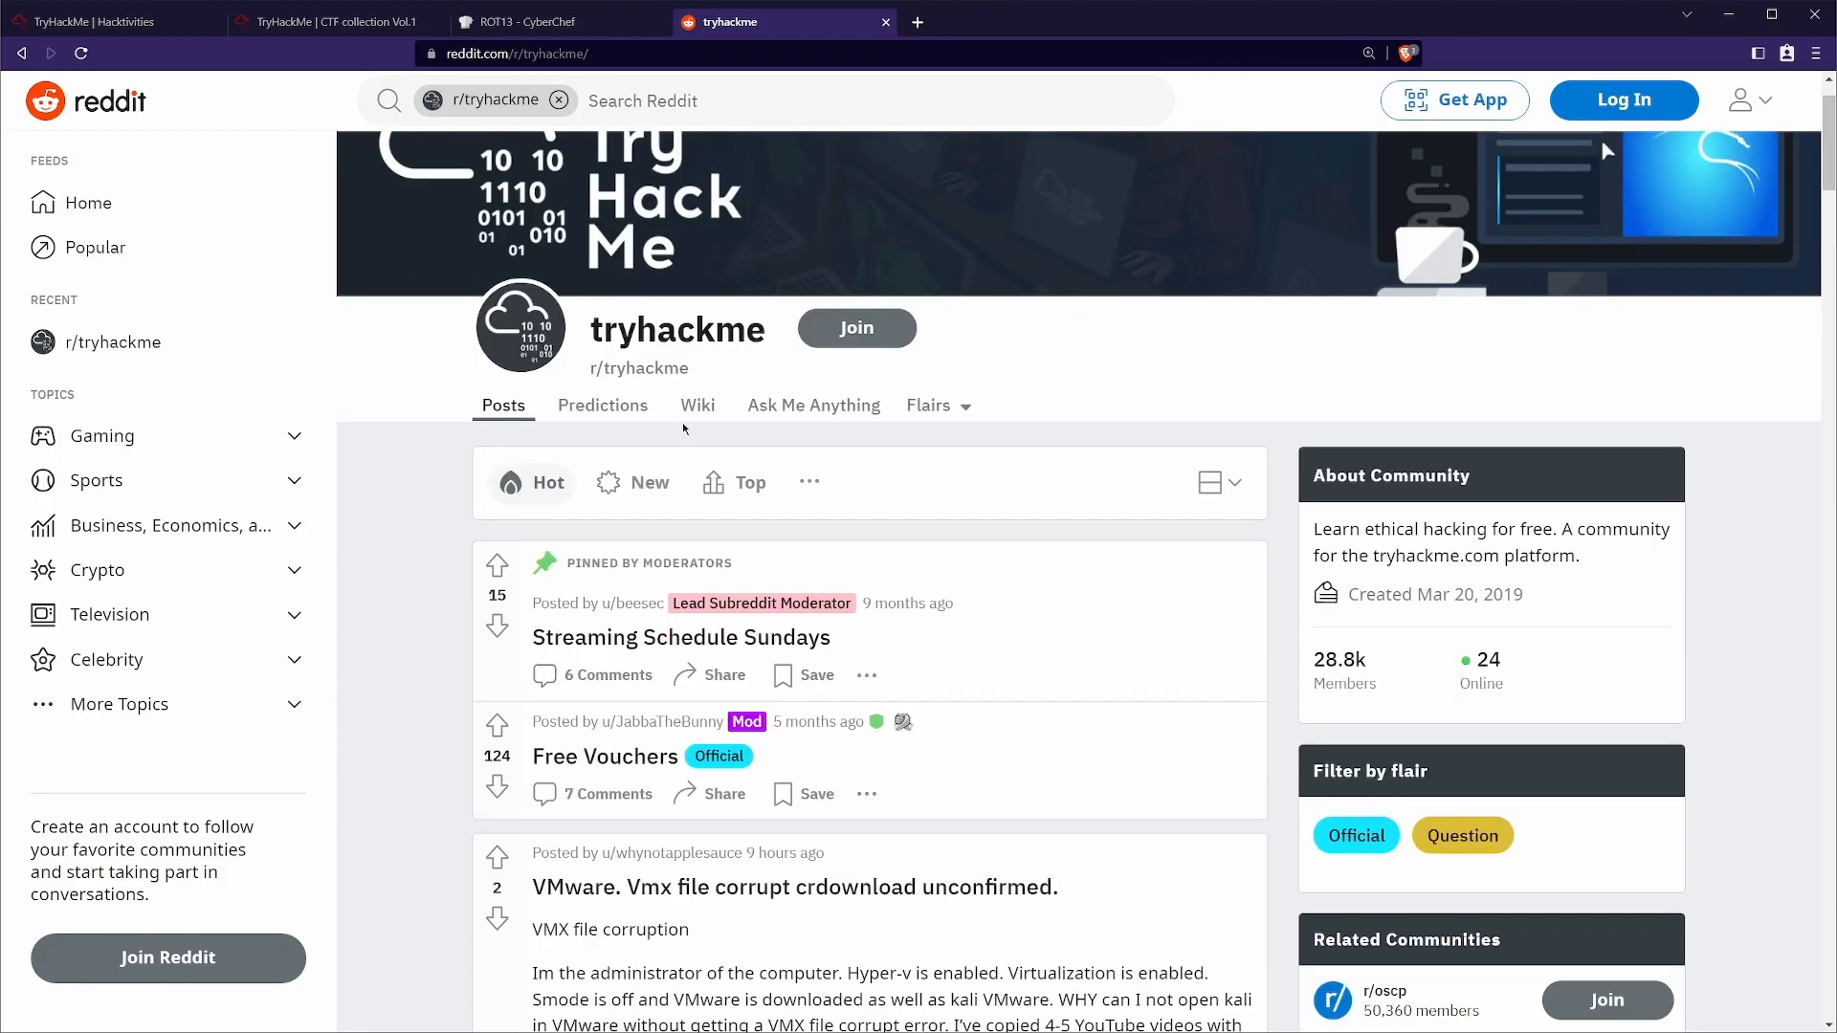
click(696, 404)
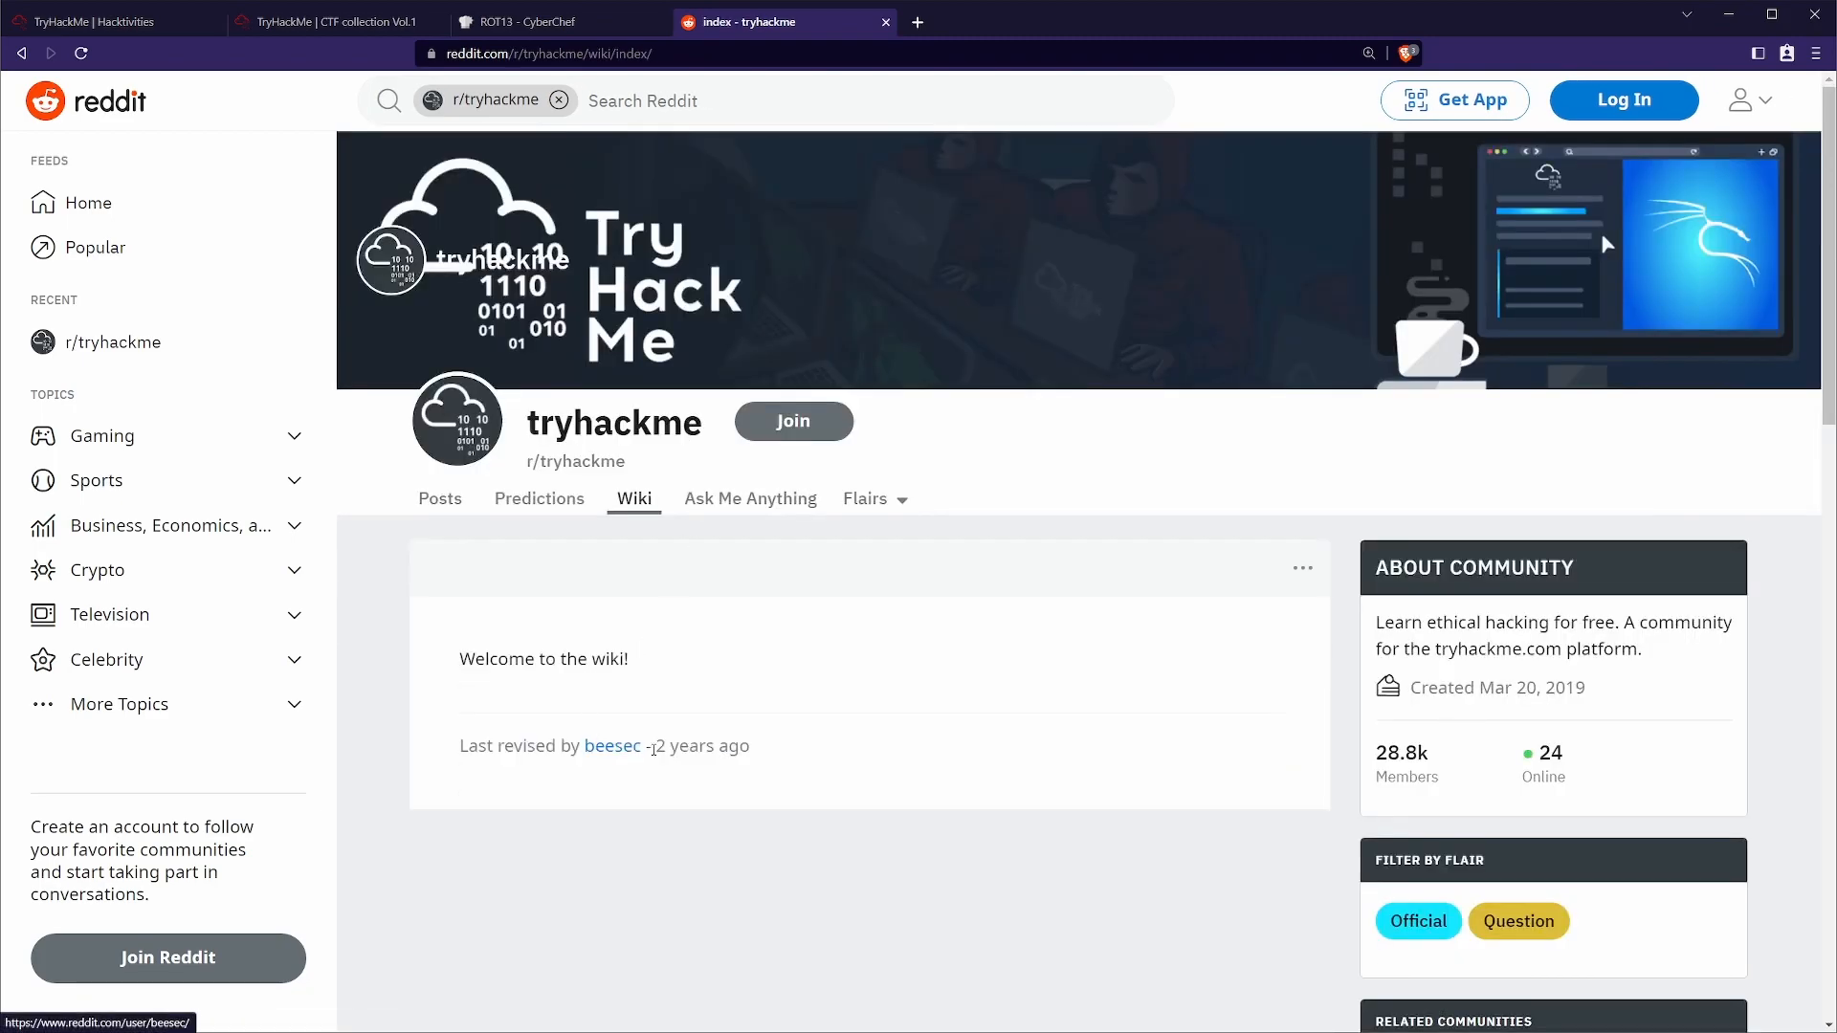
double_click(702, 745)
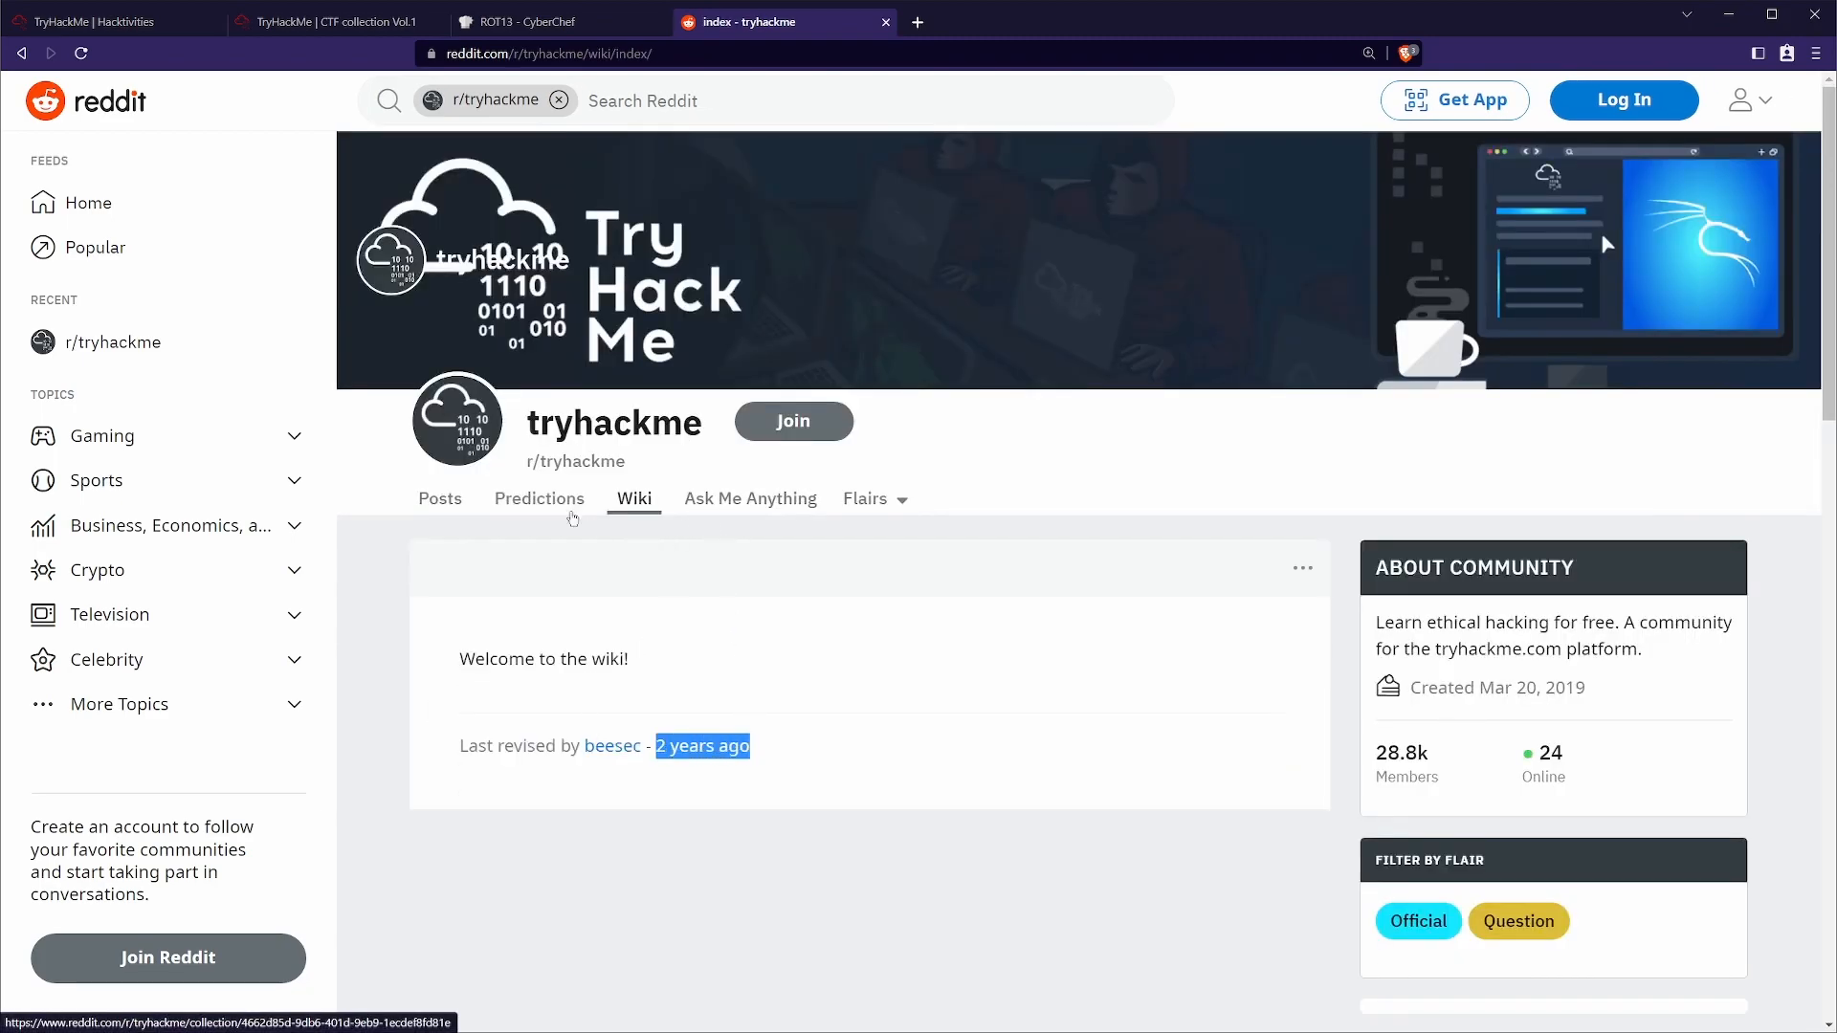
click(440, 498)
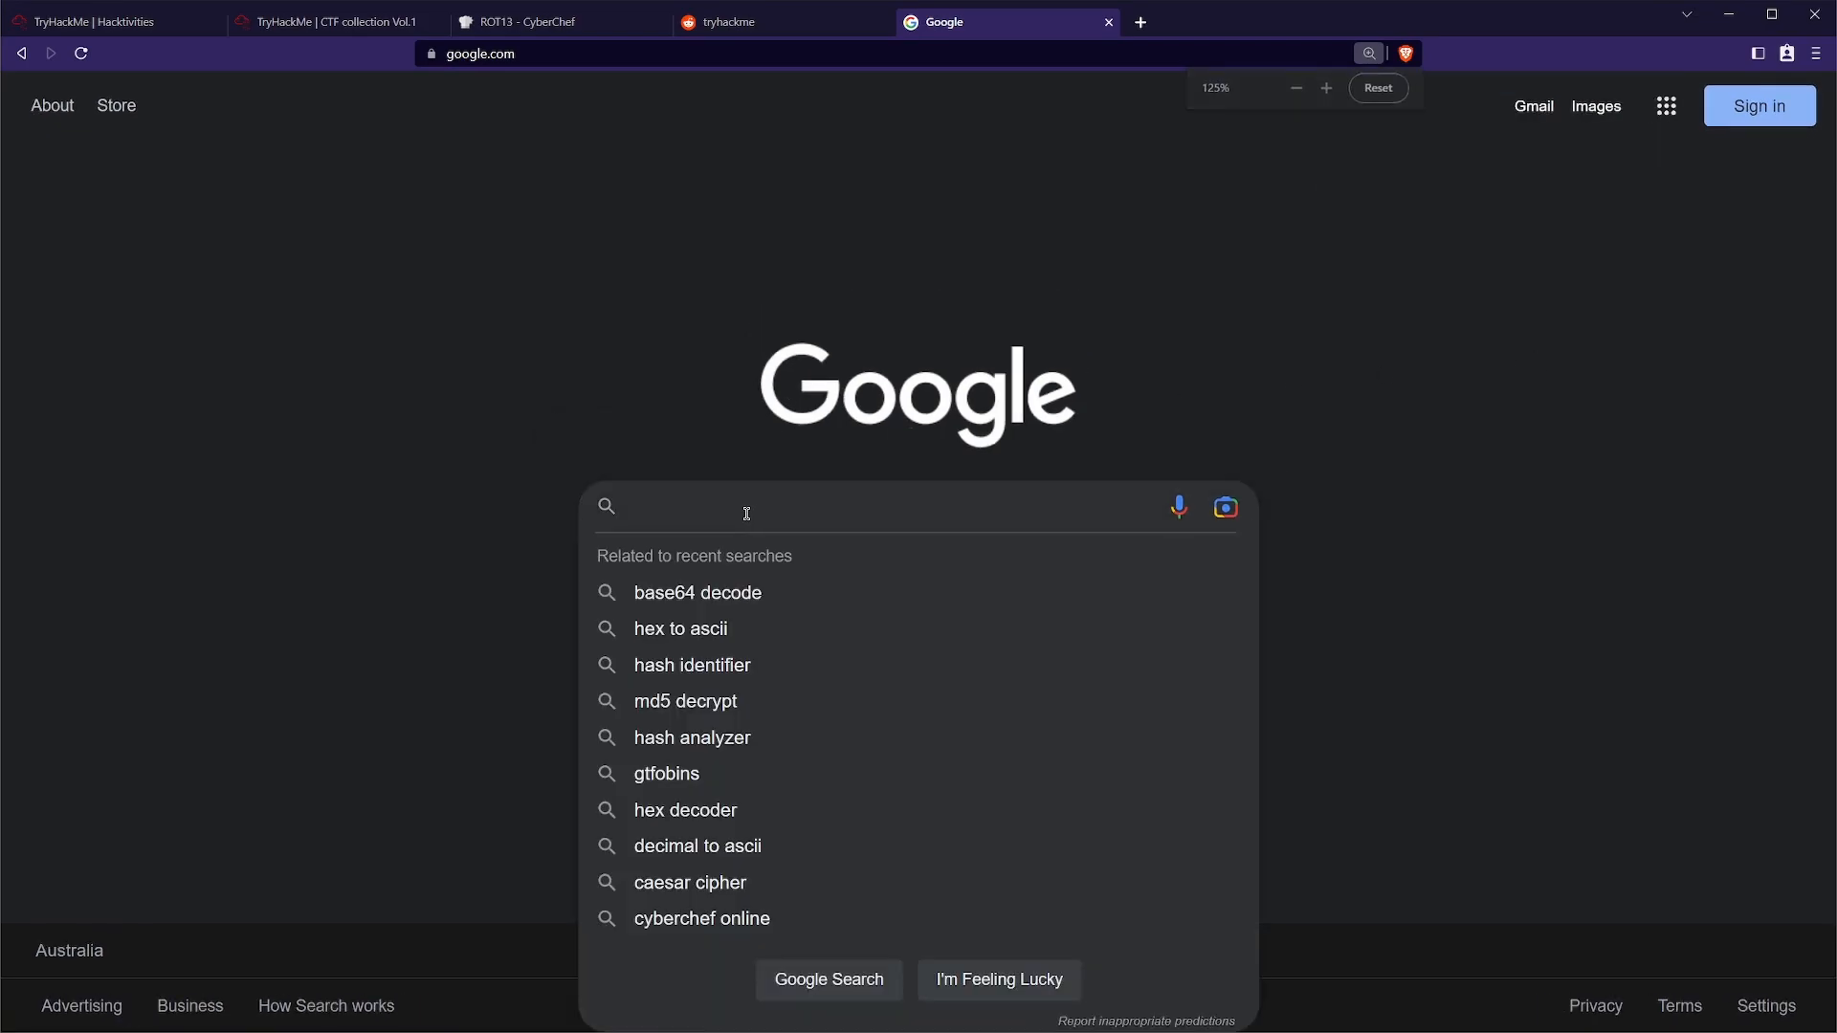
Step: Search site:"reddit.com" intext:"THM" intitle:"tryhackme" for r/tryhackme posts mentioning THM
text(site:")
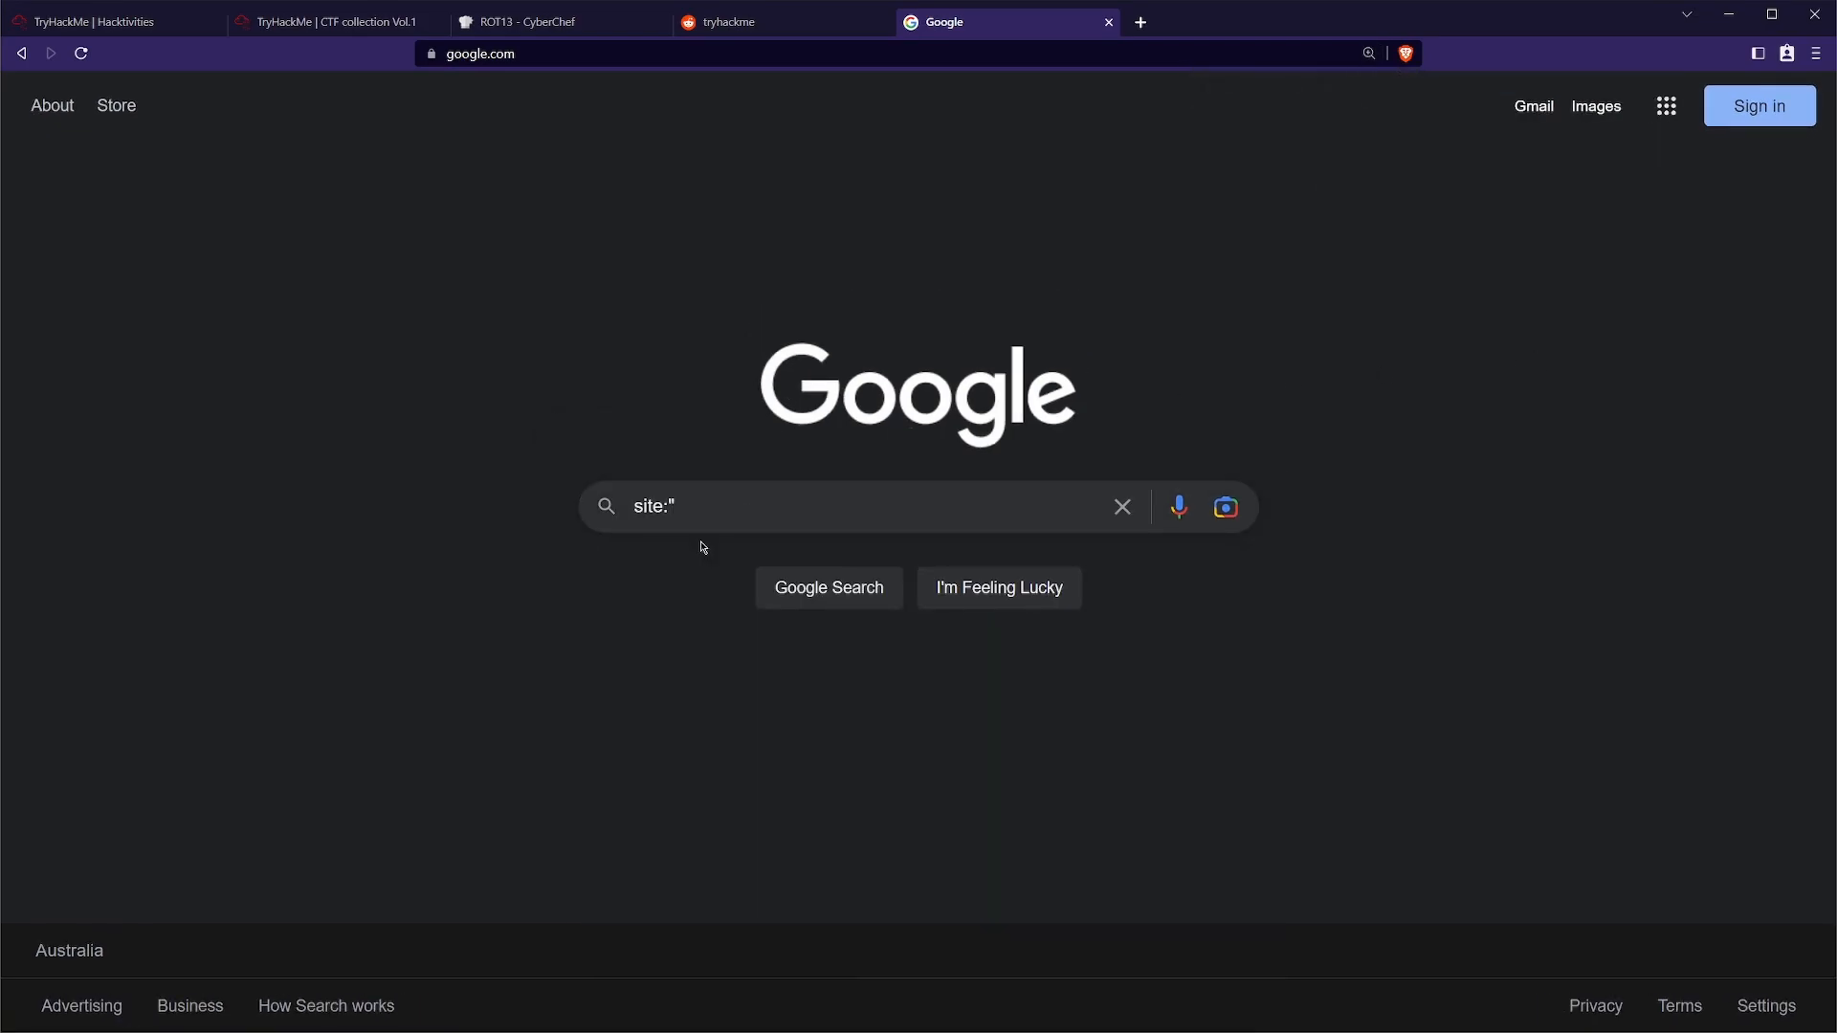
text(reddit.com)
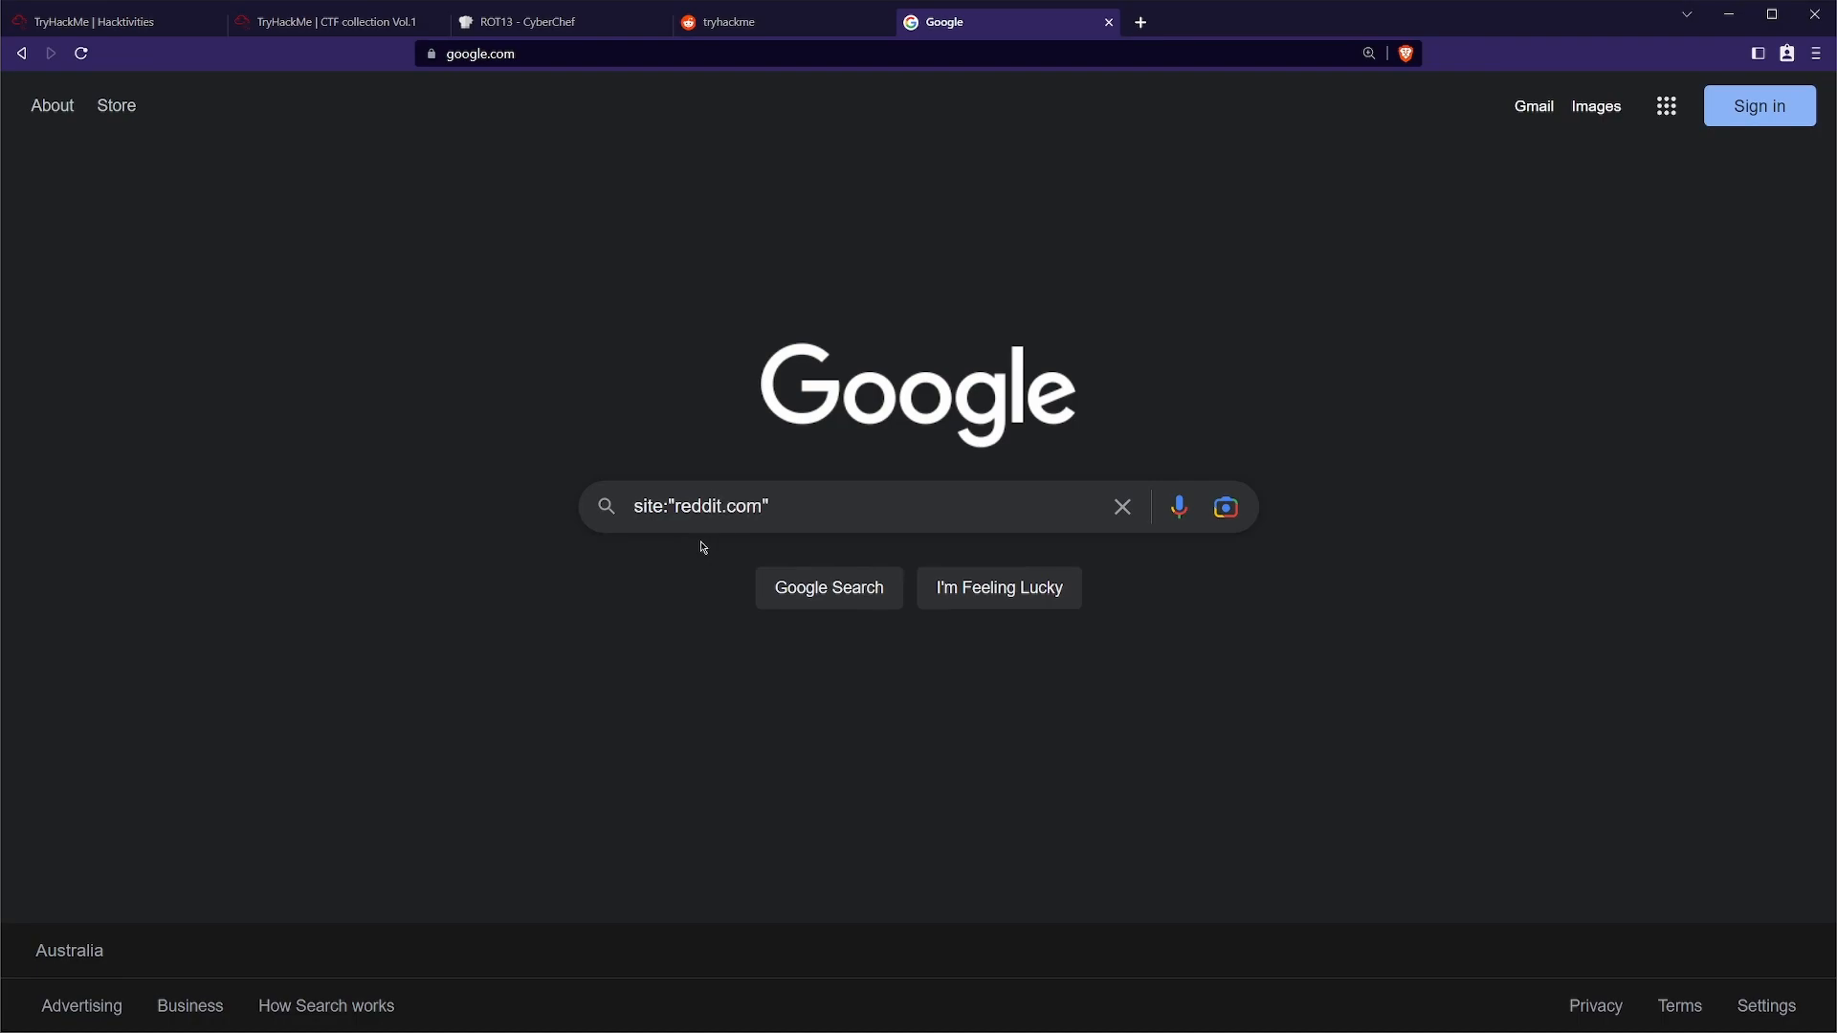
text(intext)
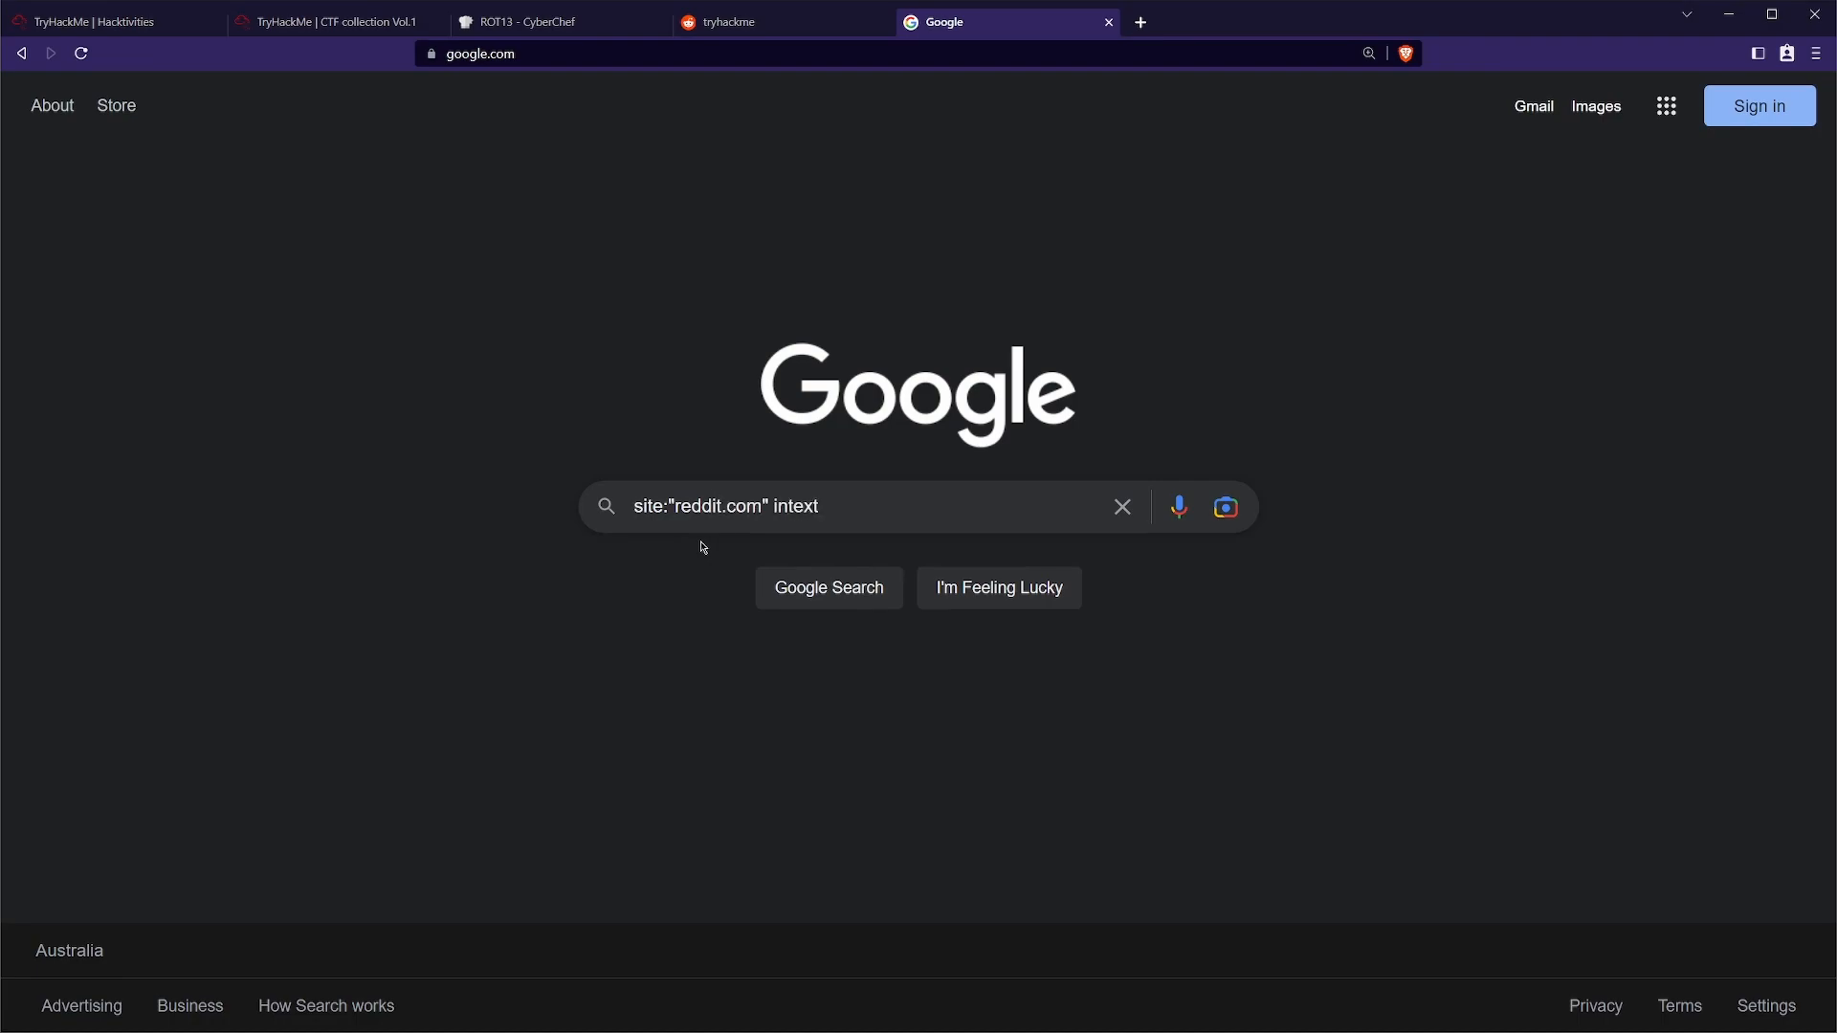
text("THM")
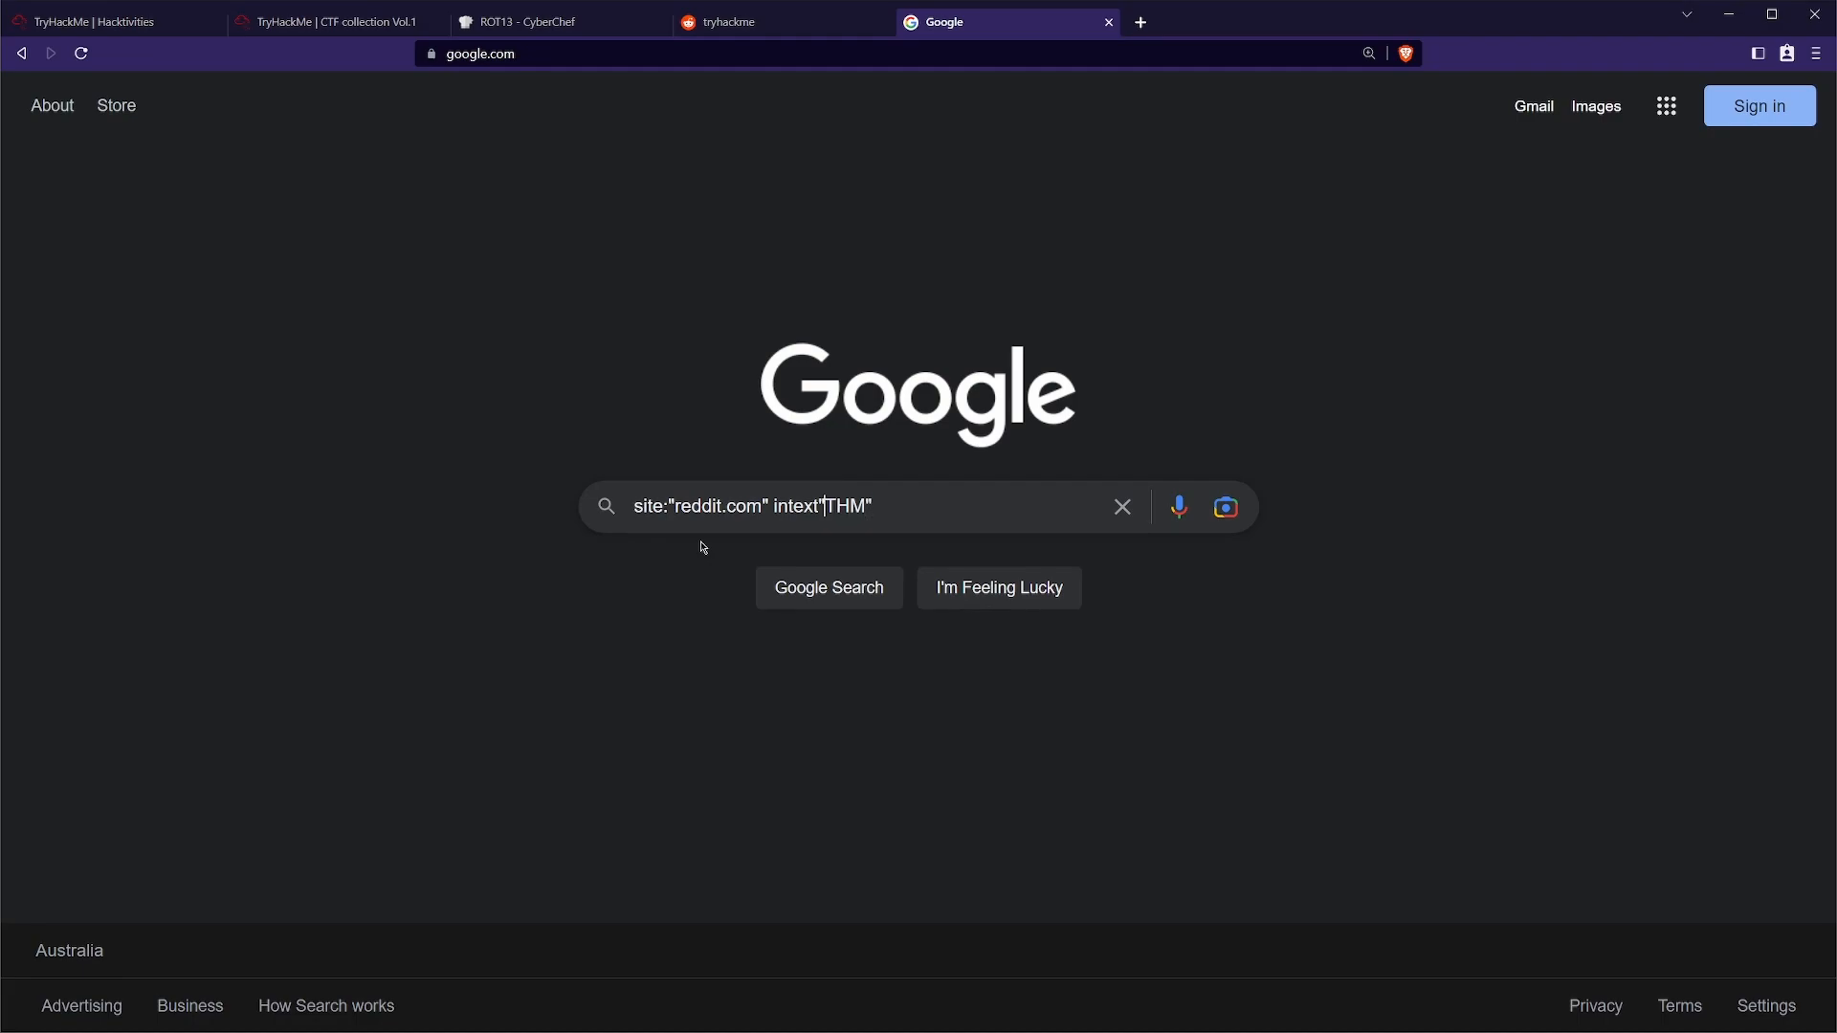
text(:)
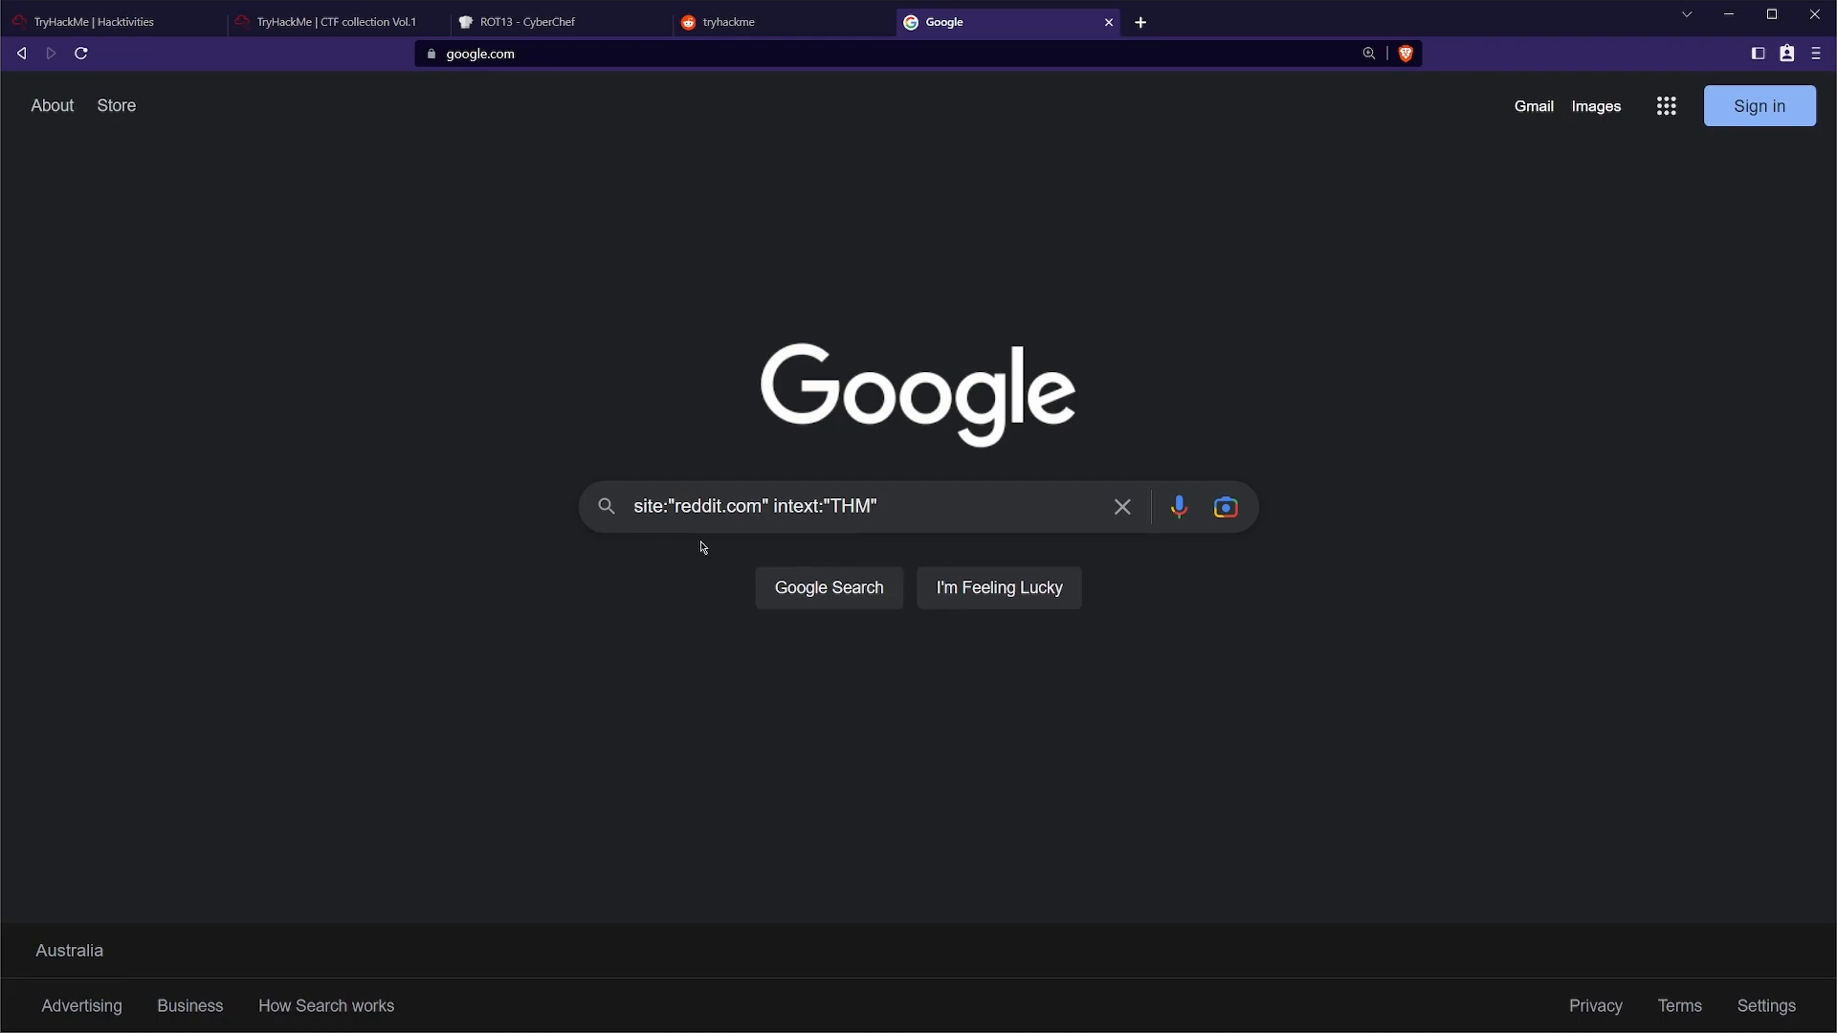
text(intitle)
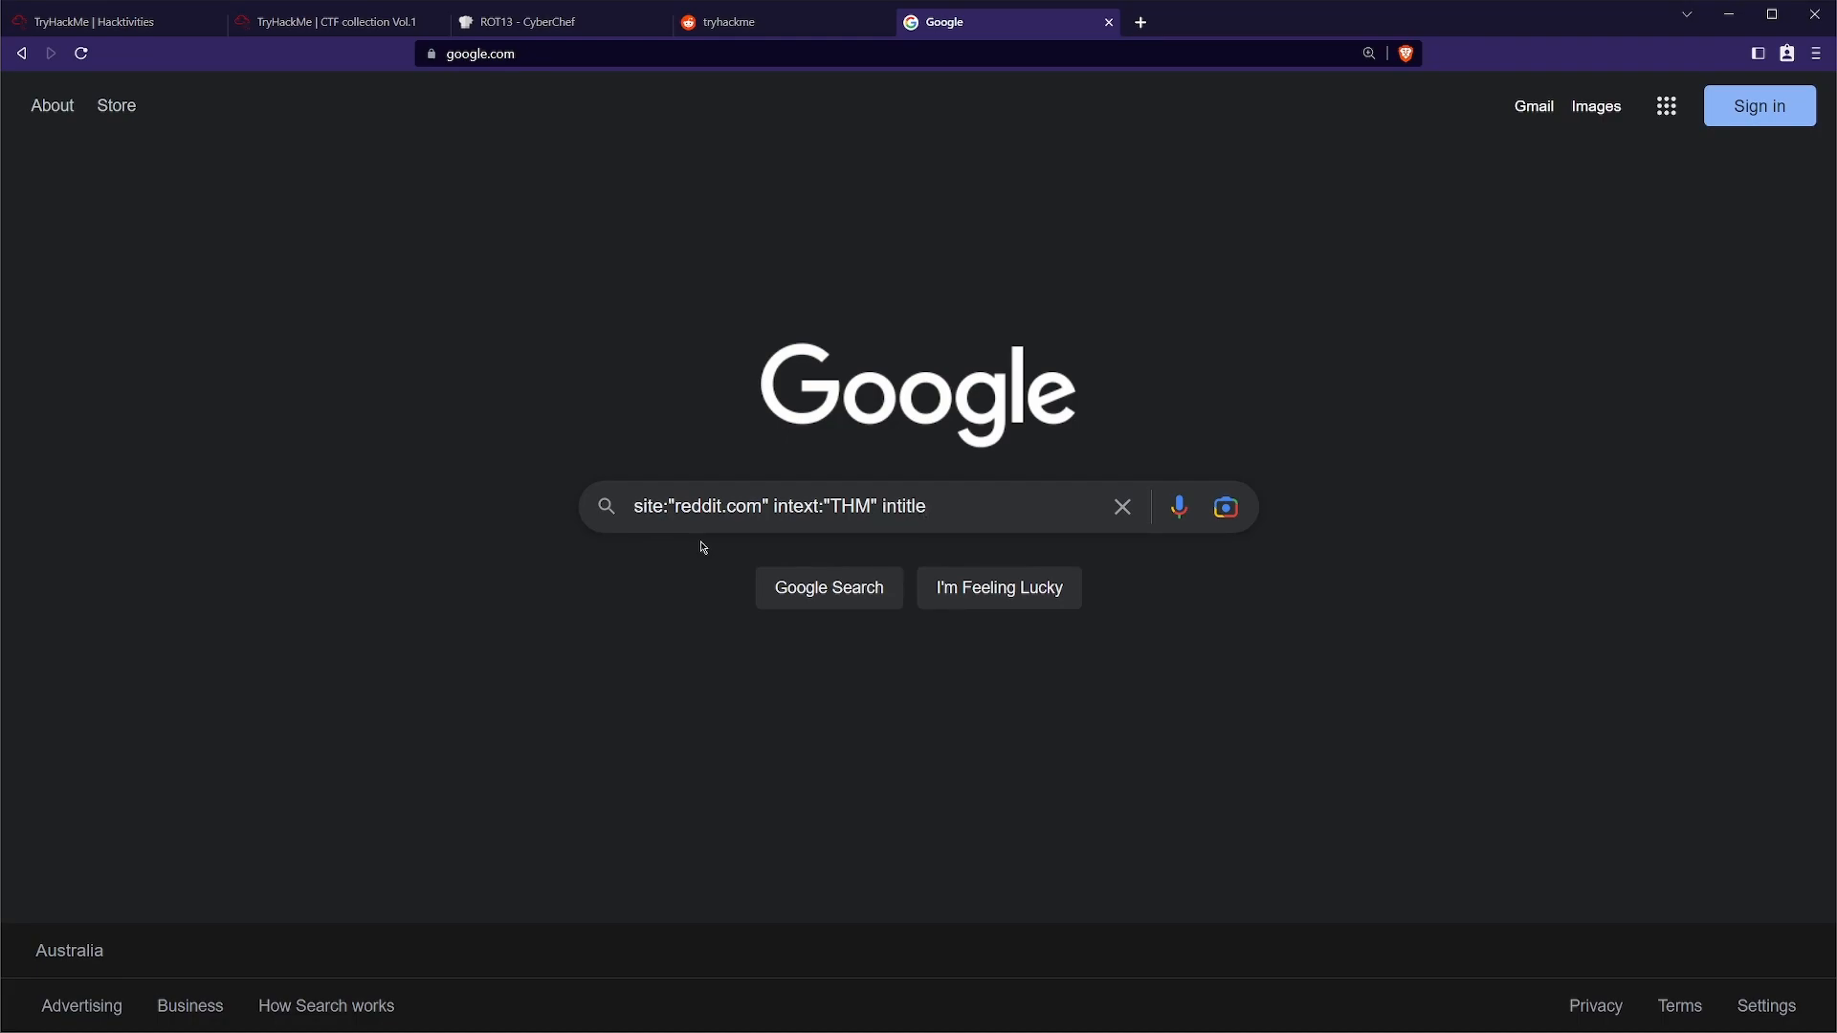
text(:)
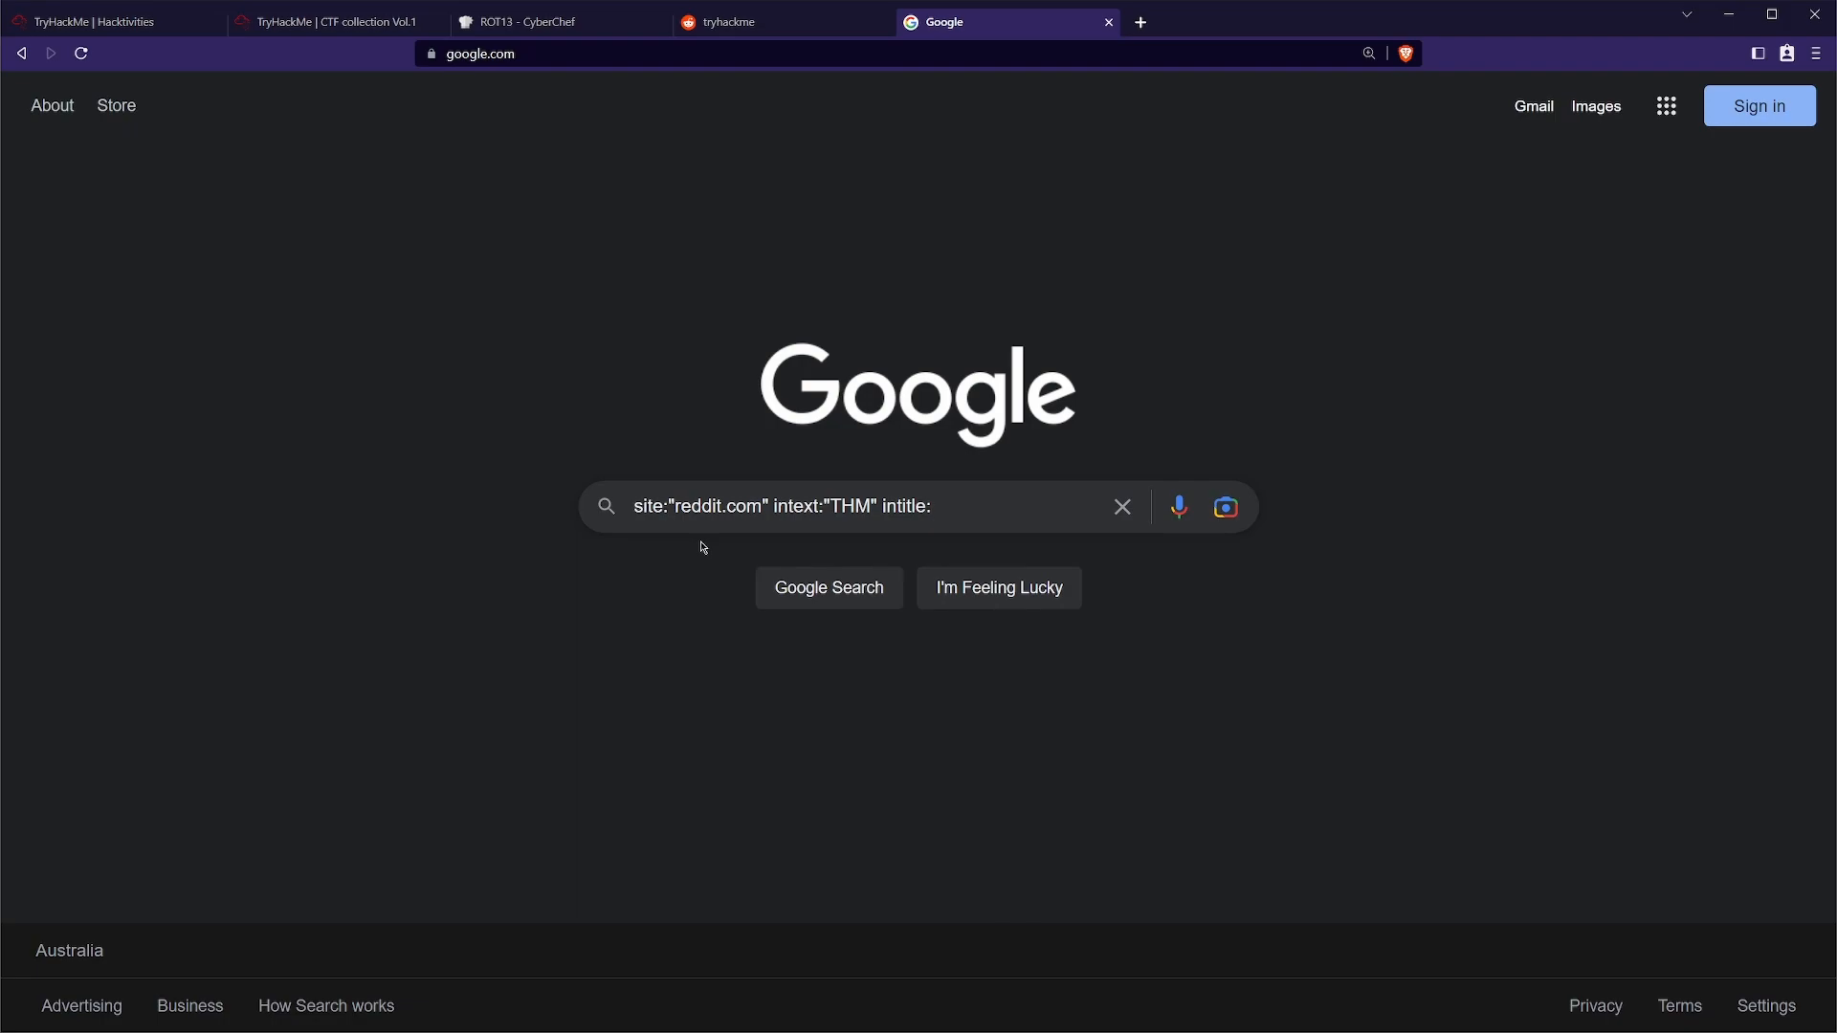
text(tryhackme)
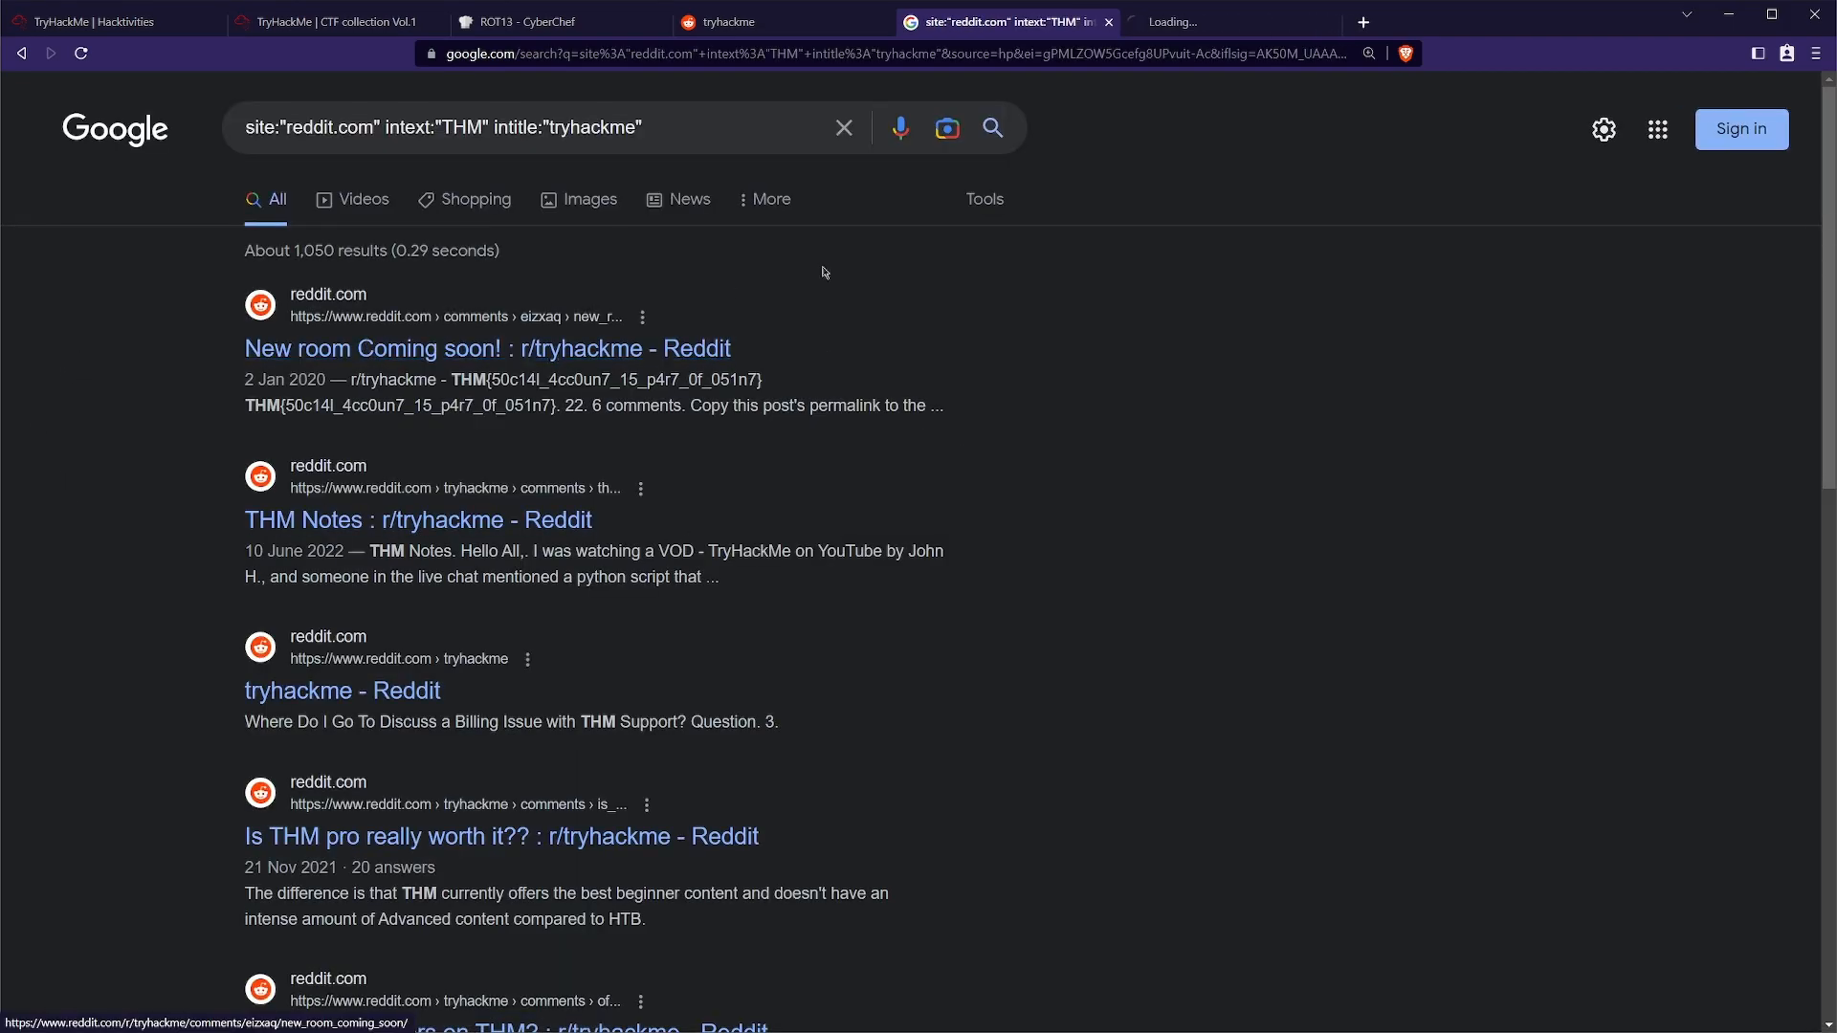
Step: Read the THM flag from the 'New room Coming soon!' result snippet
click(488, 349)
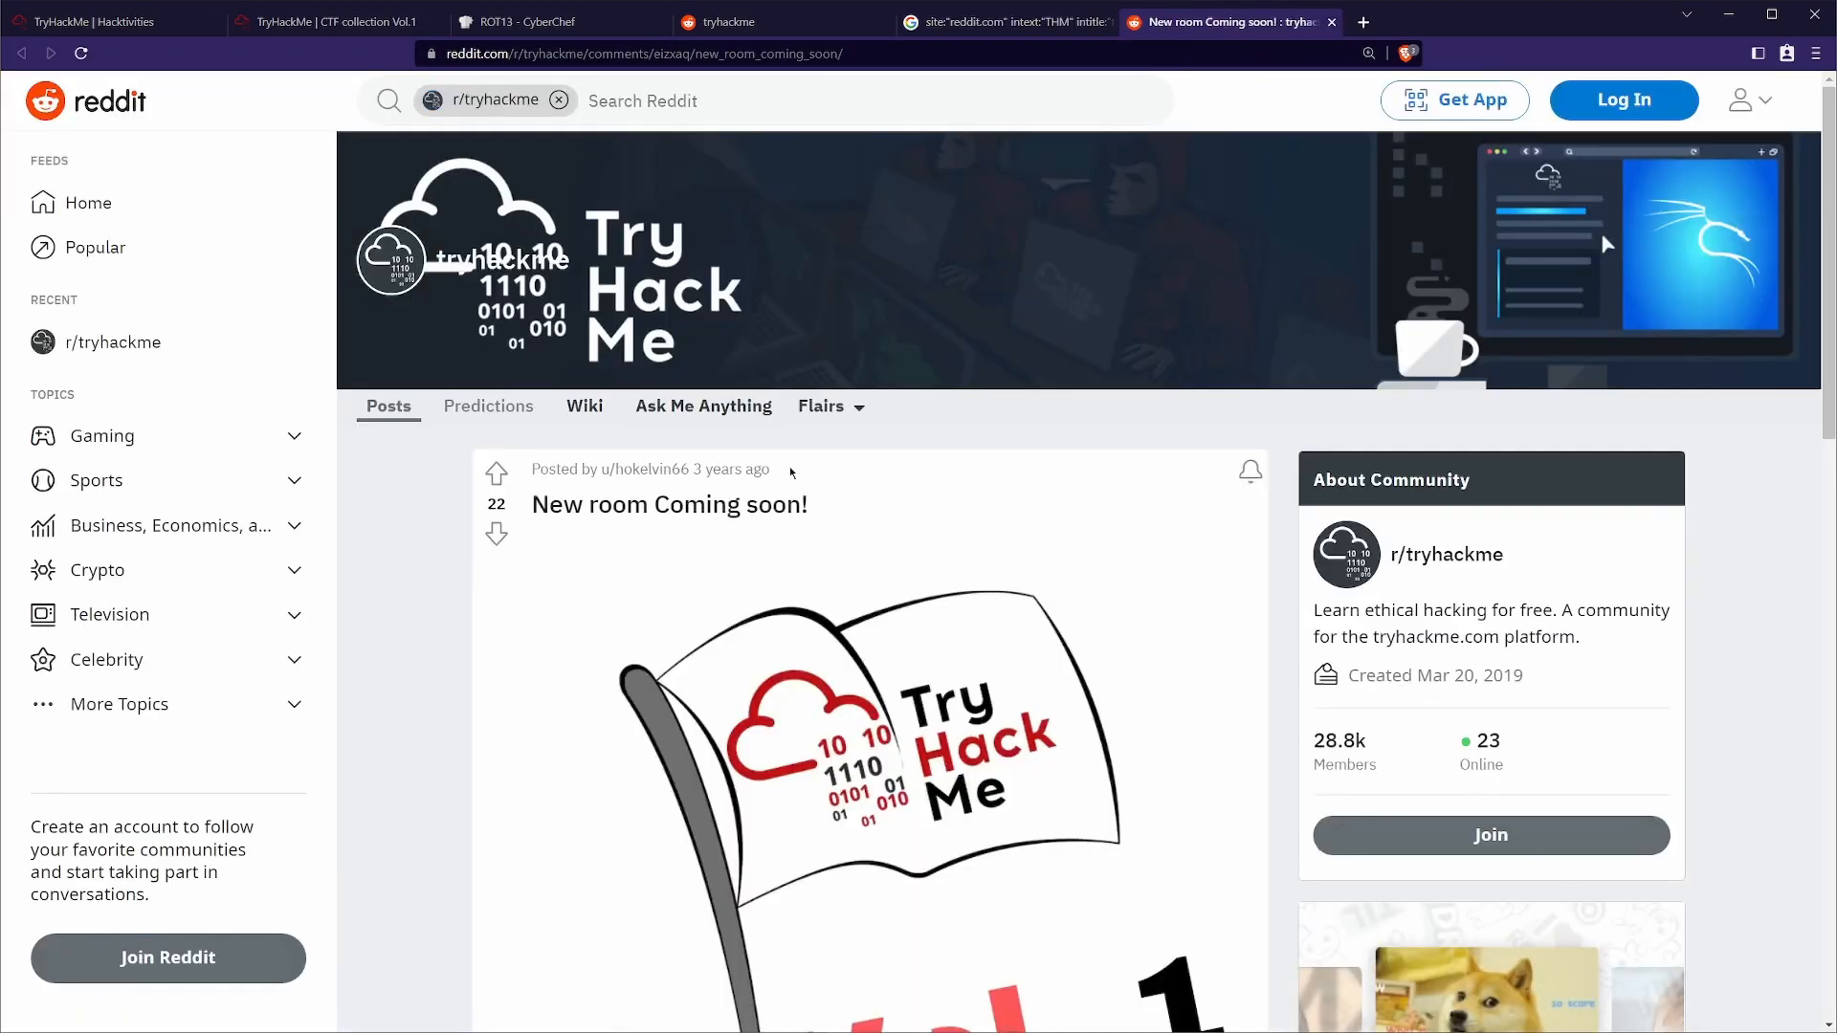
double_click(729, 469)
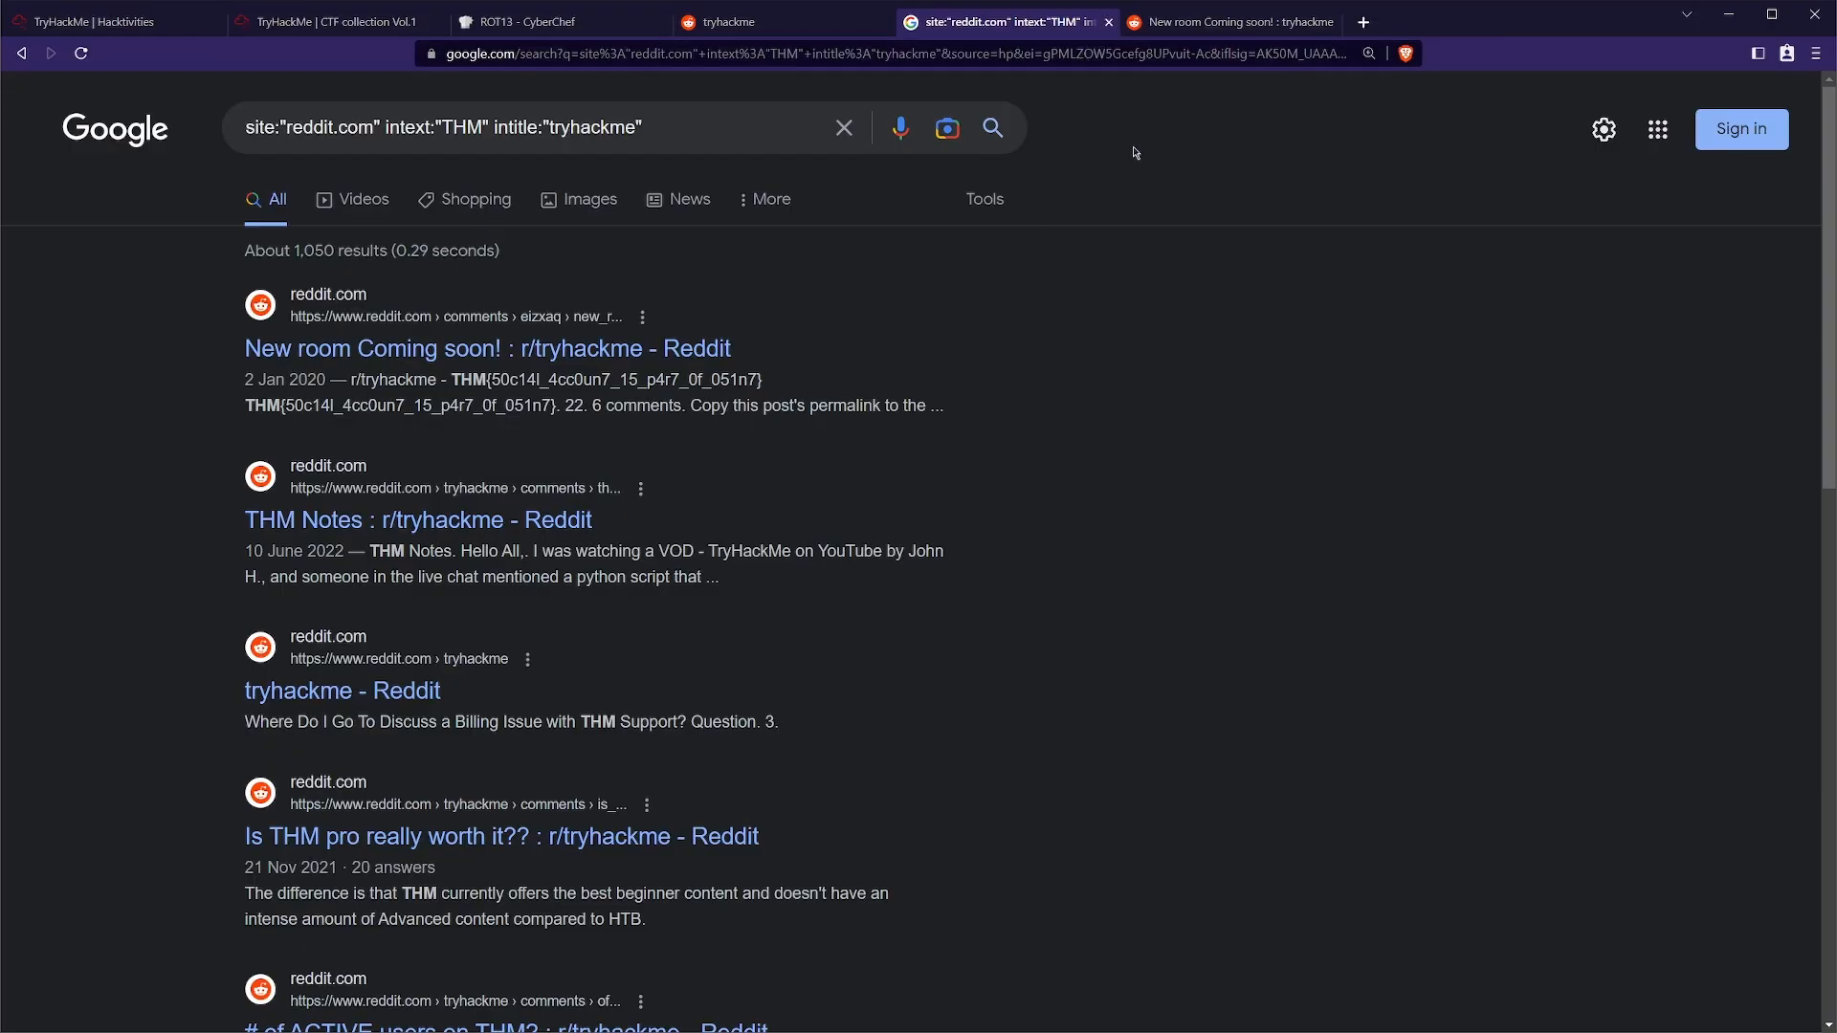
mouse_move(863, 331)
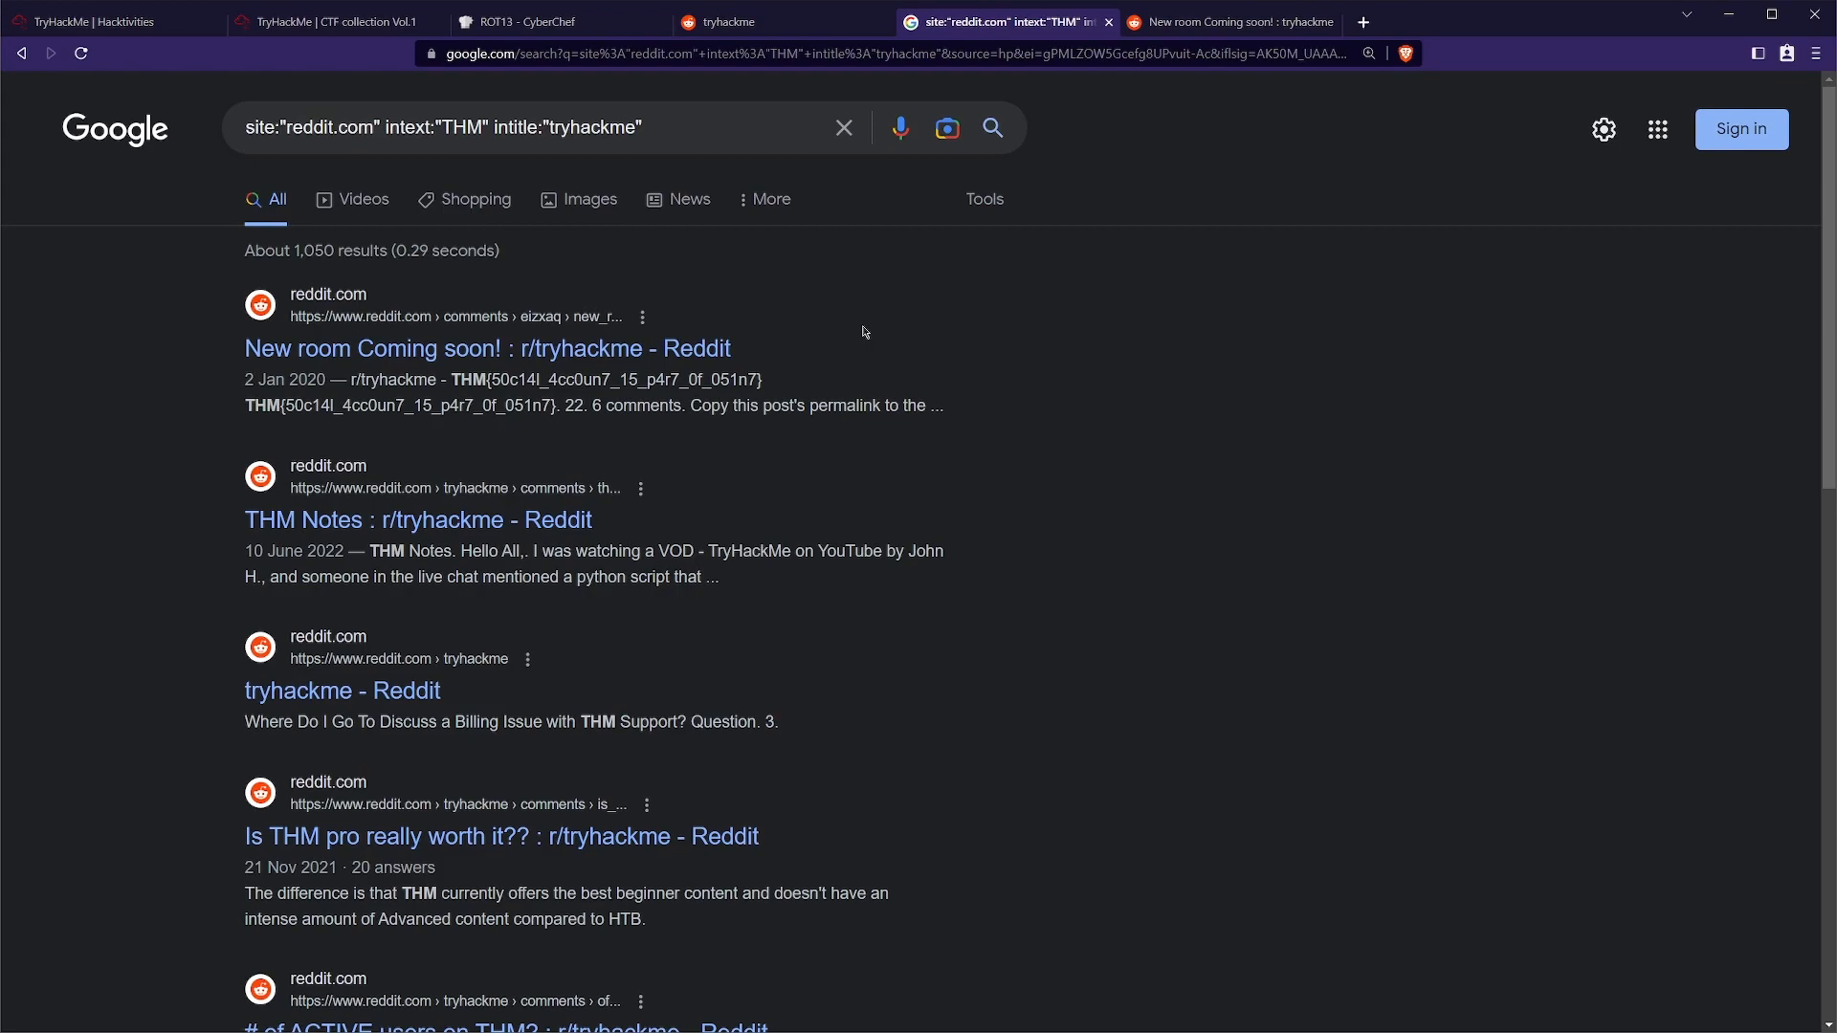
mouse_move(503, 363)
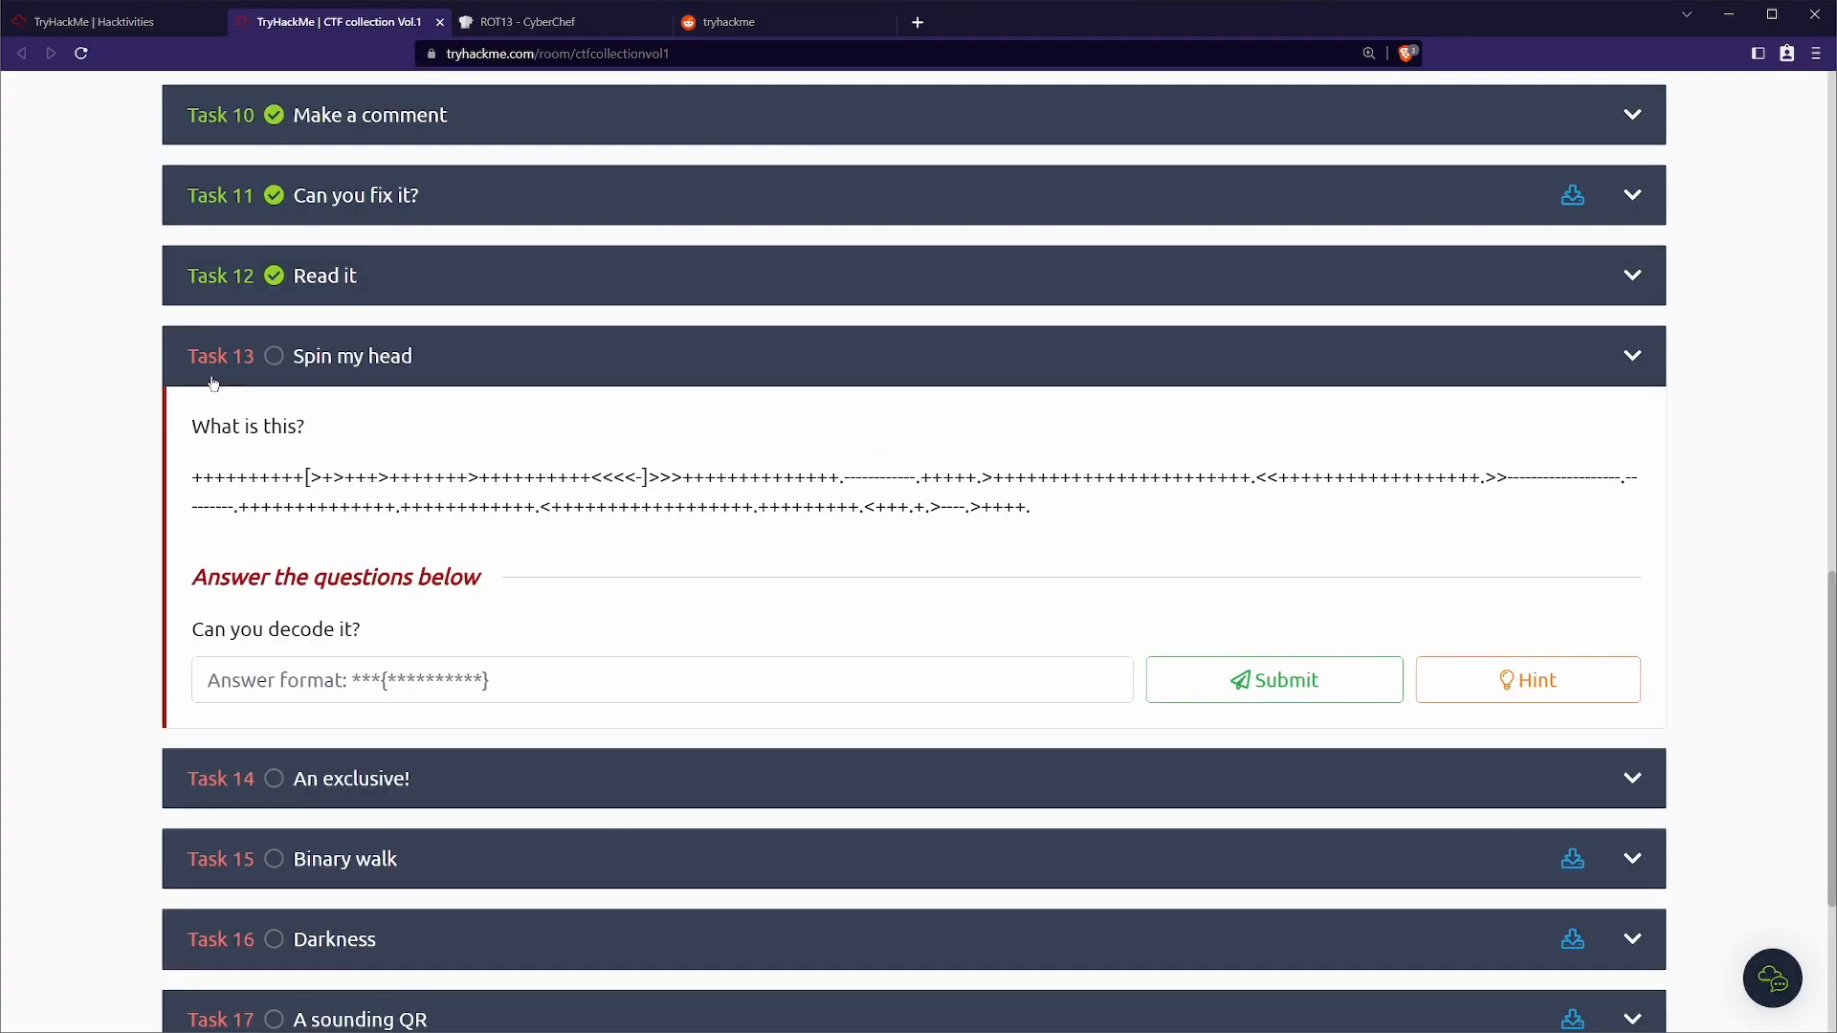
Step: Copy Task 13's encoded symbol string and switch to the Kali terminal
double_click(247, 427)
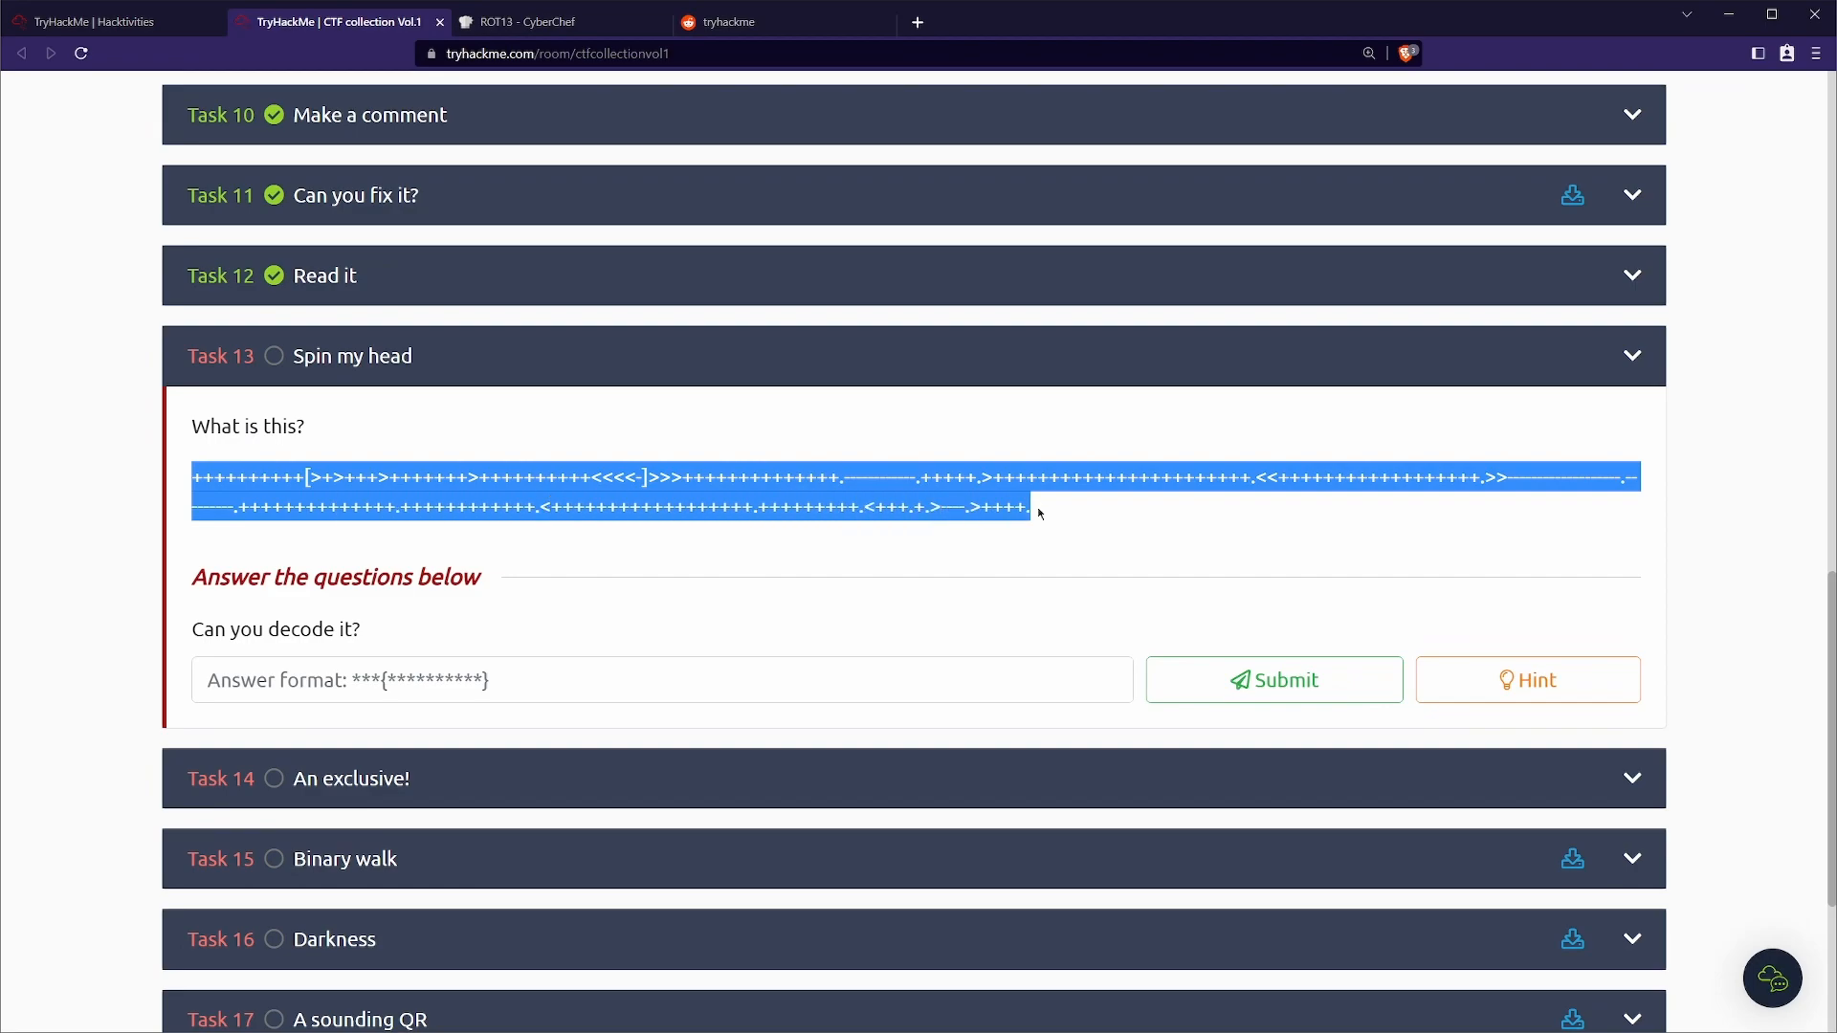
click(563, 21)
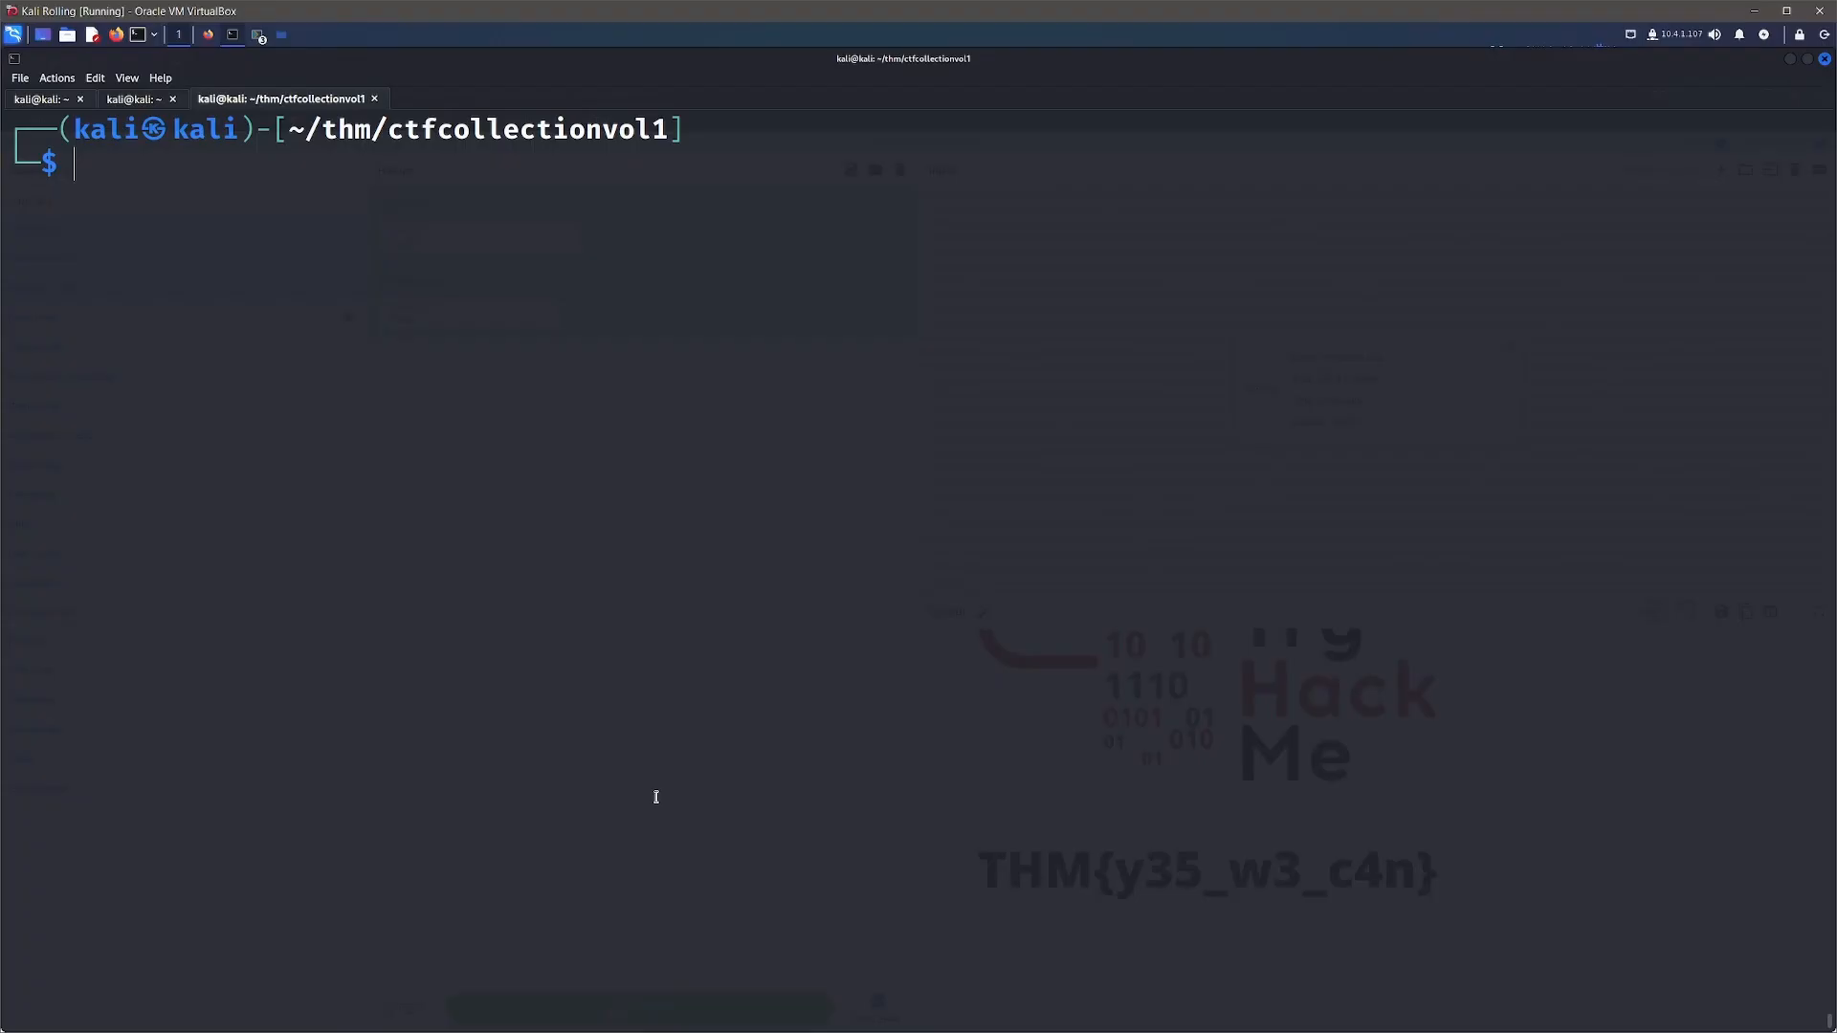
Step: Save the code with nano and consult the man page for the beef Brainfuck interpreter
text(nano newSpoil.png)
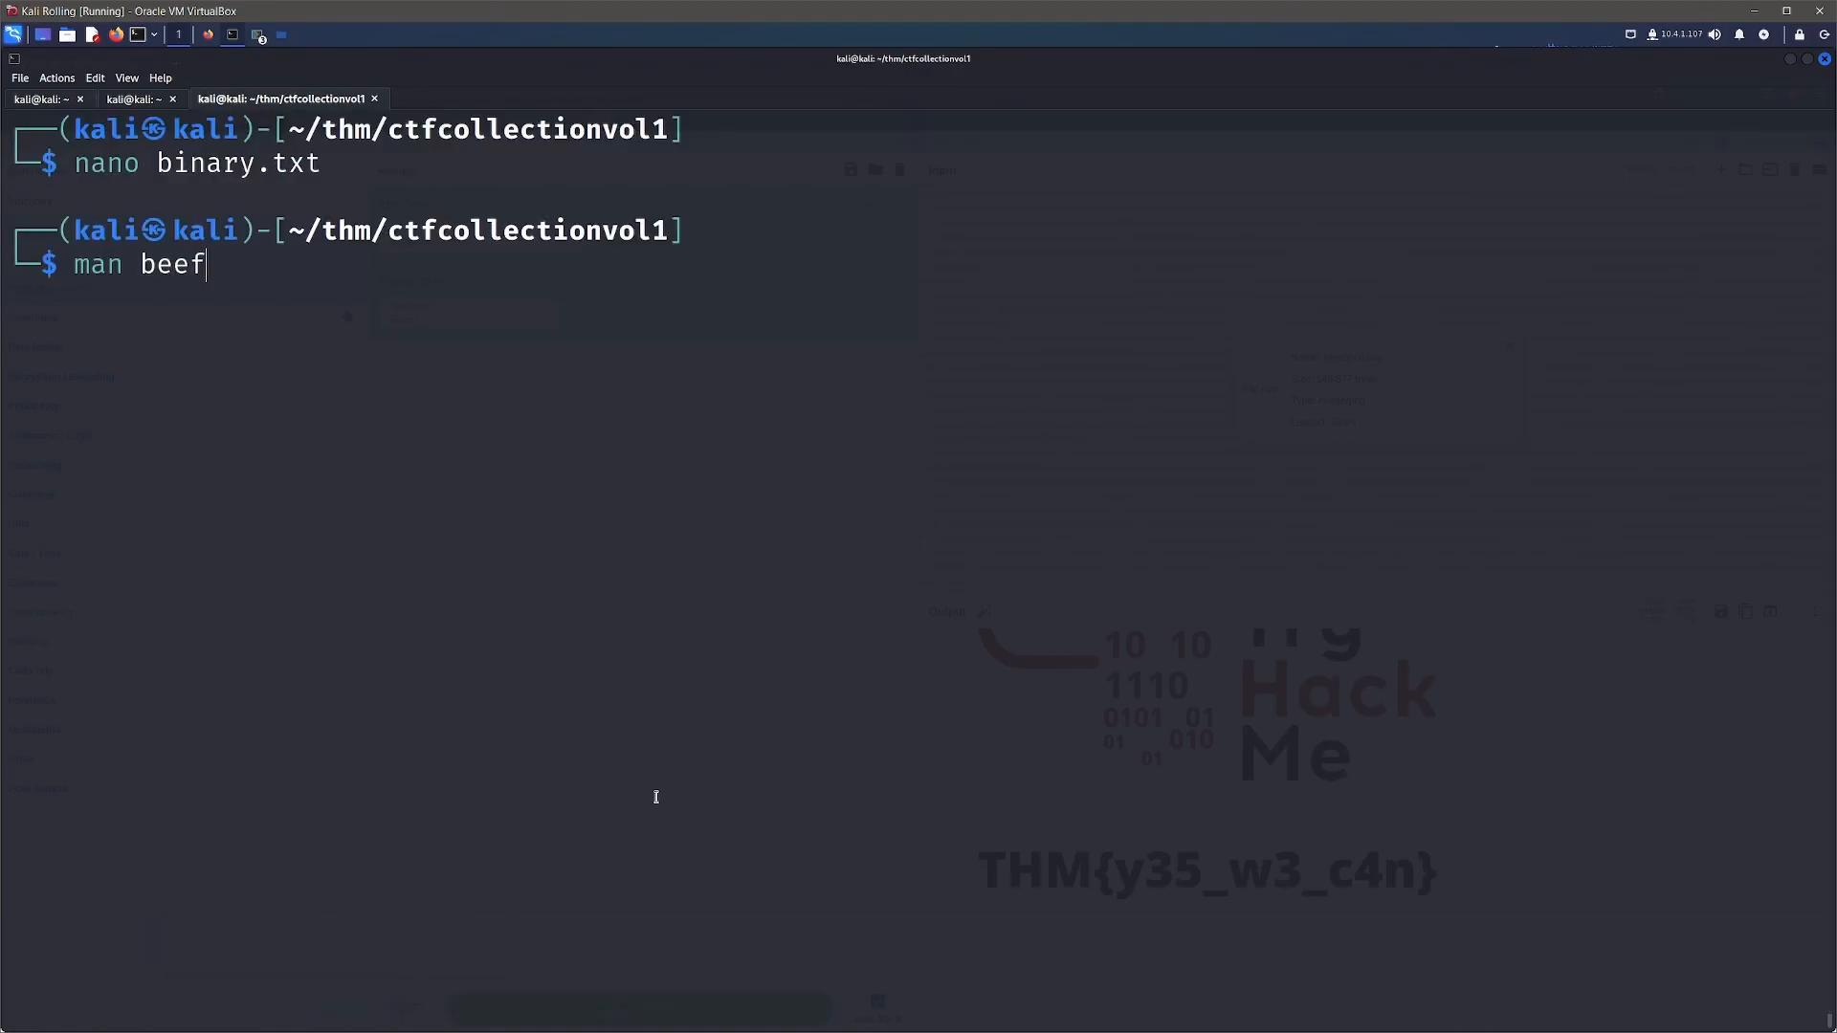
key(Return)
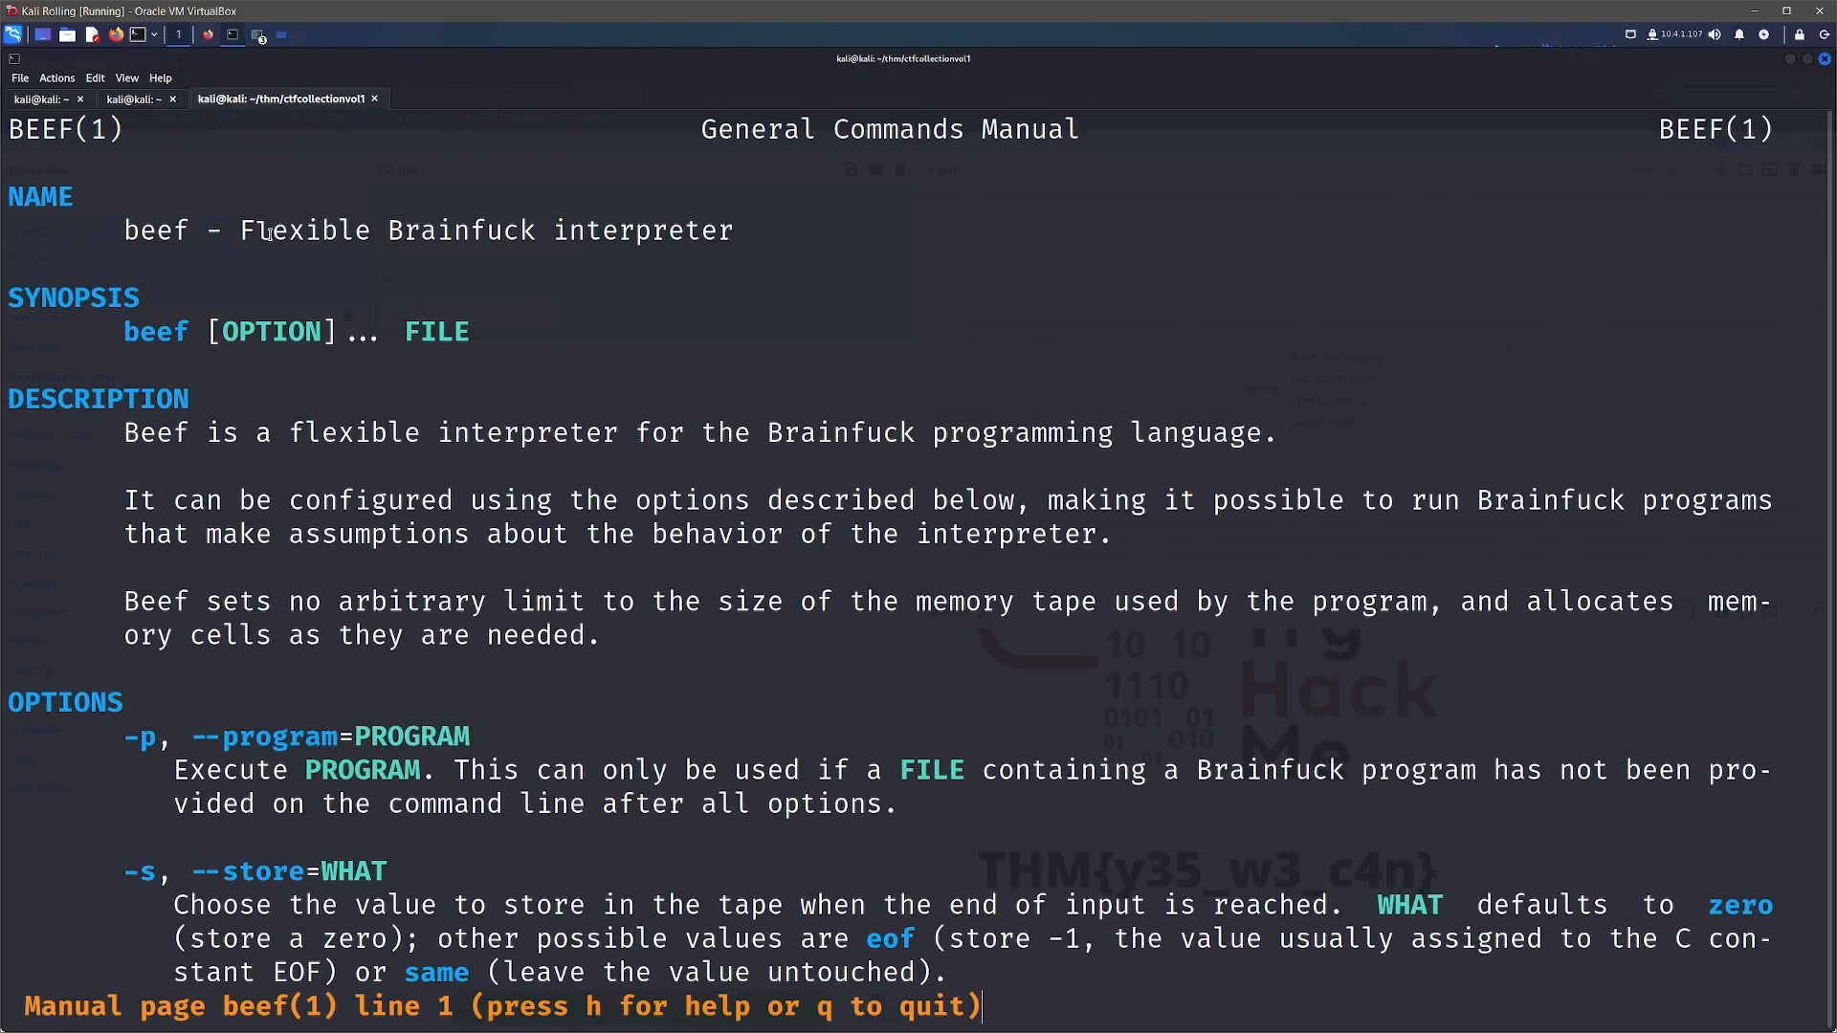
double_click(642, 230)
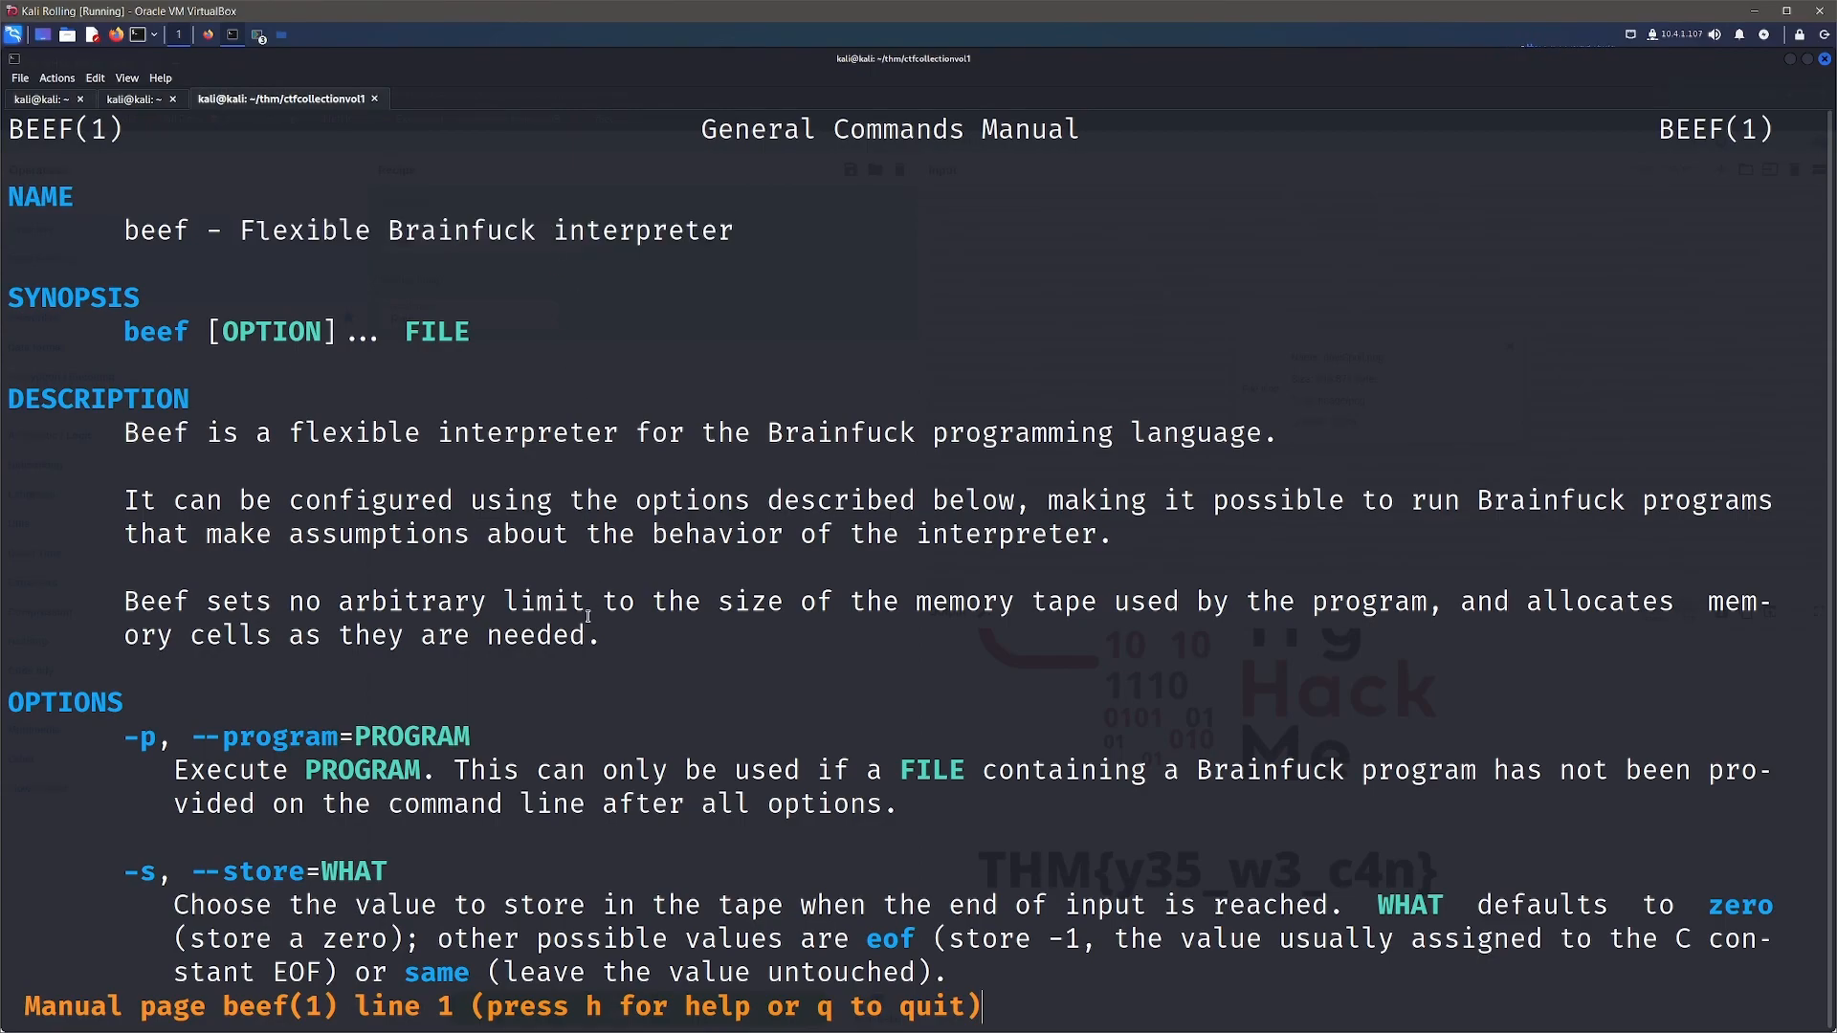
key(q)
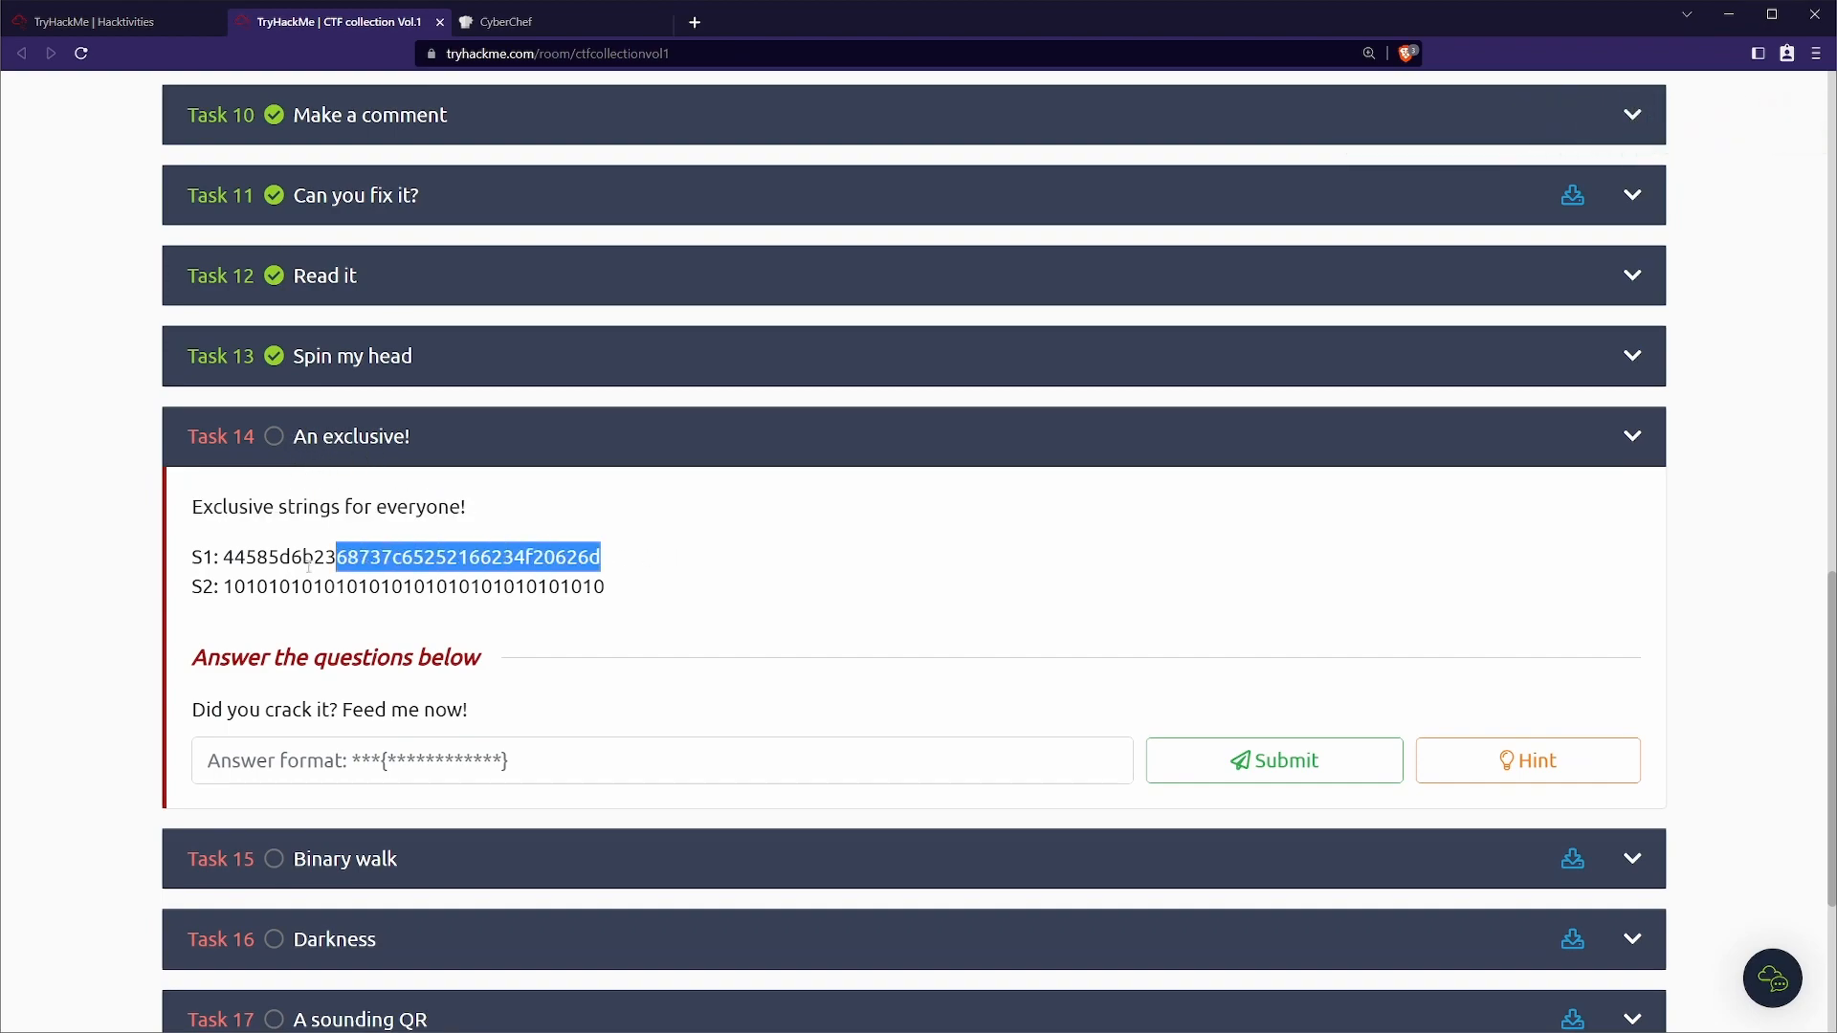
click(313, 606)
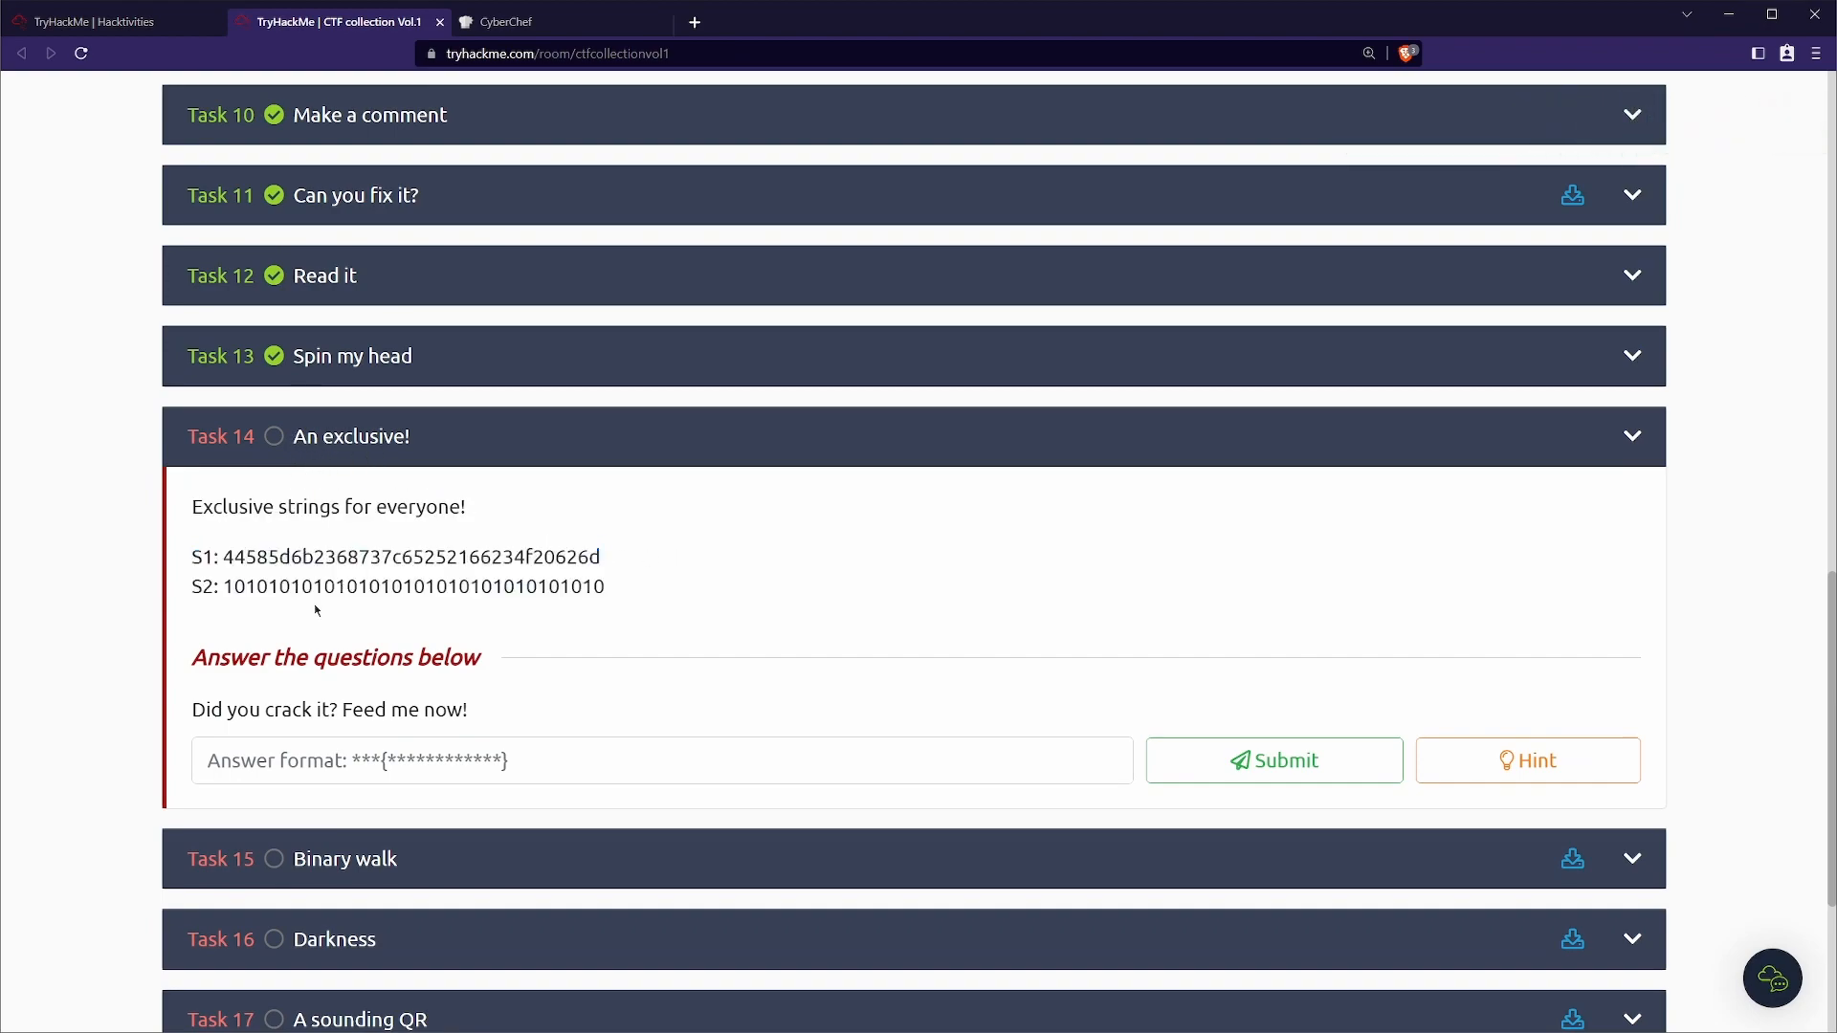
click(1526, 759)
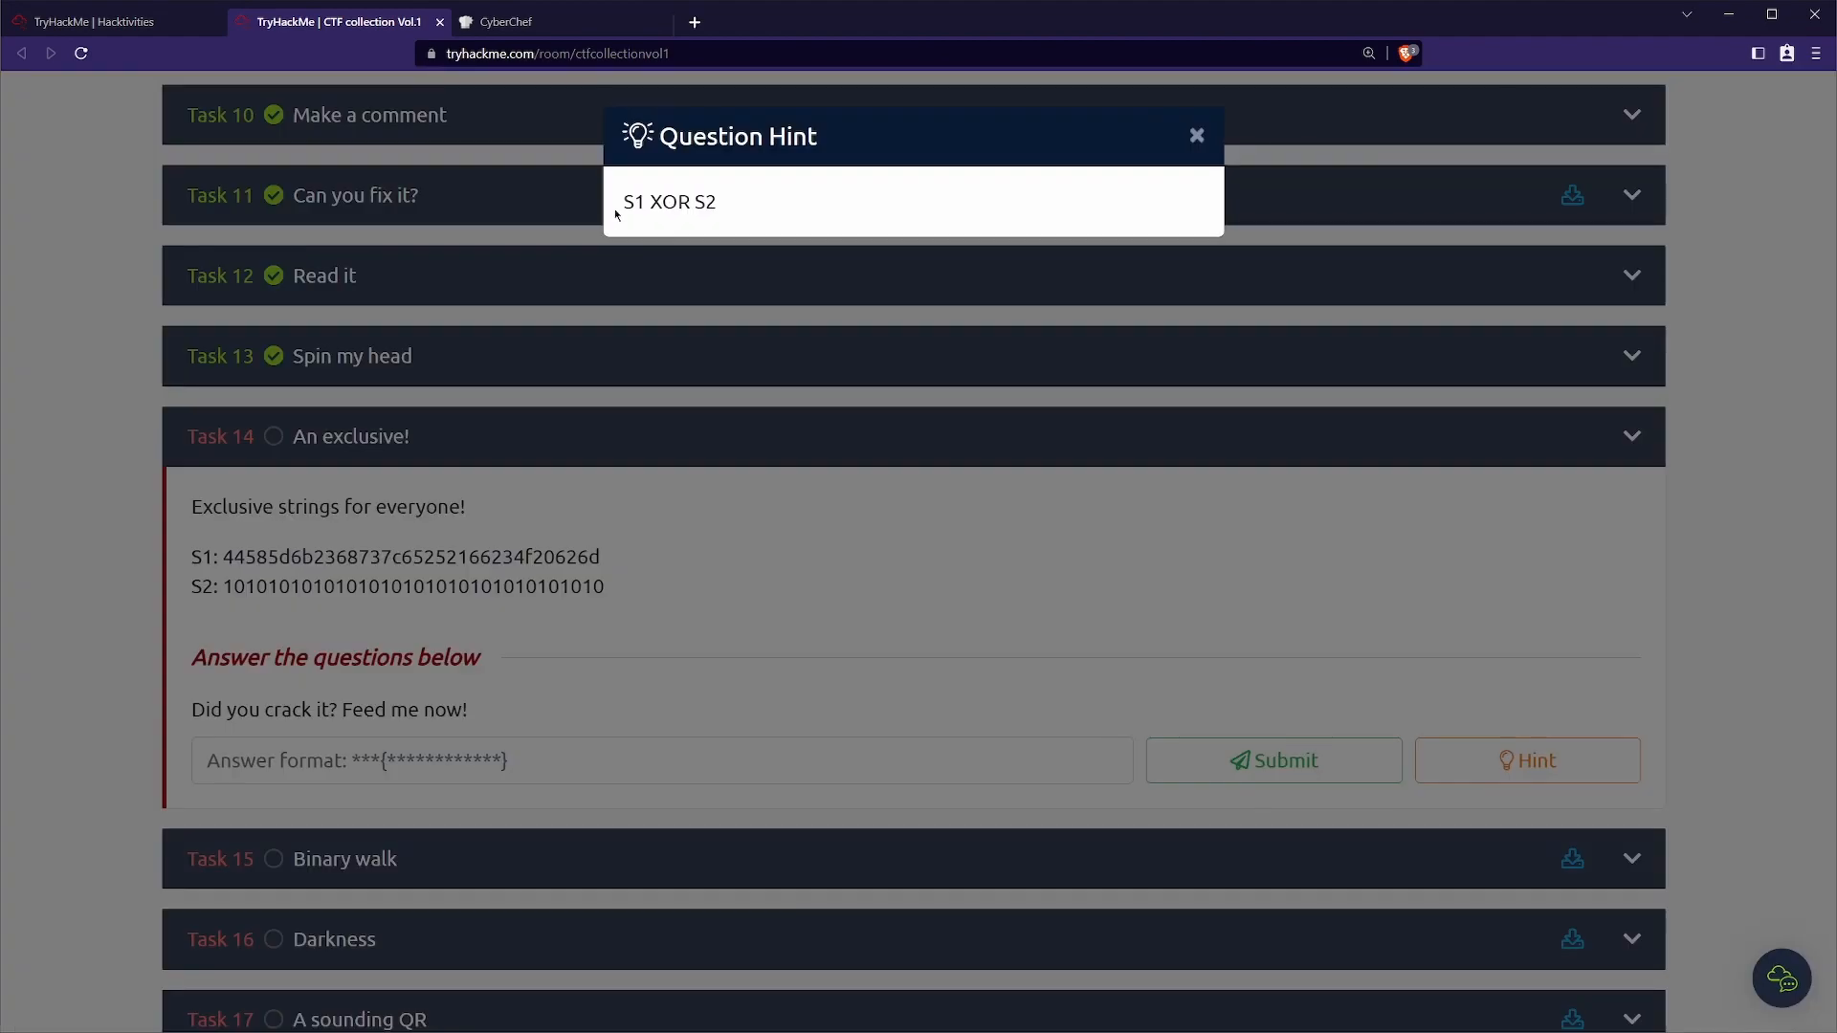
double_click(667, 201)
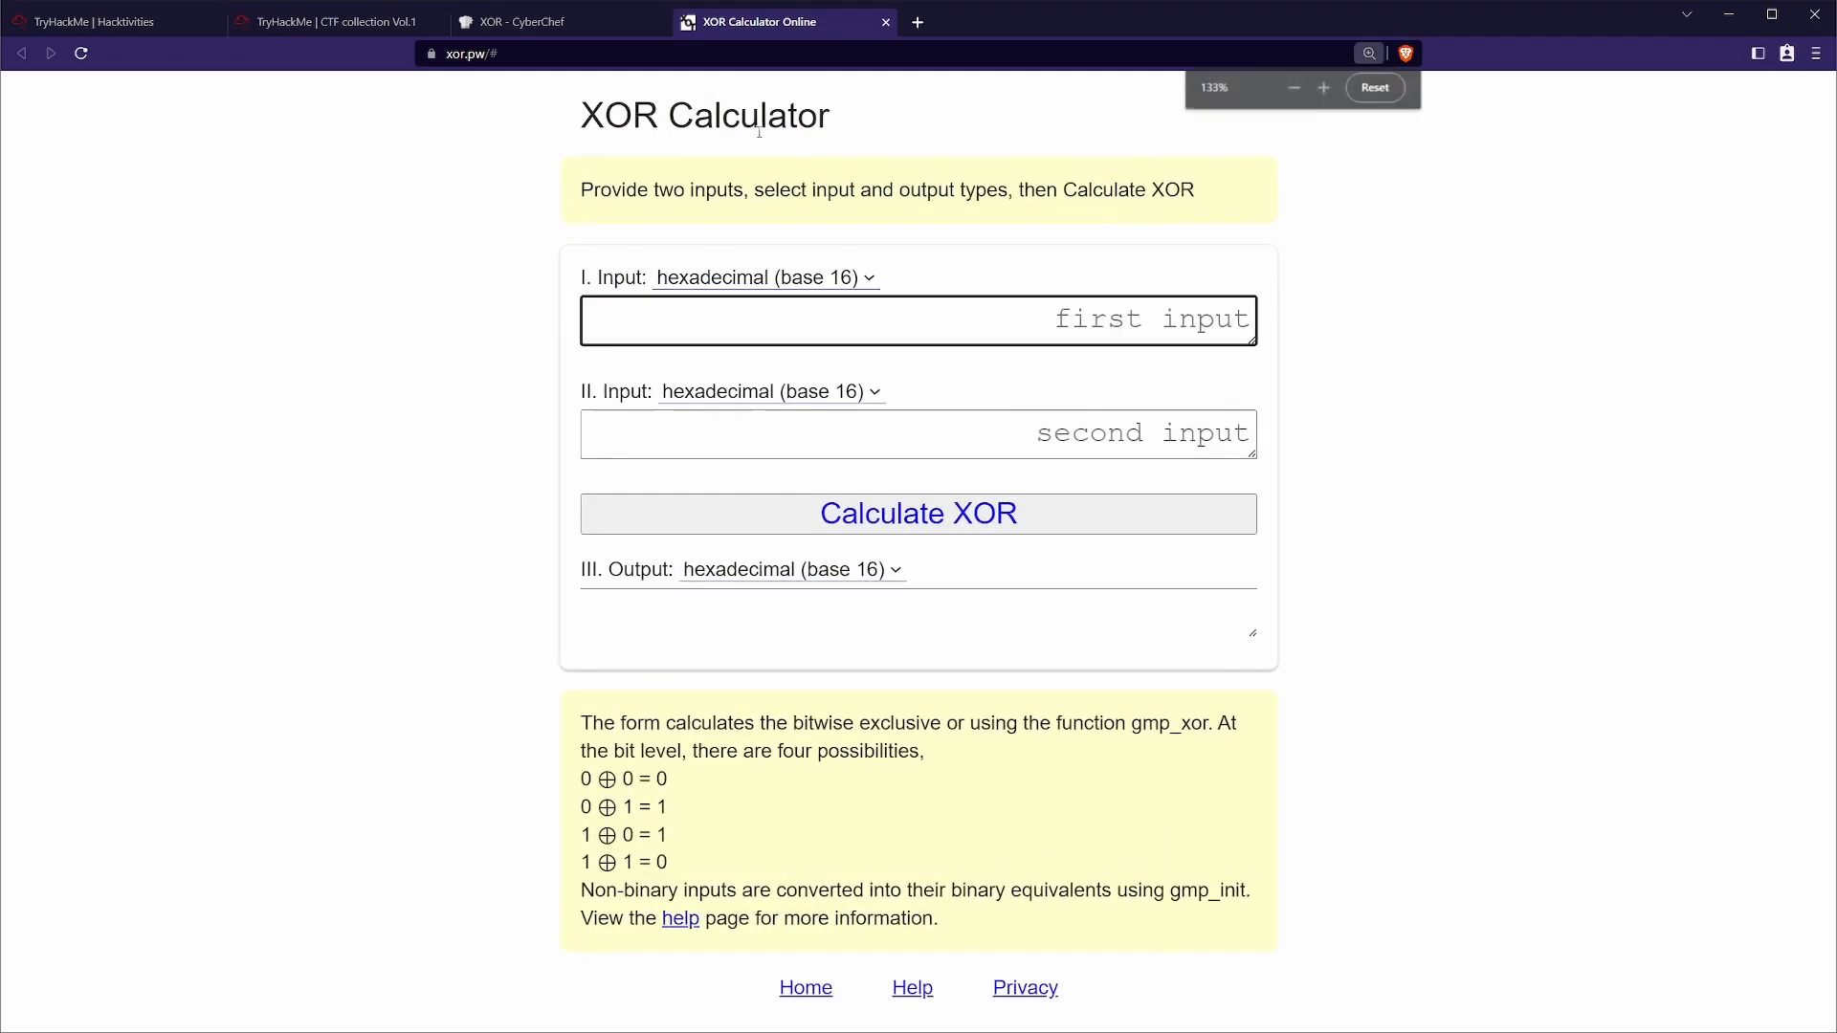
click(1322, 87)
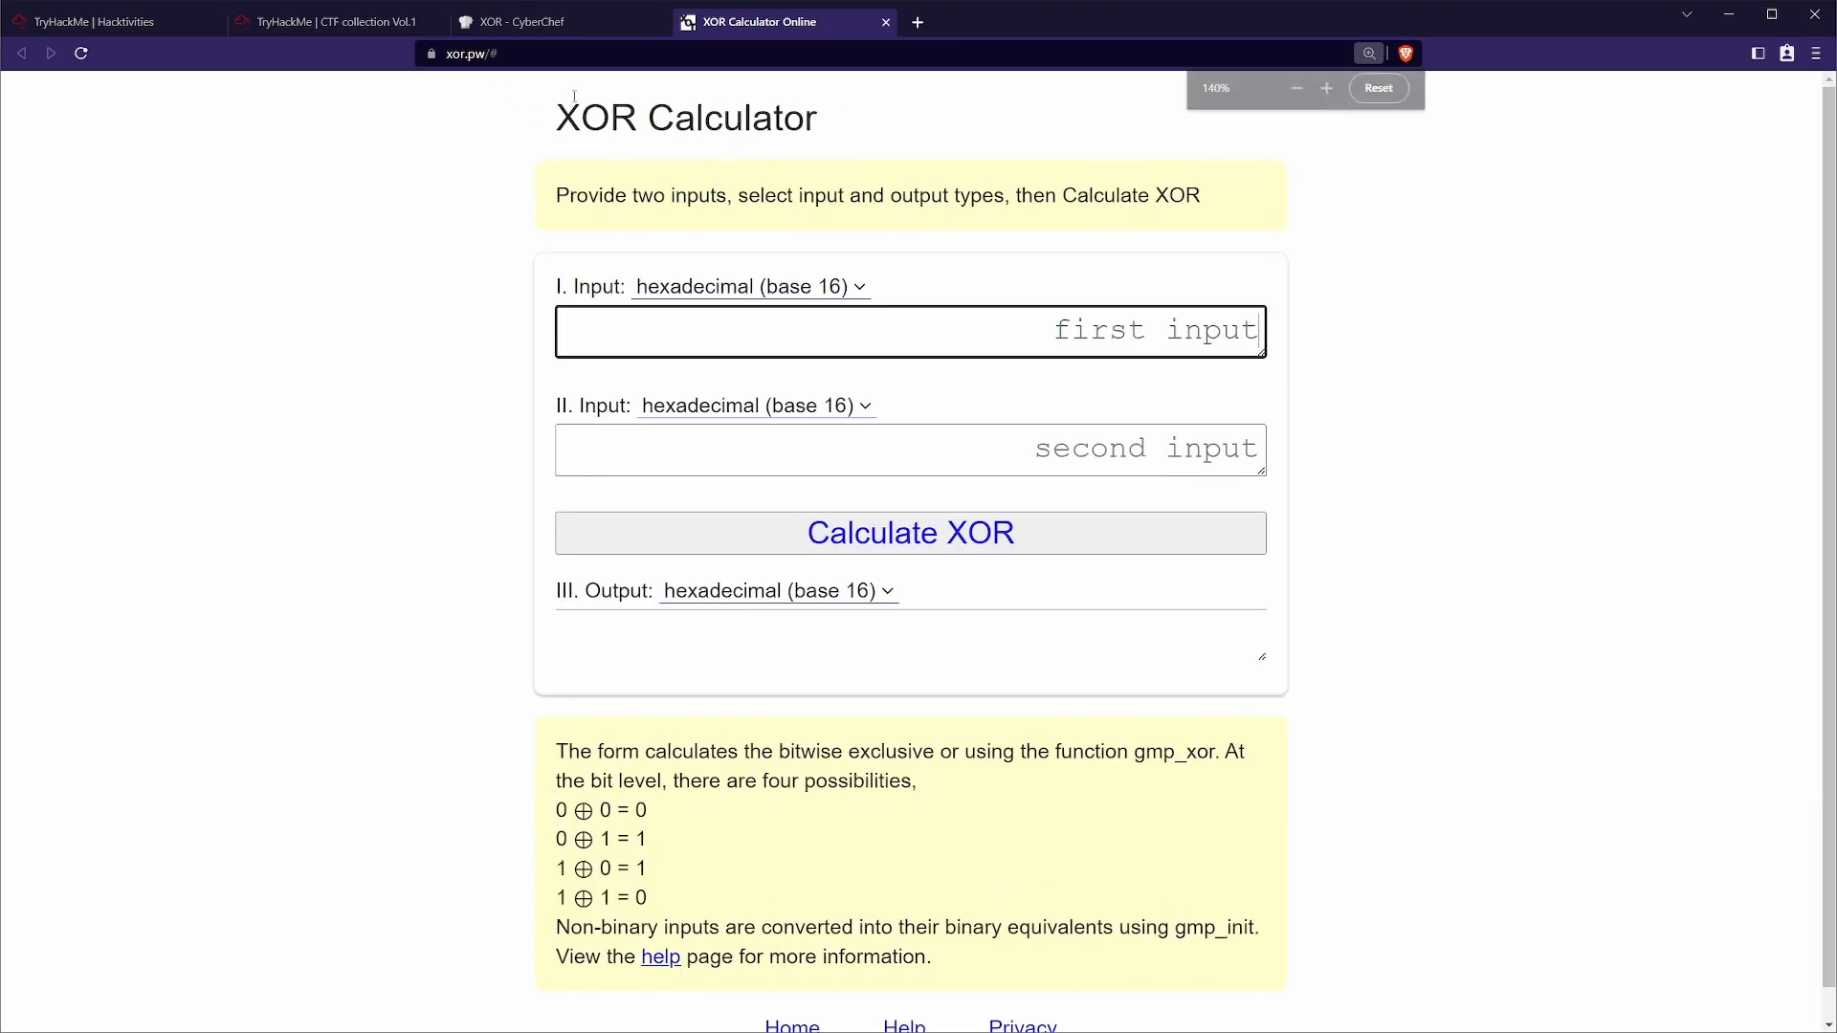
text(44585d6b2368737c65252166234f20626d)
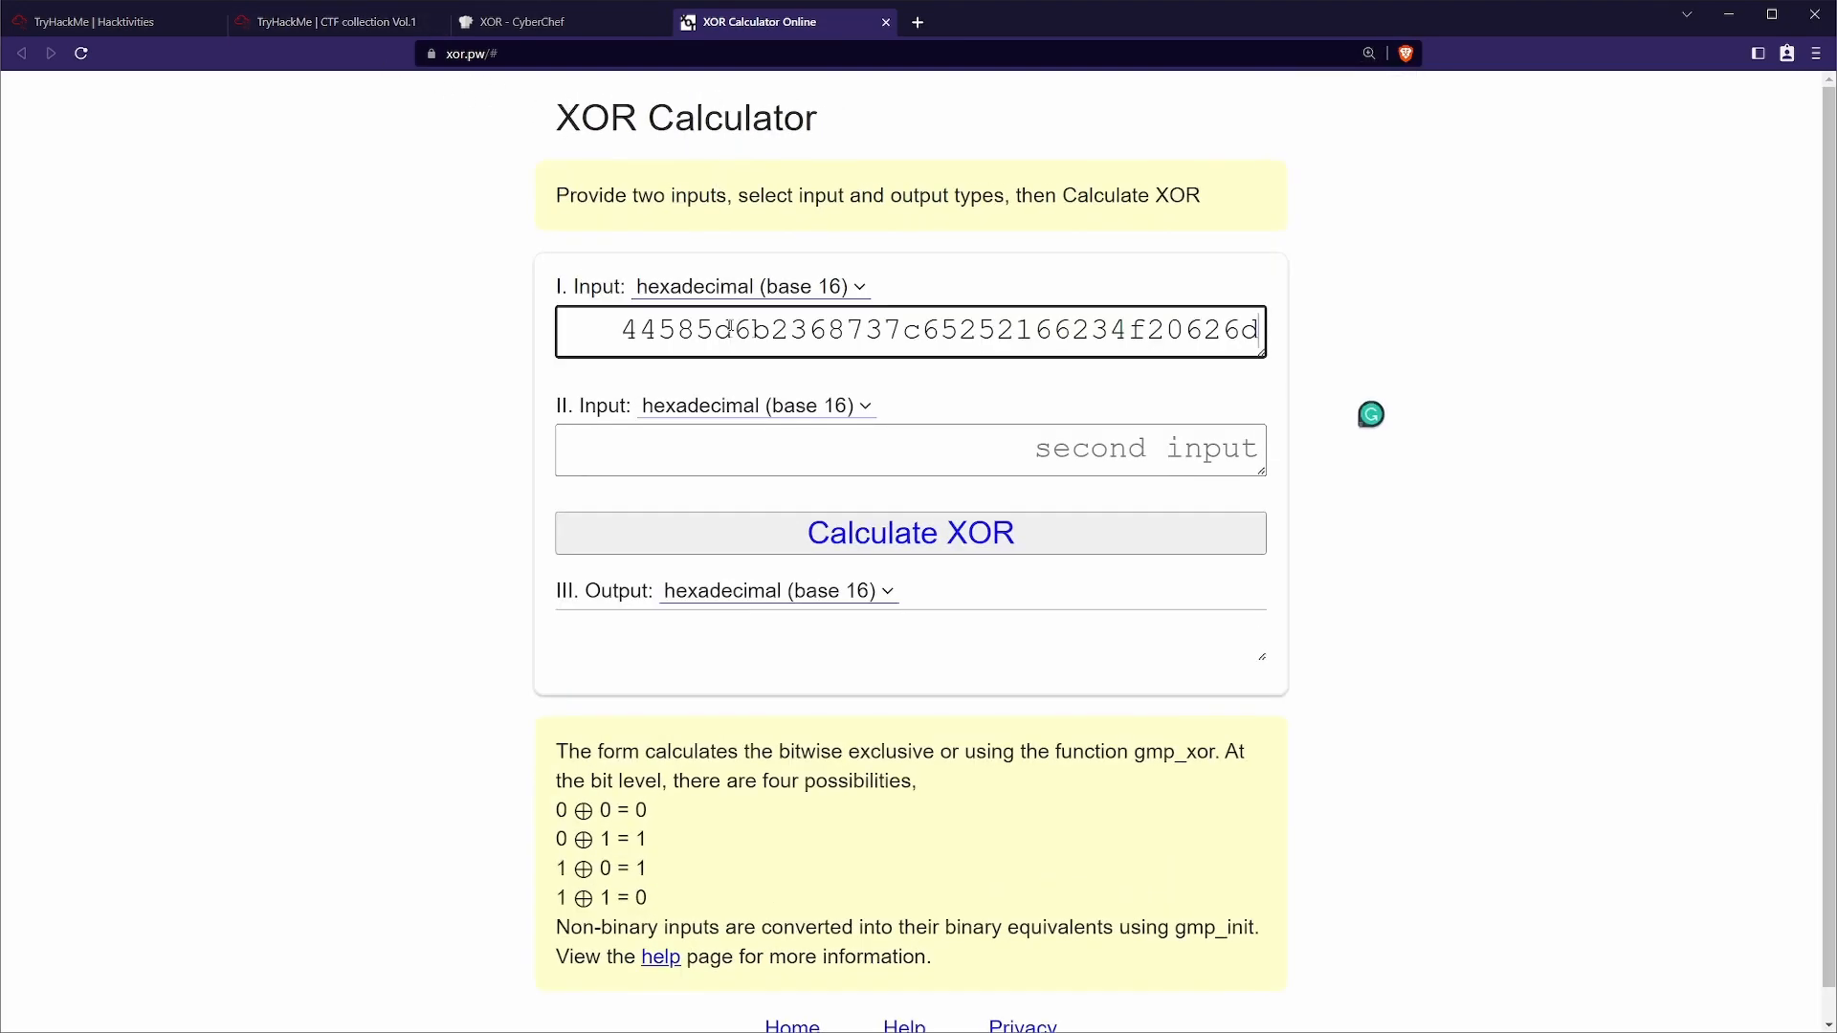
Step: Calculate the XOR, switch output to ASCII, and copy the decoded THM flag
click(911, 533)
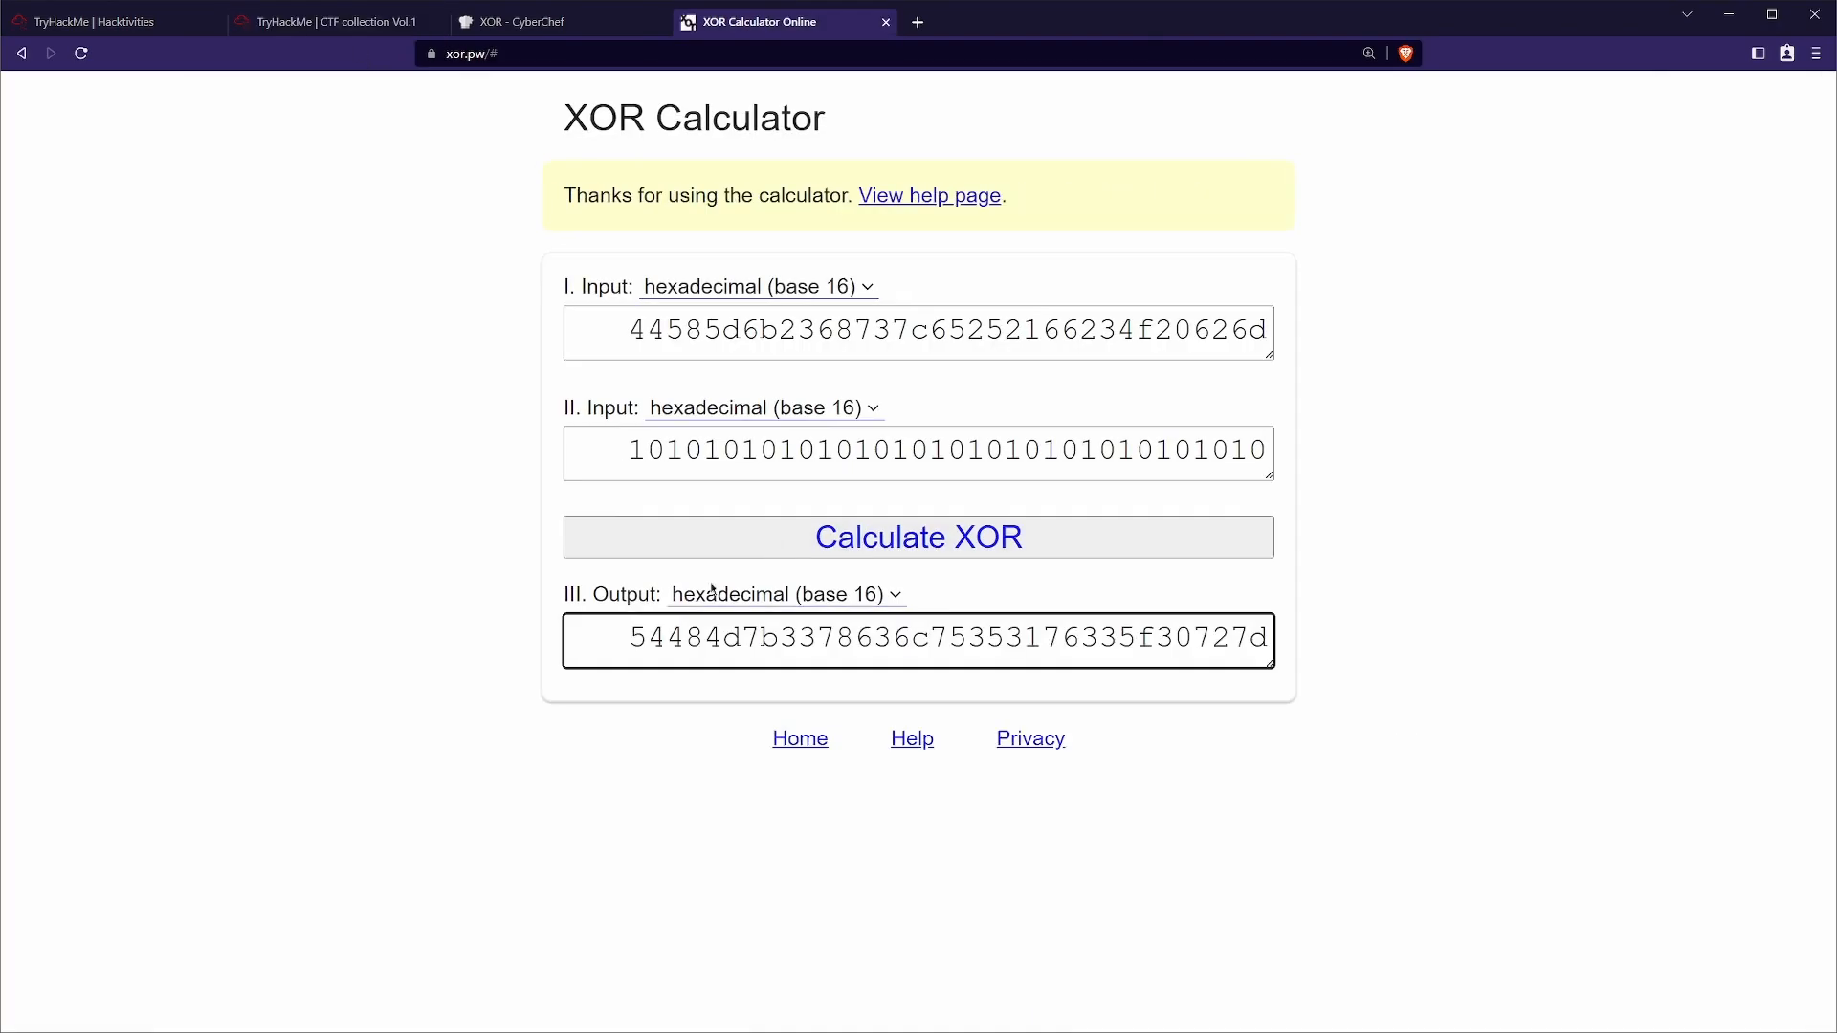
triple_click(916, 639)
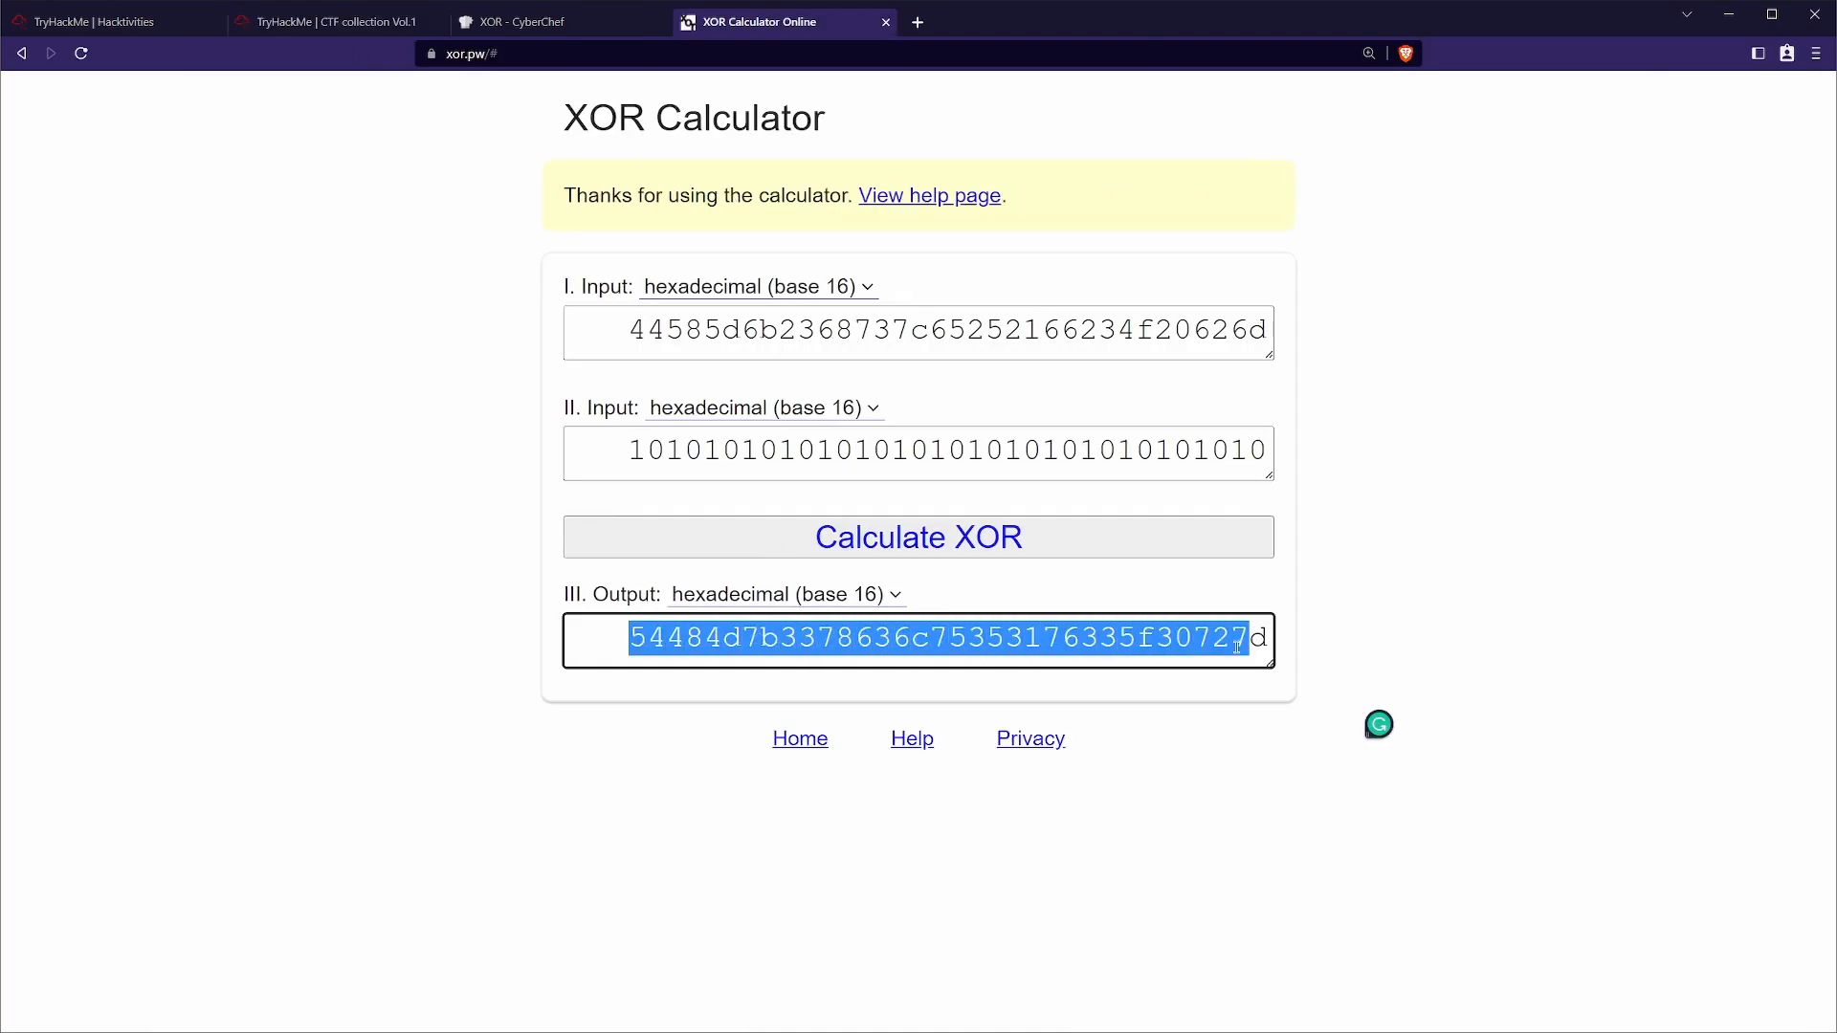
click(784, 593)
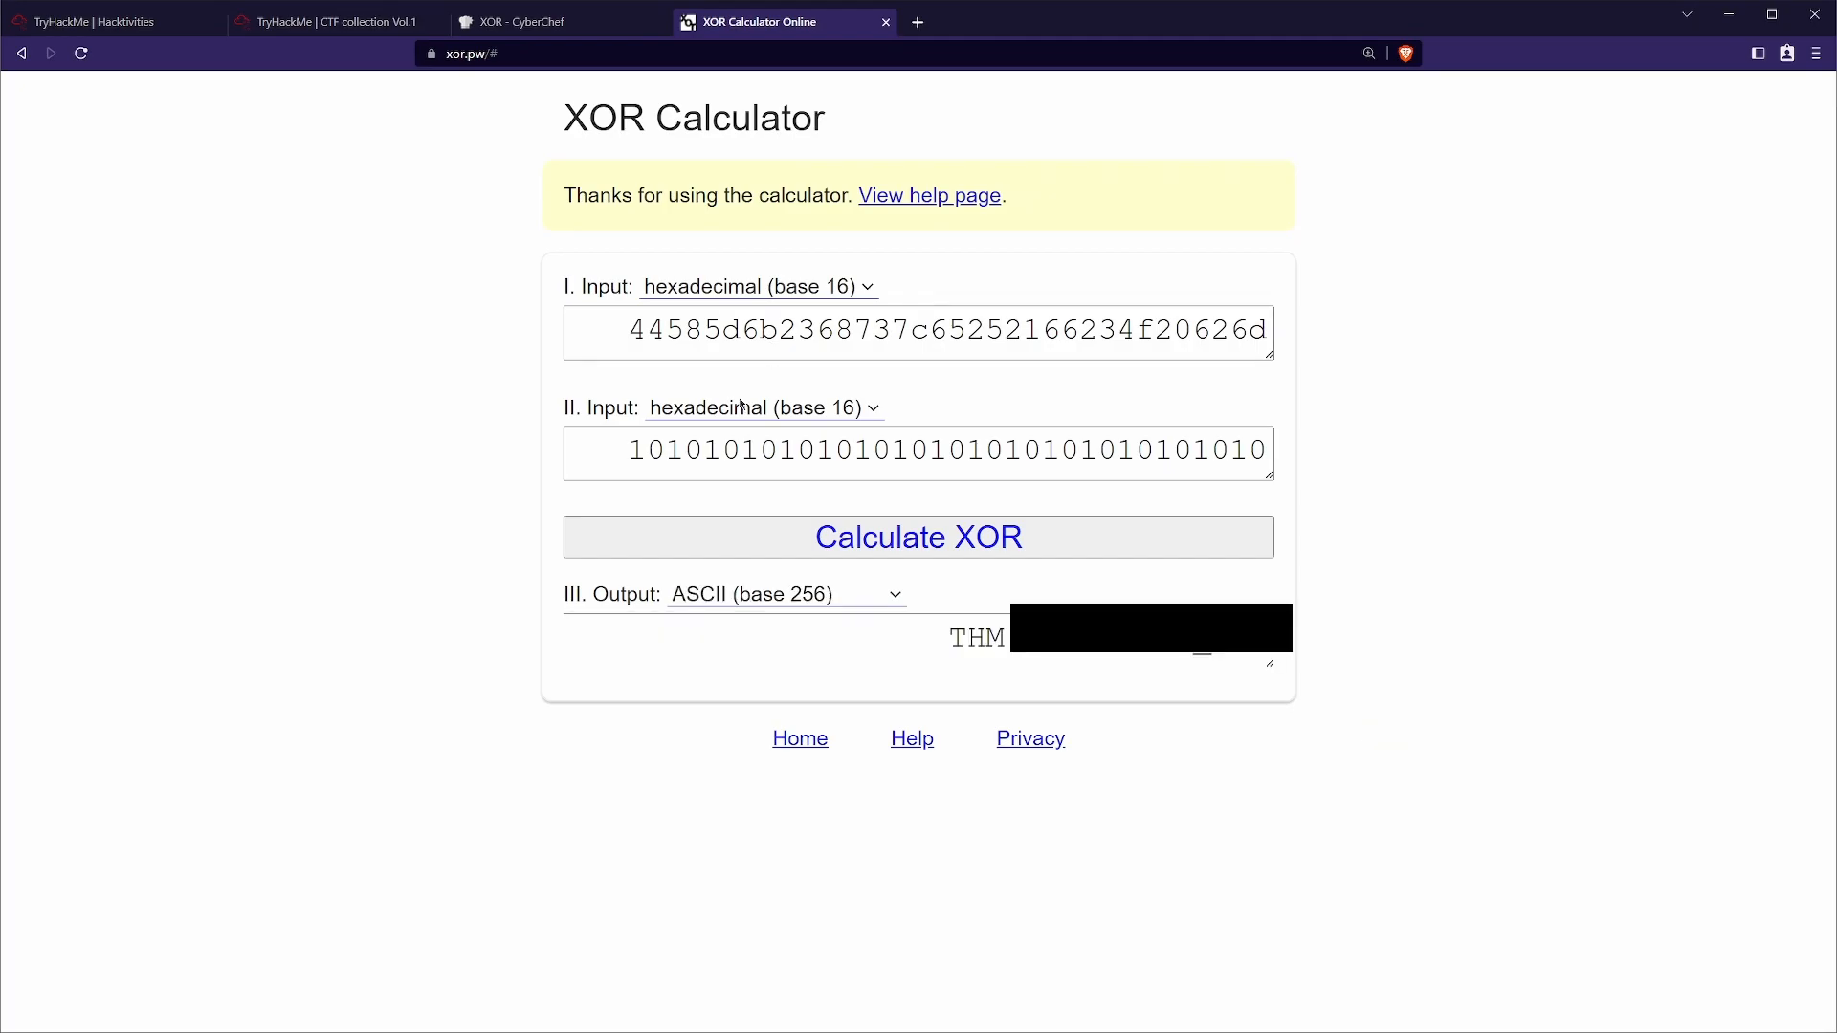
double_click(976, 637)
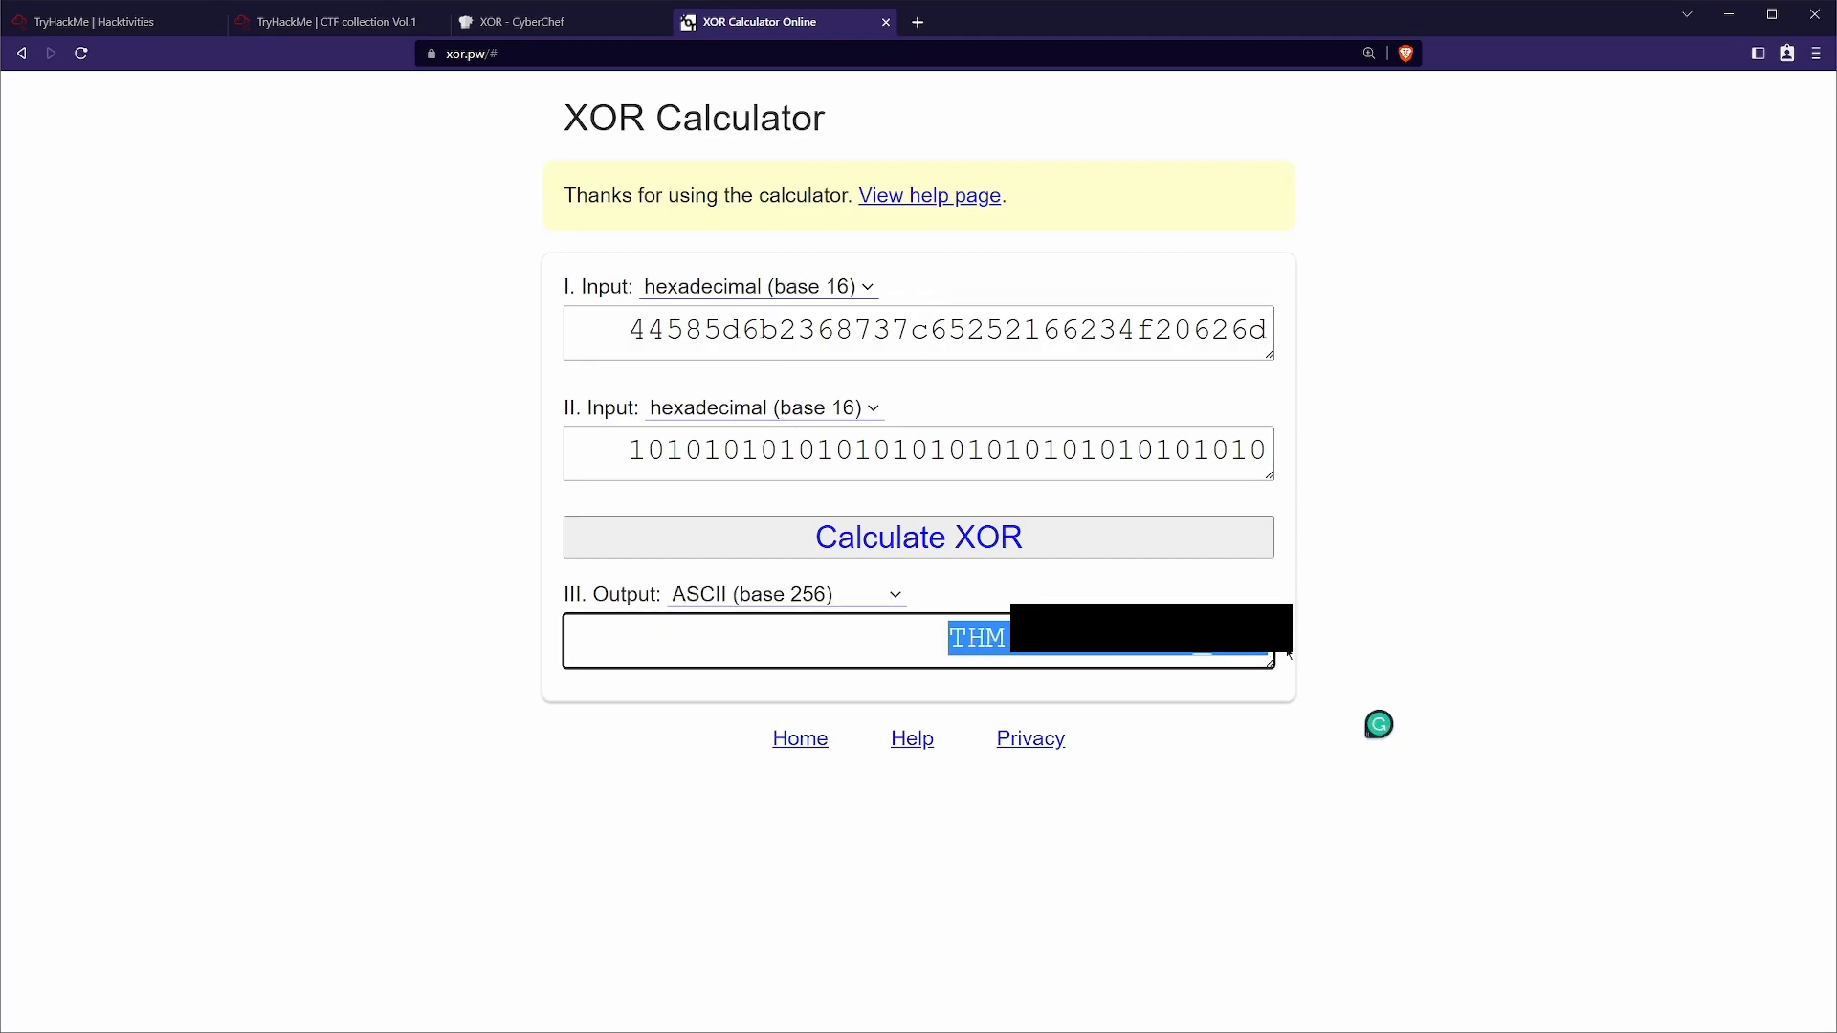
click(335, 21)
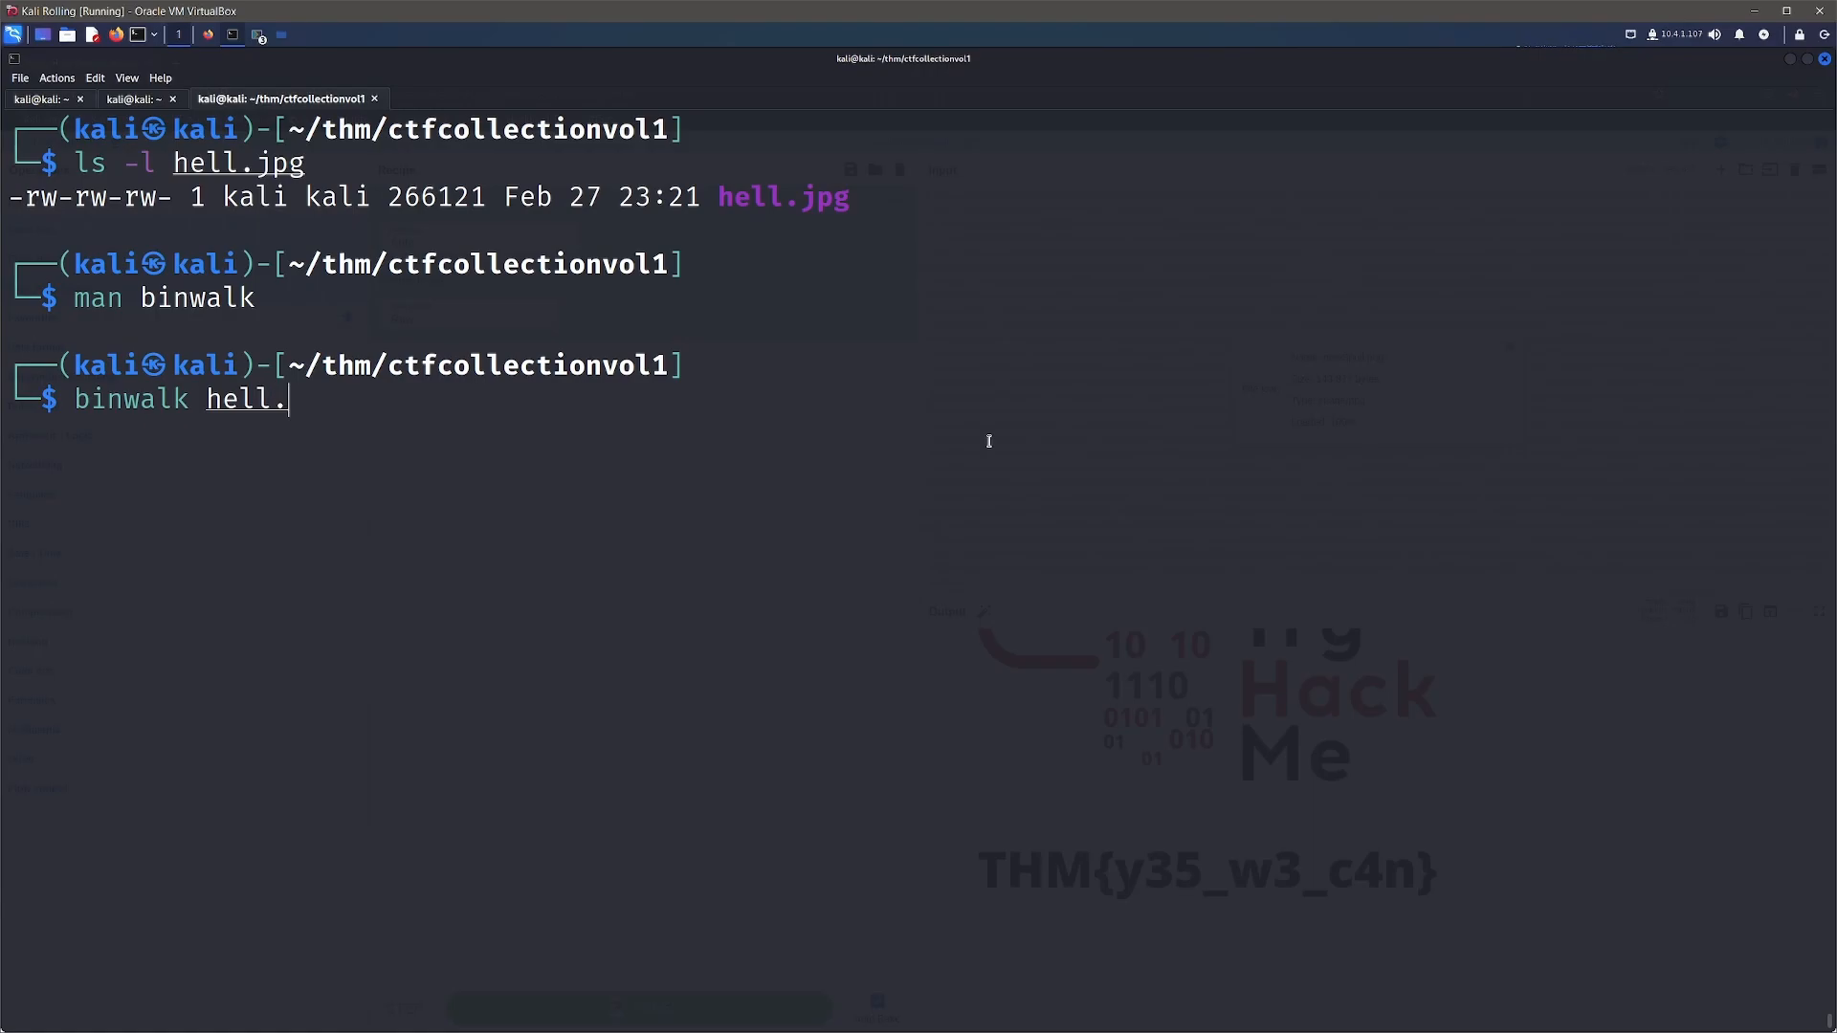
Step: Run binwalk on hell.jpg to find the embedded zip with hello_there.txt, then start unzipping it
key(Return)
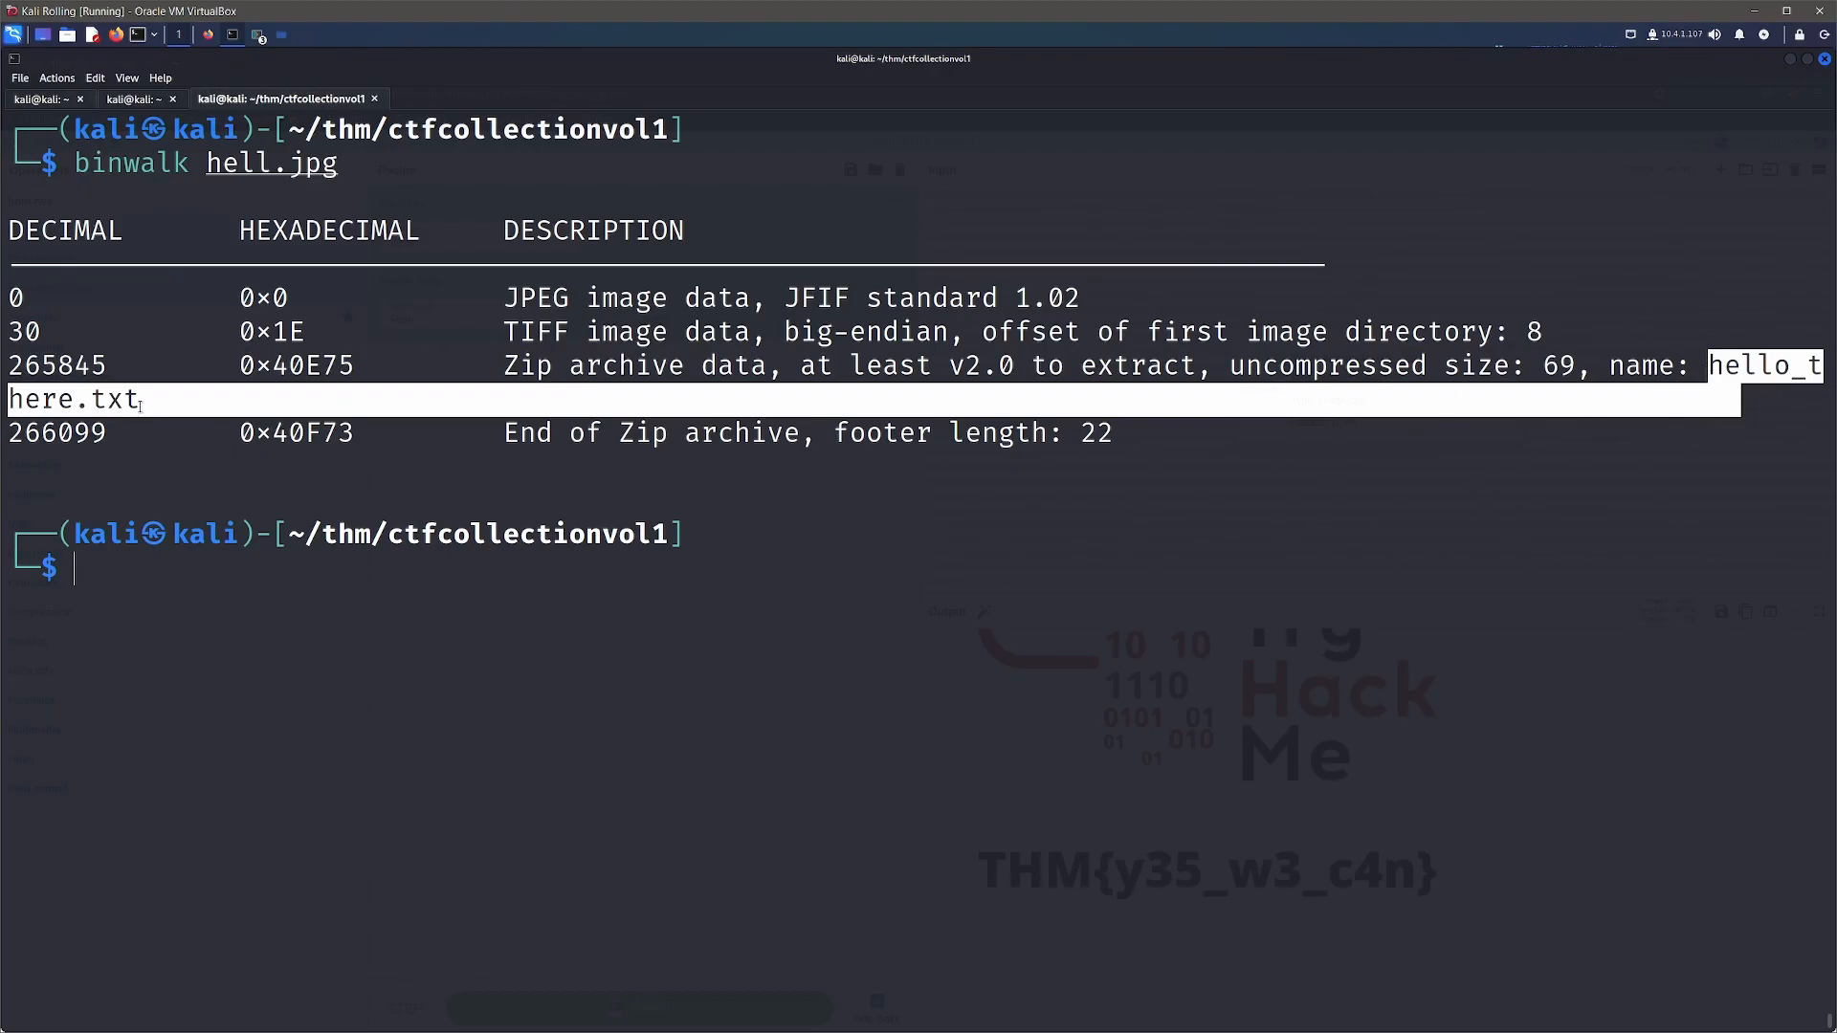
text(unzip)
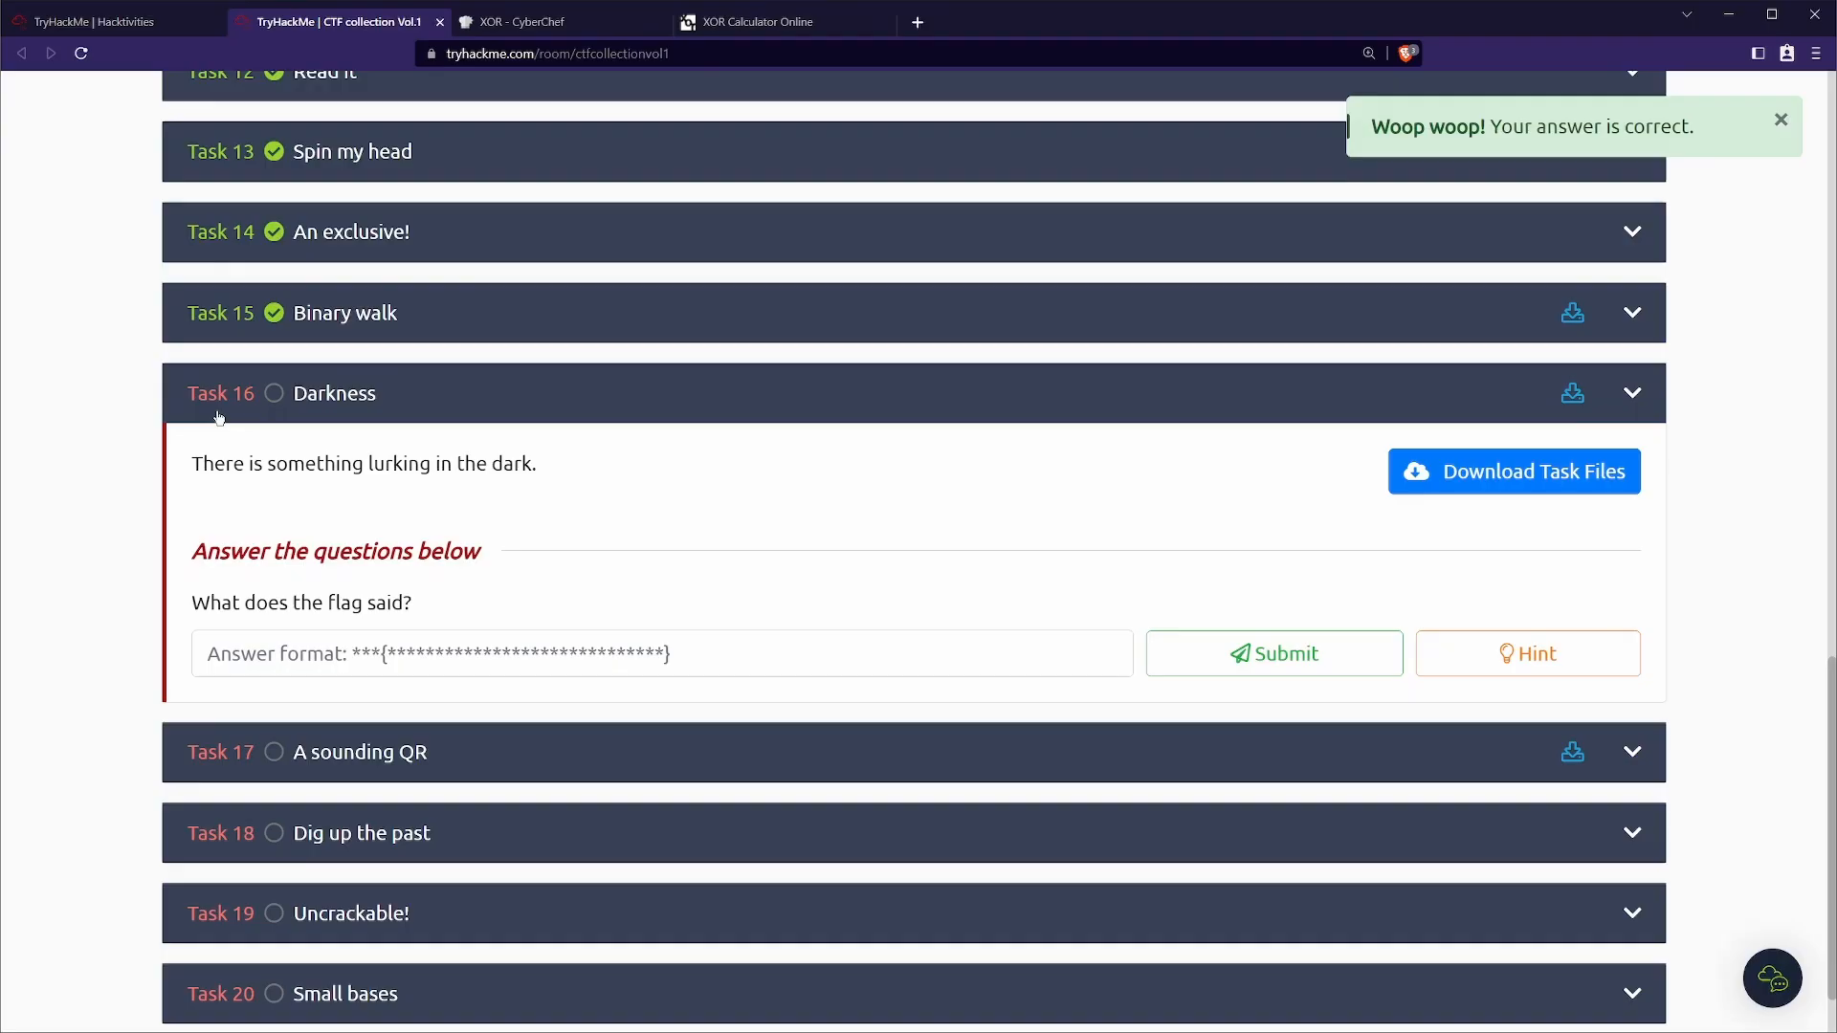
Step: Download stegsolve.jar and launch it with java -jar on dark.png
double_click(213, 463)
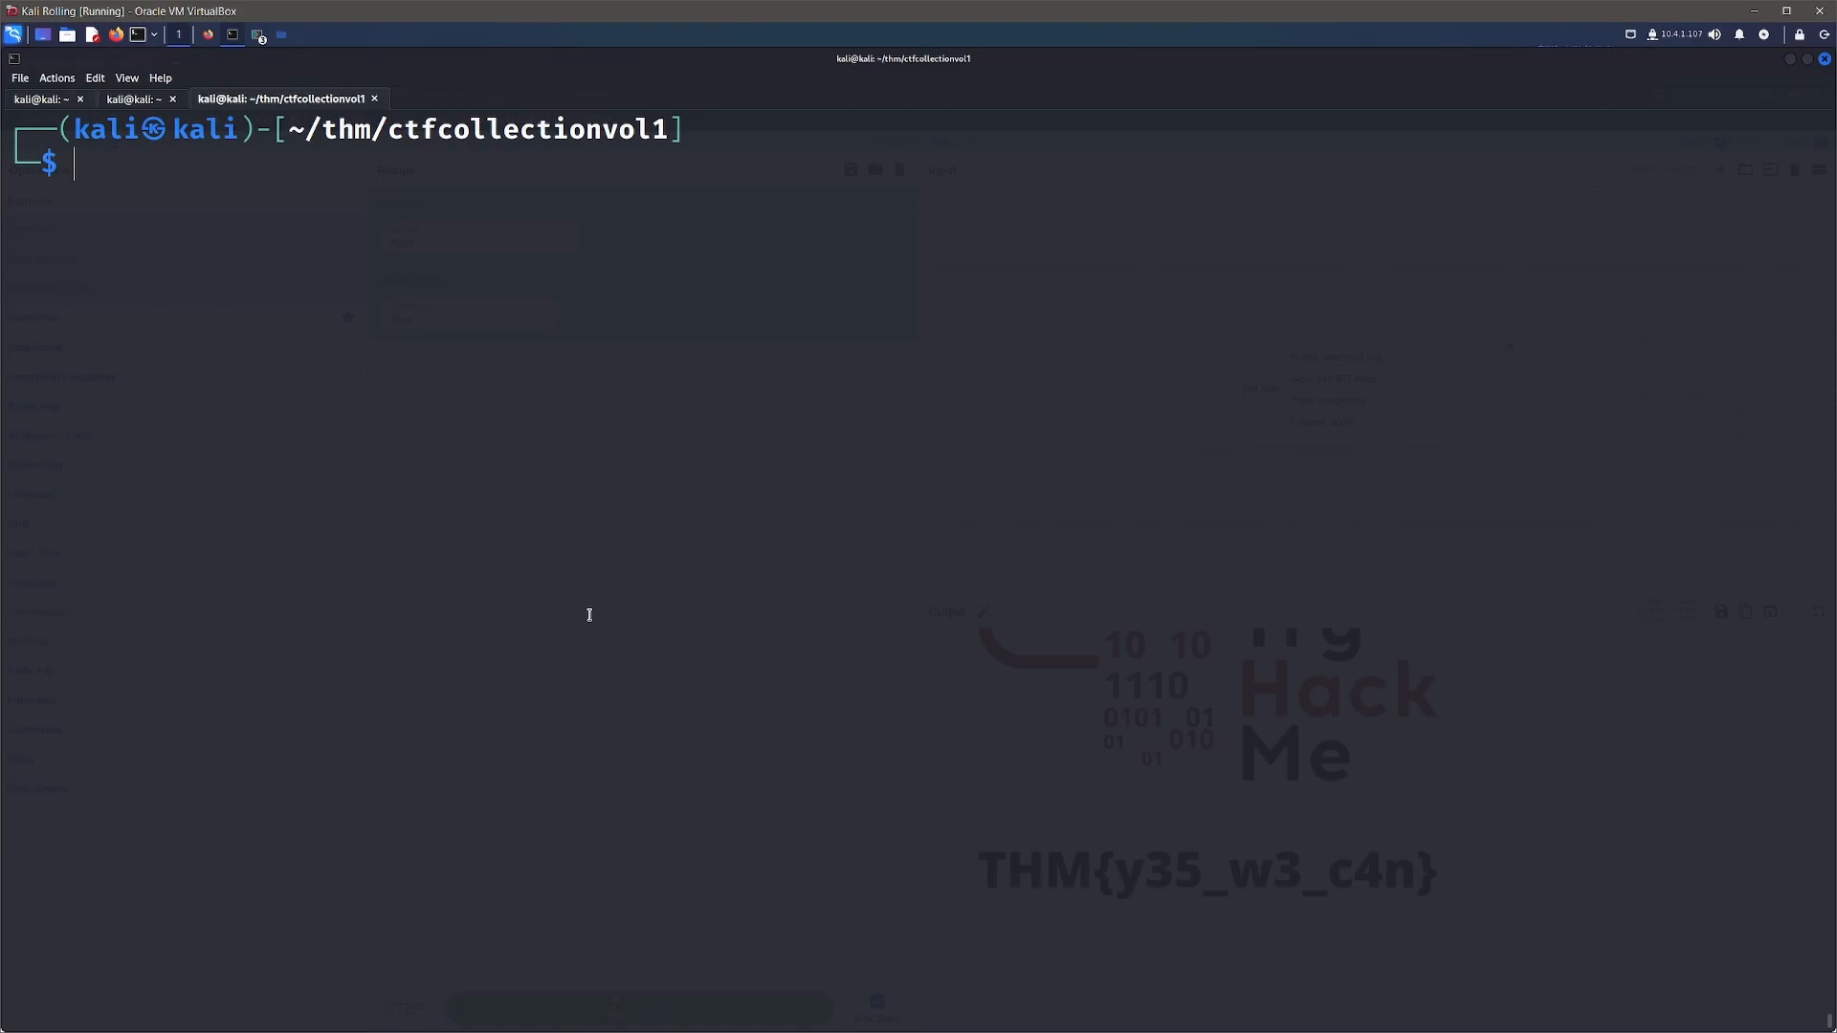
text(stegsolve)
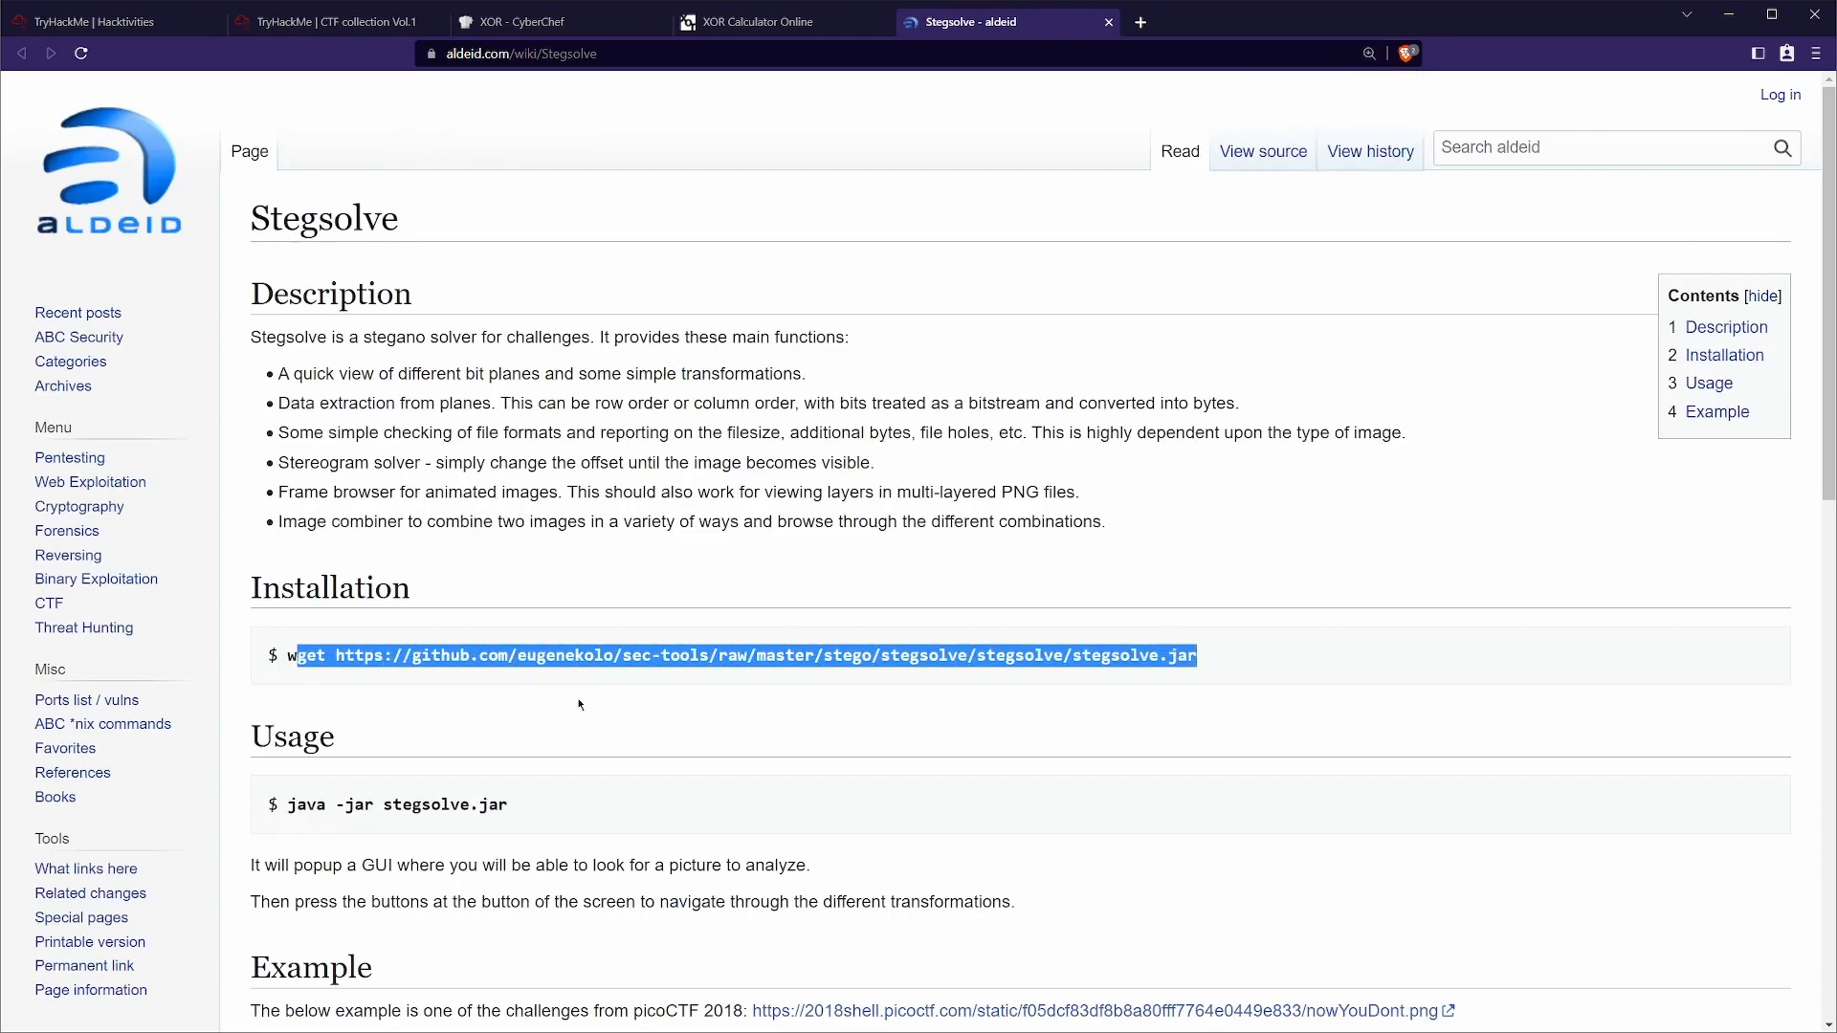
scroll(down, 3)
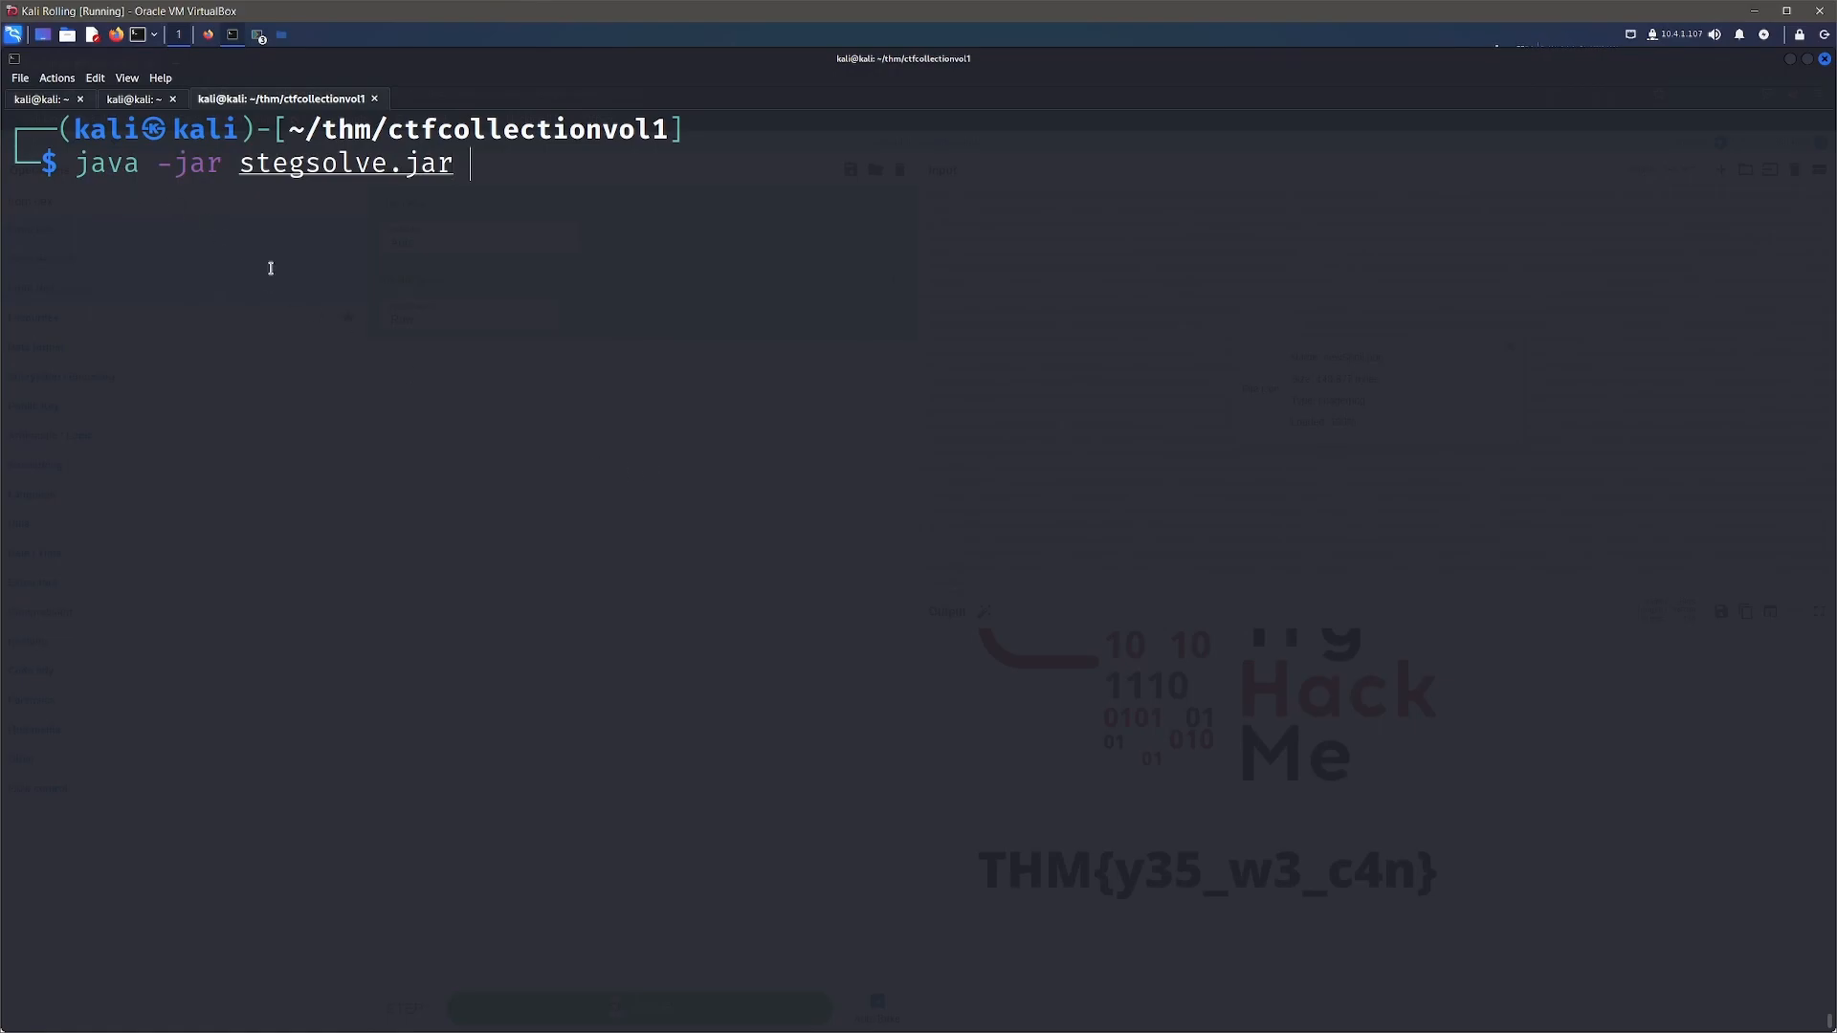
key(Return)
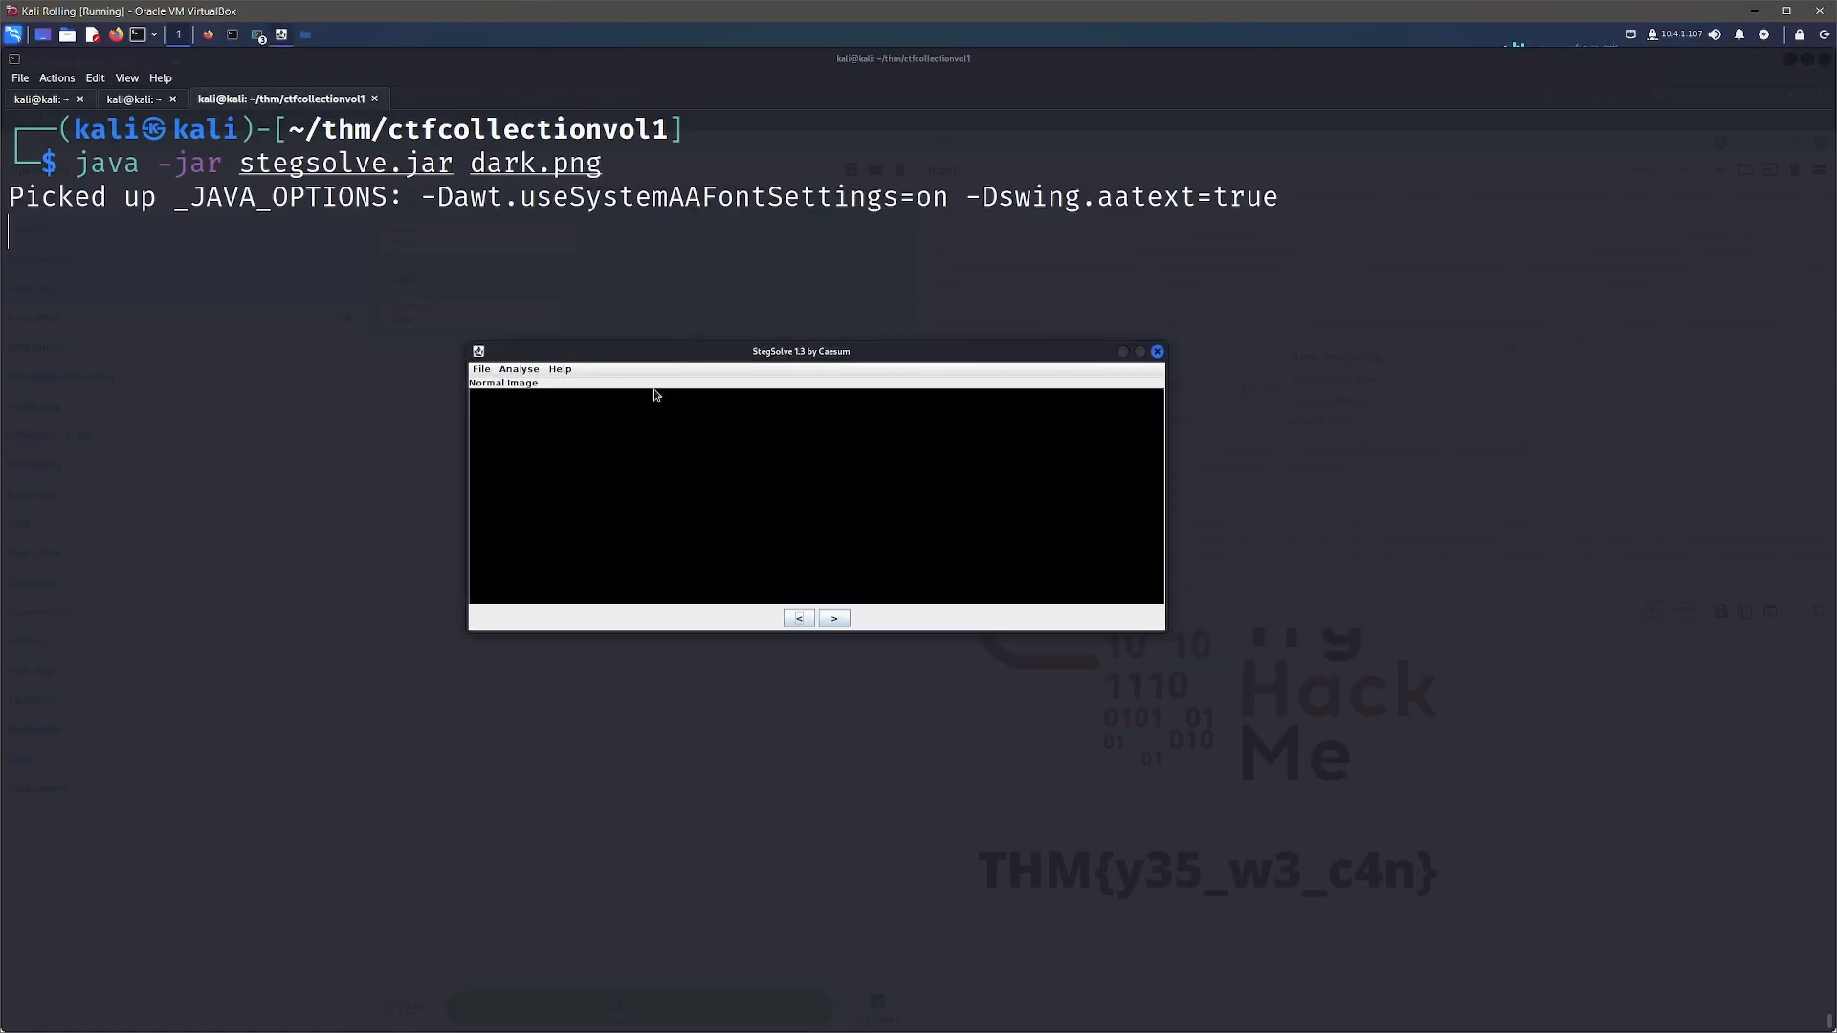
Step: Cycle through dark.png's image planes until the Darkness flag appears
click(832, 618)
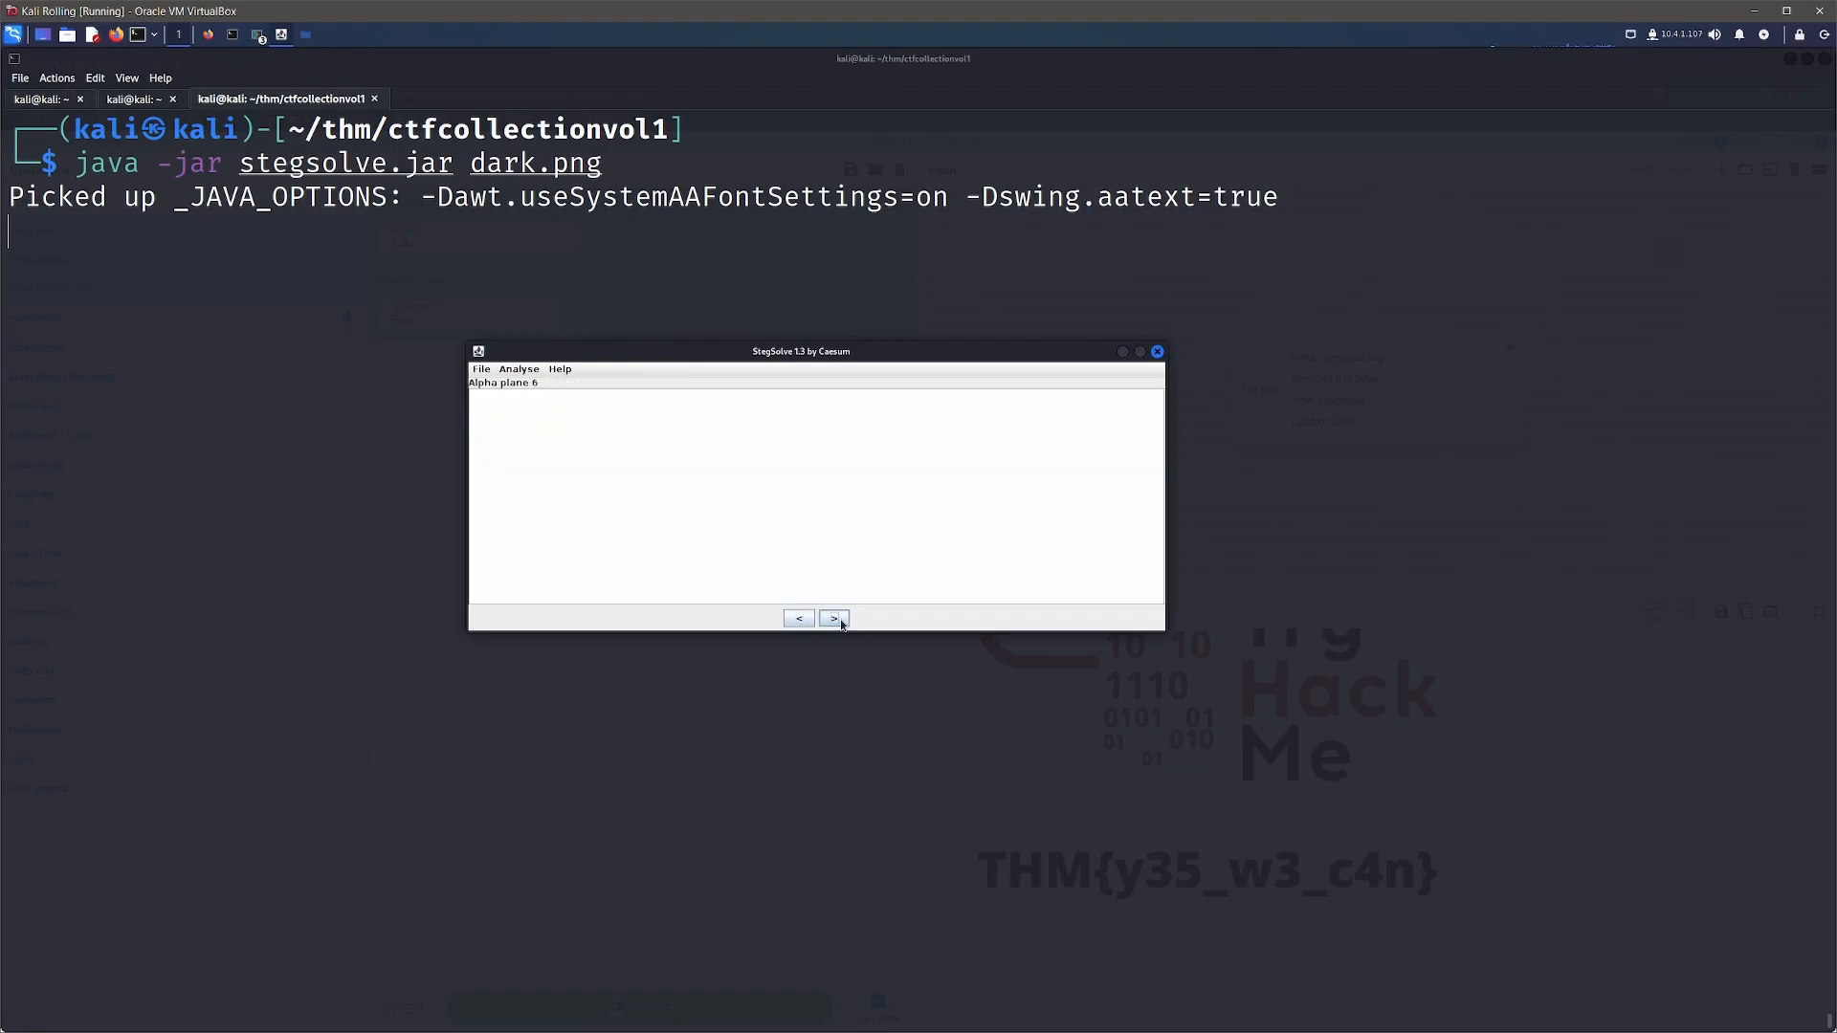
click(796, 618)
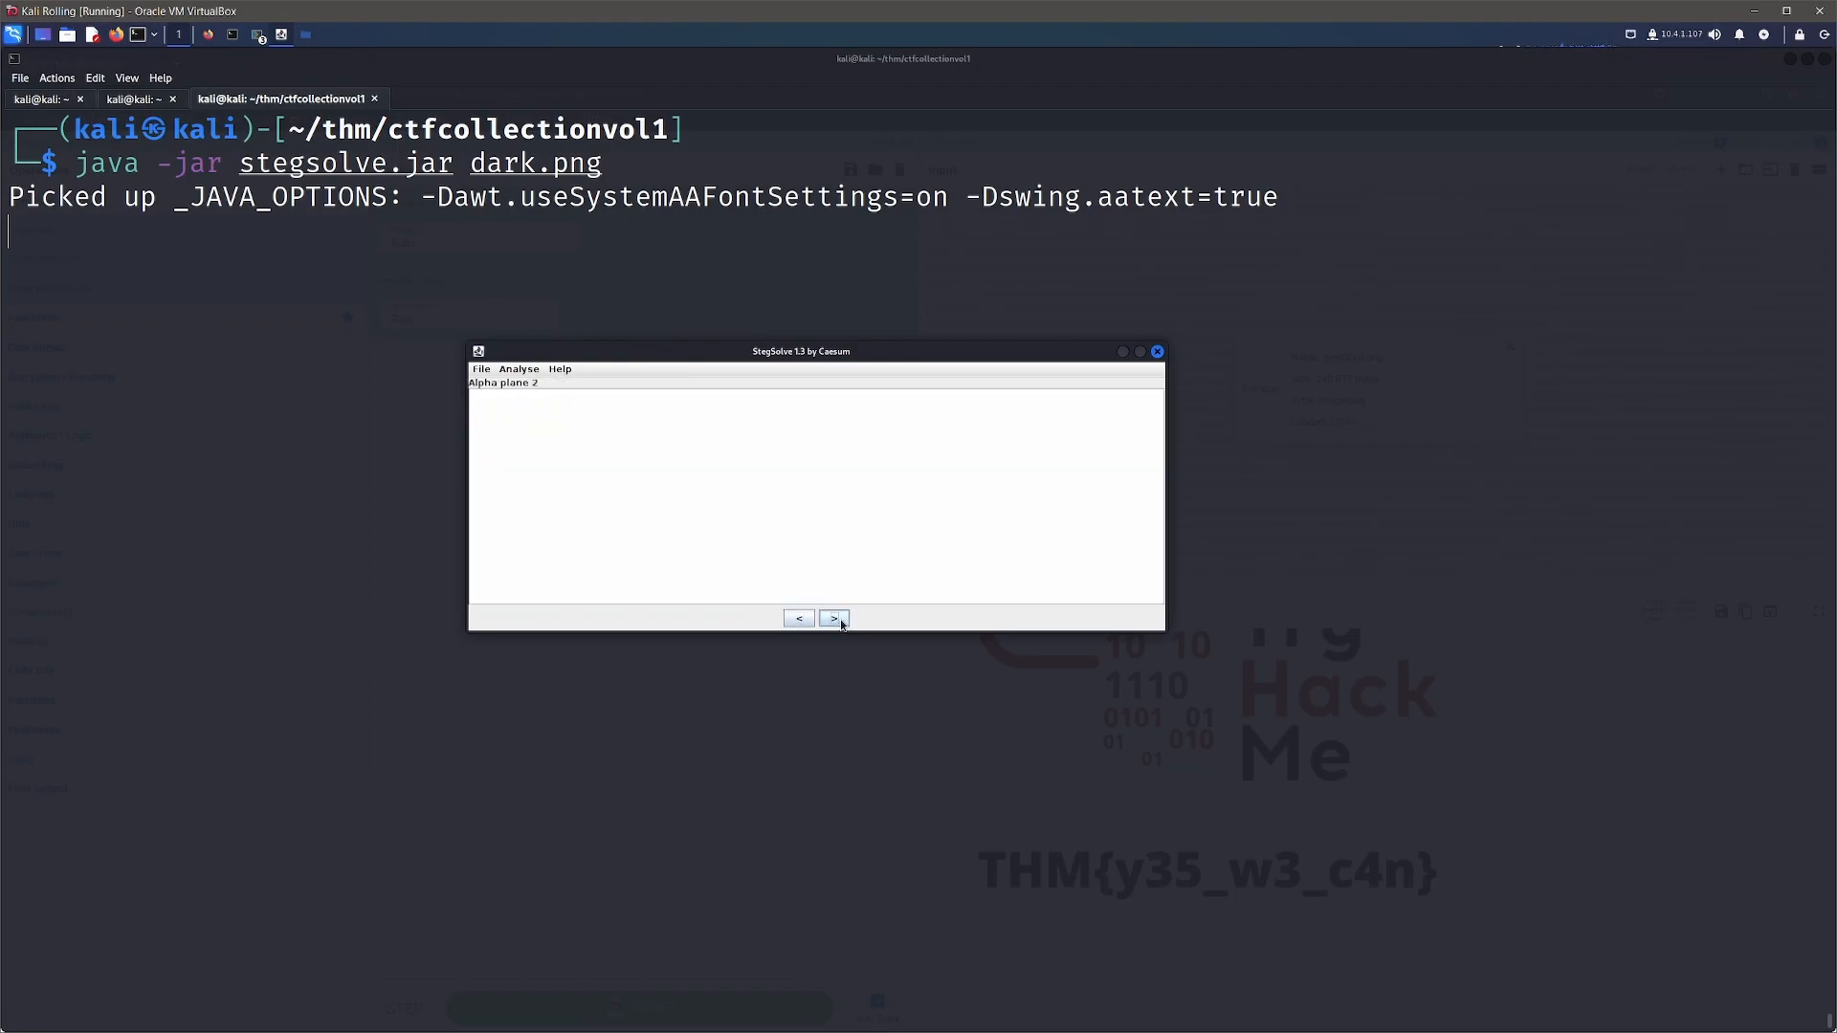
click(832, 618)
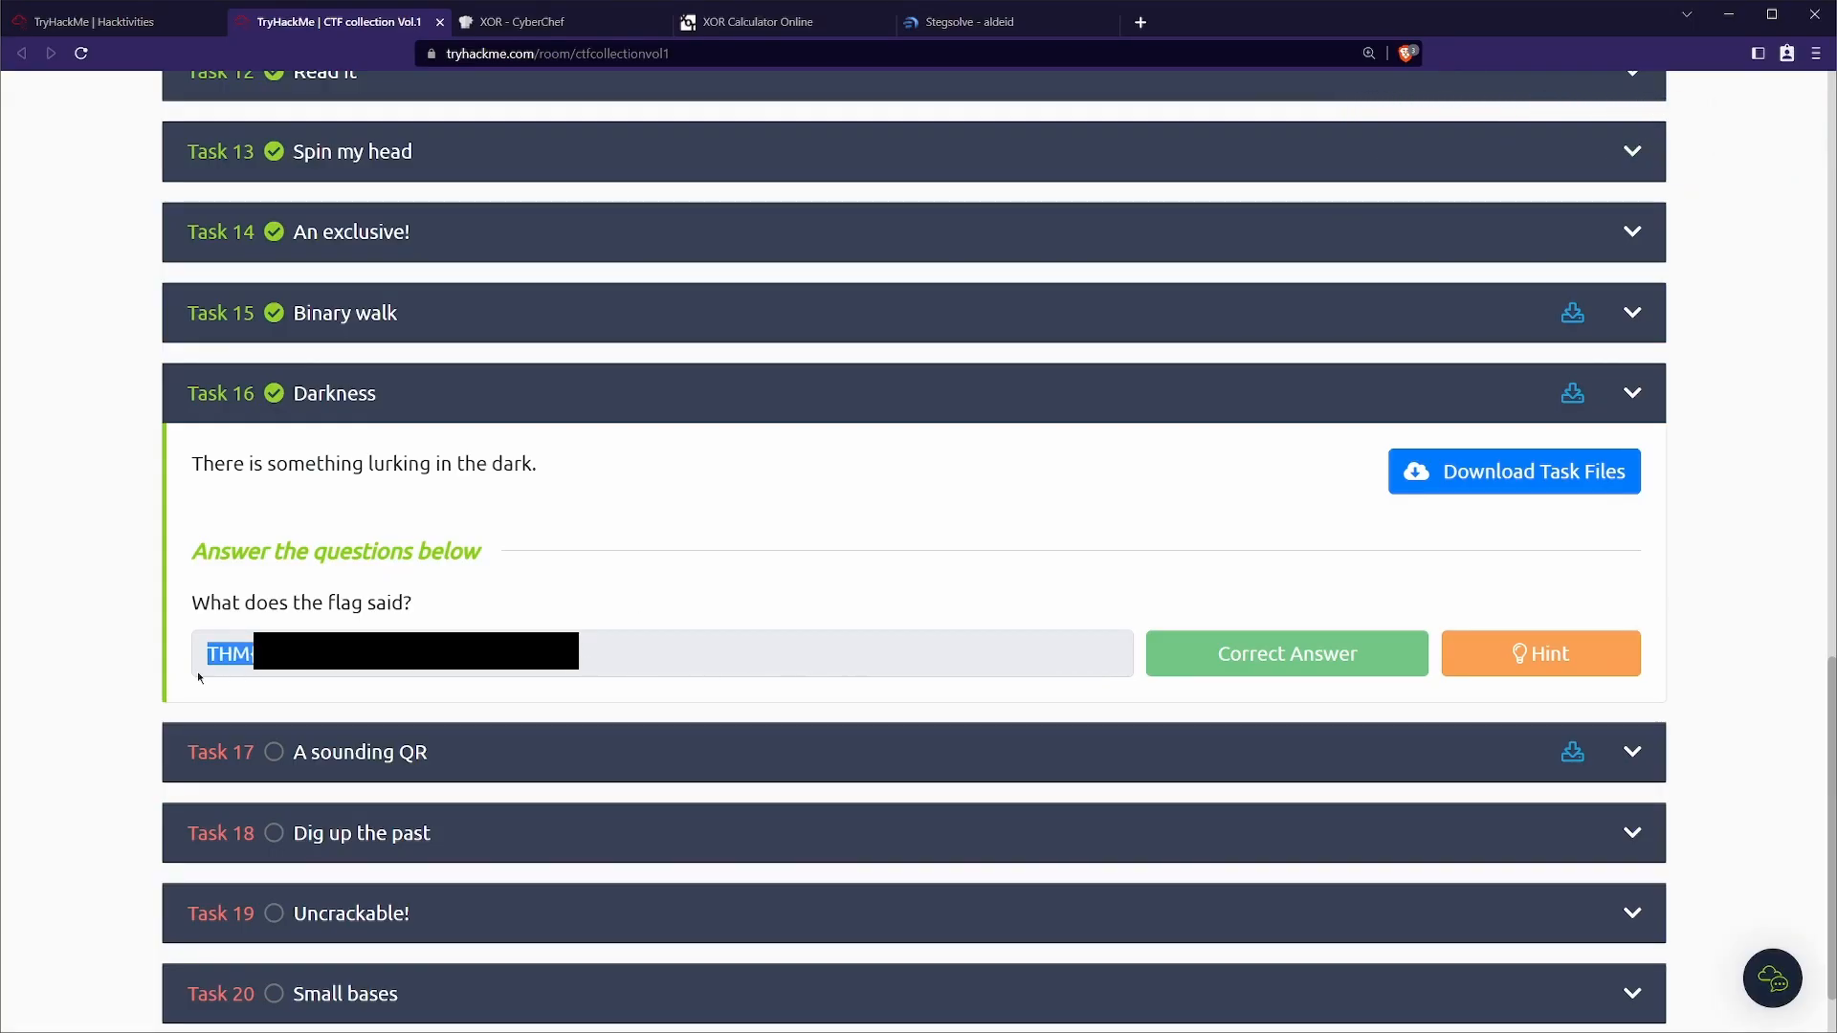
mouse_move(820, 597)
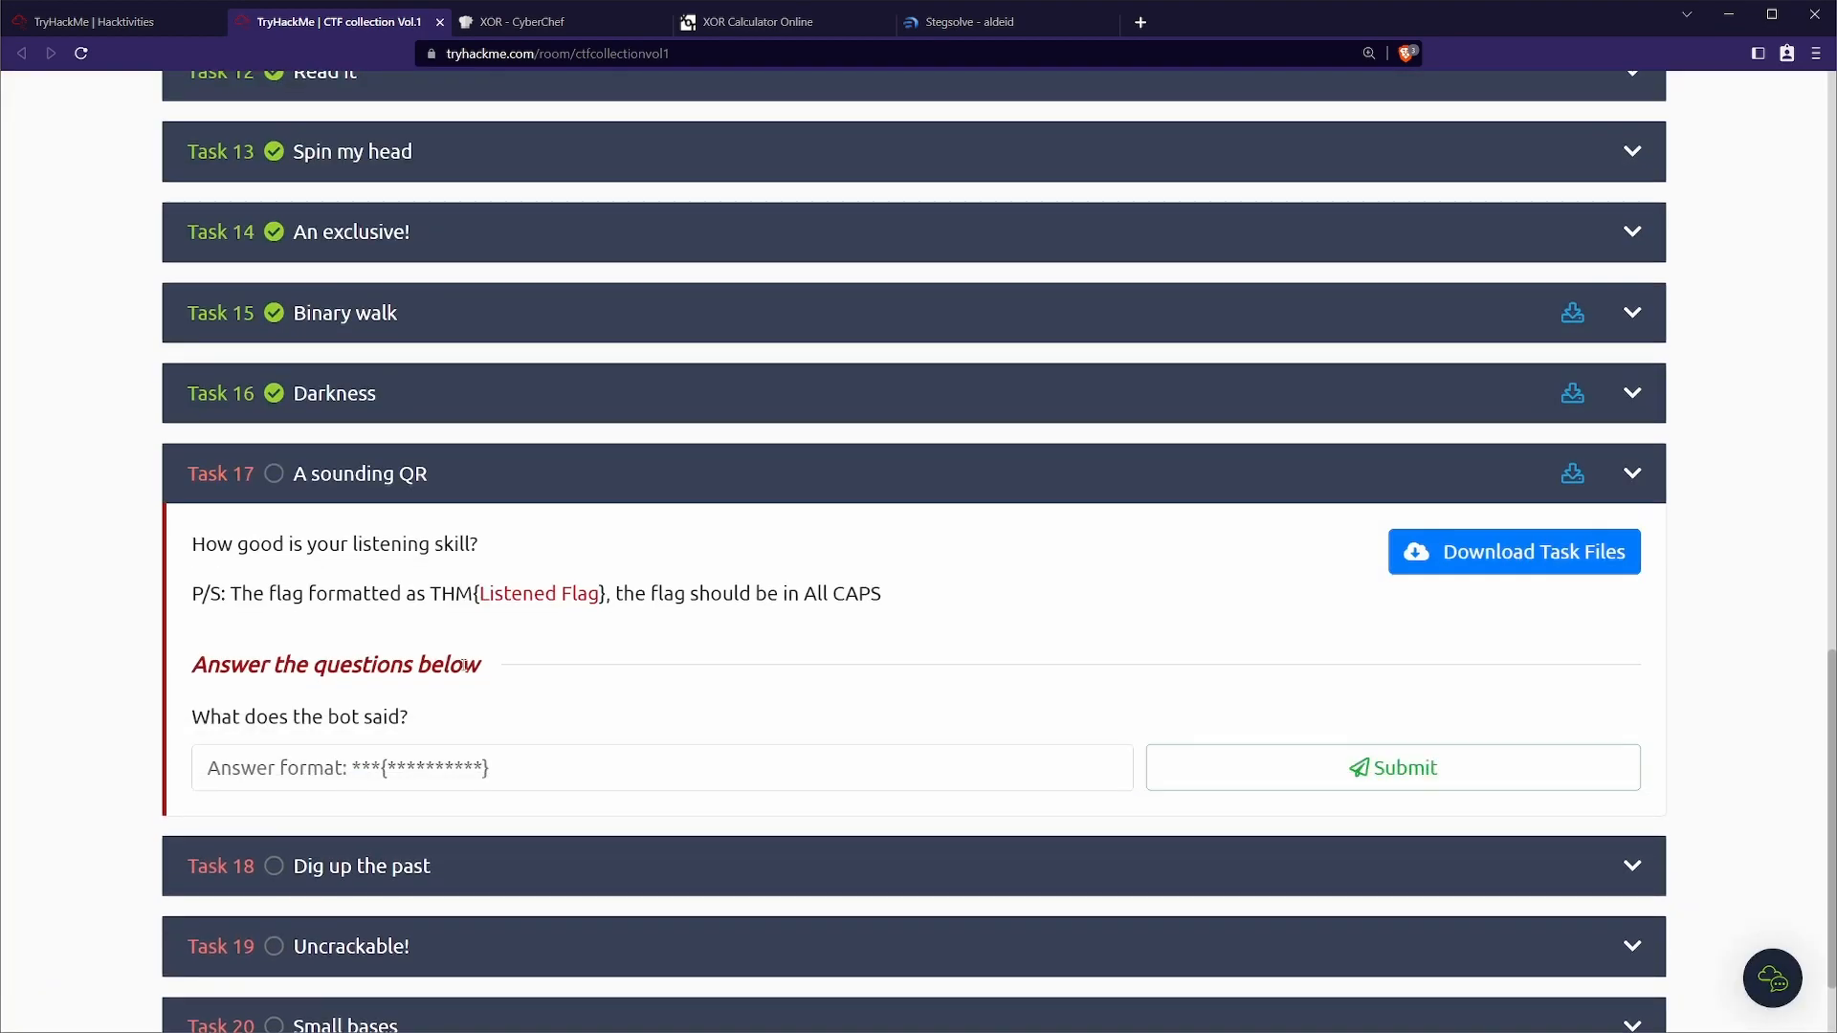
mouse_move(299, 480)
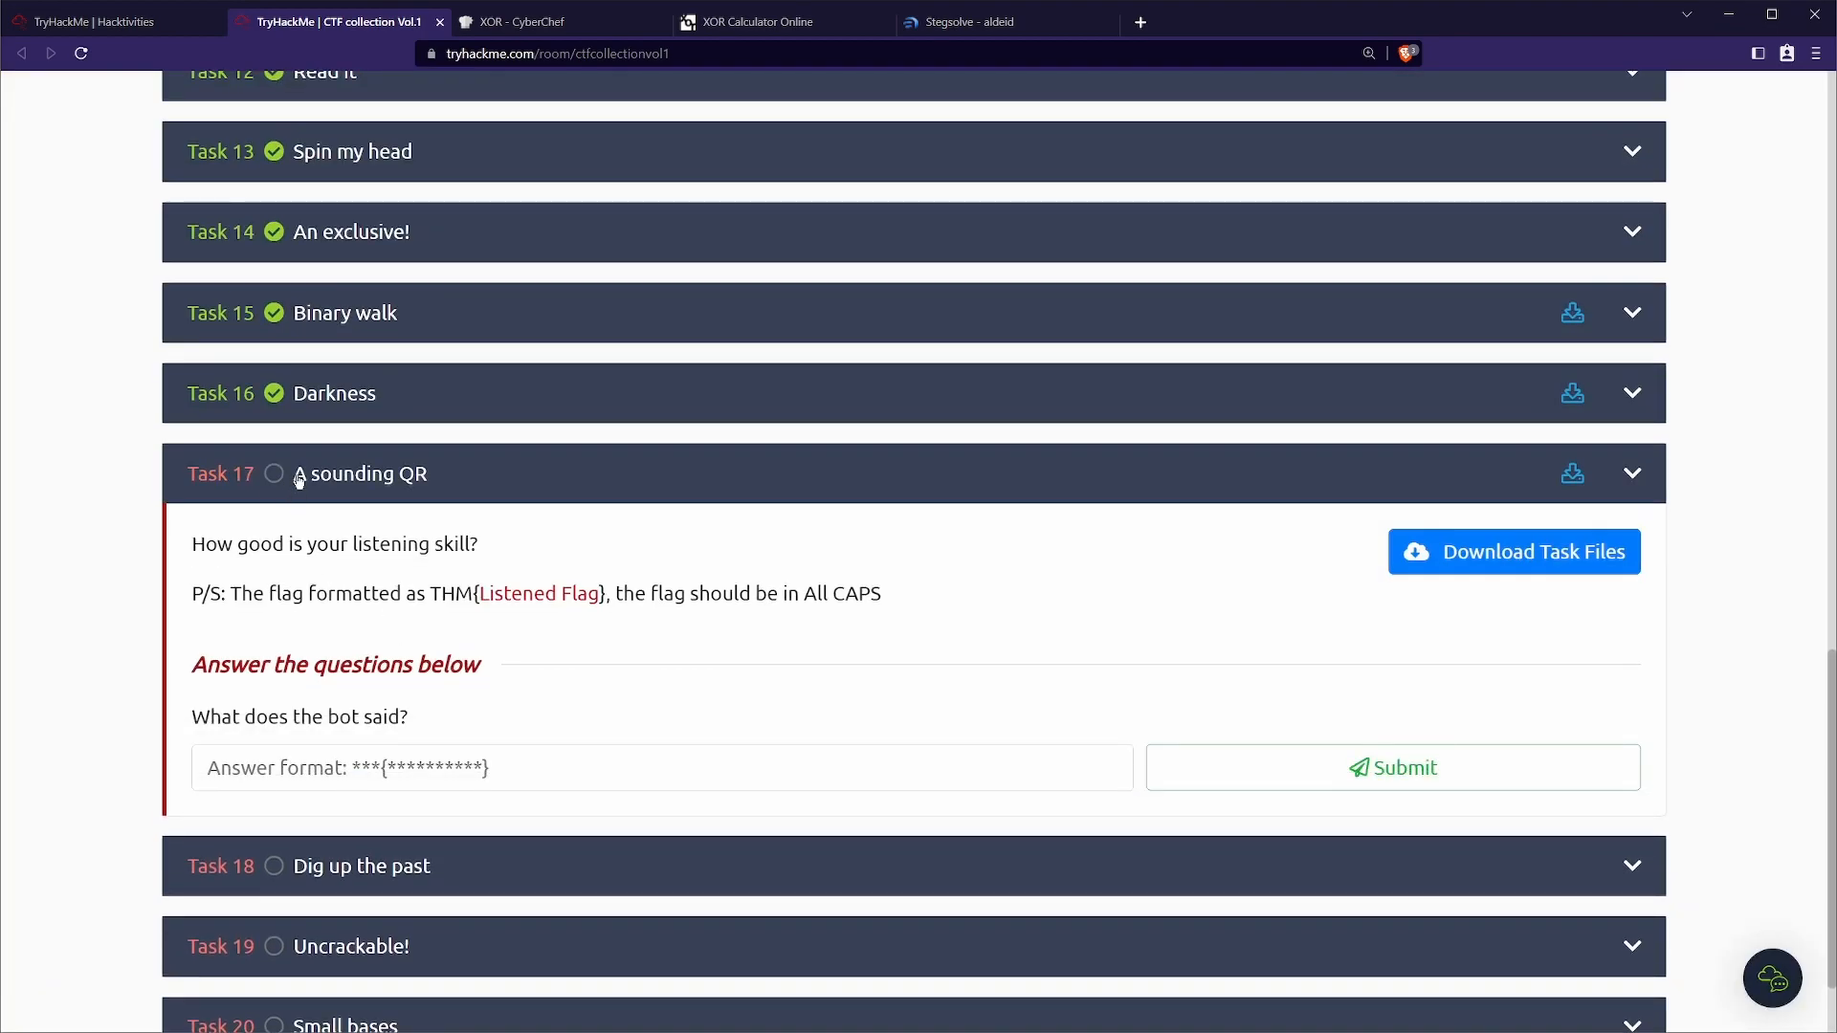
mouse_move(216, 582)
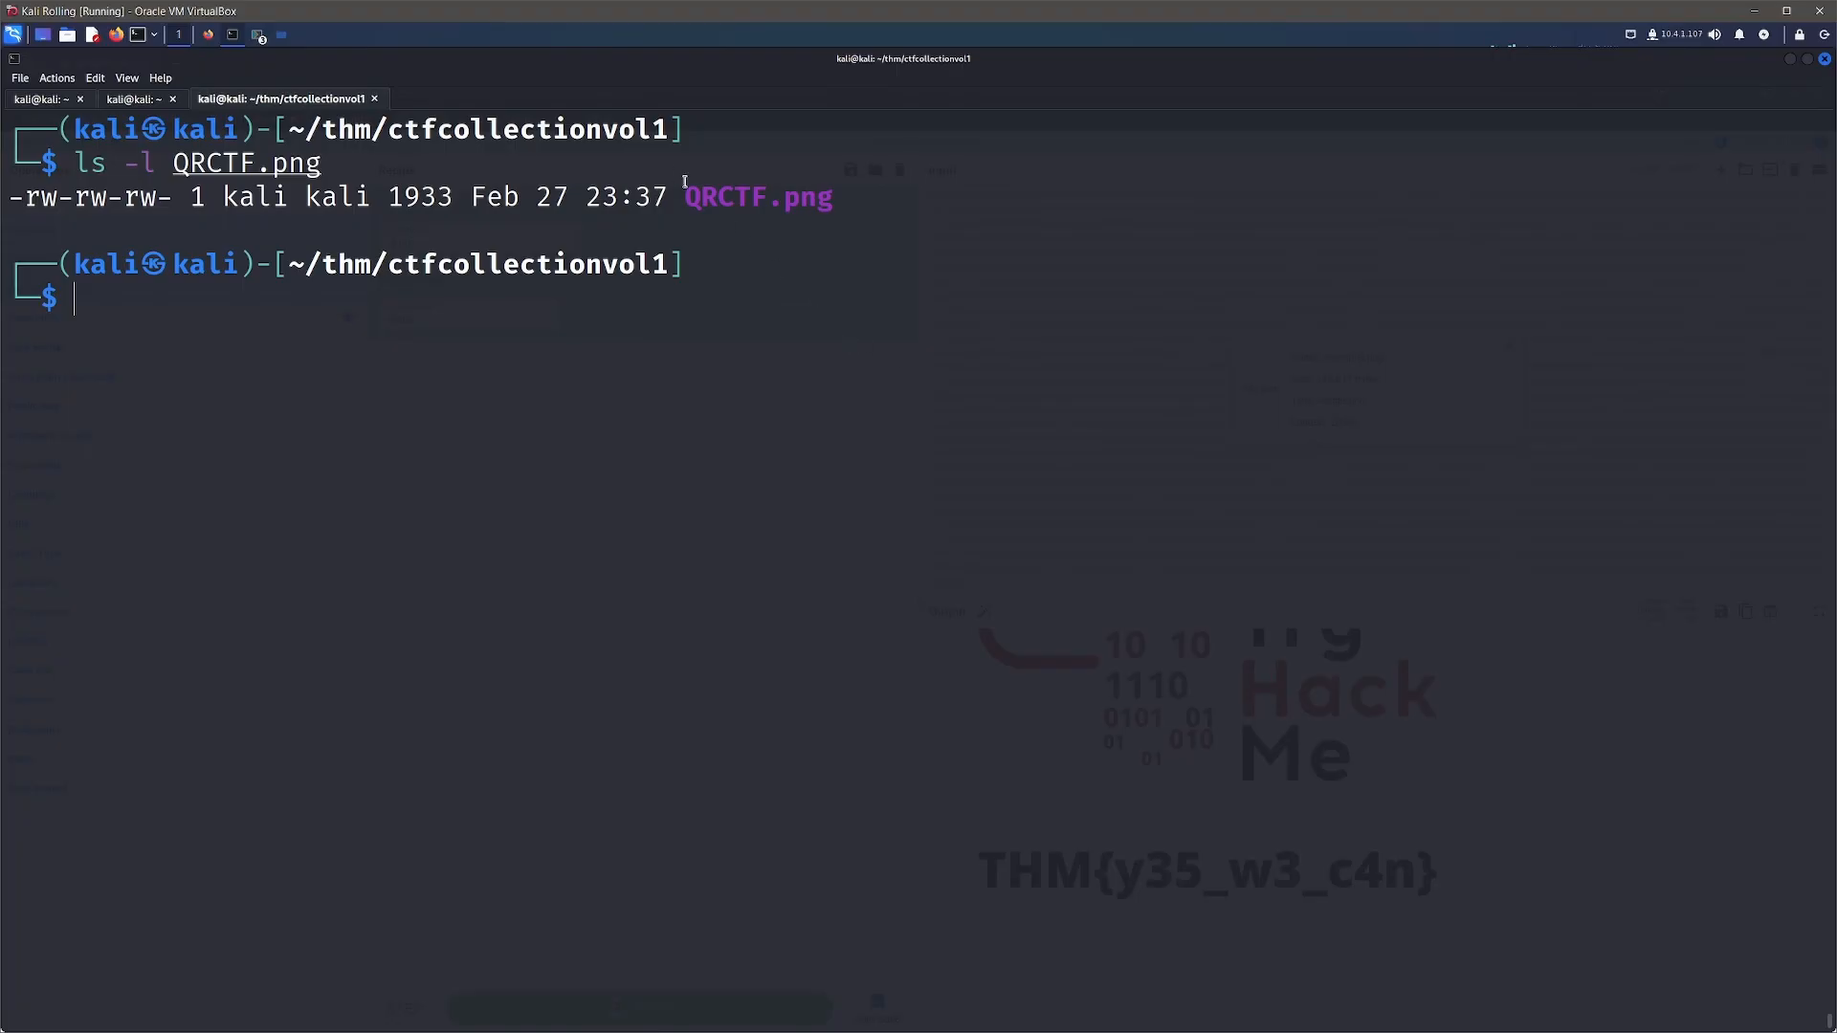
Step: Run zbarimg on QRCTF.png to decode its QR code contents
double_click(757, 195)
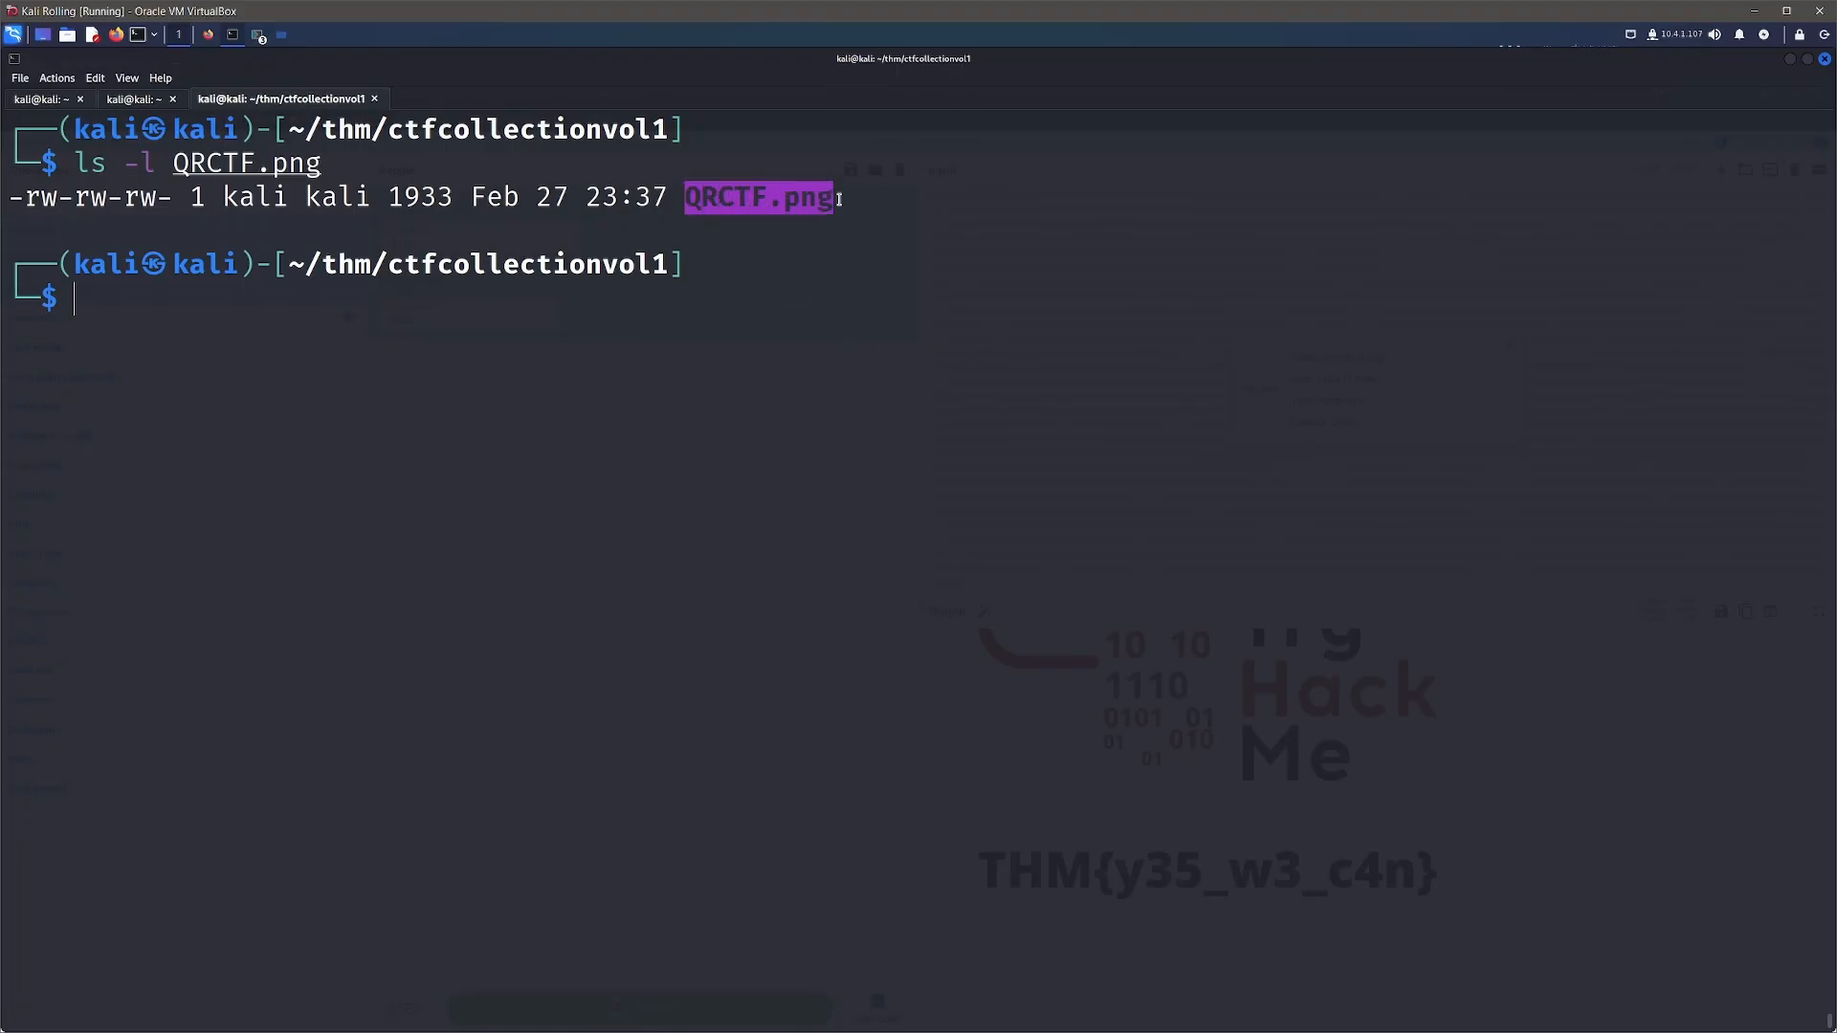
text(zbarimg dark.png)
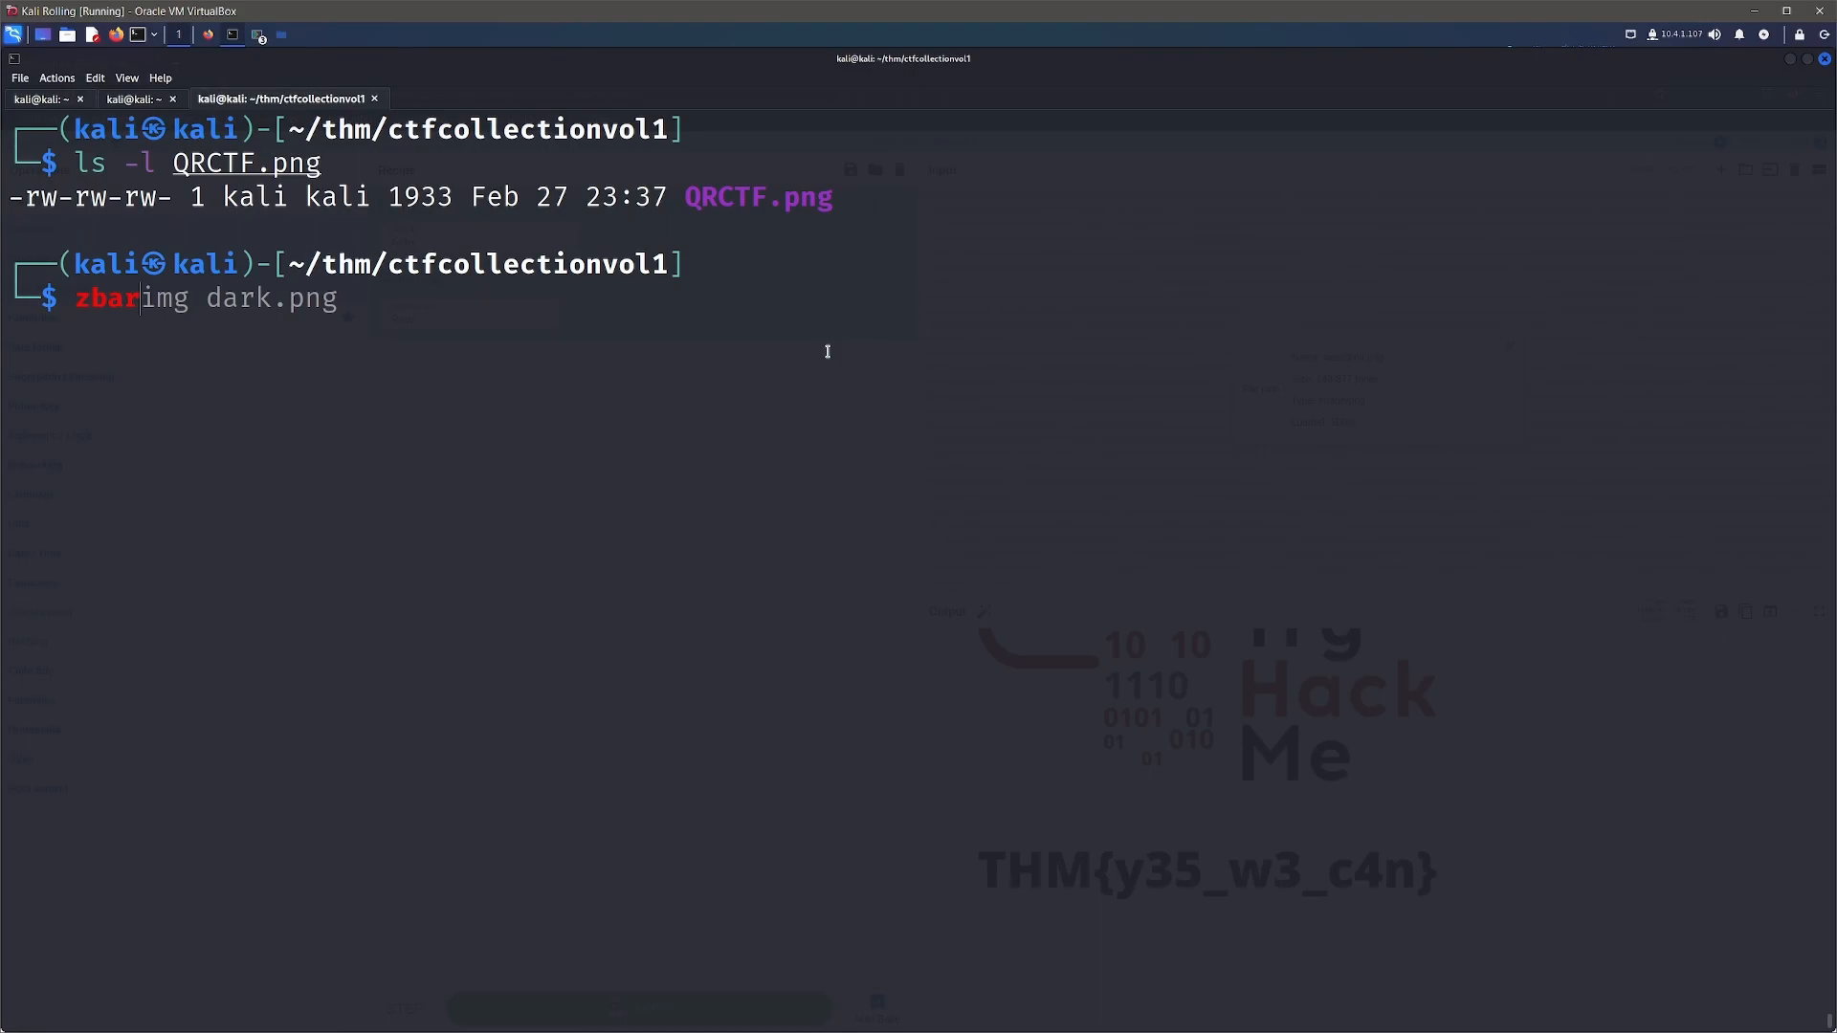
text(QRCTF.png)
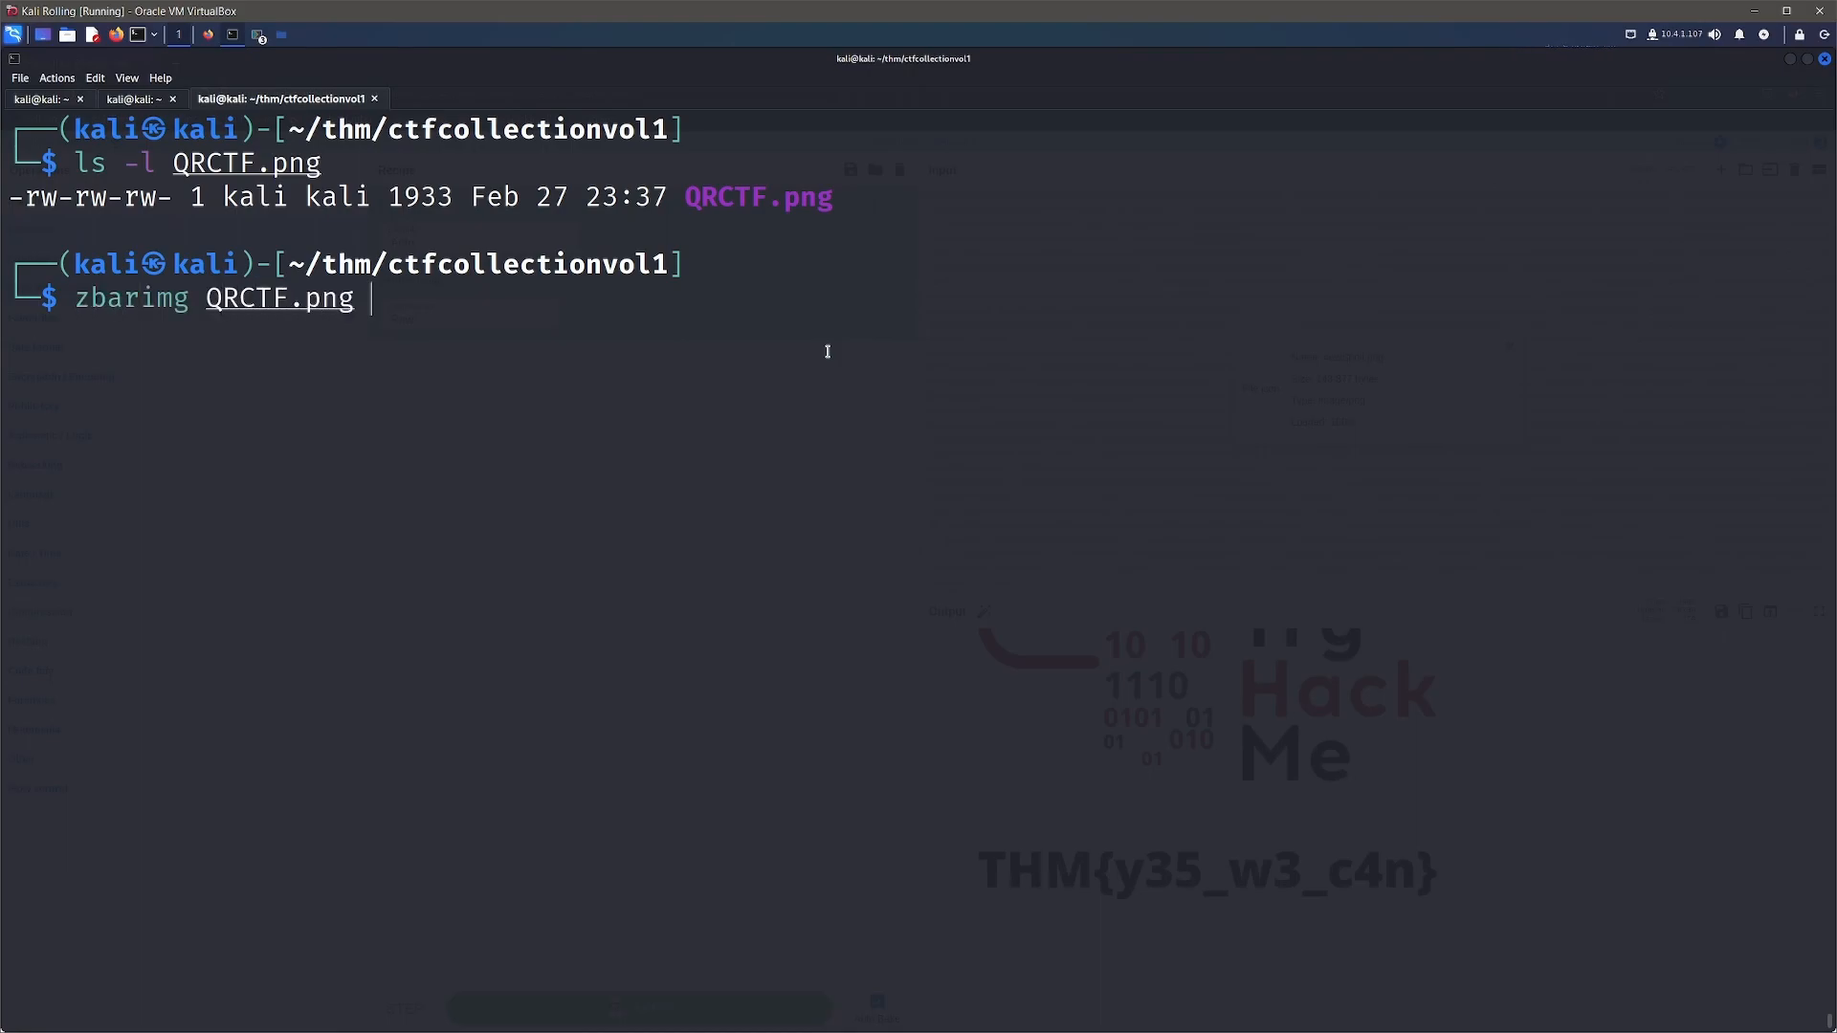
key(Return)
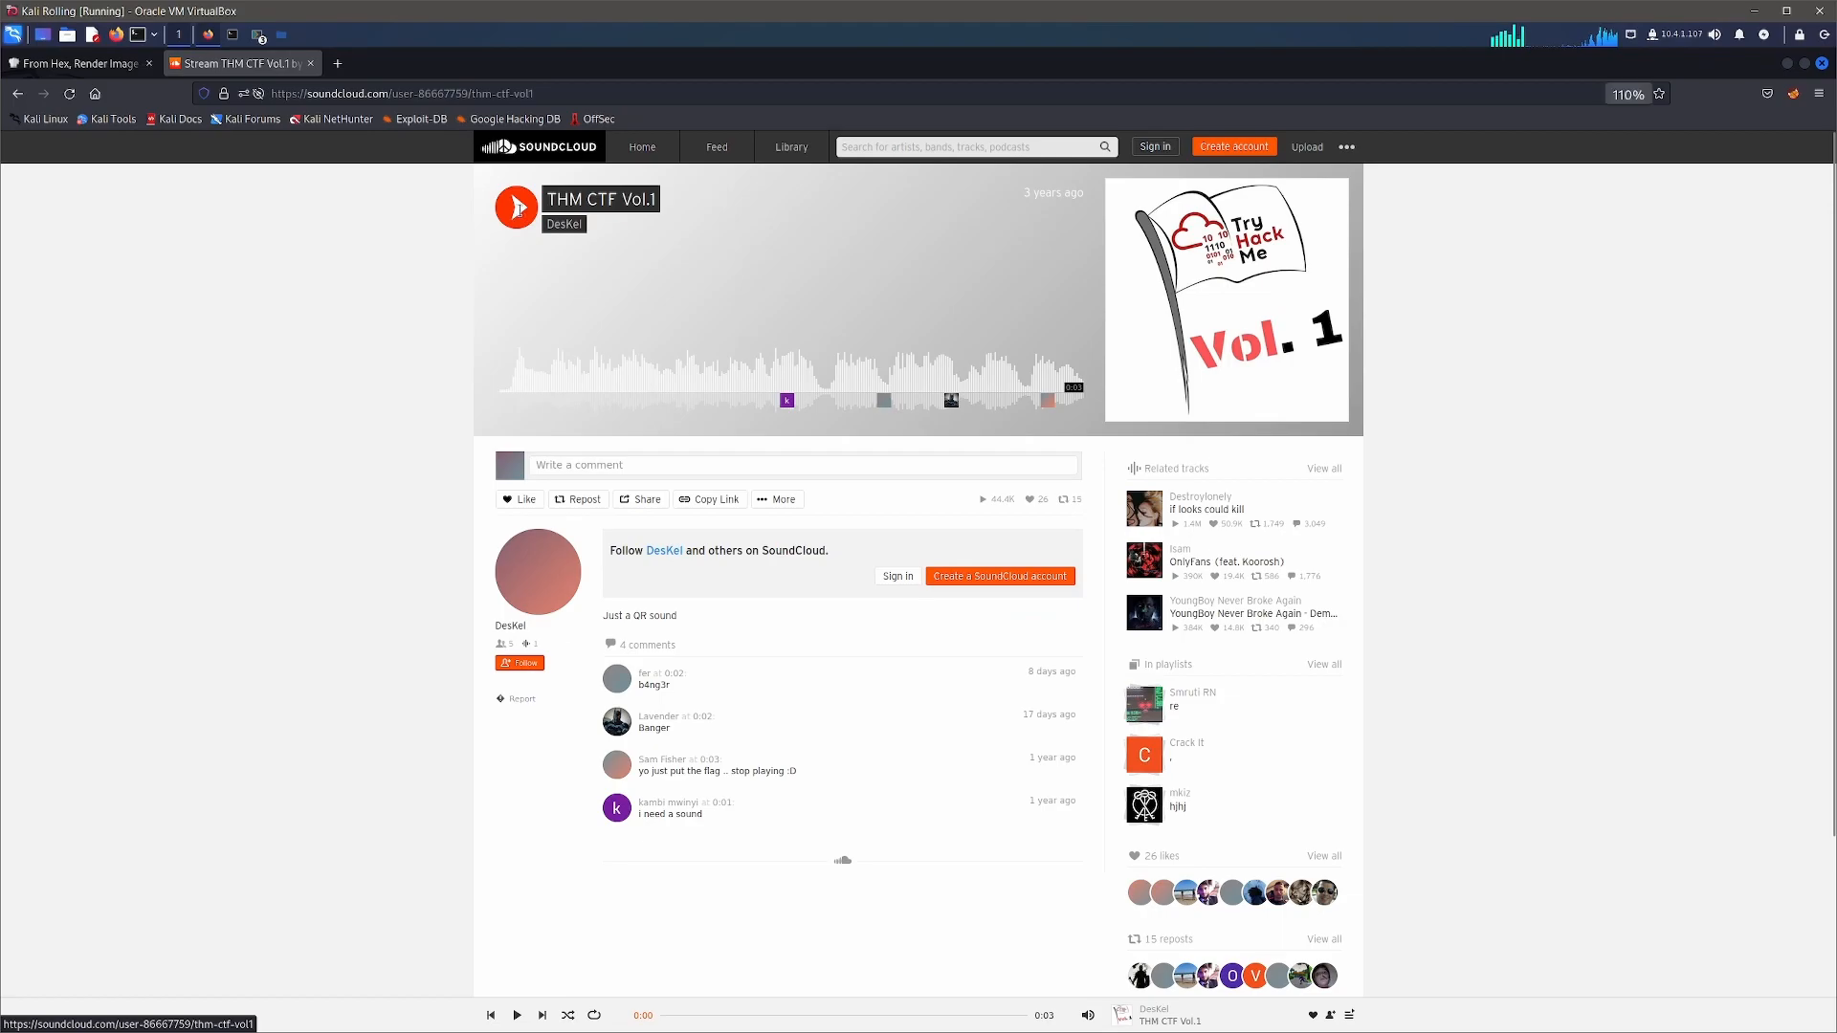
Step: Copy the SoundCloud link and download THM CTF Vol.1 as an MP3 via sclouddownloader
click(515, 209)
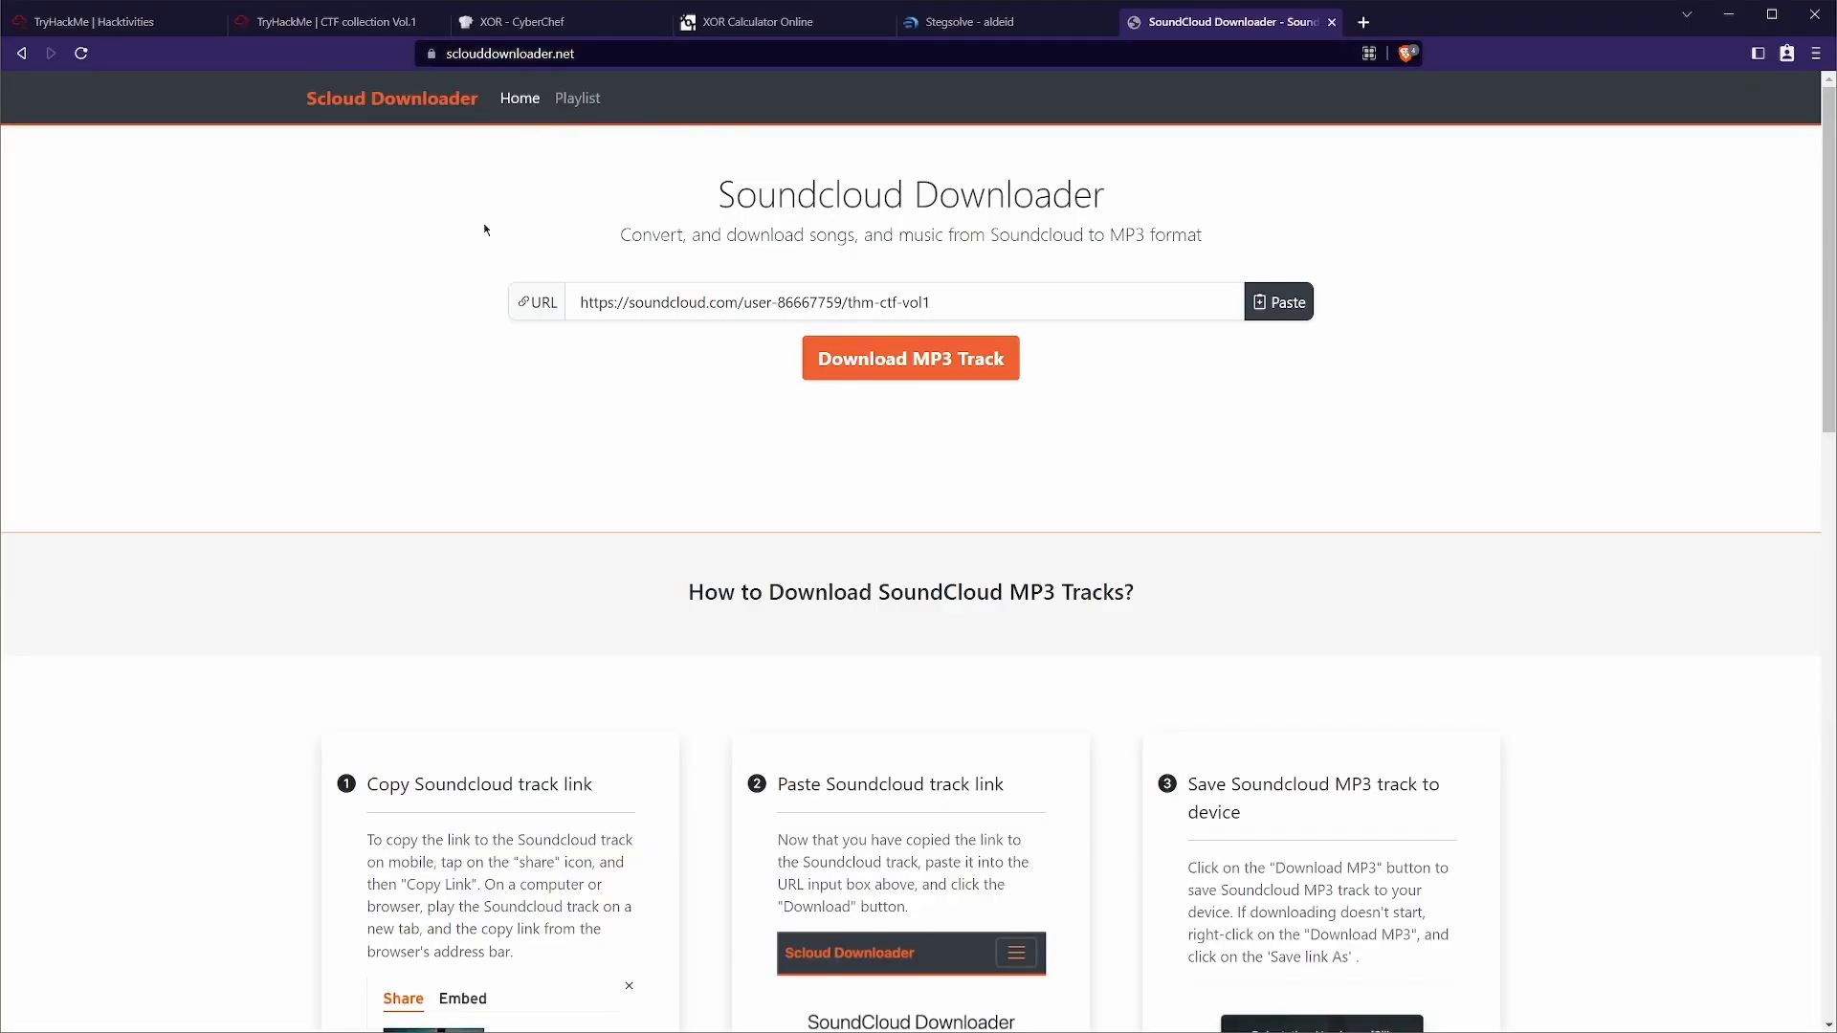
mouse_move(1161, 423)
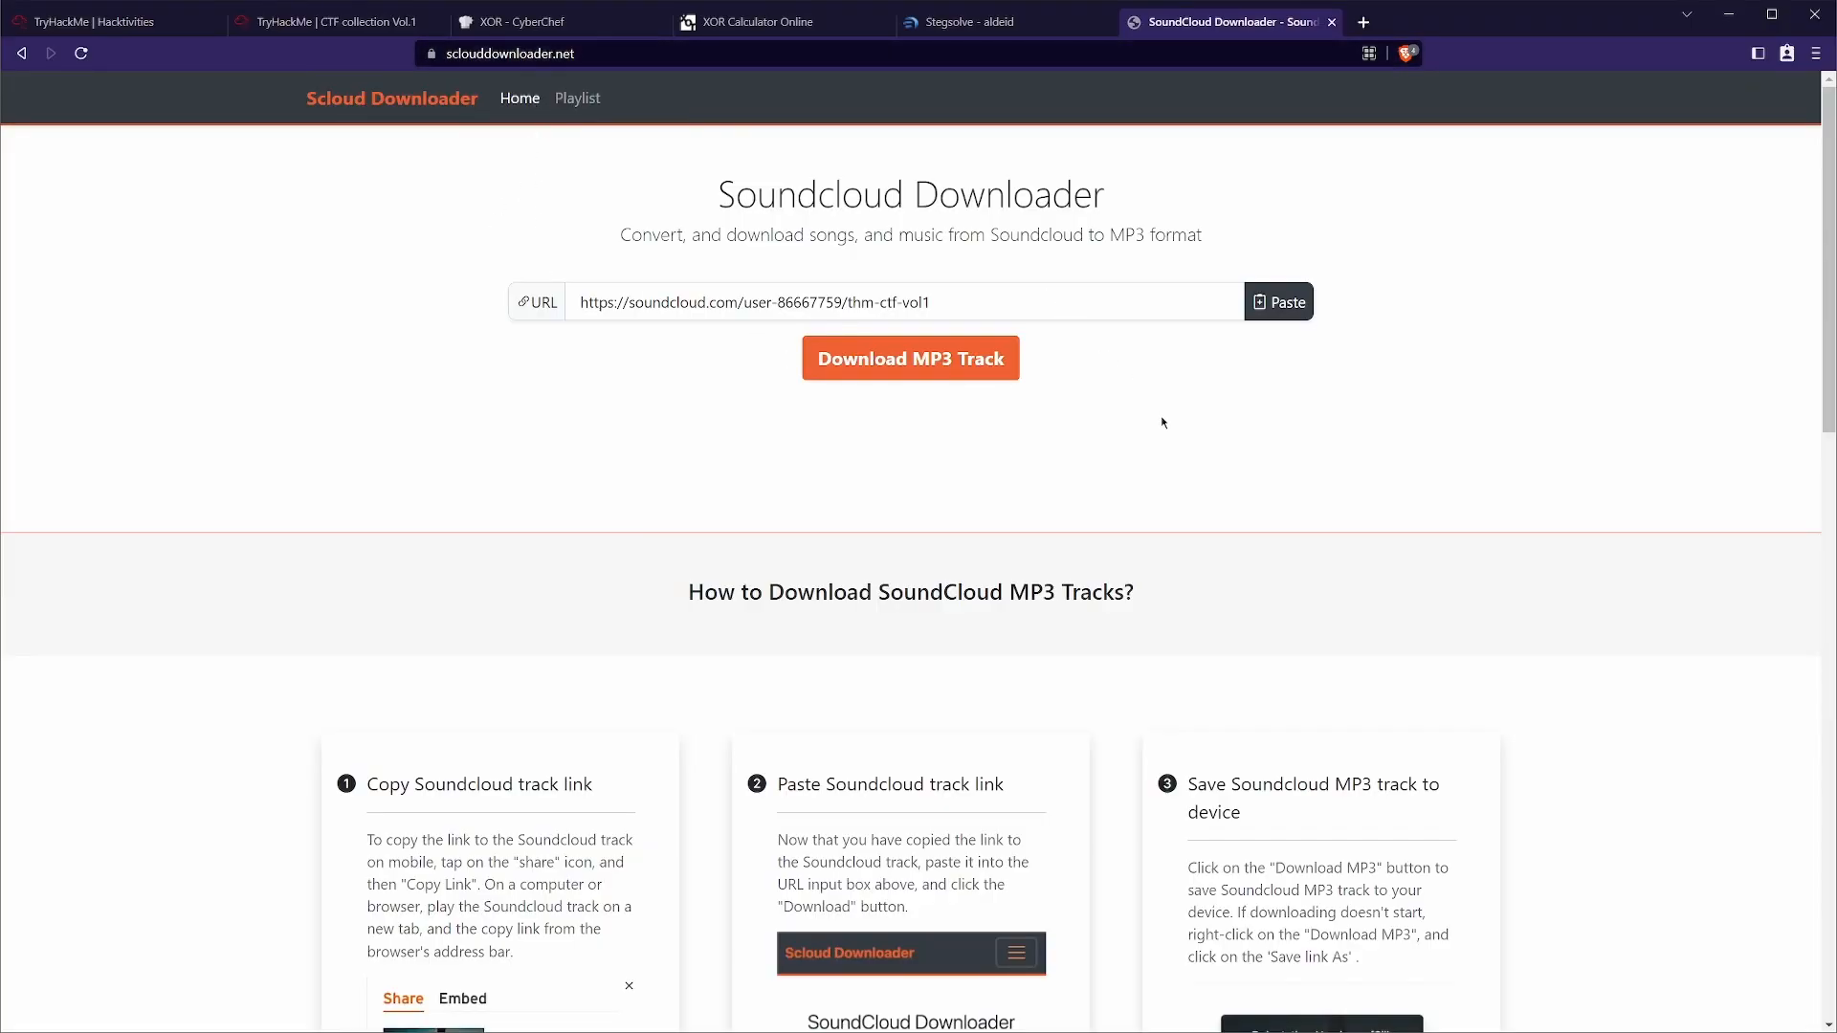
click(909, 357)
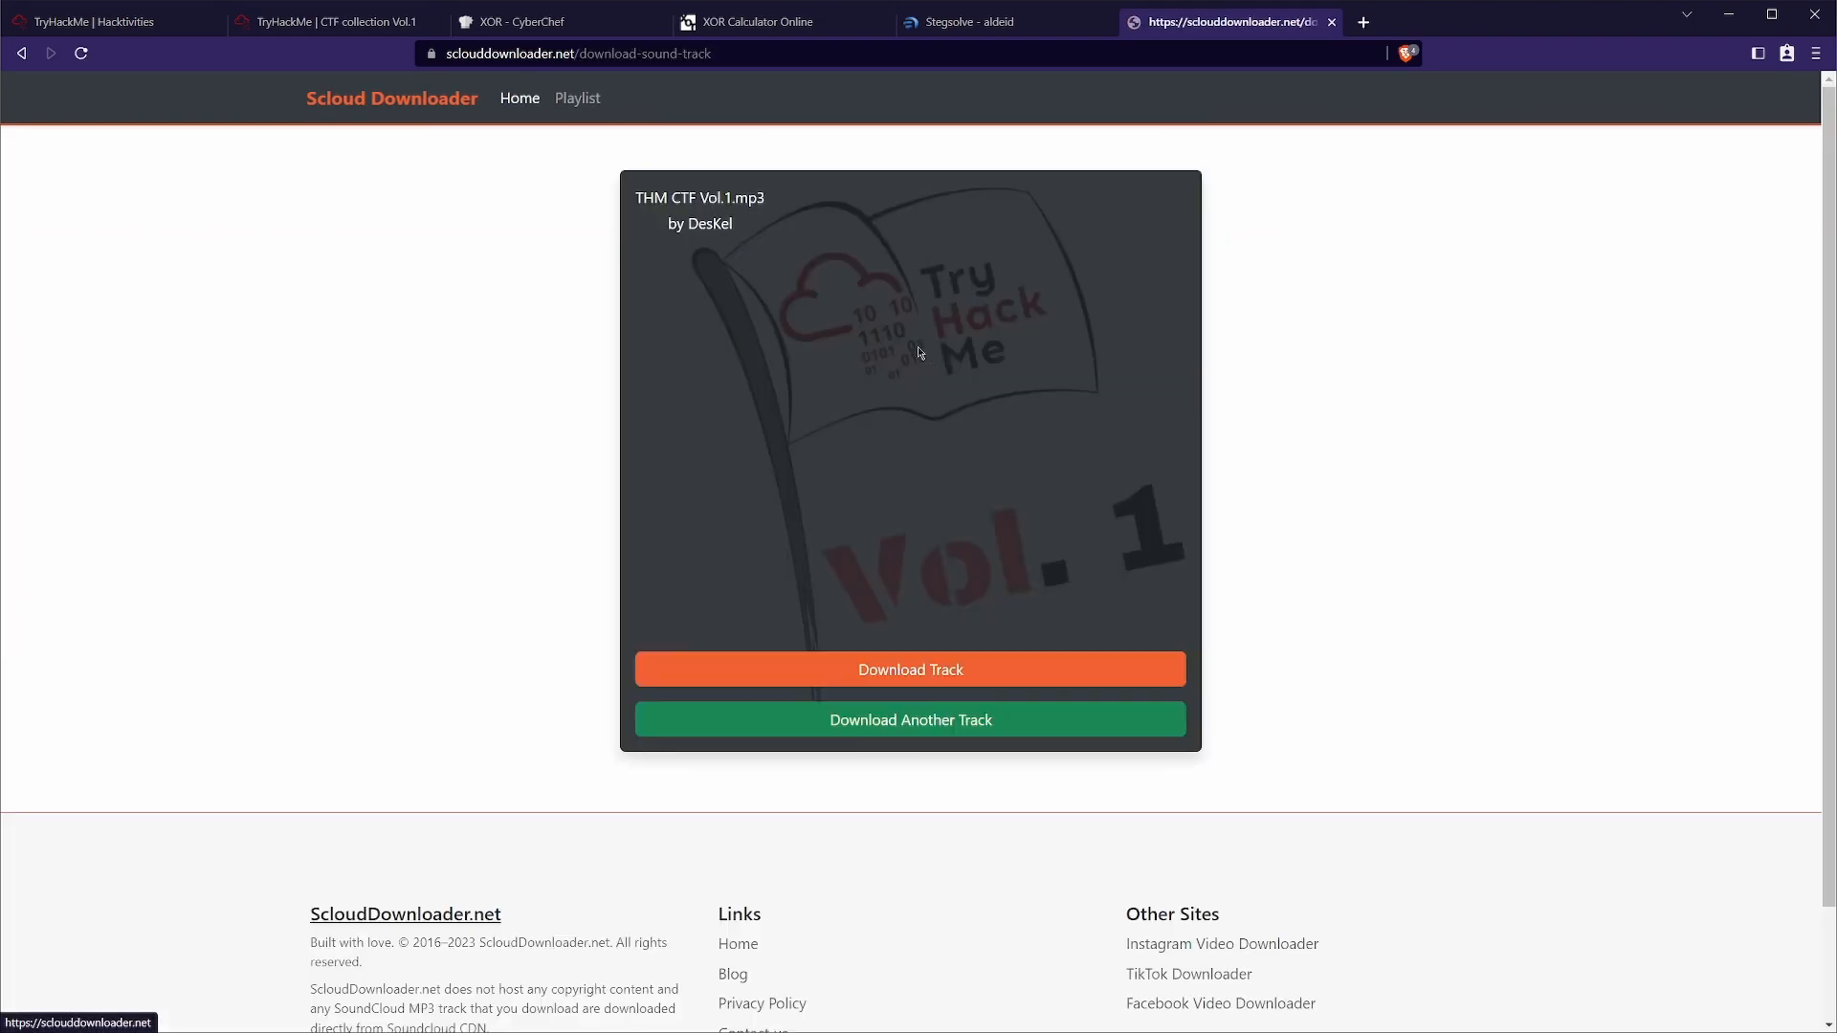
click(909, 669)
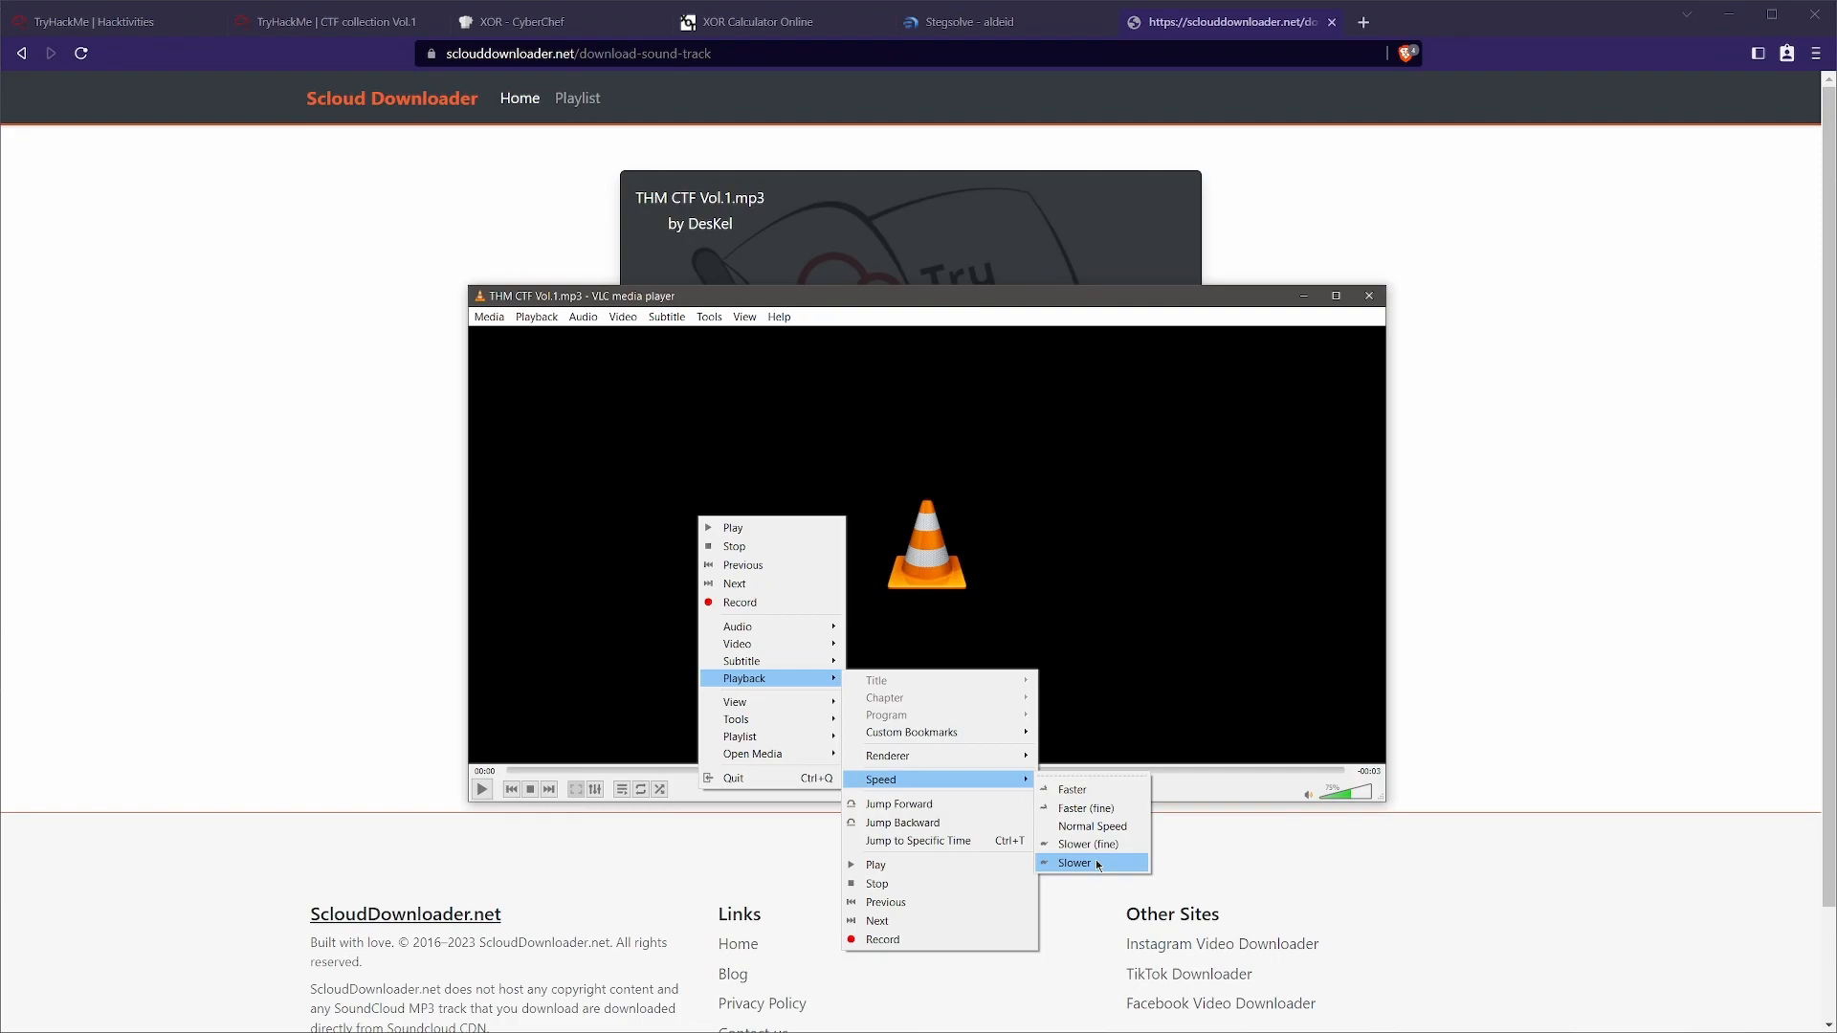
Step: Play the track in VLC at slower playback speed to hear the message
click(1074, 863)
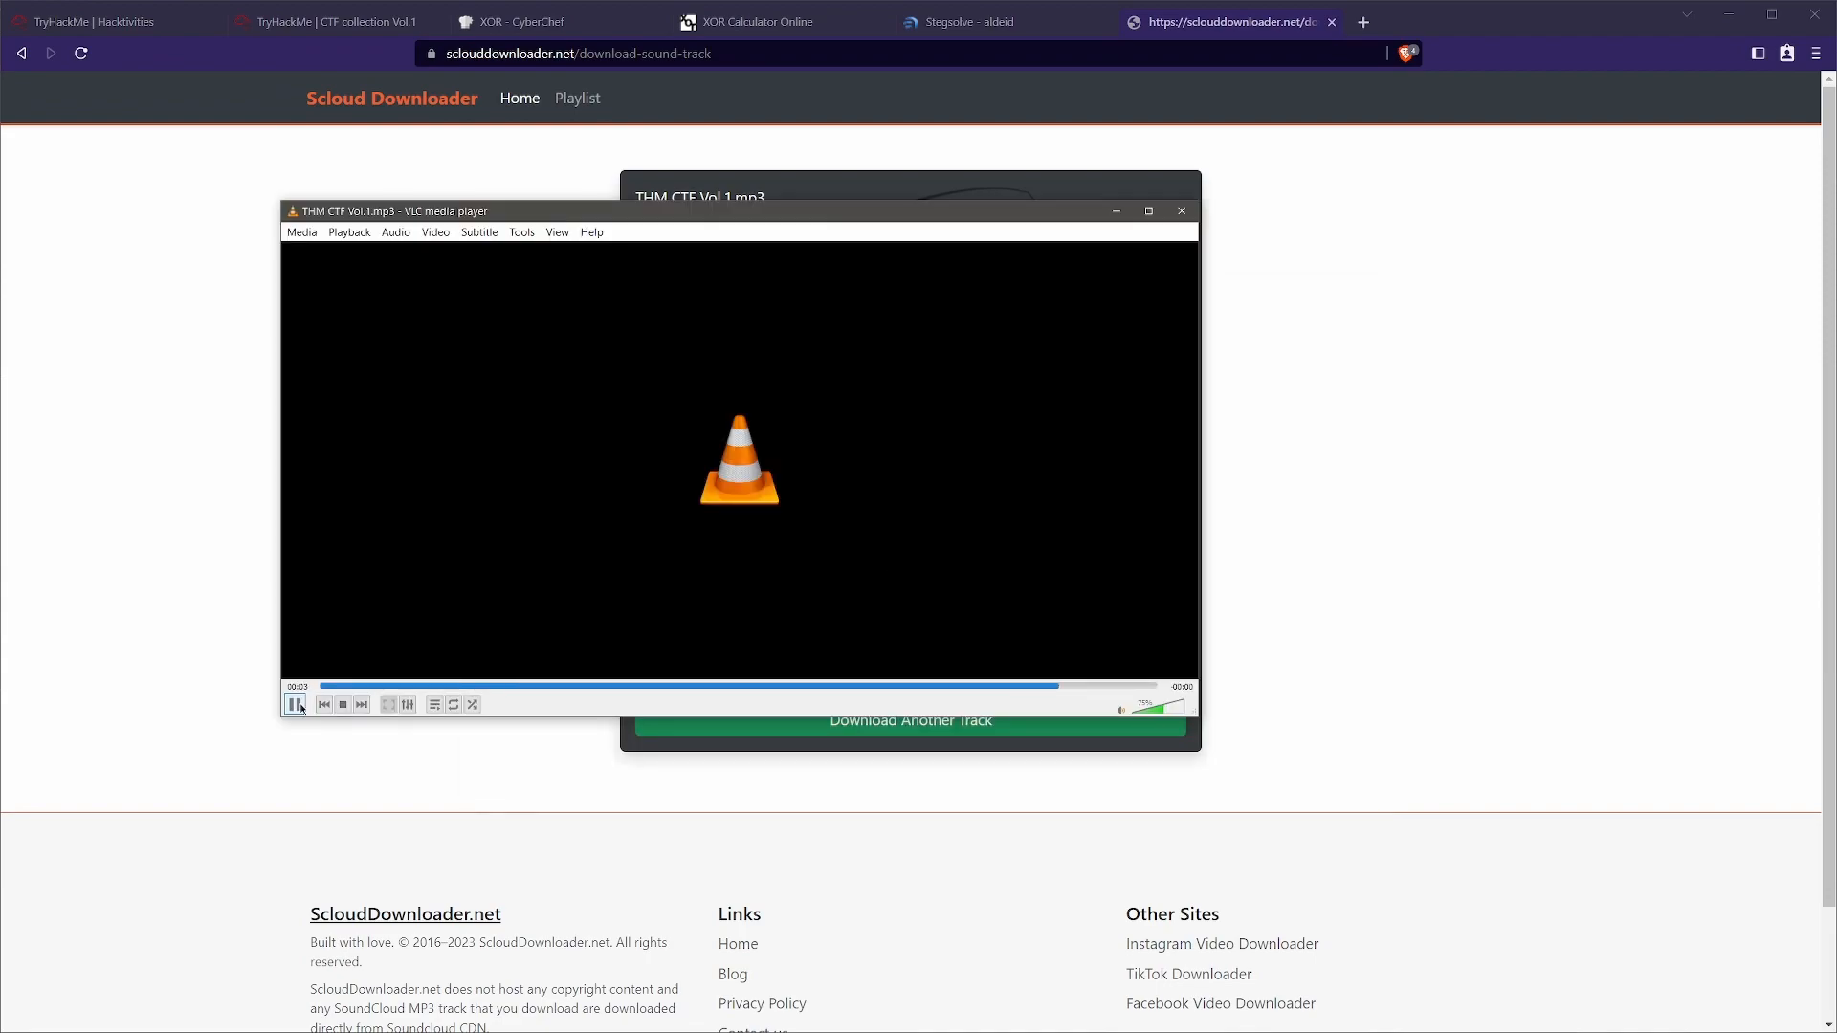
click(341, 21)
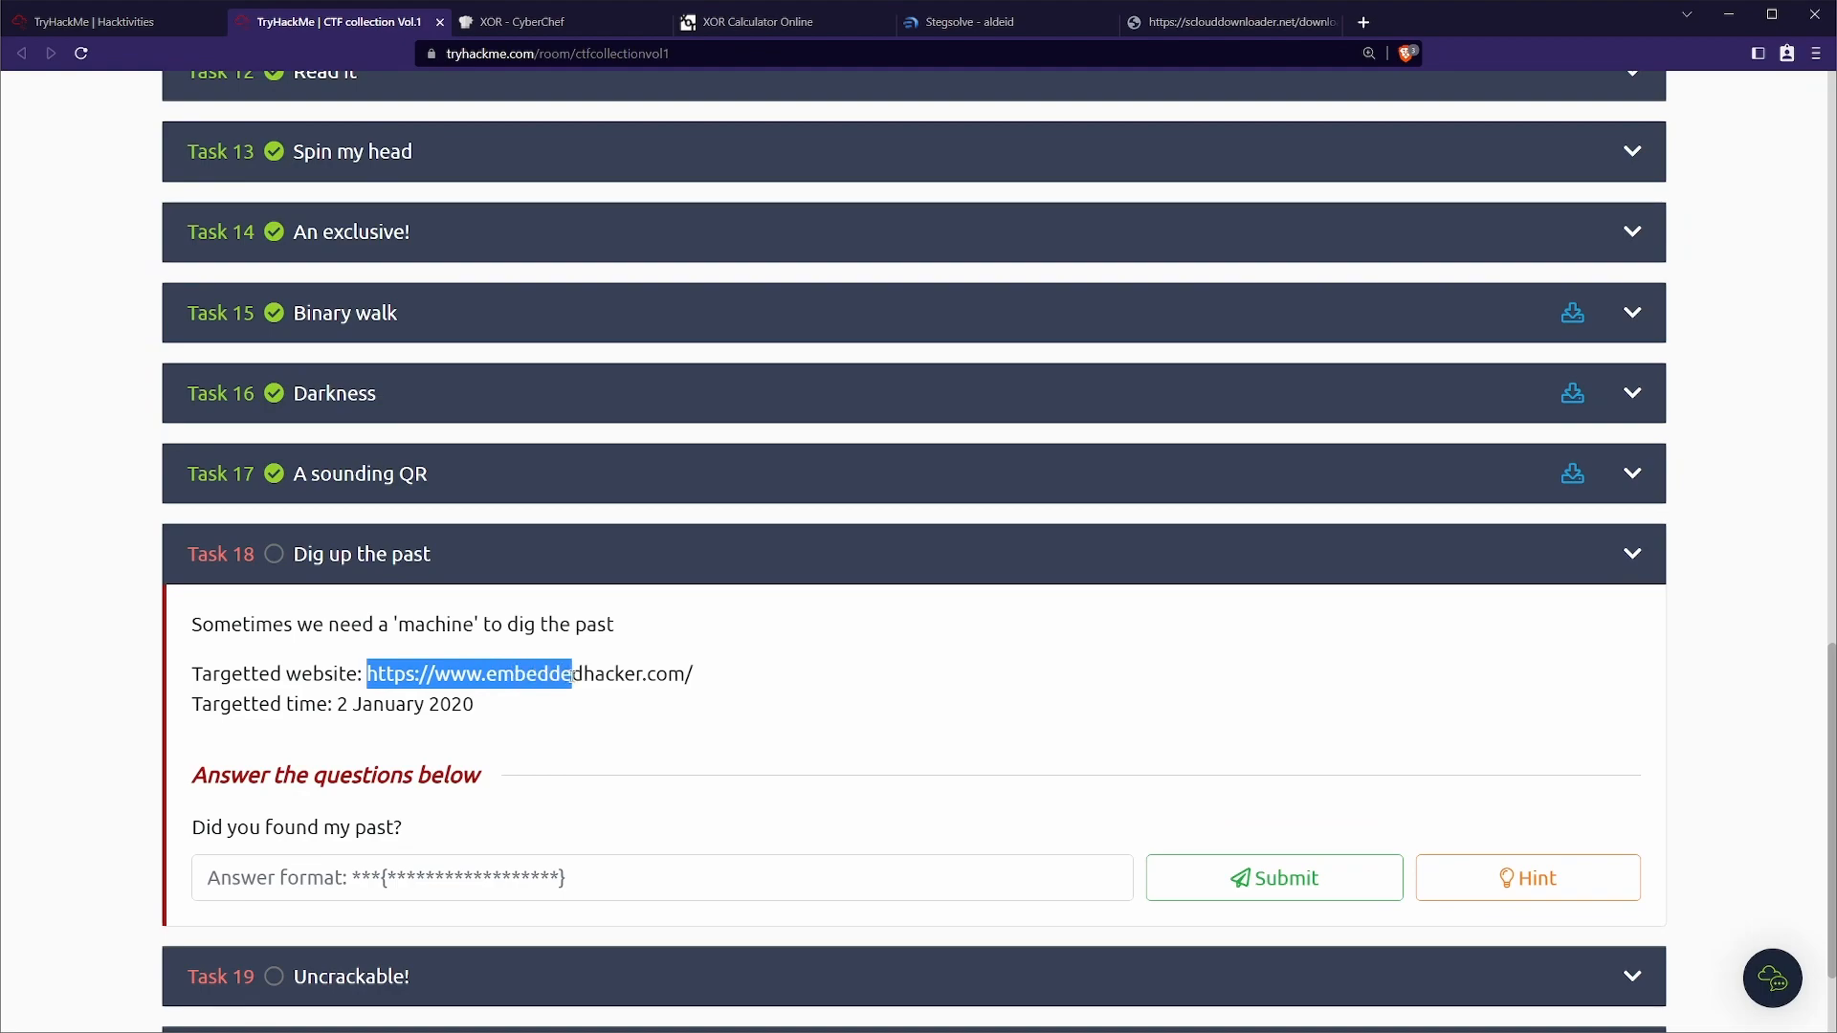
double_click(403, 704)
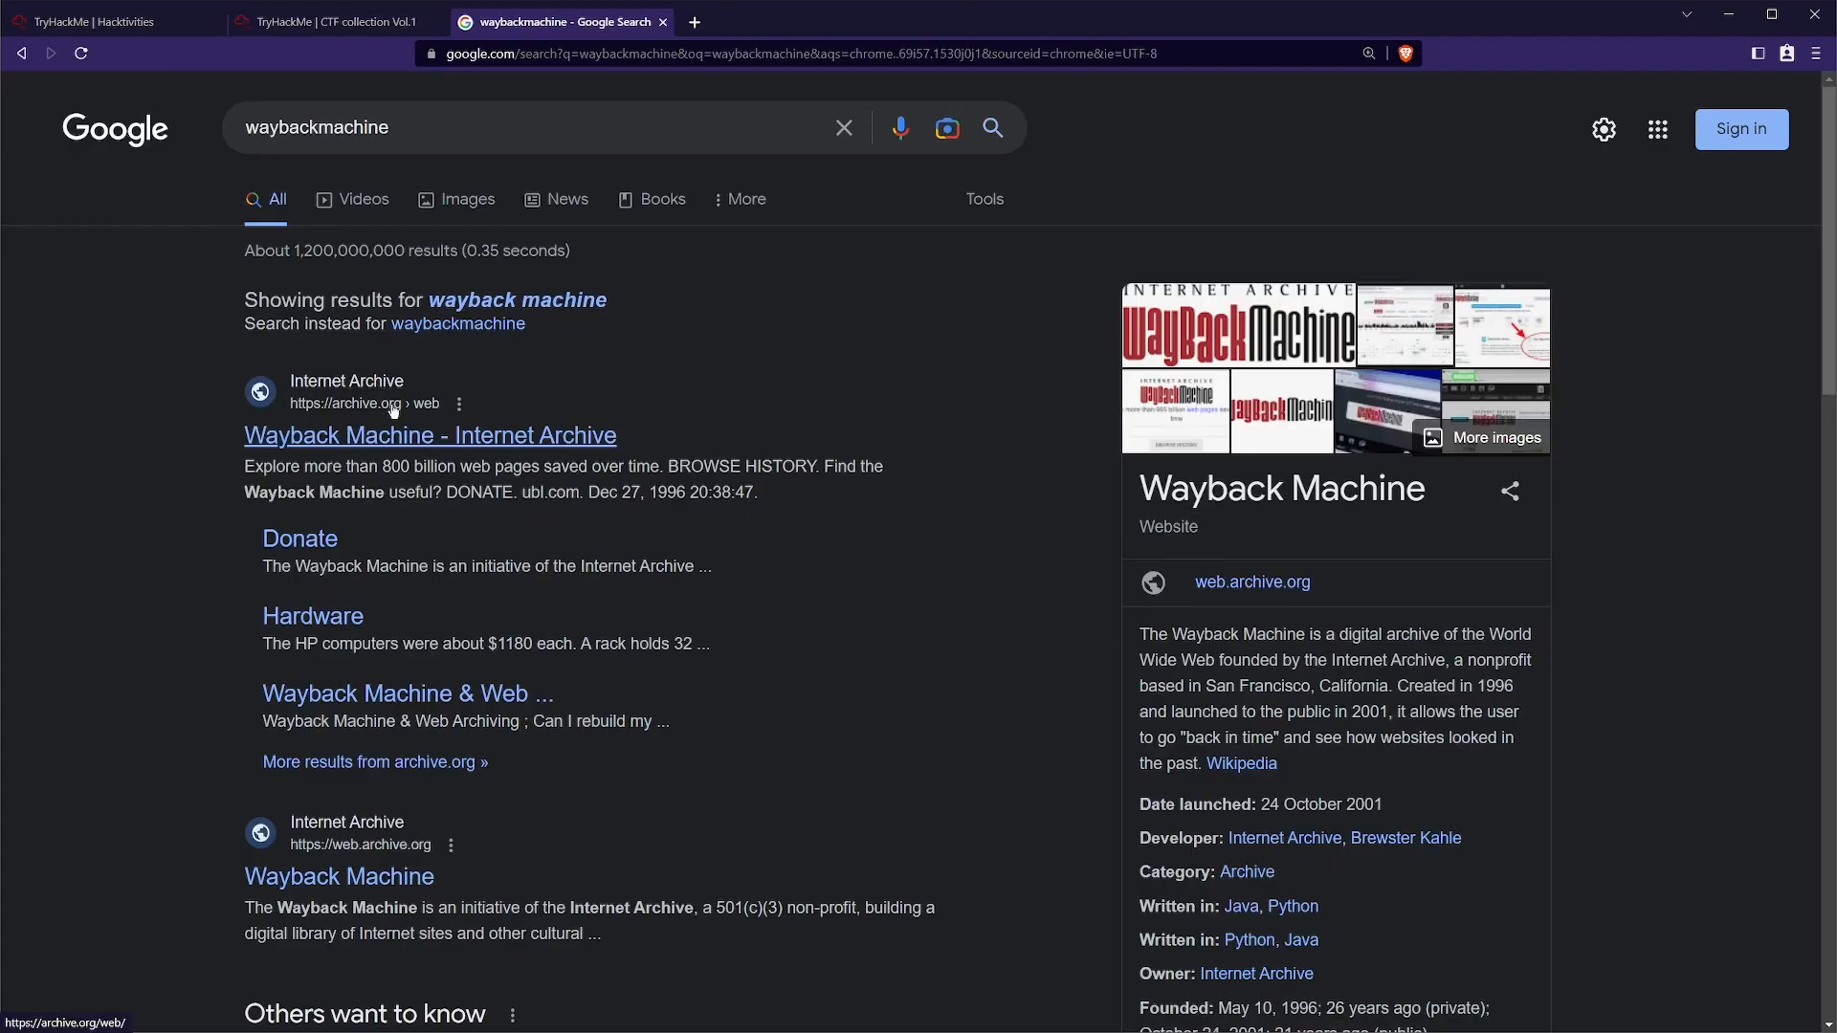
click(430, 435)
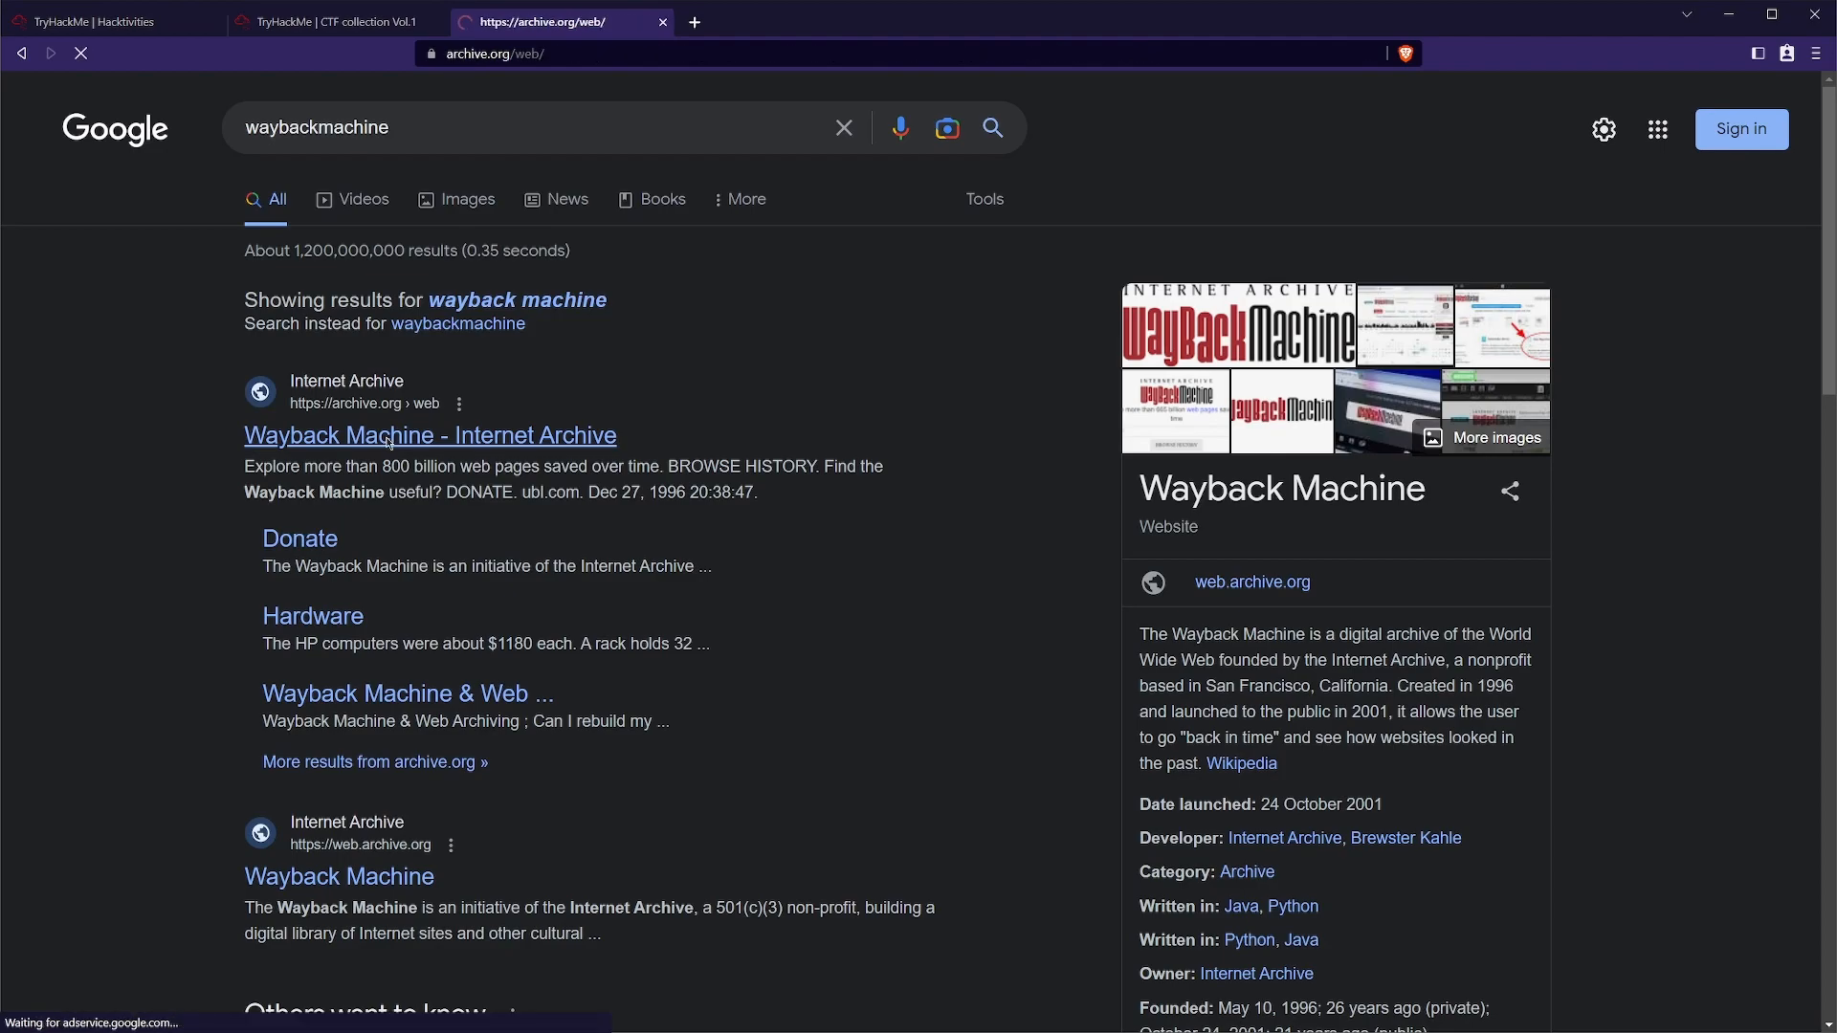
click(430, 436)
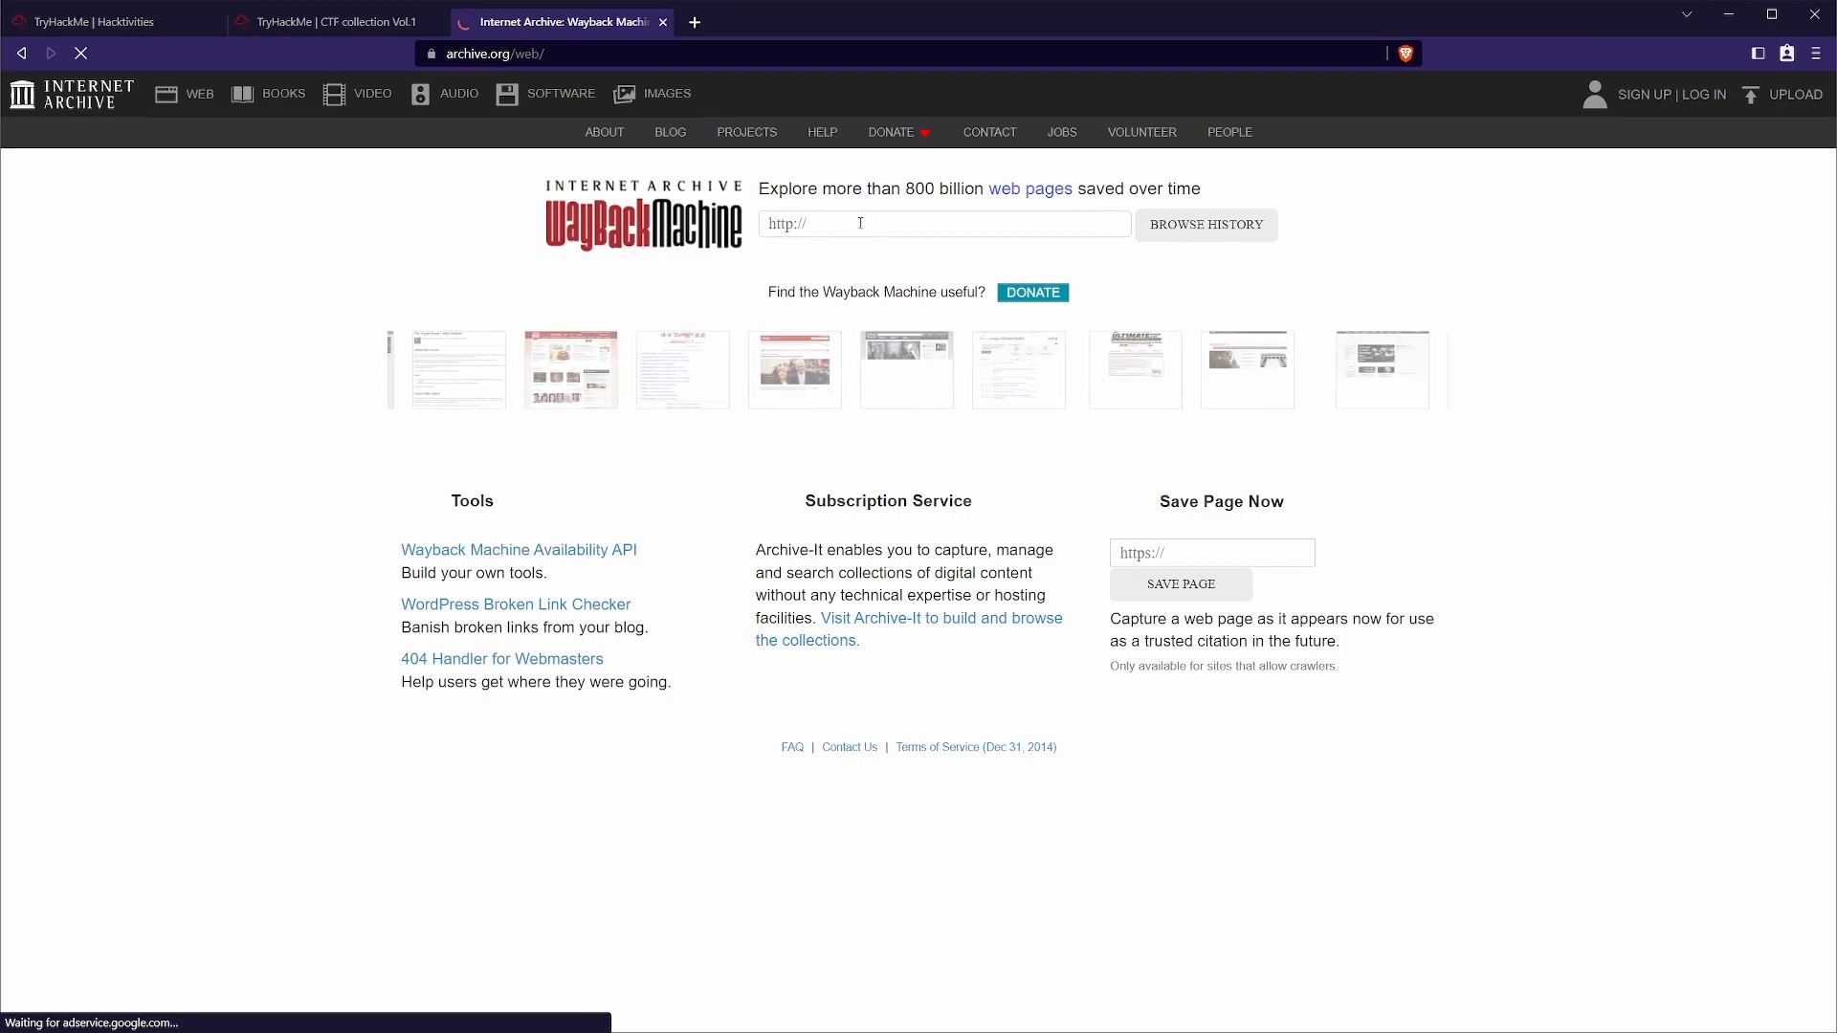
text(https://www.embeddedhacker.com/)
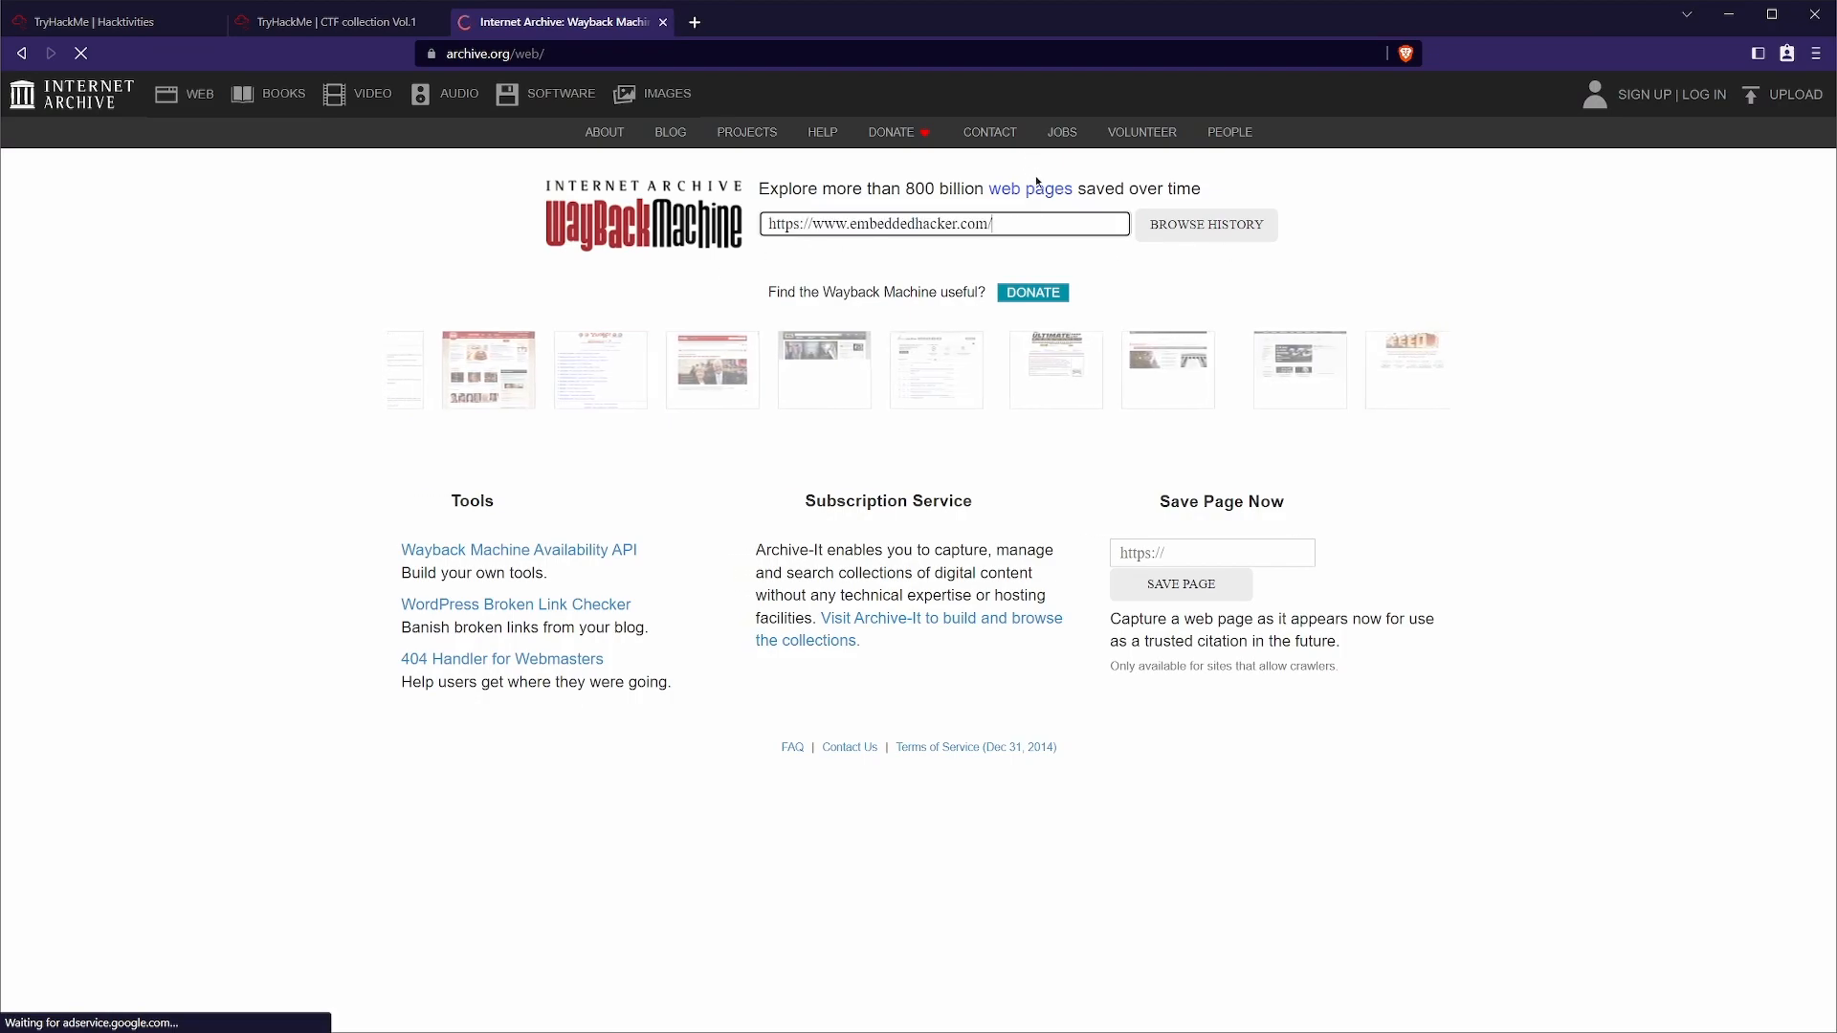
click(1203, 224)
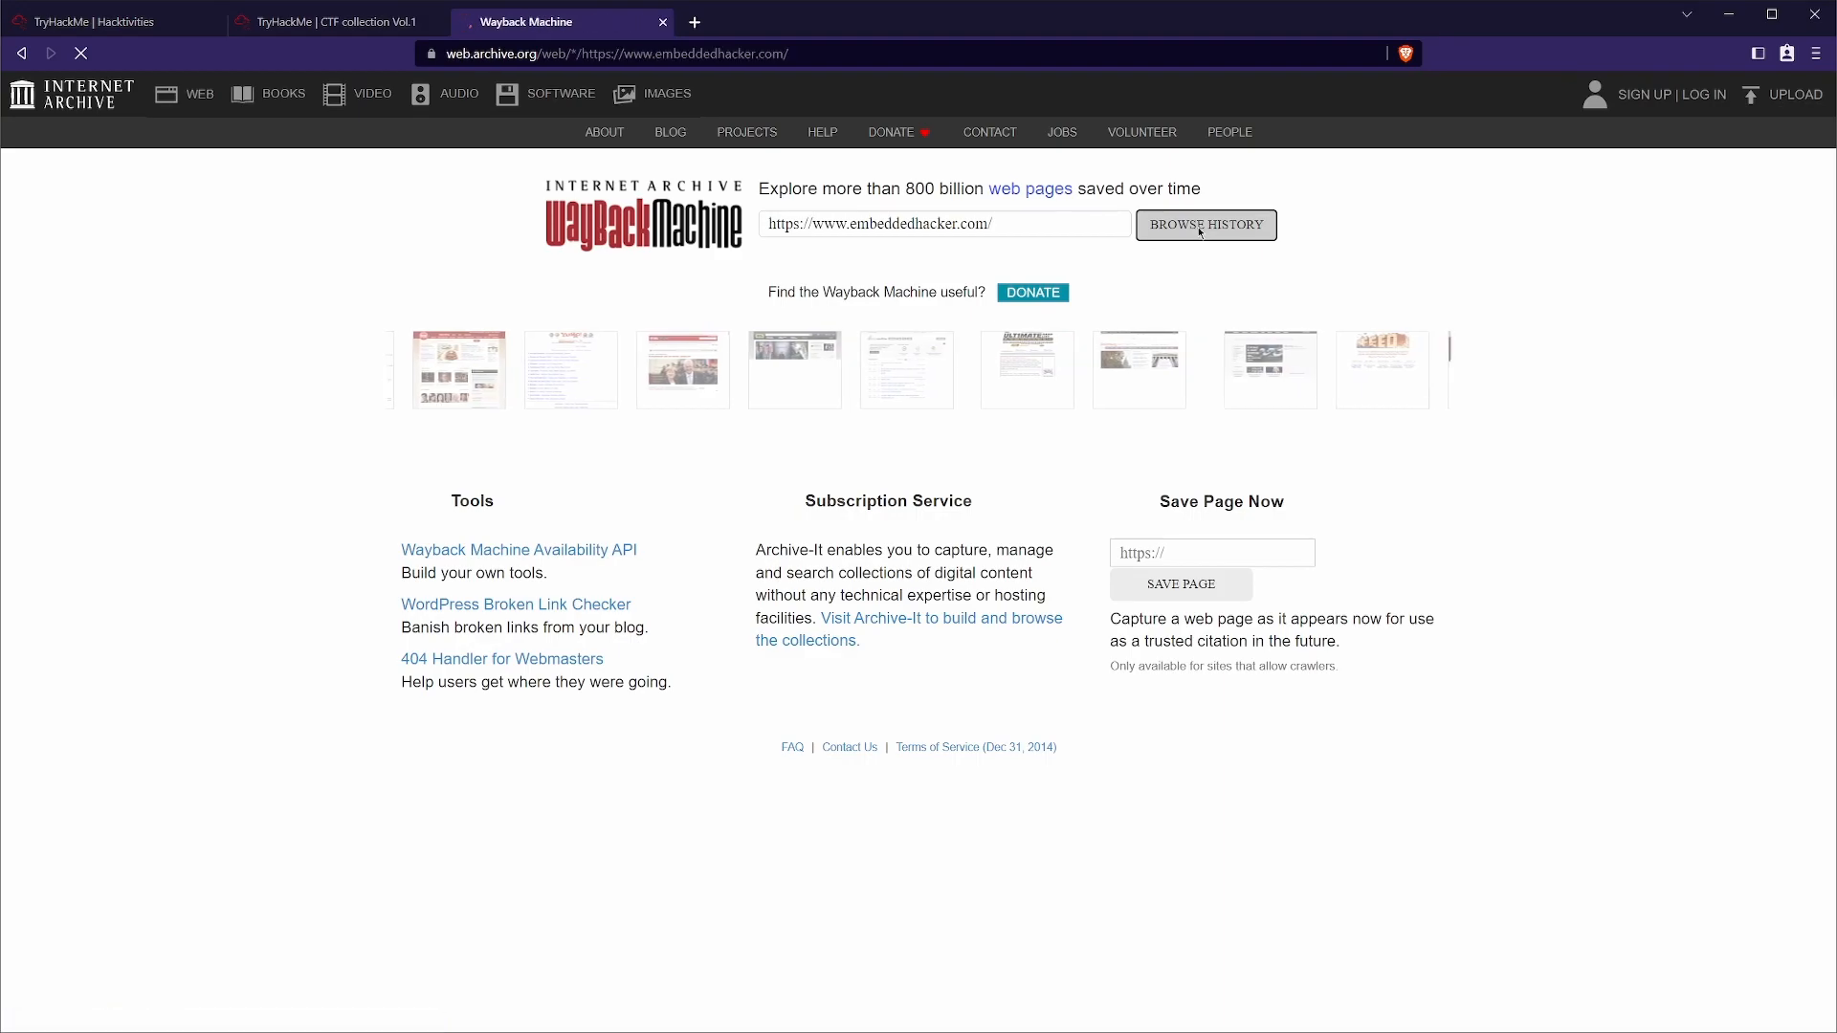
click(1203, 224)
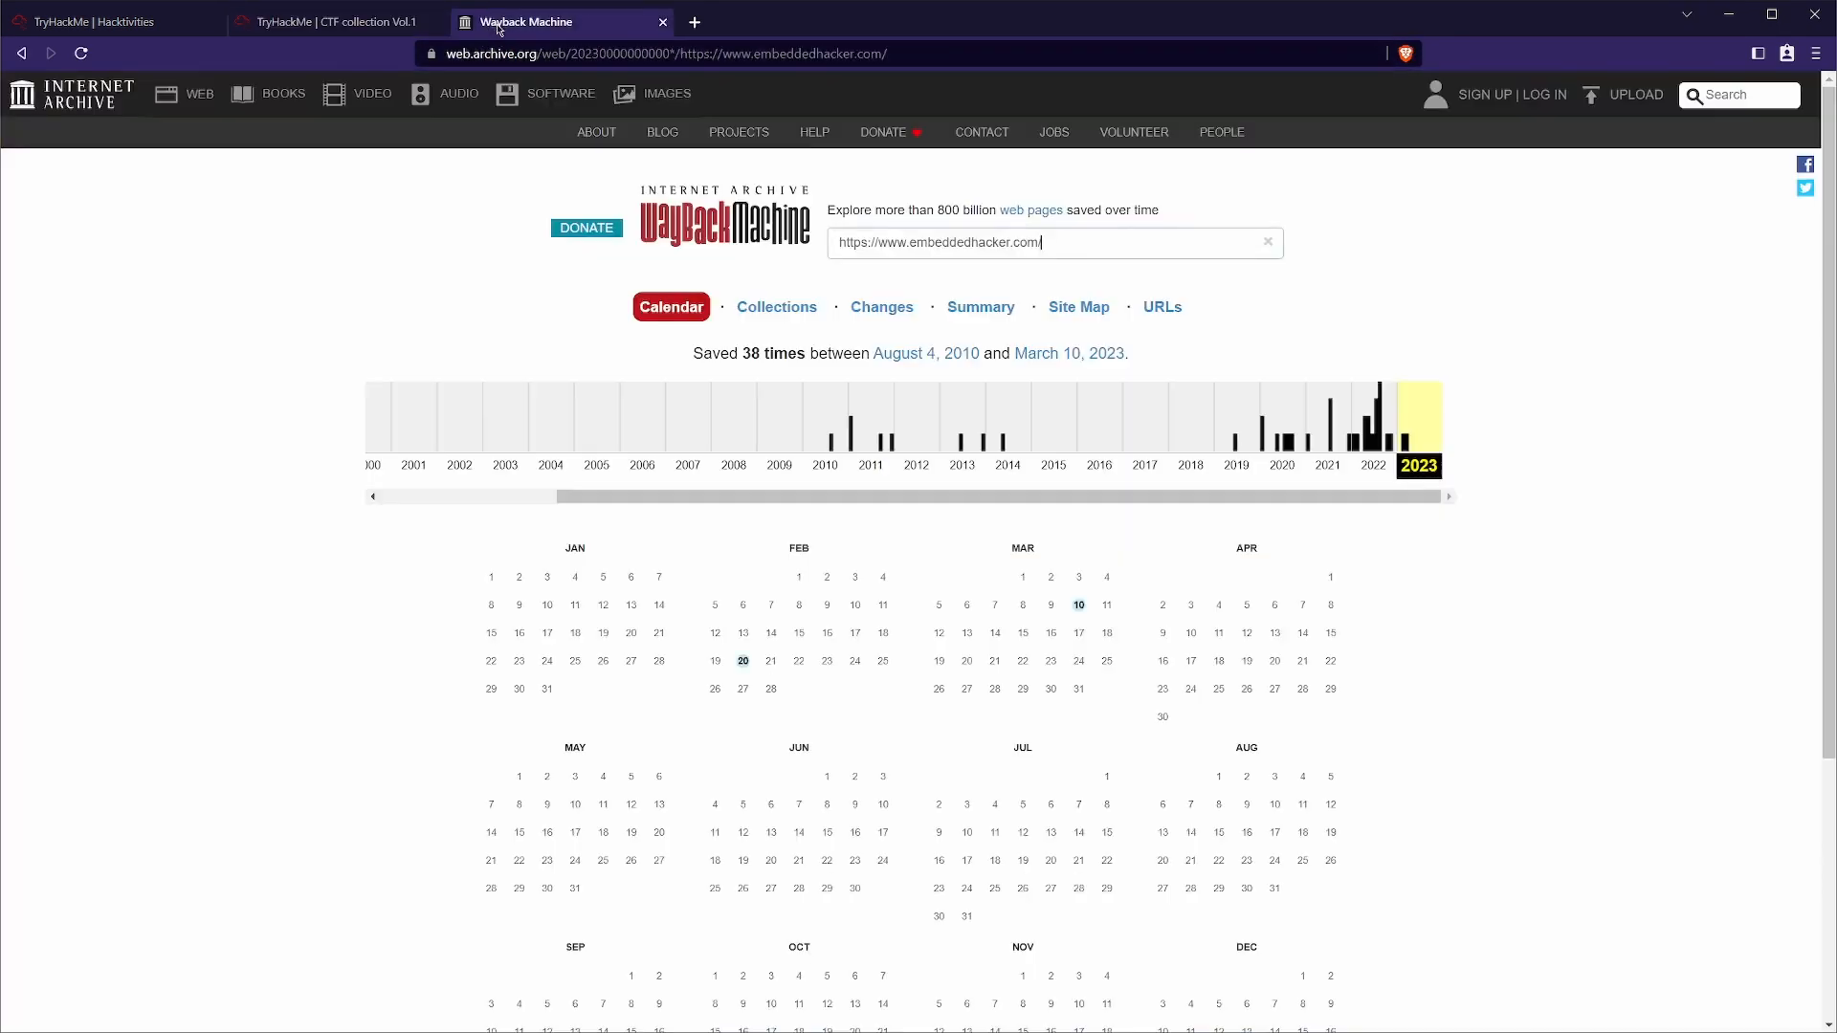
Step: Open the 2 January 2020 13:12:52 snapshot and read the archived THM flag post
click(1282, 465)
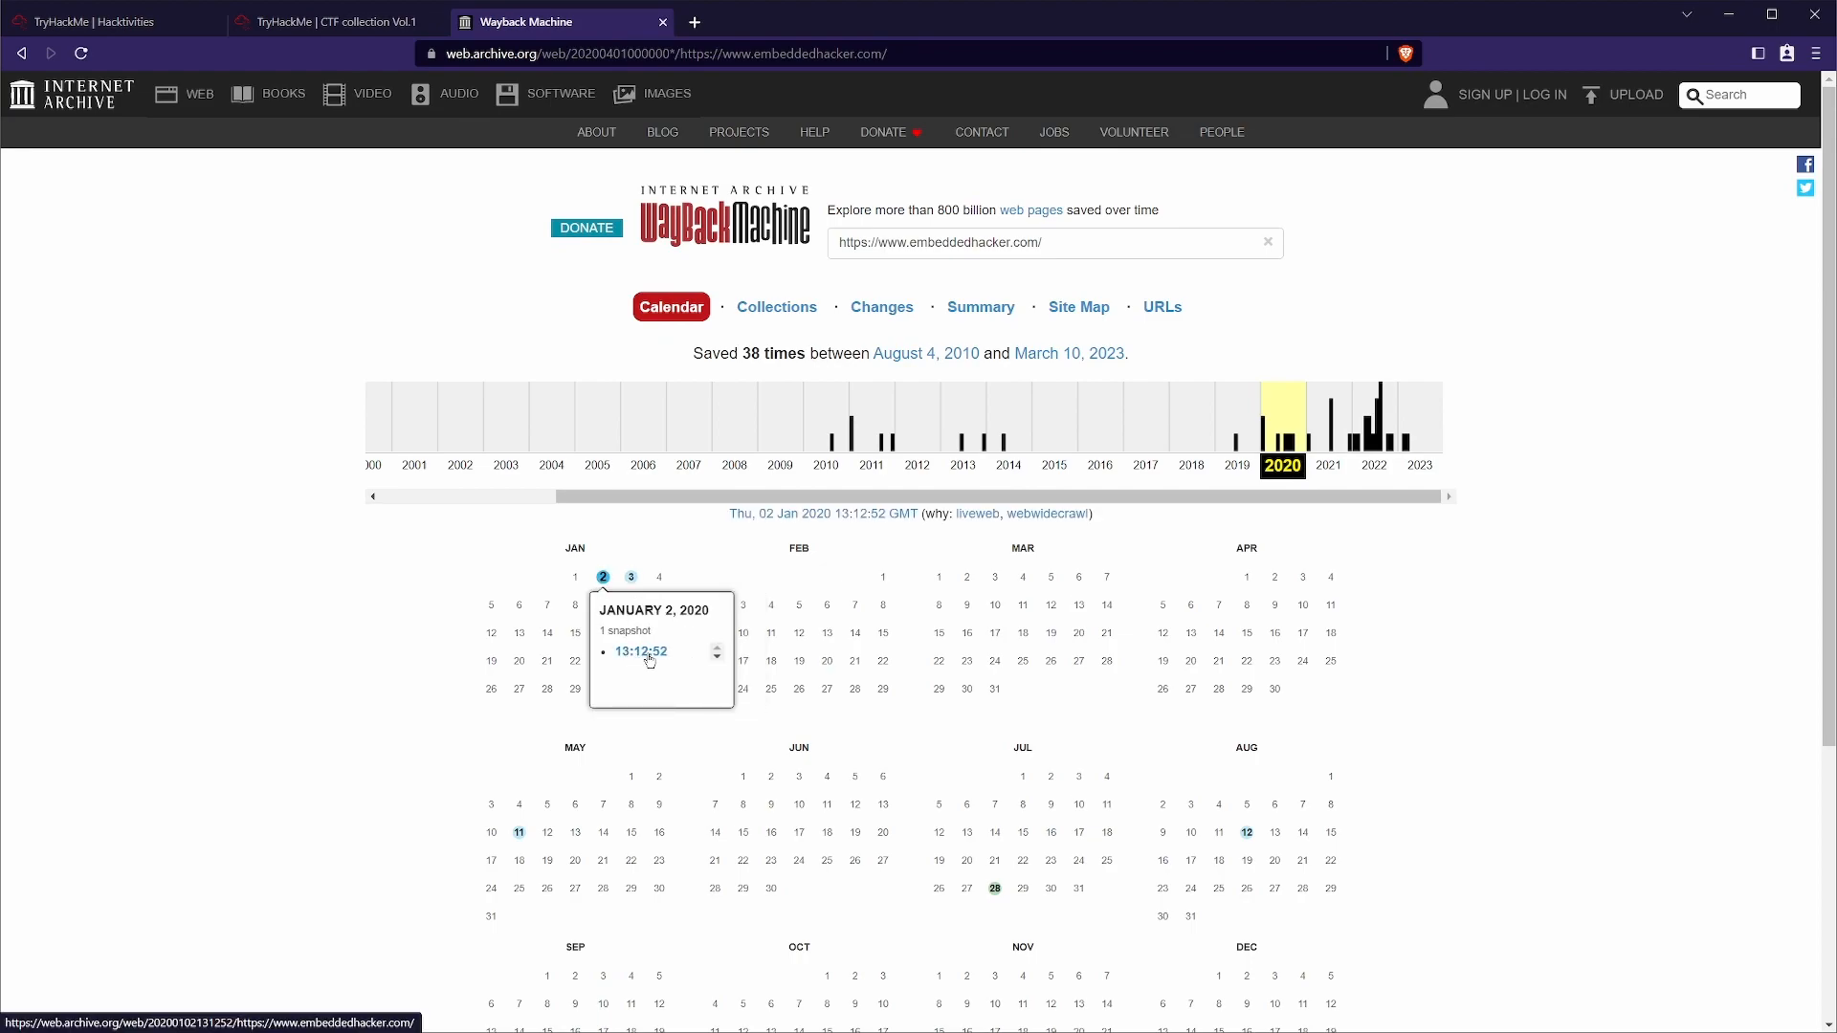
click(641, 651)
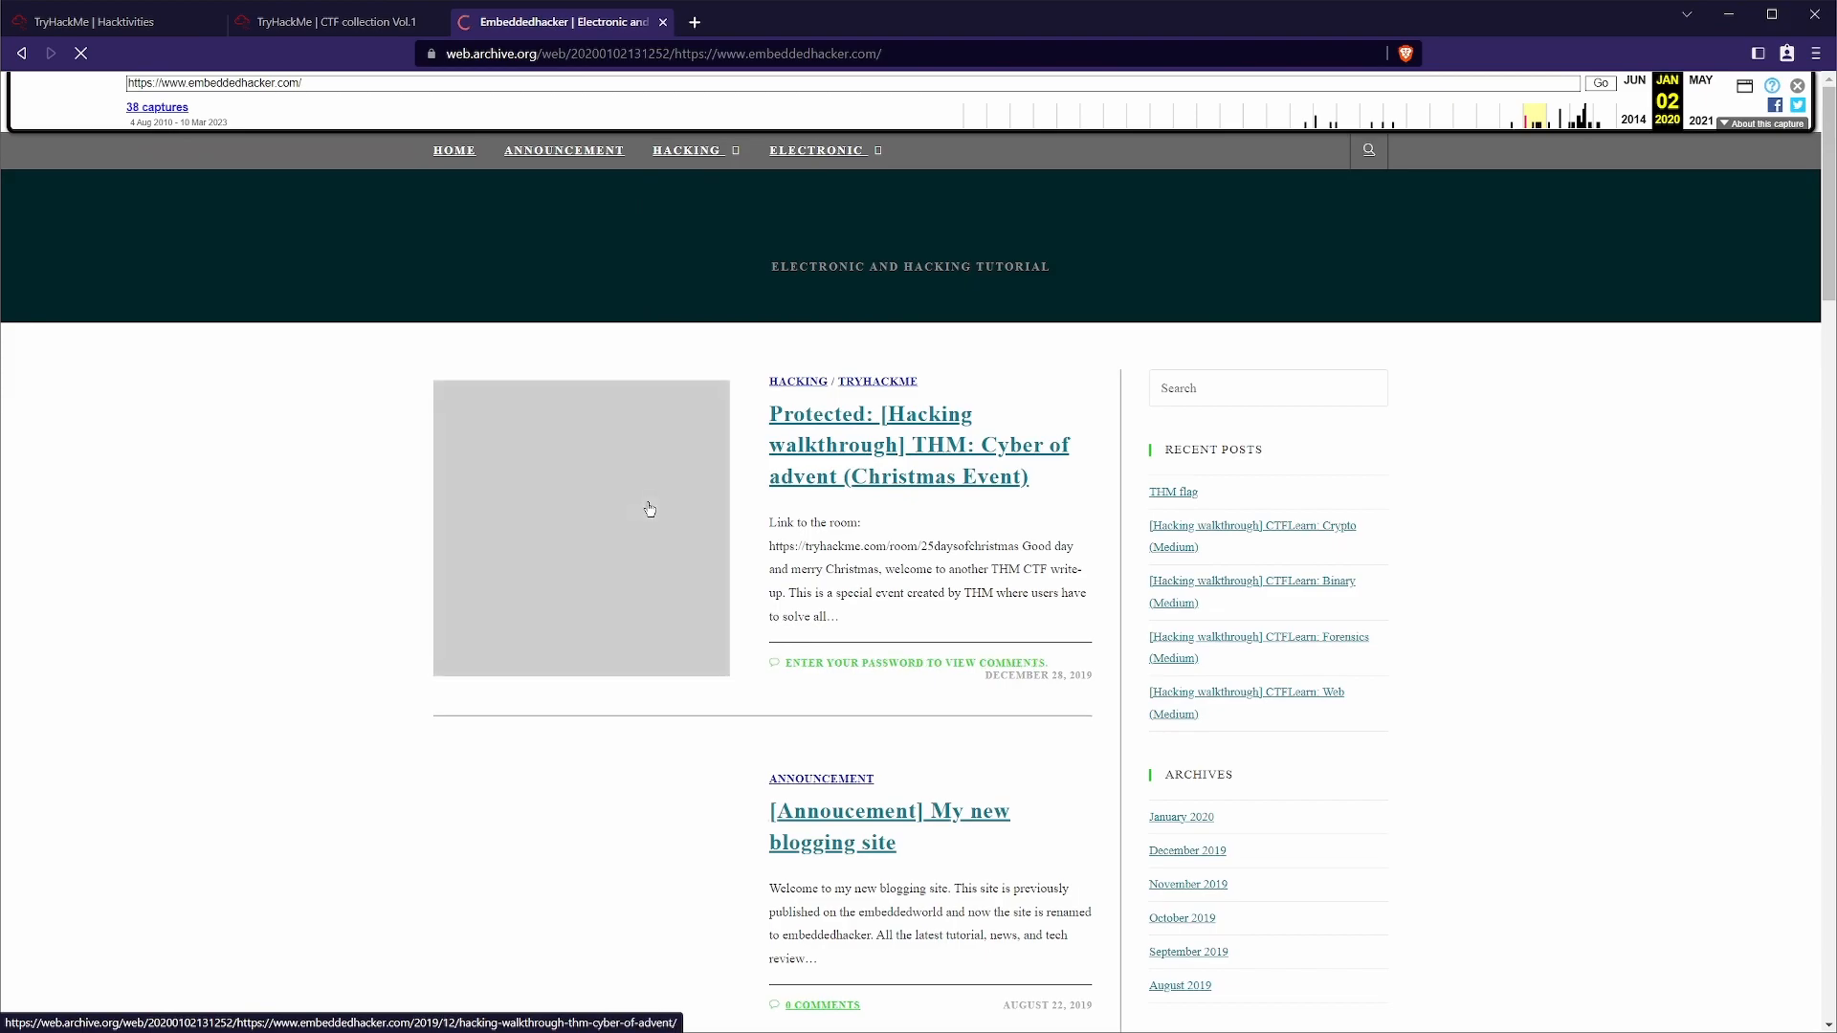
click(333, 21)
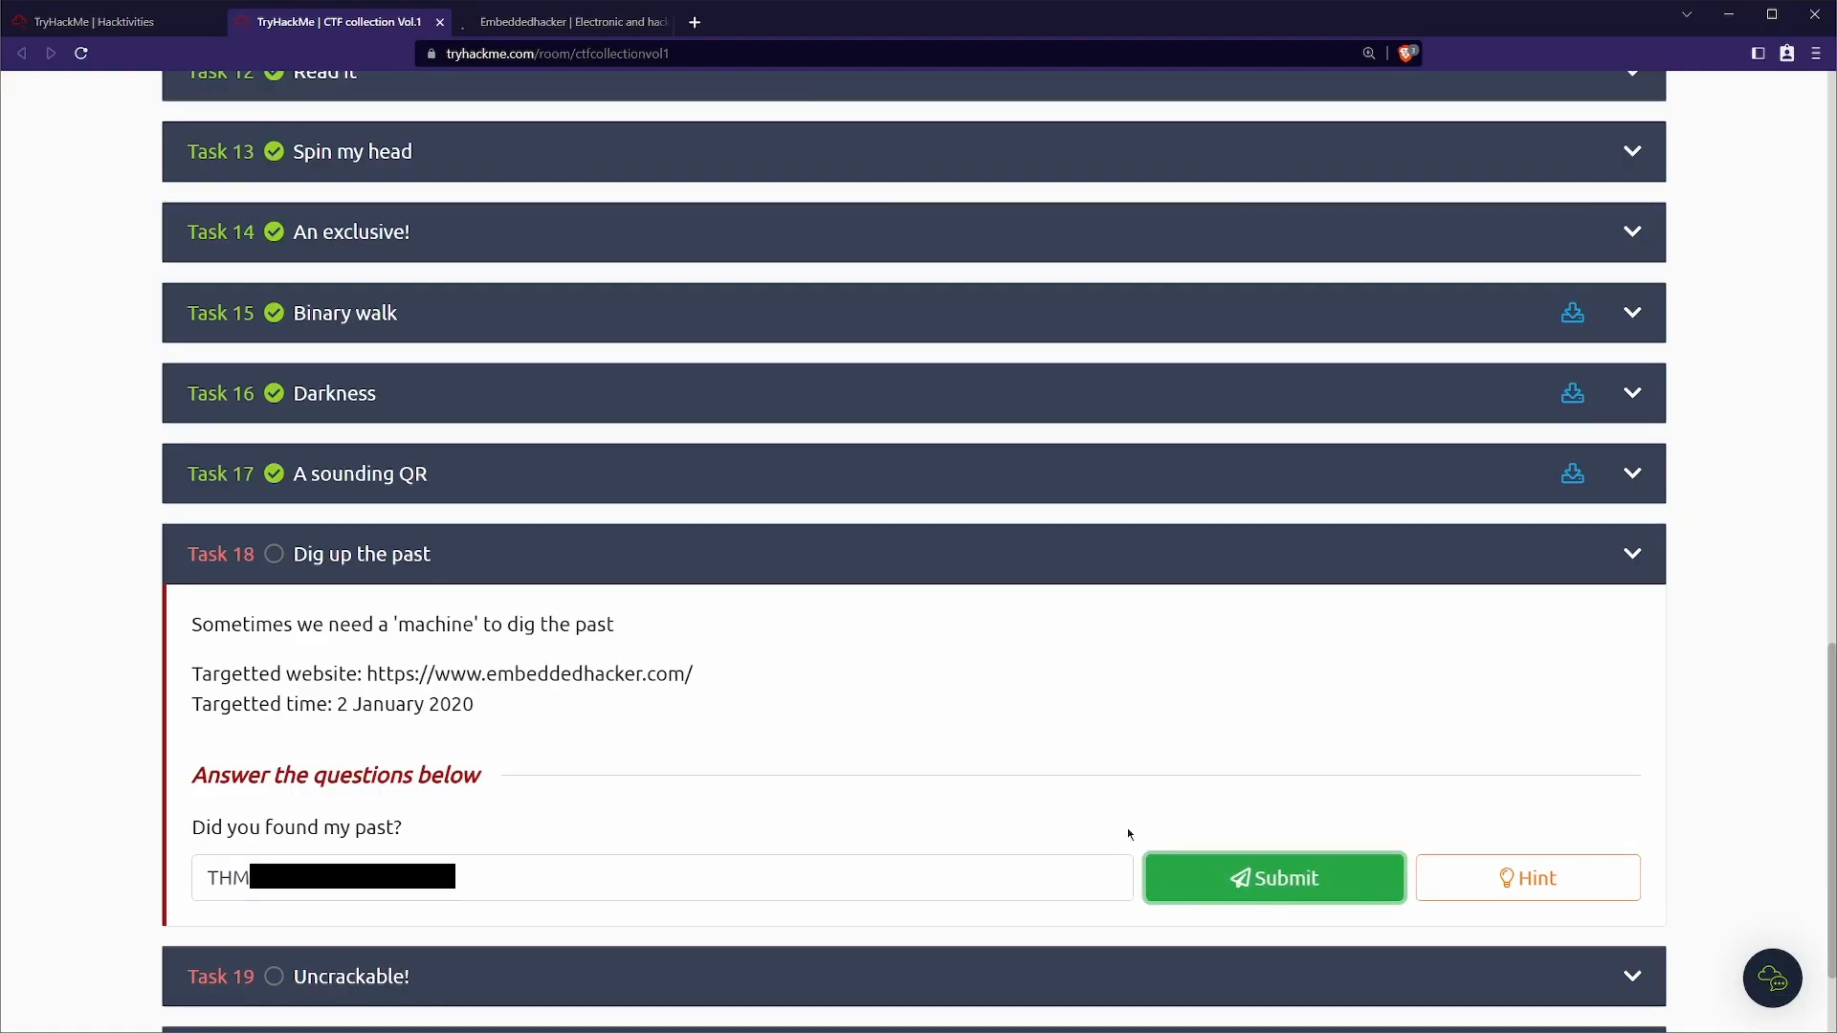
Step: Submit the Task 18 flag, then take the Task 19 ciphertext MYKAHODTQ{RVG_YVGGK_FAL_WXF} to dCode
click(1272, 878)
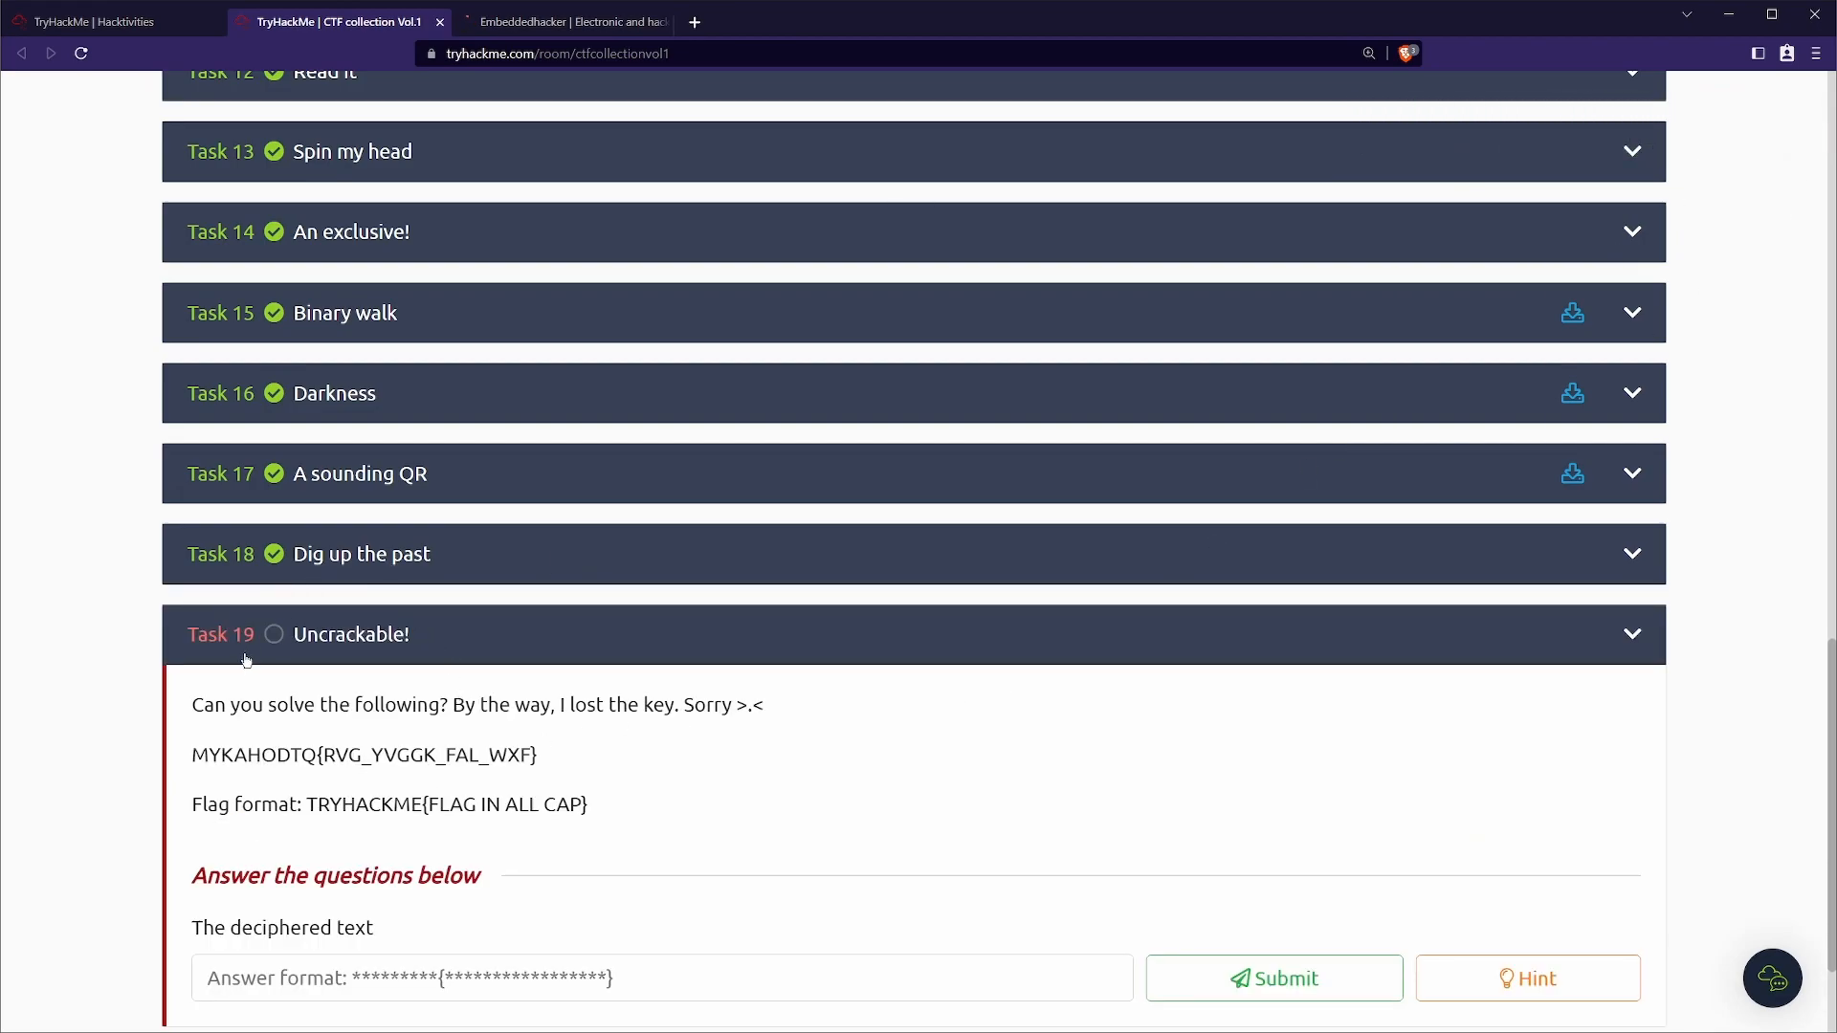
scroll(down, 3)
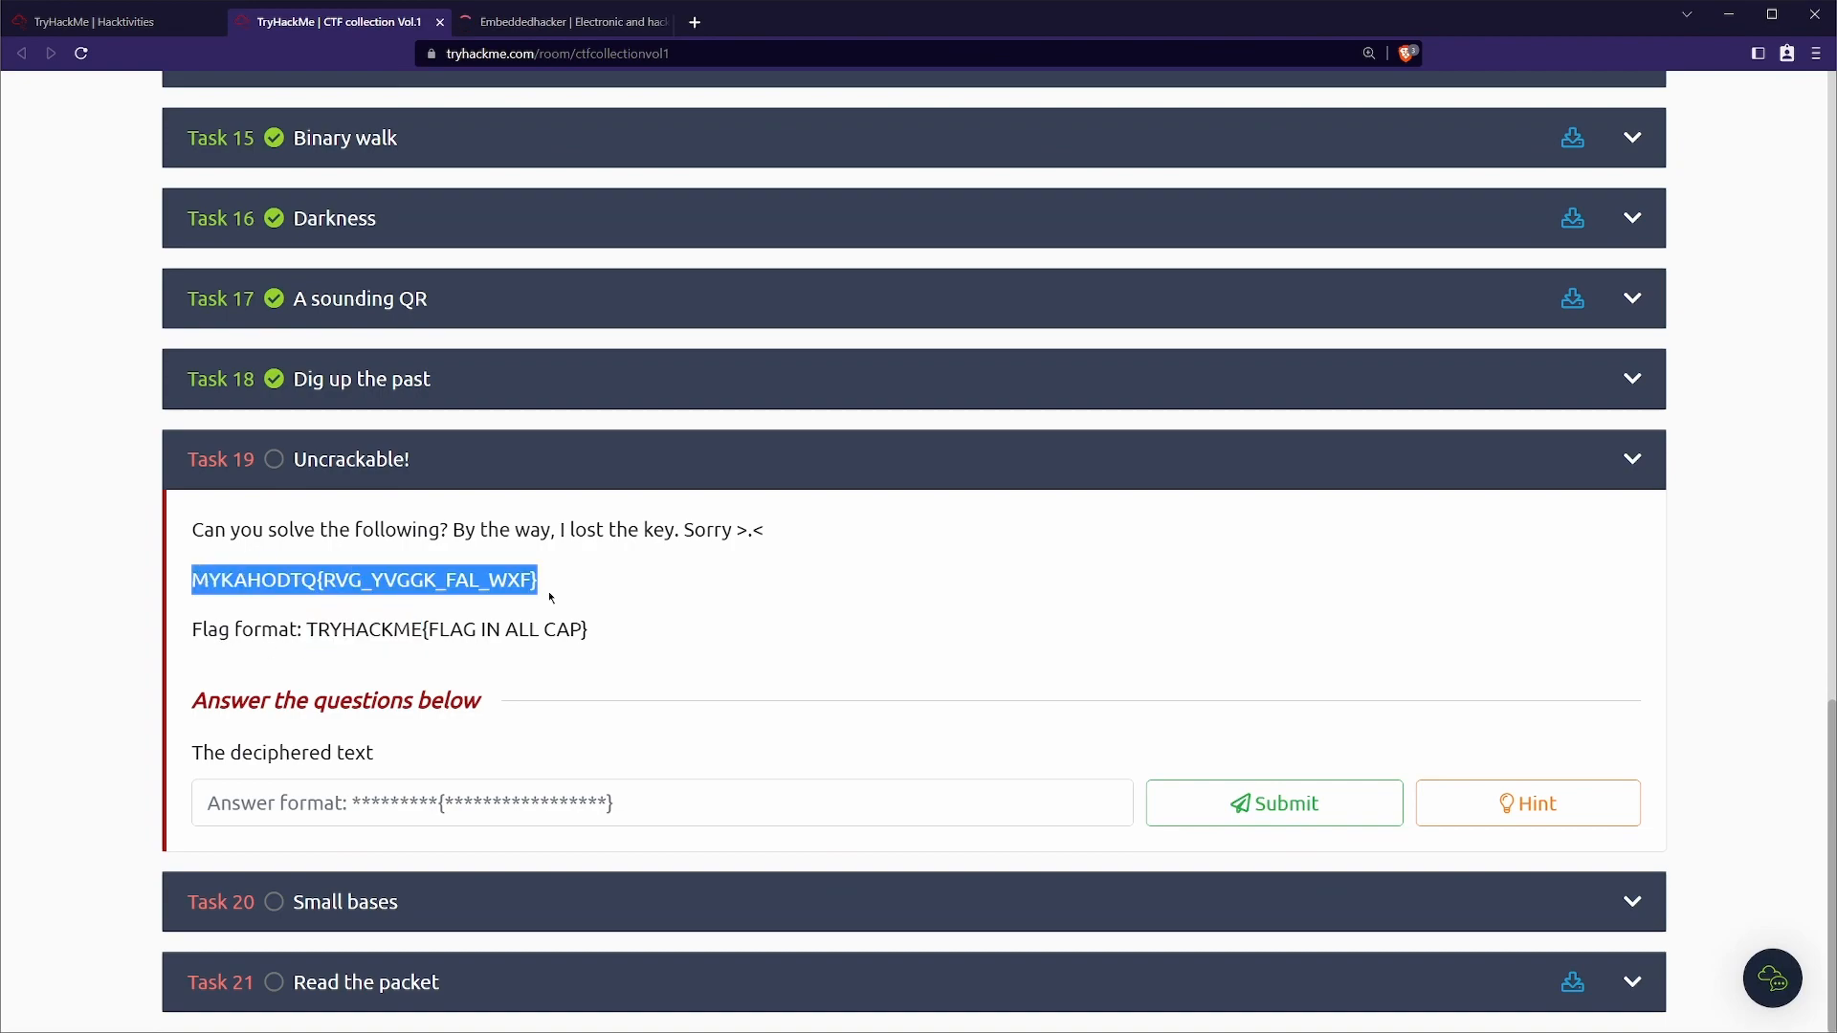
click(783, 21)
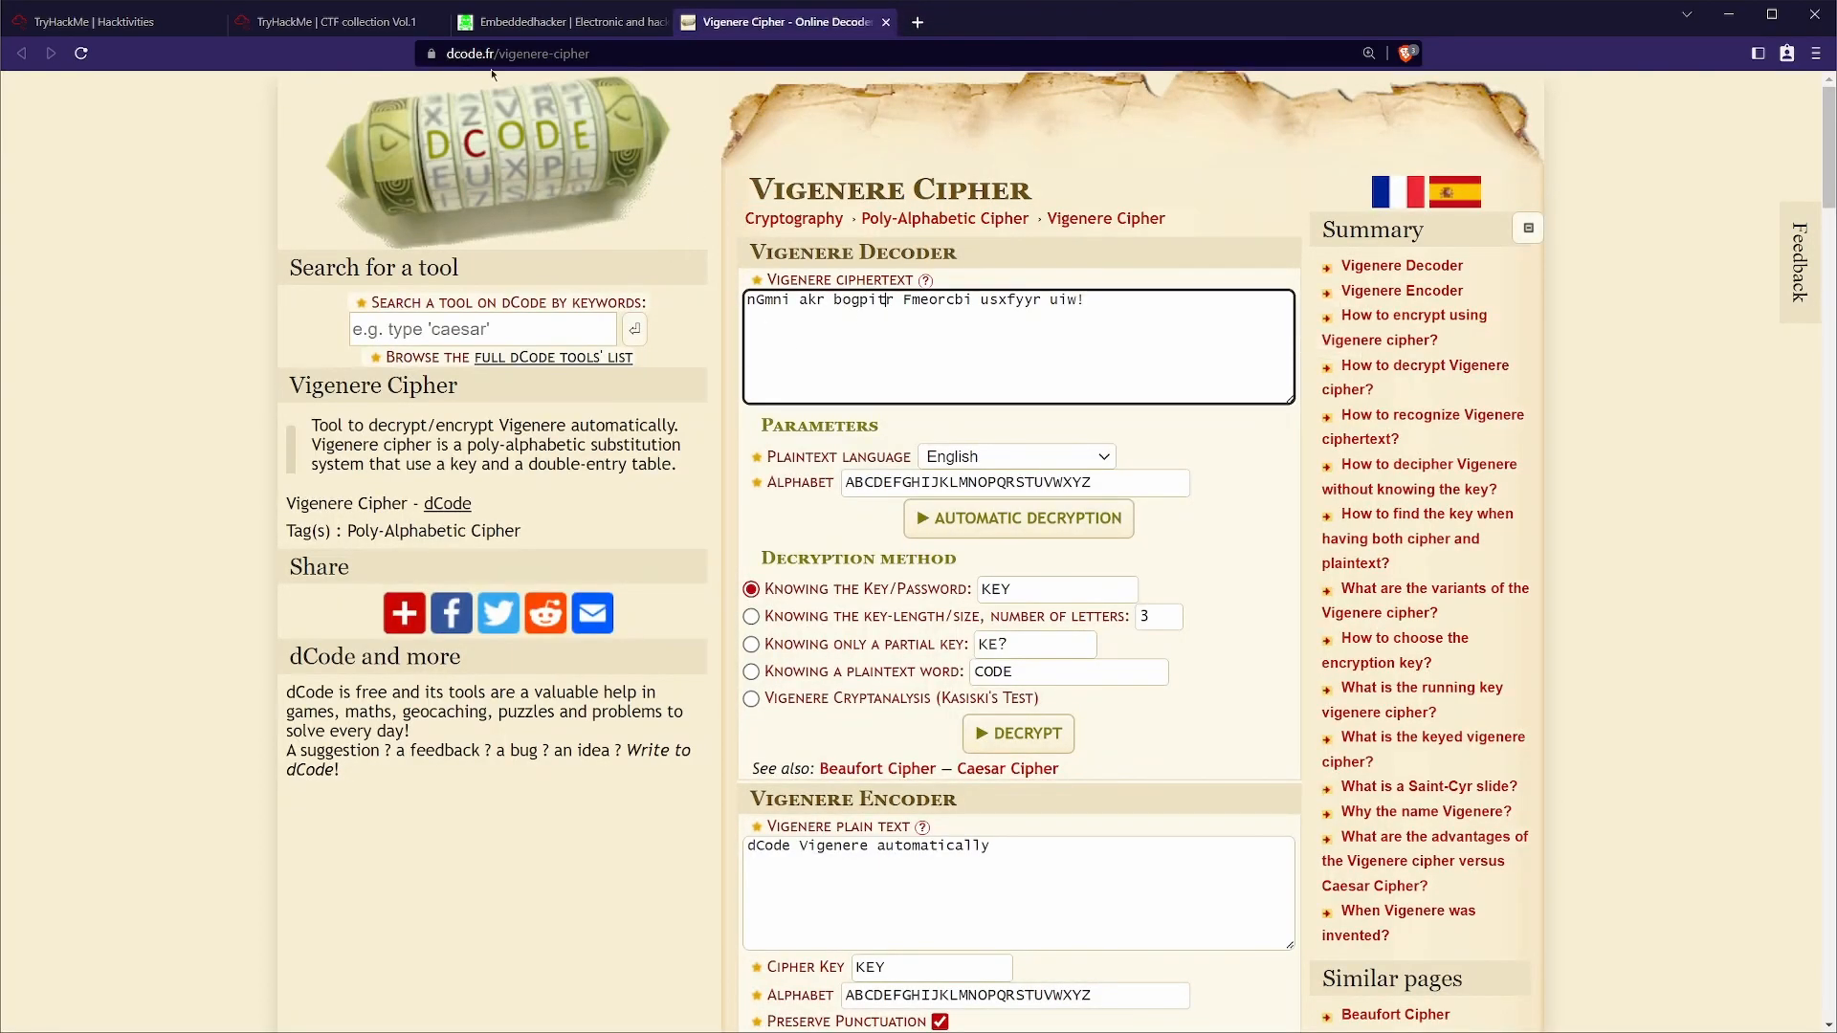
Step: Run dCode's automatic Vigenère decryption on the Task 19 ciphertext and submit the result
click(340, 21)
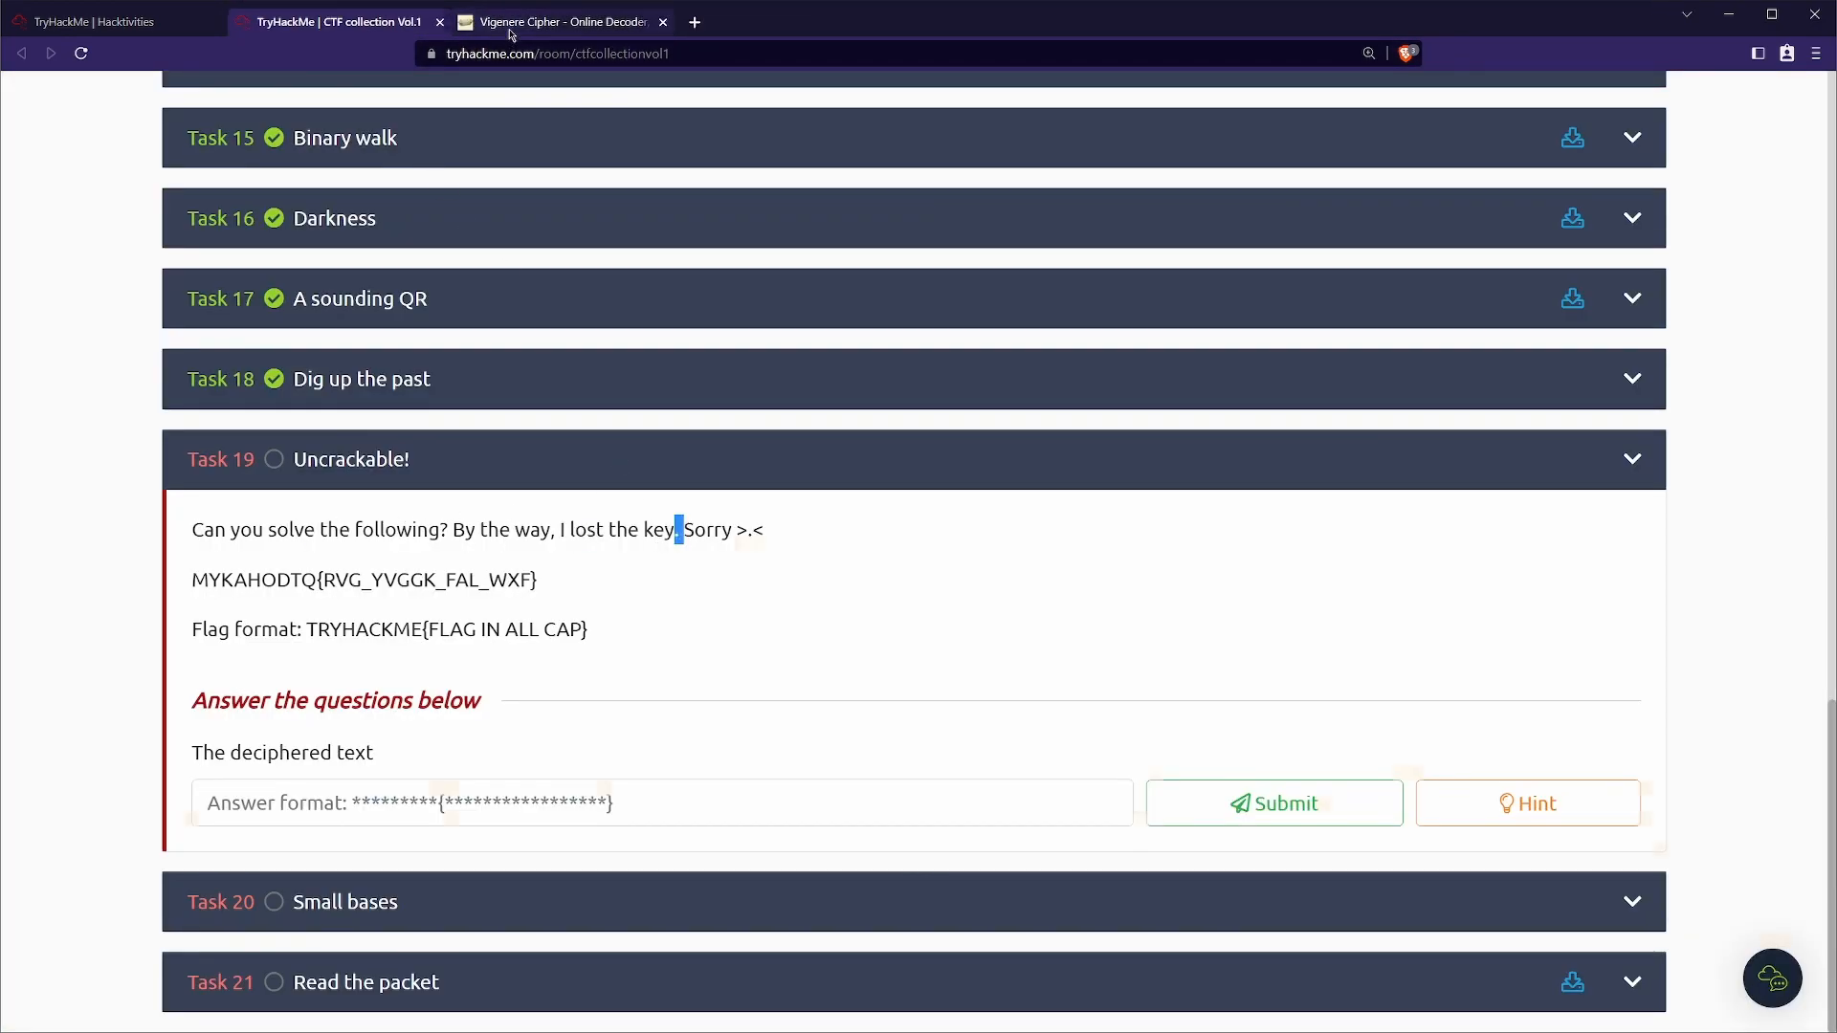
click(562, 21)
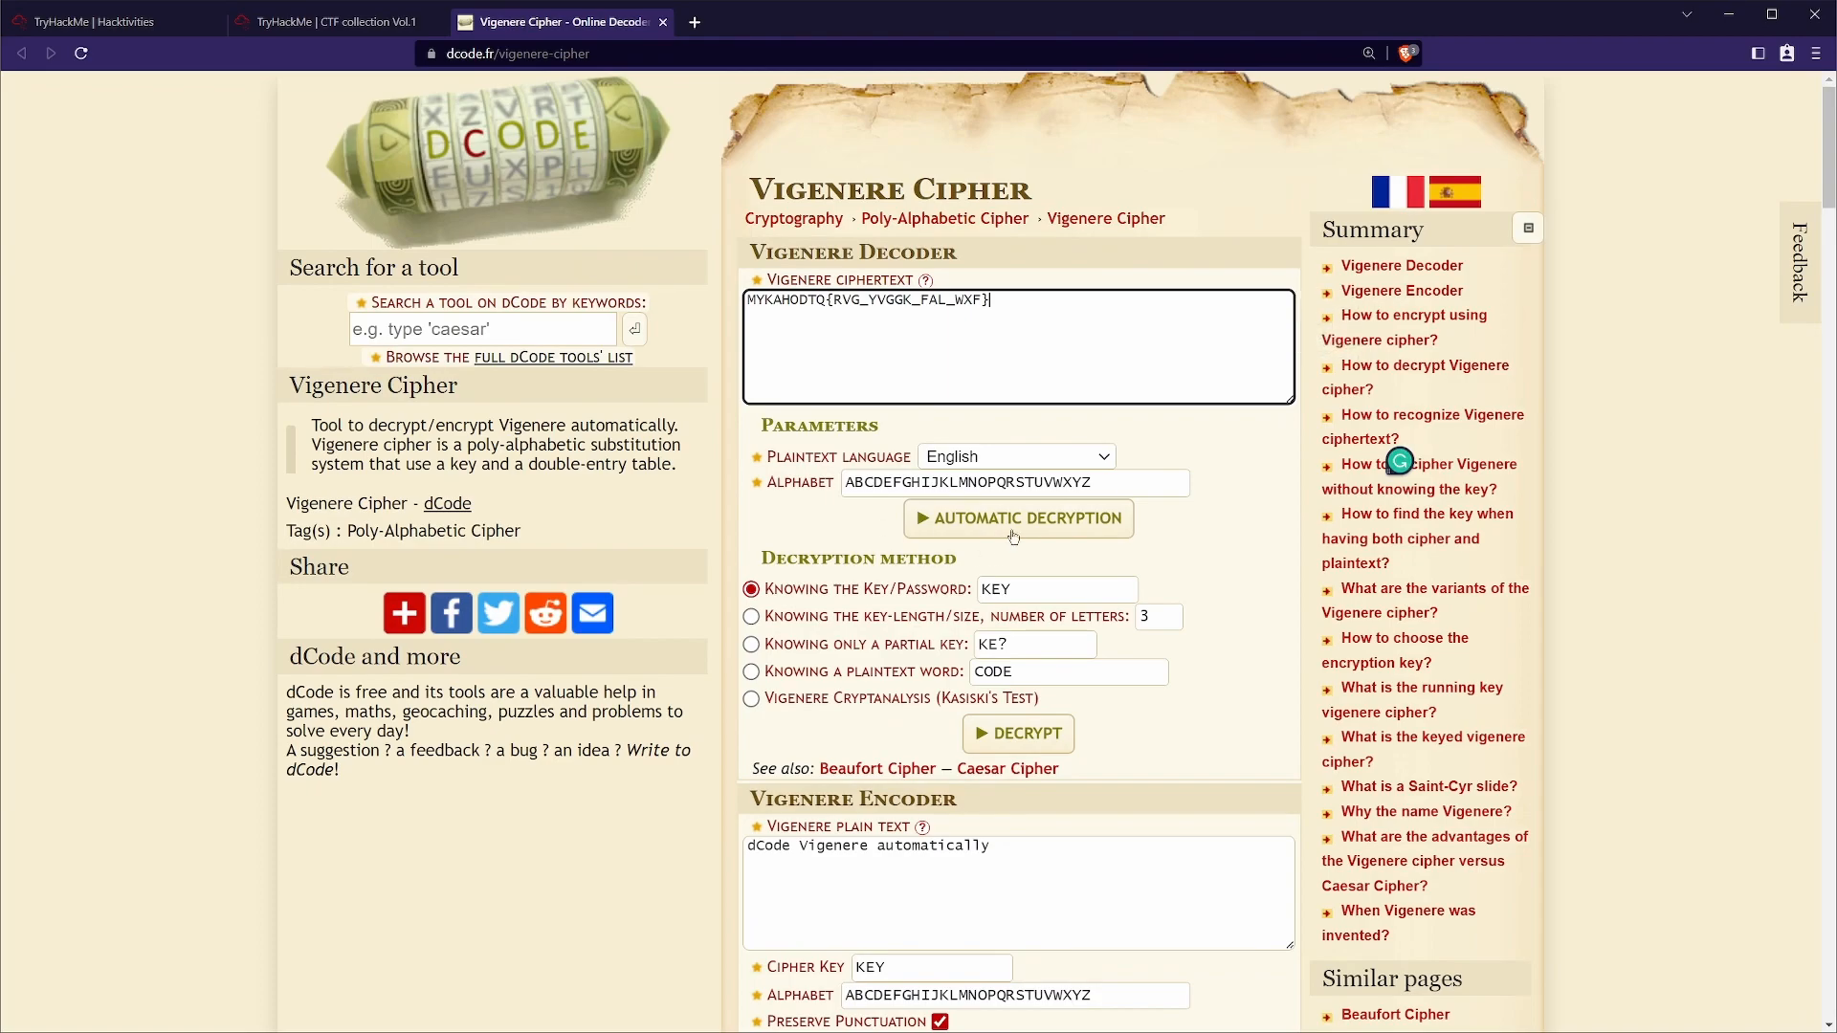
click(337, 21)
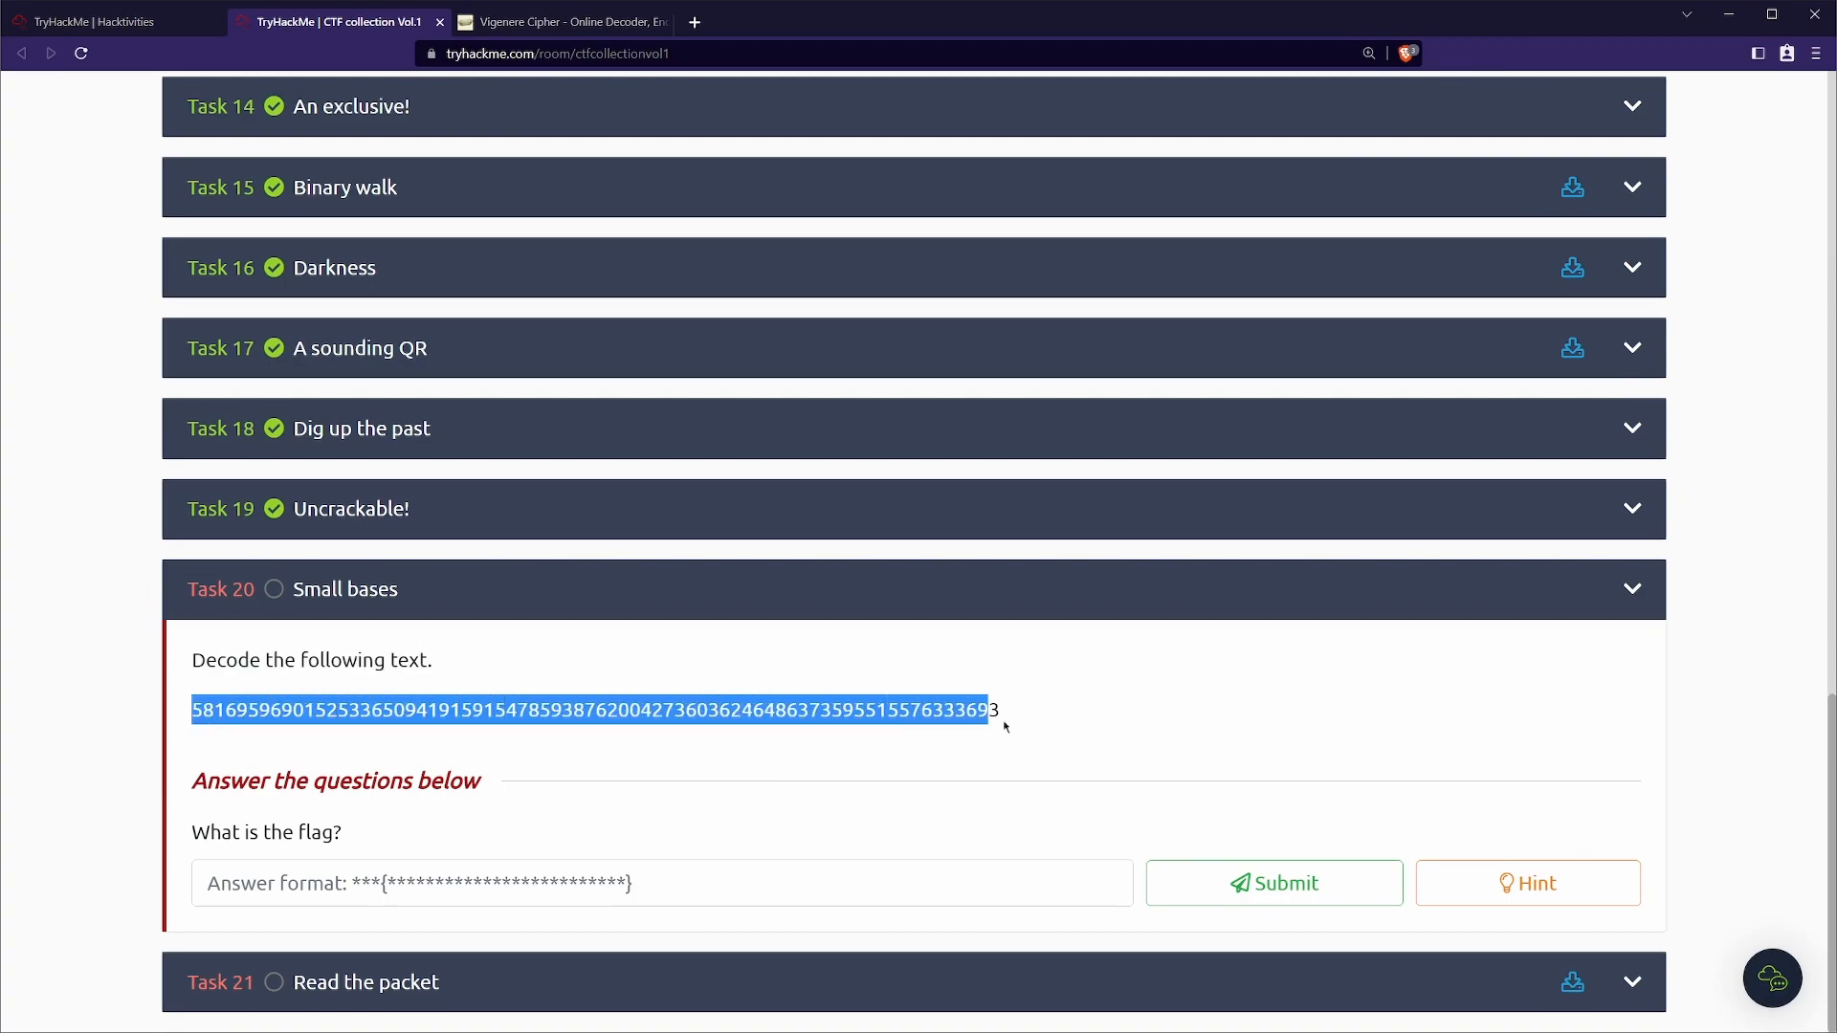
Step: Apply From Decimal to the Task 20 number in CyberChef, which rejects it as an invalid byte array
click(562, 22)
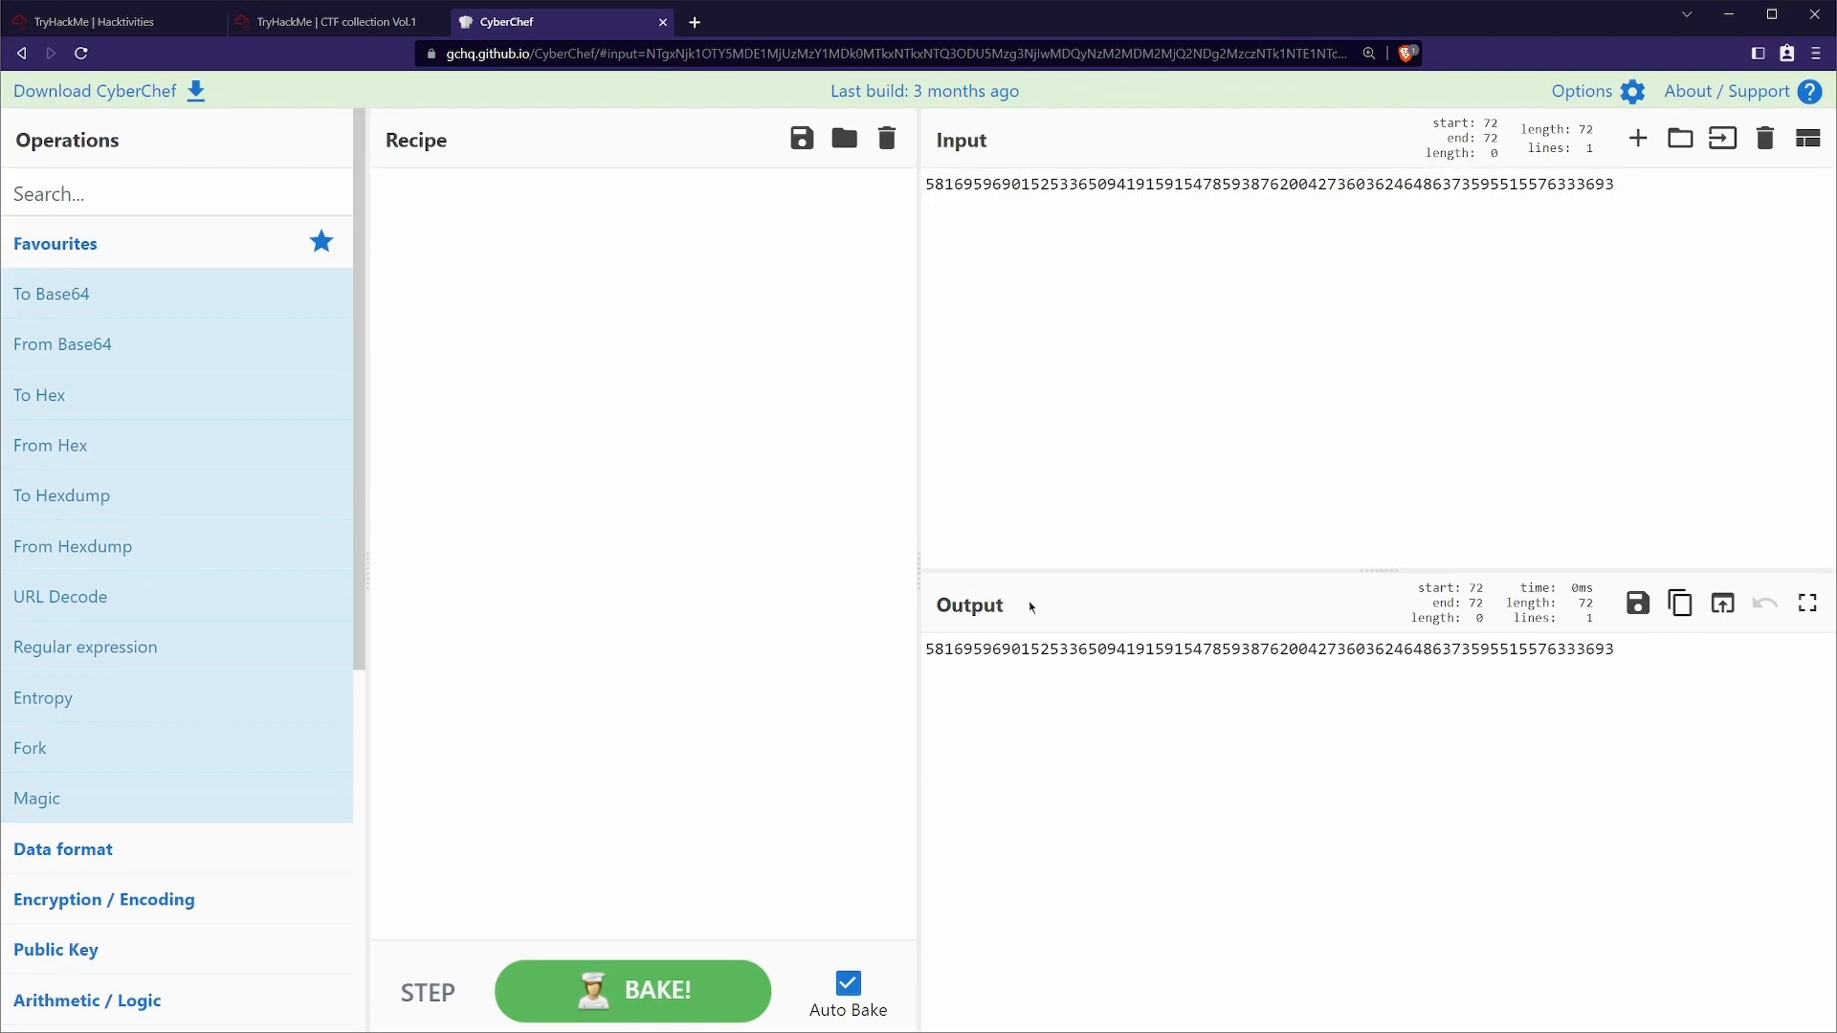
mouse_move(1016, 618)
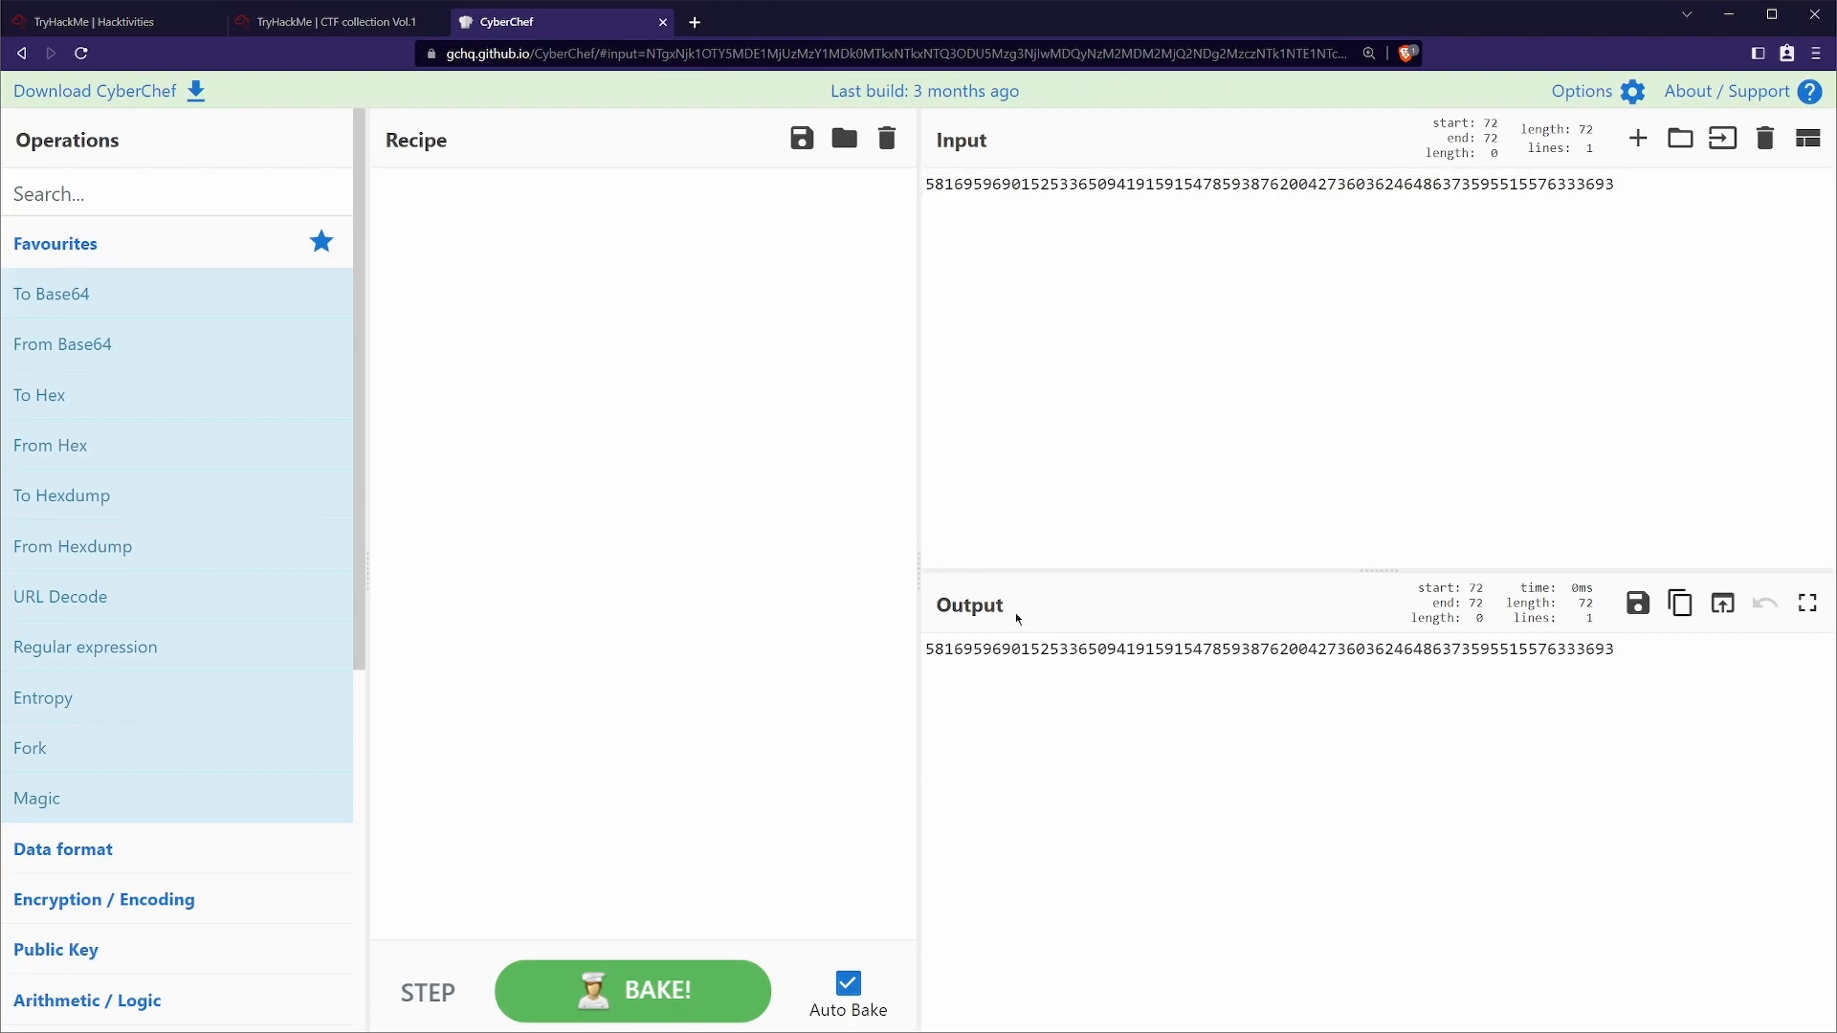
triple_click(1265, 184)
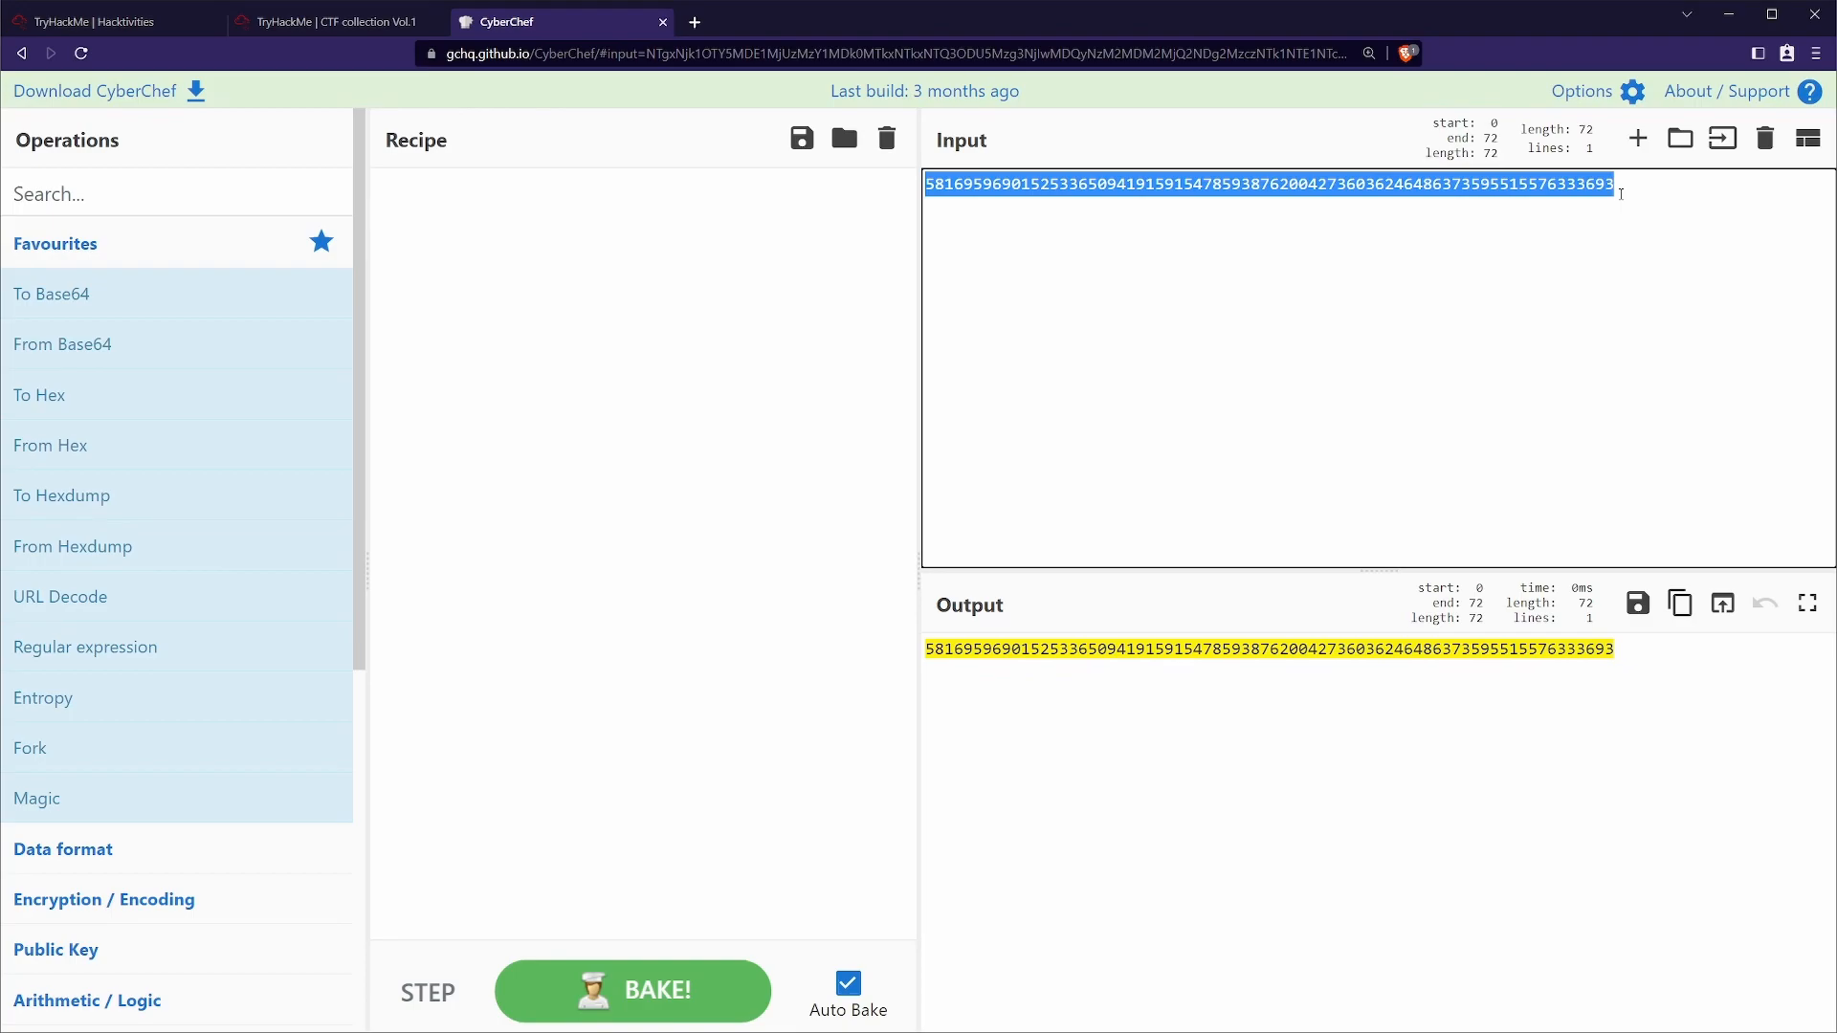
click(1113, 184)
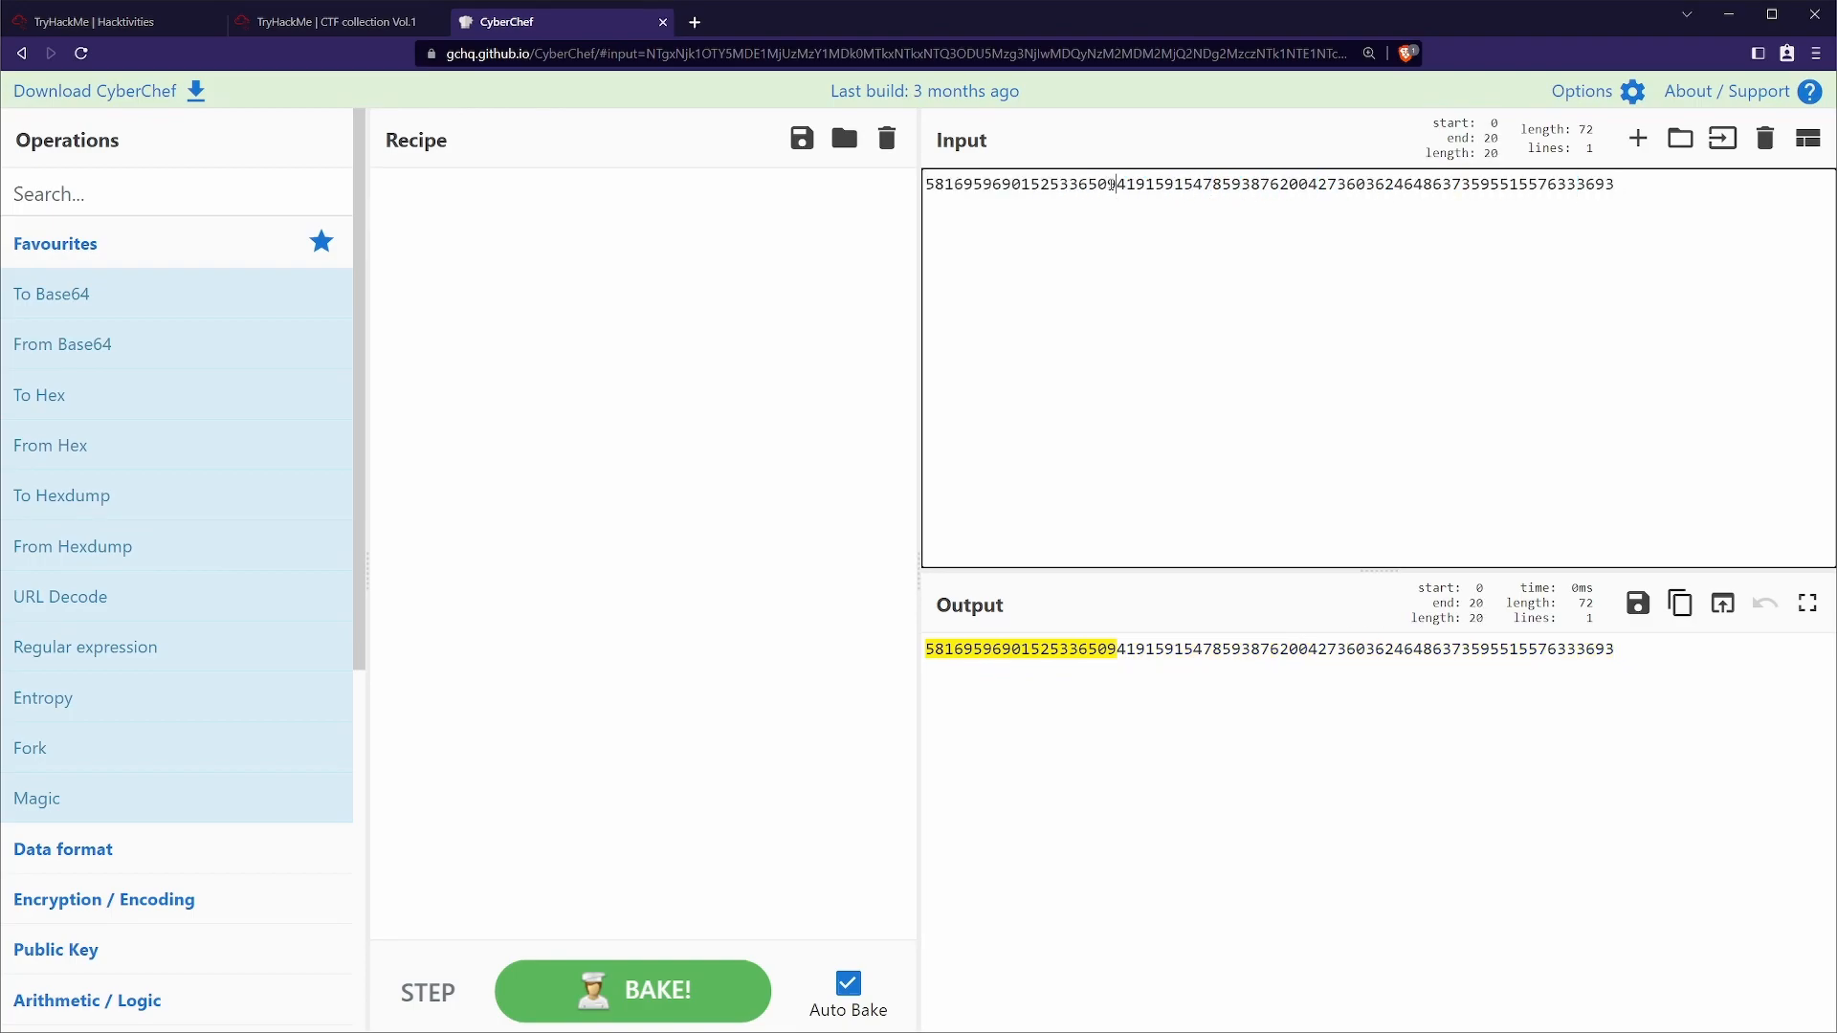
text(from dec)
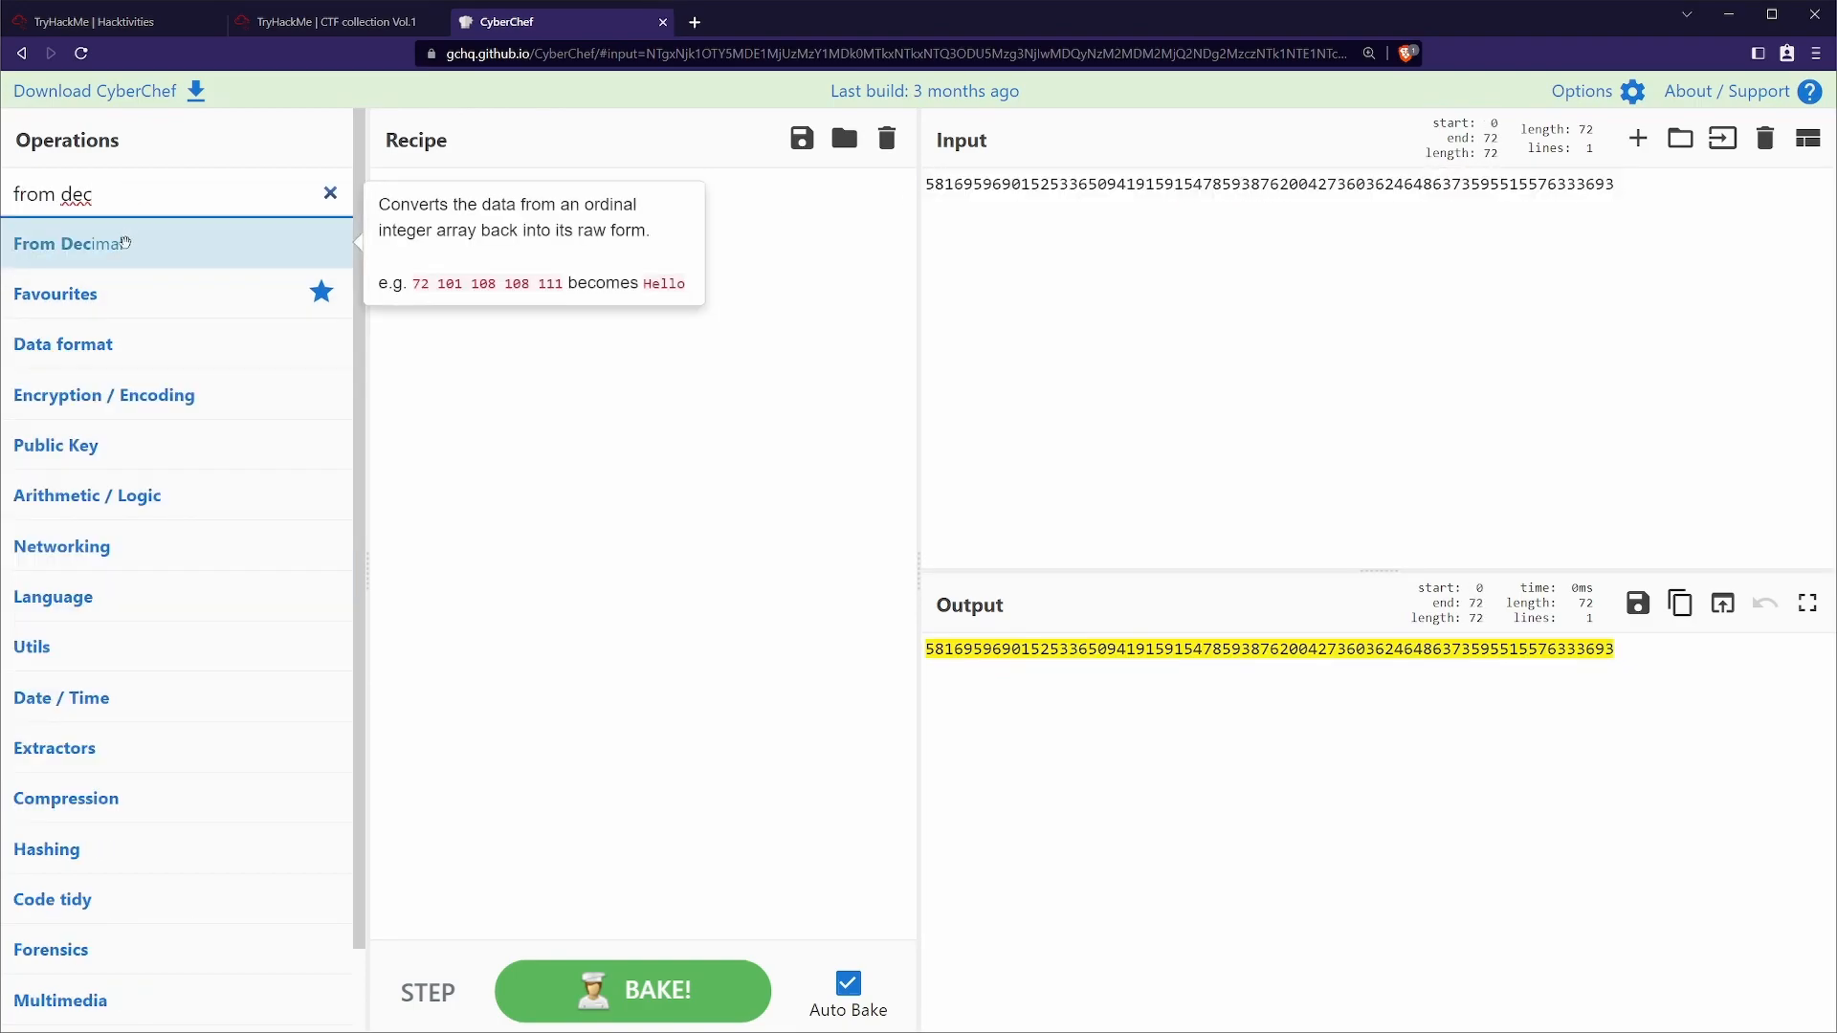
double_click(71, 243)
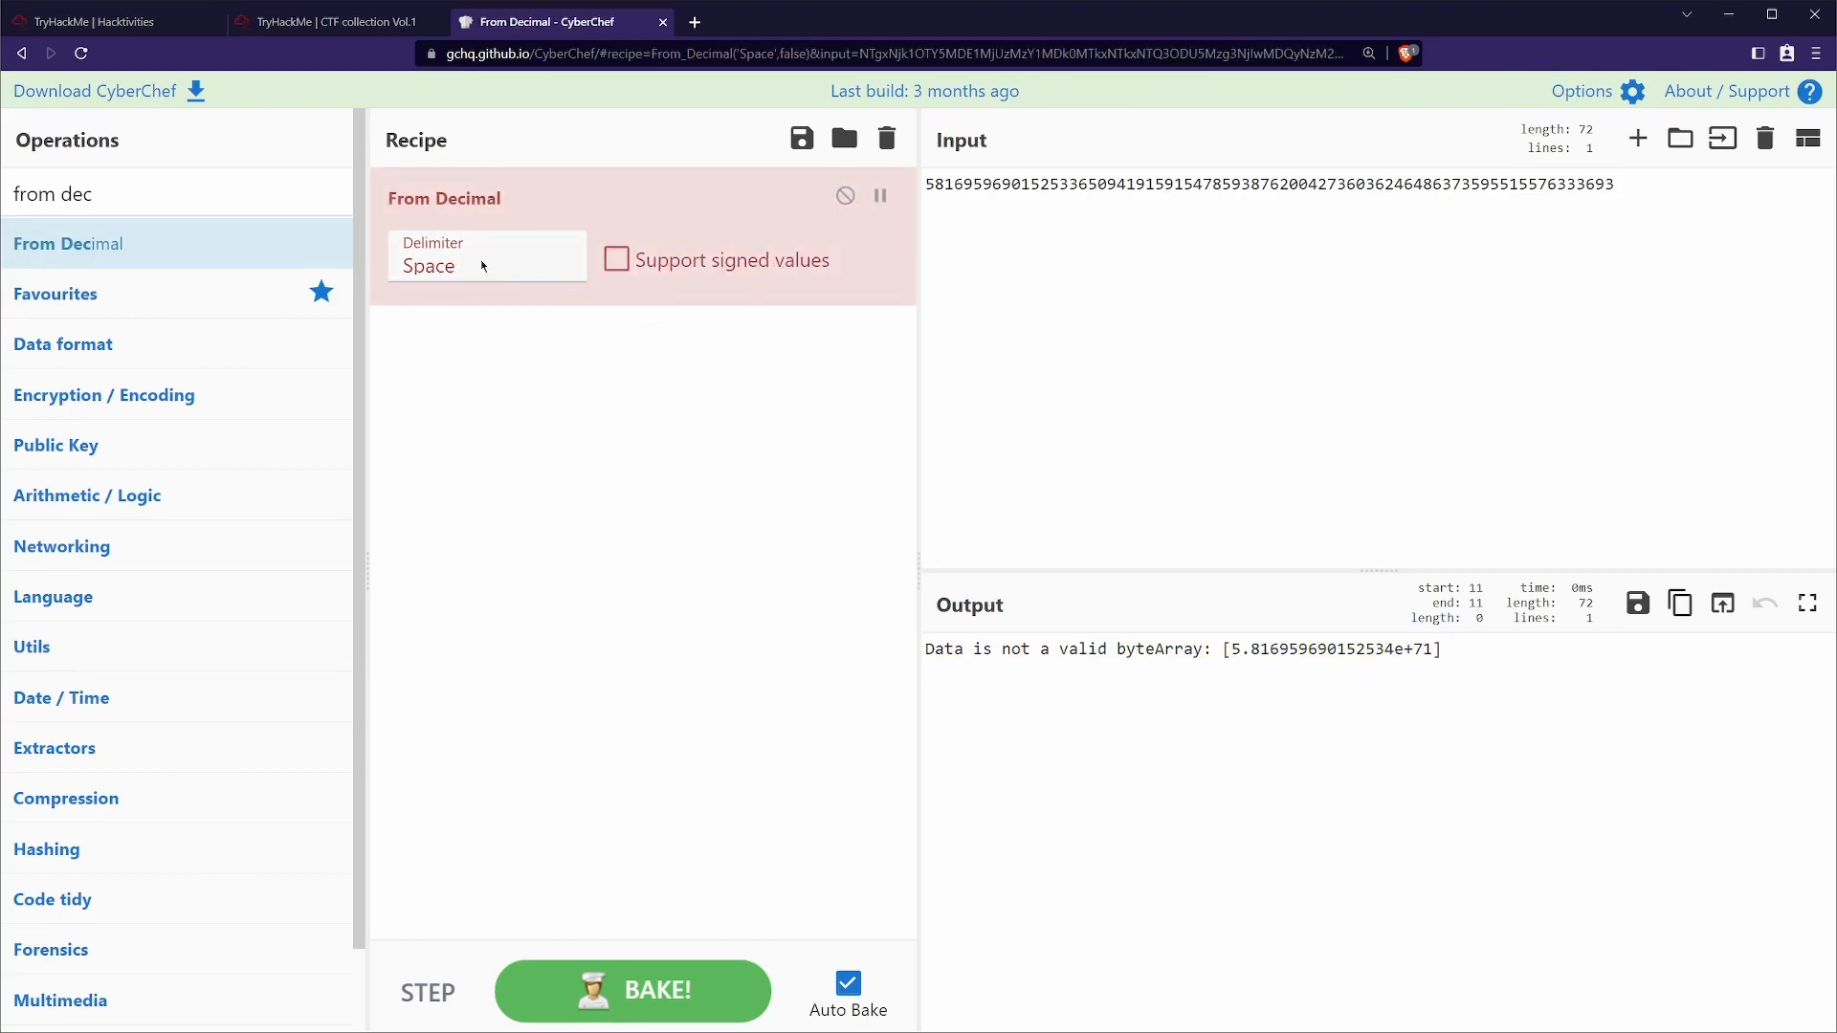
click(783, 21)
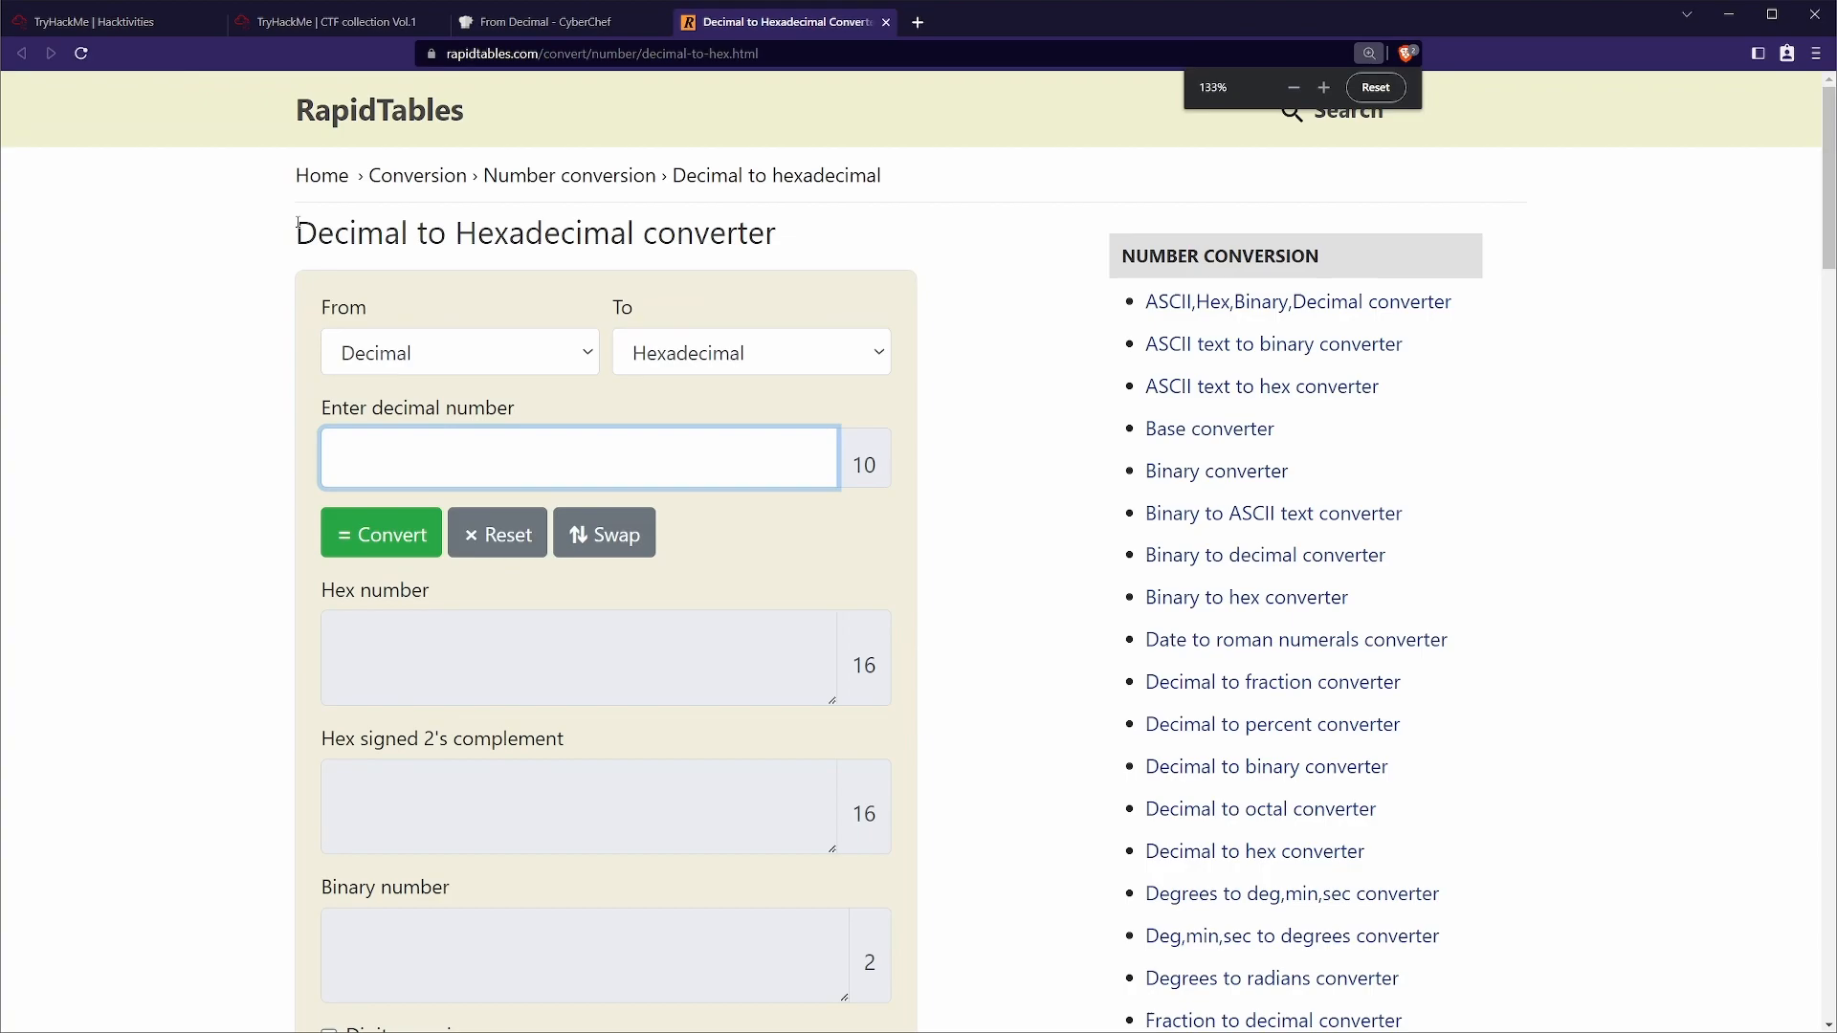
triple_click(533, 231)
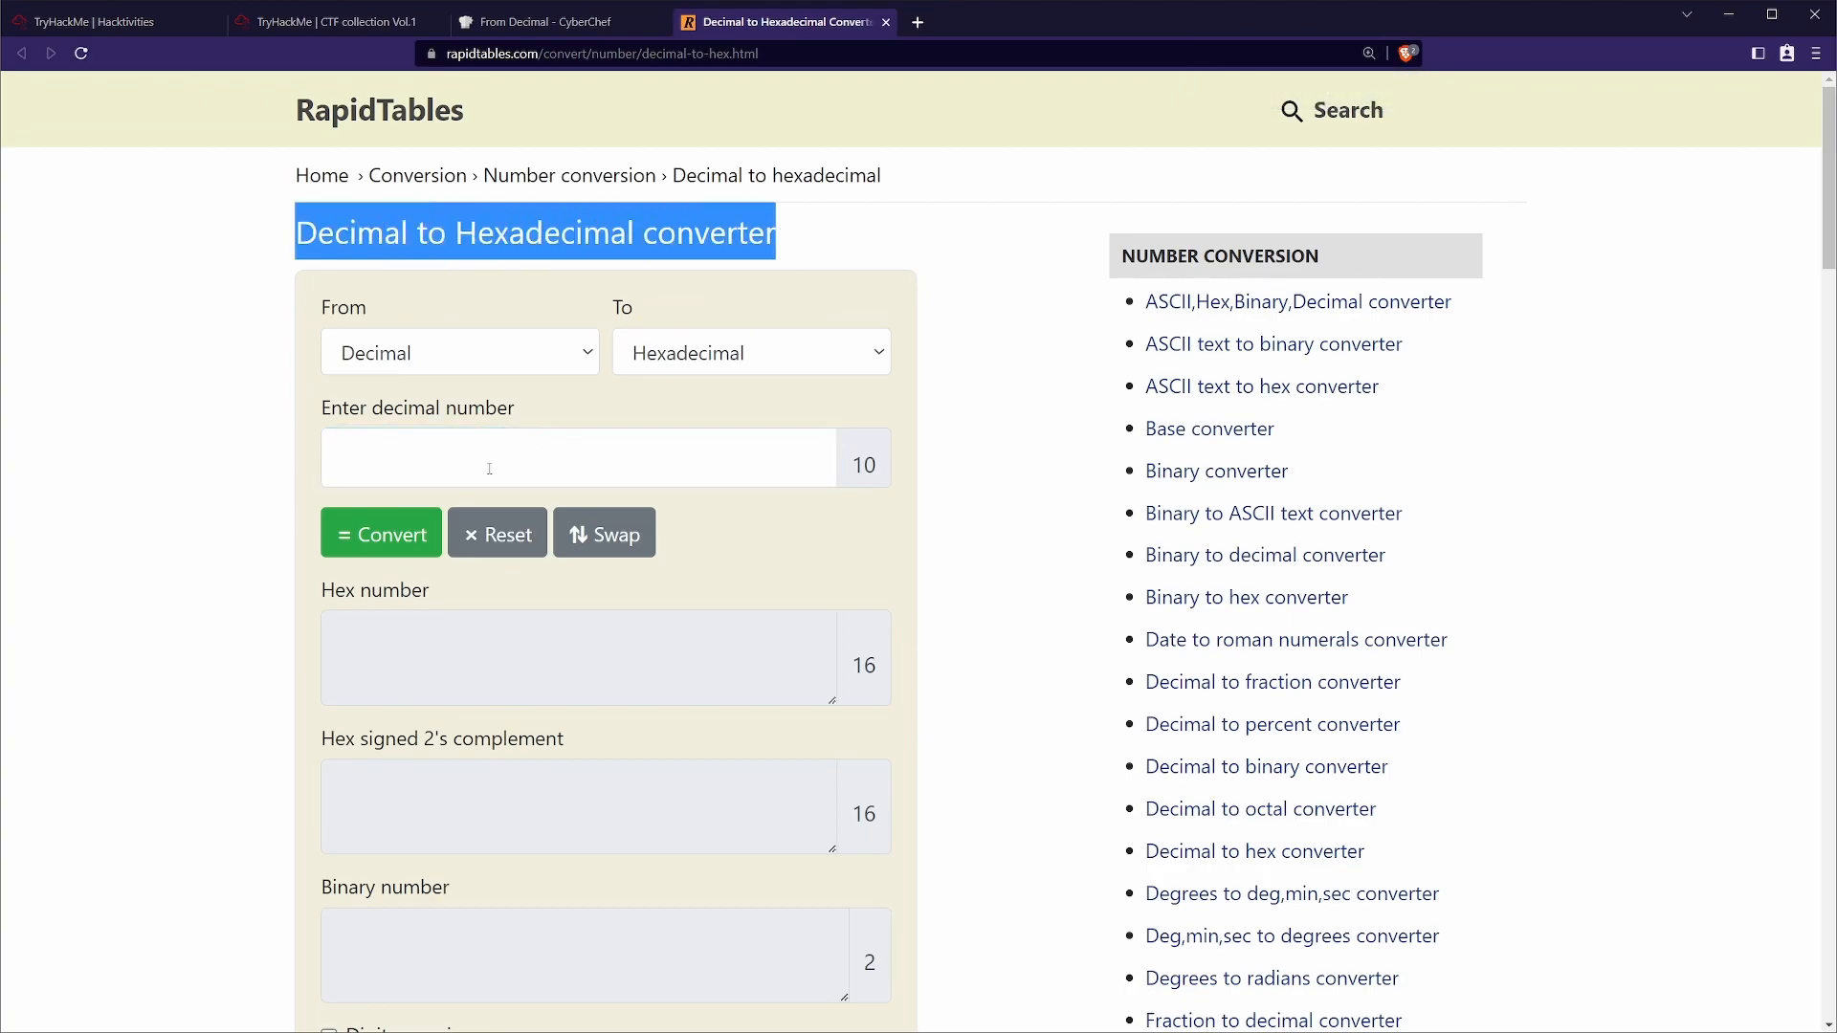
text(581695969015253365094191591547859387)
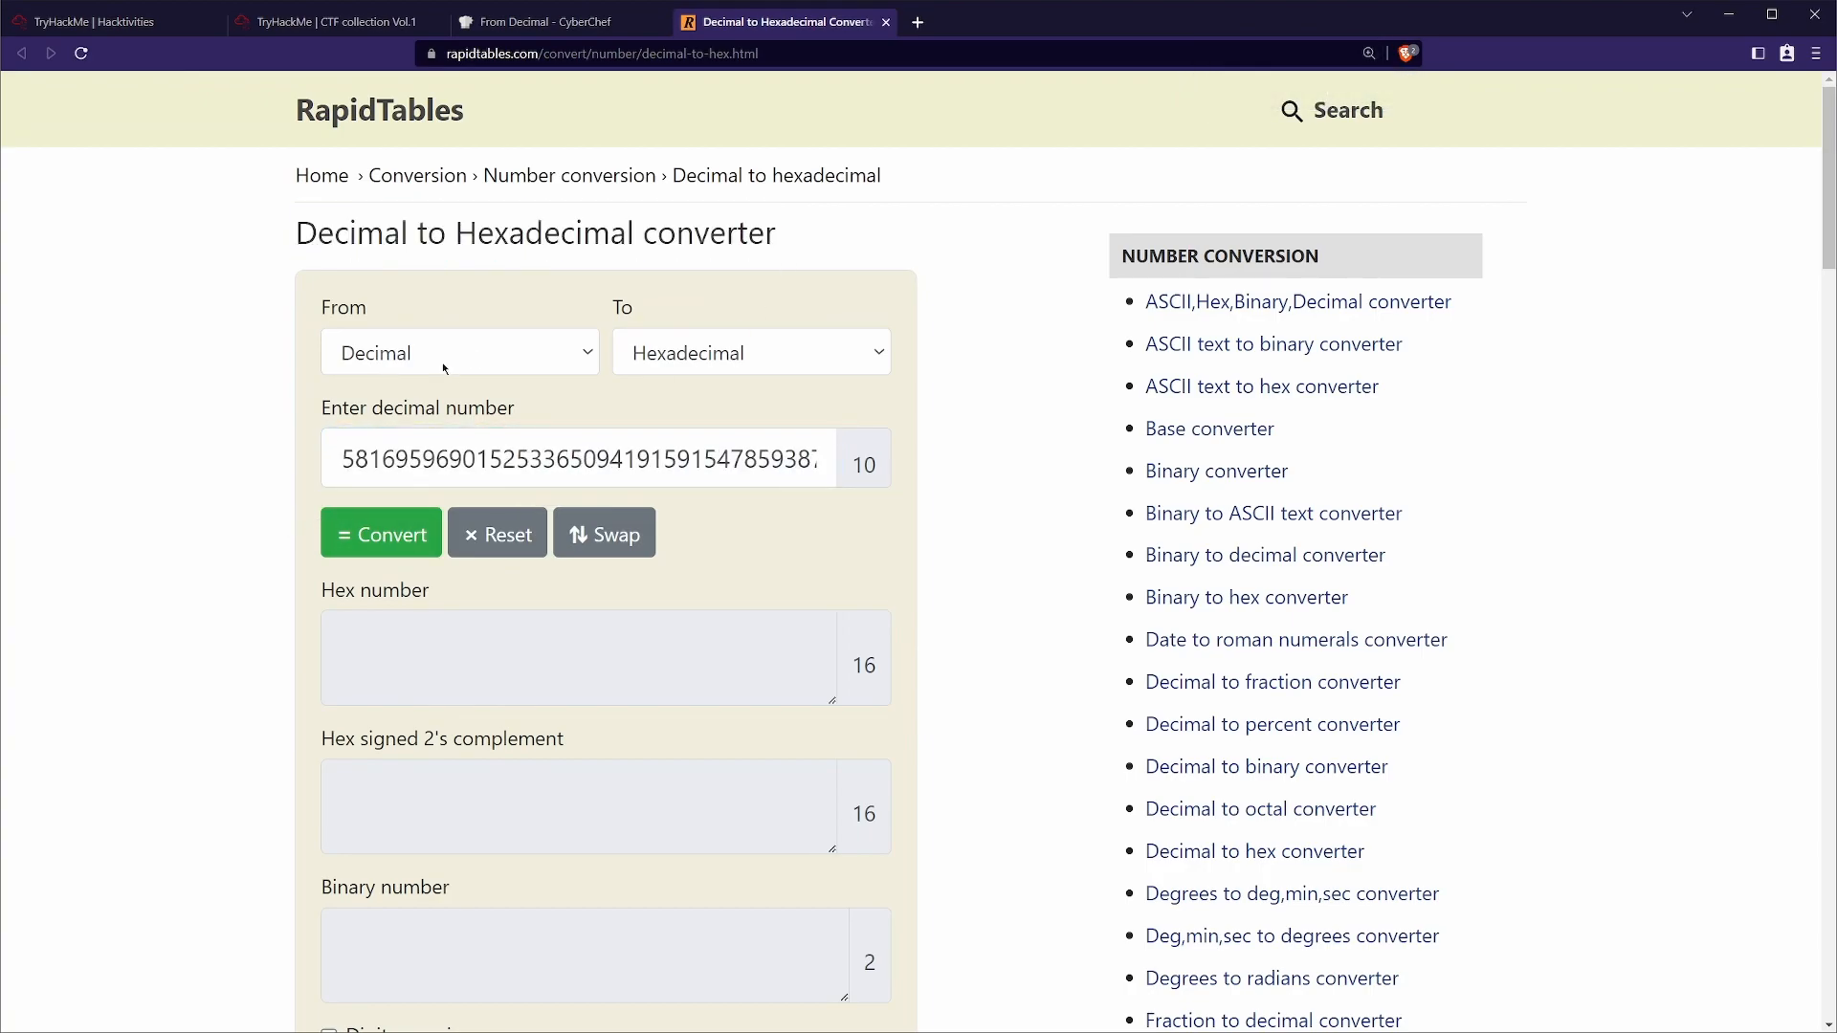
click(379, 534)
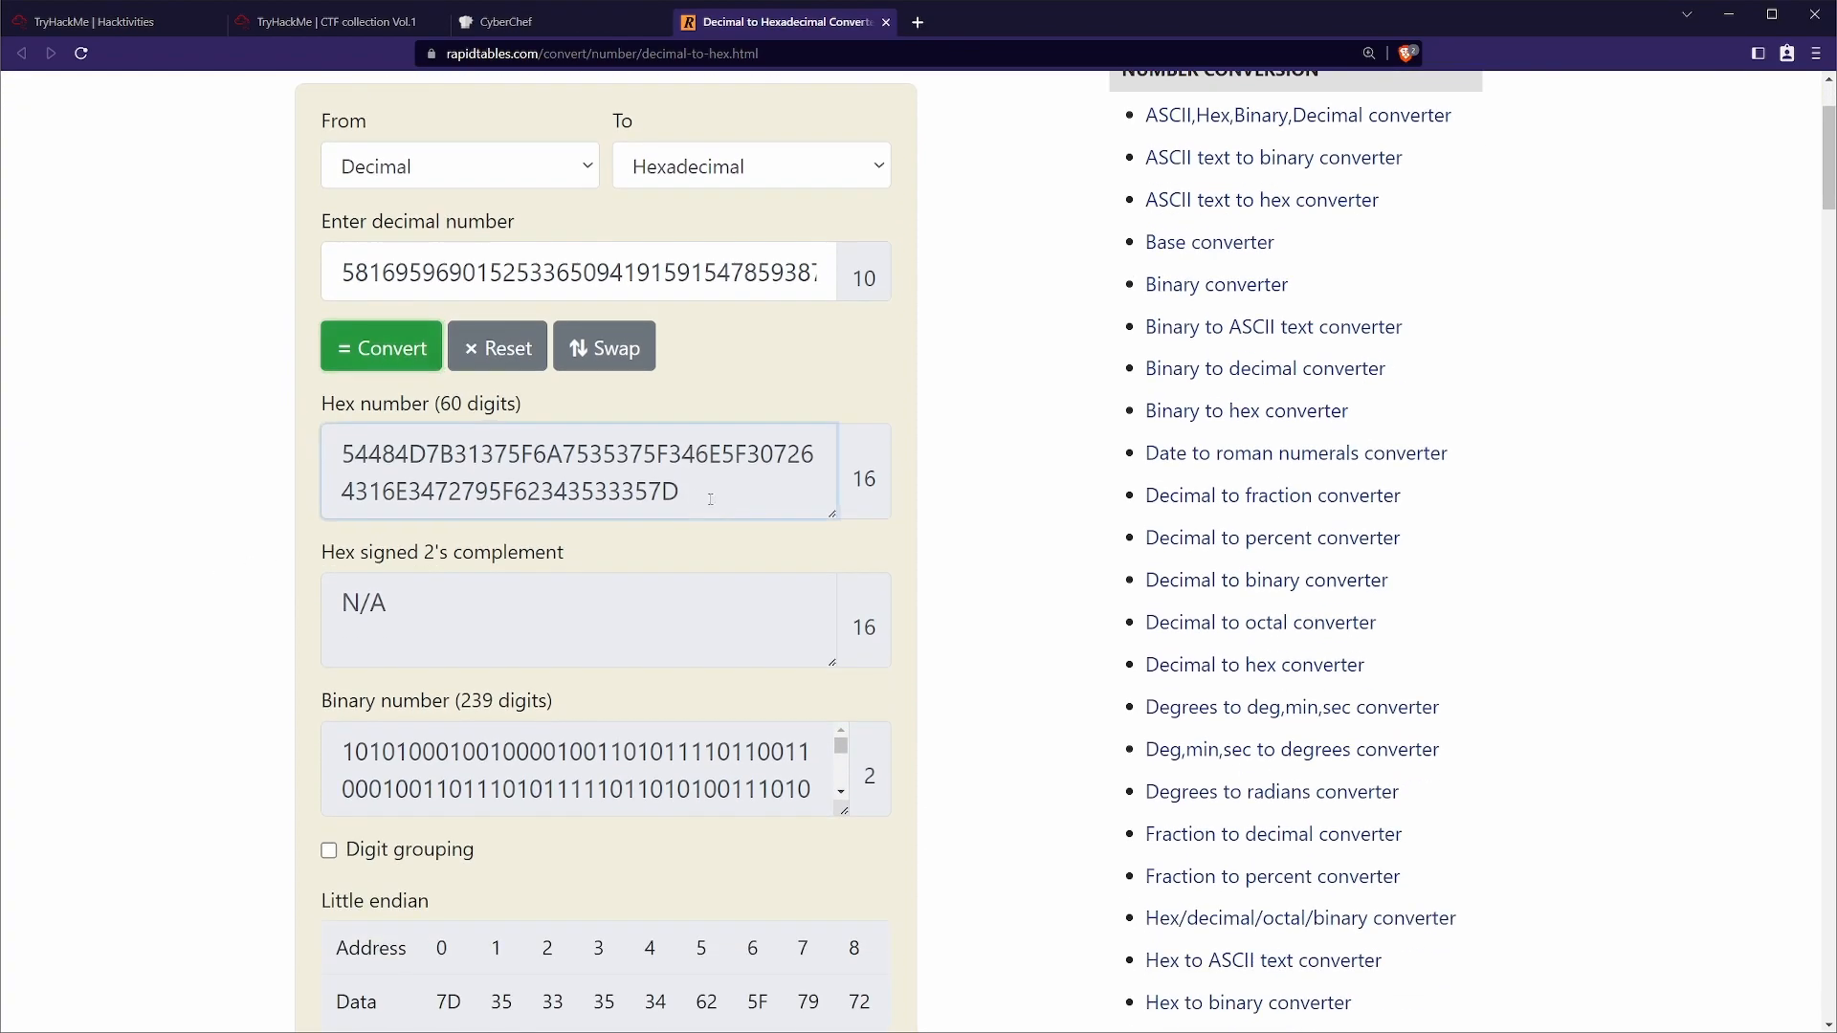
triple_click(578, 472)
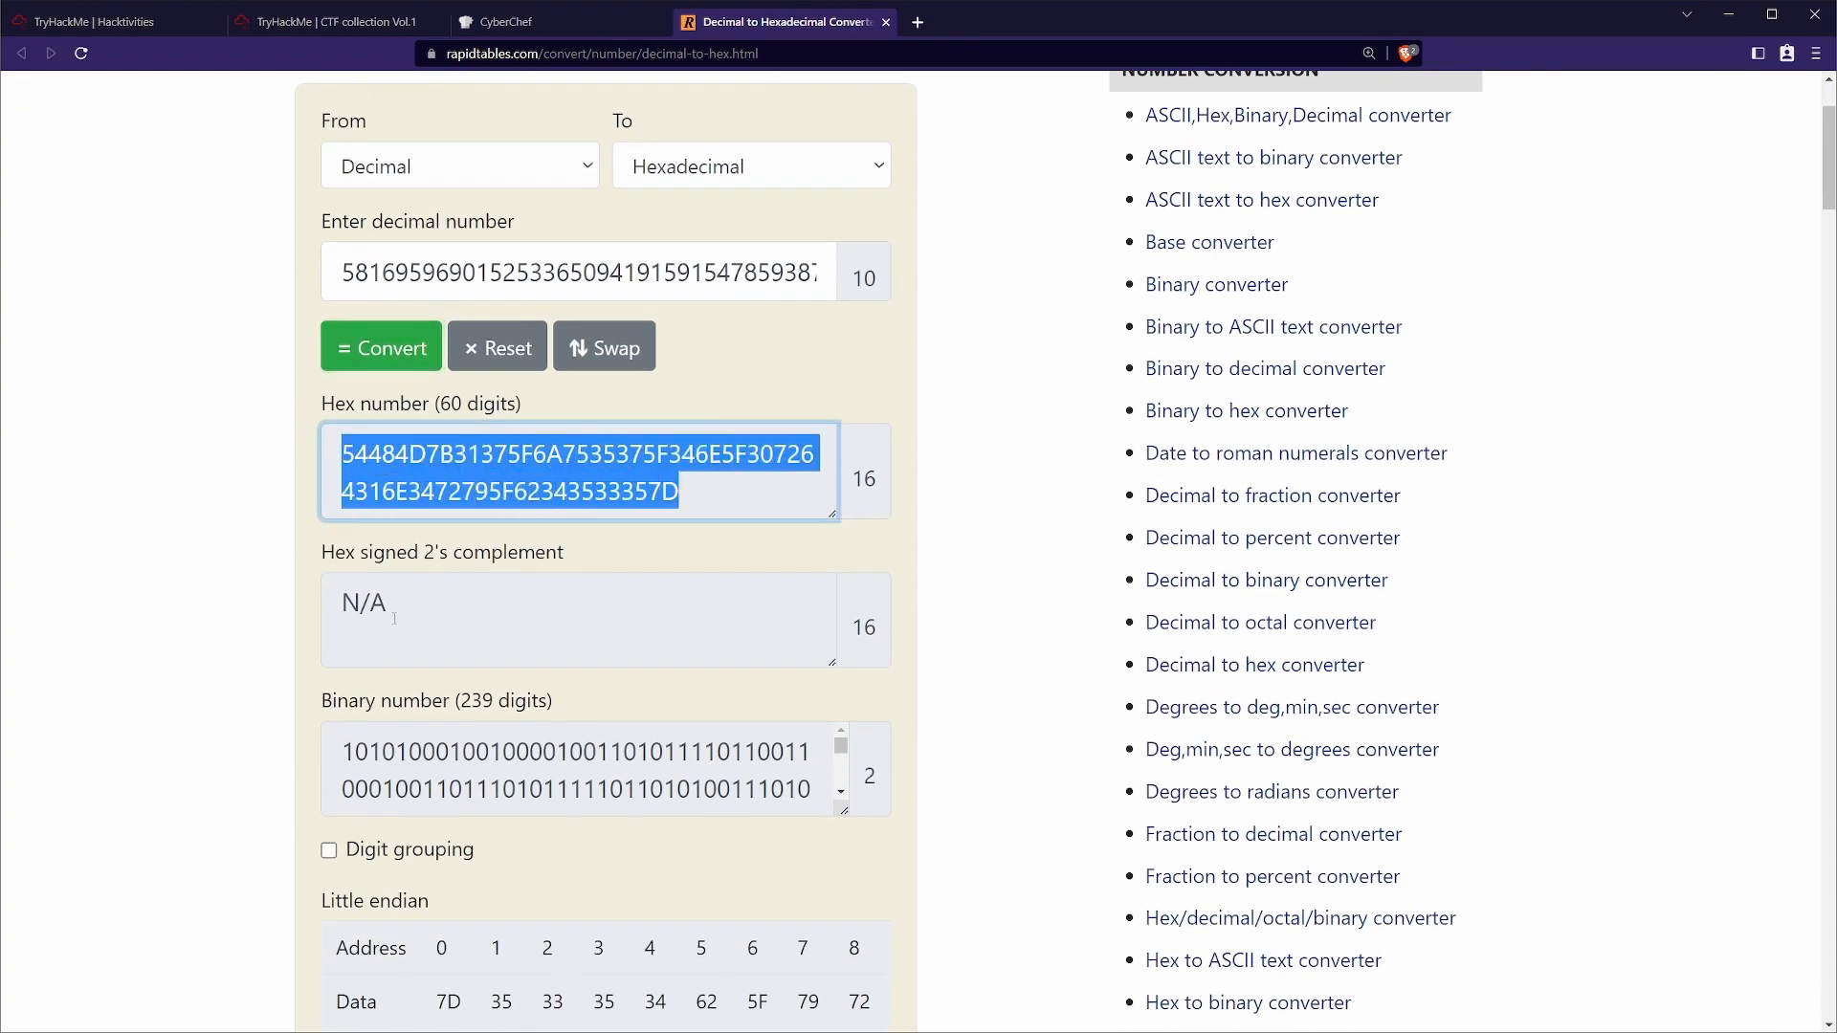
mouse_move(413, 230)
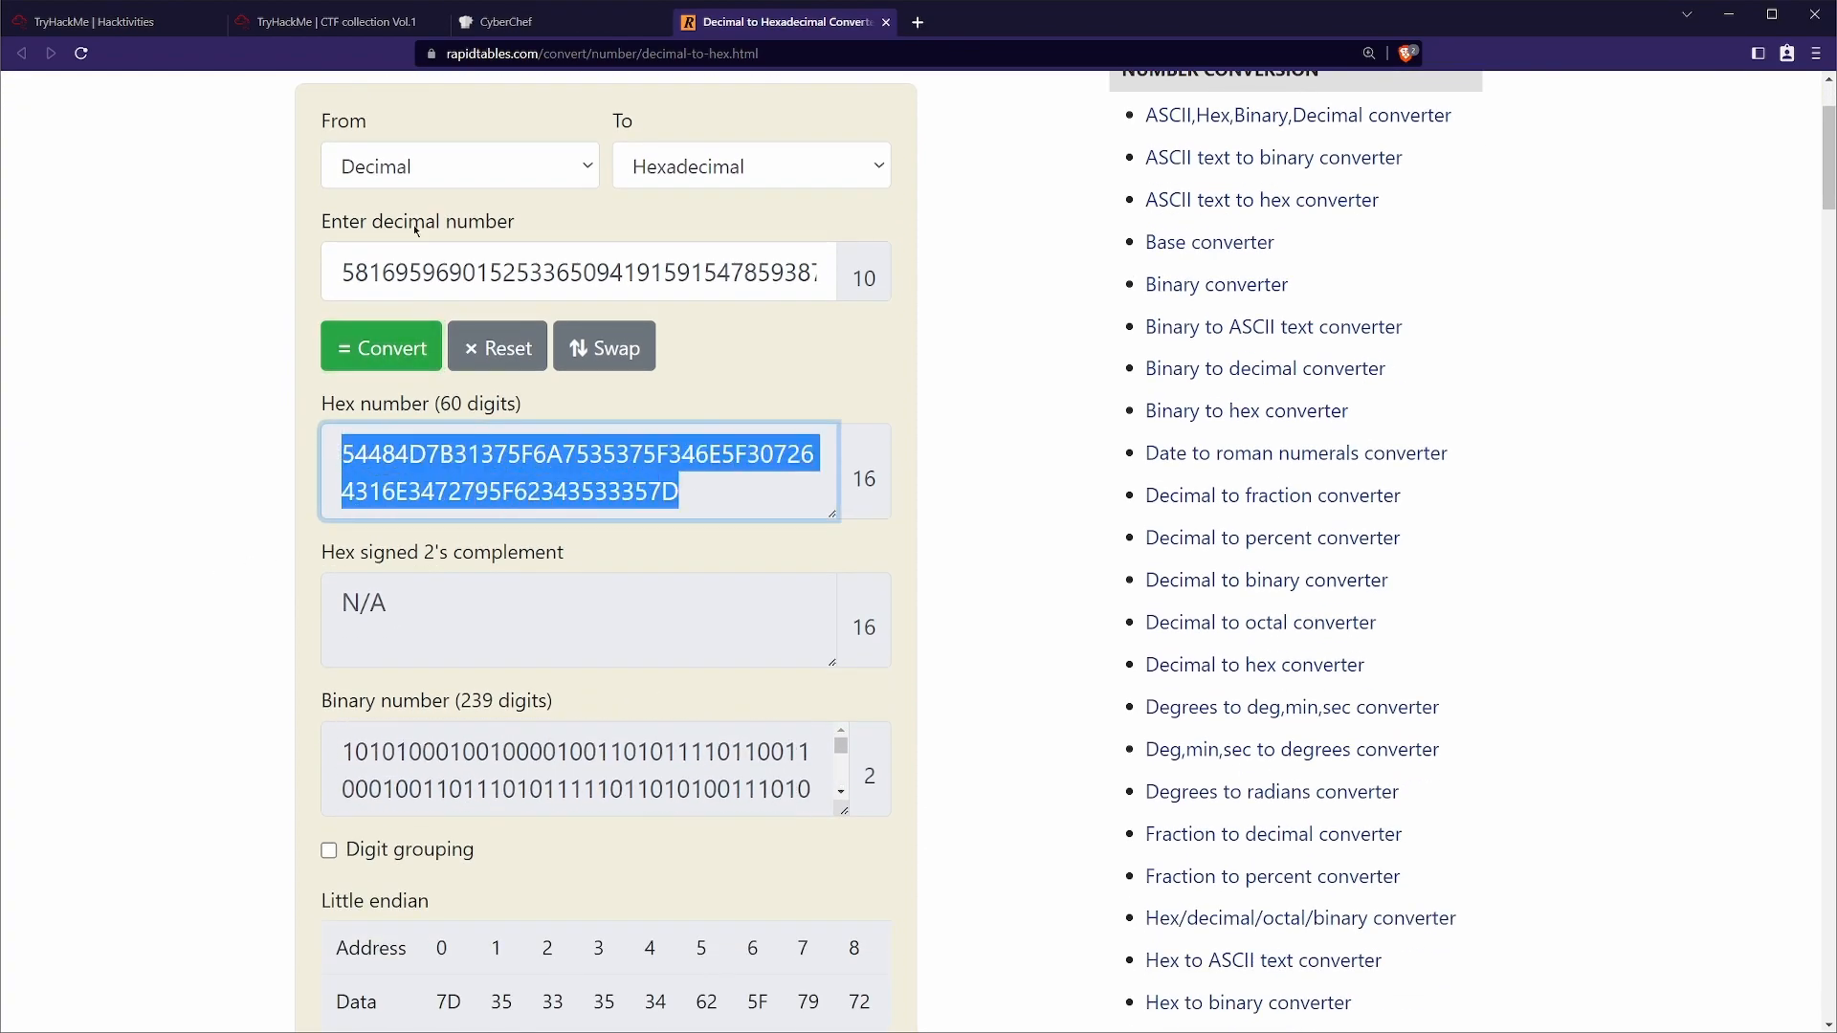
click(560, 21)
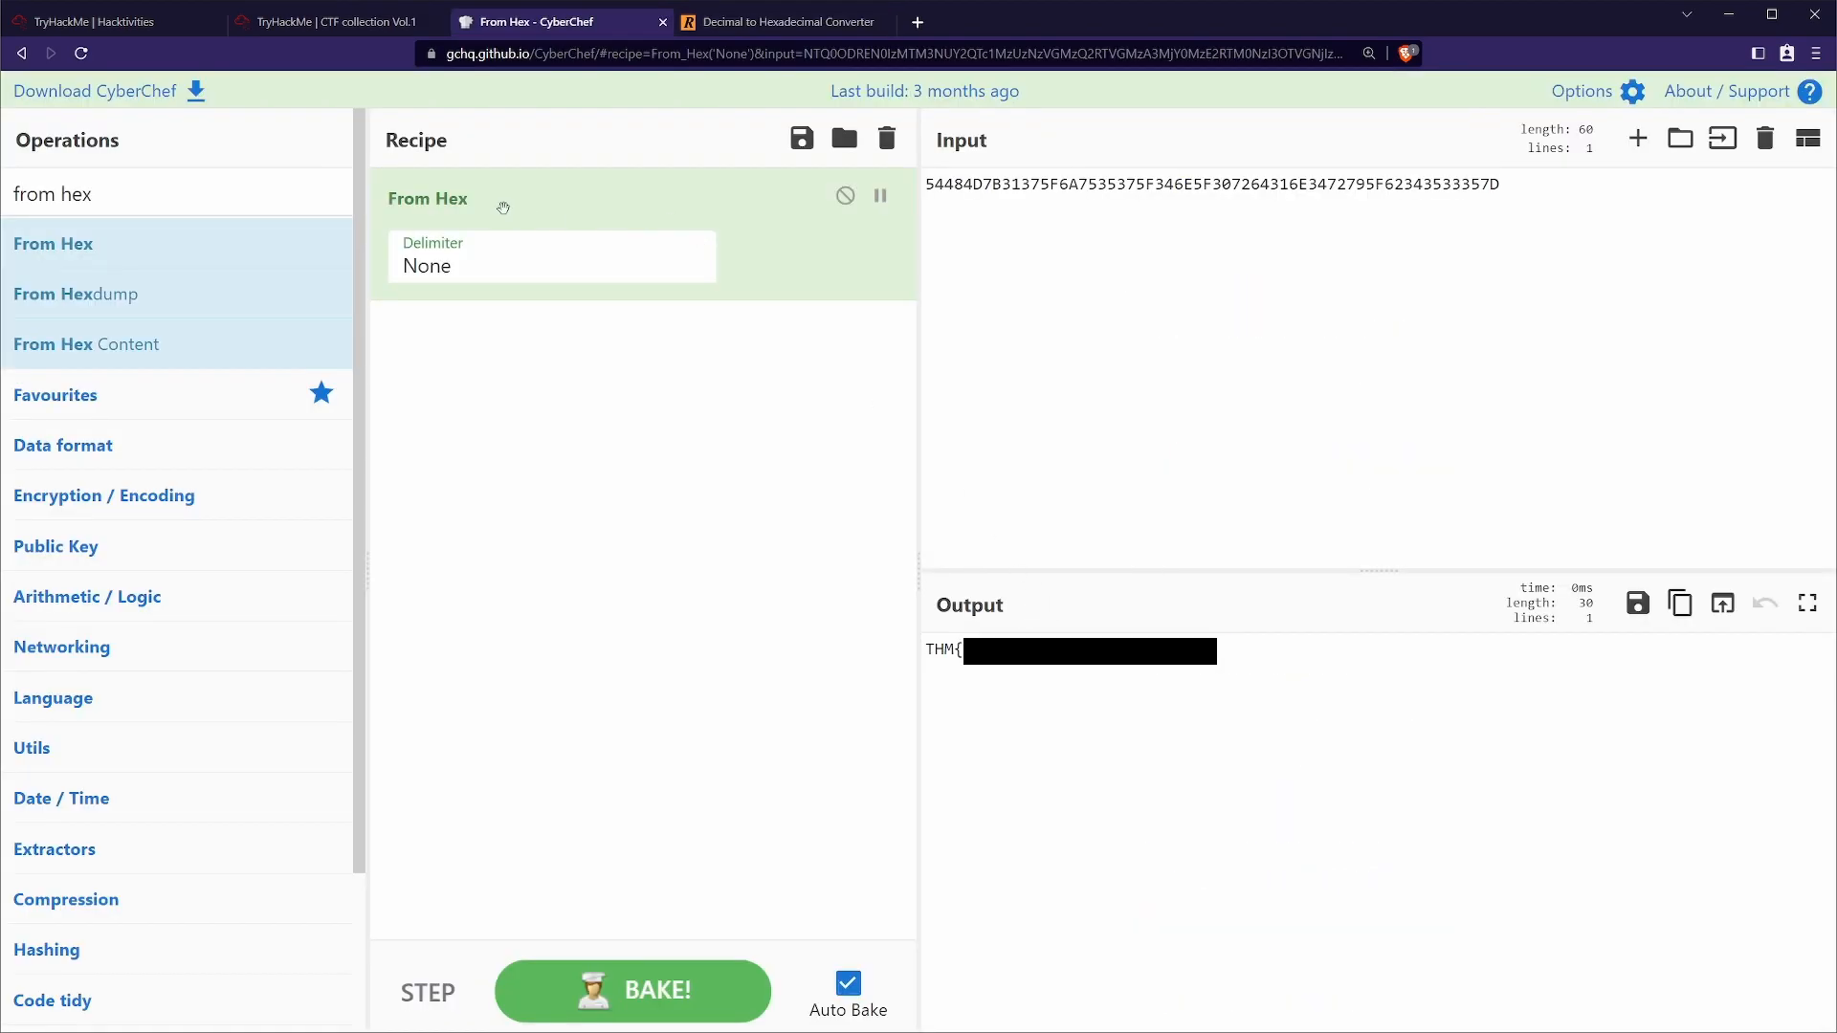
mouse_move(492, 394)
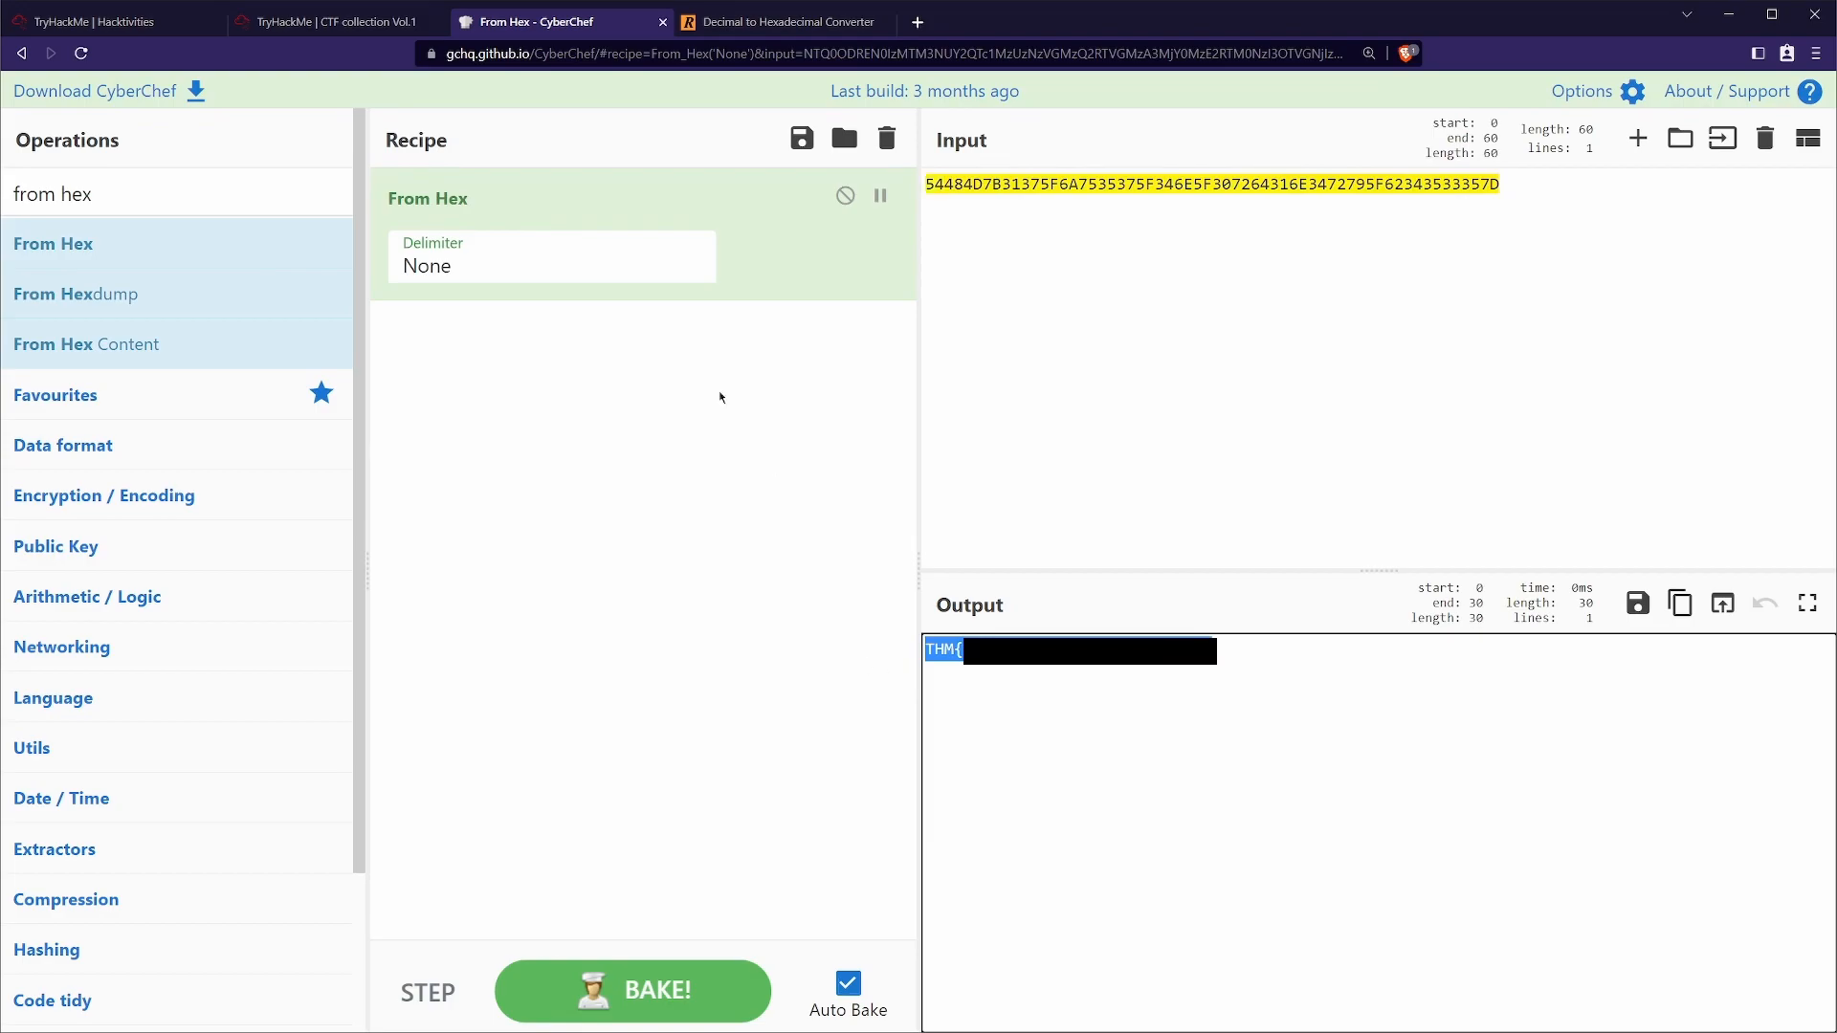
Step: Decode the hex value with From Hex in CyberChef to reveal the THM flag
click(333, 21)
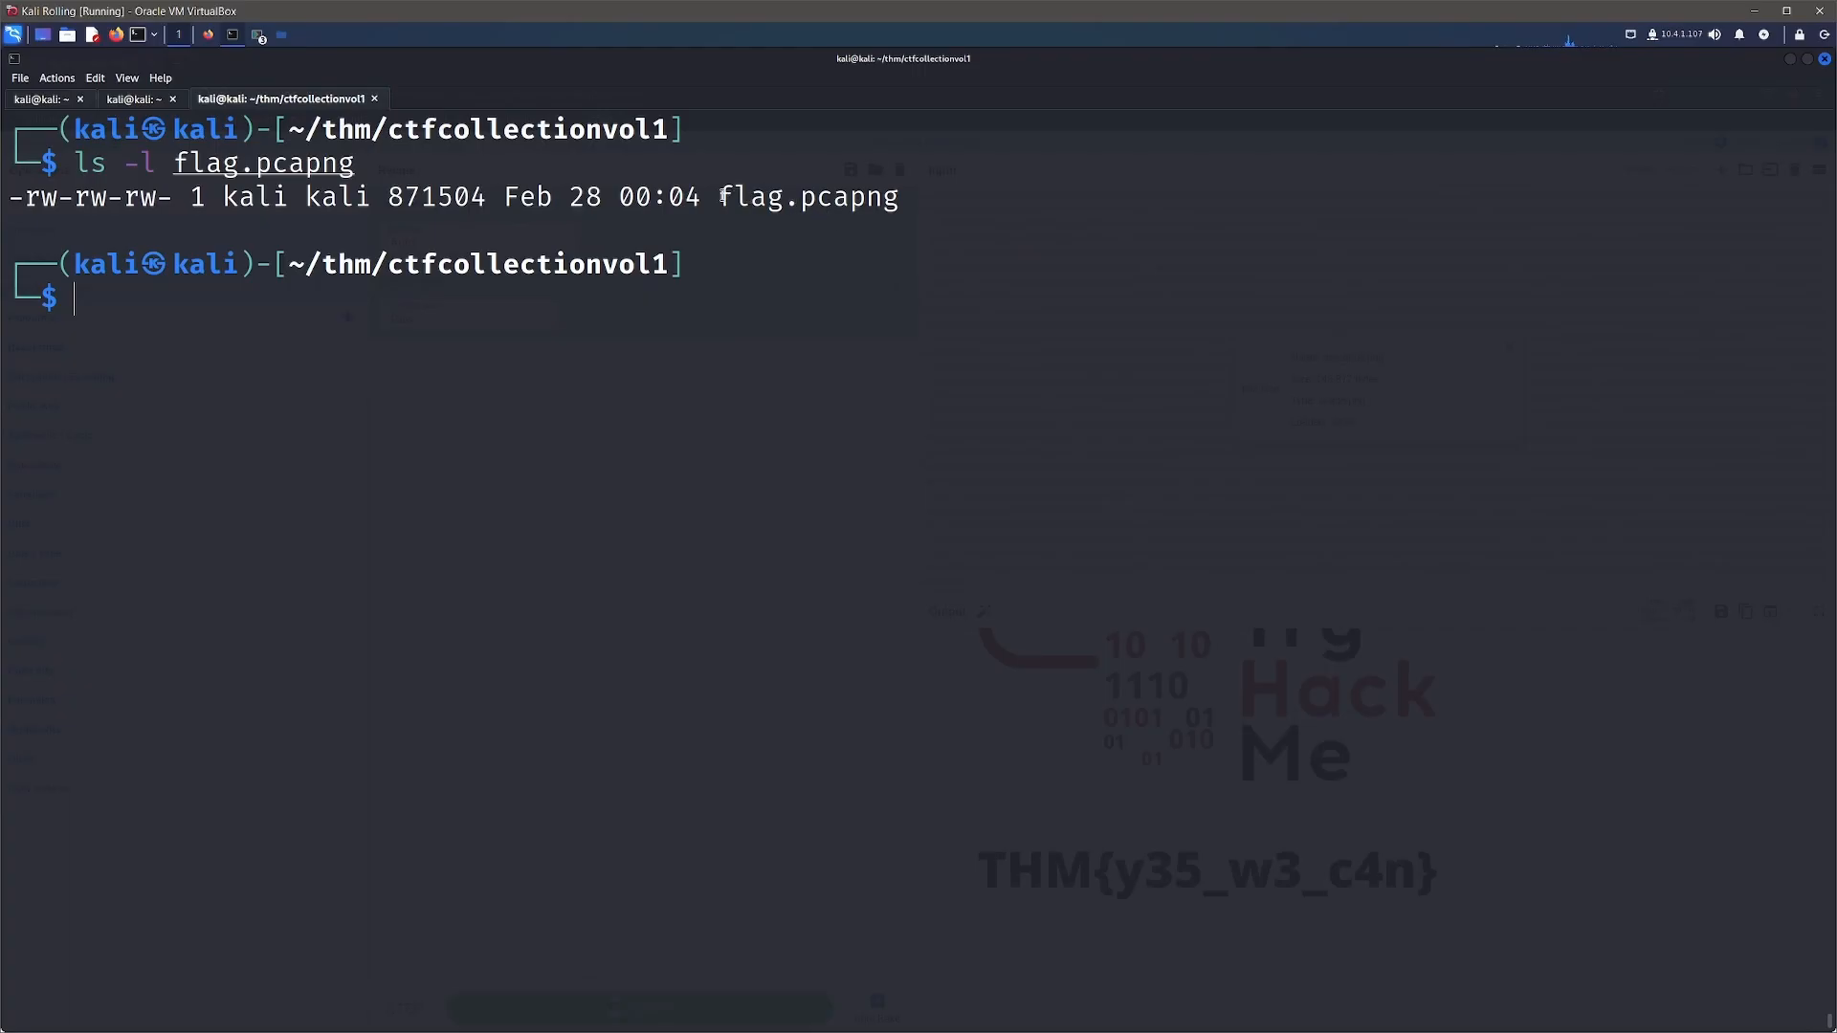
Step: Run 'wireshark flag.pcapng' in the Kali terminal to load the capture
double_click(846, 197)
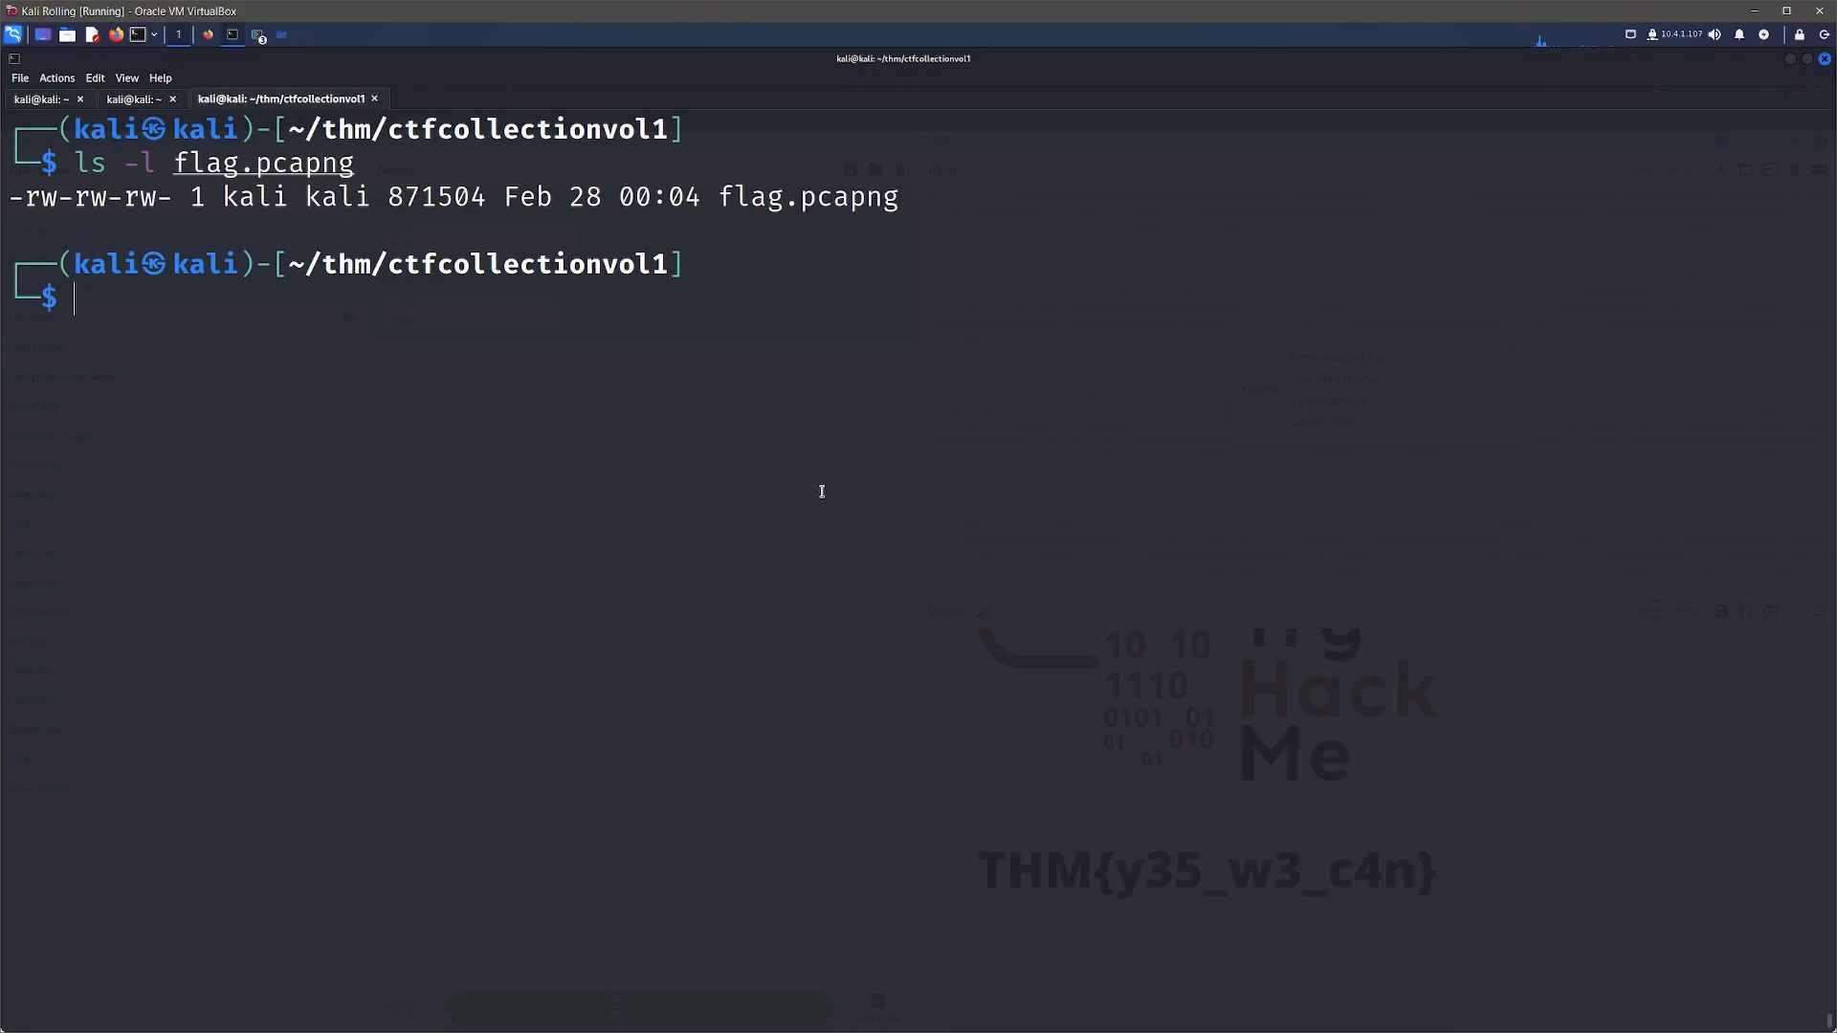
text(wiresh)
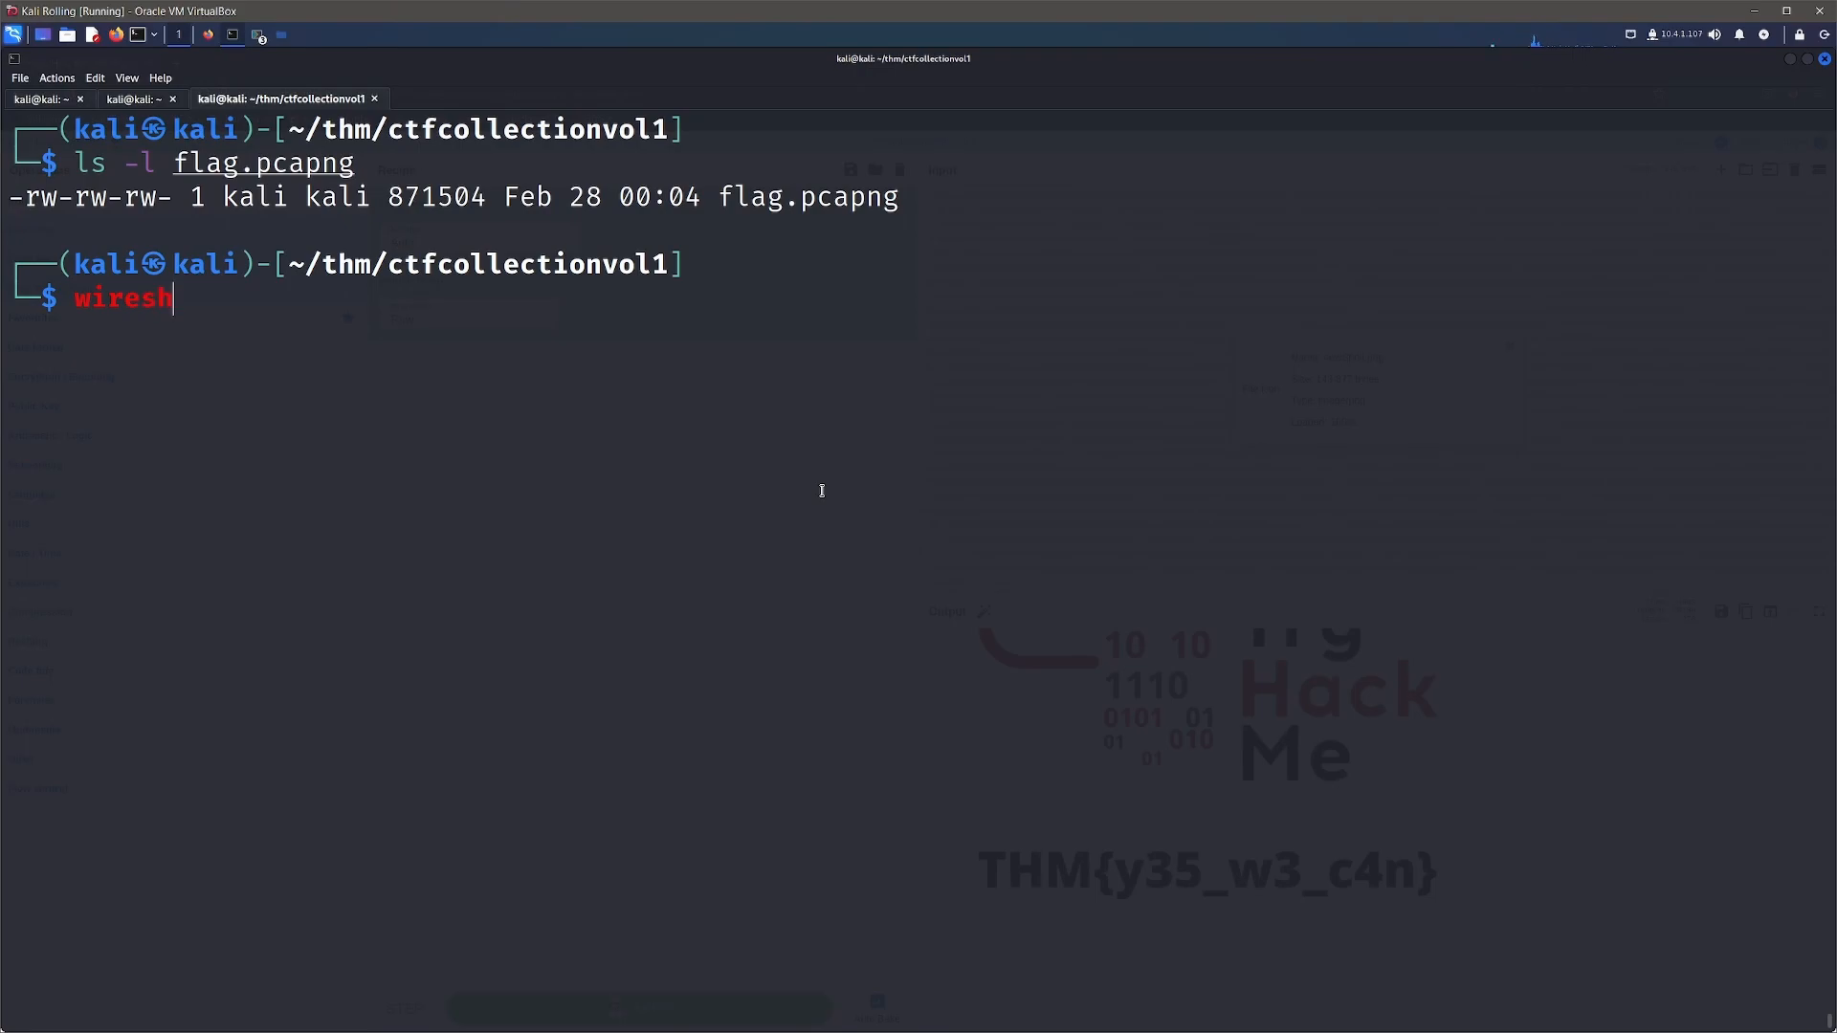
text(ark flag.pcapng)
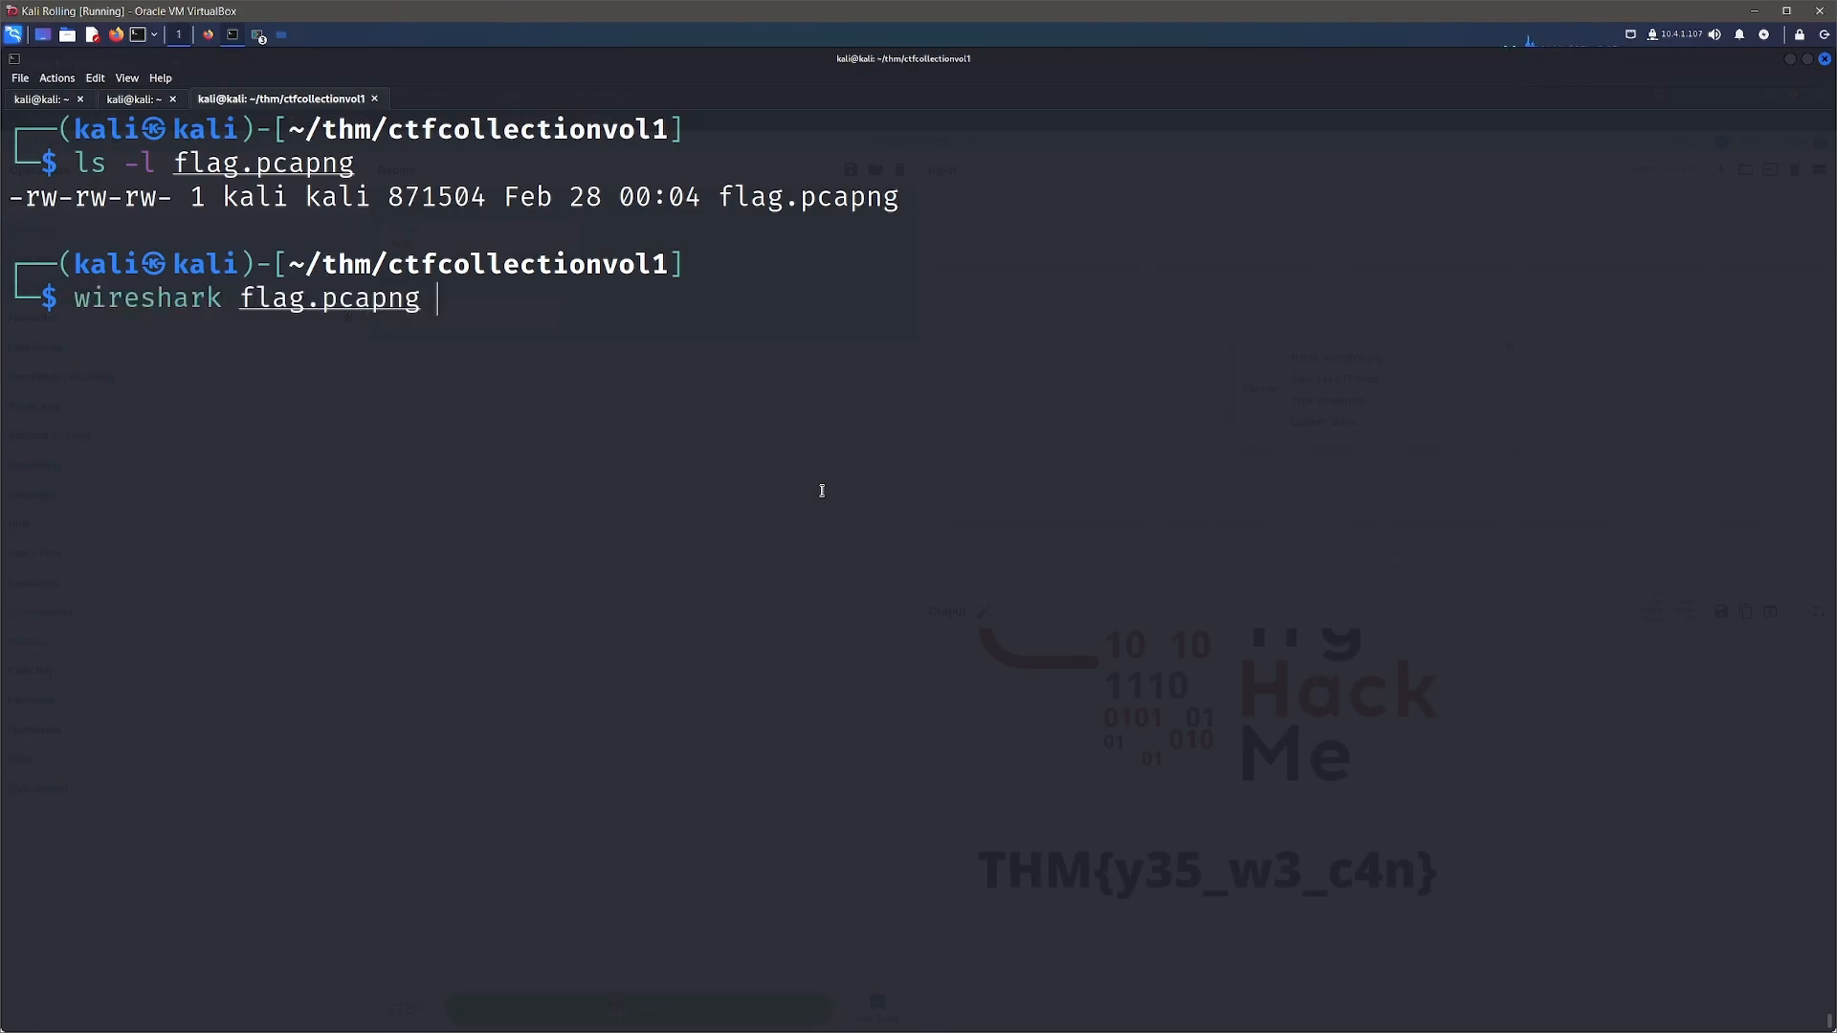
key(Return)
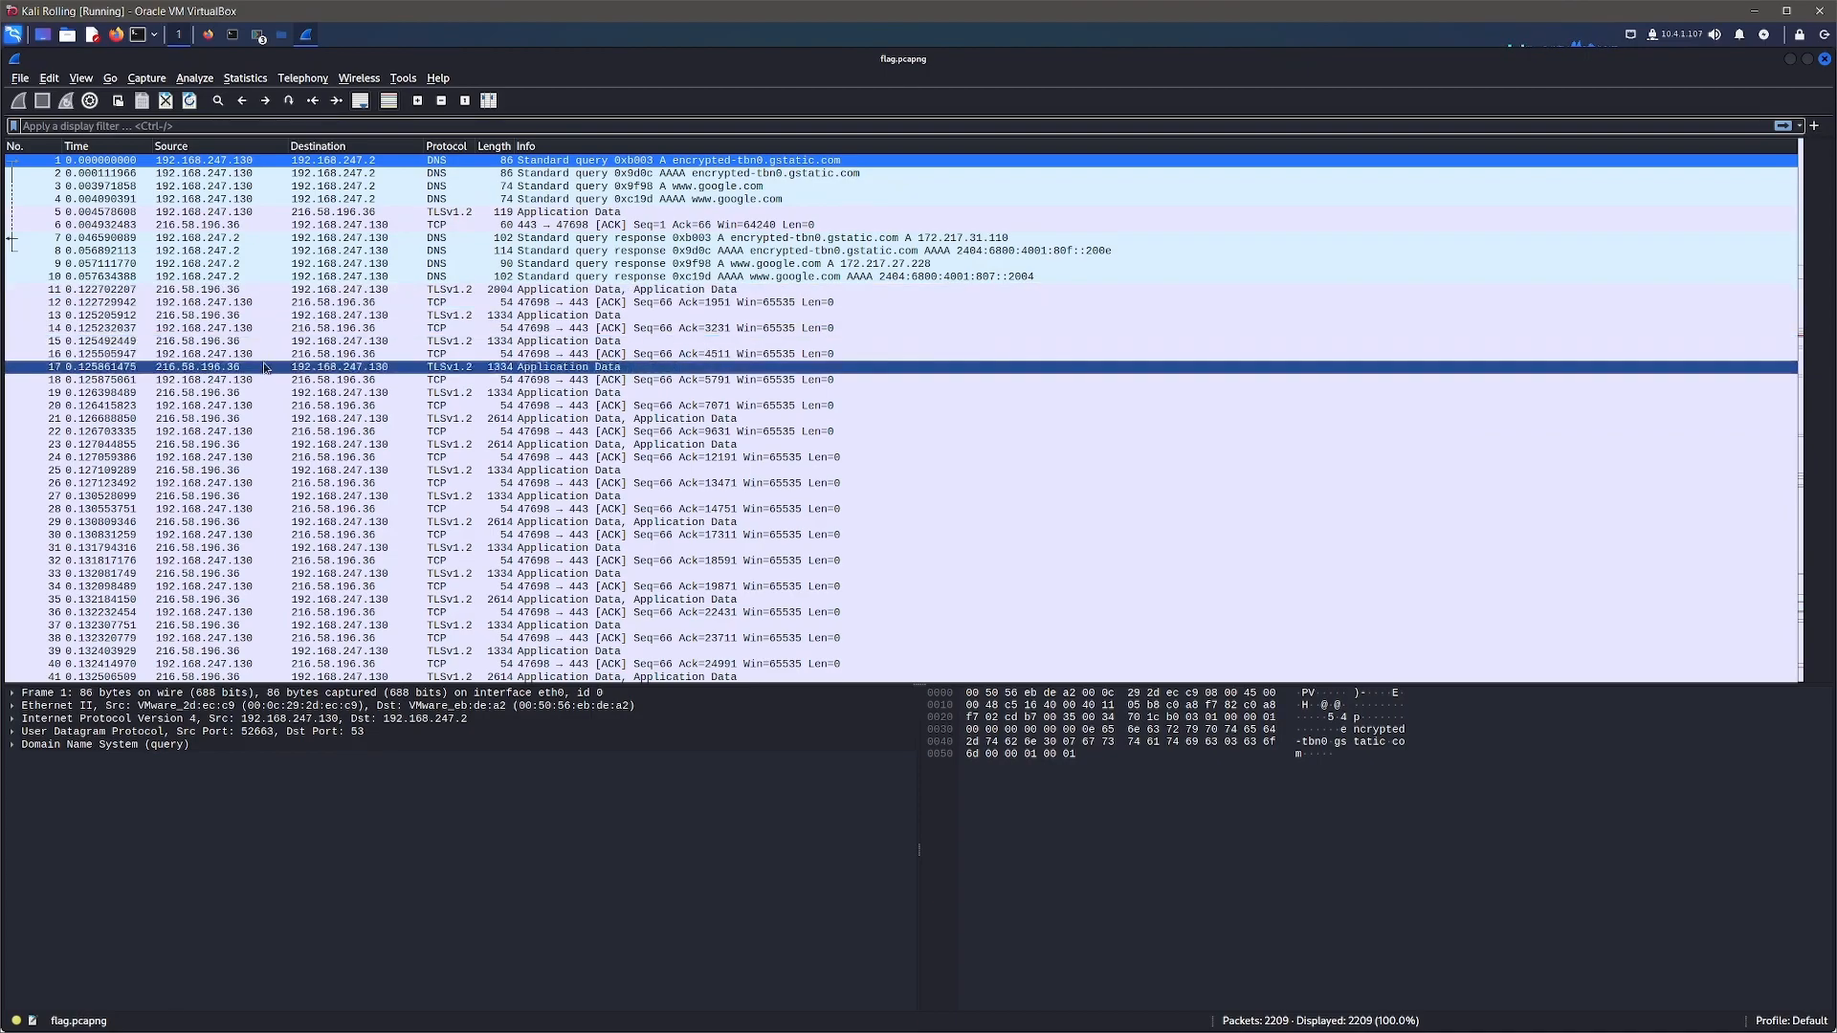
Step: Filter with http.request.method == "GET" and expand the GET /flag.txt packet's HTTP headers
click(352, 224)
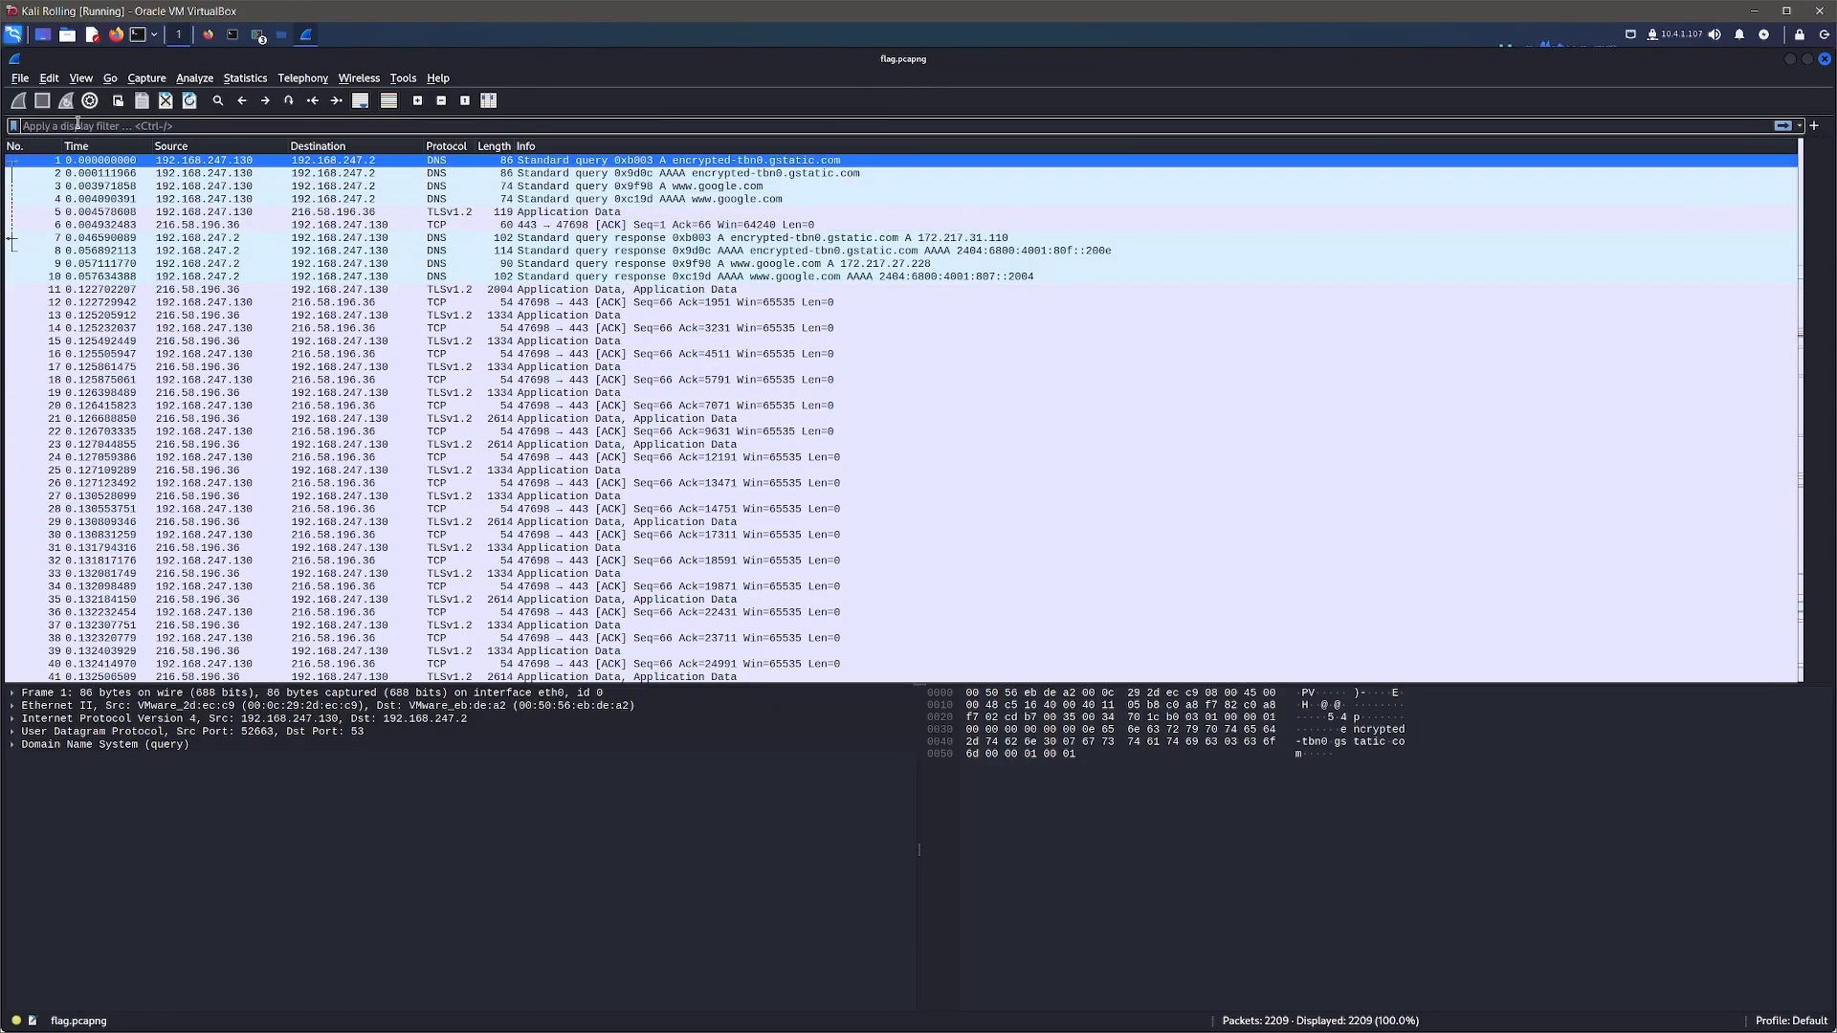
text(http.re)
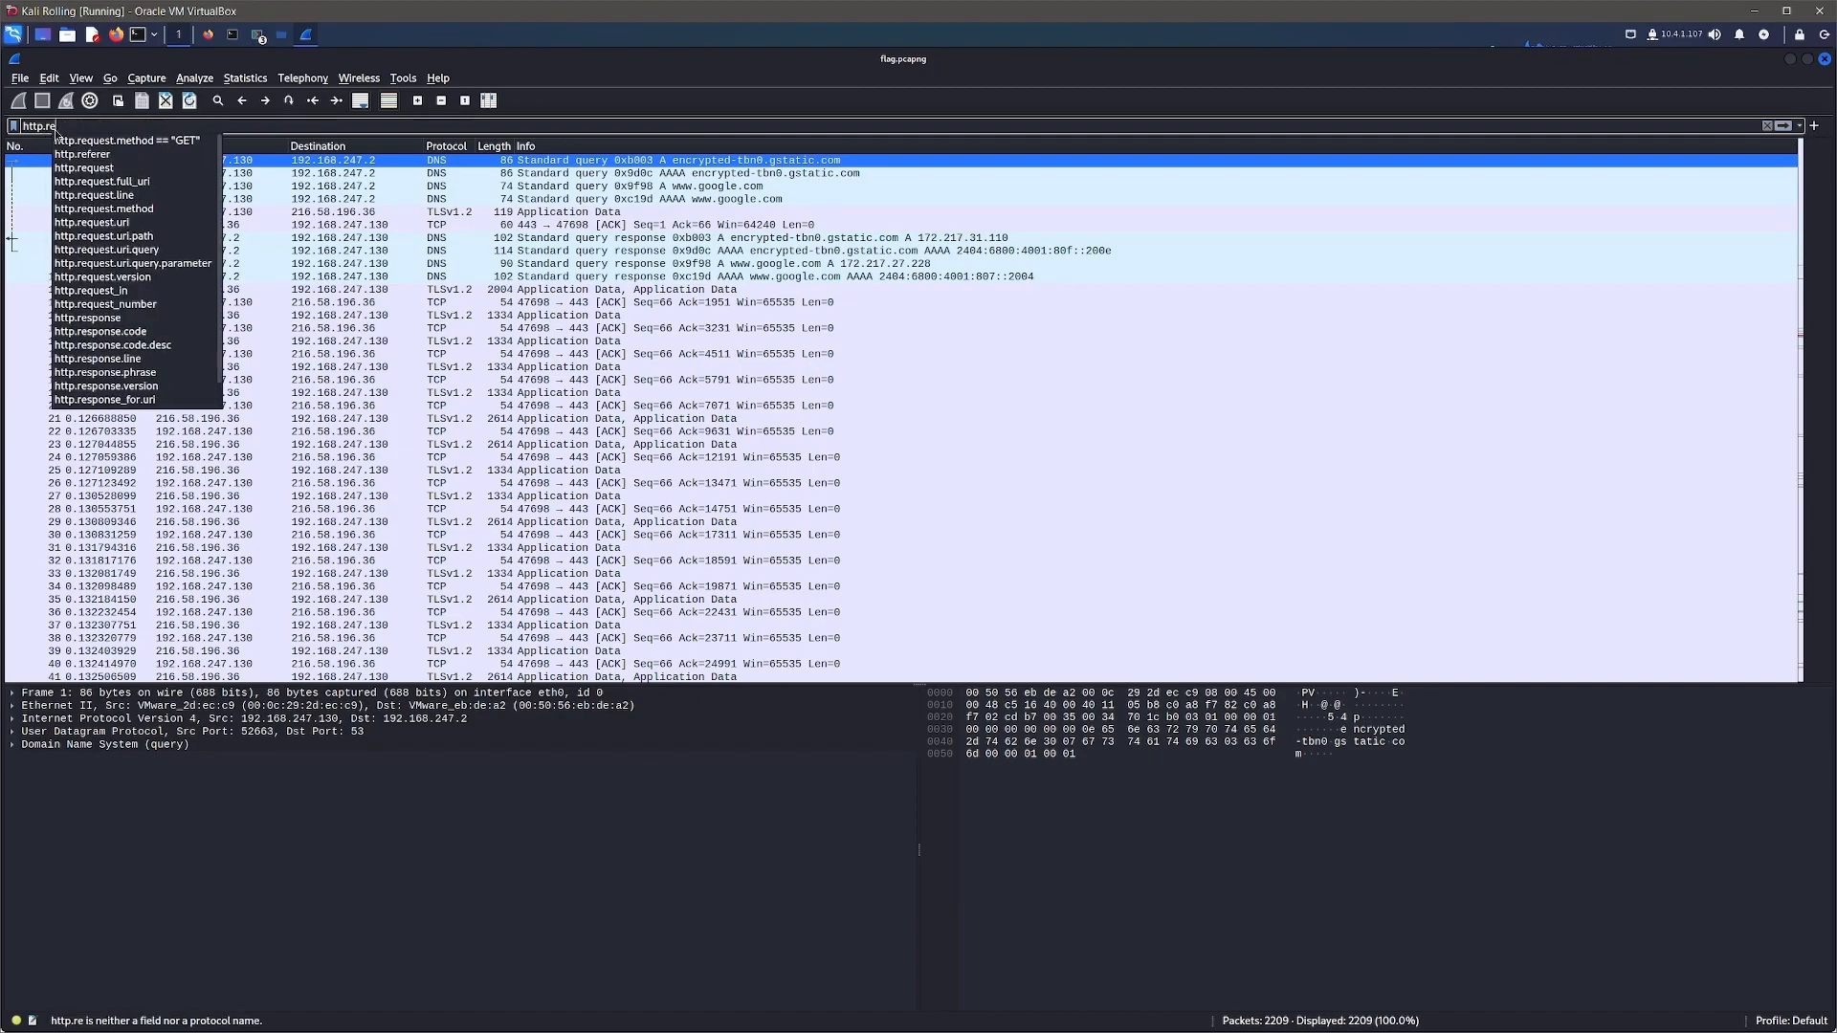
mouse_move(149, 145)
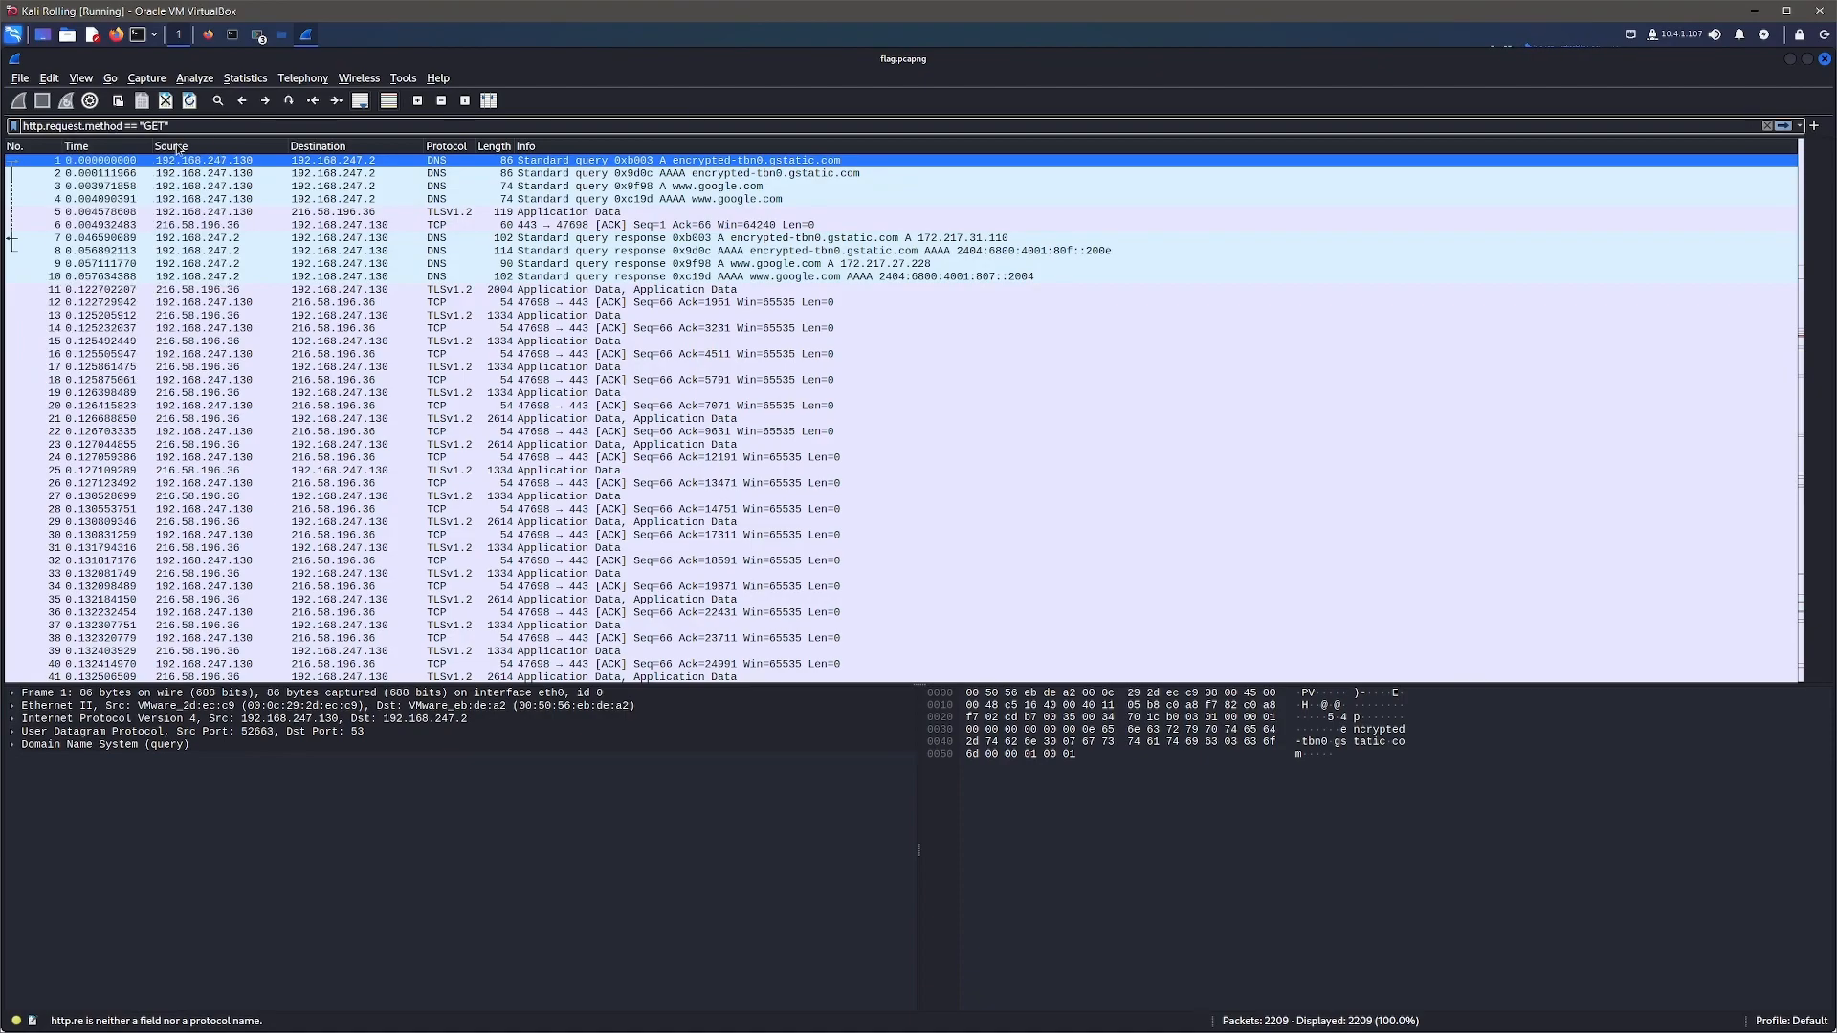
key(Return)
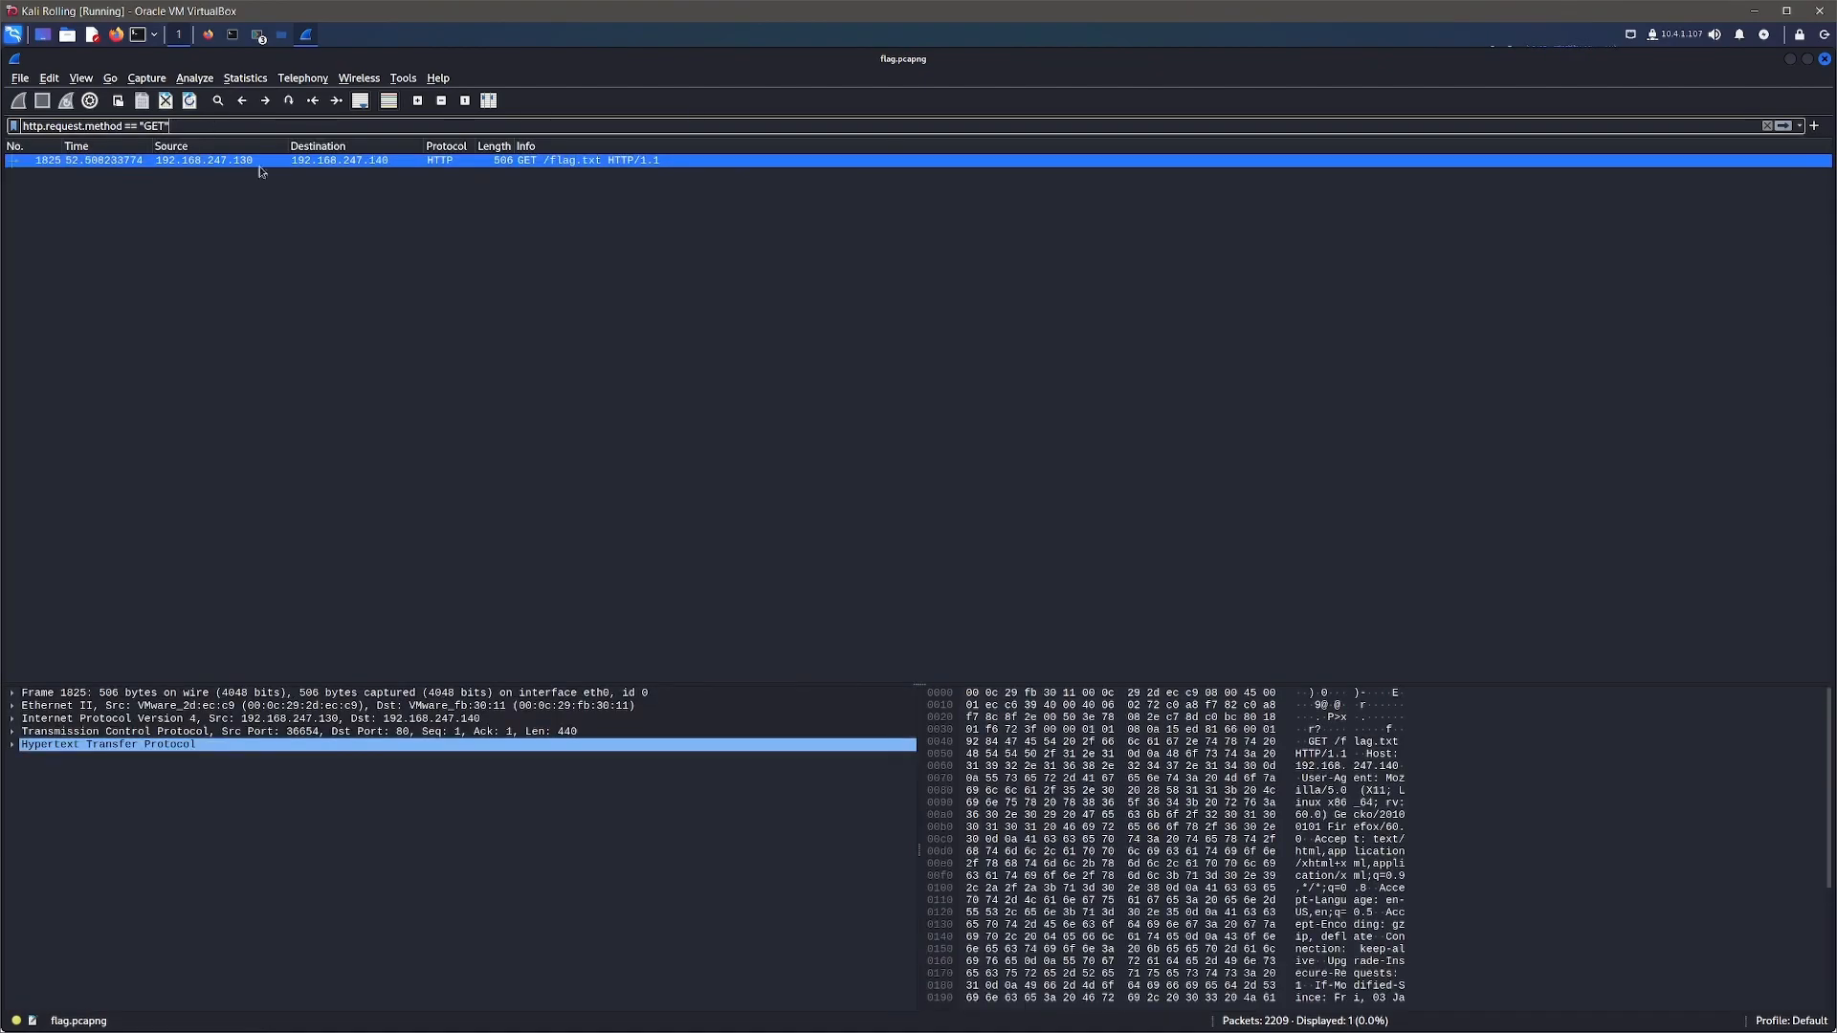
mouse_move(210, 170)
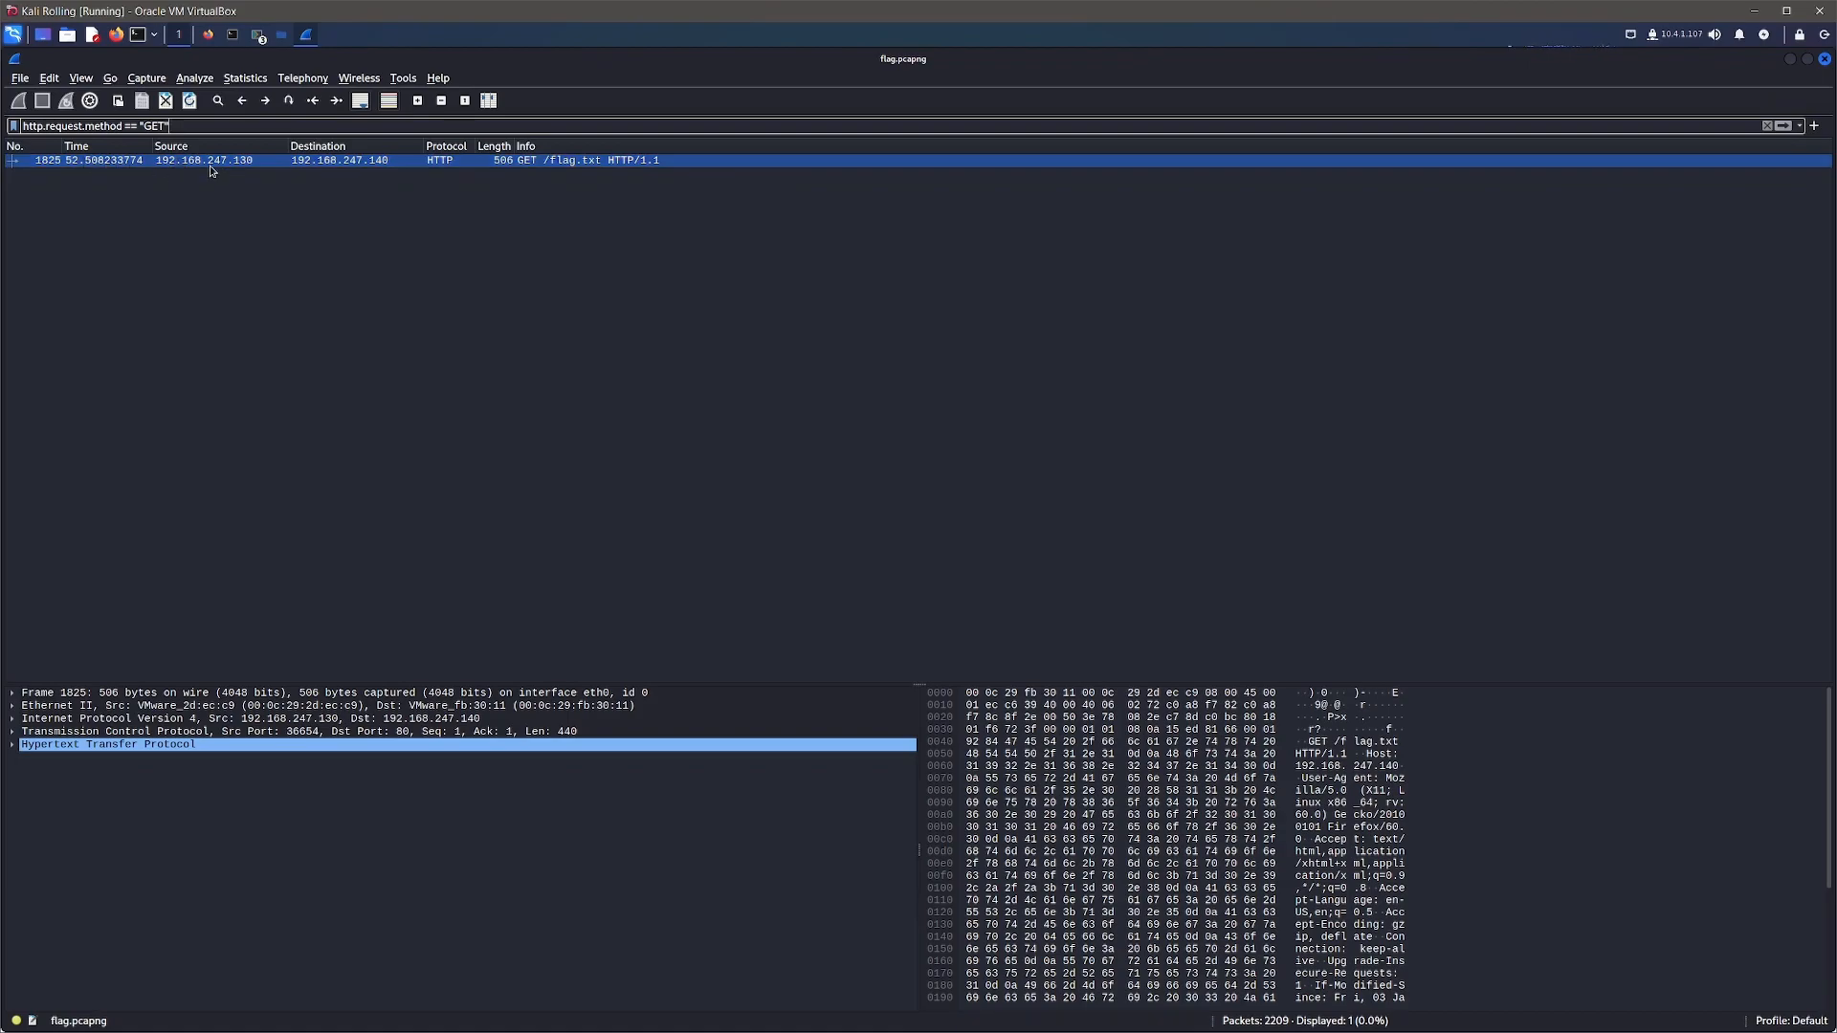
mouse_move(566, 169)
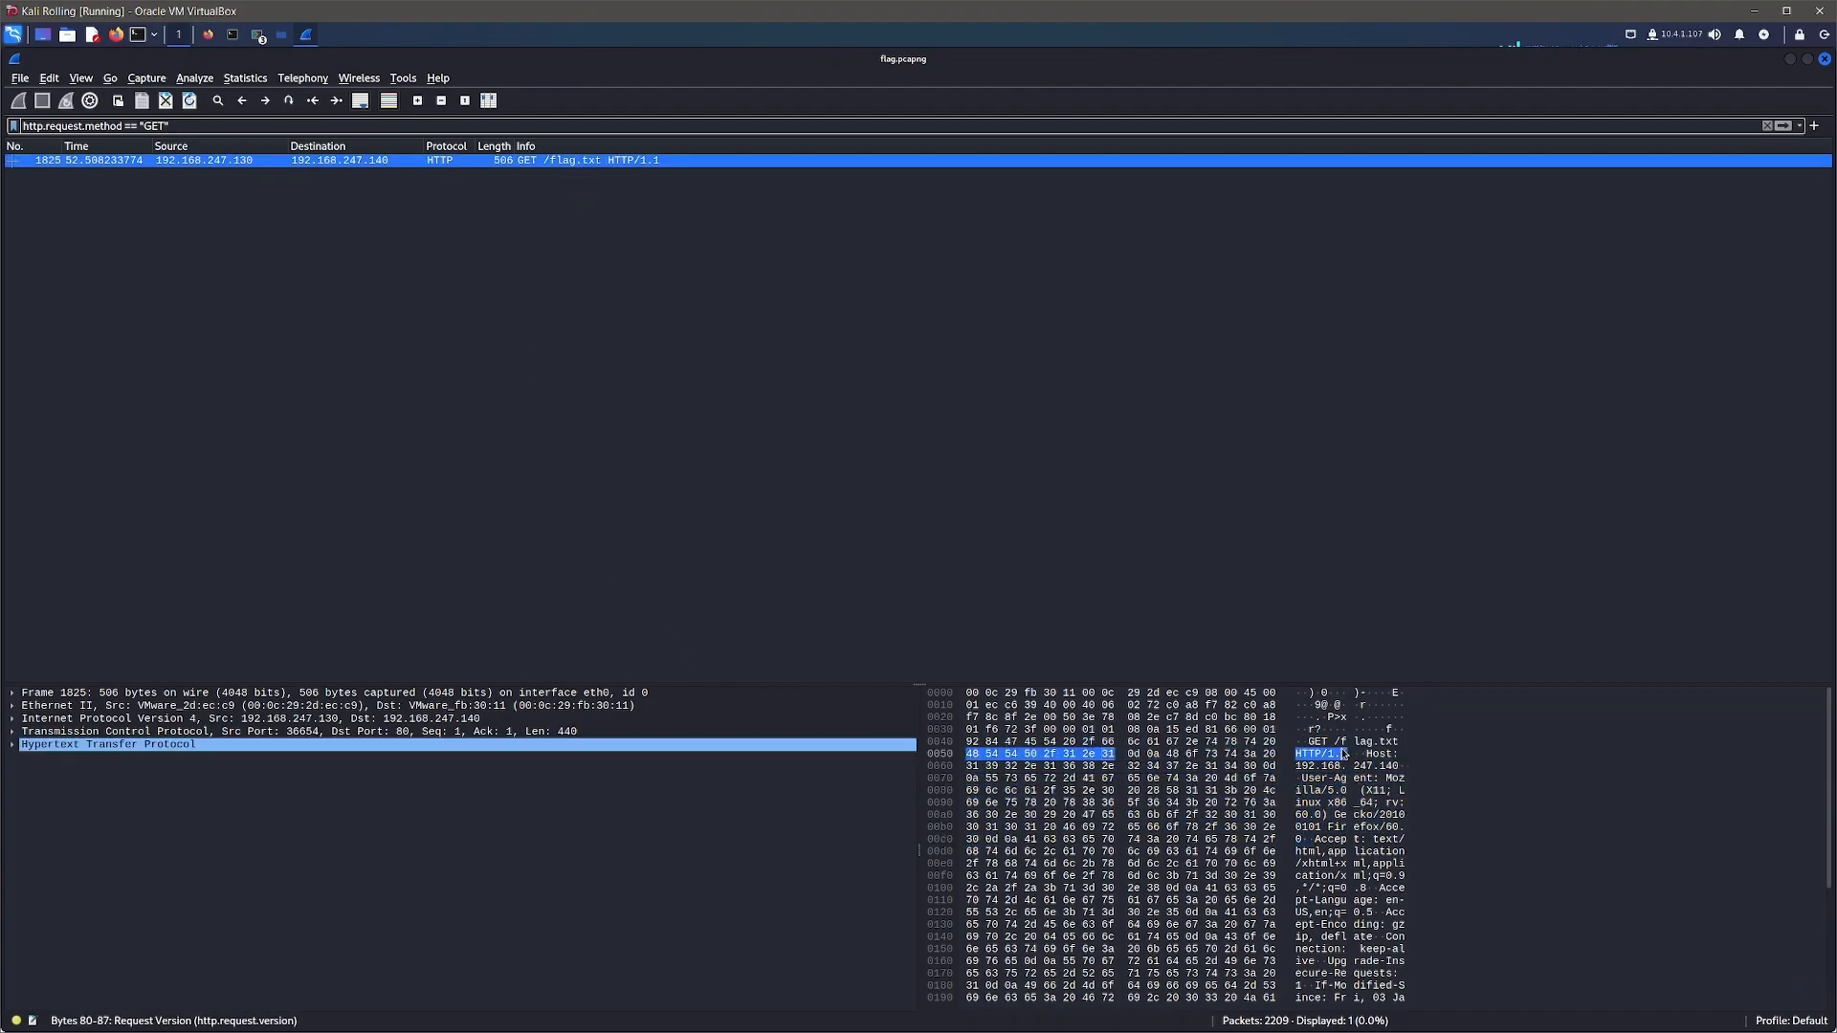
click(12, 479)
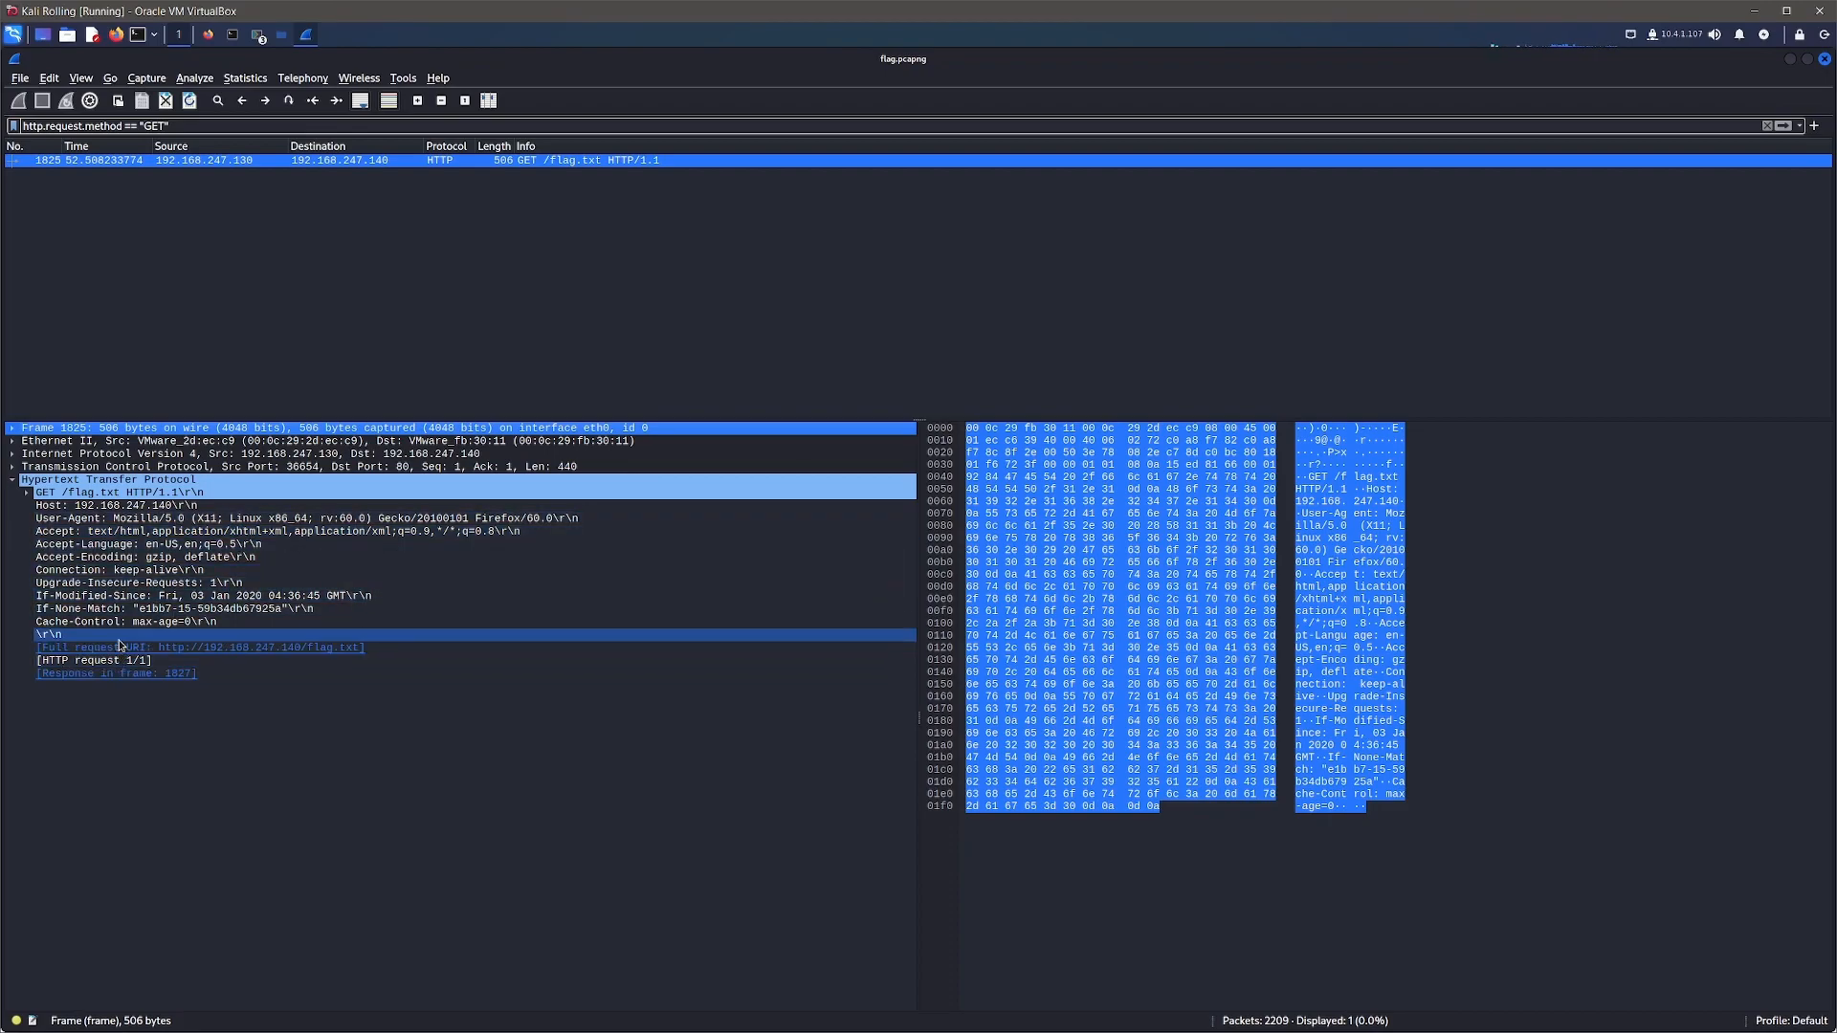
click(176, 608)
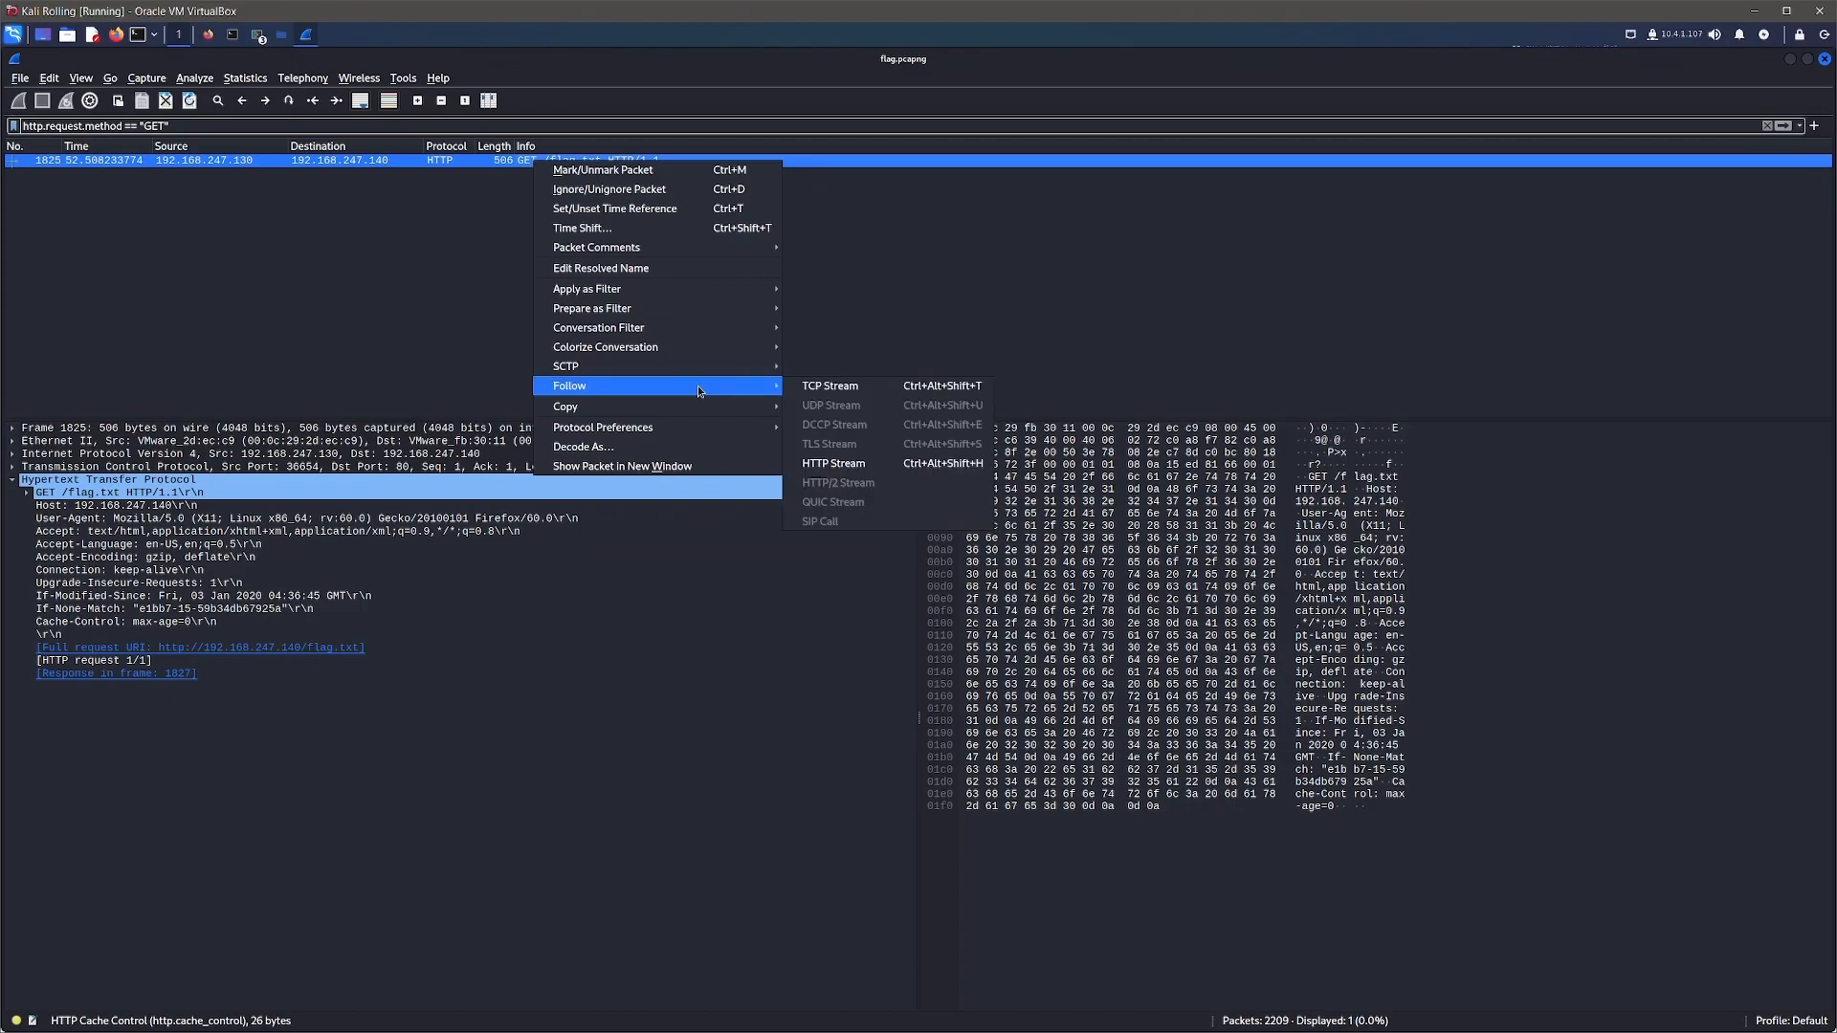
Step: Follow the packet's HTTP stream to read flag.txt's THM flag and submit it for Task 21
click(826, 384)
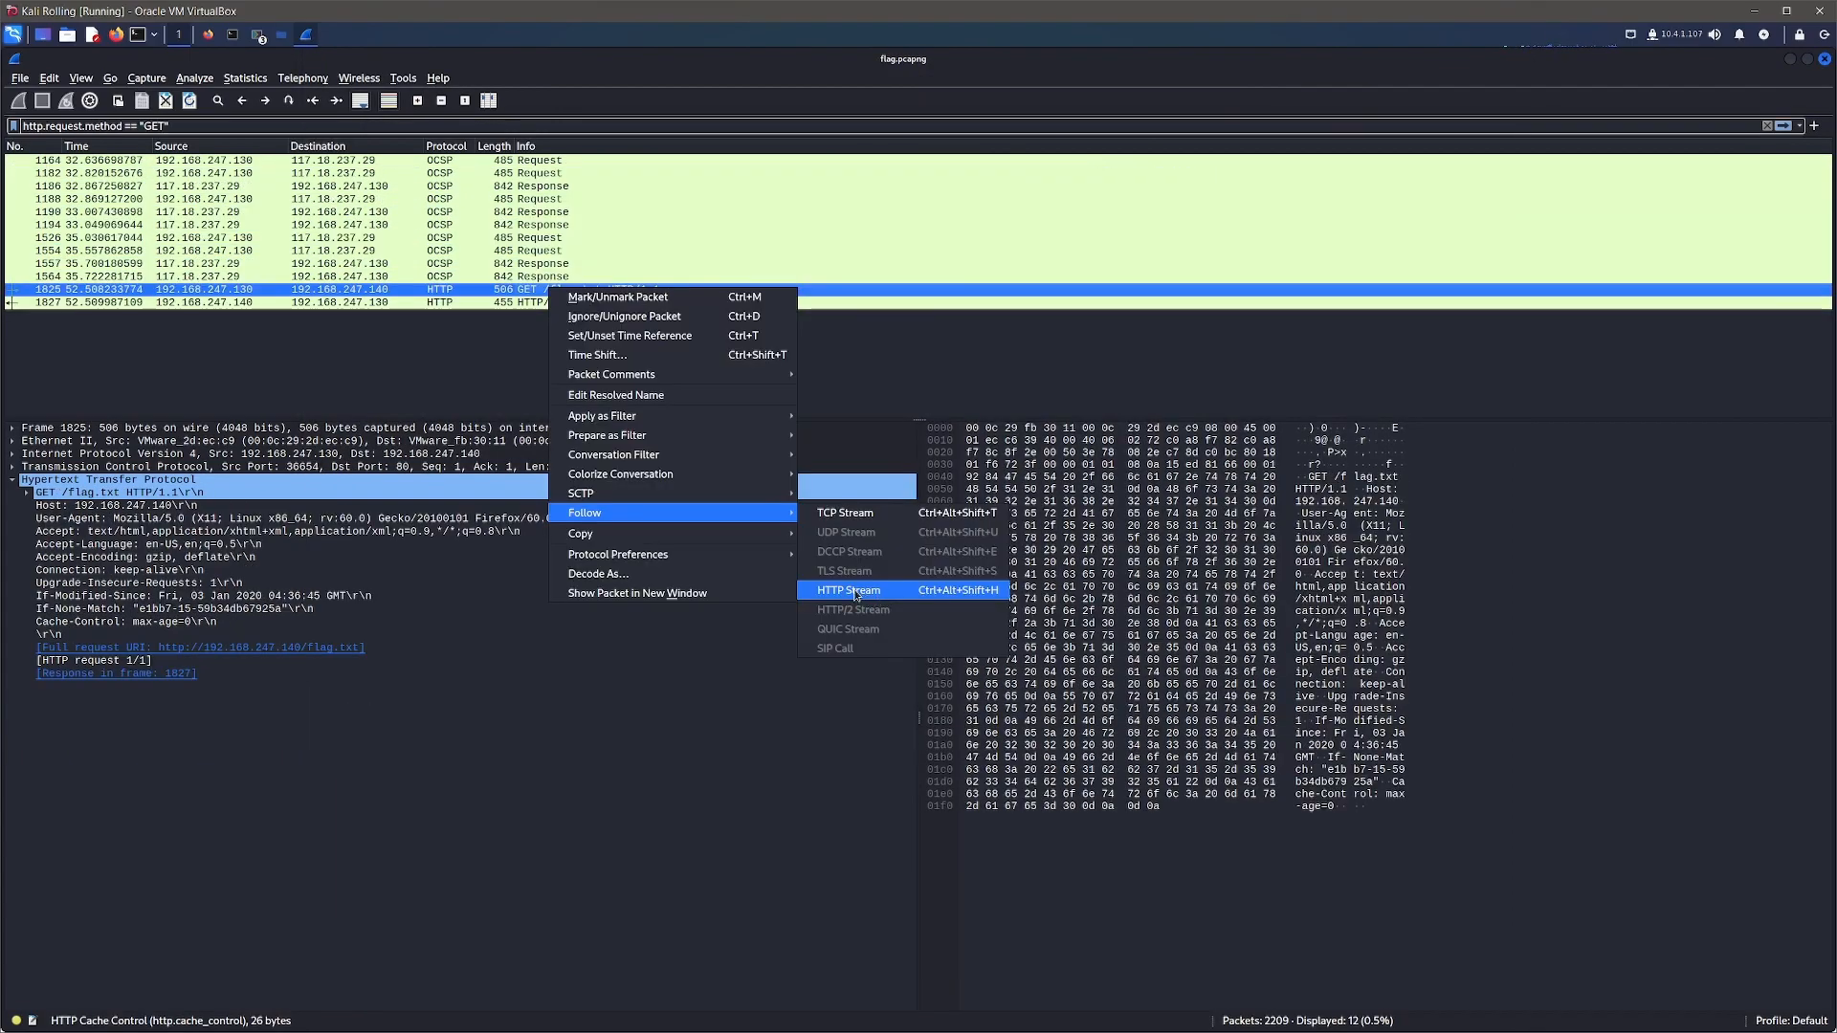
click(846, 589)
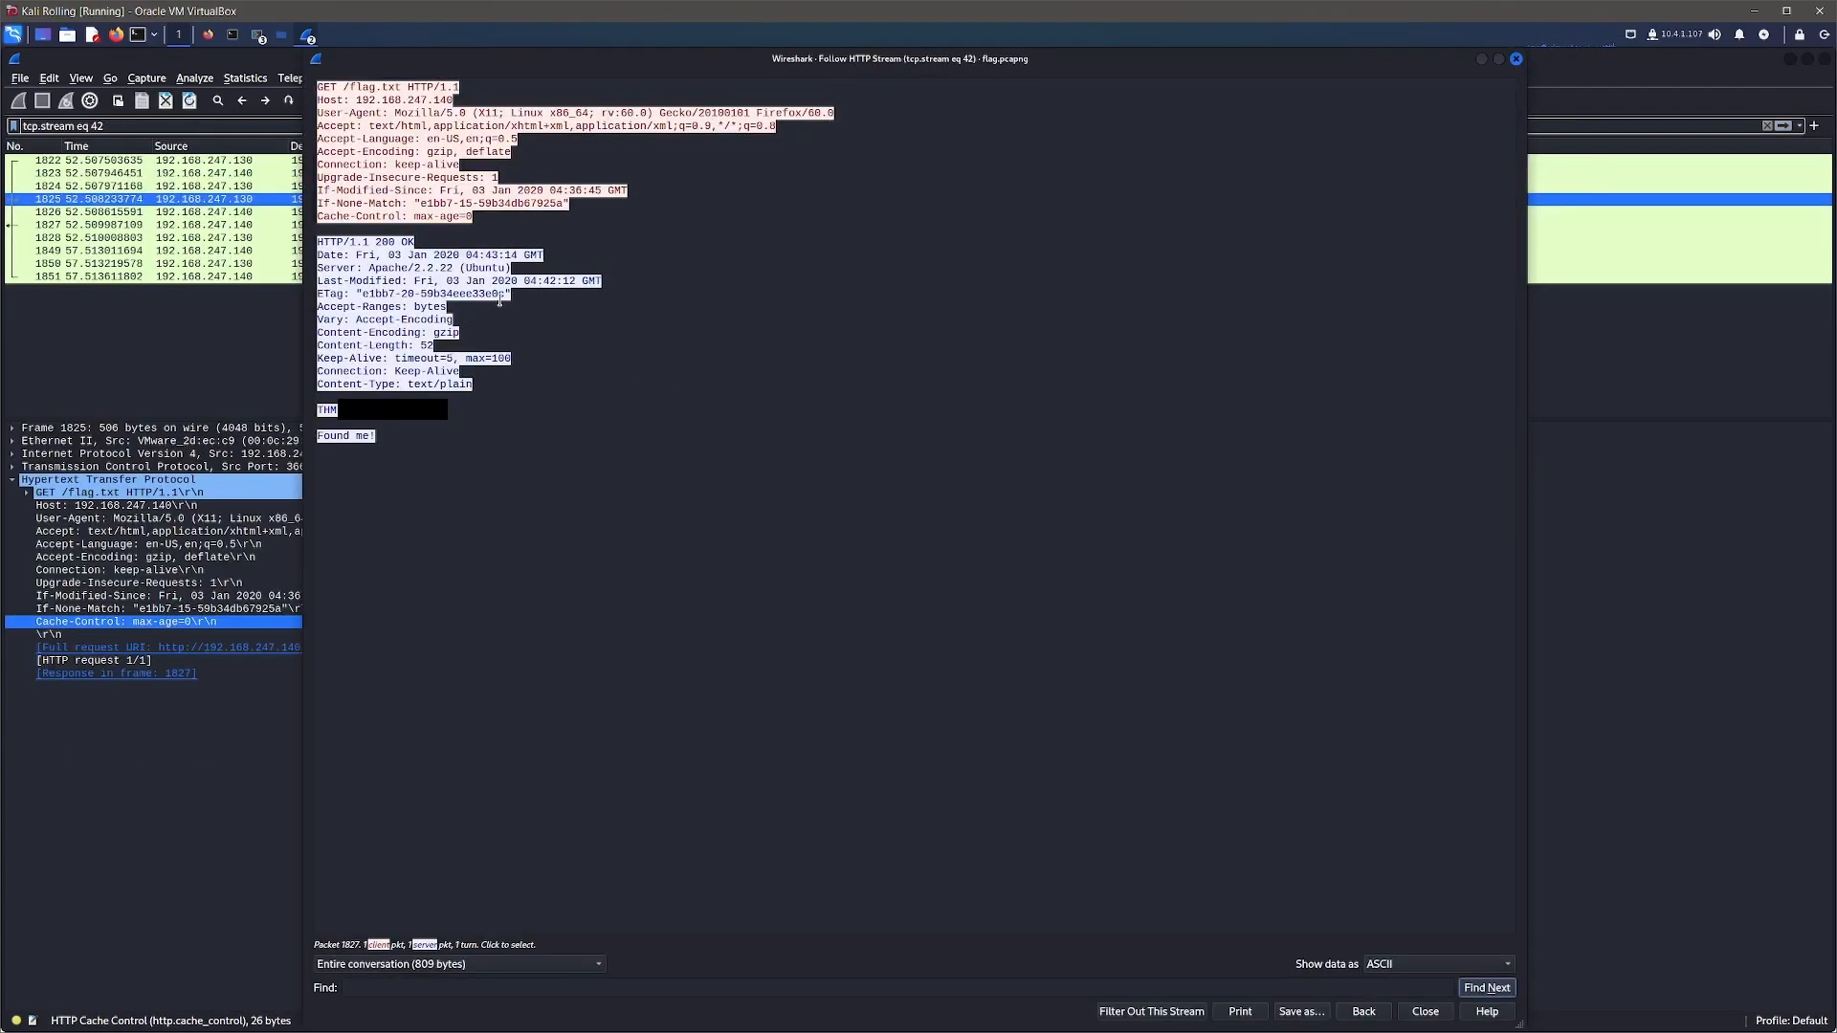
click(140, 224)
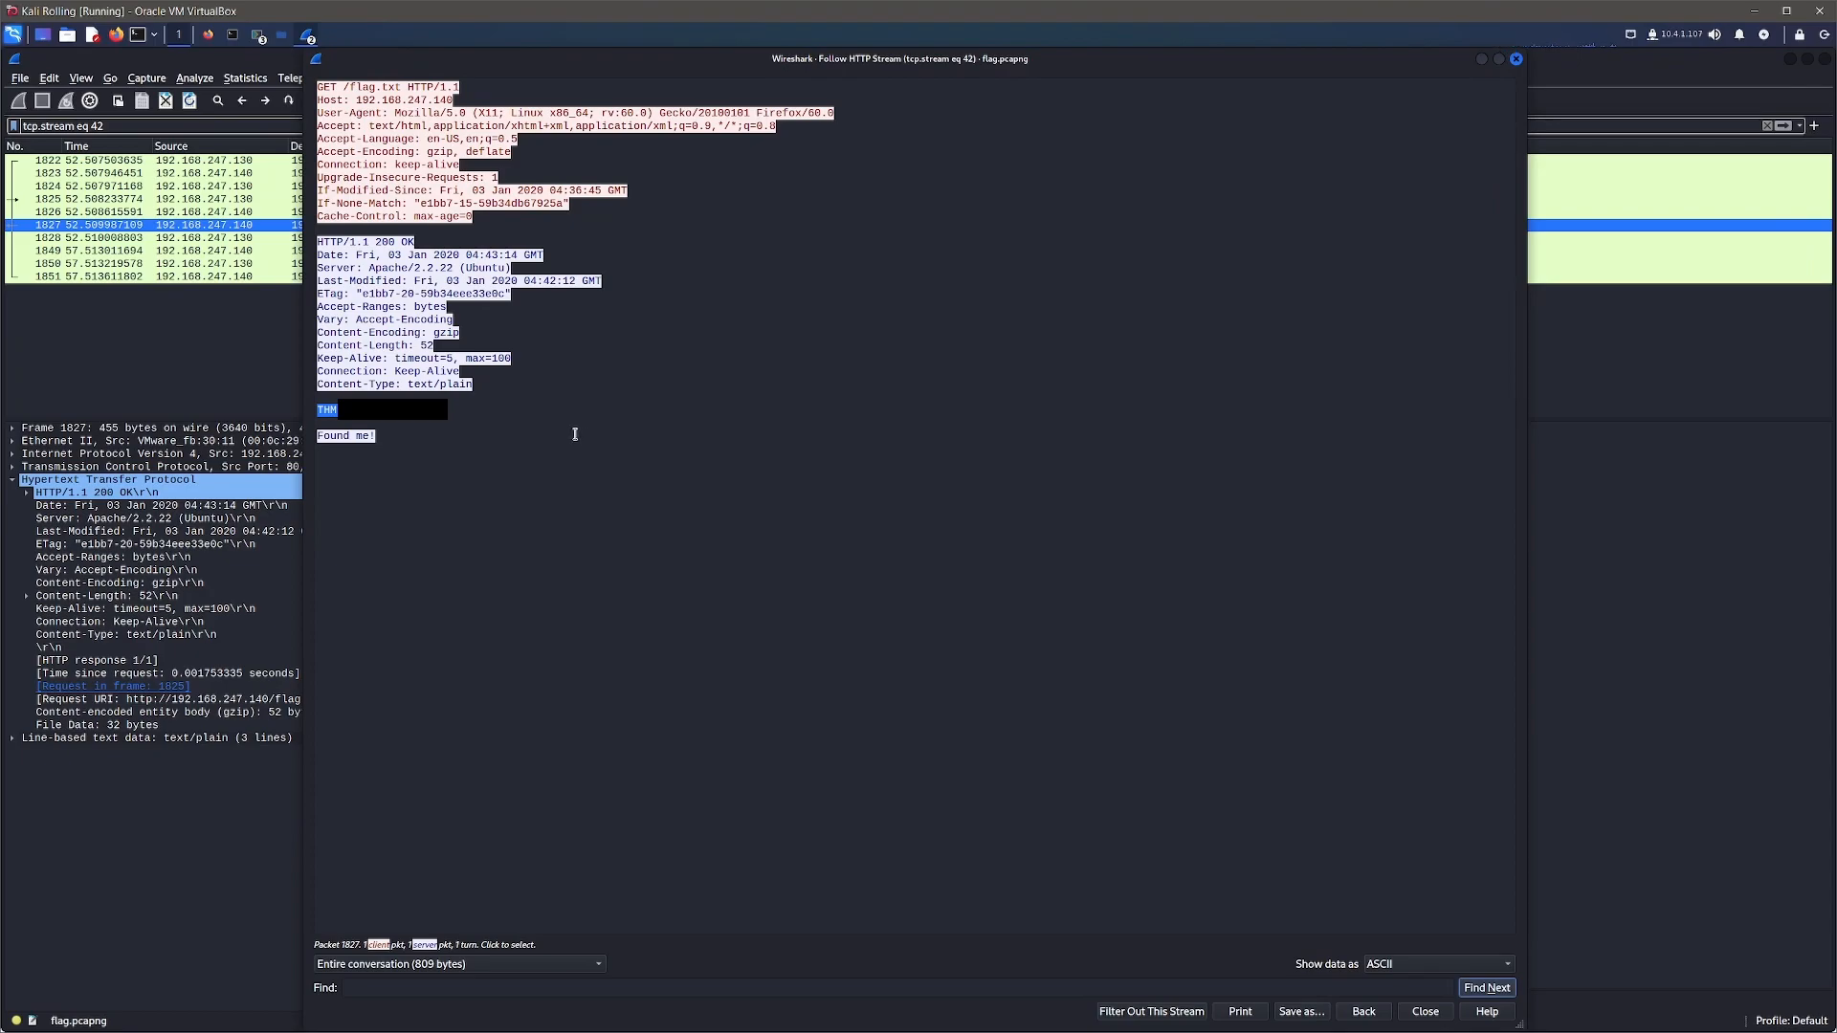
mouse_move(406, 455)
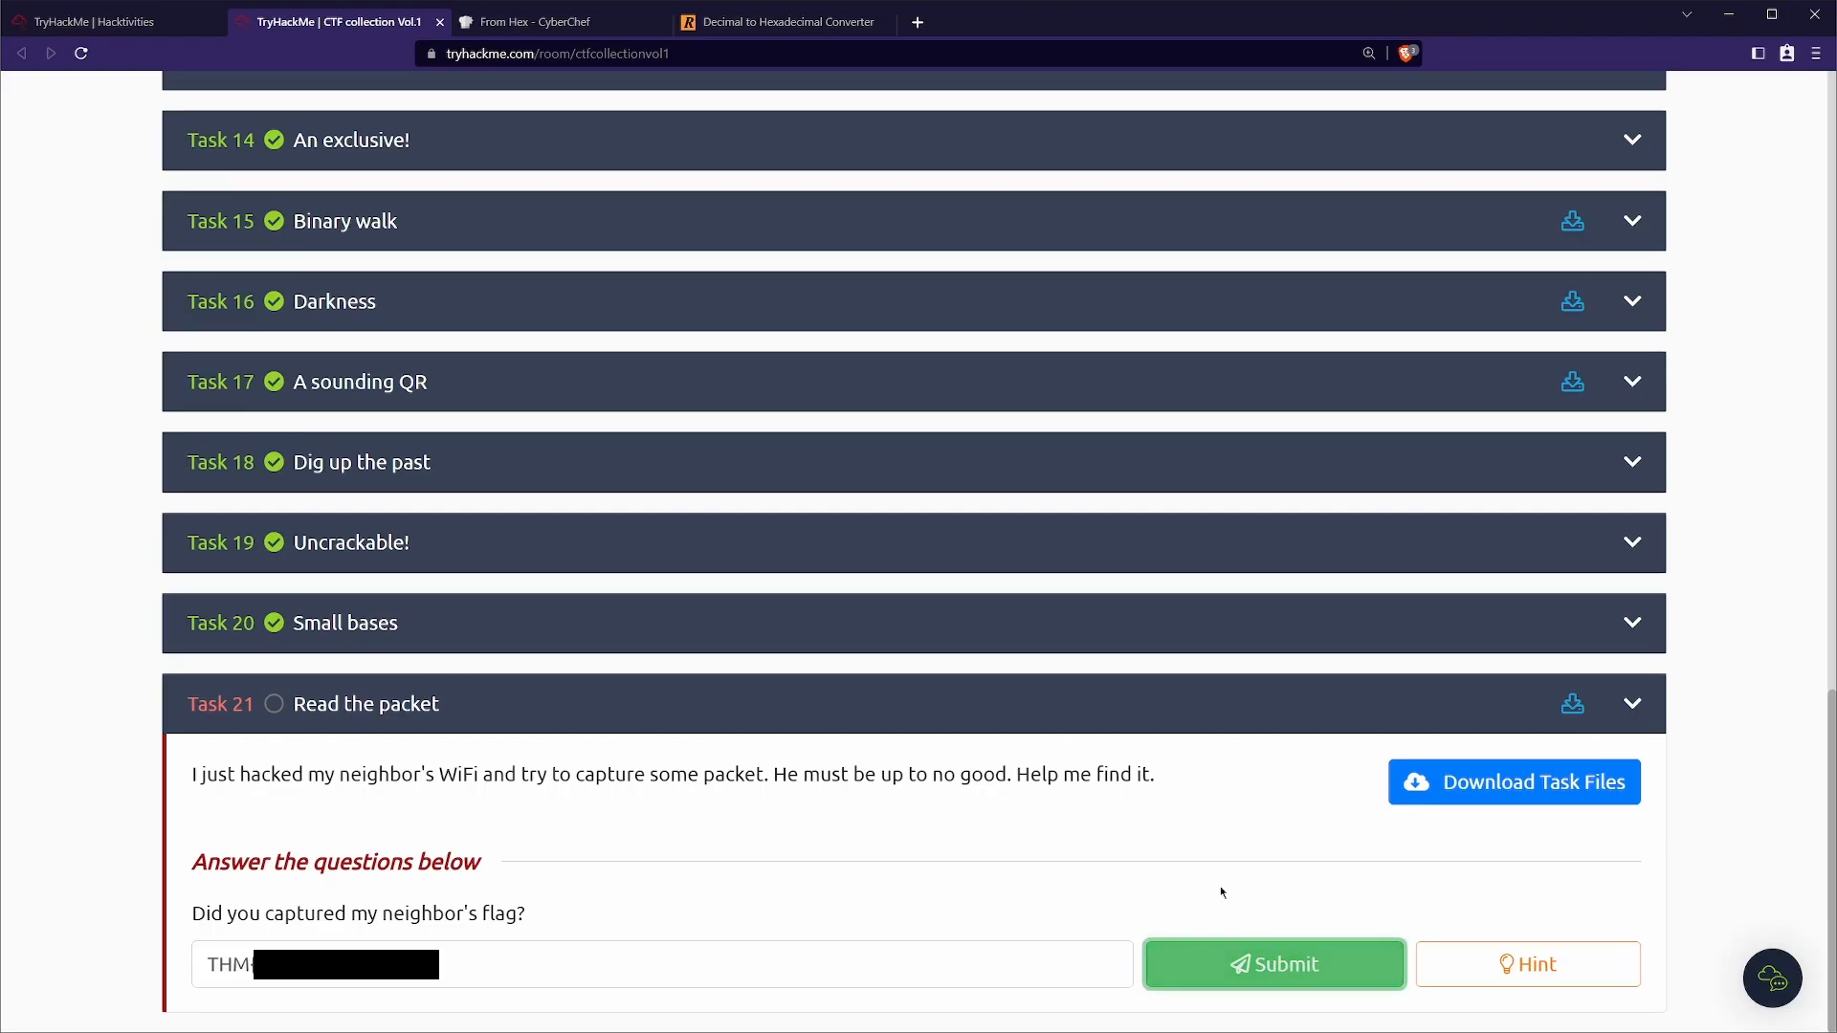
click(1274, 964)
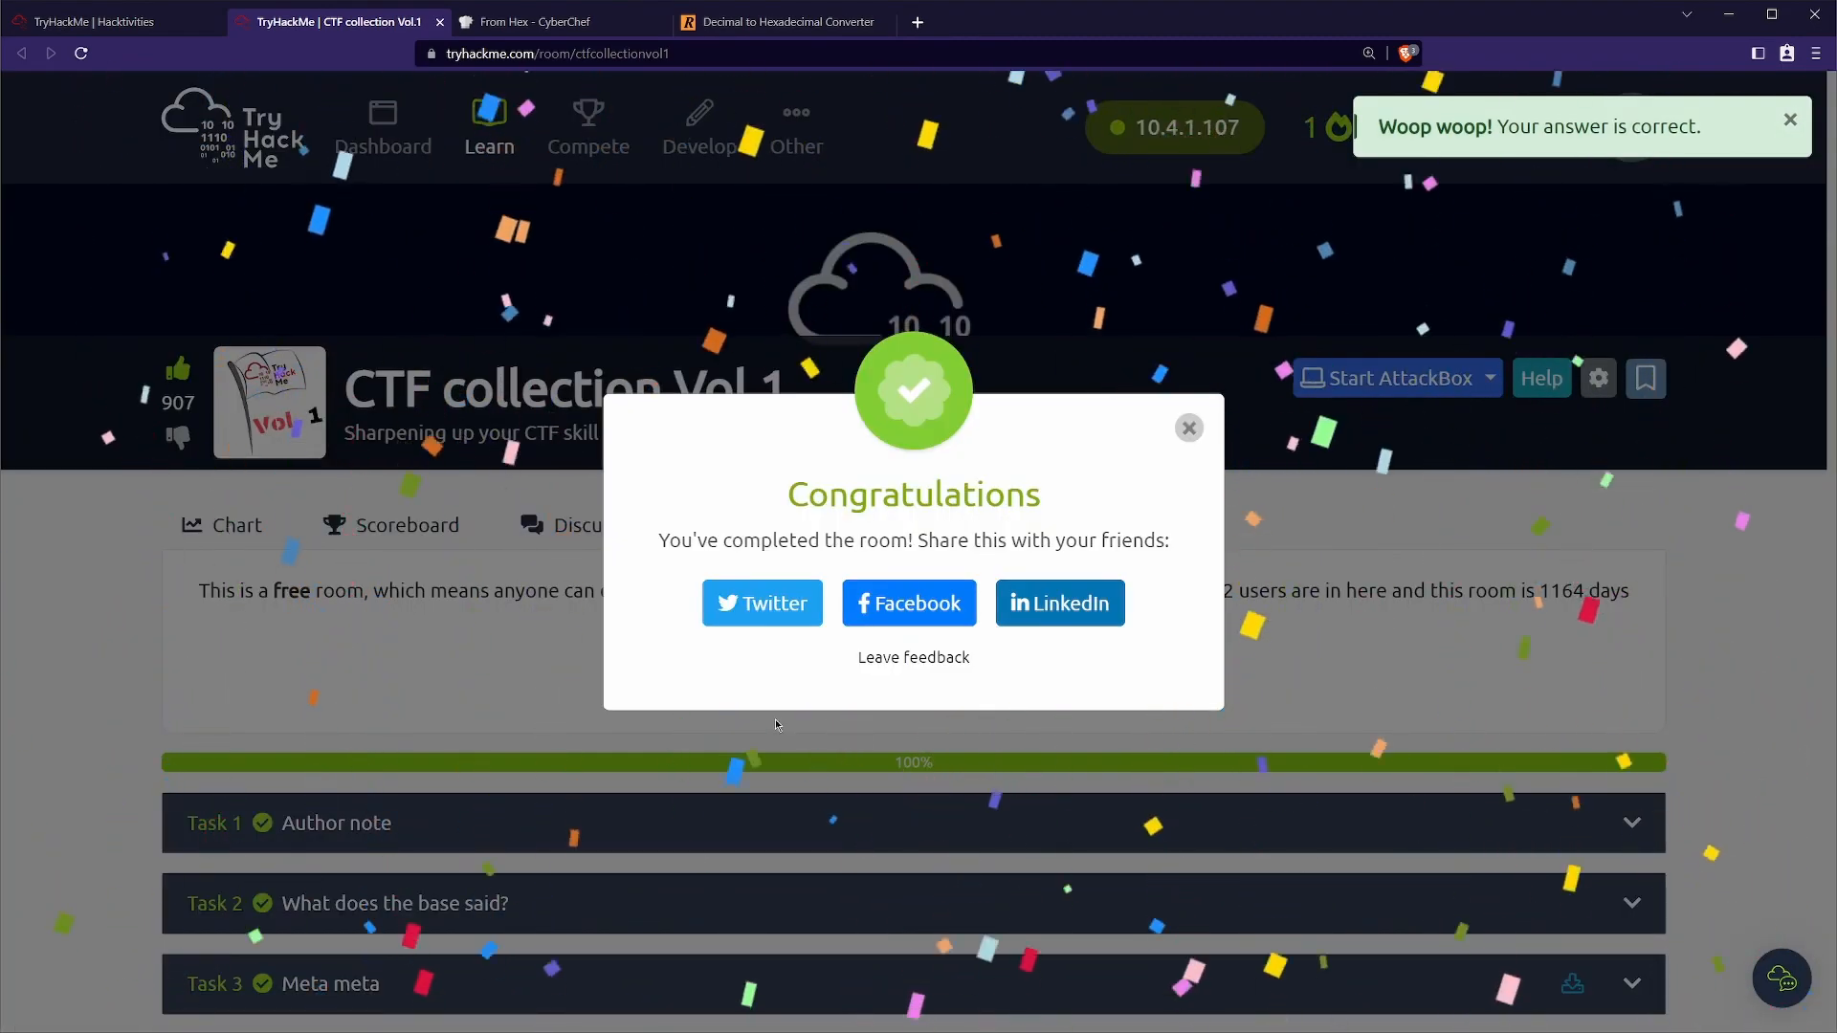